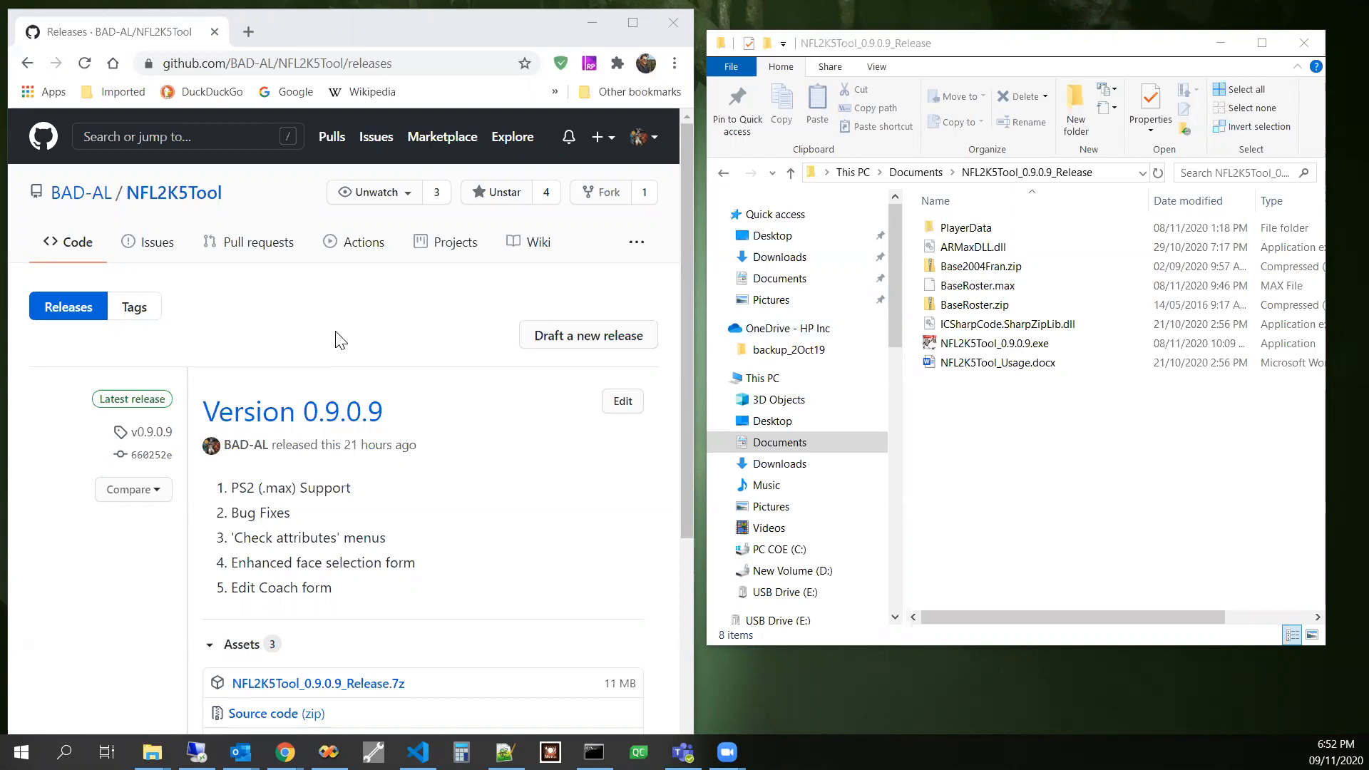
mouse_move(347, 86)
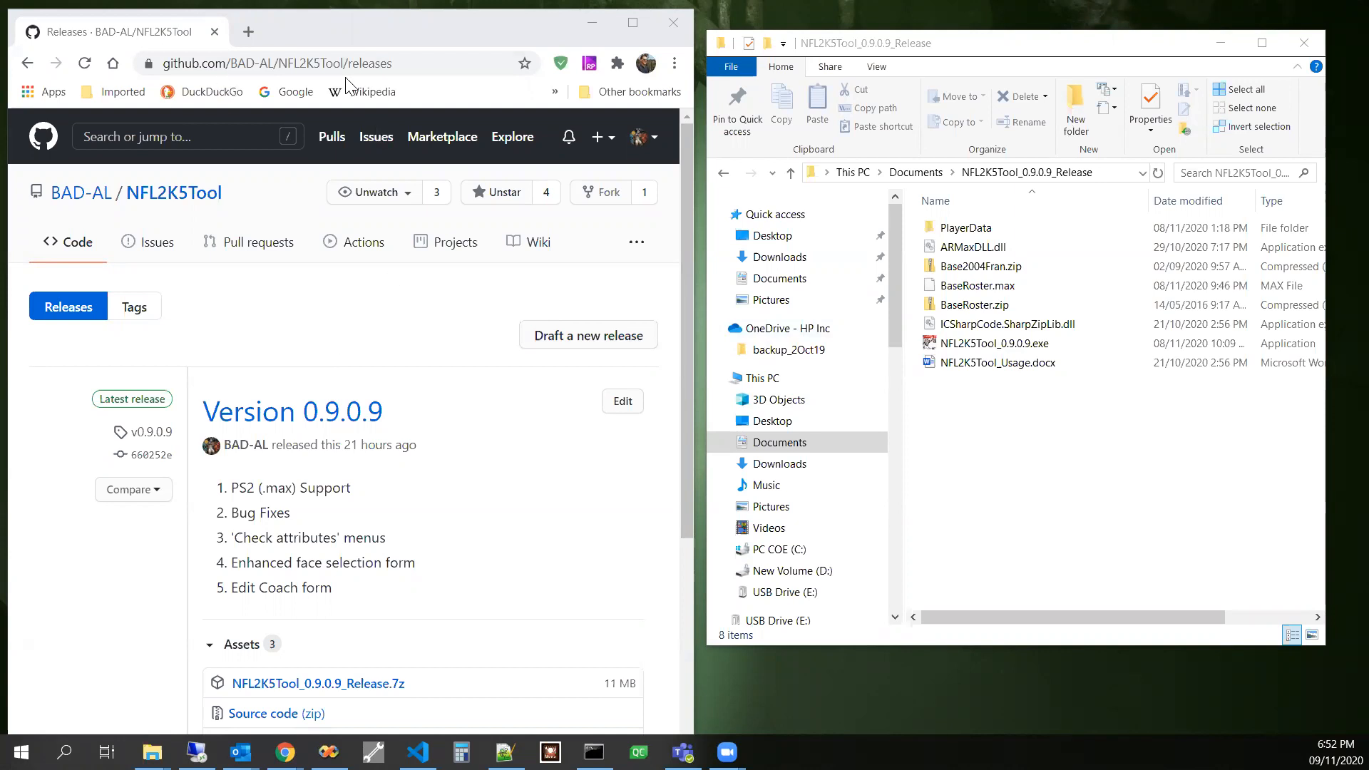
- Browse the release folder, inspecting ARMaxDLL.dll and BaseRoster.max
click(275, 62)
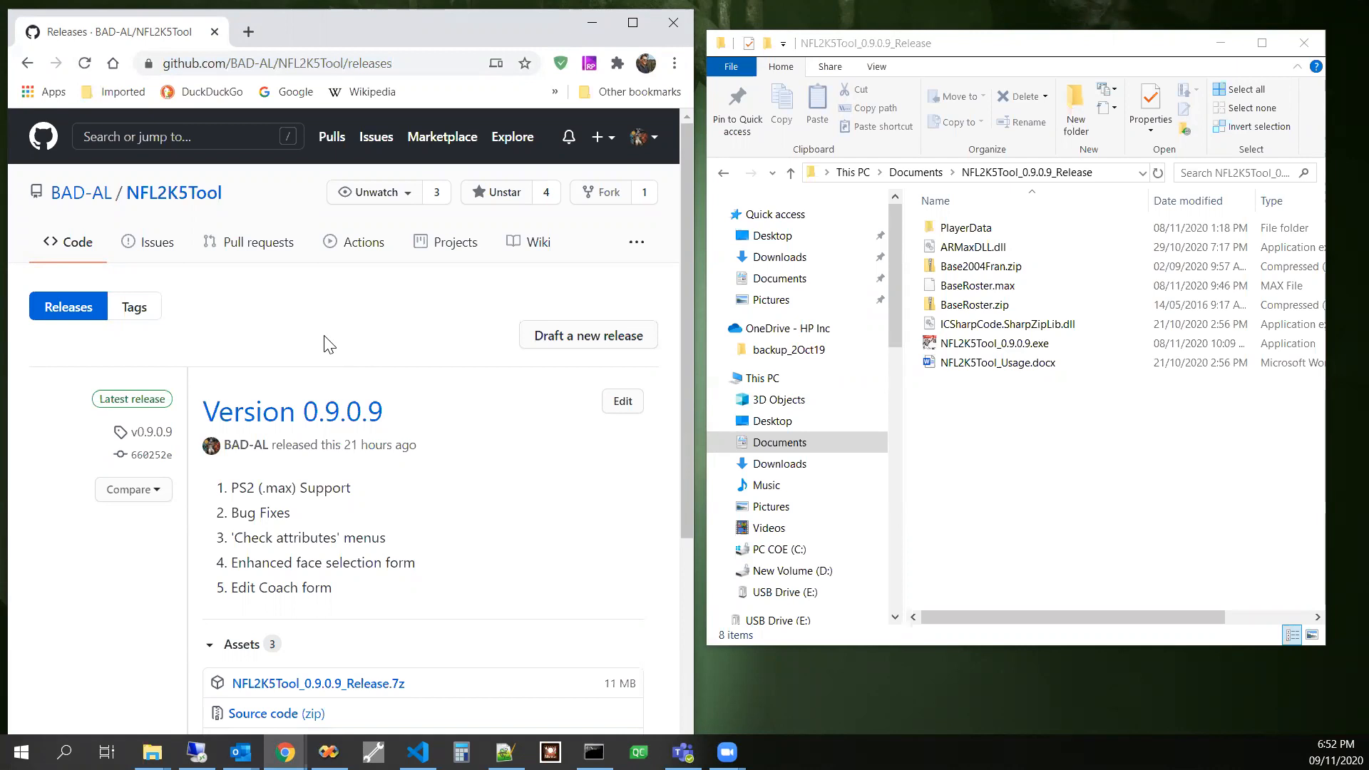
mouse_move(332, 492)
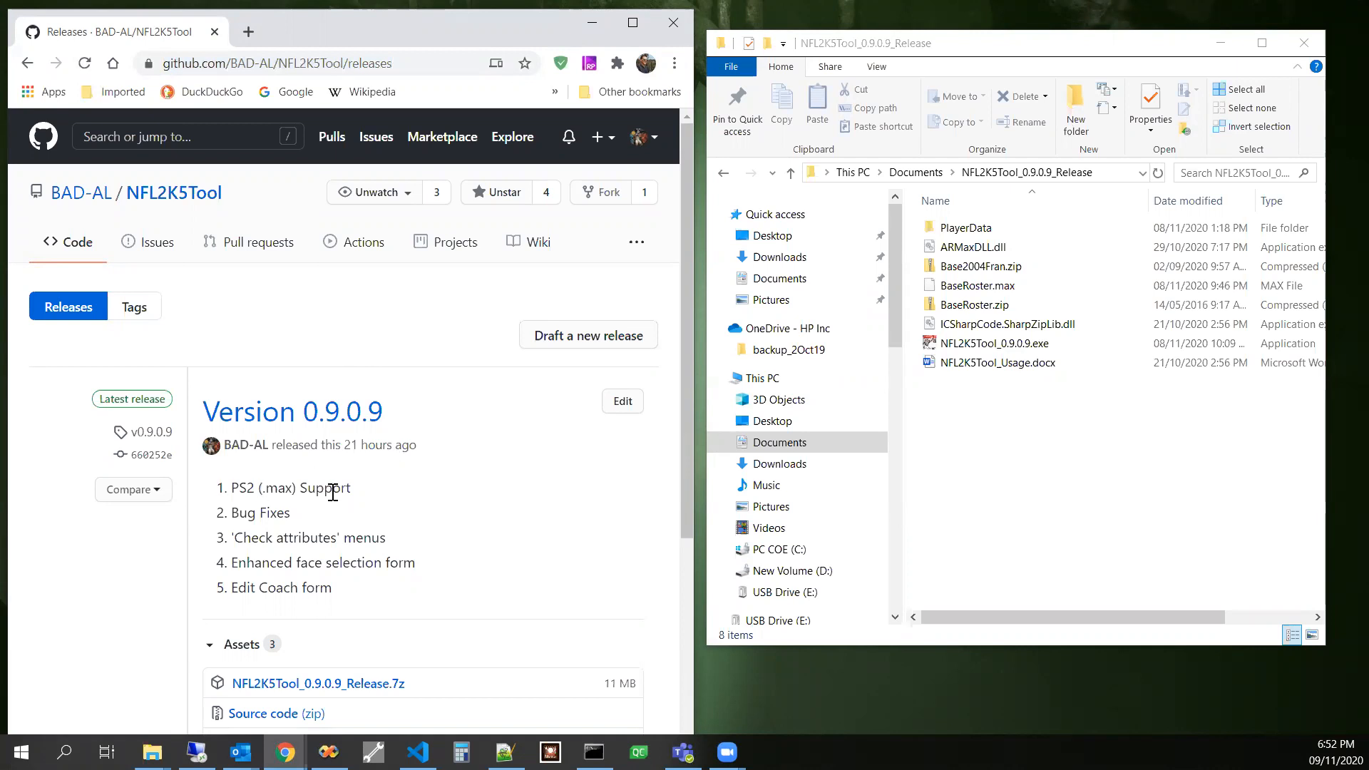
mouse_move(255, 531)
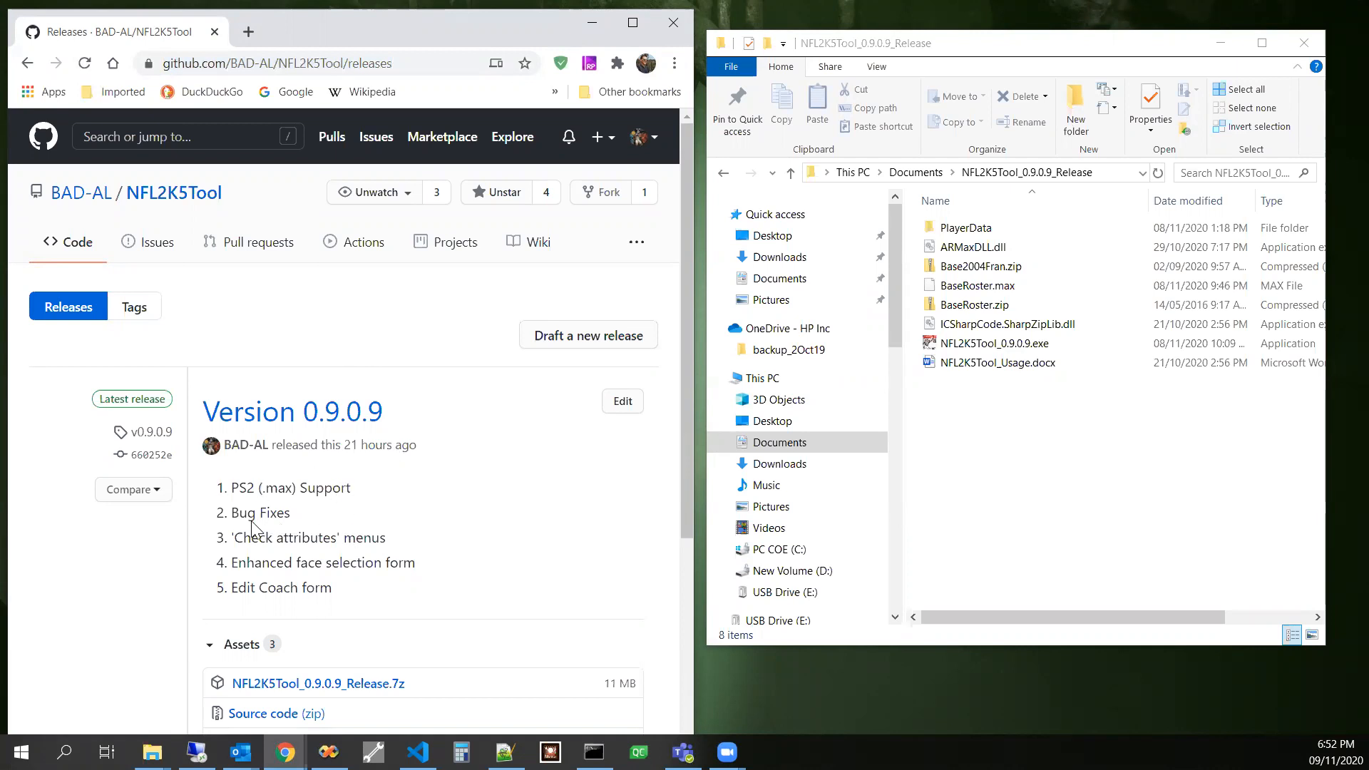
mouse_move(411, 554)
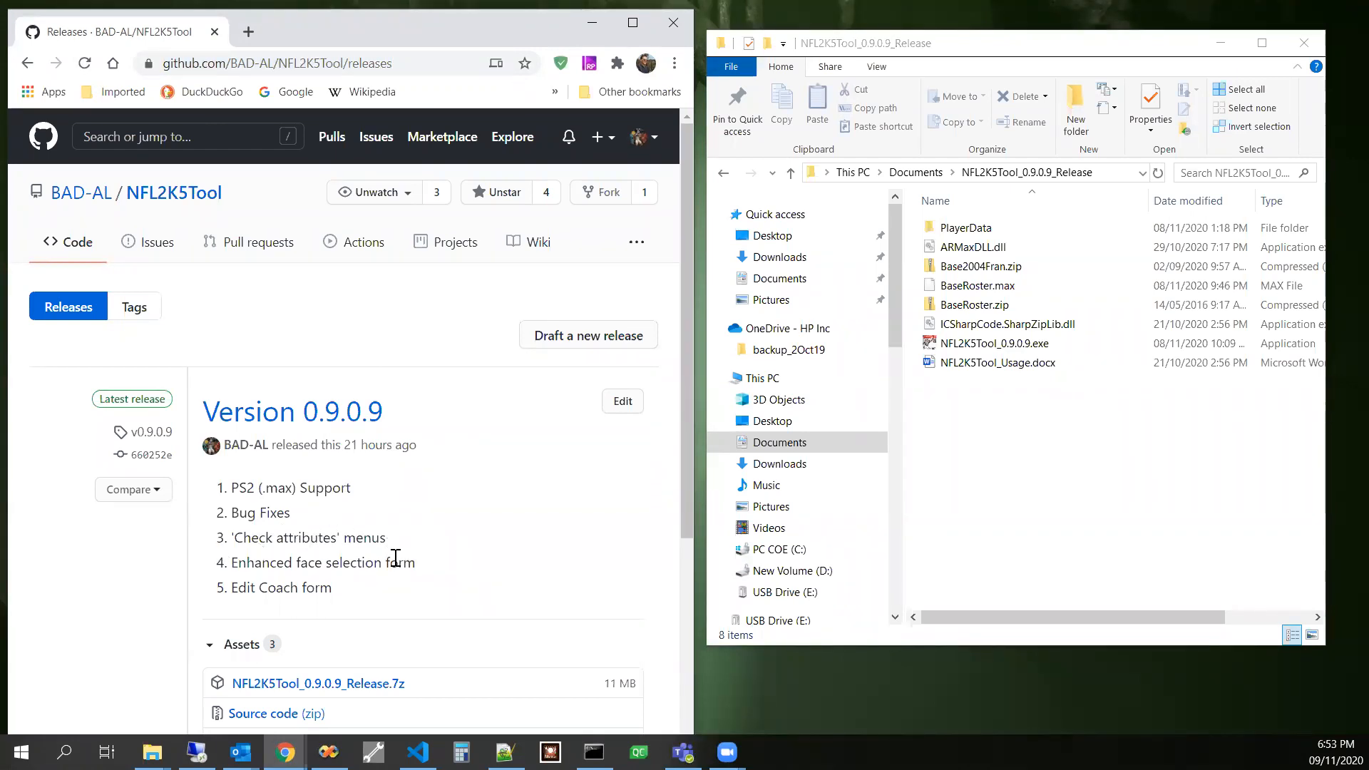
mouse_move(310, 566)
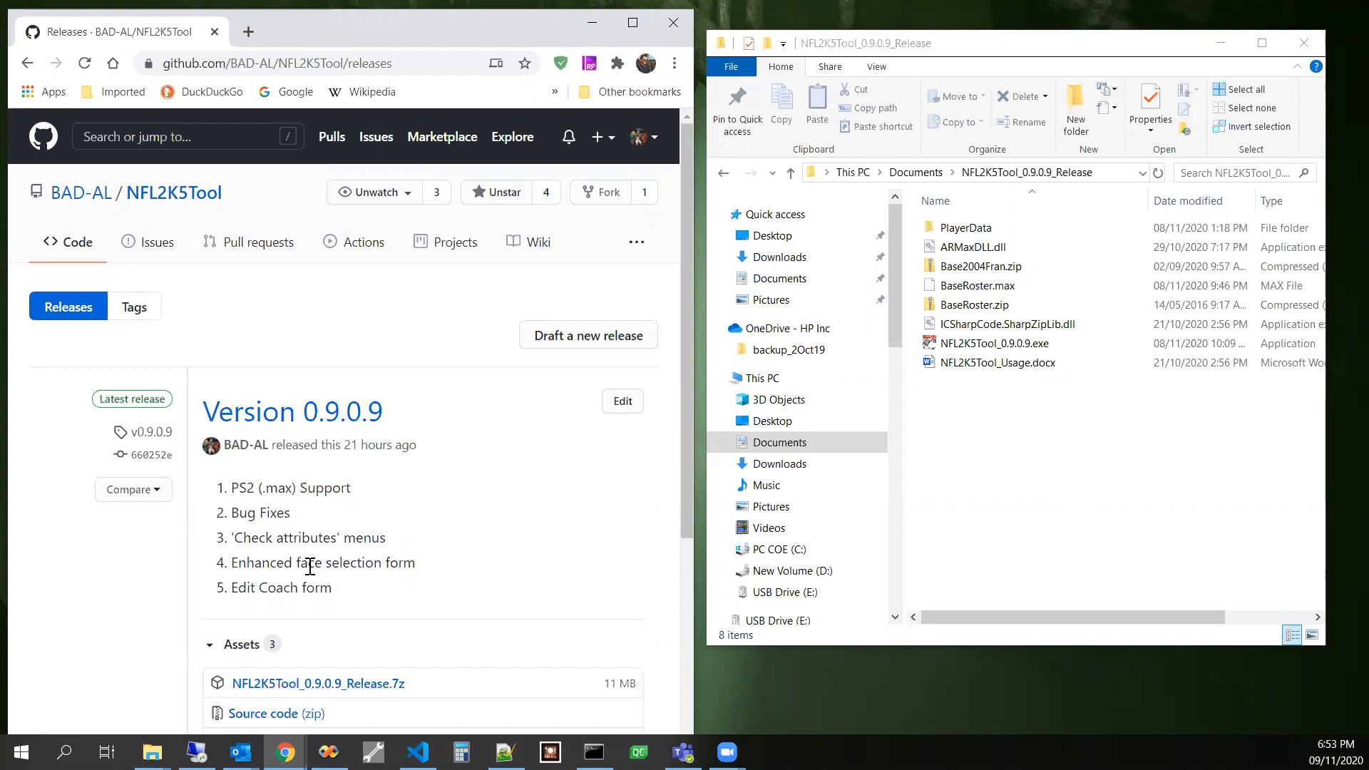
mouse_move(297, 590)
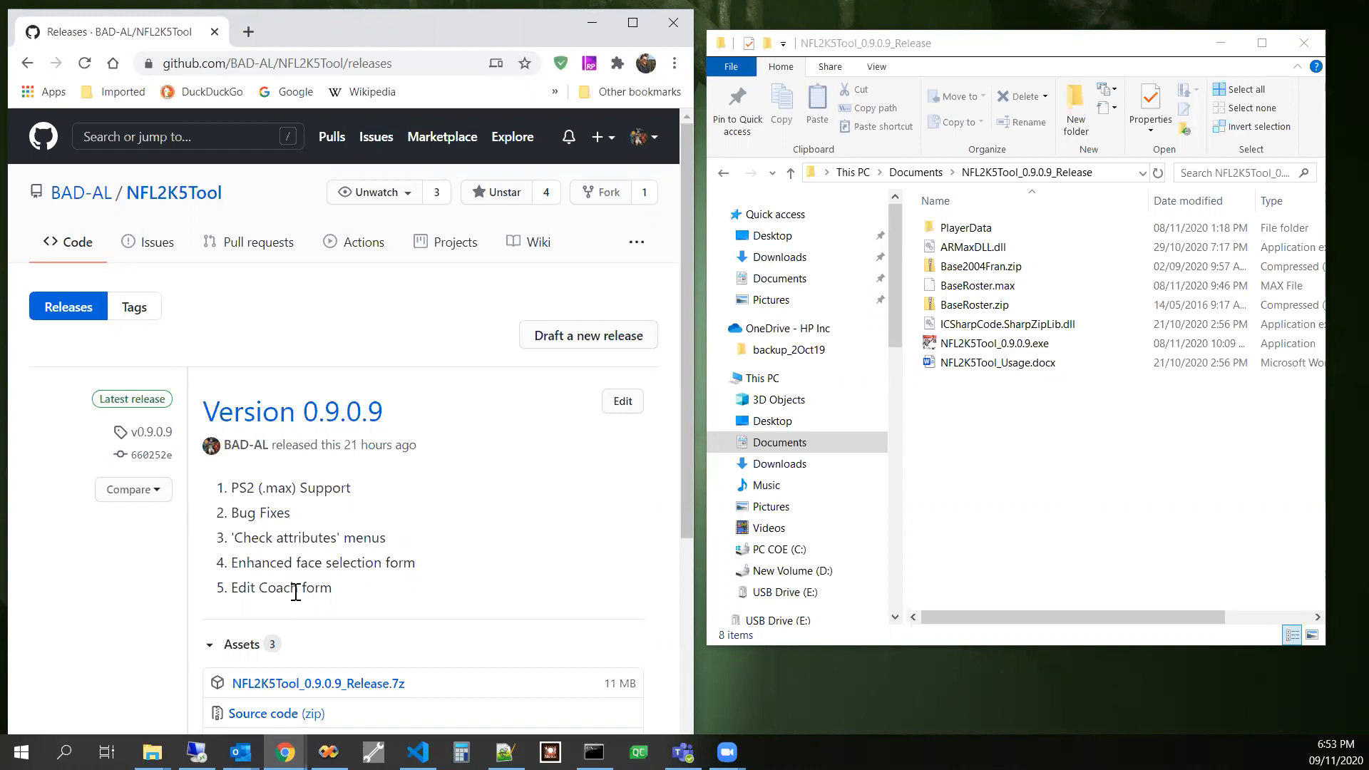
mouse_move(352, 599)
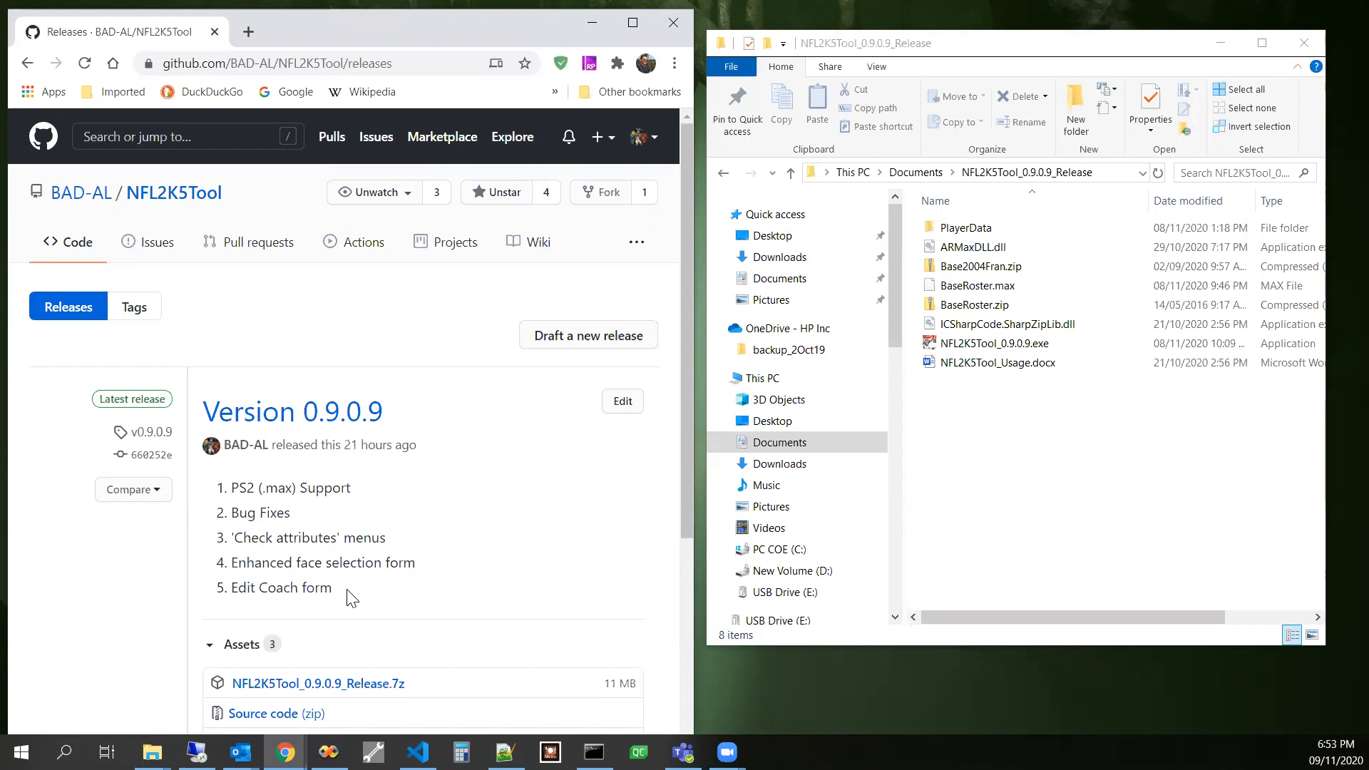
scroll(down, 3)
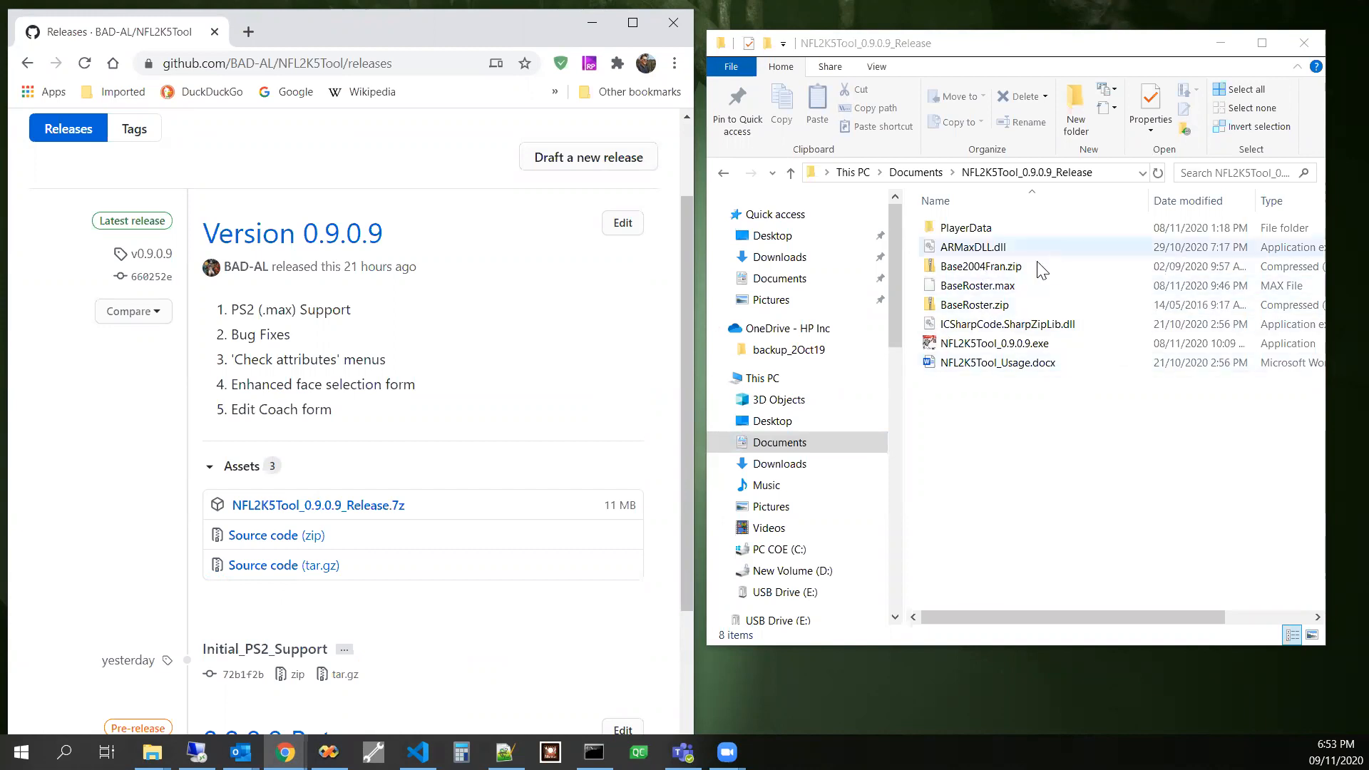
mouse_move(986, 253)
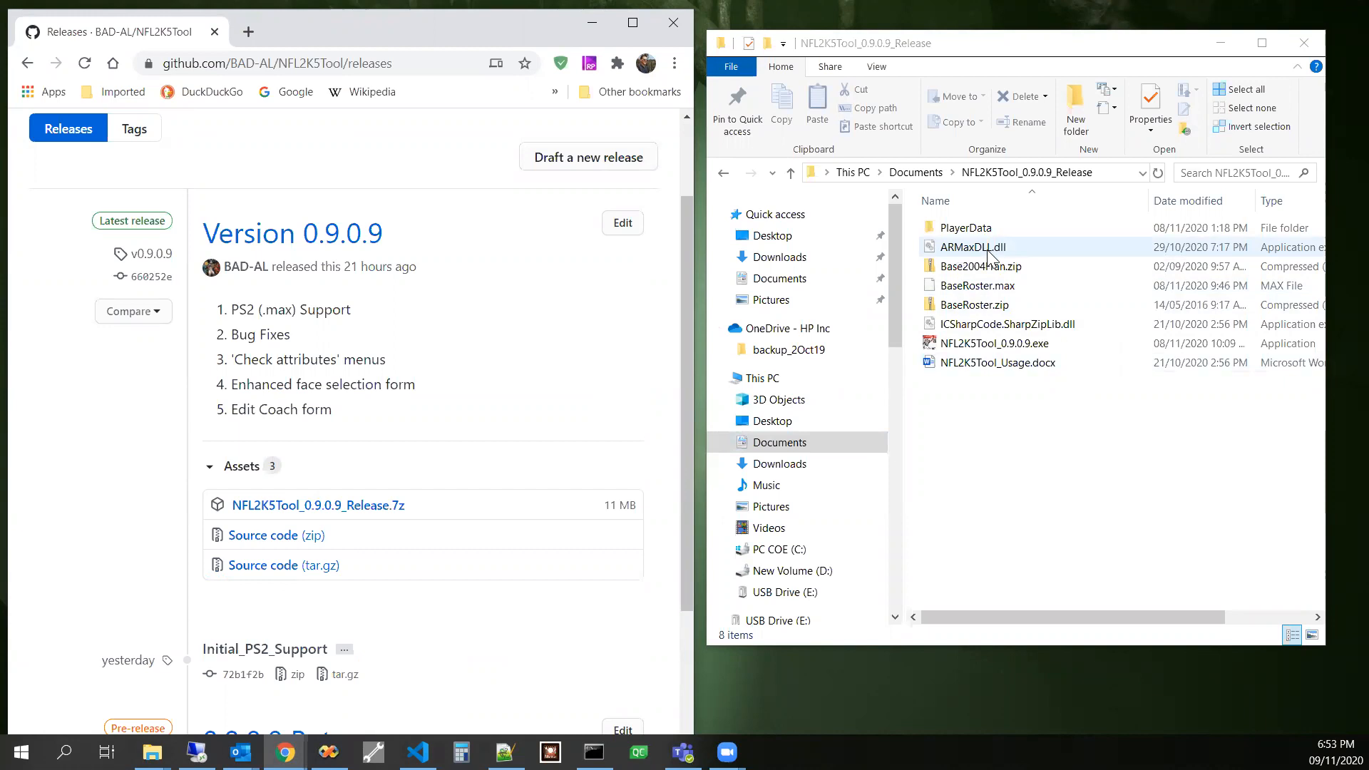
click(971, 247)
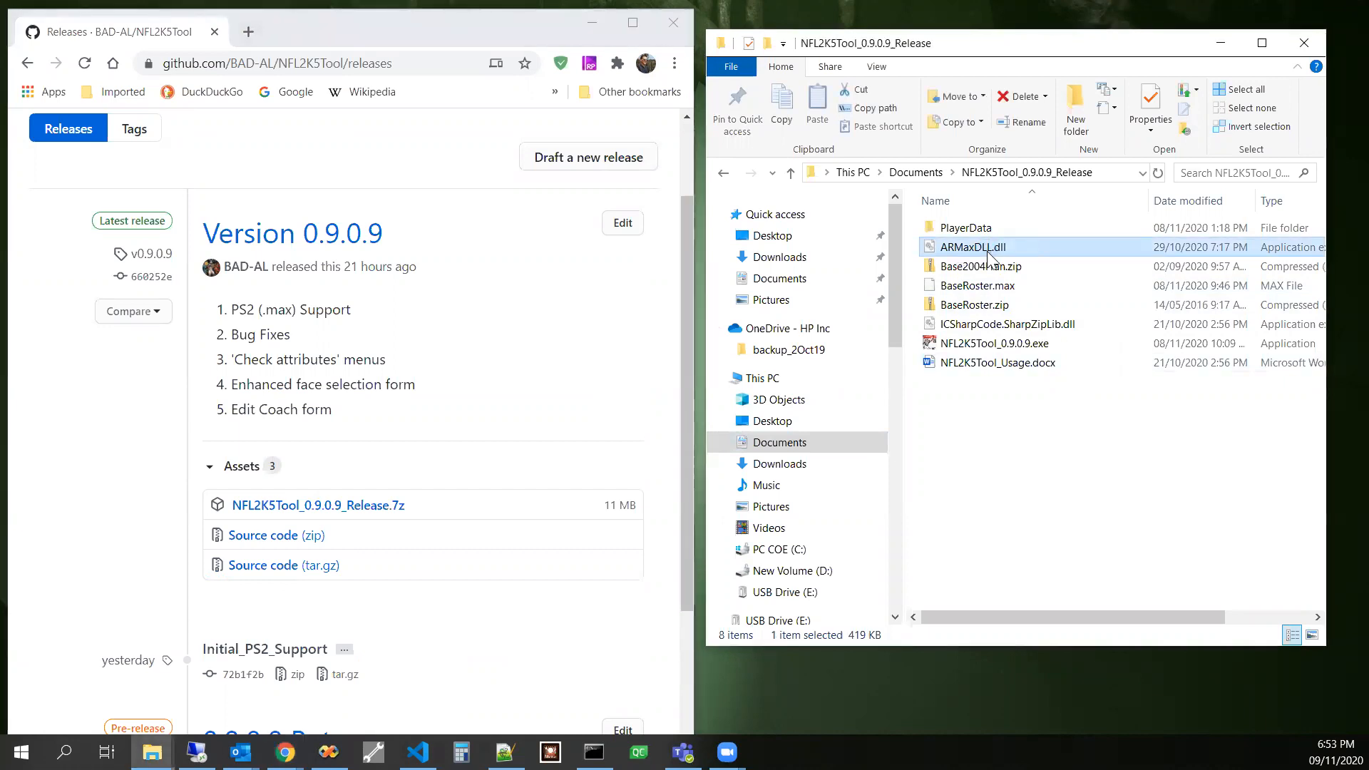
mouse_move(971, 247)
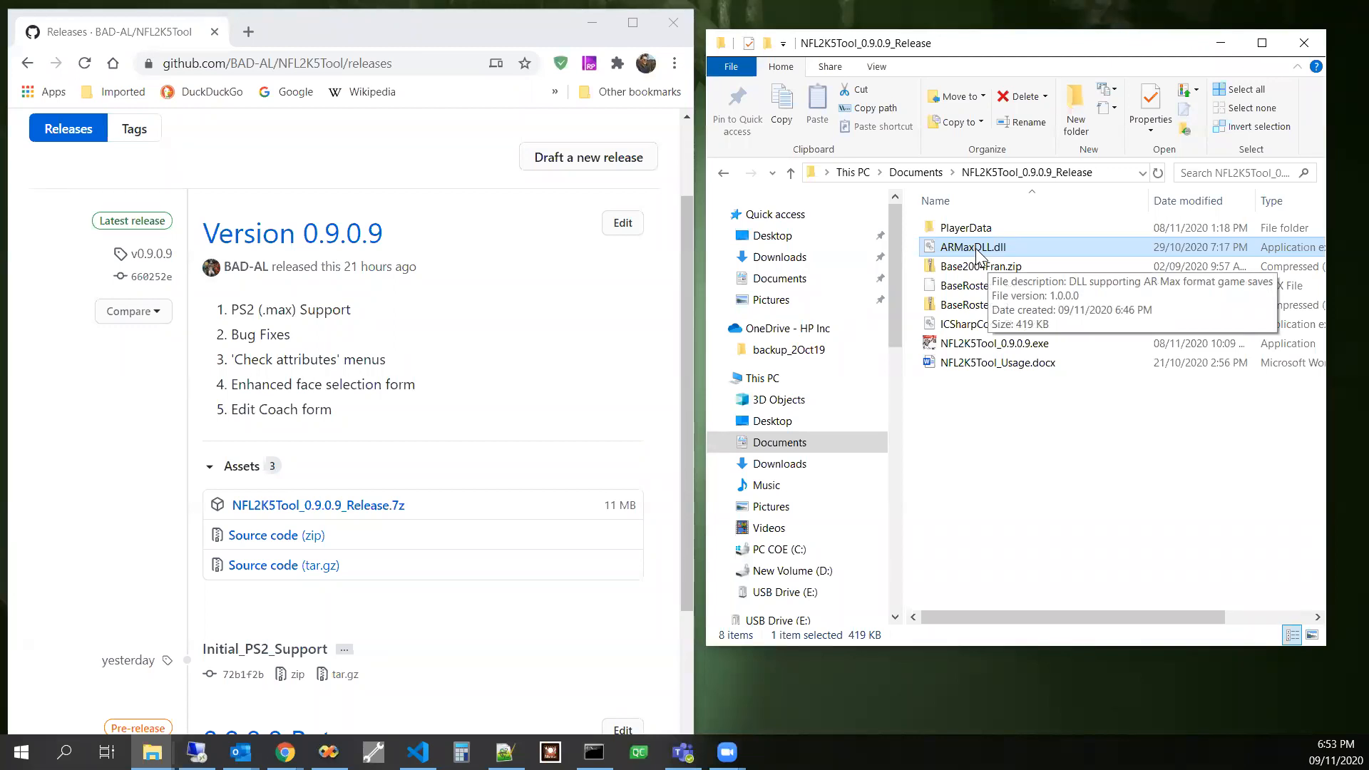
mouse_move(1001, 472)
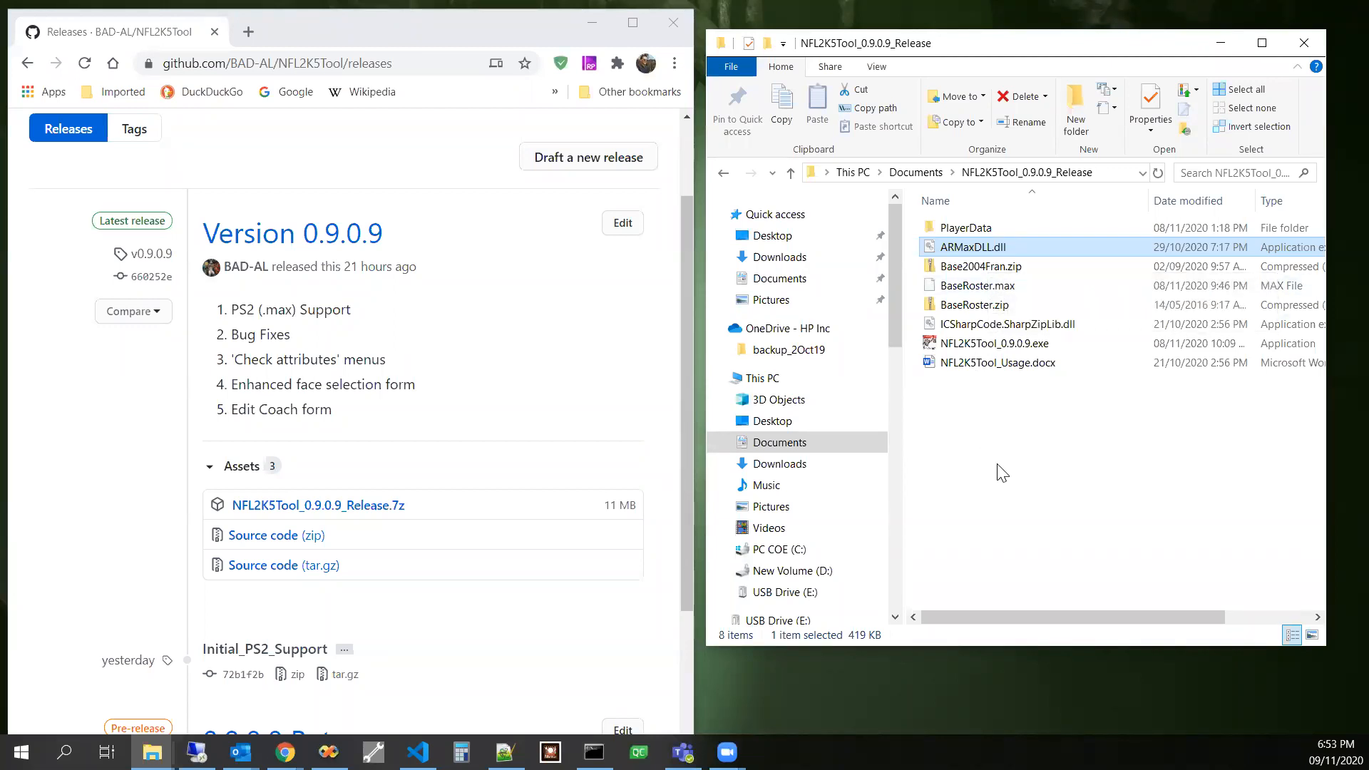
click(978, 285)
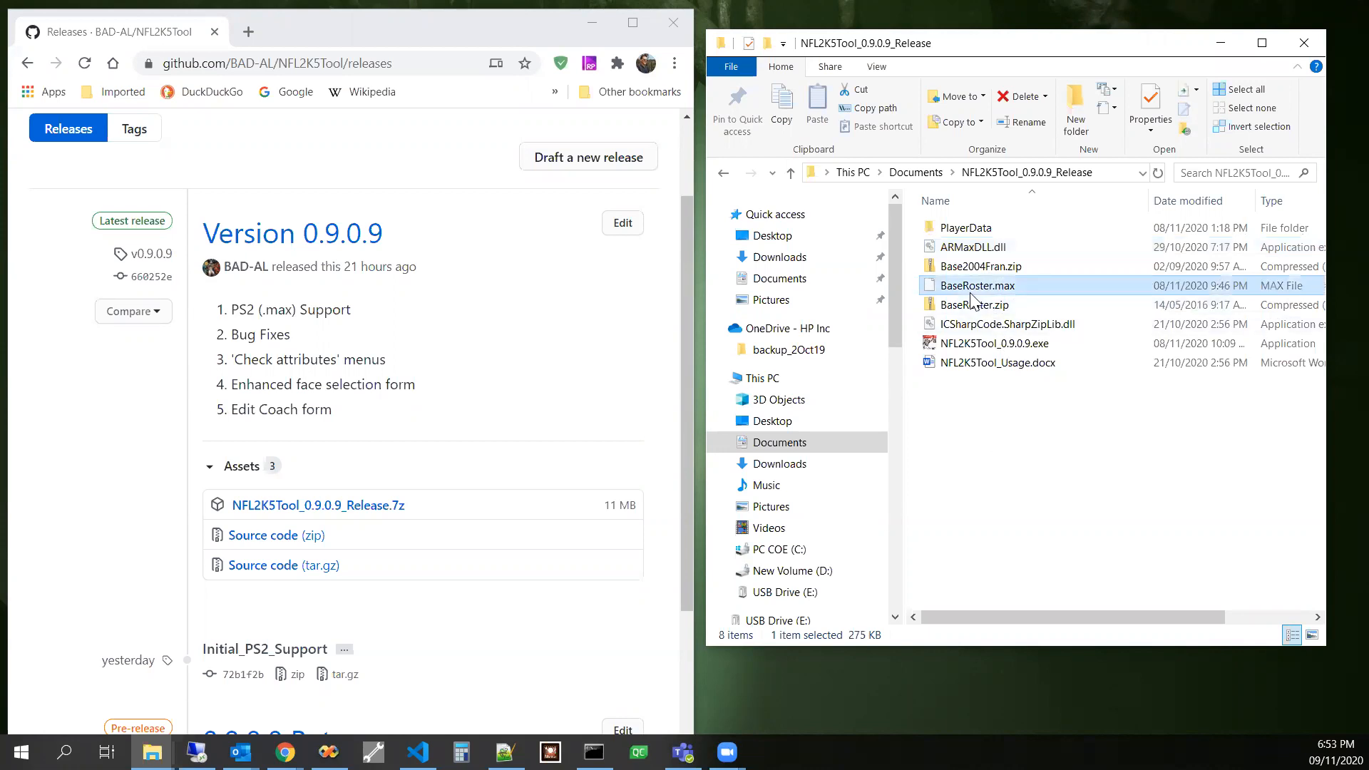
mouse_move(971, 287)
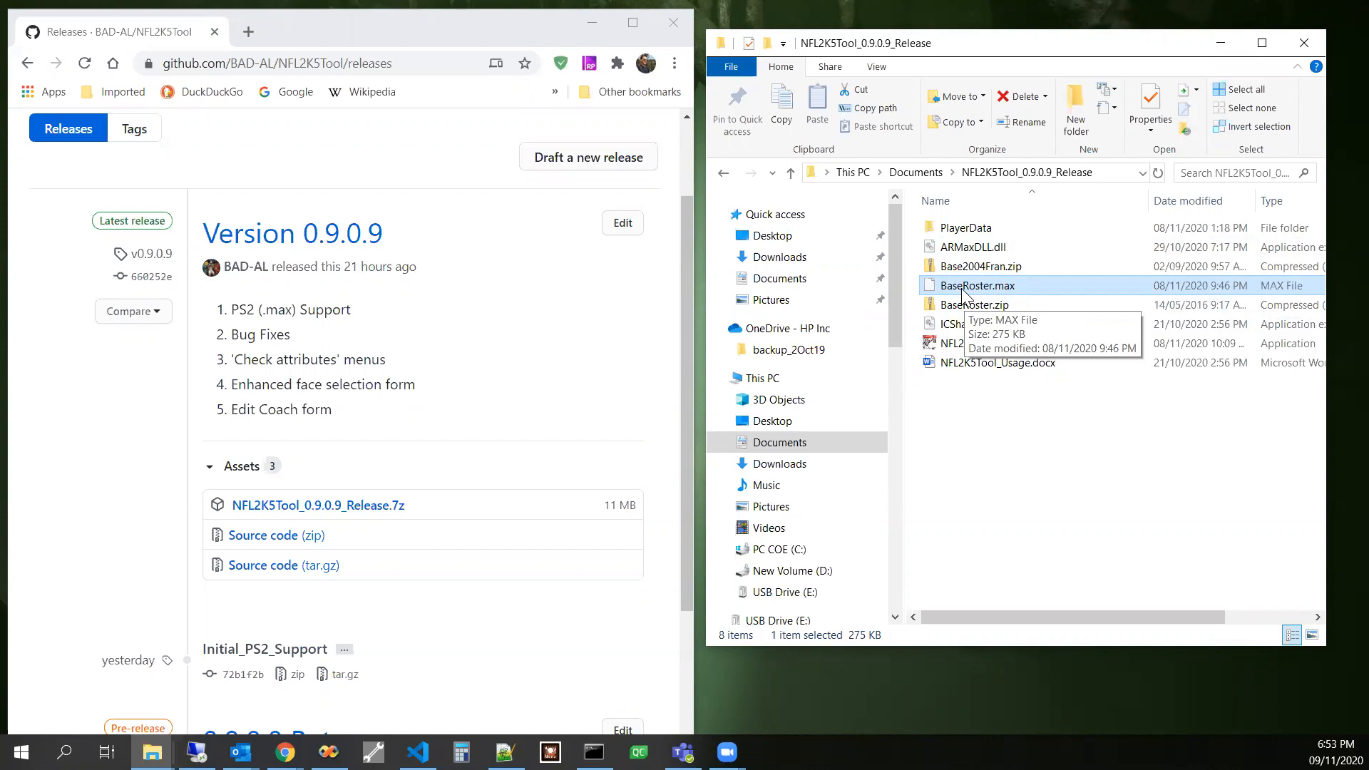
mouse_move(998, 375)
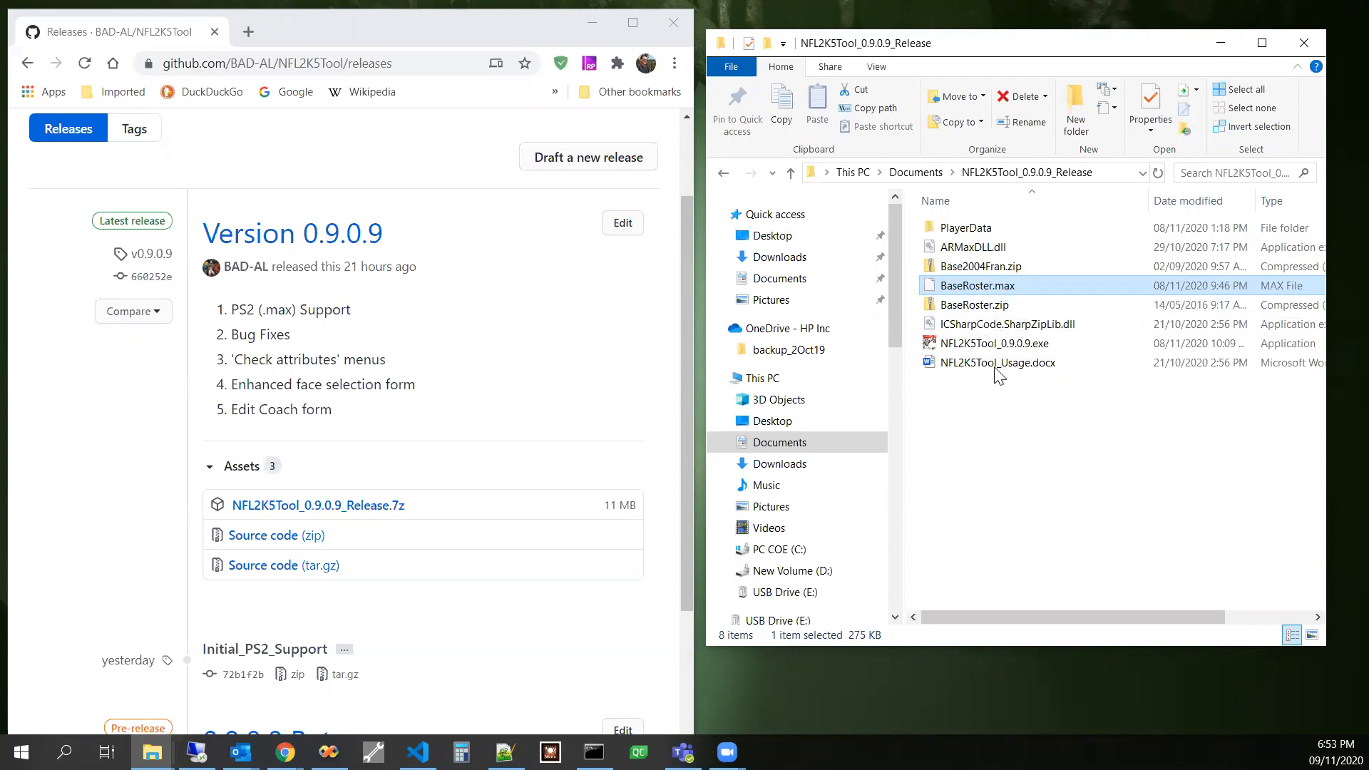
- Launch NFL2K5Tool 0.9.0.9 and load the NFL2K21Ros_WK8.zip roster save
click(1000, 343)
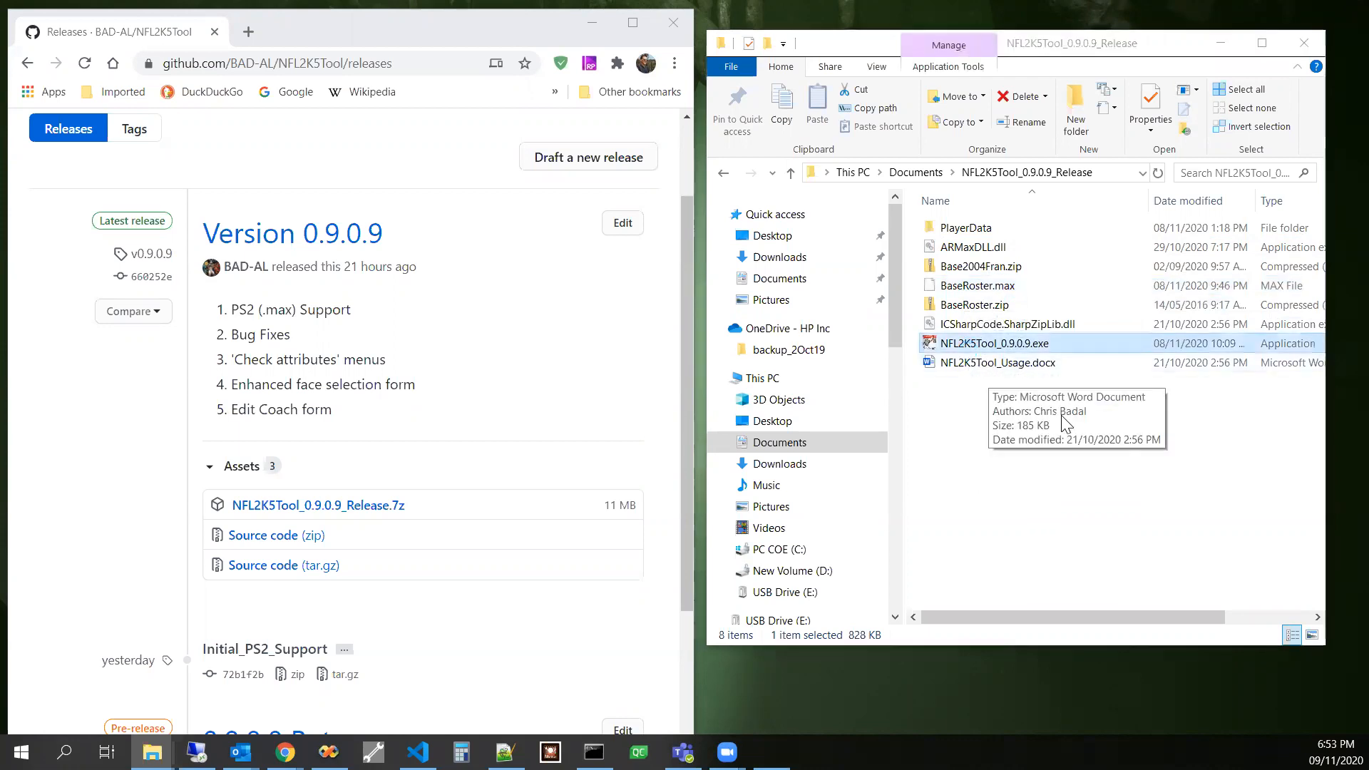
double_click(993, 343)
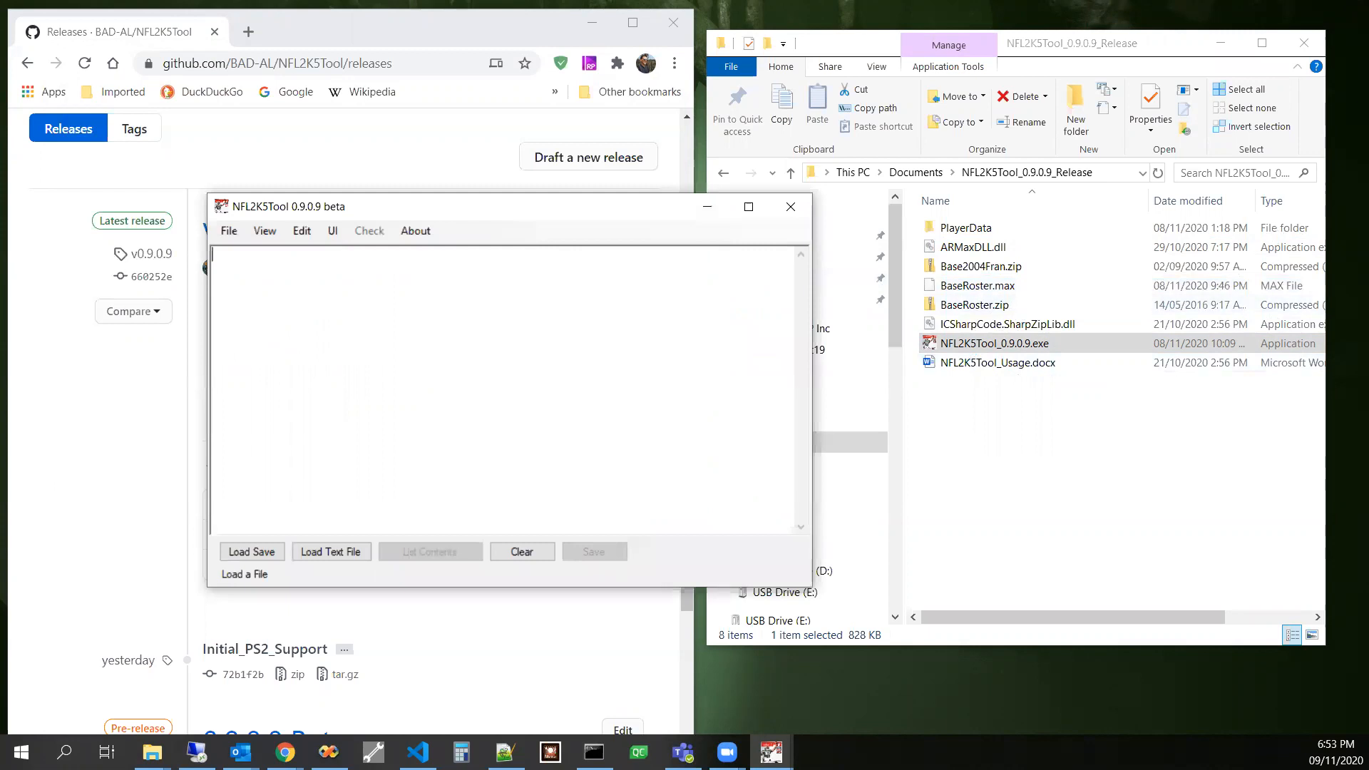
click(1004, 324)
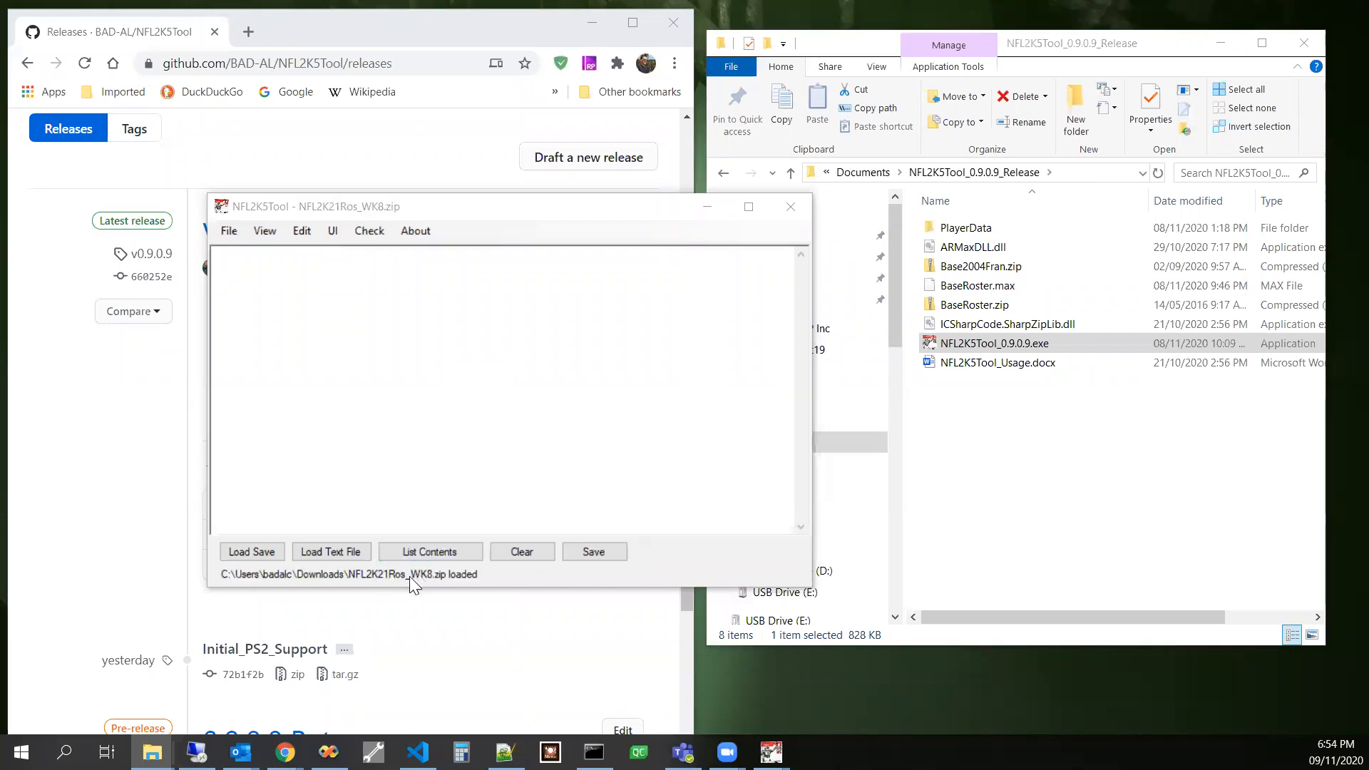
mouse_move(379, 583)
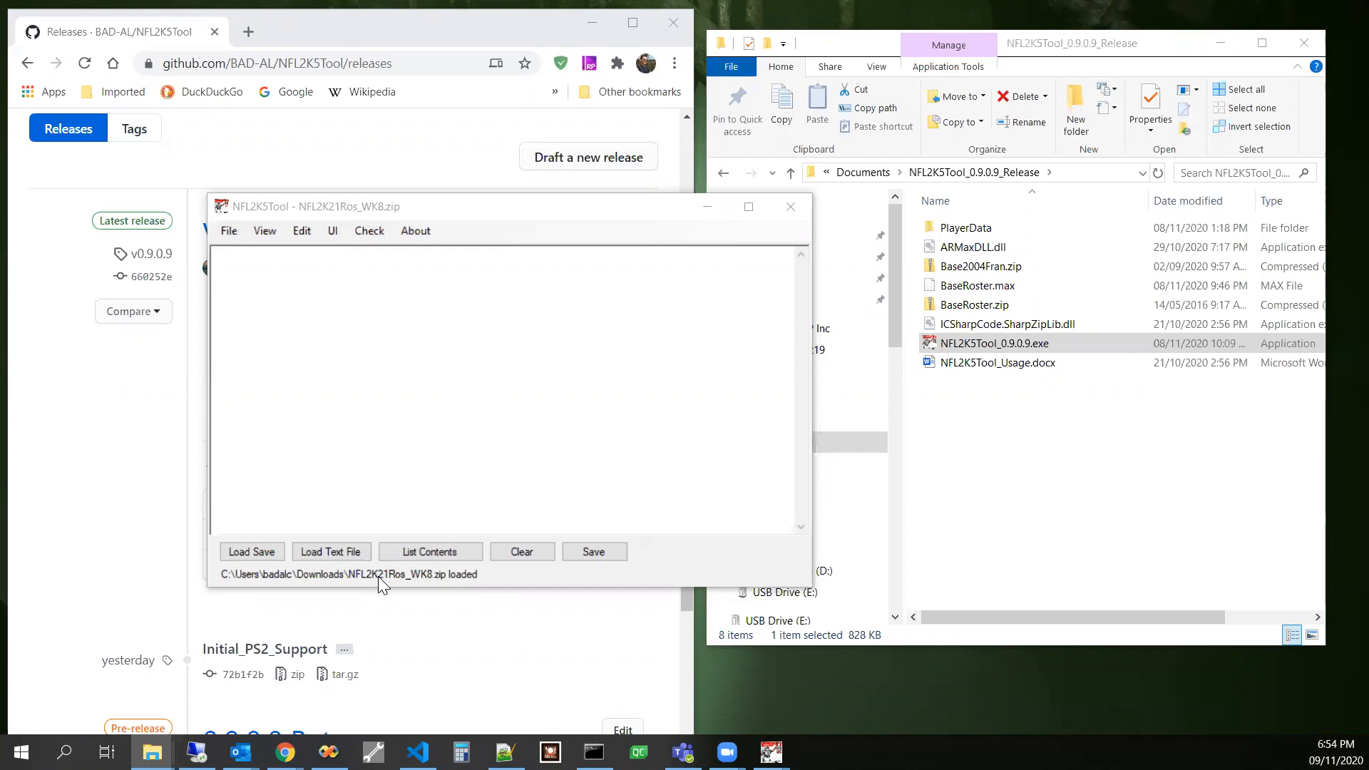
mouse_move(489, 103)
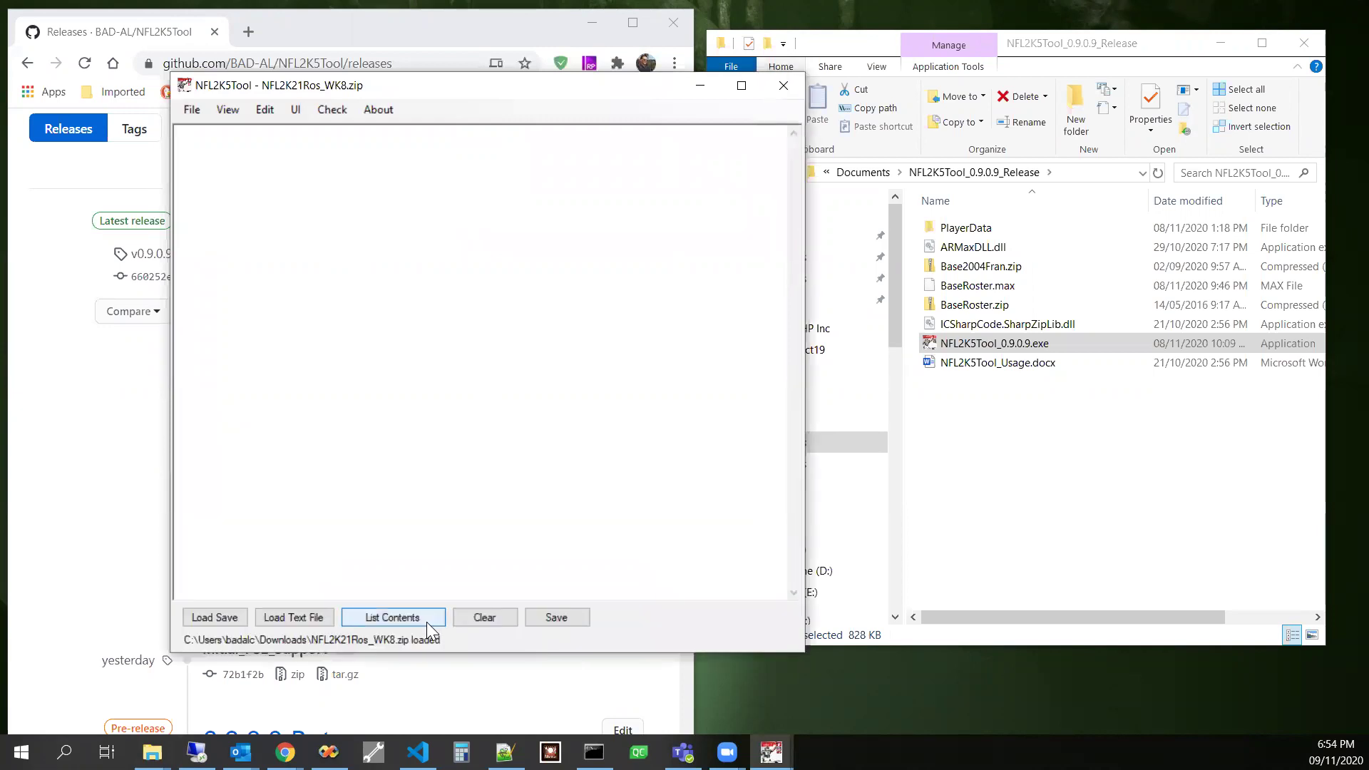
- List the roster contents, showing the 49ers players with their attributes
click(392, 618)
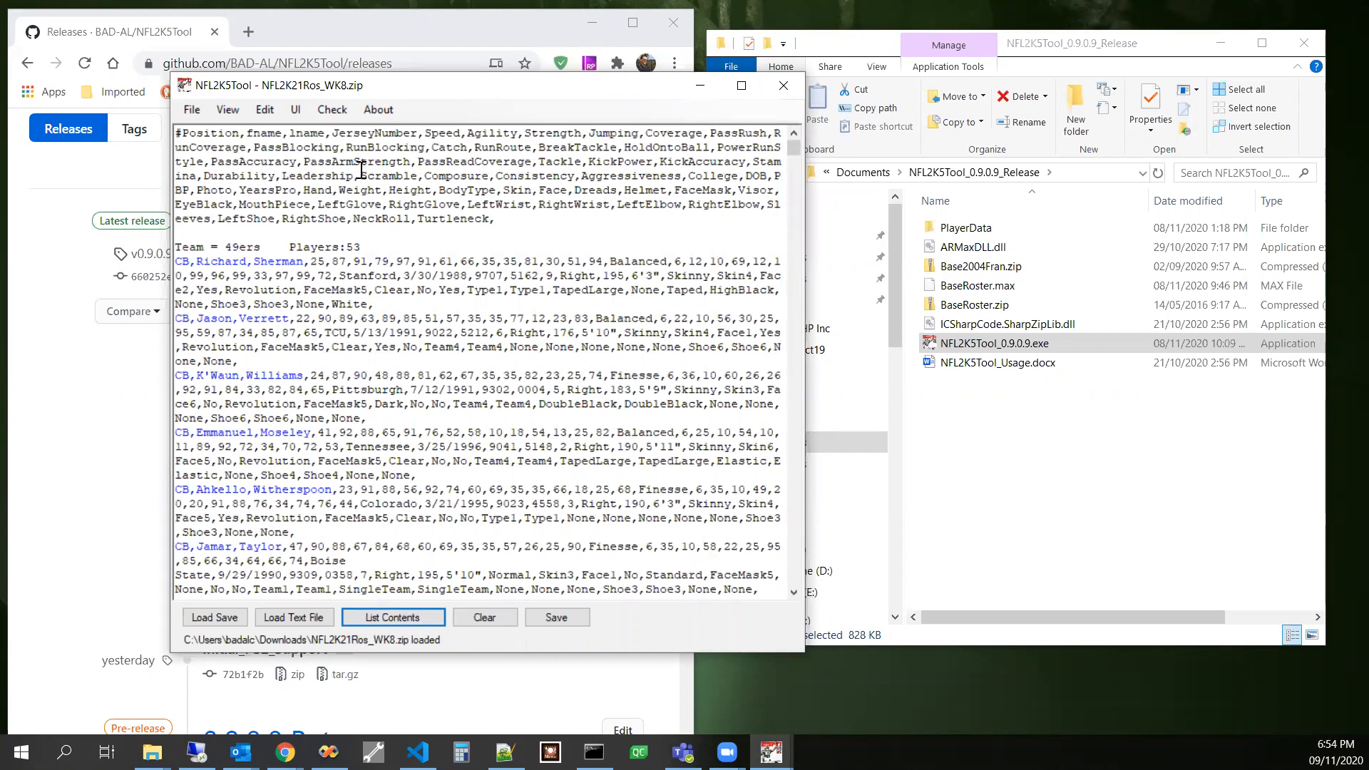
mouse_move(351, 204)
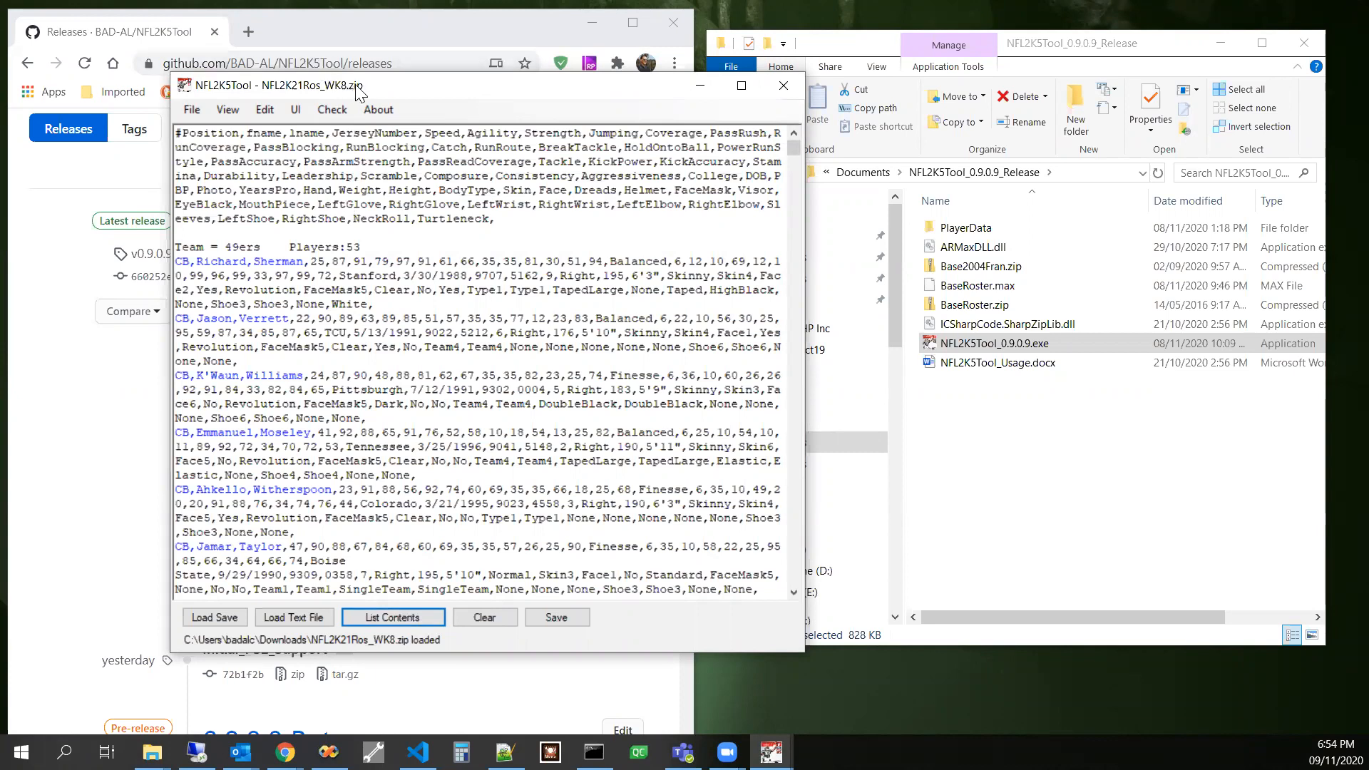
mouse_move(306, 232)
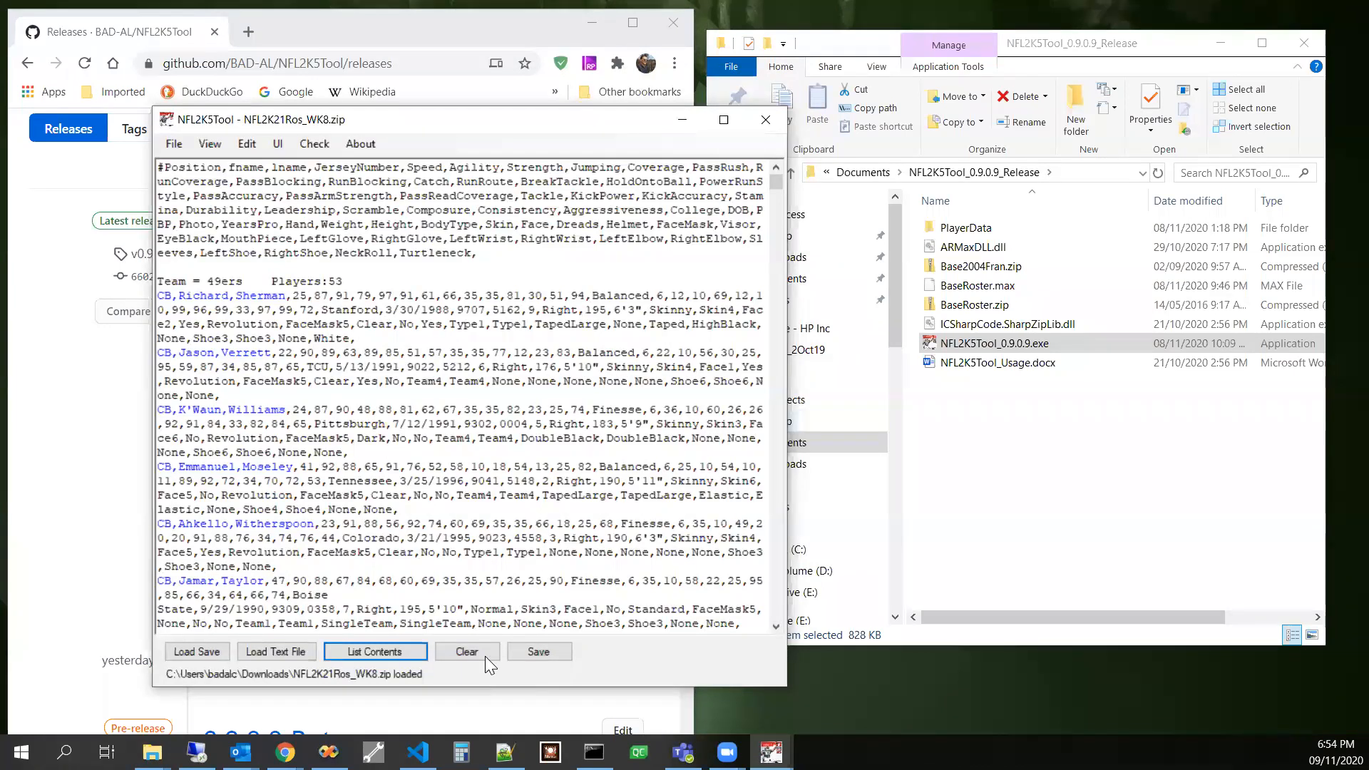
- Clear the text, load and list BaseRoster.max, and edit the first cornerback's surname to BAD-AL
click(466, 652)
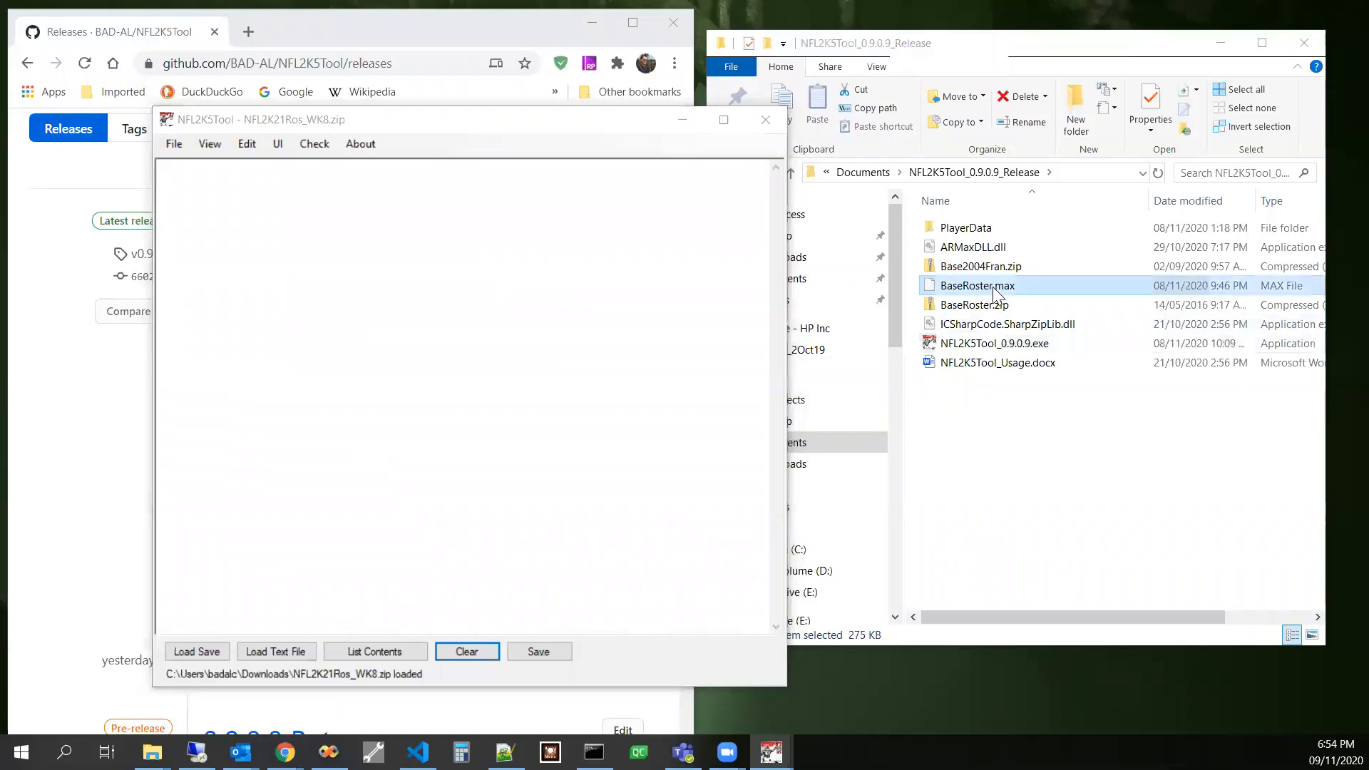
double_click(977, 285)
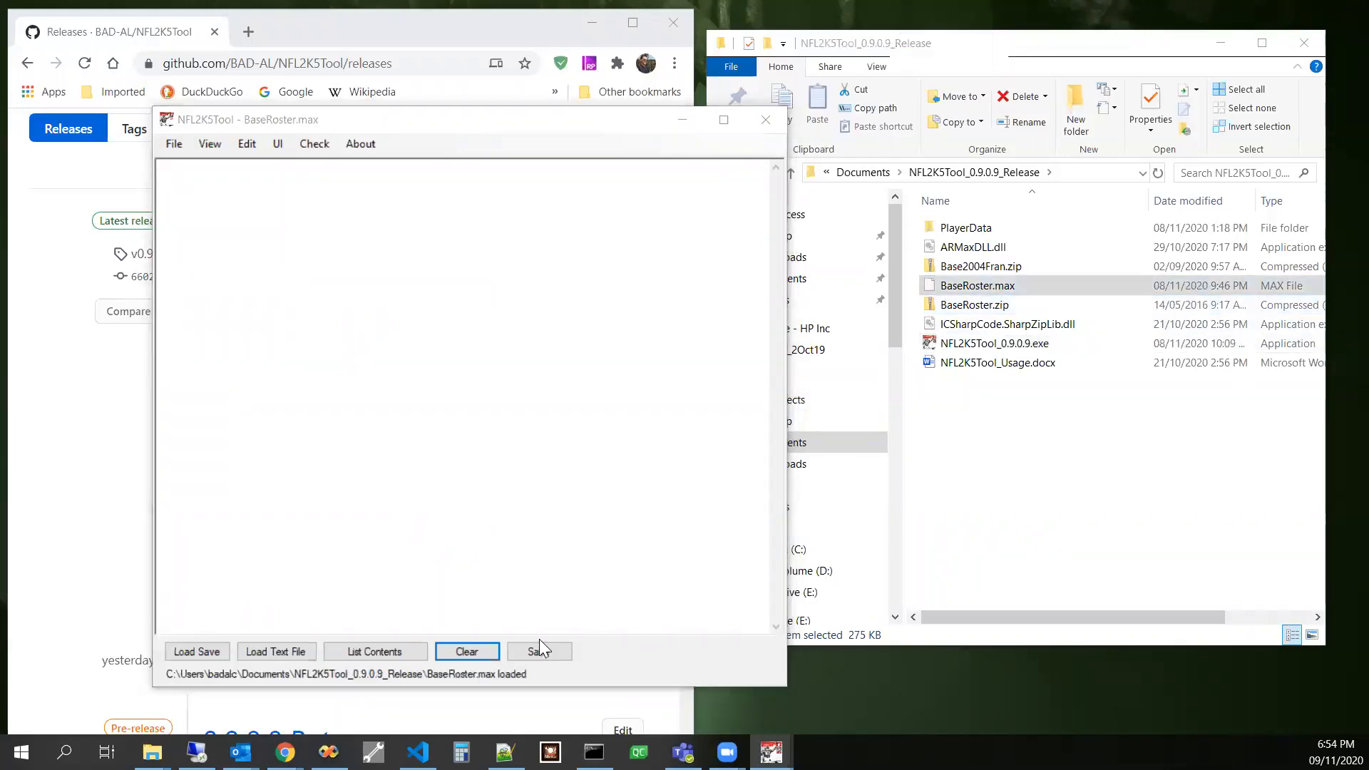
click(375, 652)
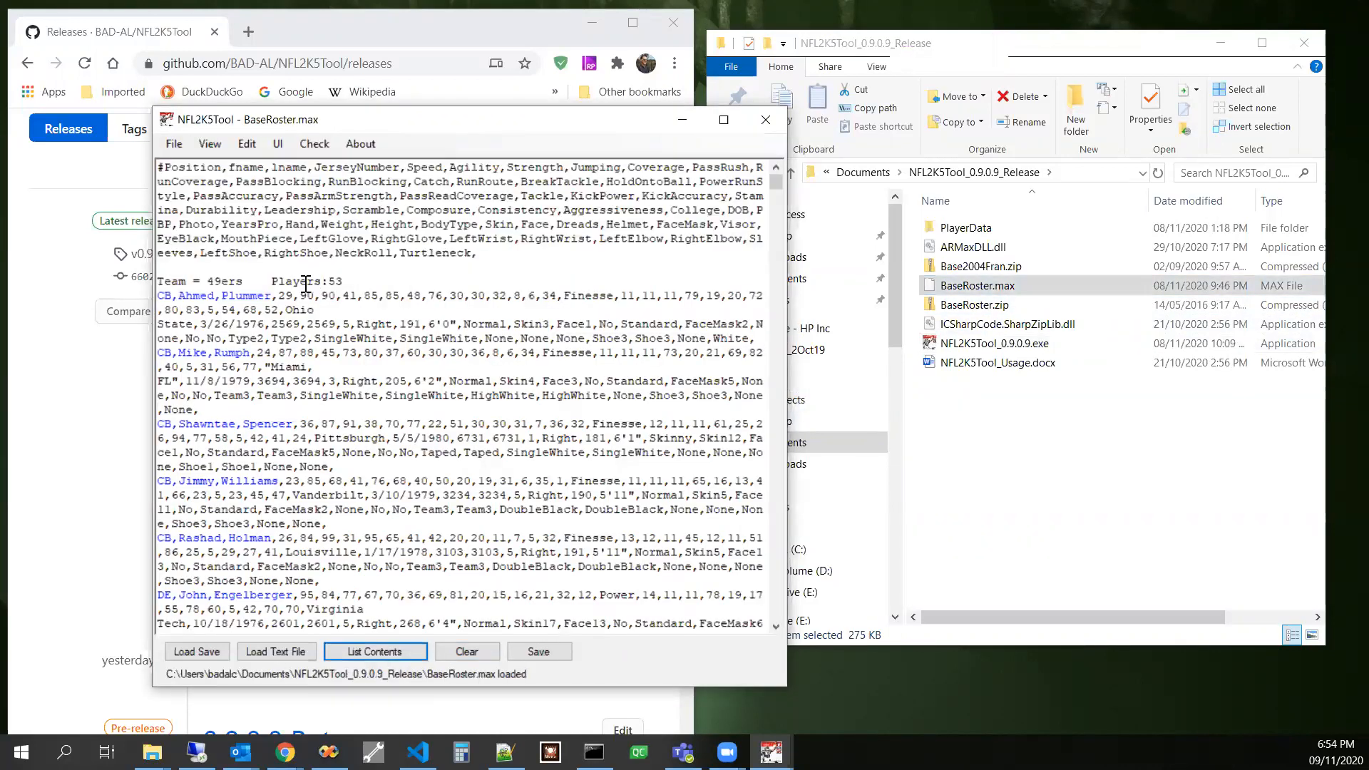
double_click(245, 295)
text(BAD-AL)
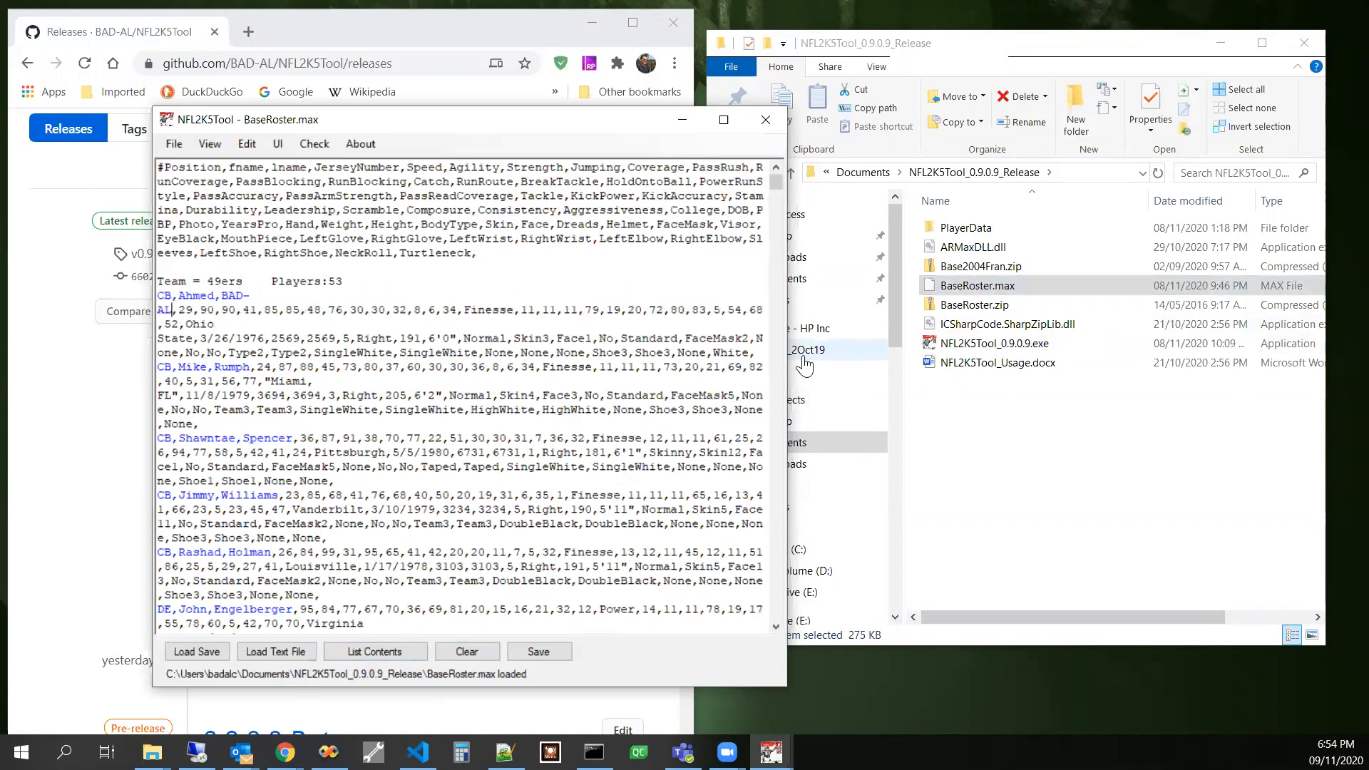
mouse_move(589, 567)
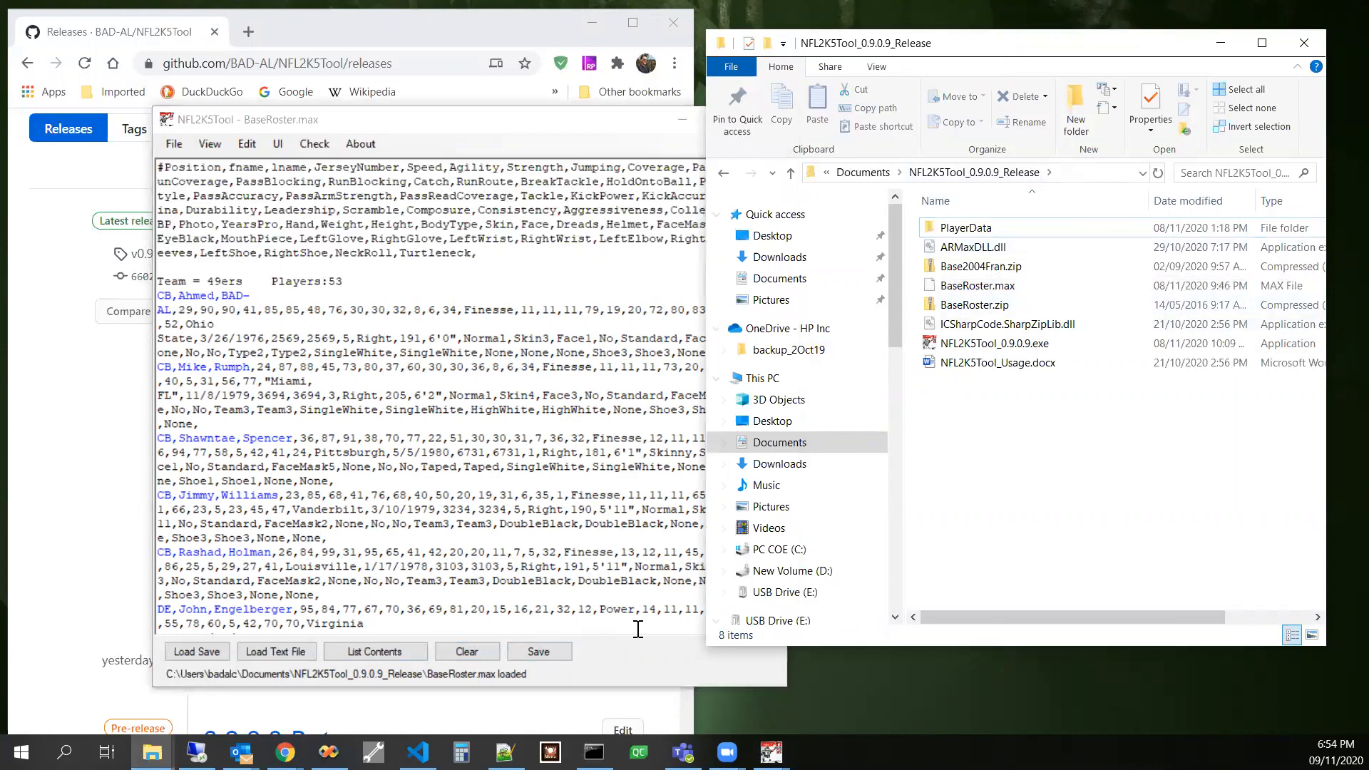
- Apply and save over BaseRoster.zip, confirming replace, then acknowledge the read-only error
click(539, 652)
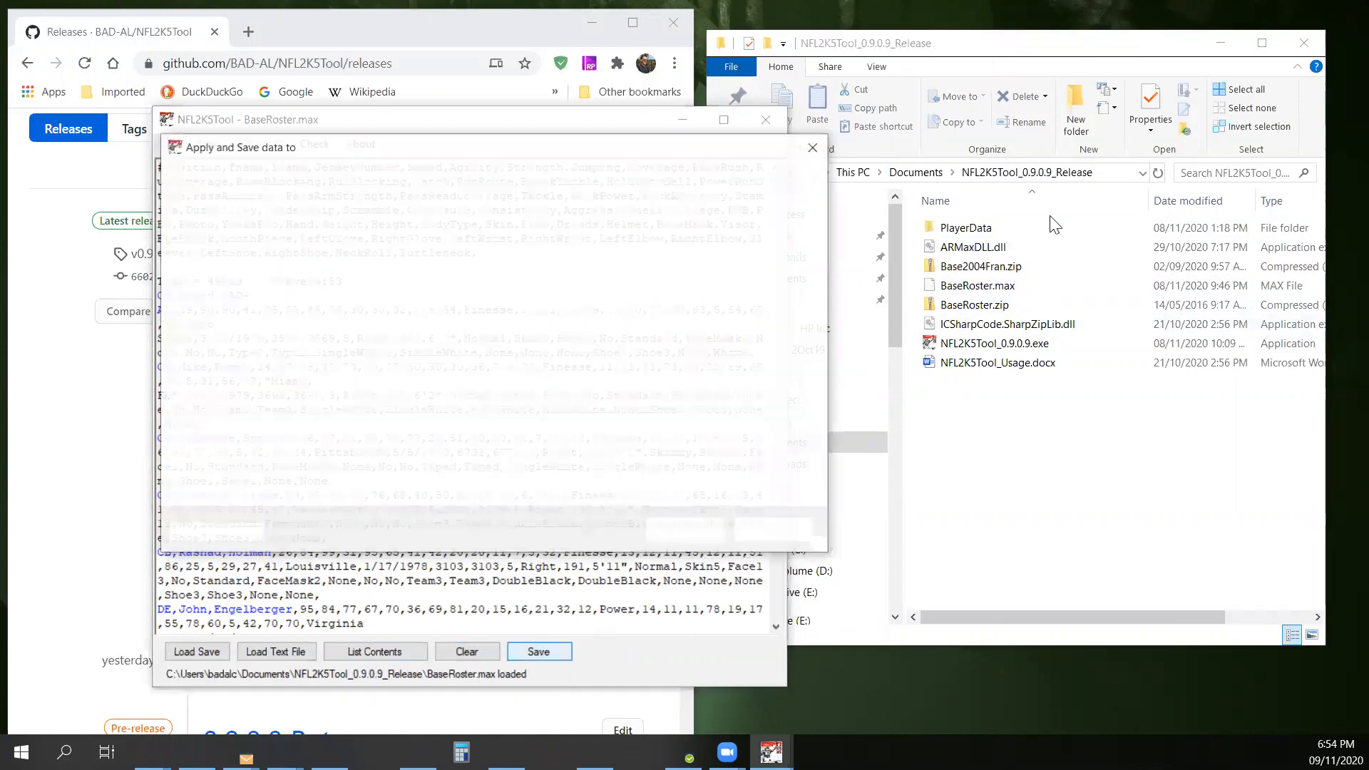
click(537, 651)
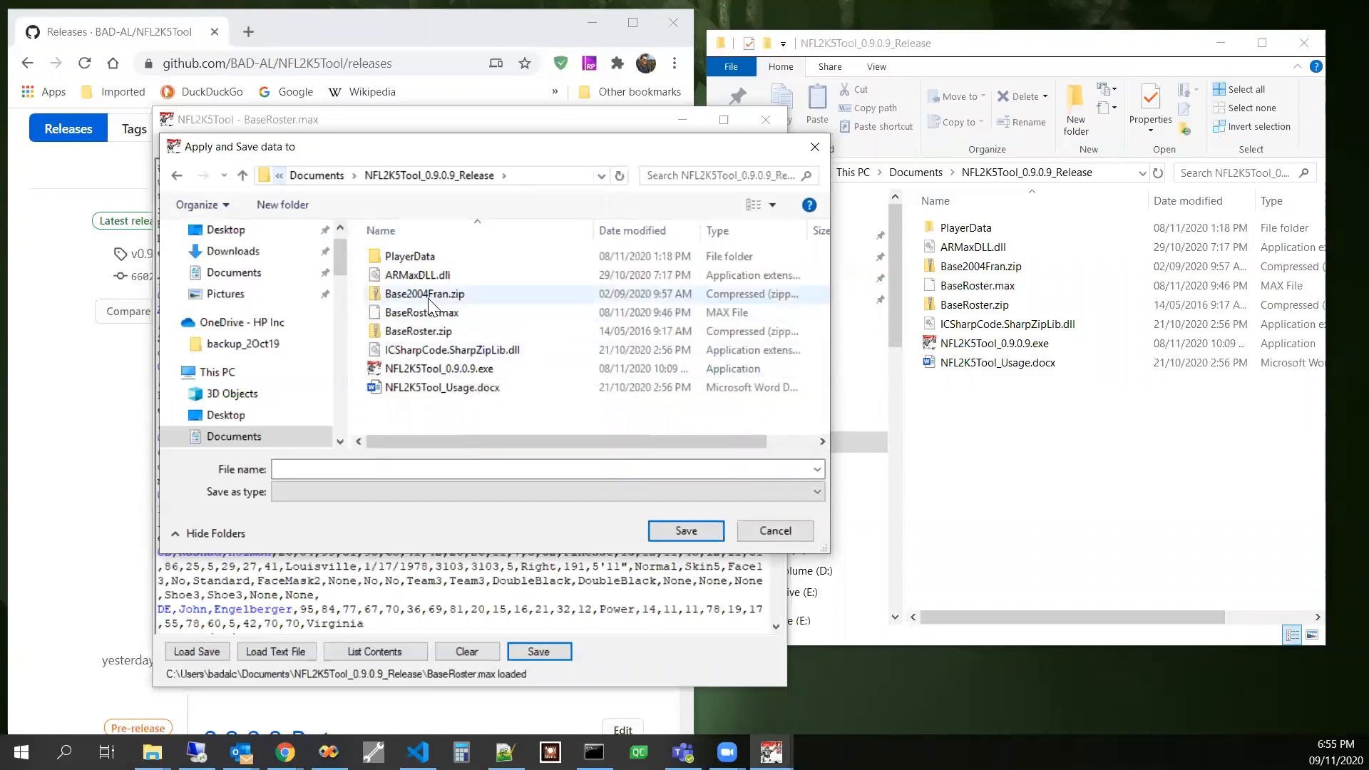
mouse_move(481, 246)
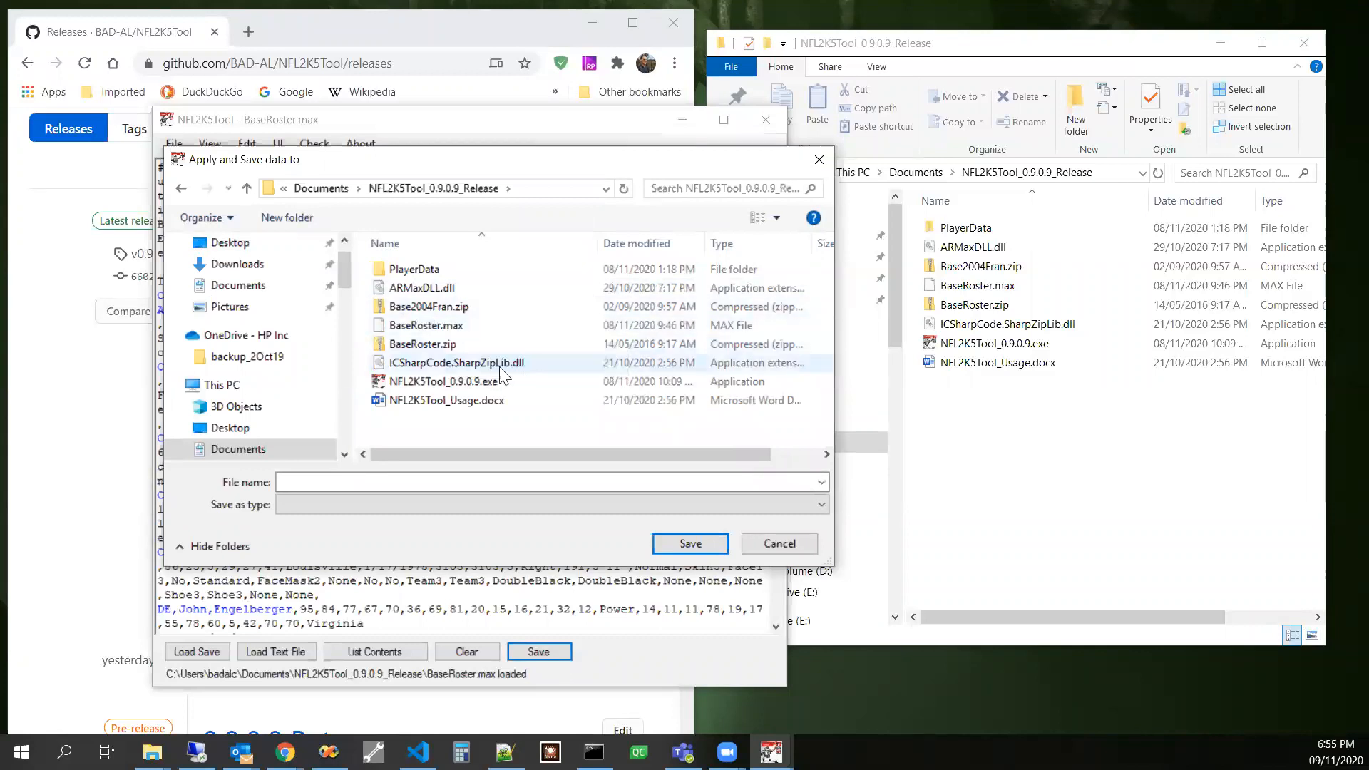
mouse_move(422, 344)
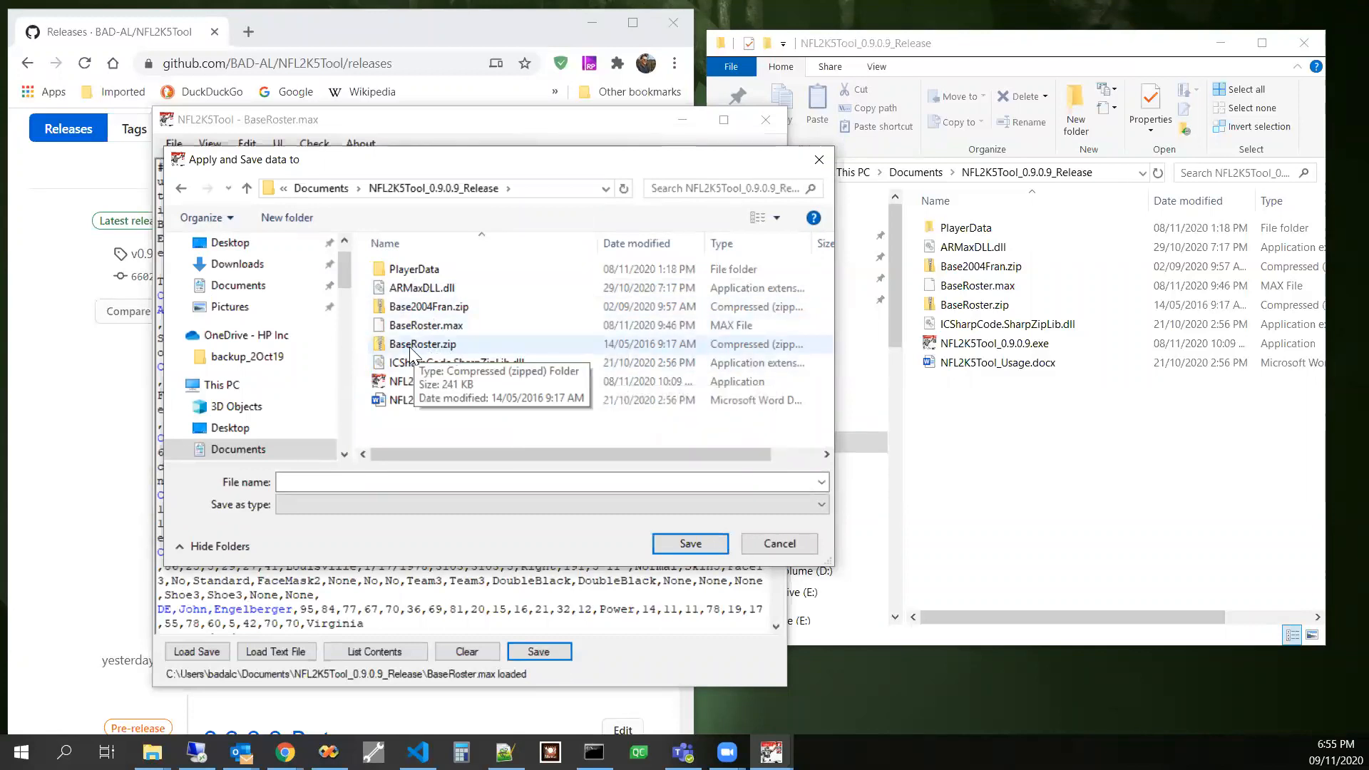
click(689, 543)
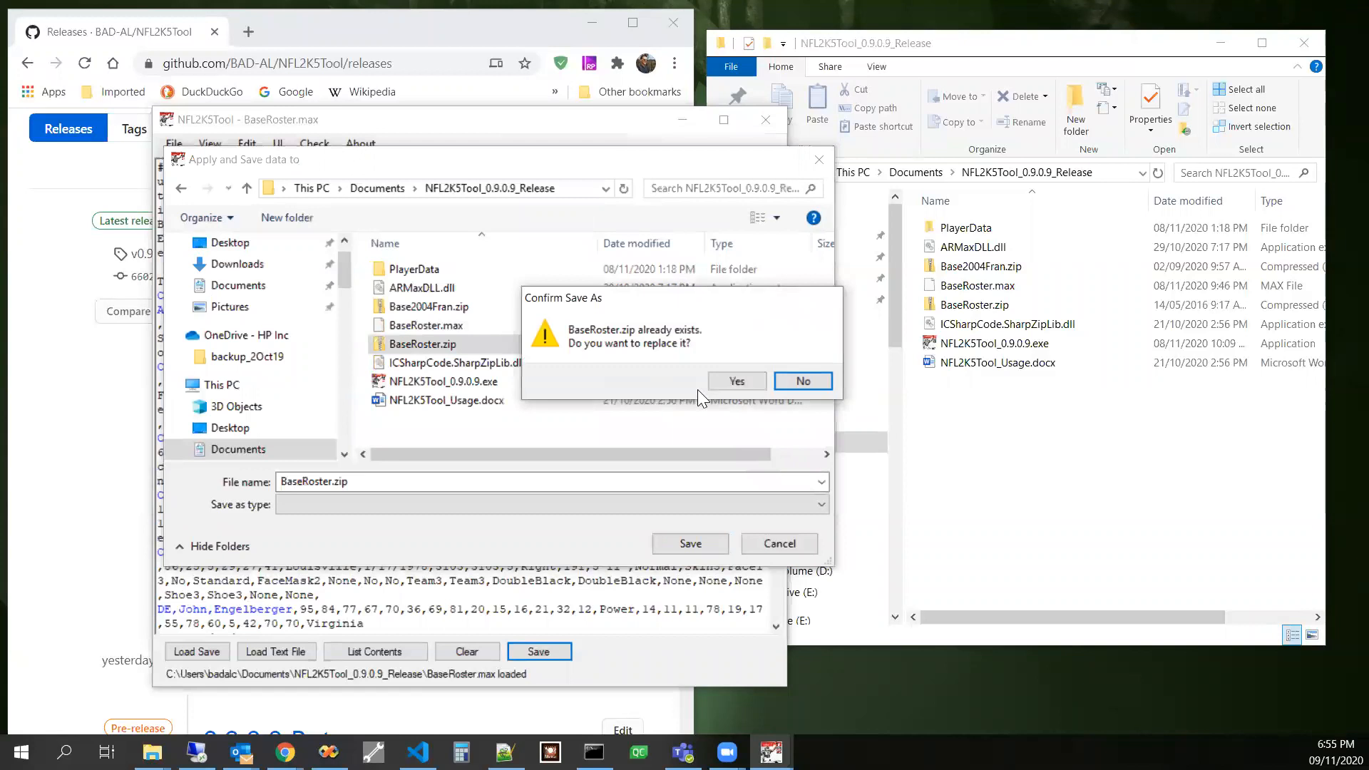
click(735, 381)
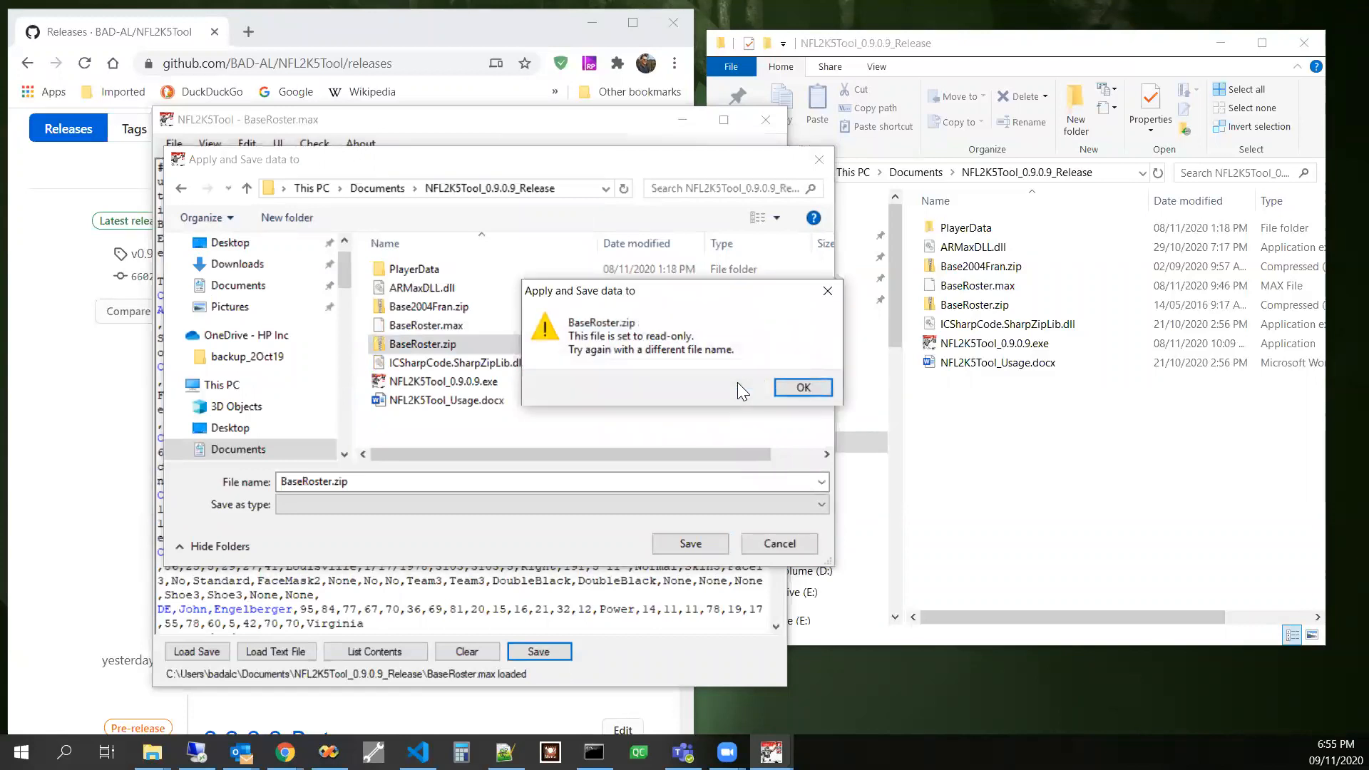
click(799, 386)
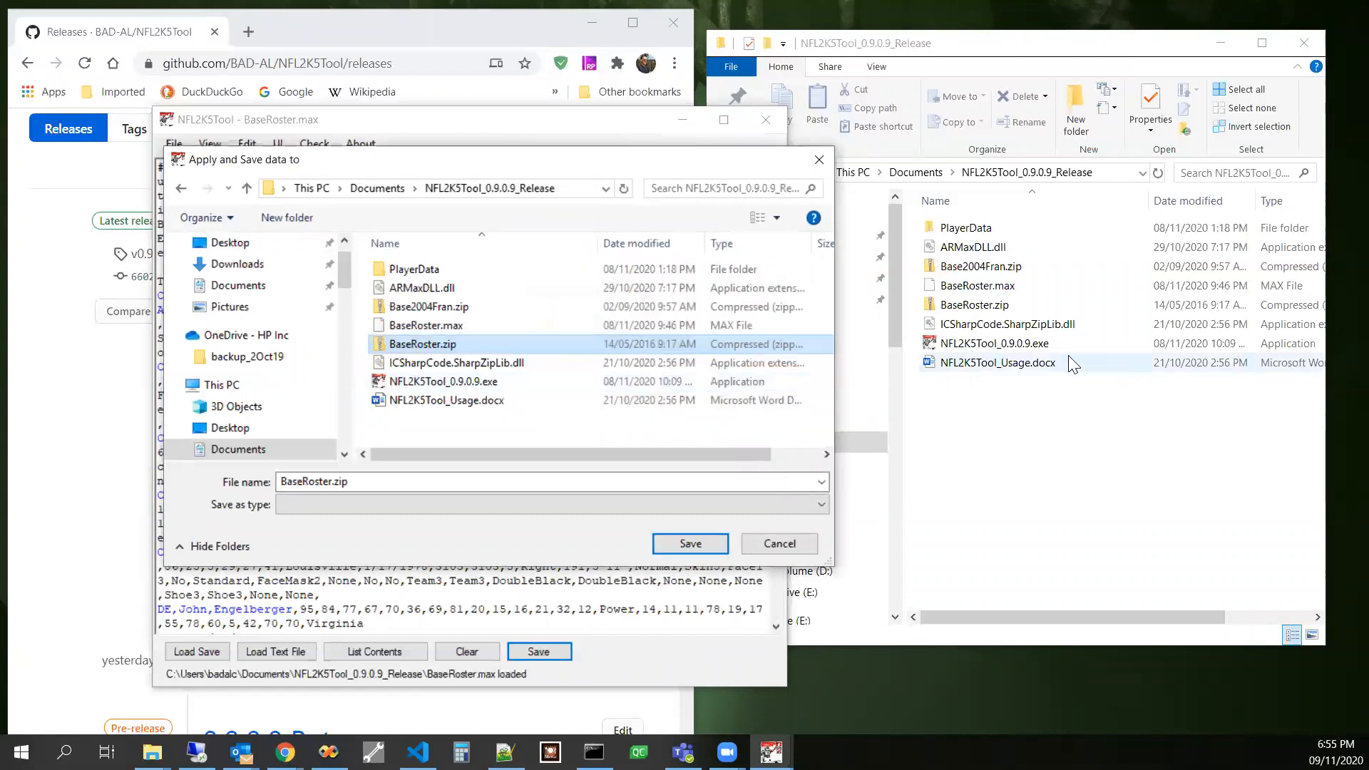
- Clear the Read-only attribute on BaseRoster.zip through its file properties
right_click(967, 304)
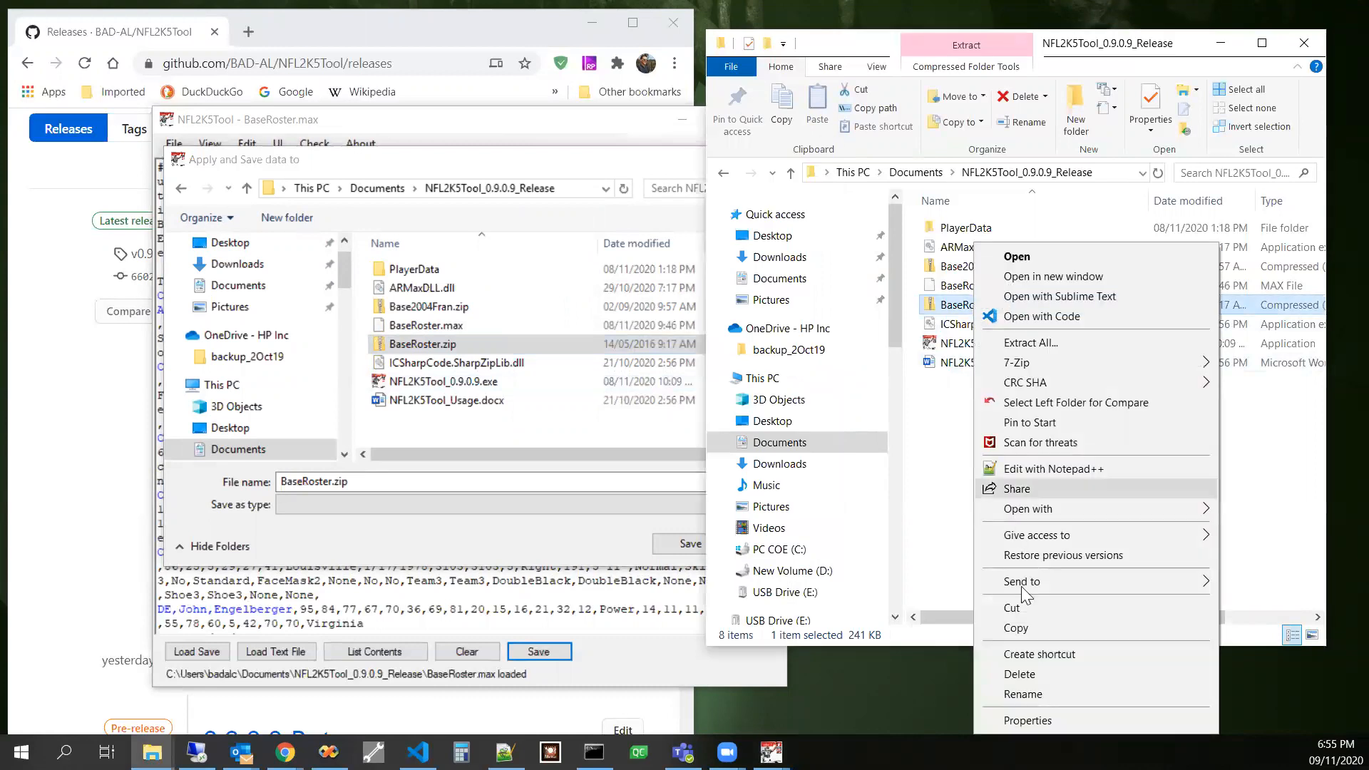
click(1028, 720)
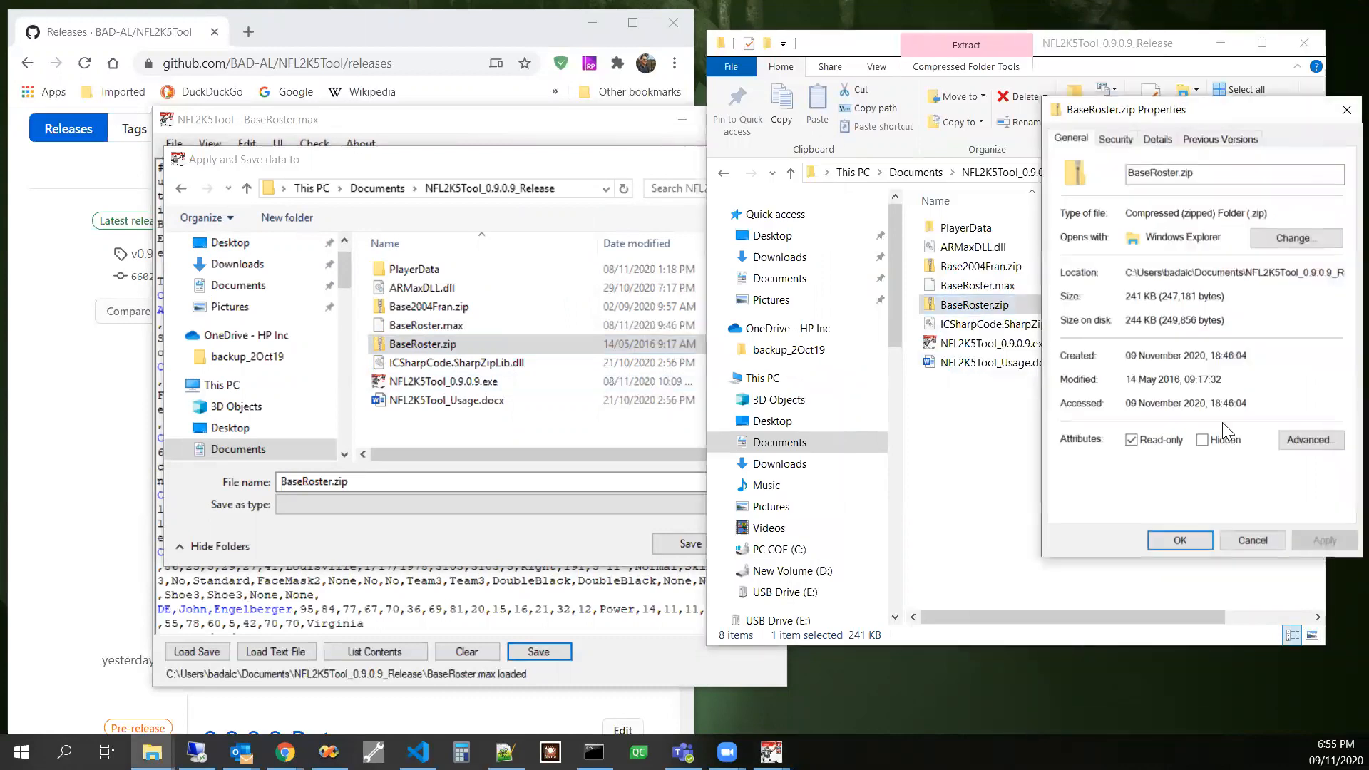
click(1135, 439)
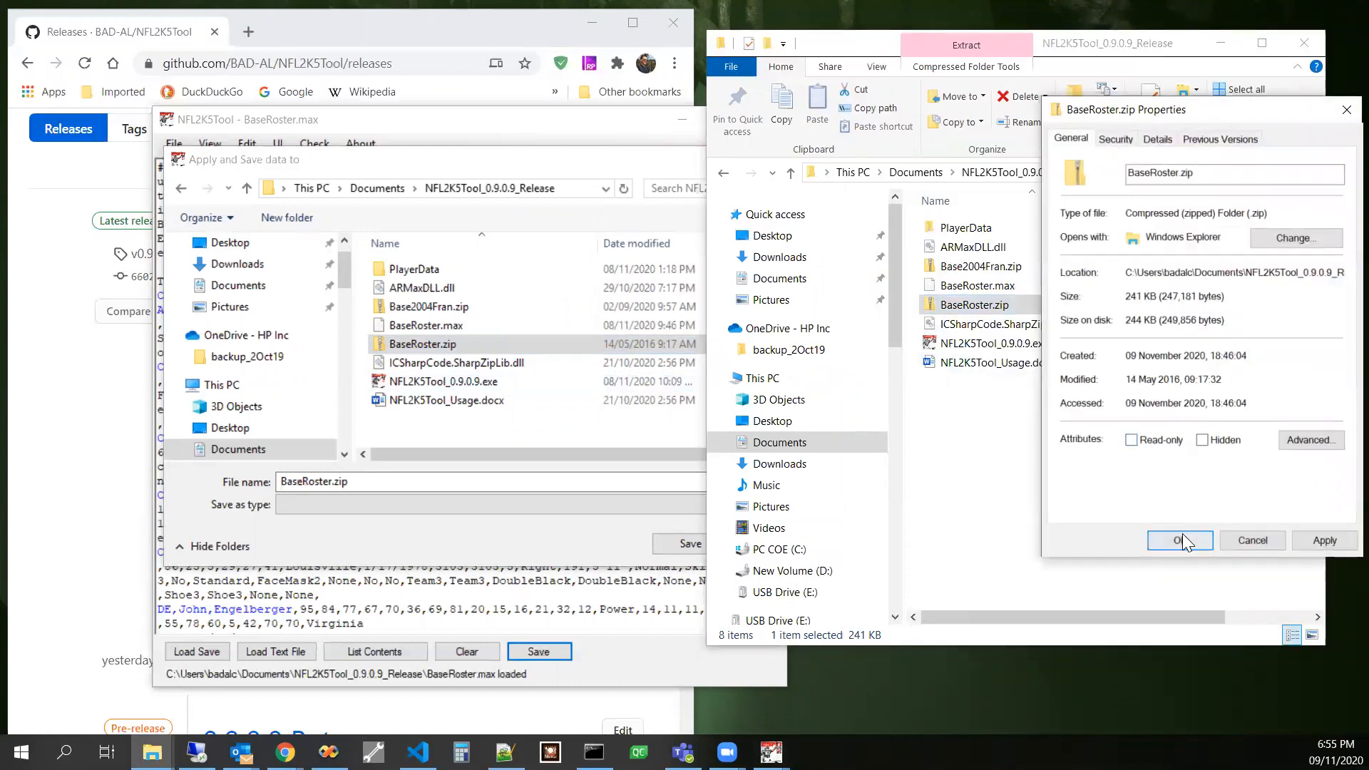
click(1174, 539)
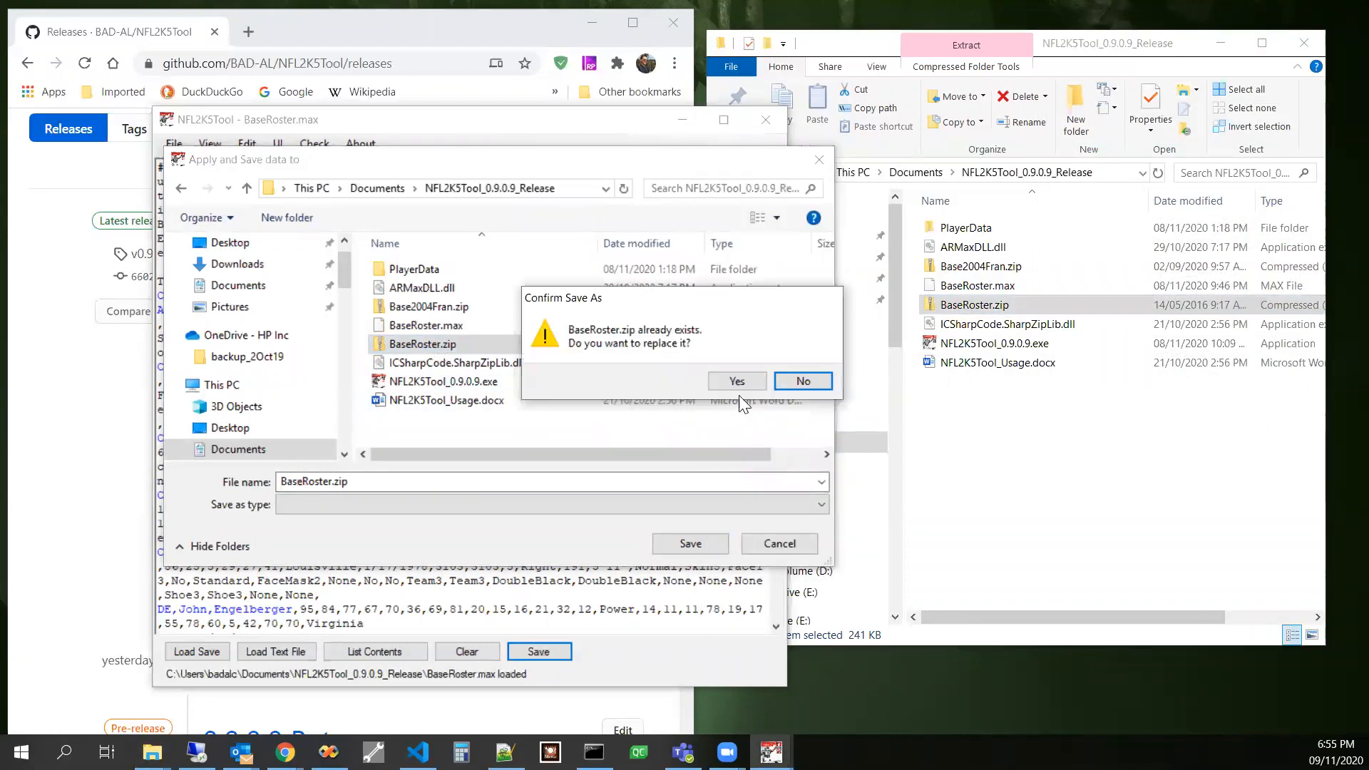
- Save the roster over BaseRoster.zip, reload it, and show BAD-AL as first cornerback
click(735, 380)
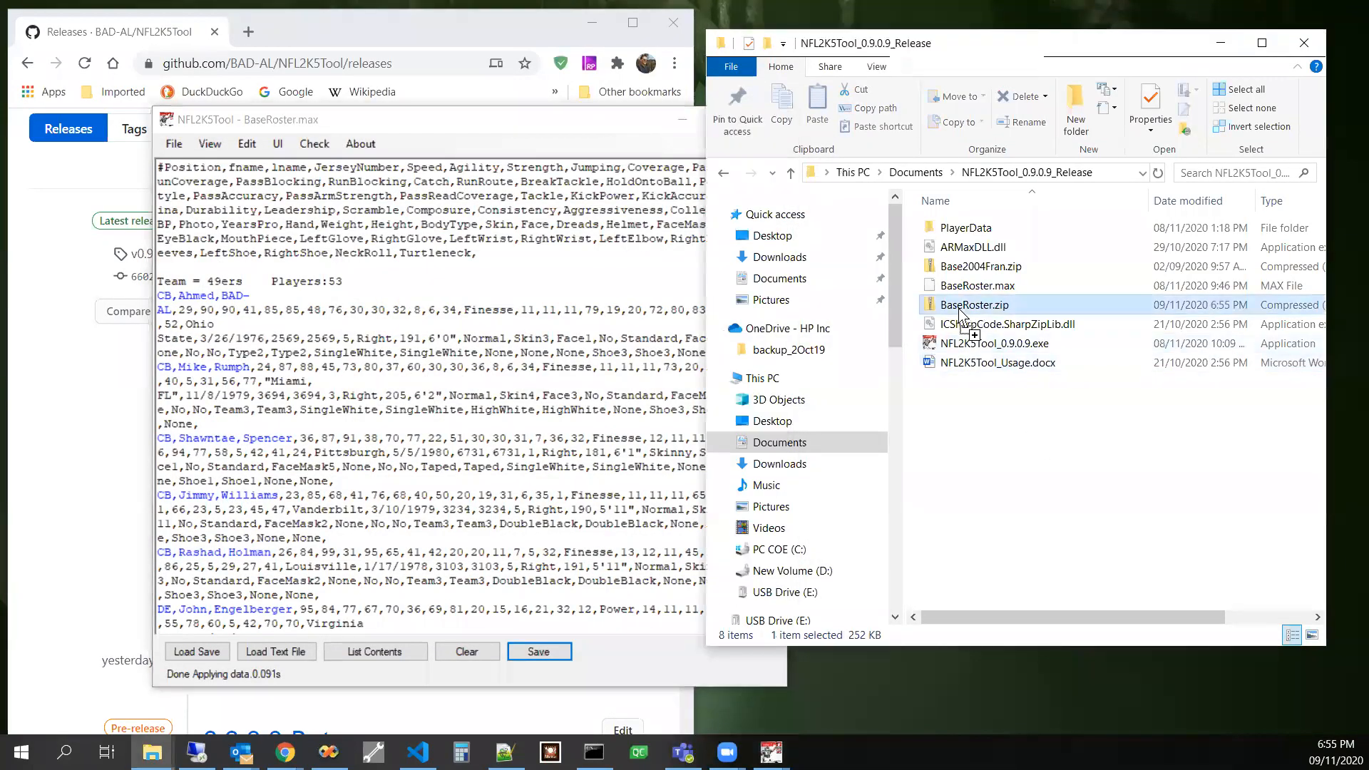
click(375, 652)
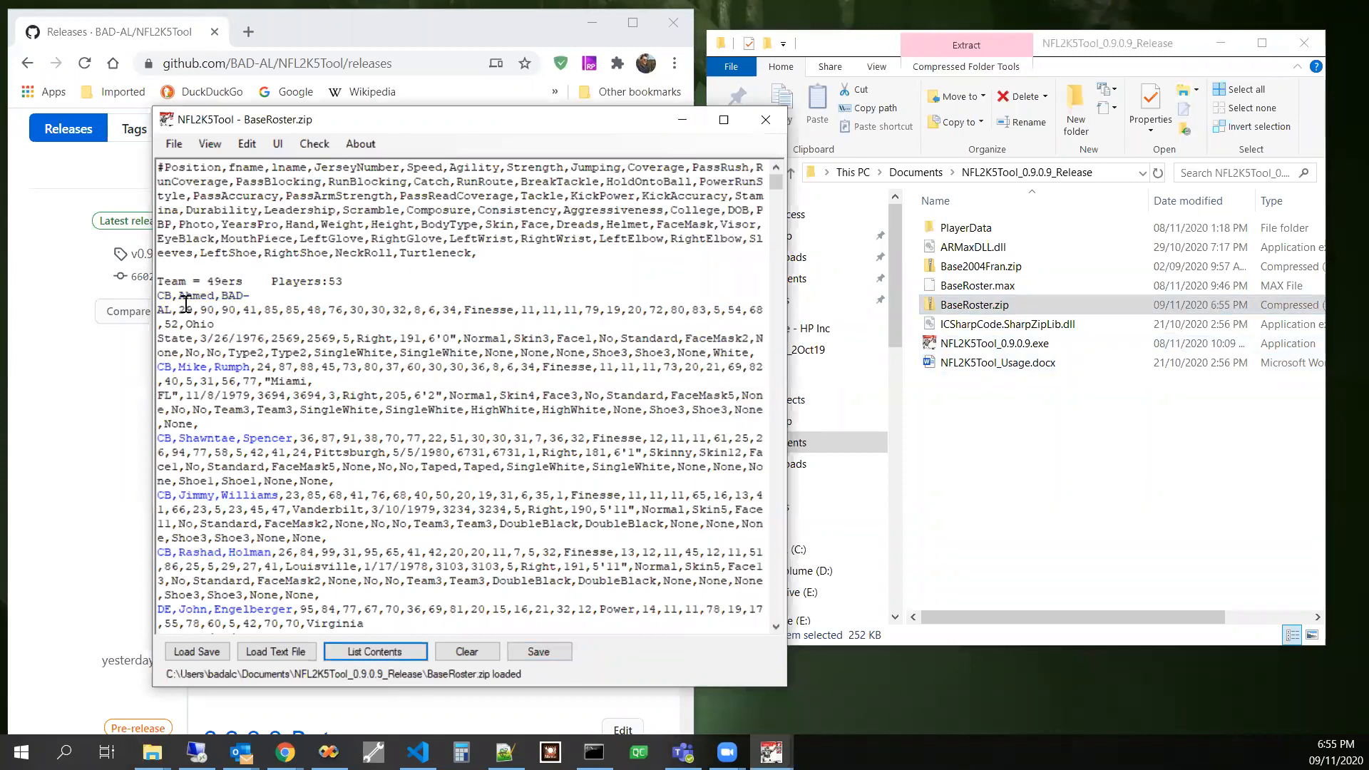
double_click(201, 297)
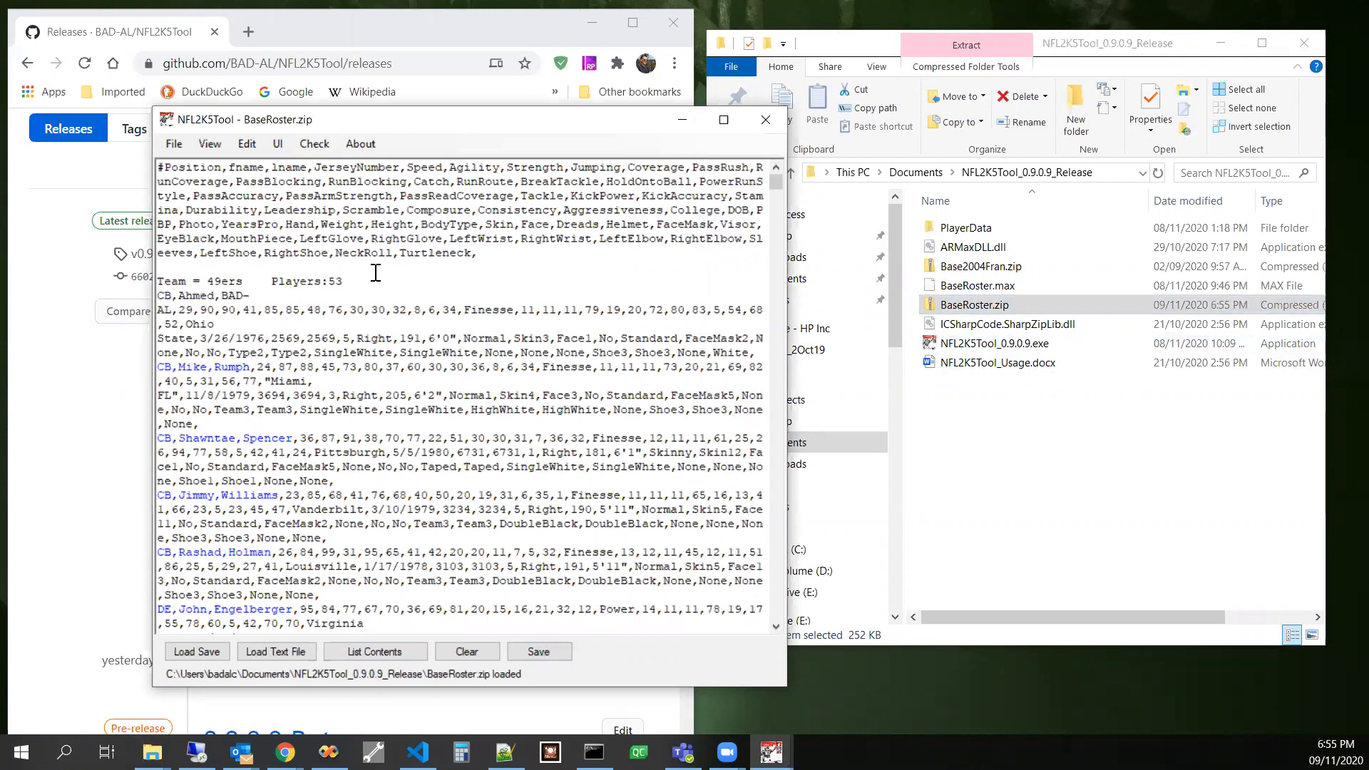
triple_click(249, 280)
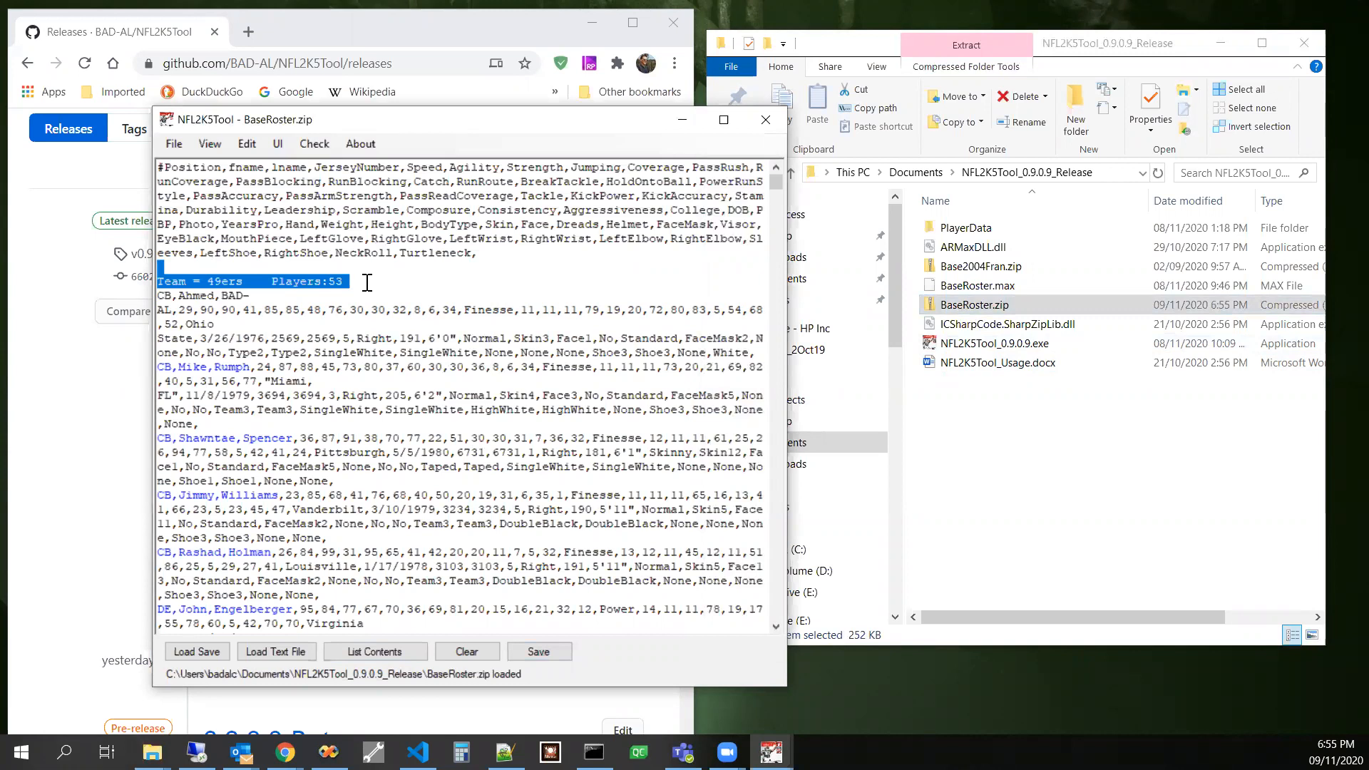
mouse_move(613, 379)
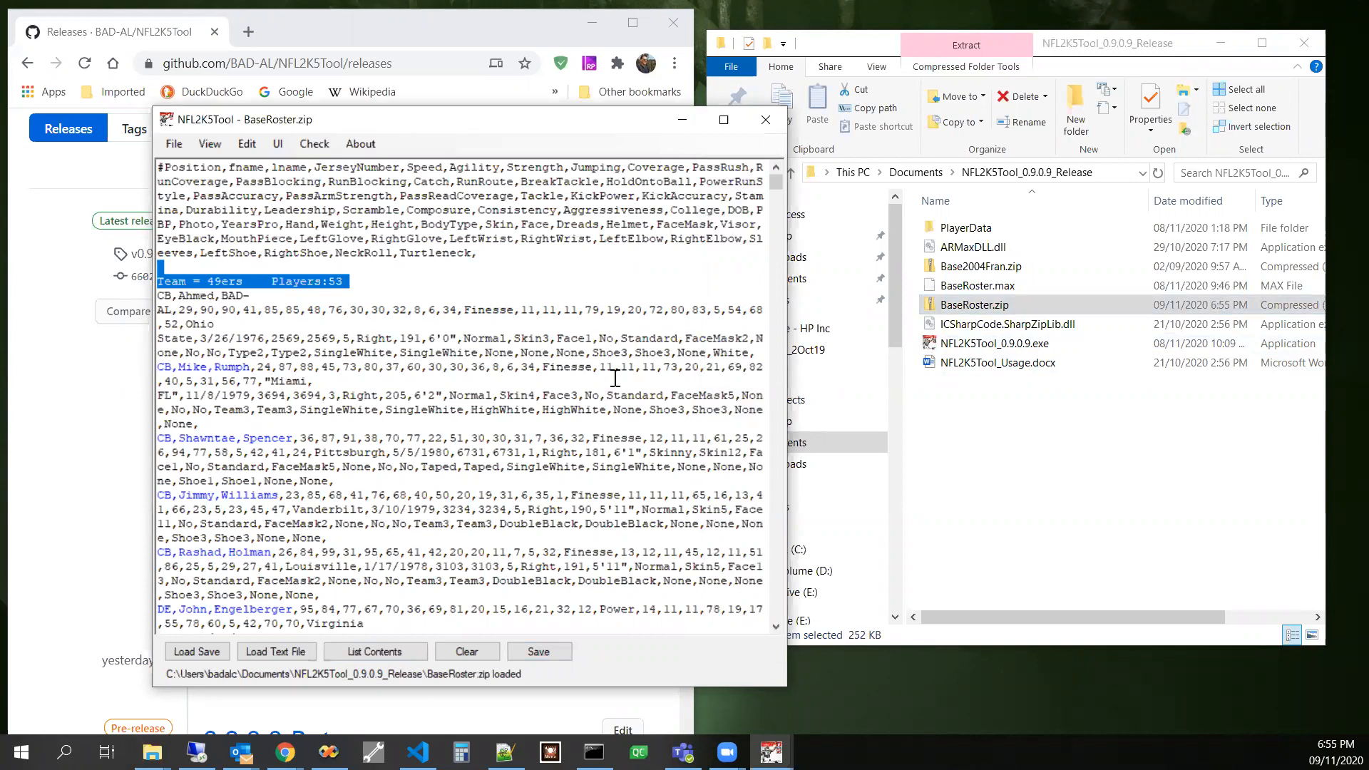
mouse_move(647, 382)
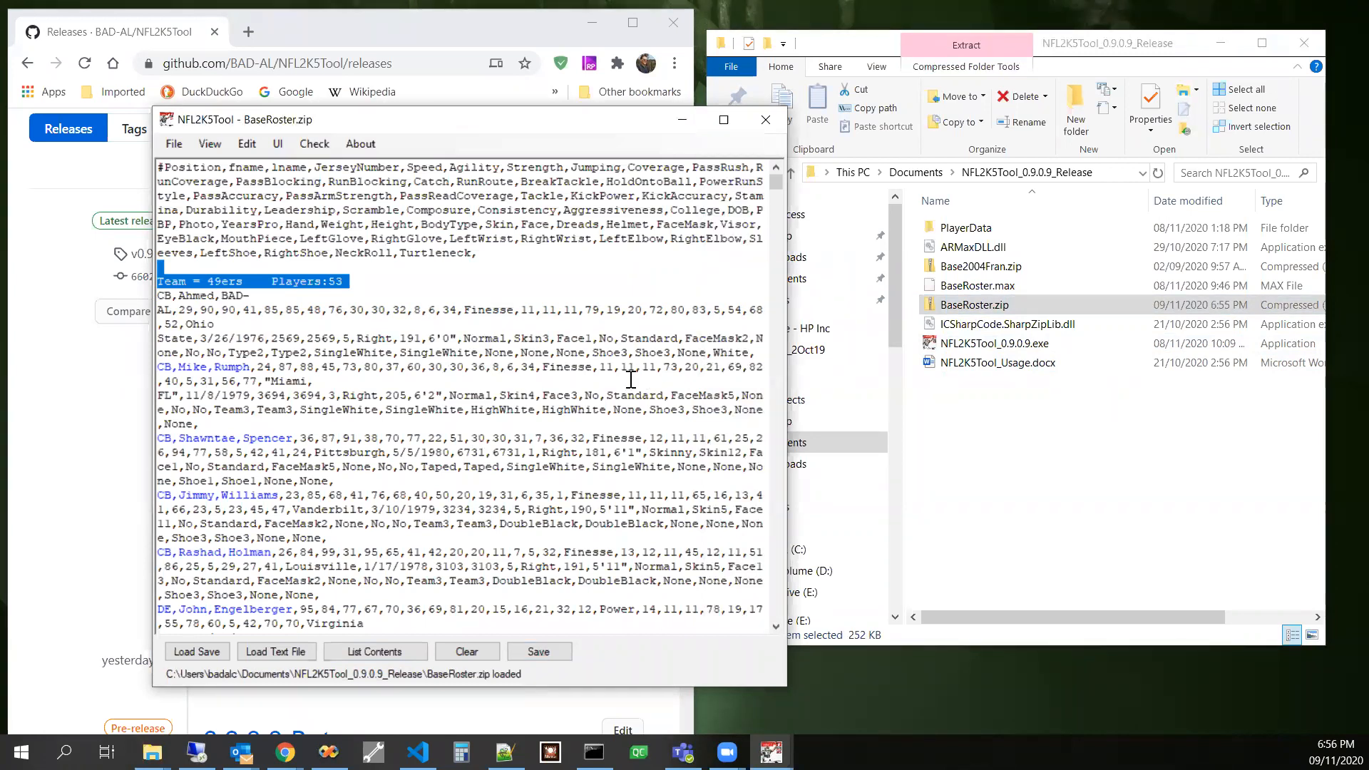
- Open the Edit Player form for cornerback #29 Ahmed BAD-AL
click(218, 295)
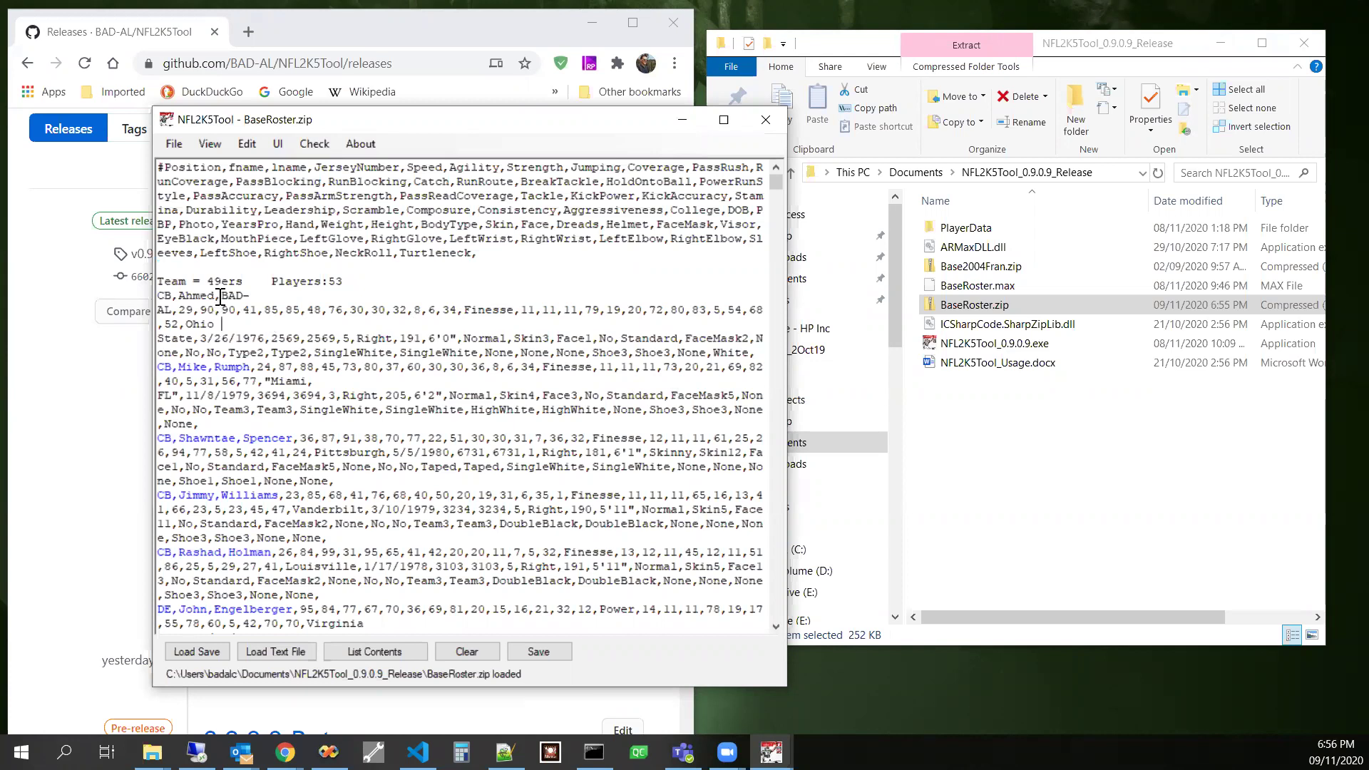
double_click(227, 296)
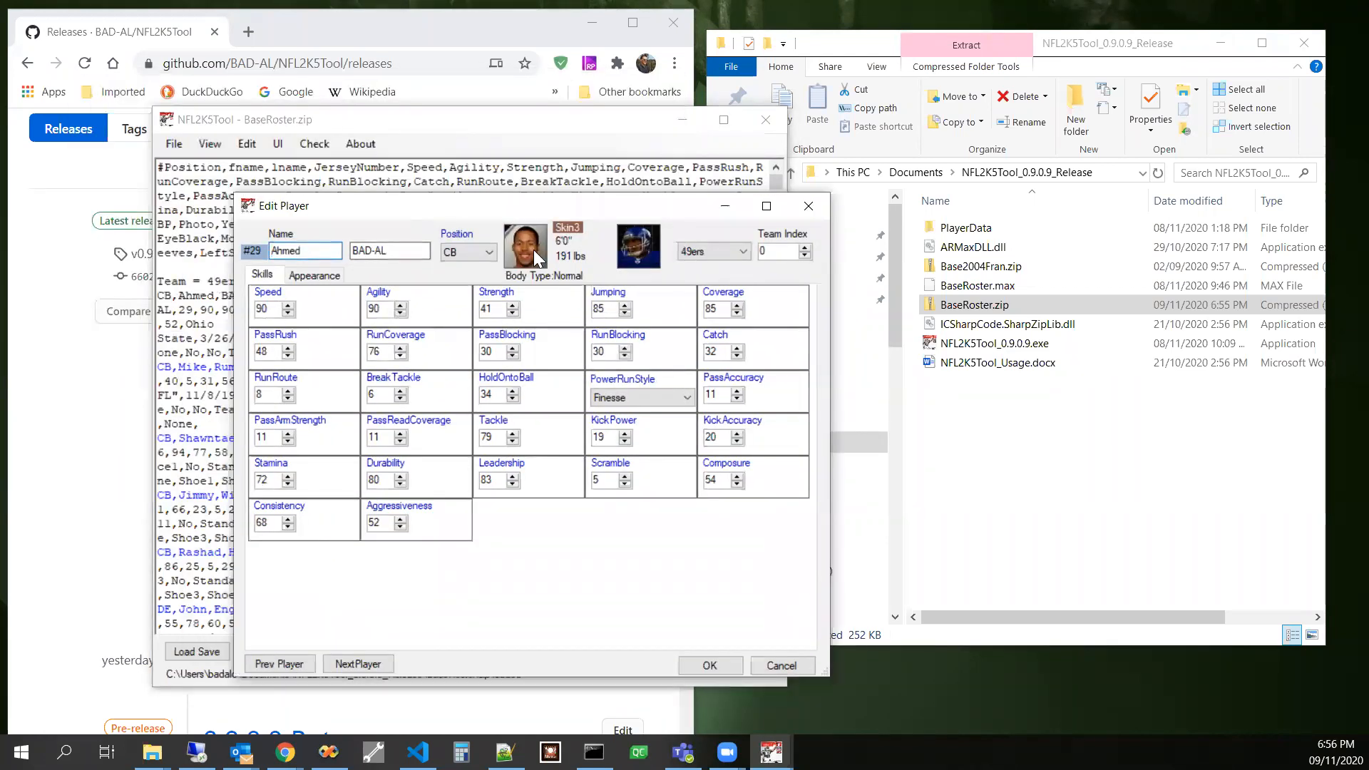
- Open the FaceForm picker for this player with Show Numbers ticked
click(524, 245)
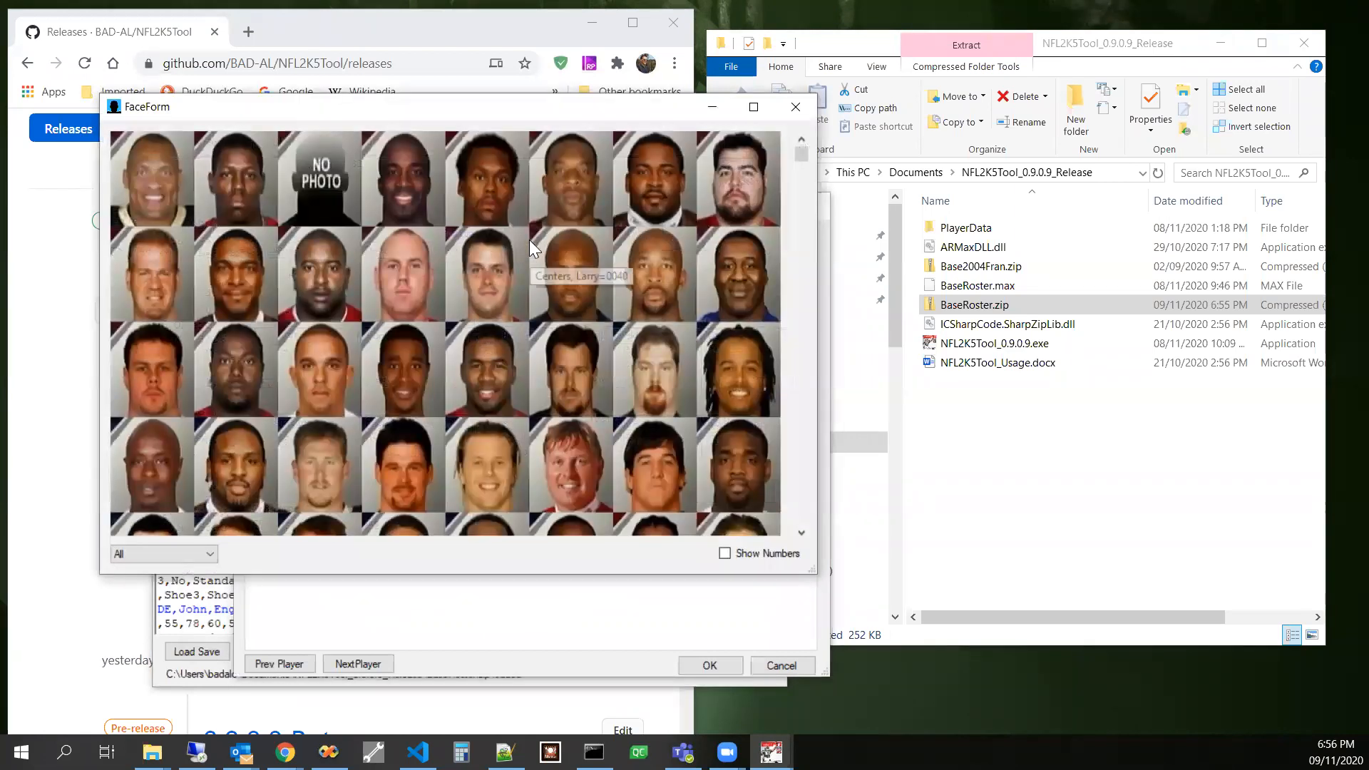
mouse_move(546, 131)
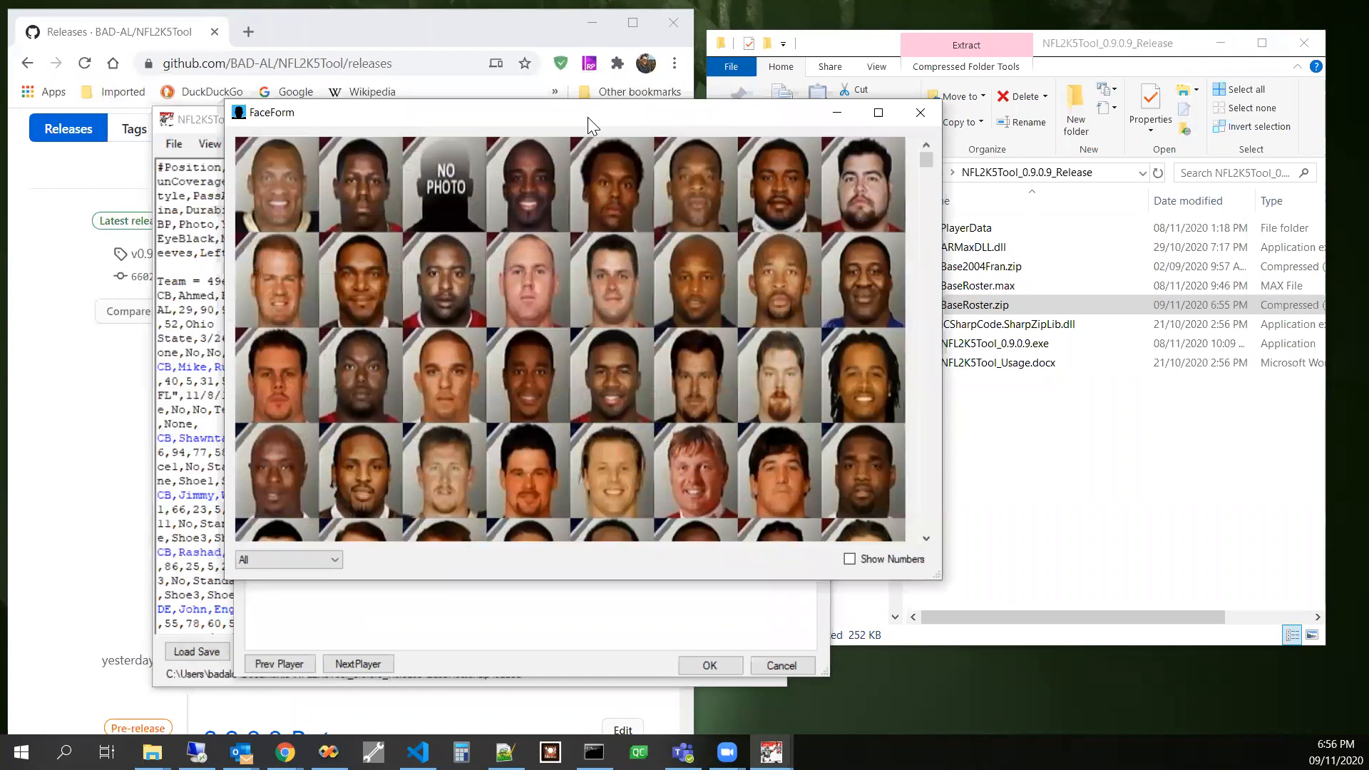
mouse_move(868, 568)
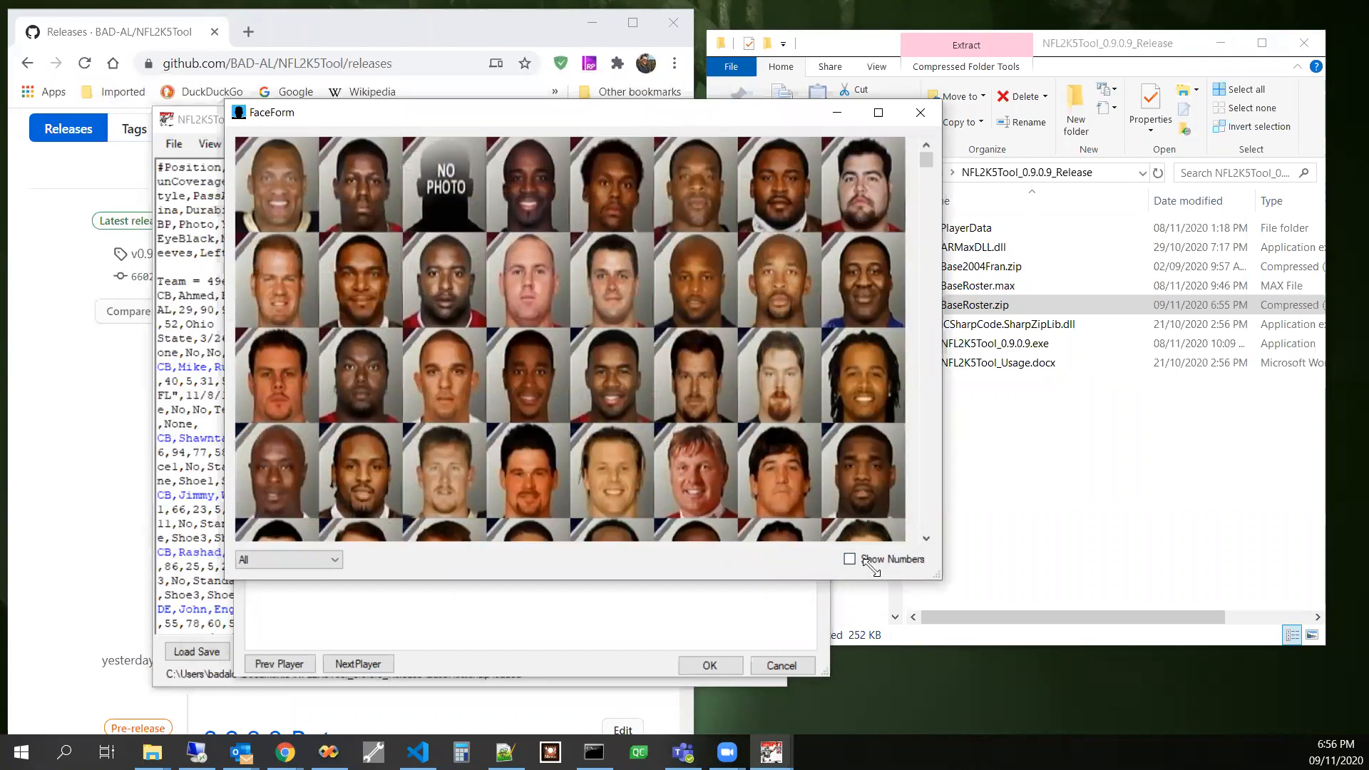
mouse_move(907, 583)
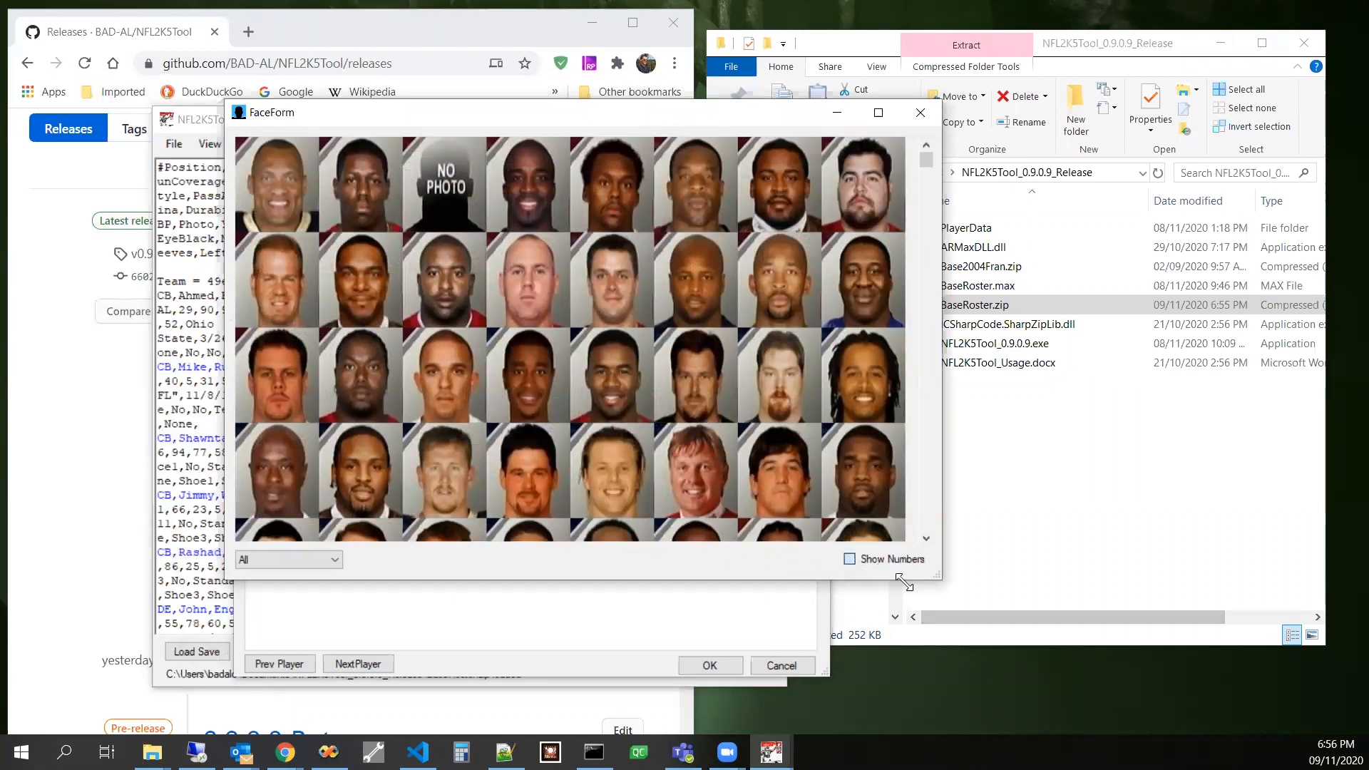
click(849, 559)
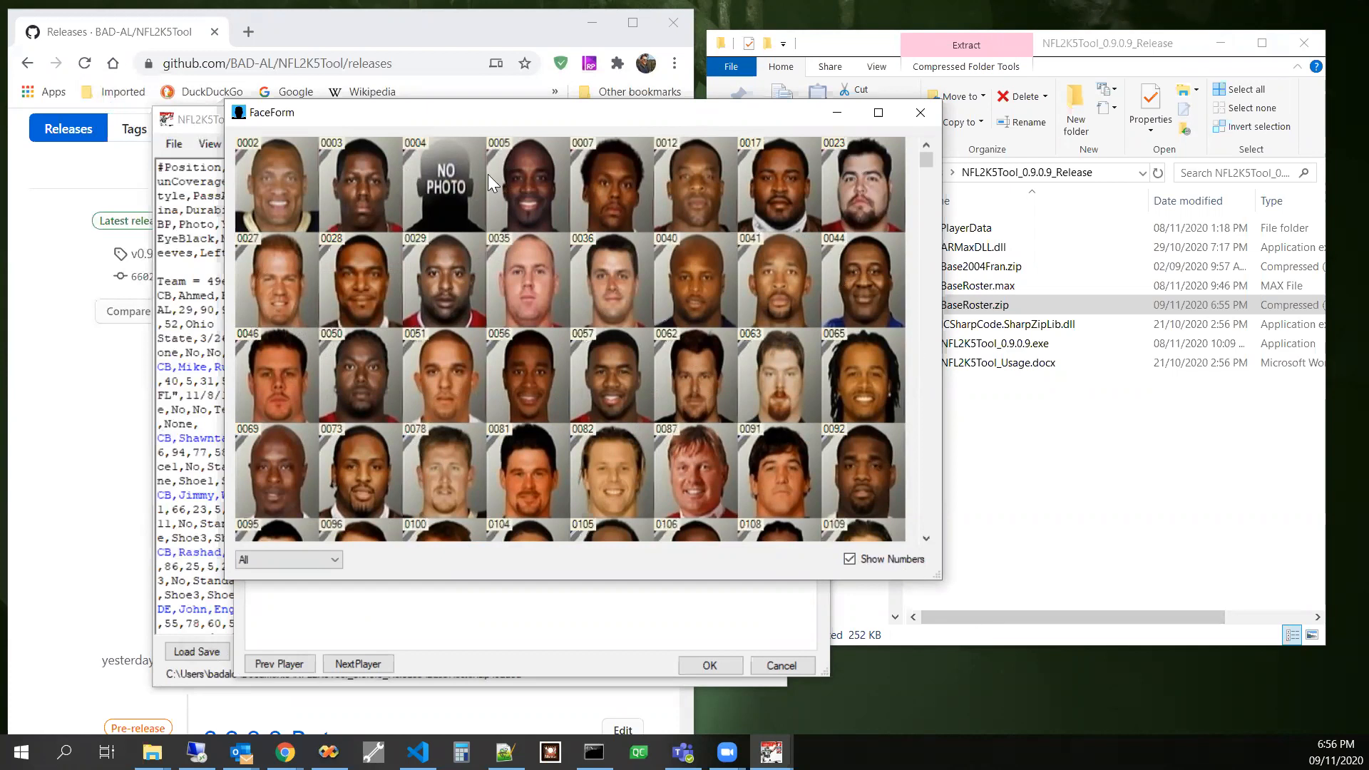
mouse_move(617, 289)
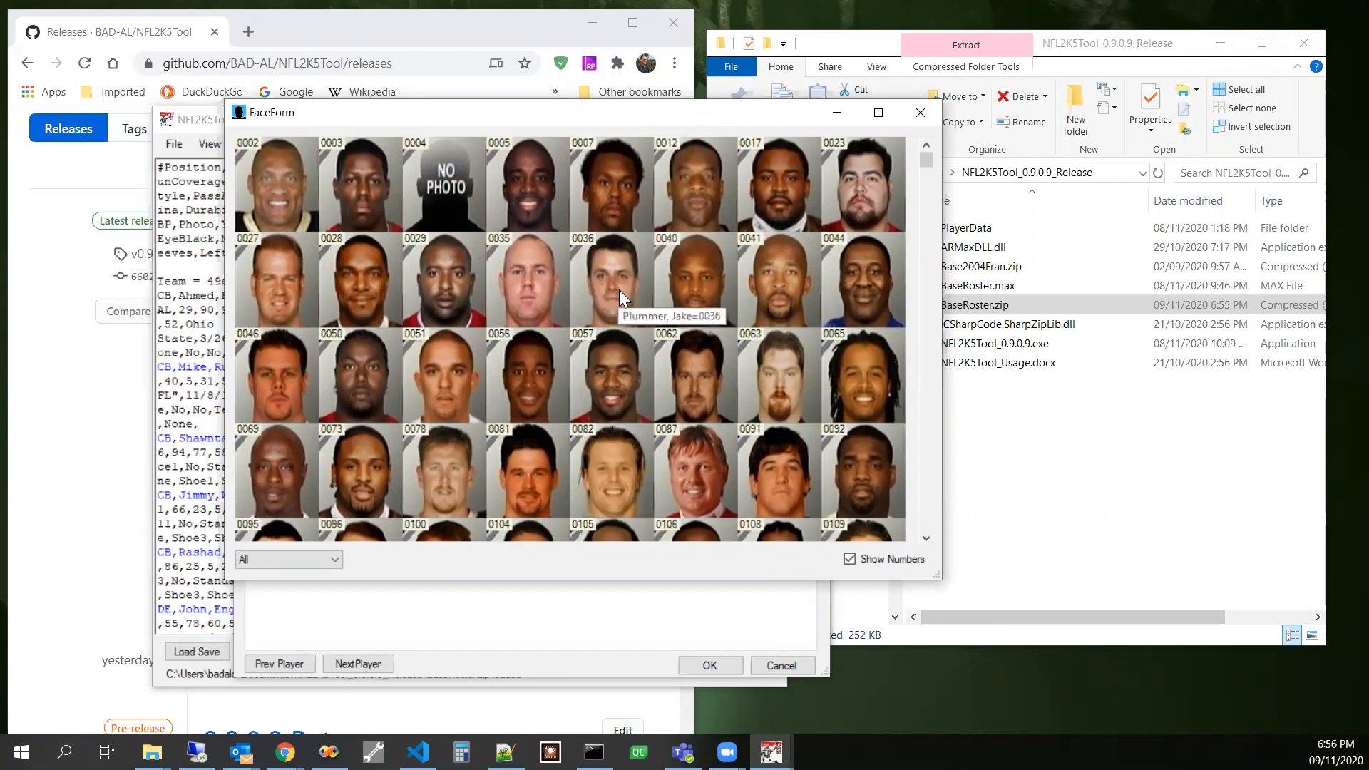
mouse_move(646, 107)
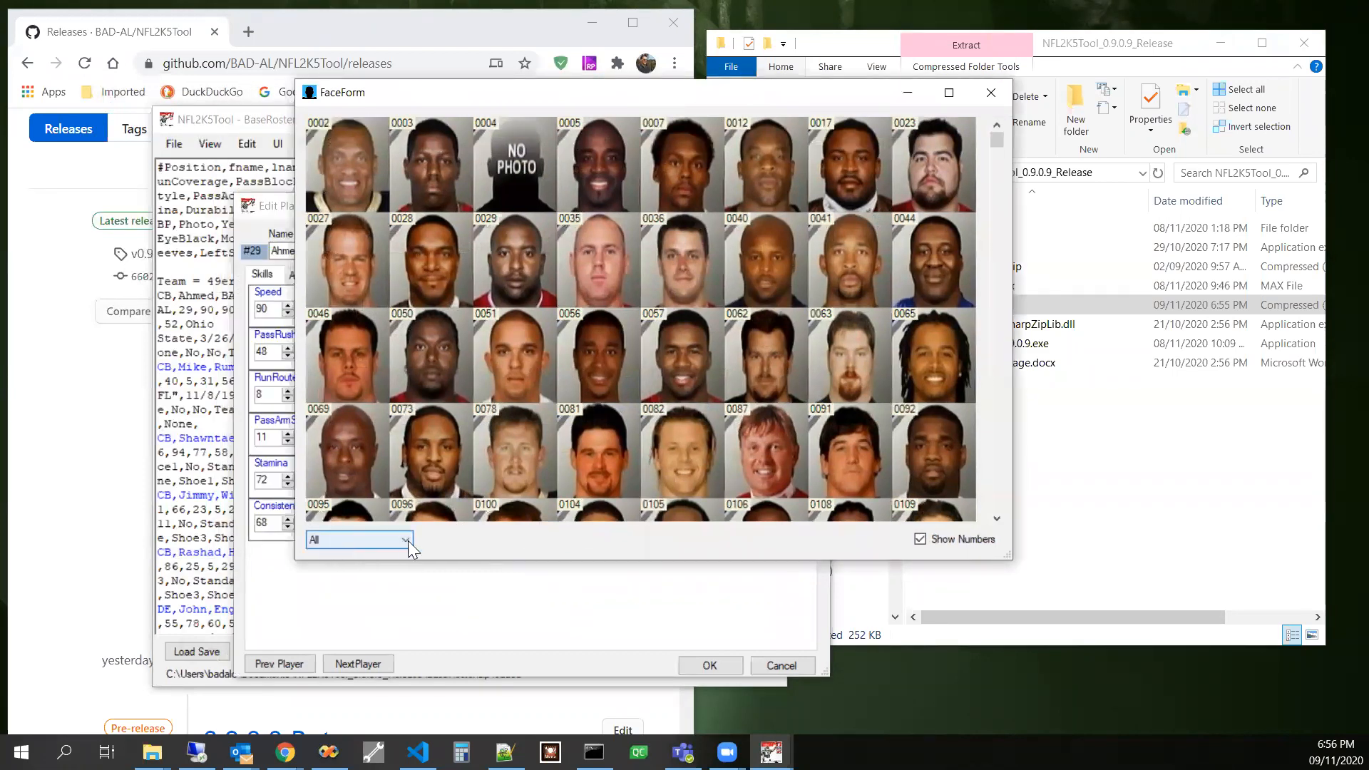
mouse_move(400, 552)
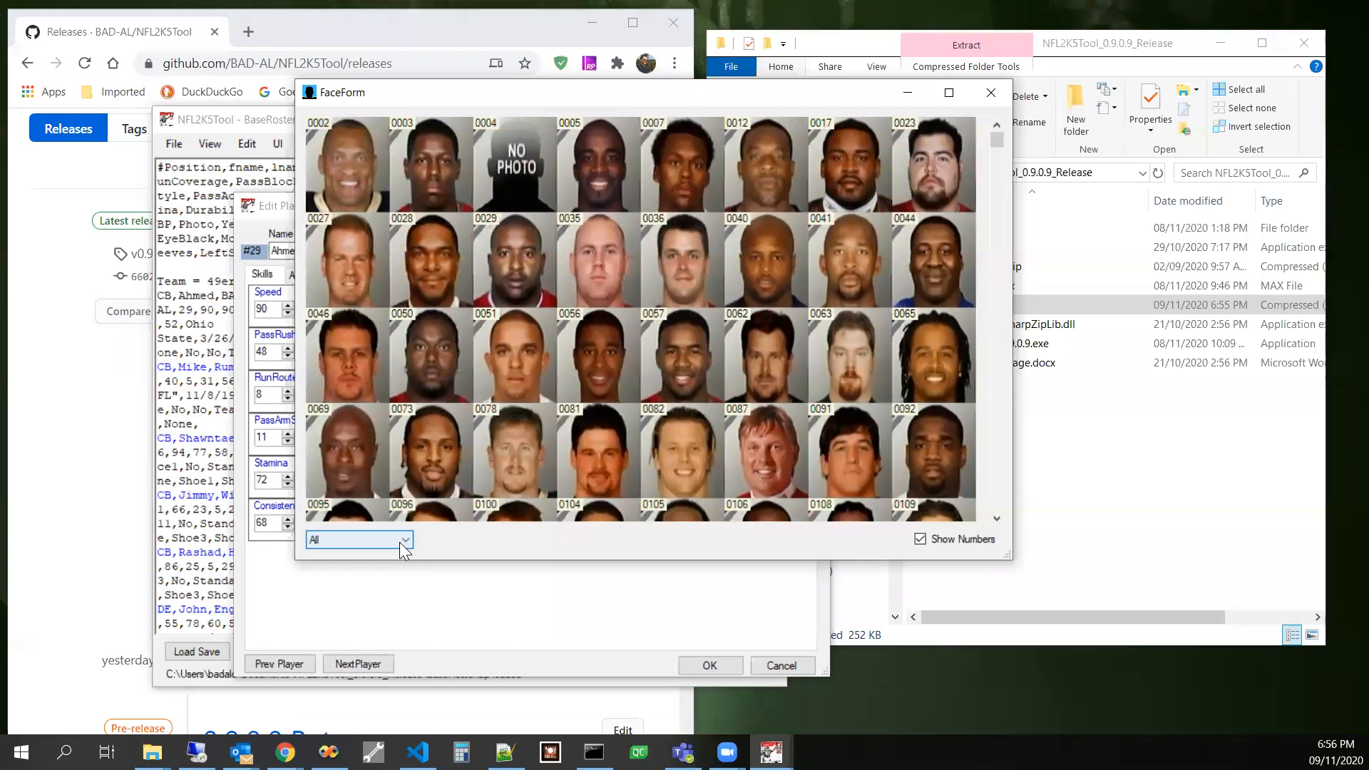
- Filter the face picker through darkPlayers and darkBald, ending on lightBald faces only
click(402, 539)
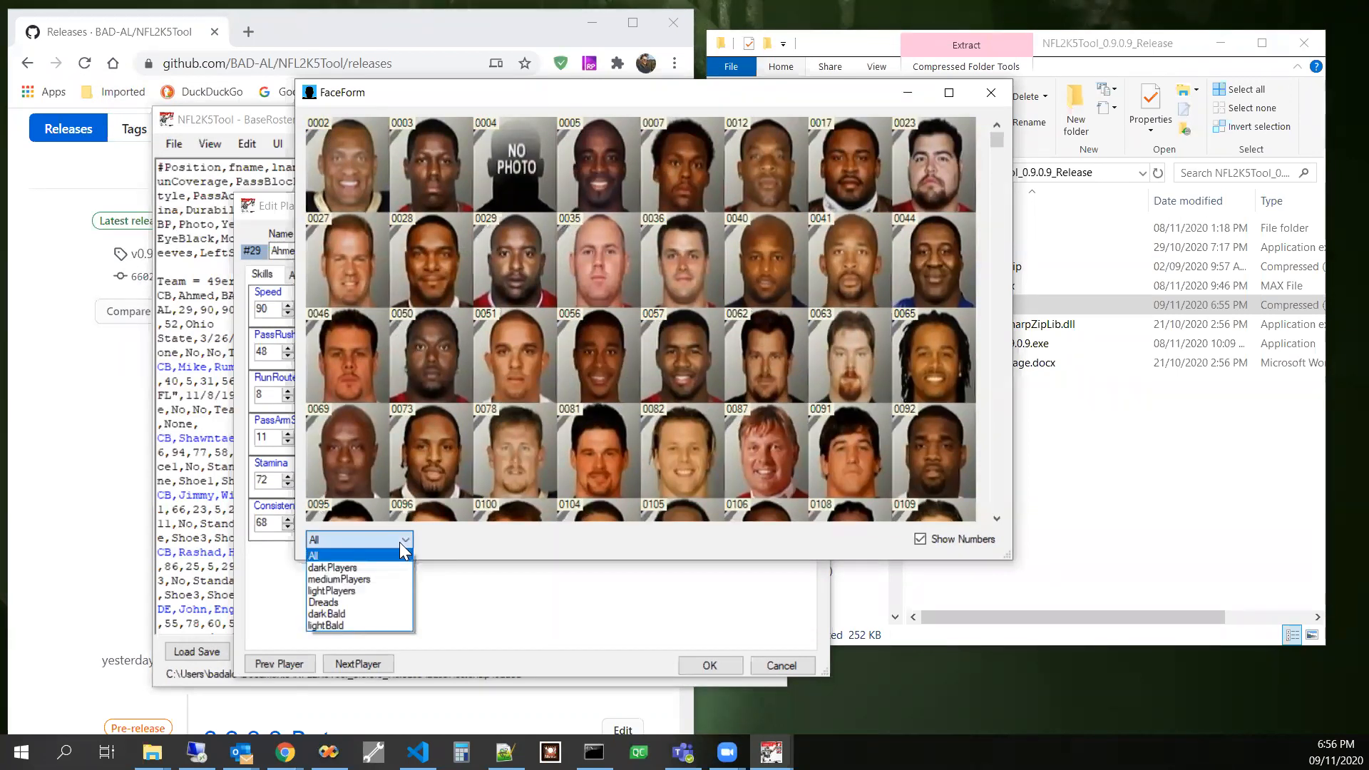
click(313, 555)
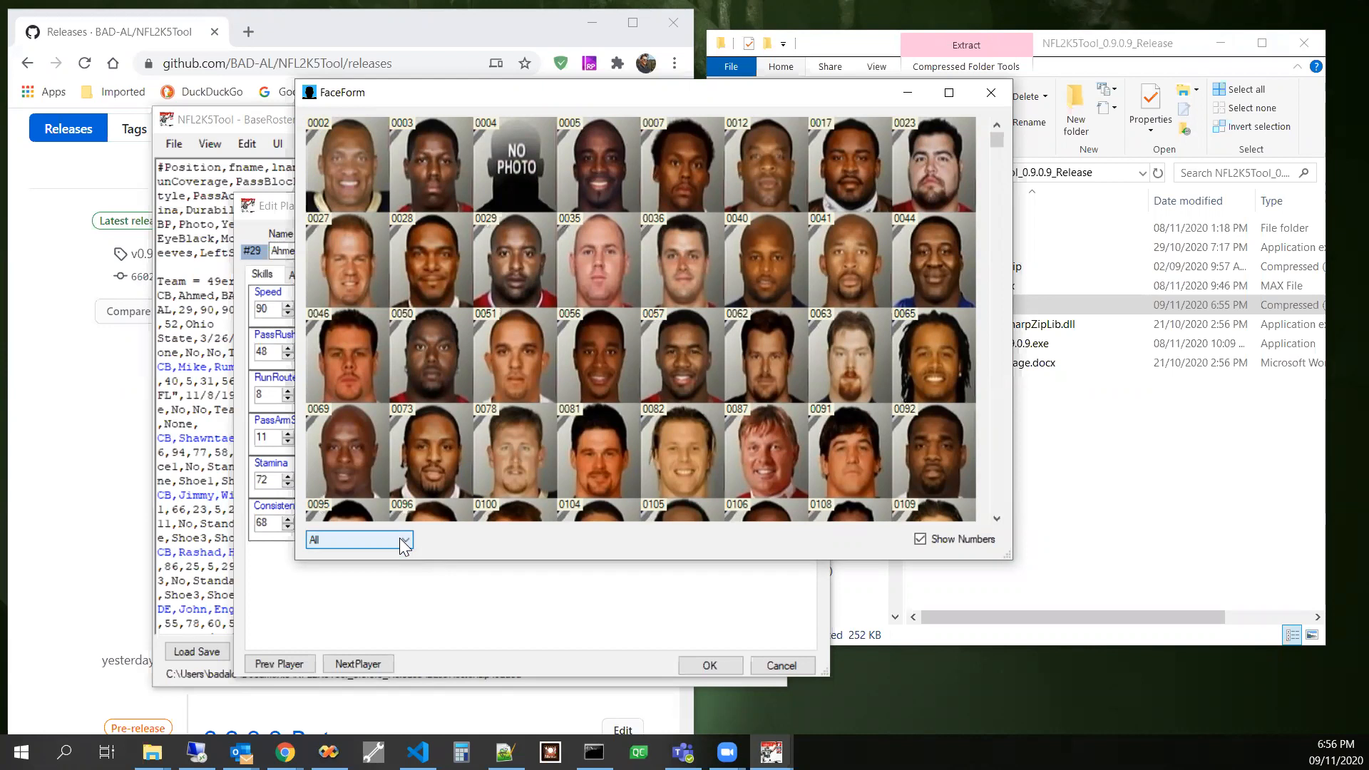
click(404, 539)
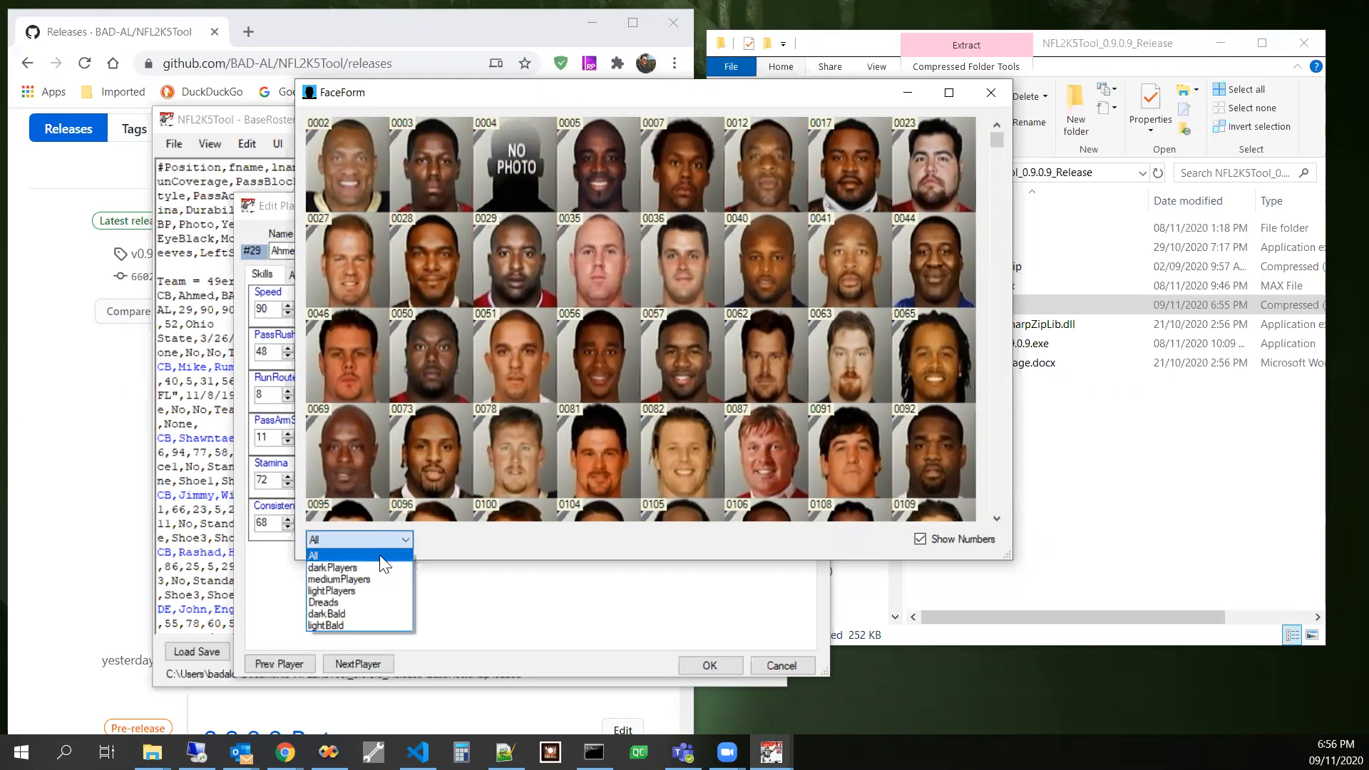
click(332, 567)
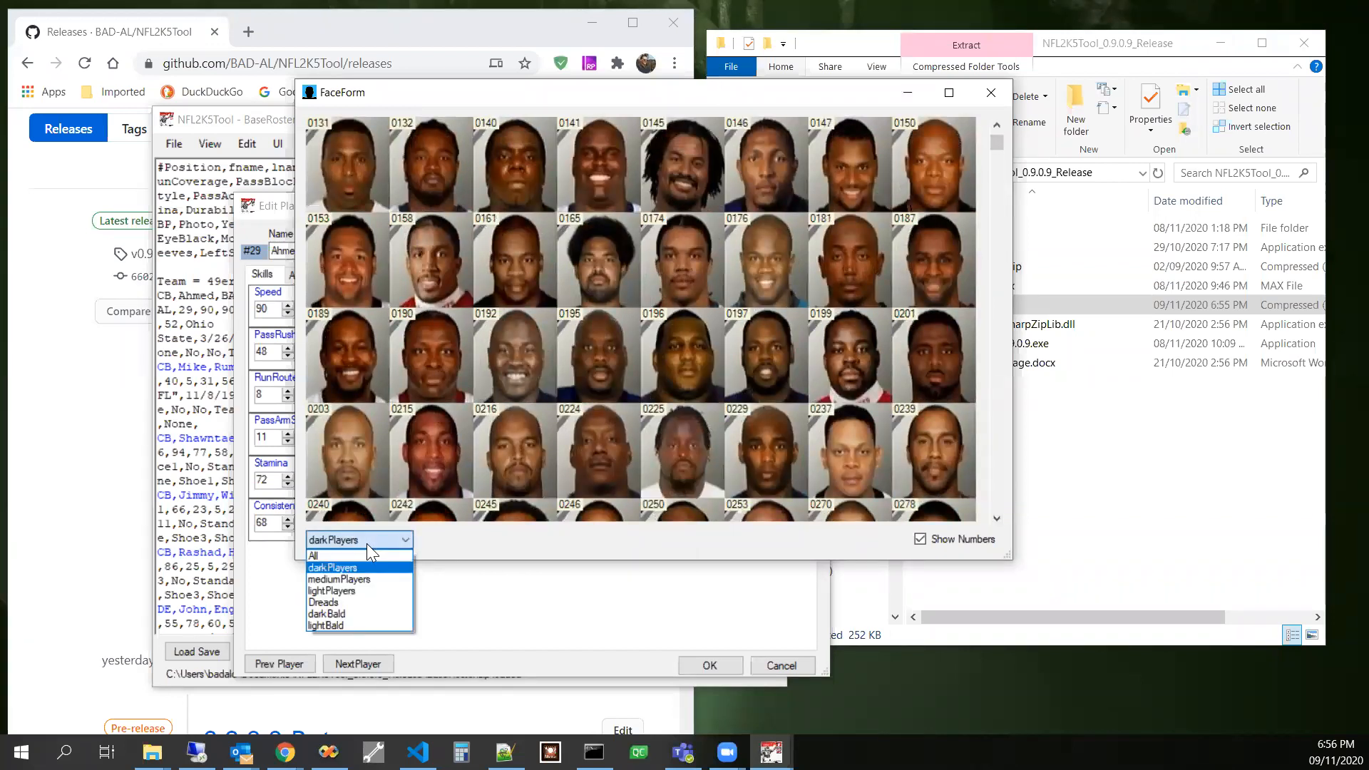
mouse_move(350, 613)
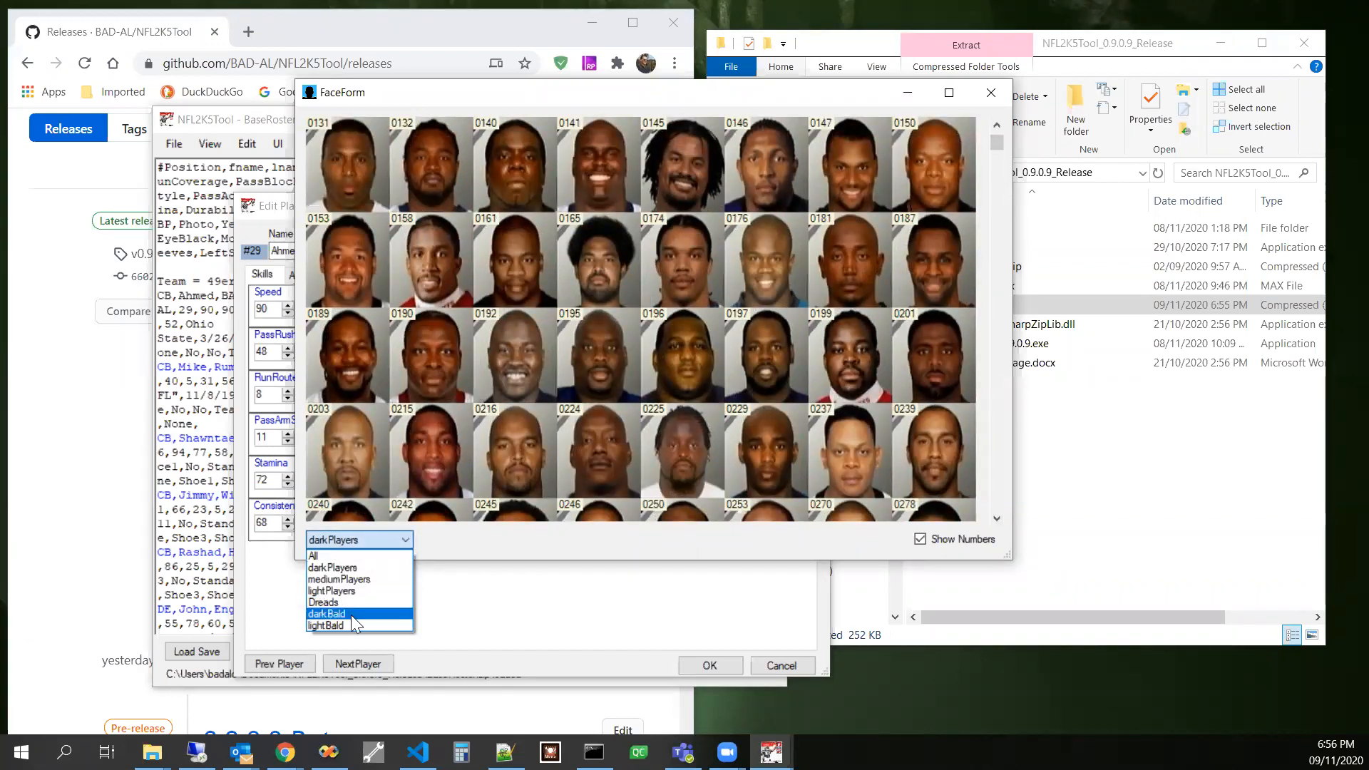
click(326, 613)
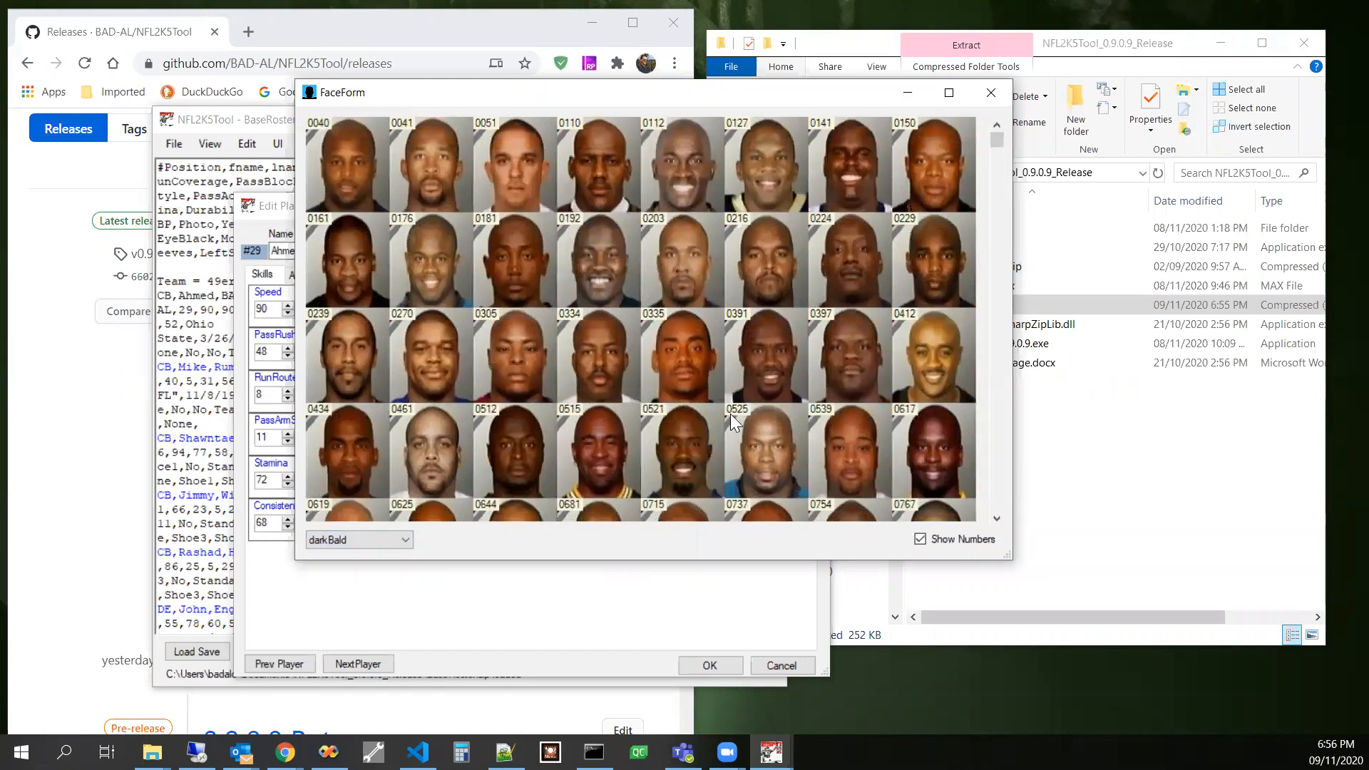
mouse_move(801, 254)
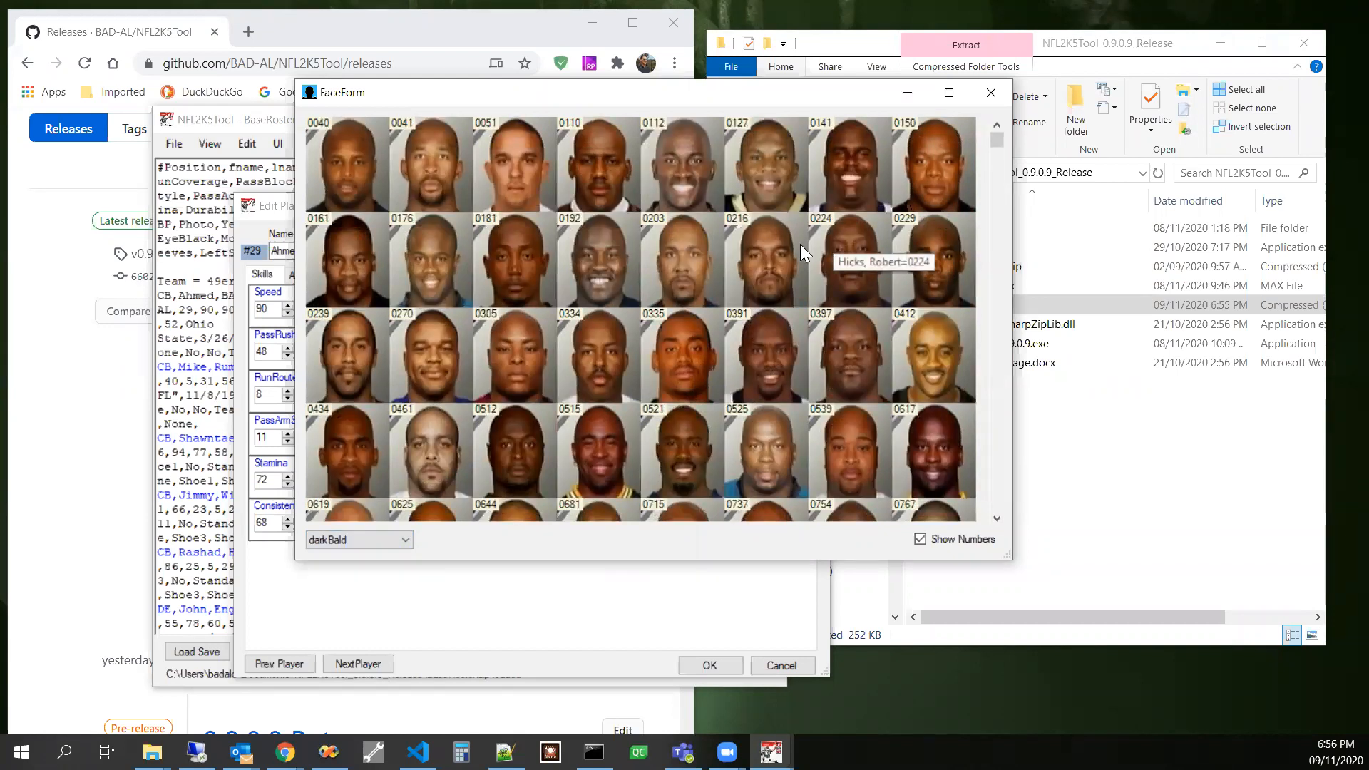
mouse_move(737, 362)
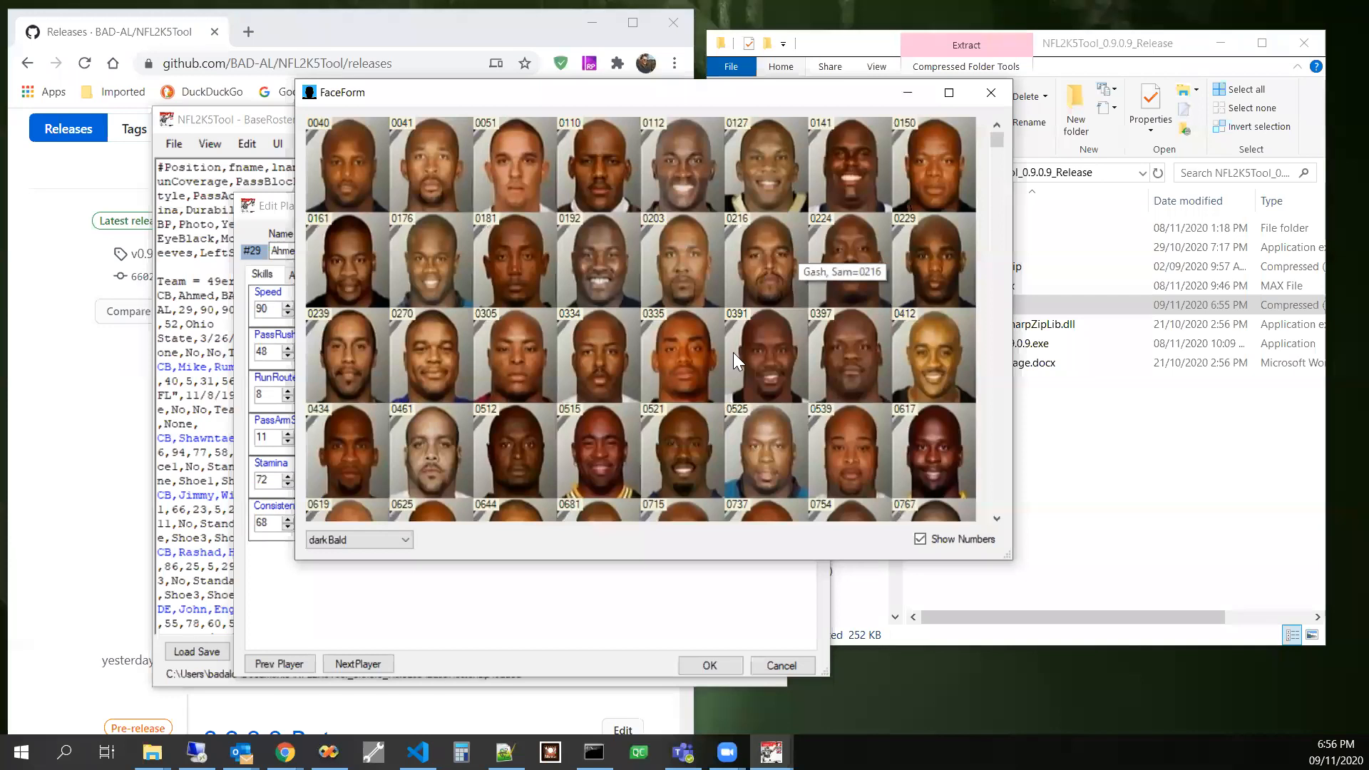
scroll(down, 3)
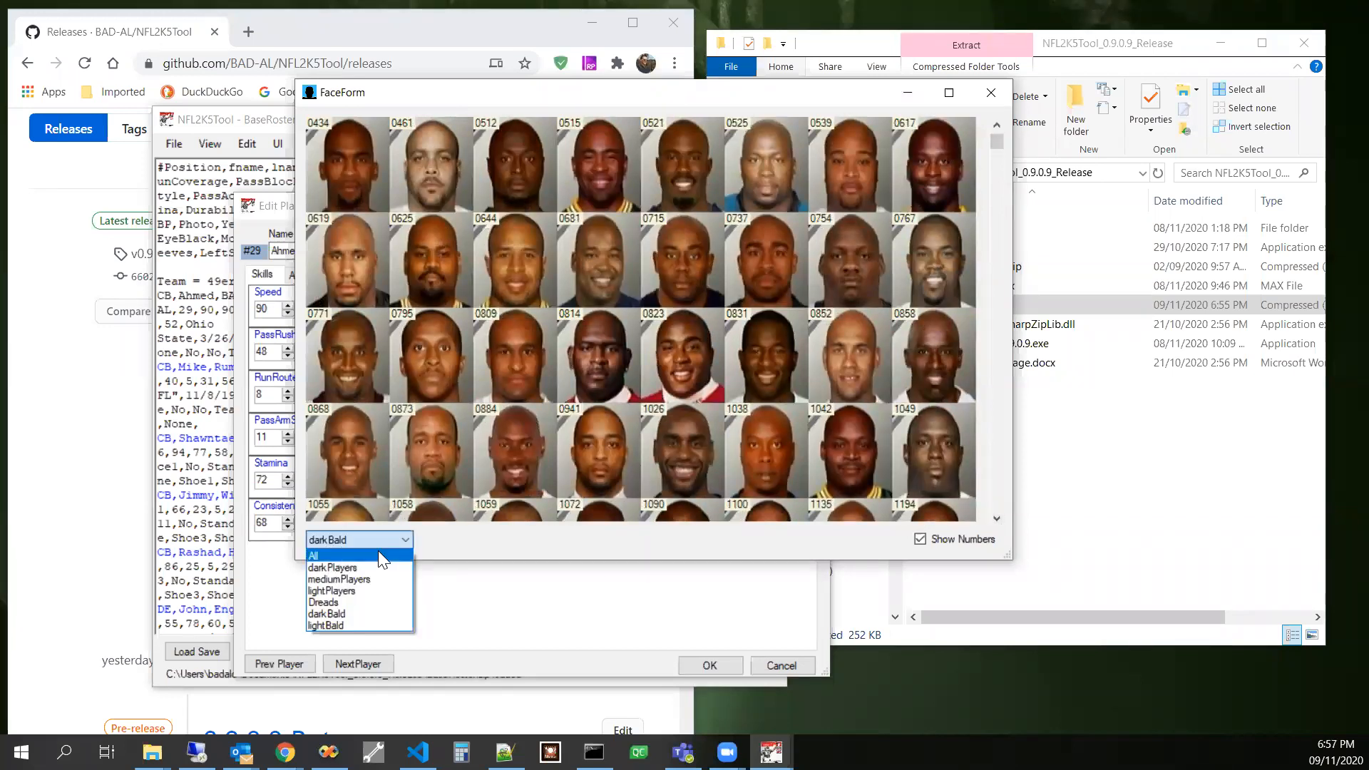
mouse_move(349, 626)
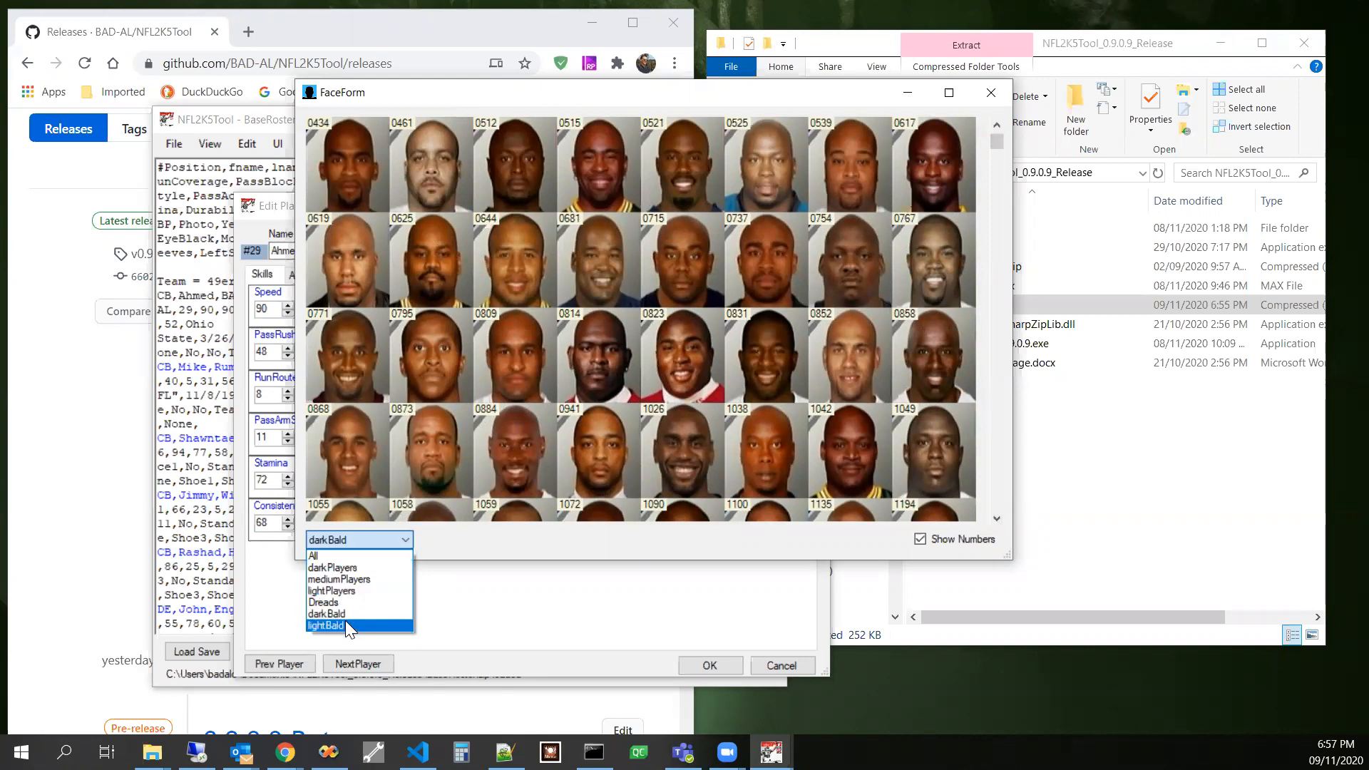
click(325, 625)
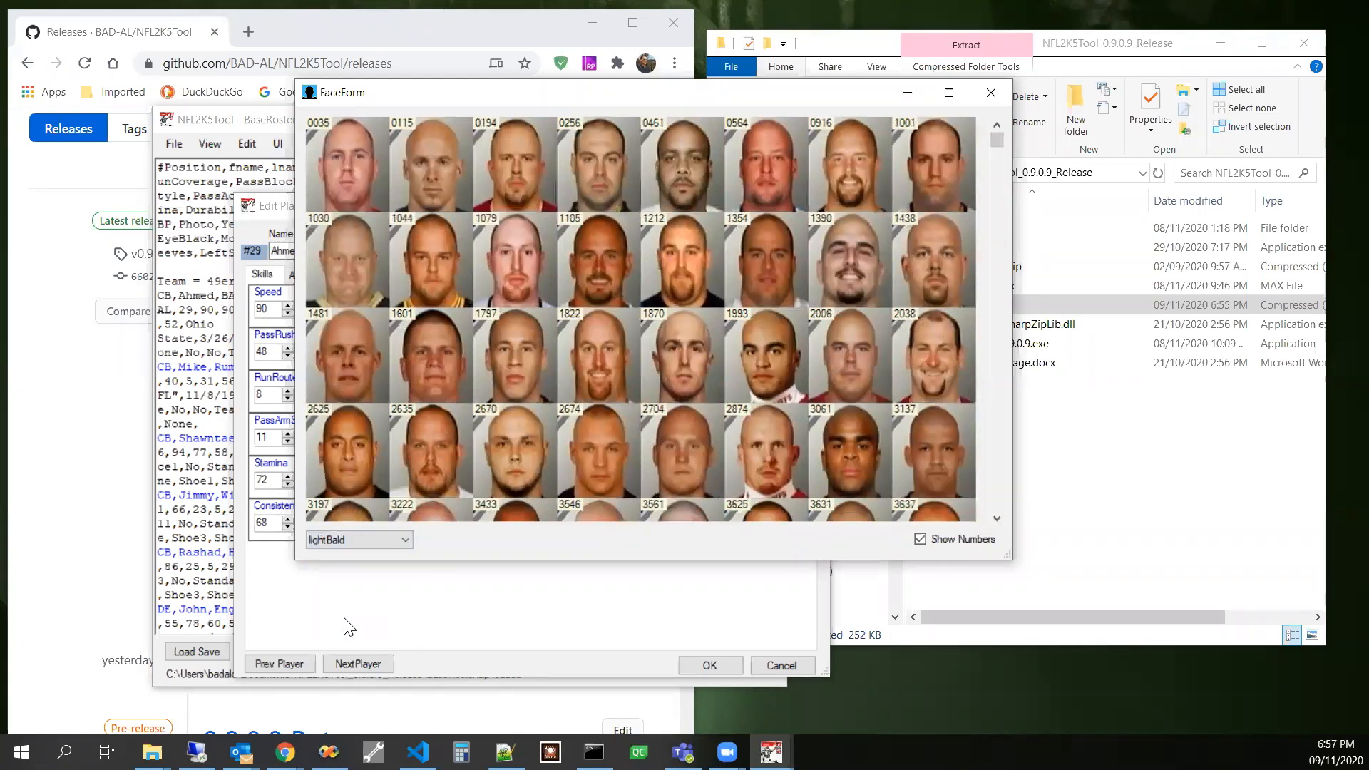
mouse_move(703, 462)
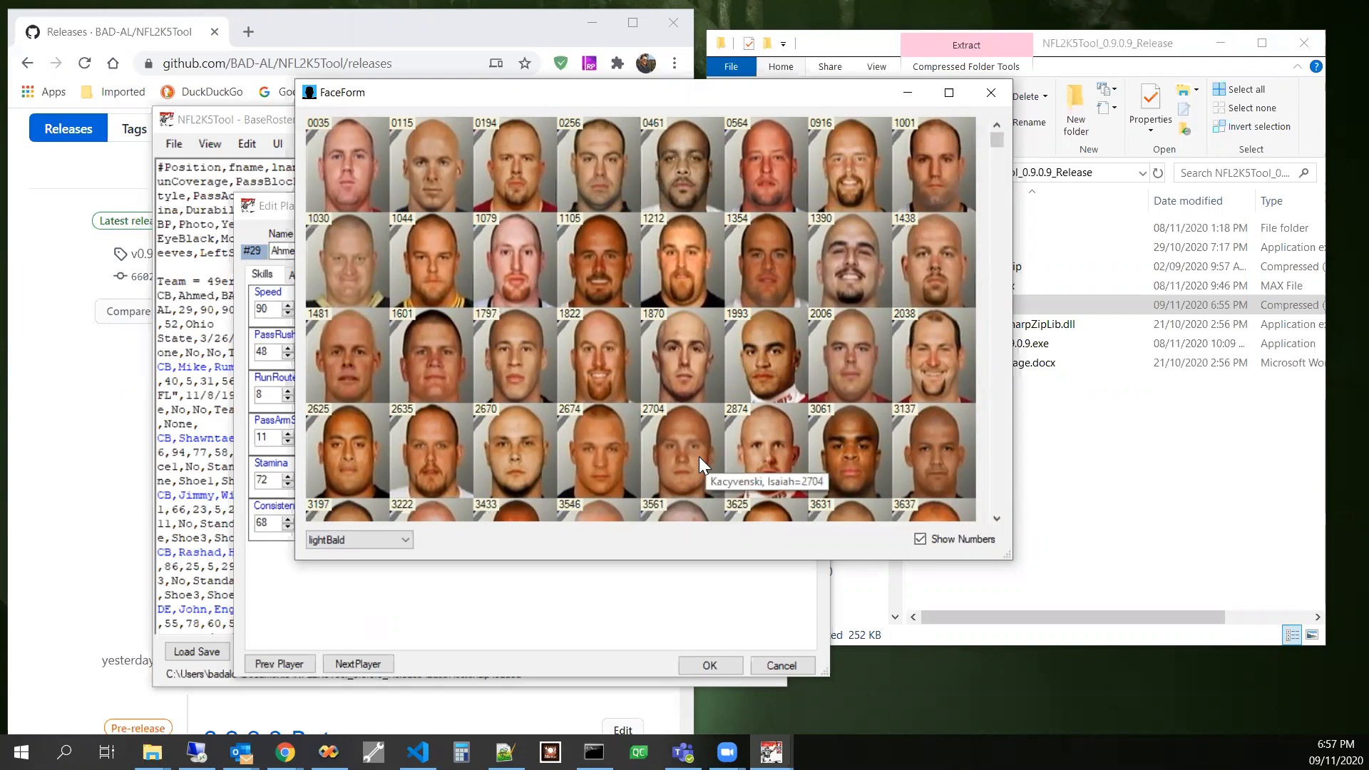
mouse_move(710, 570)
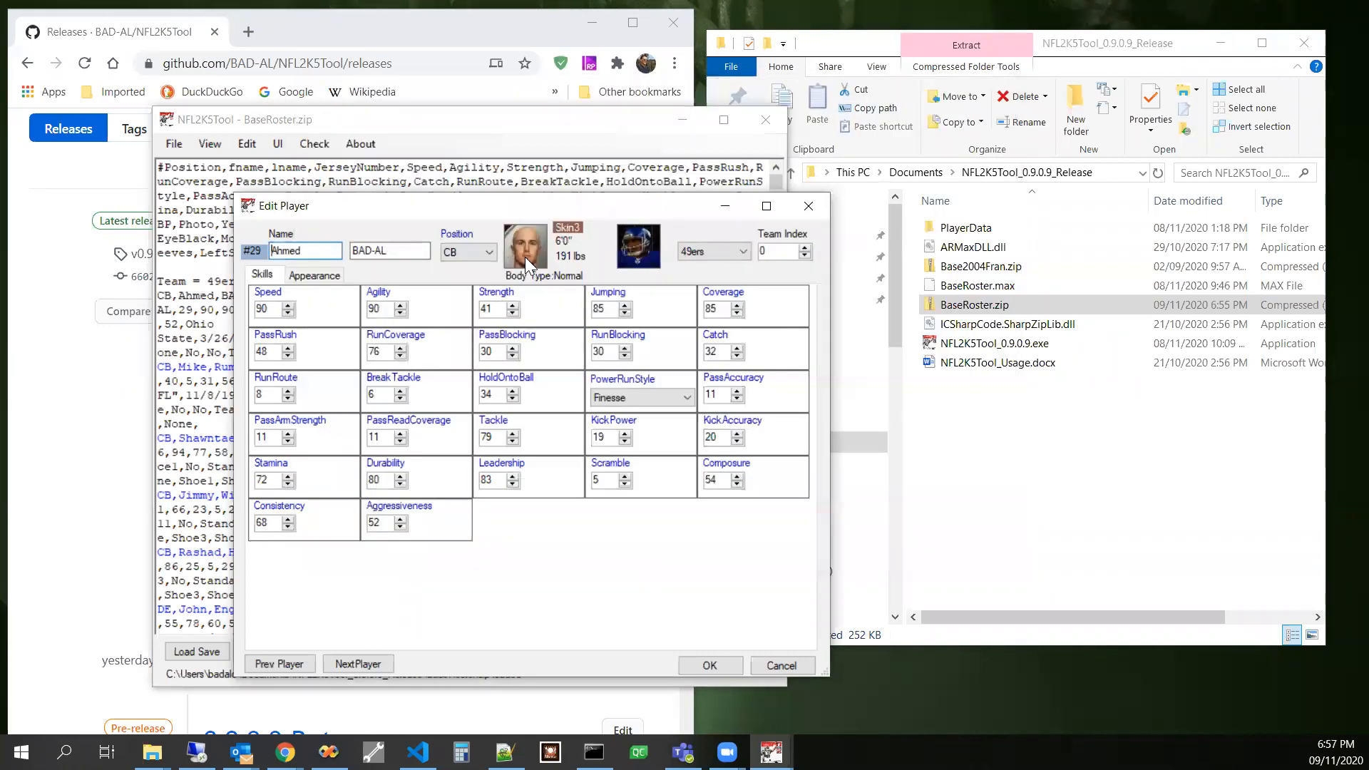
- Open the release's PlayerData folder and pick out FaceFormCategories.json
click(522, 245)
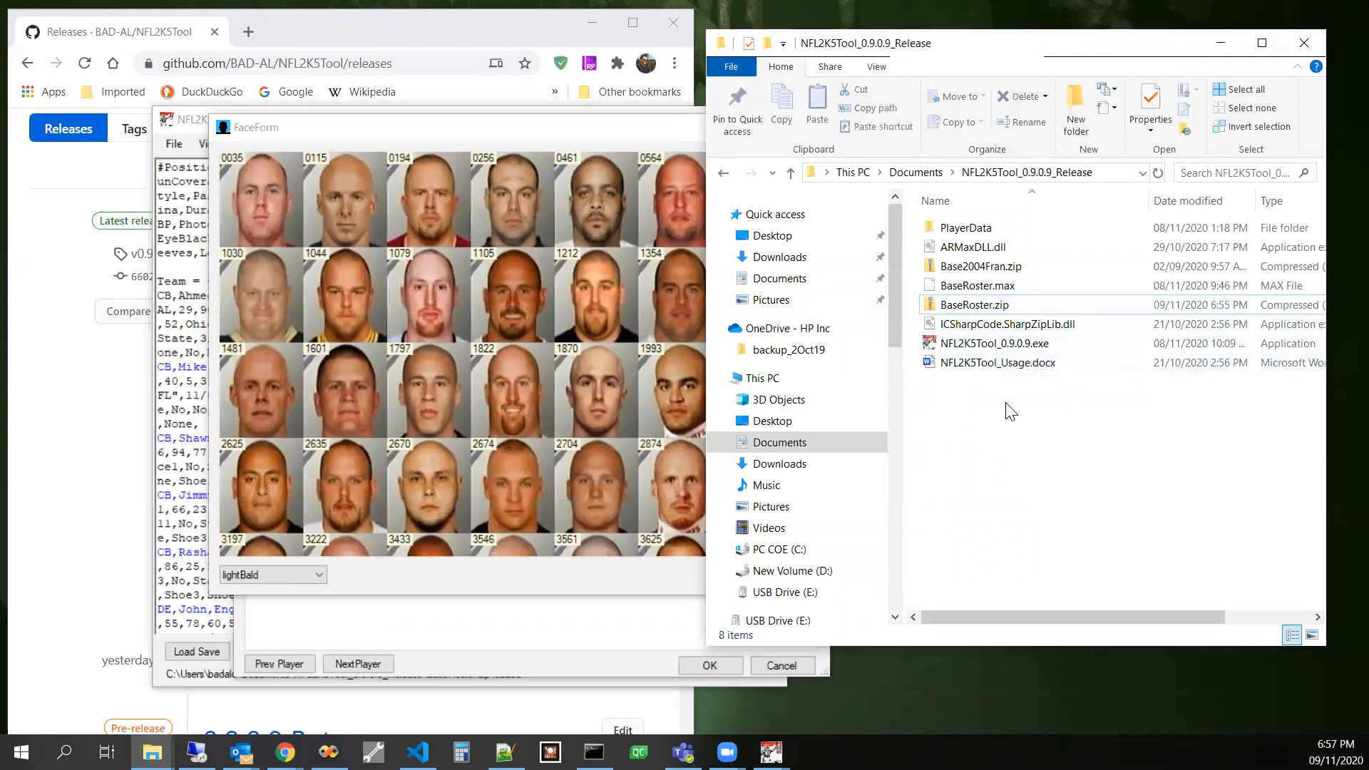
double_click(965, 226)
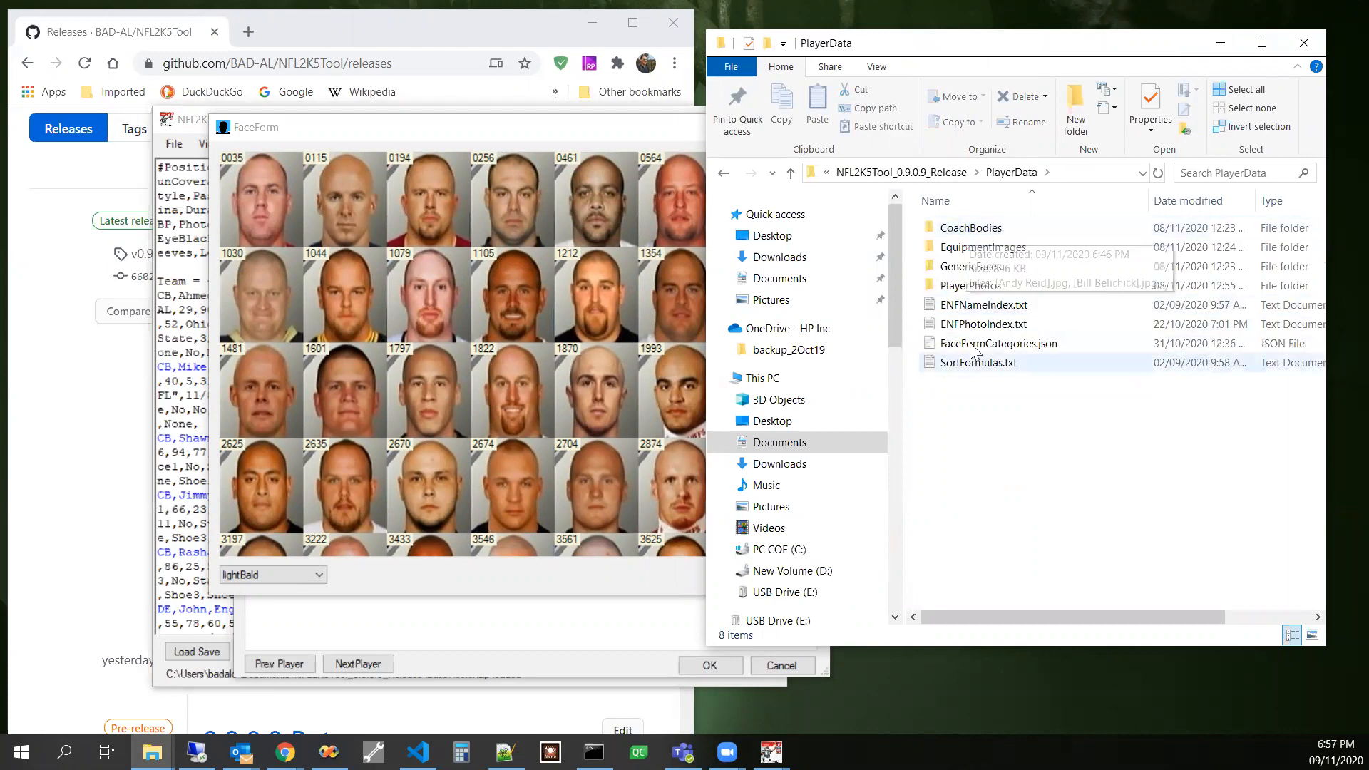
click(999, 342)
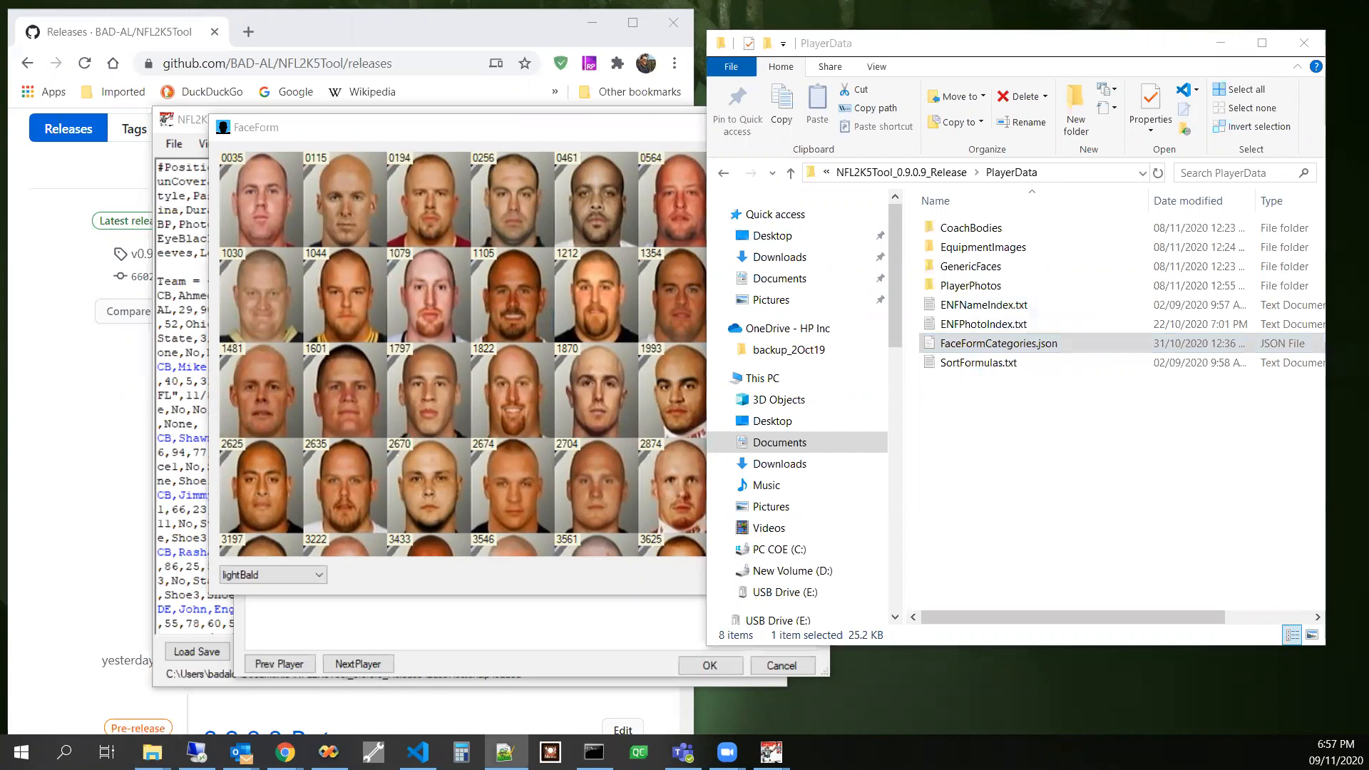
- Load FaceFormCategories.json in Notepad++ and highlight the darkPlayers entry
double_click(996, 342)
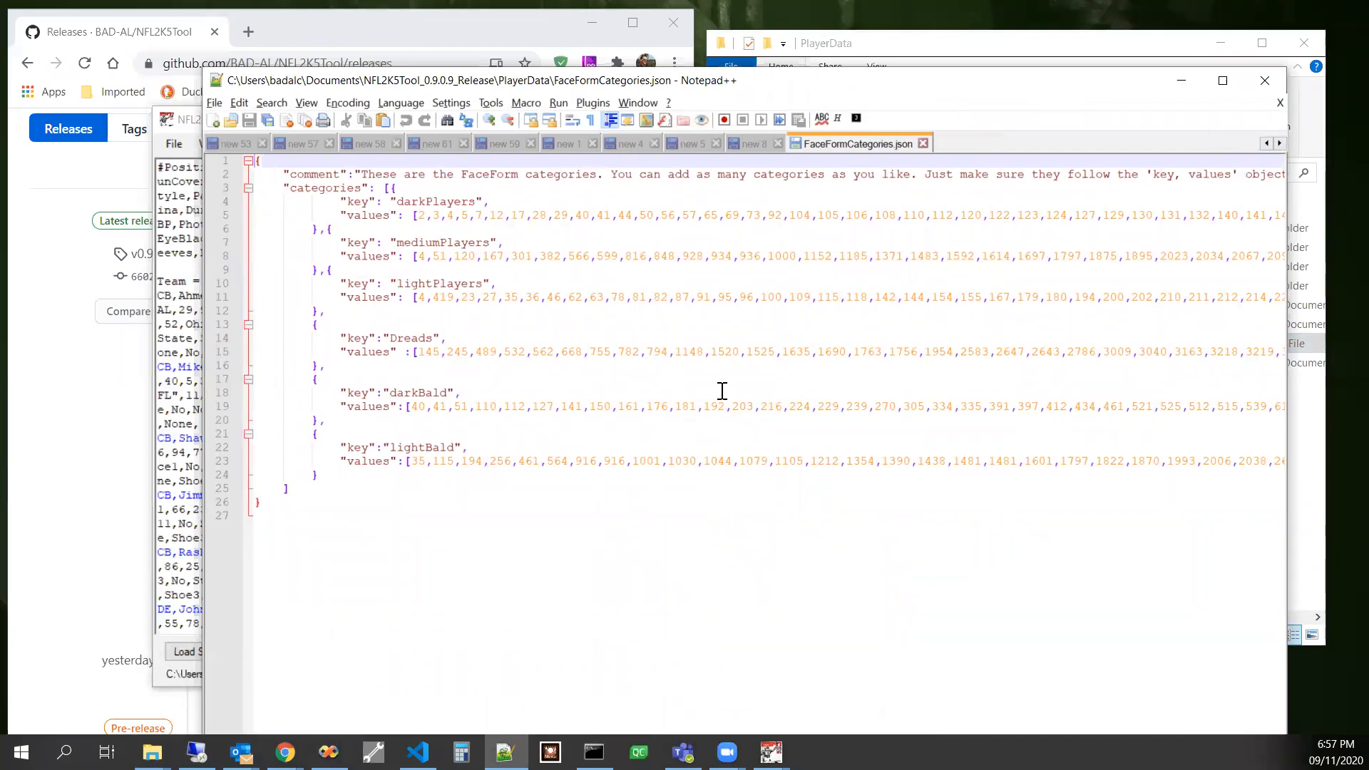
mouse_move(362, 259)
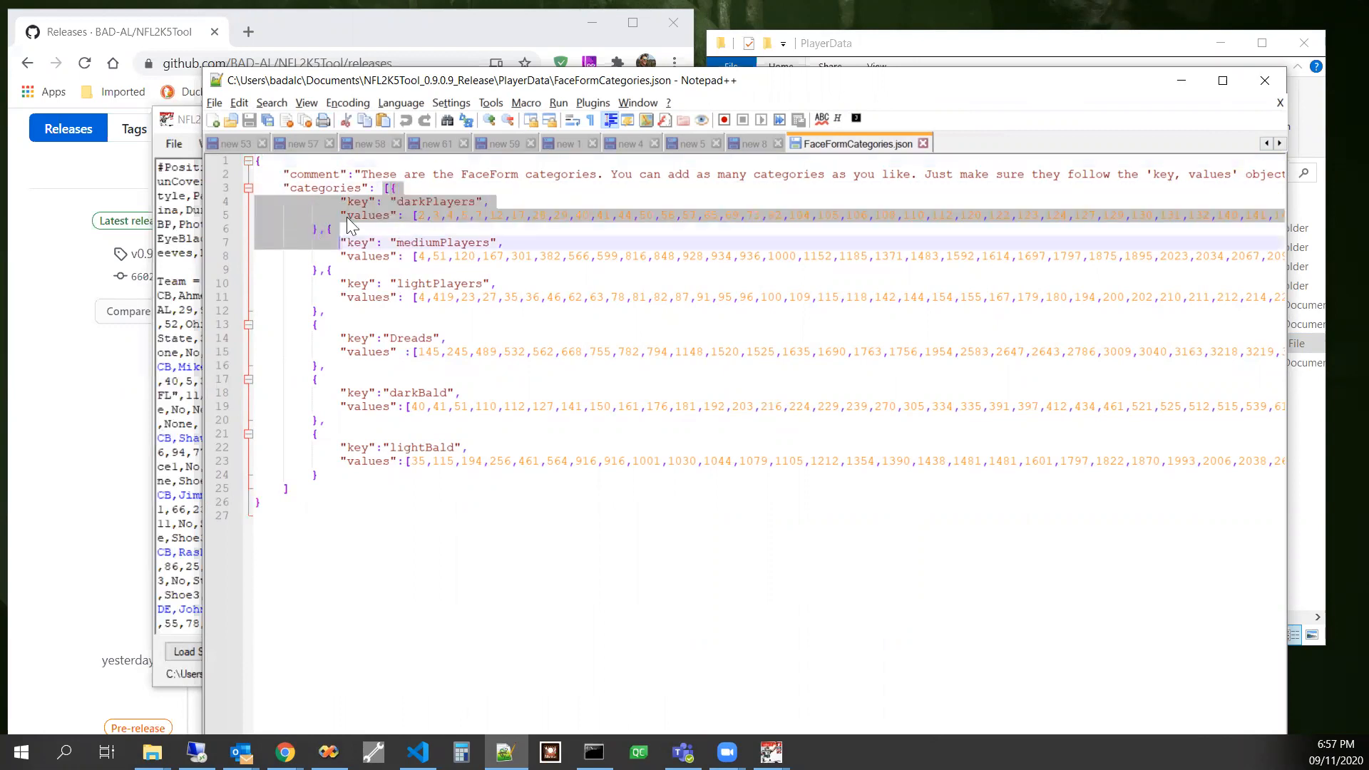
click(345, 216)
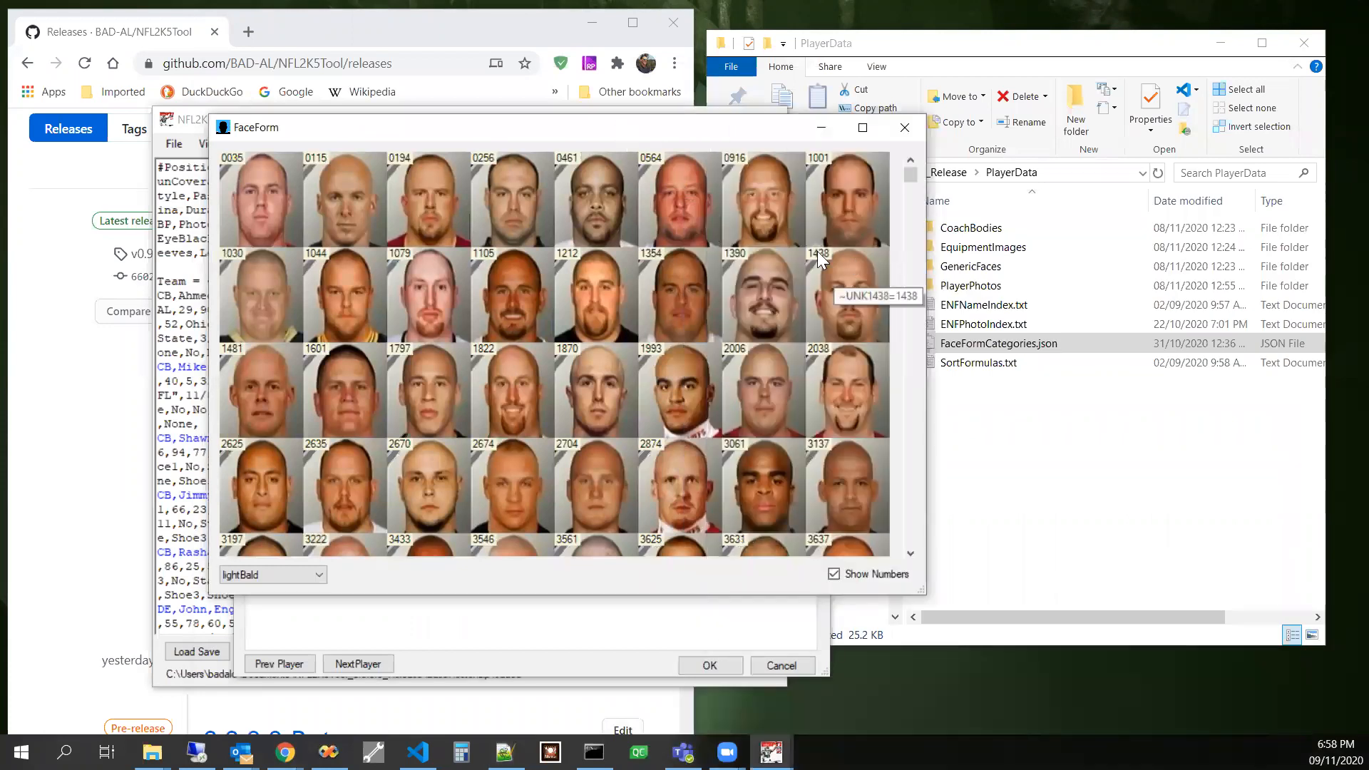
mouse_move(568, 550)
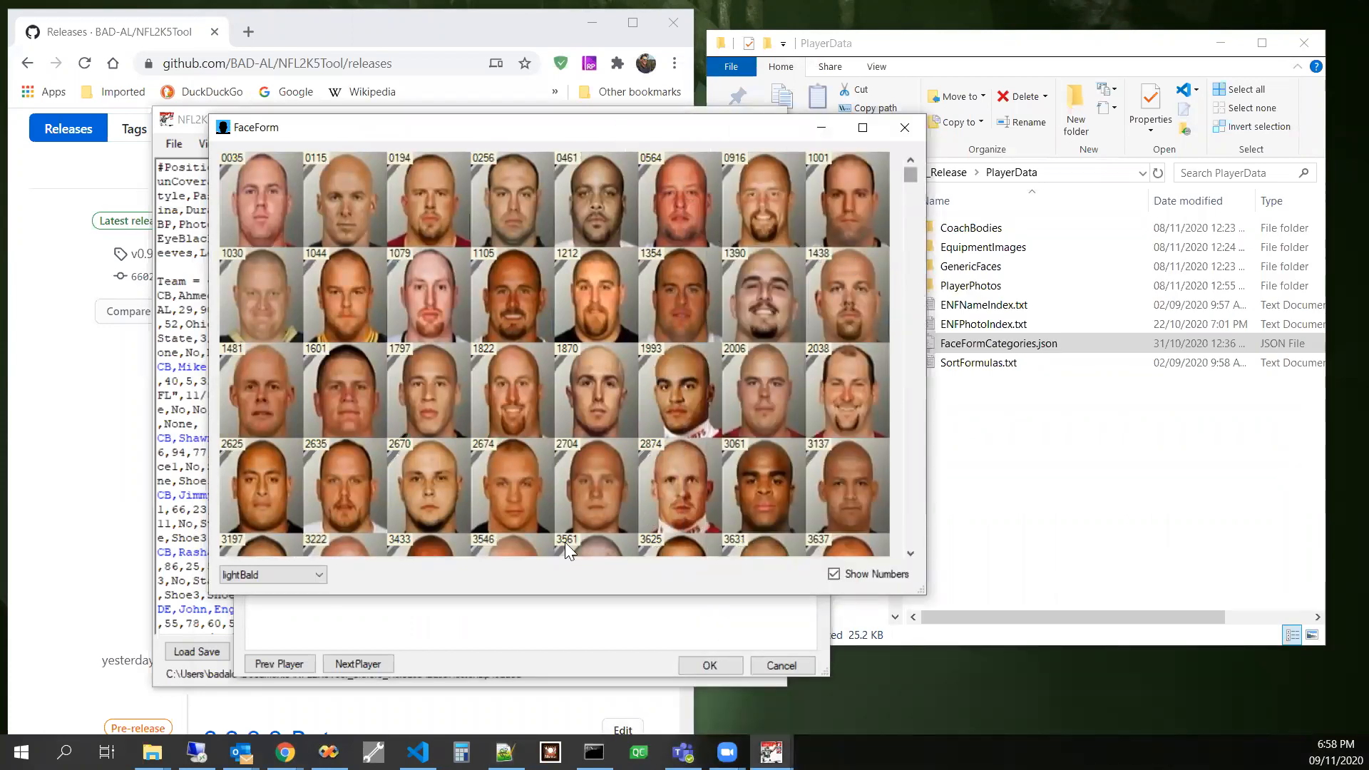
mouse_move(332, 169)
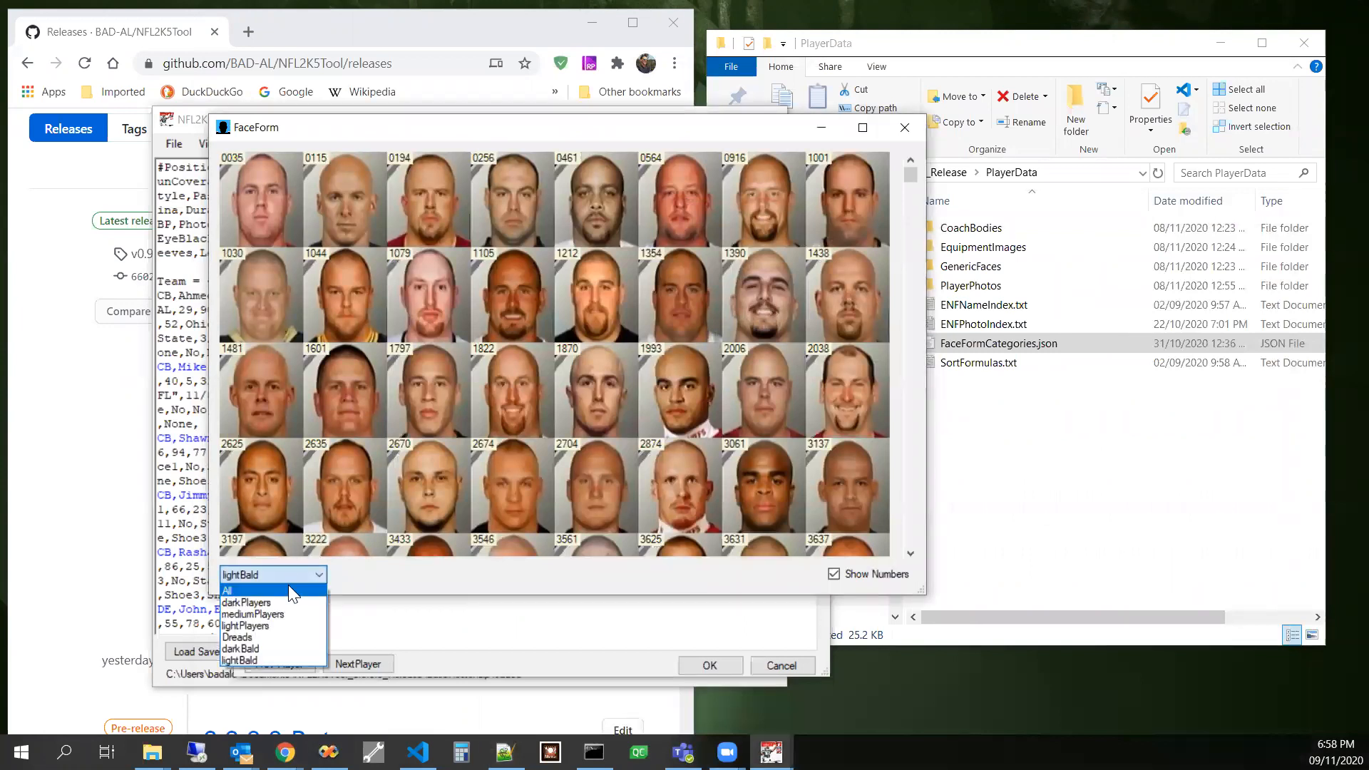
- Set the face picker category to All so every numbered face shows
click(227, 589)
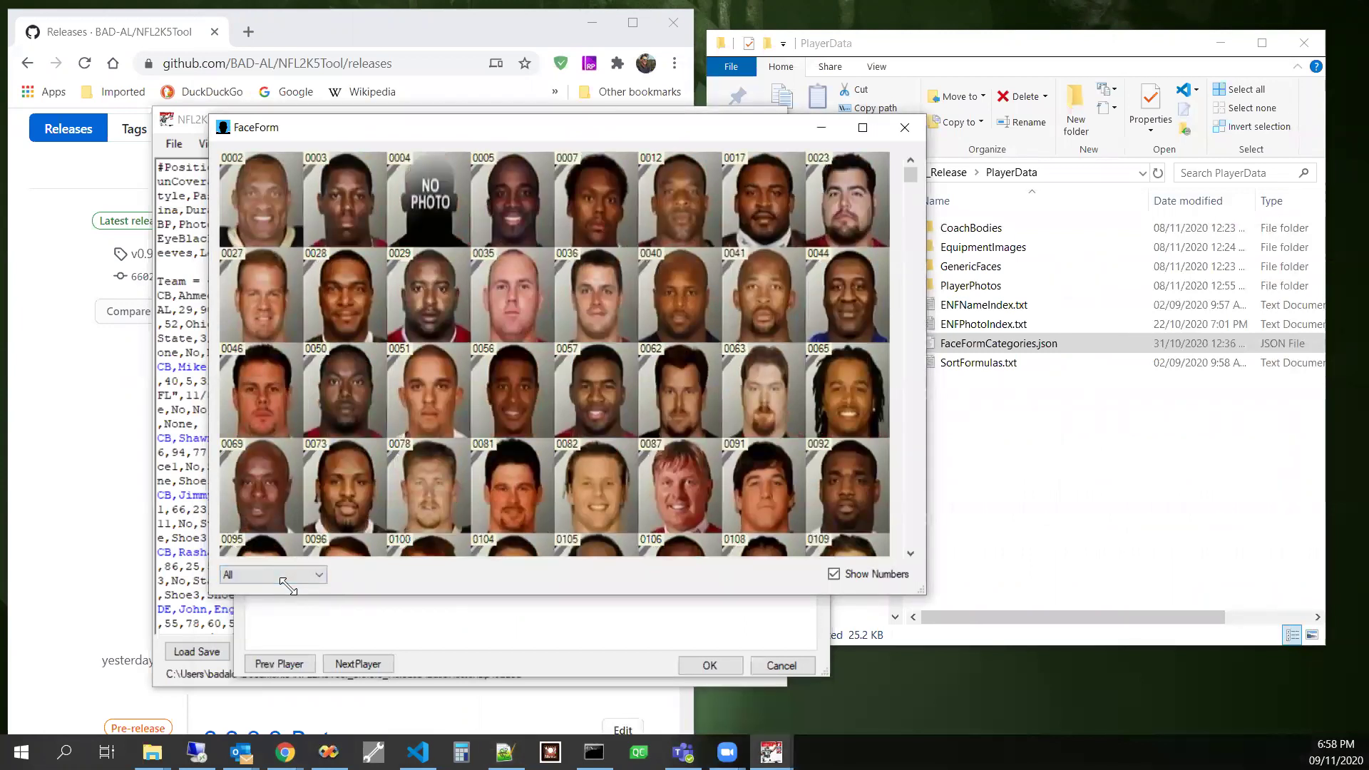
mouse_move(267, 592)
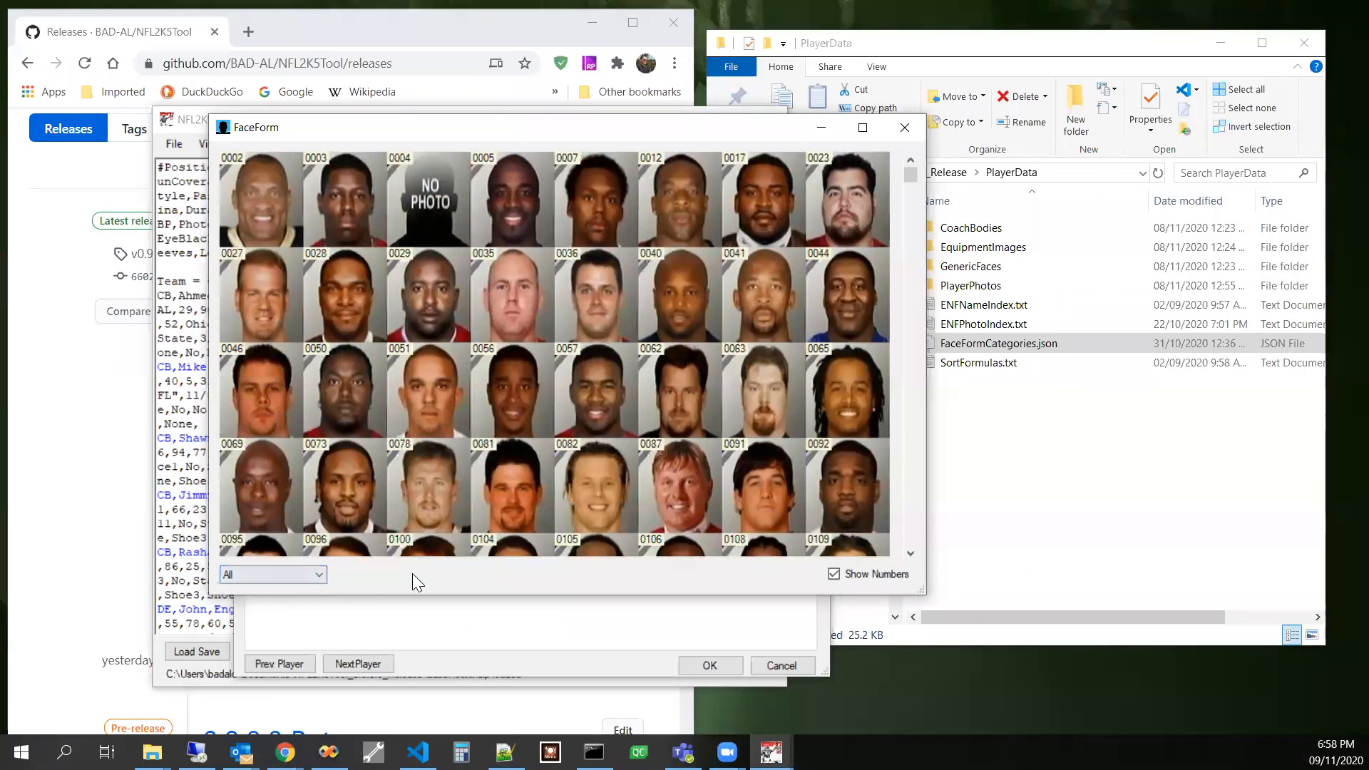
mouse_move(404, 585)
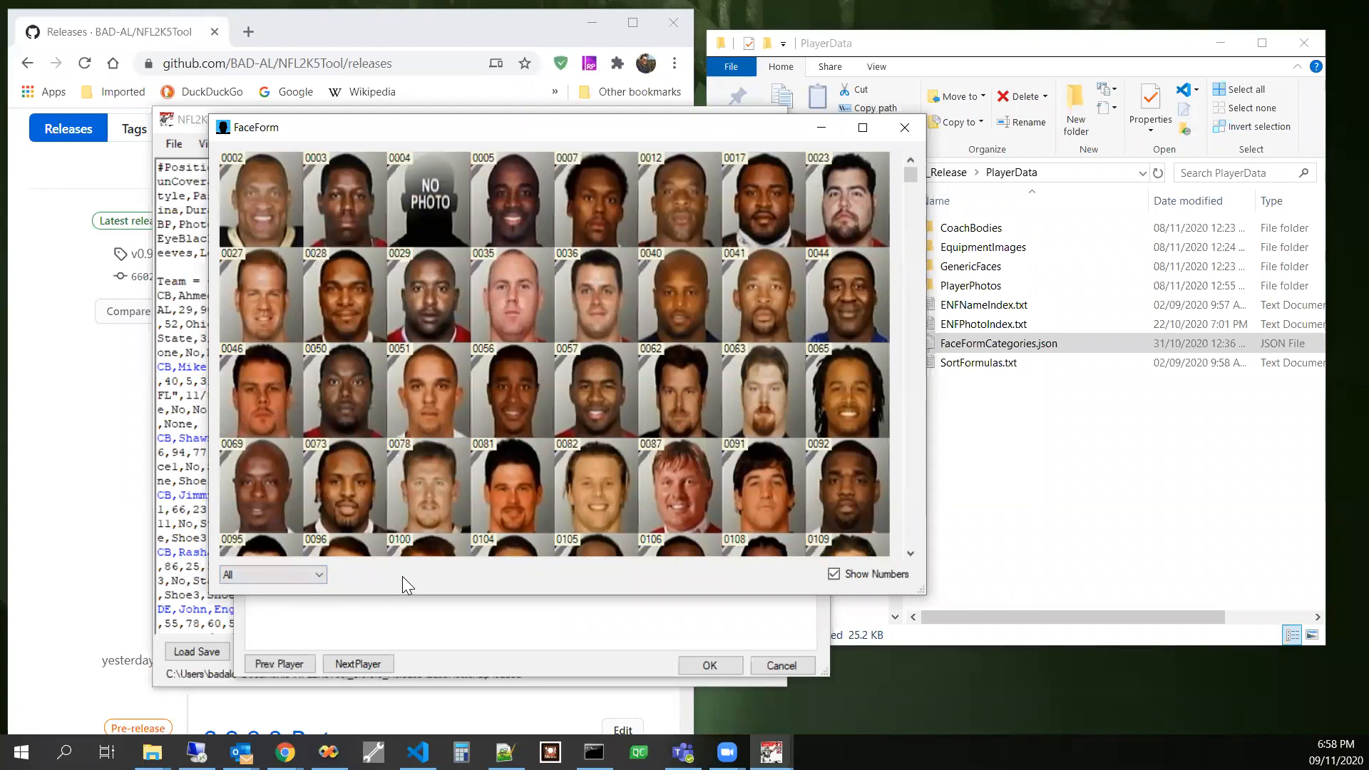
mouse_move(452, 589)
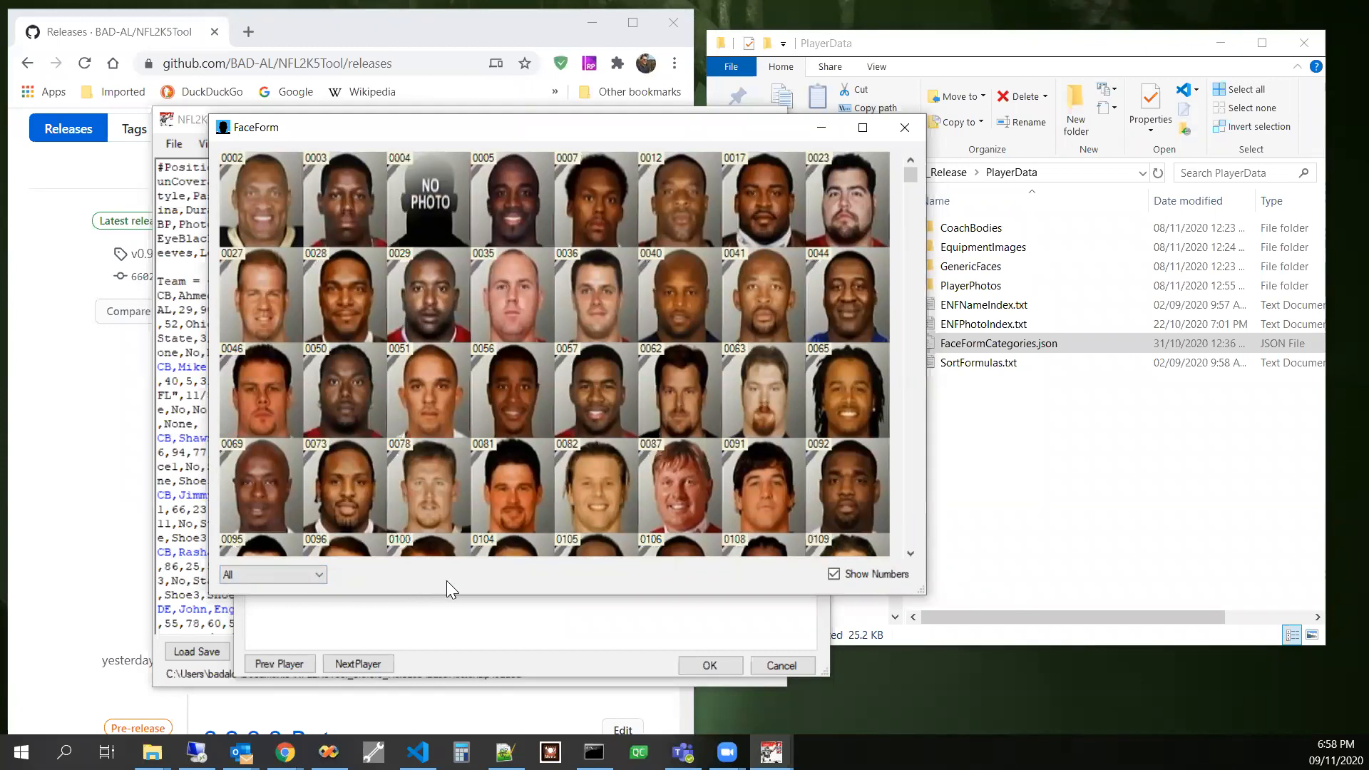
mouse_move(513, 582)
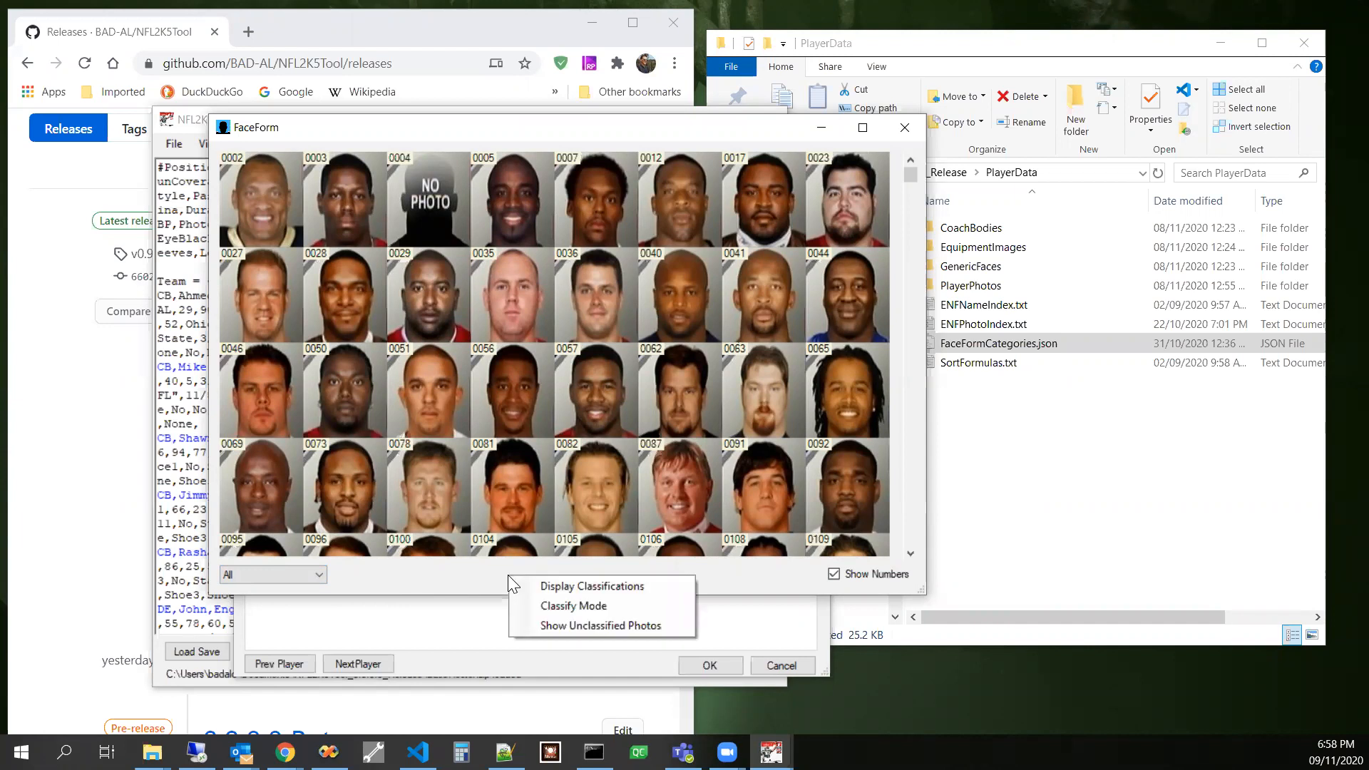
mouse_move(573, 605)
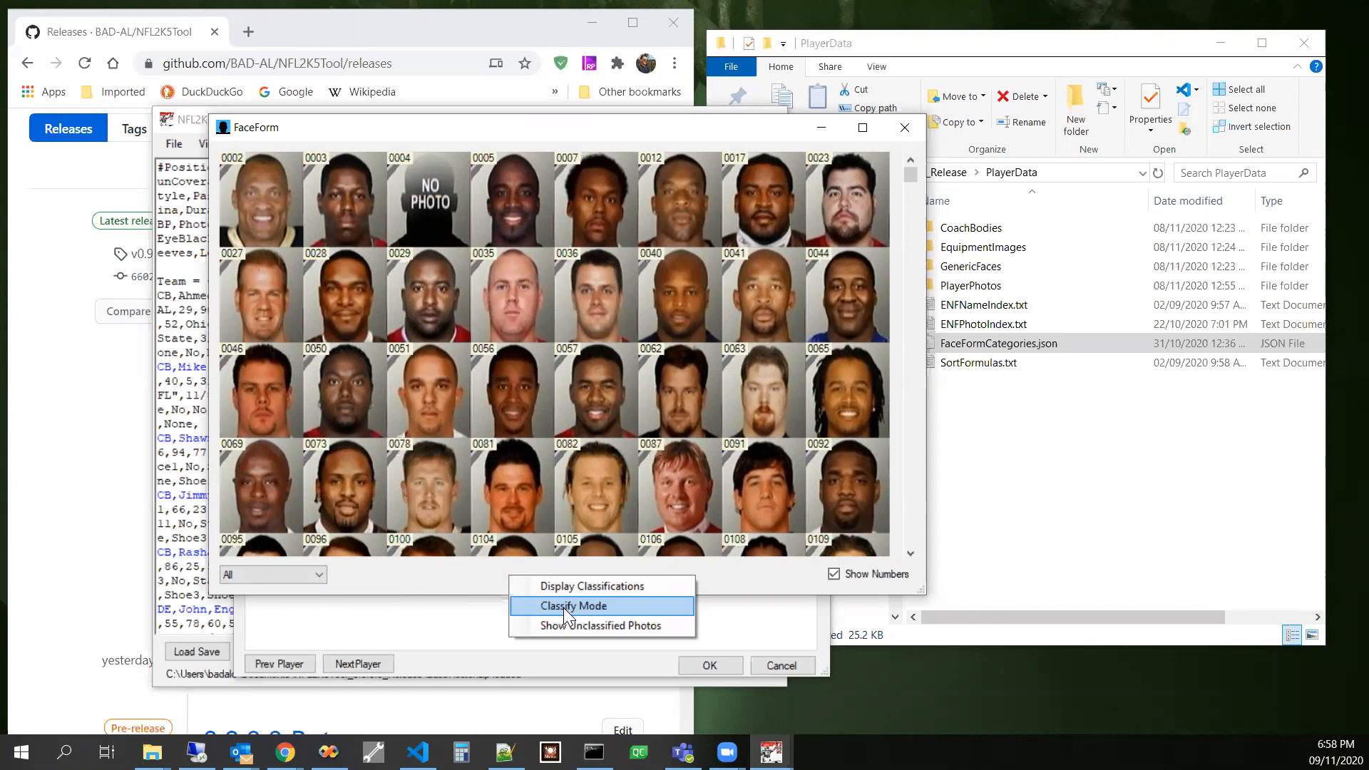
- Enable Classify Mode for sorting faces into categories
click(572, 606)
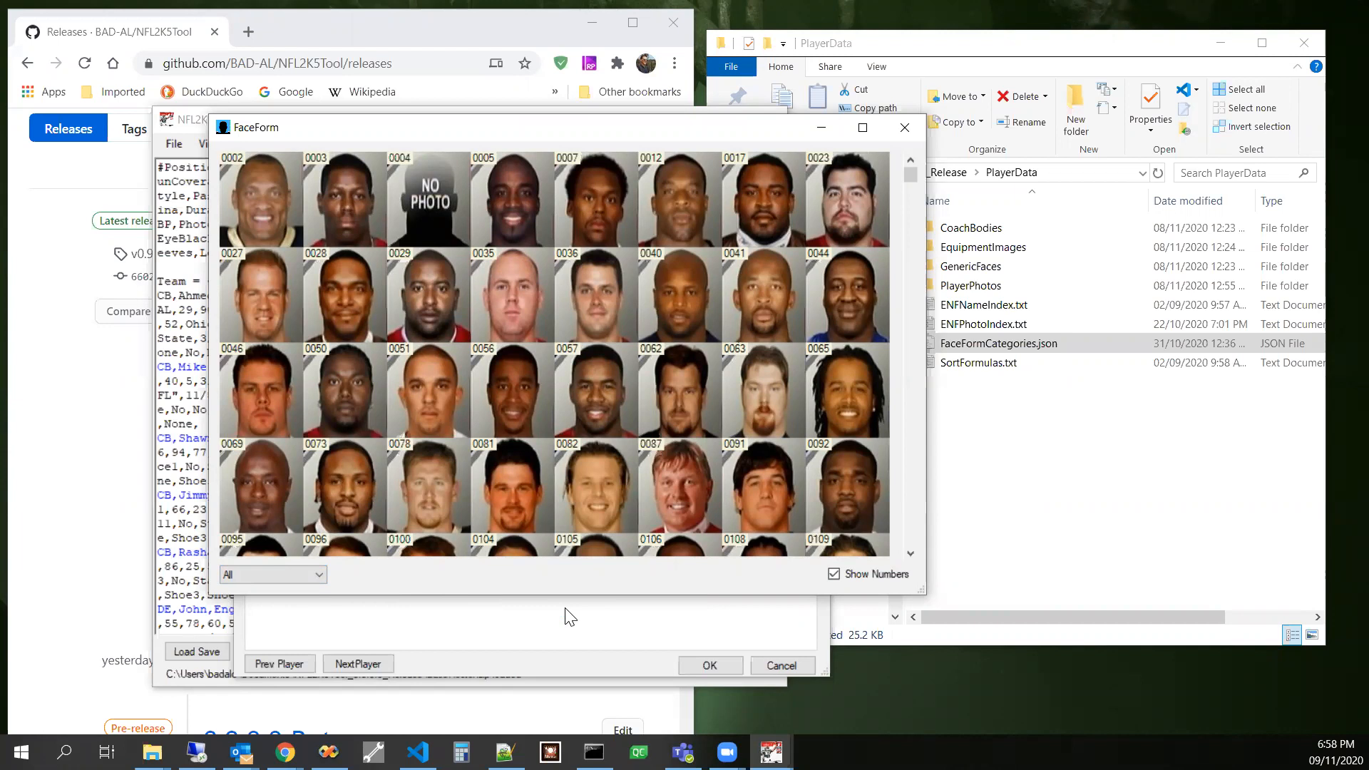
mouse_move(562, 620)
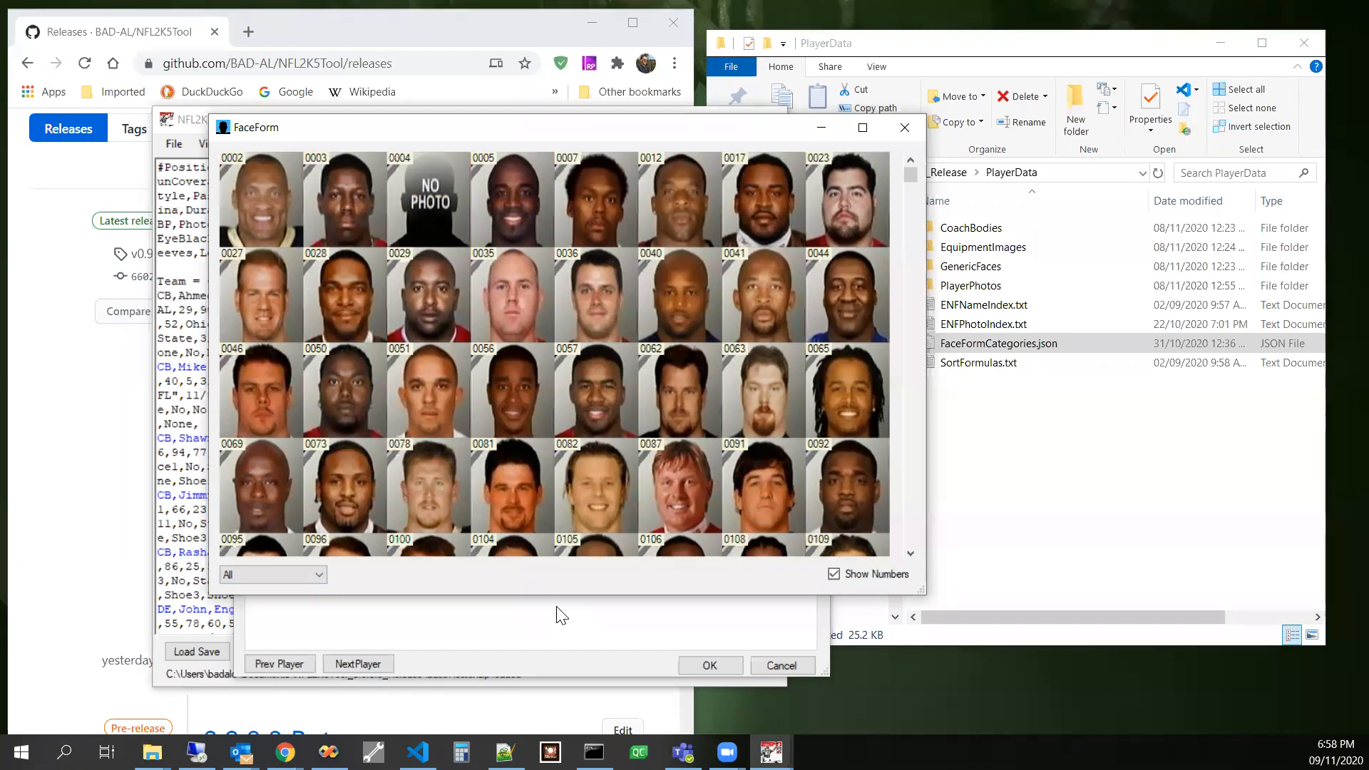
mouse_move(552, 594)
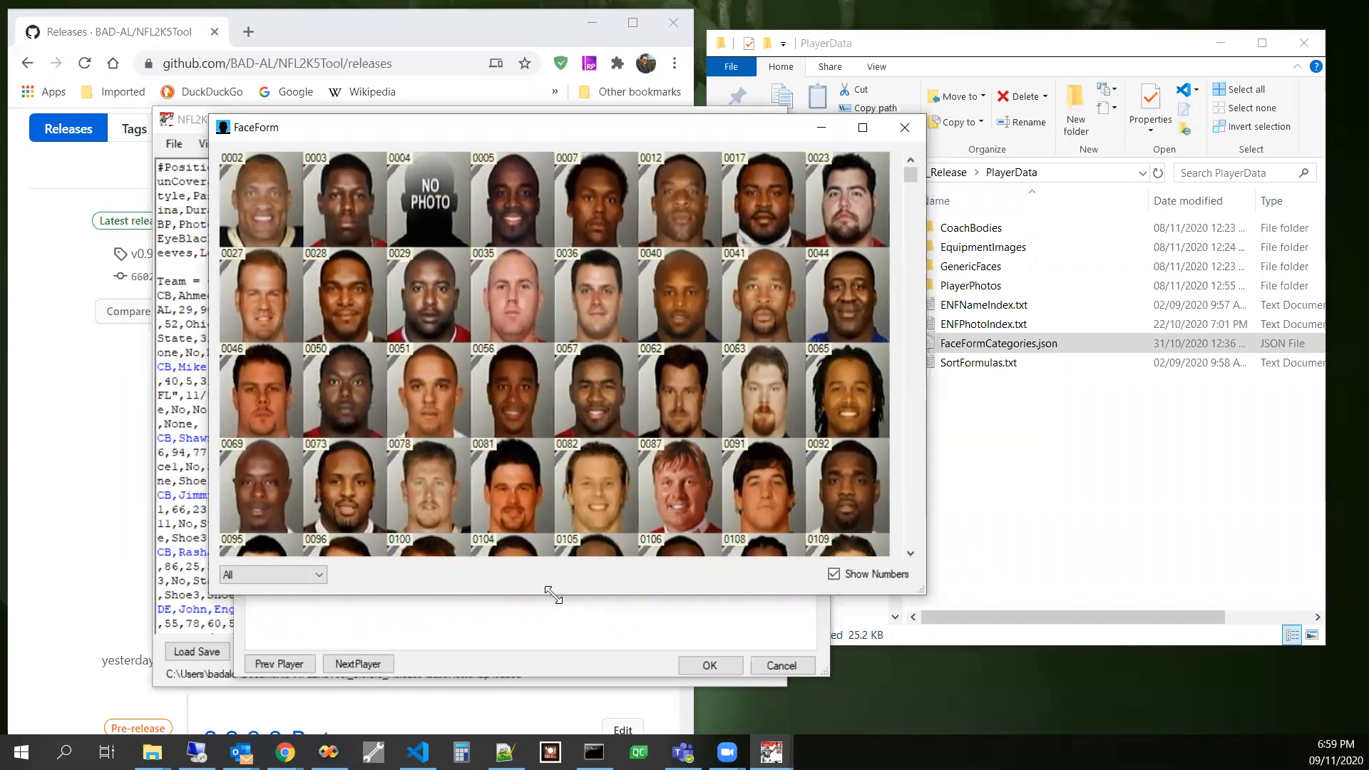
mouse_move(543, 567)
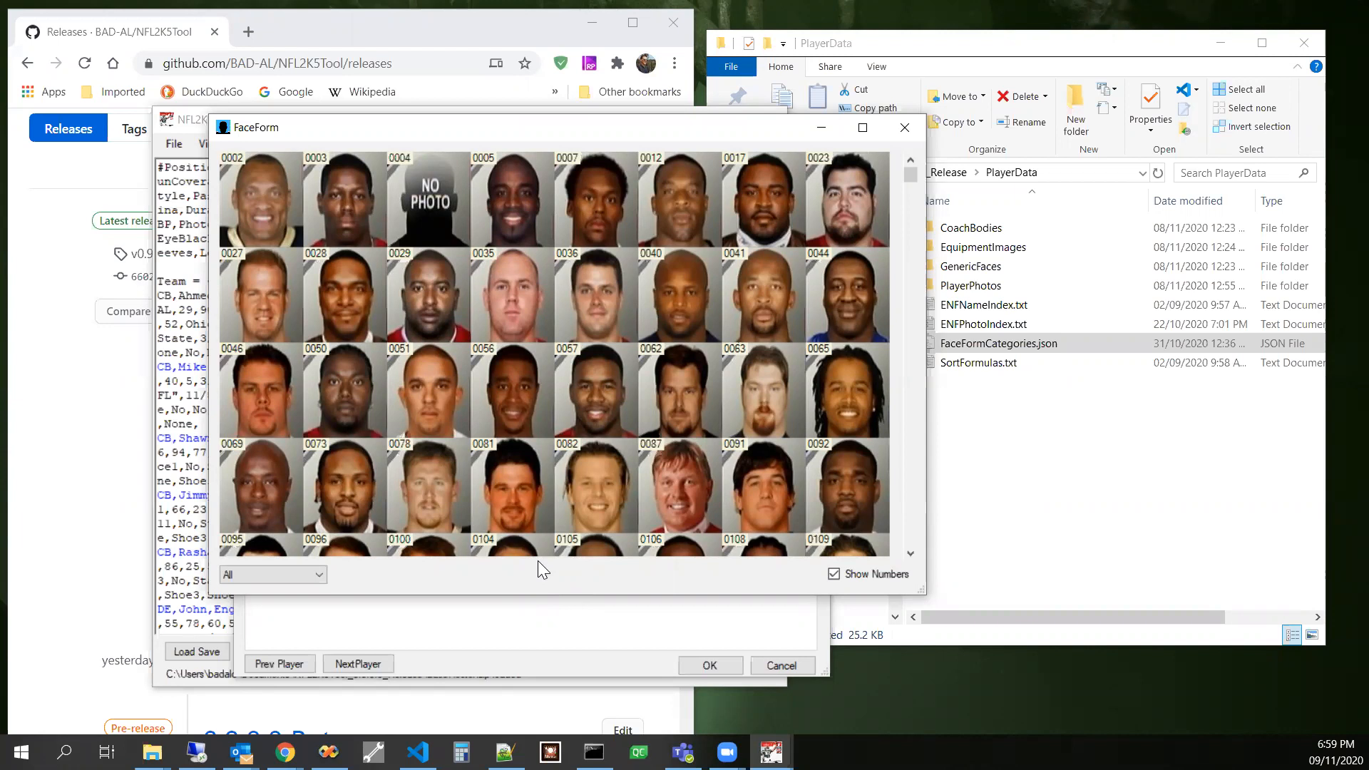
mouse_move(510, 268)
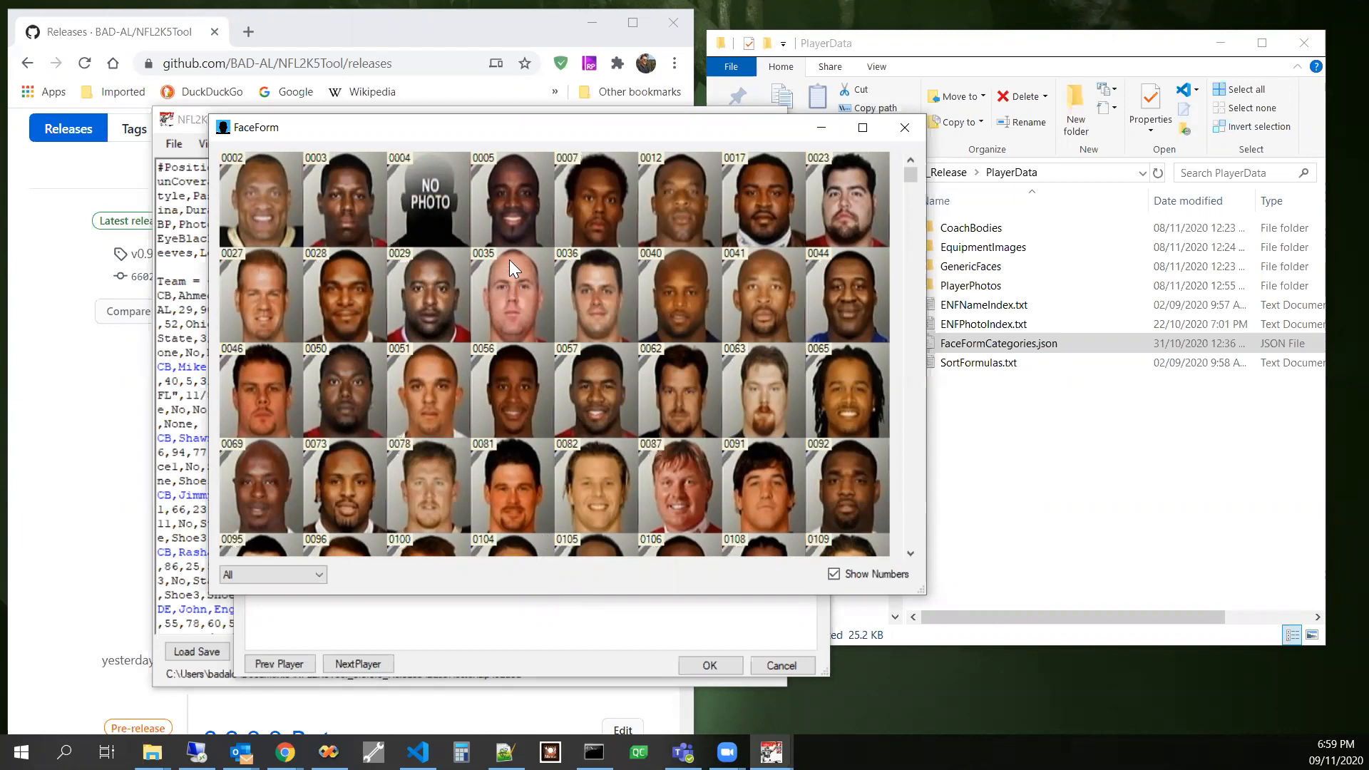
mouse_move(514, 222)
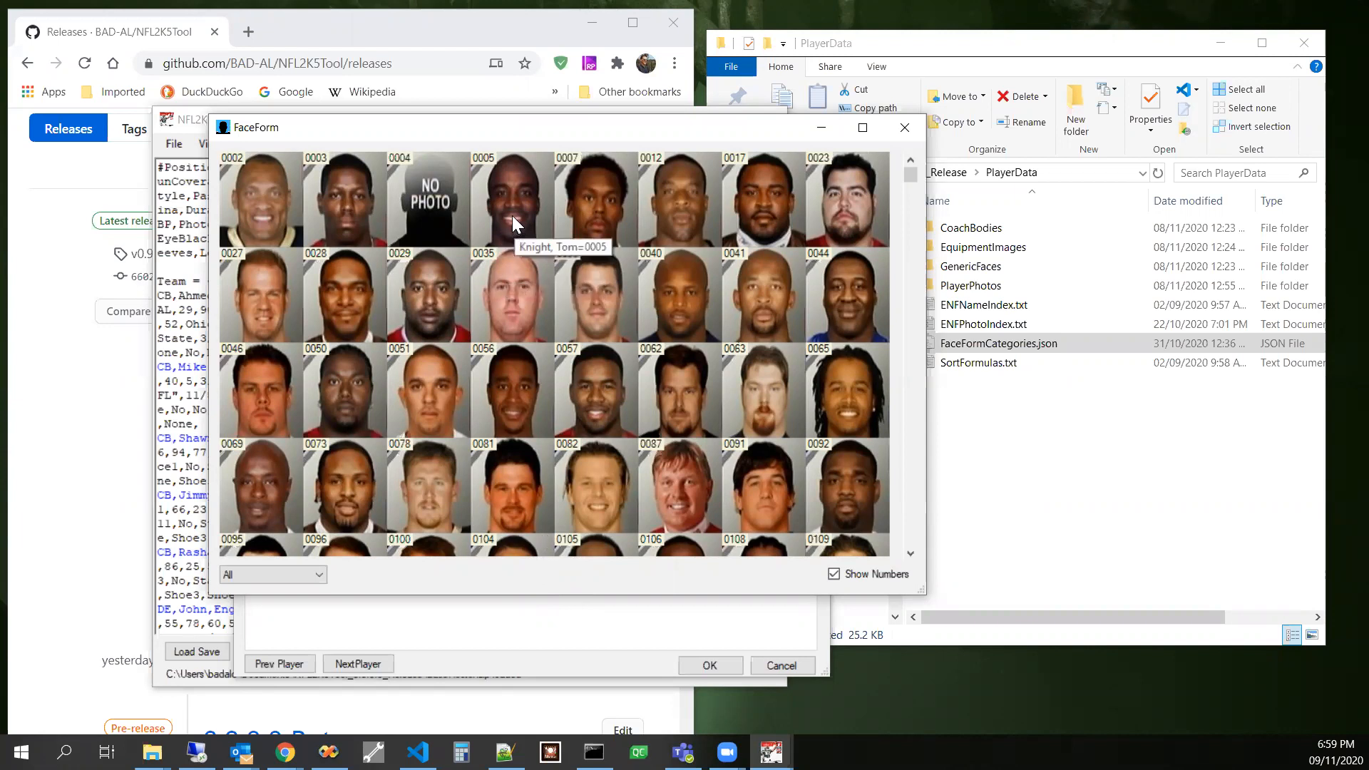
mouse_move(860, 203)
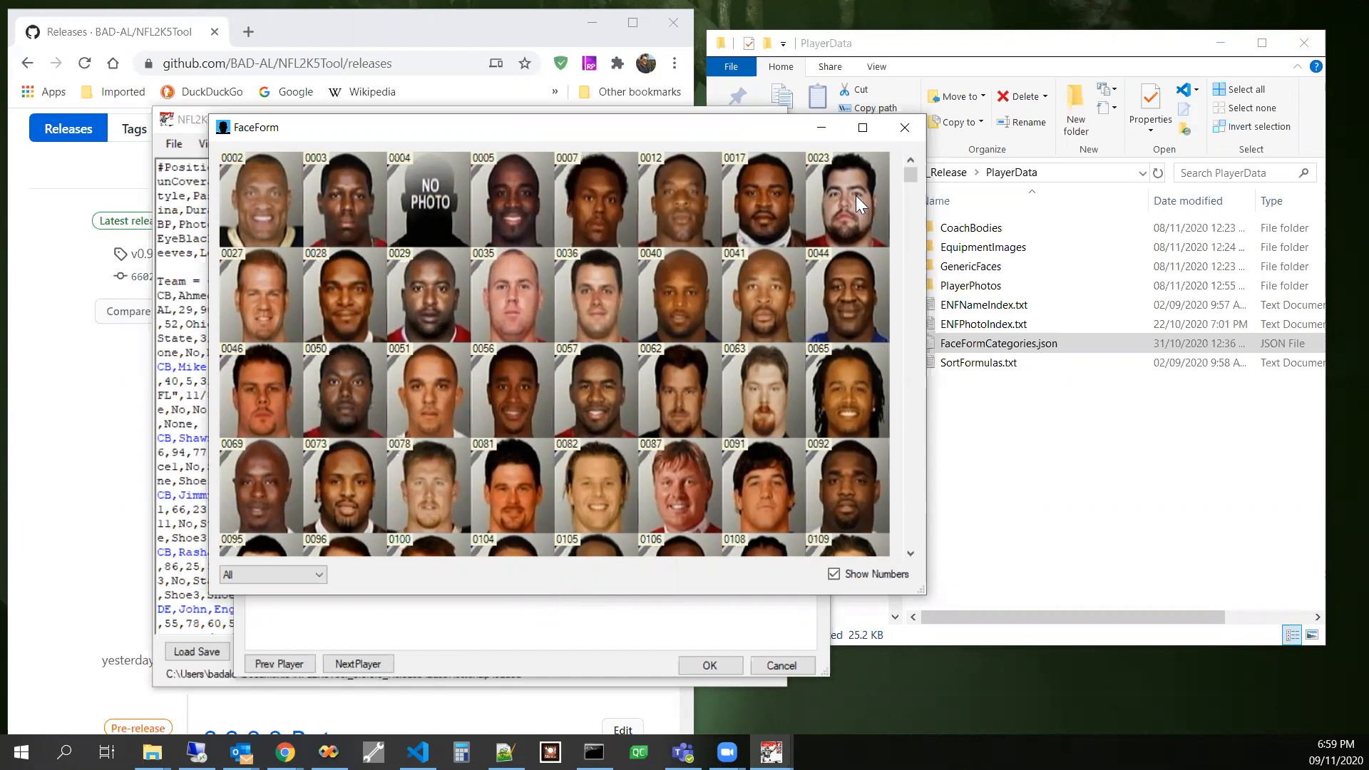
mouse_move(222, 344)
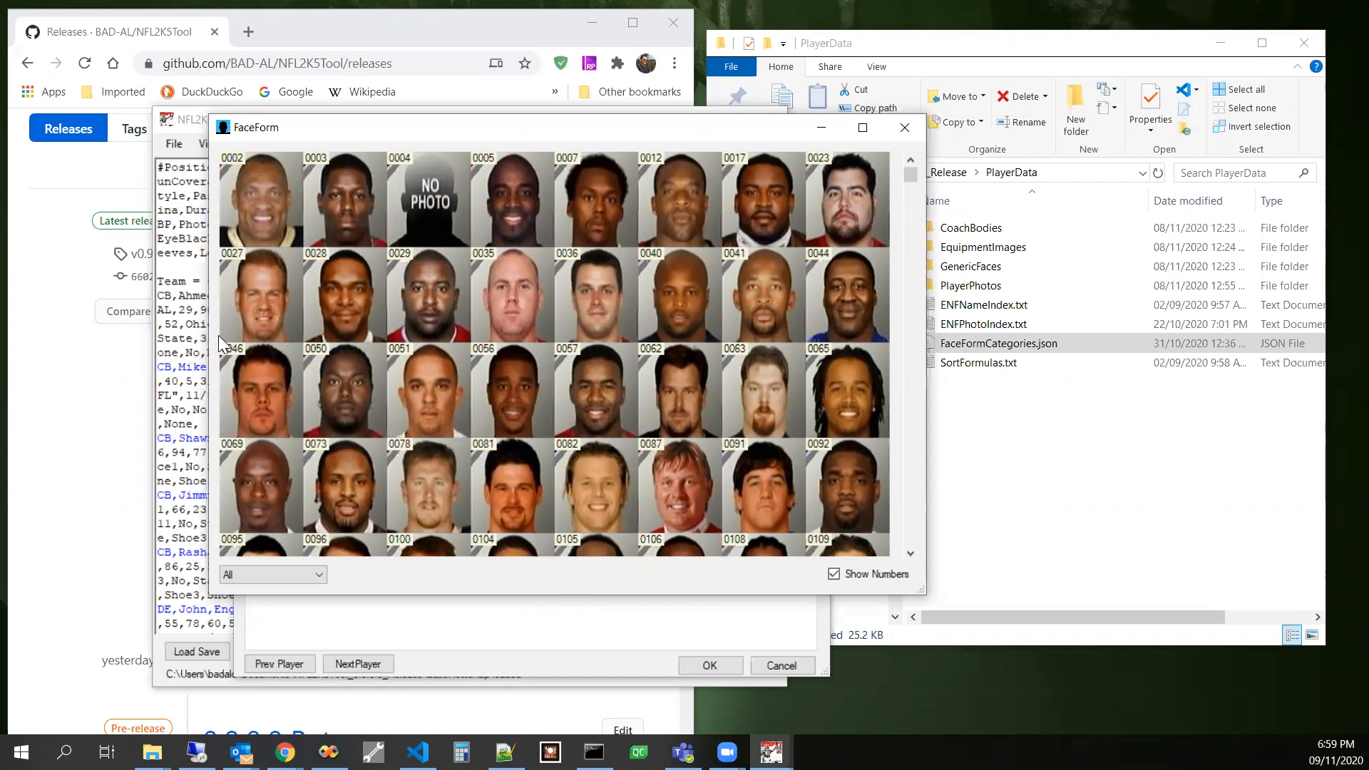
mouse_move(266, 327)
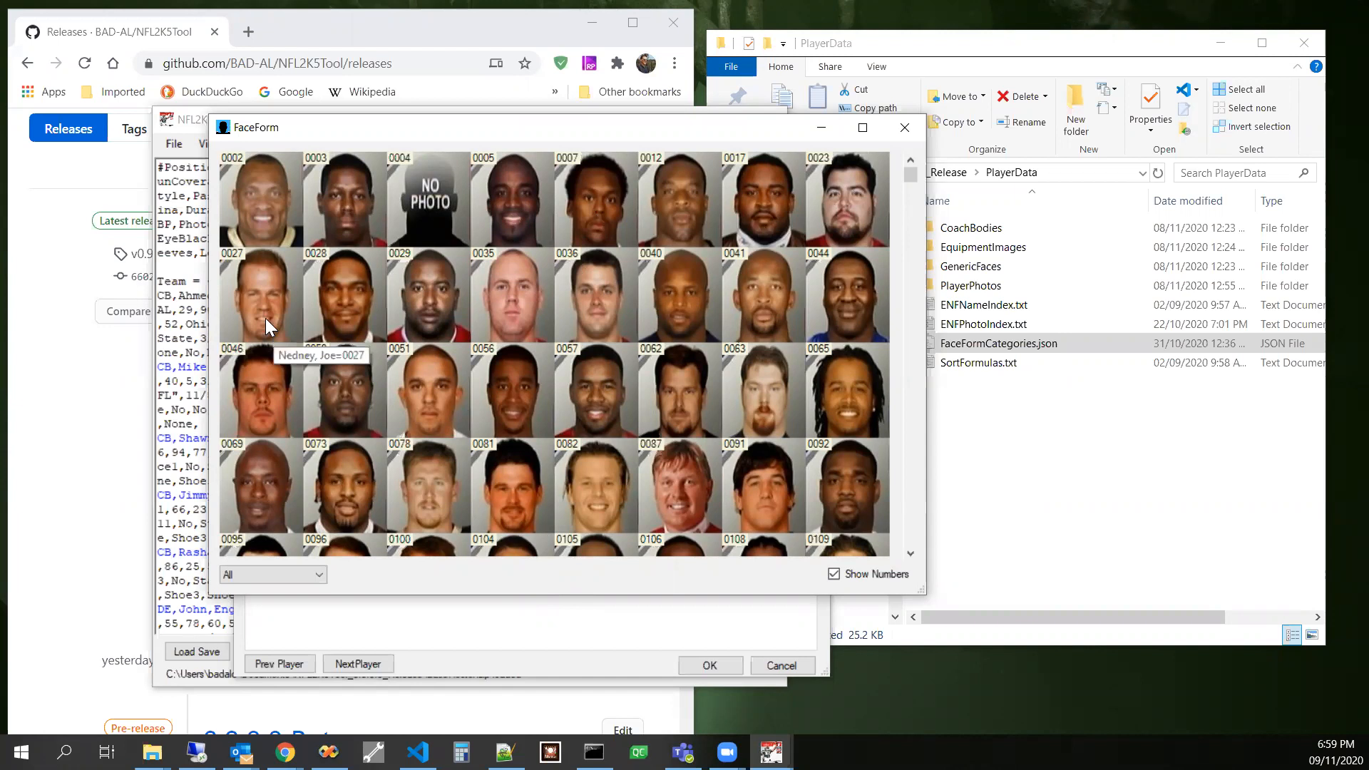
mouse_move(485, 354)
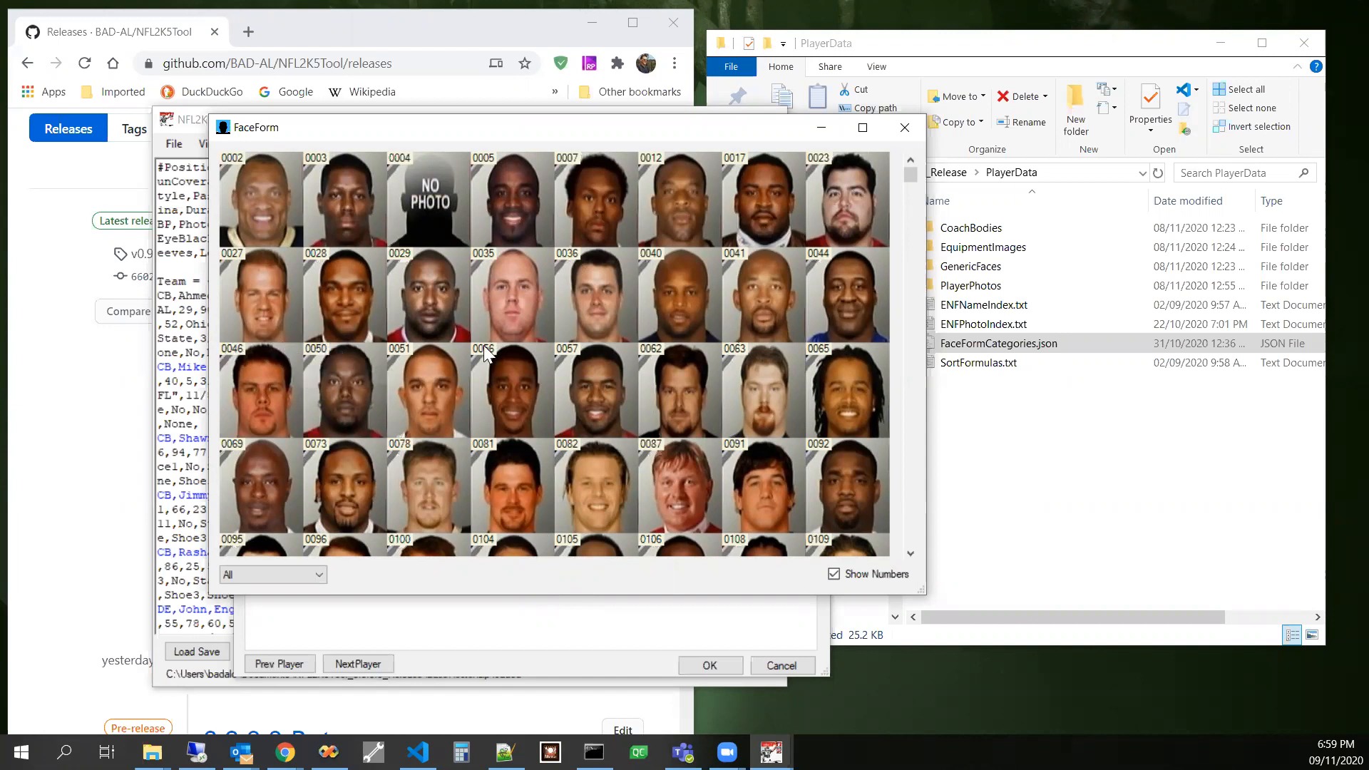
mouse_move(778, 328)
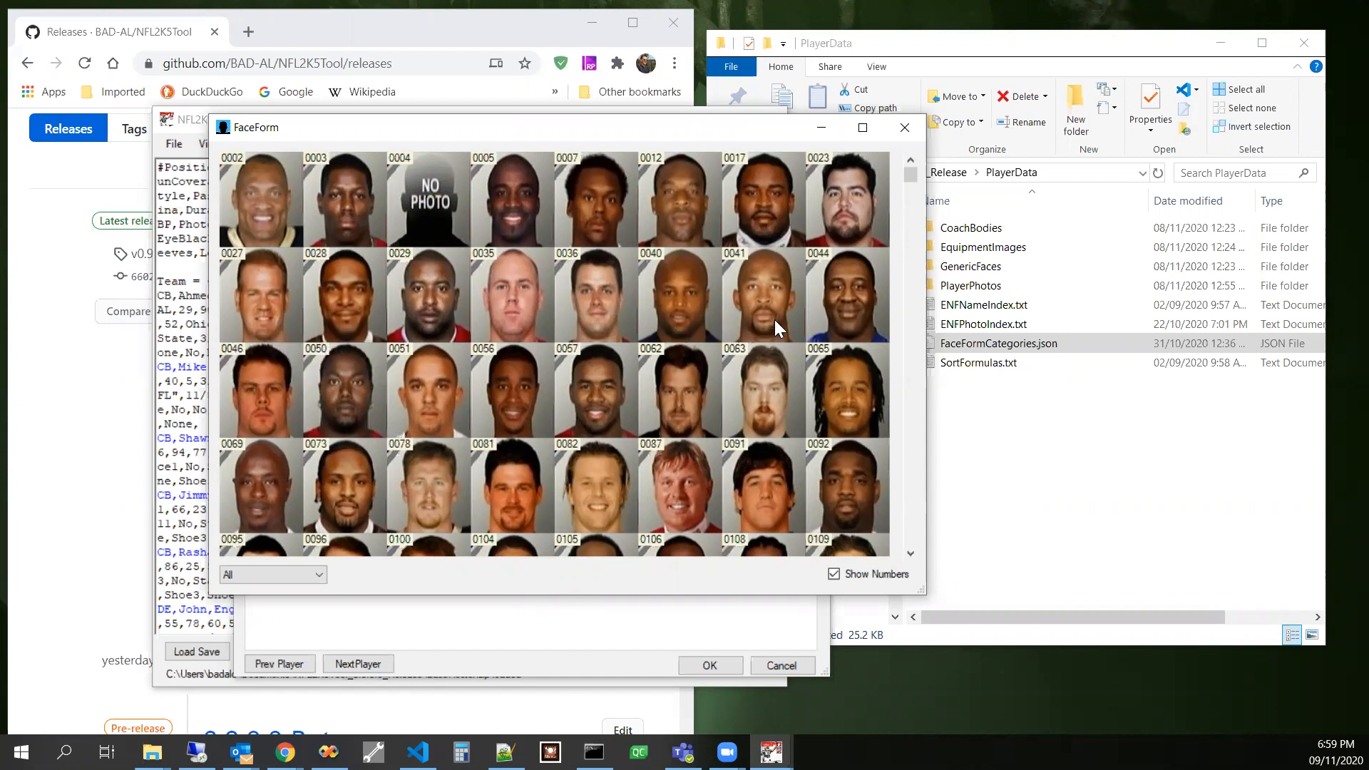
mouse_move(365, 524)
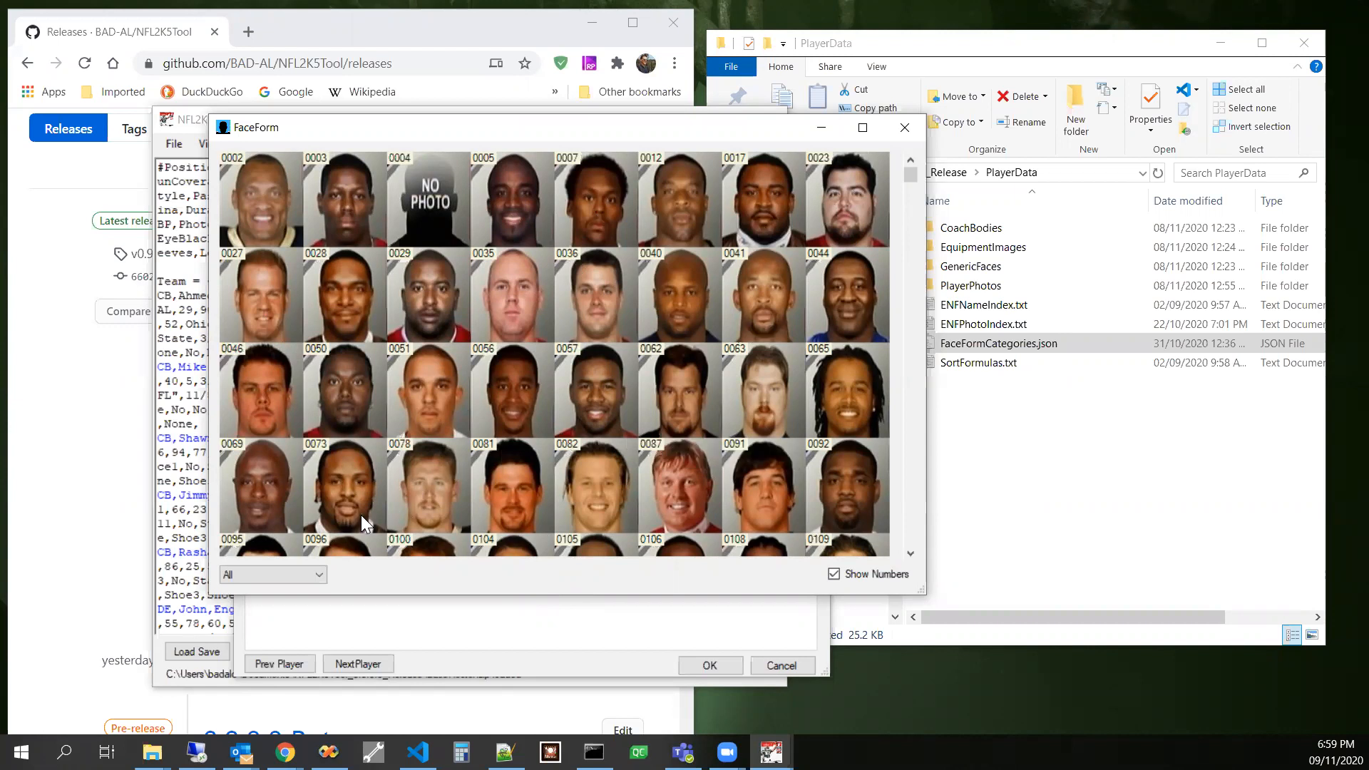
mouse_move(515, 505)
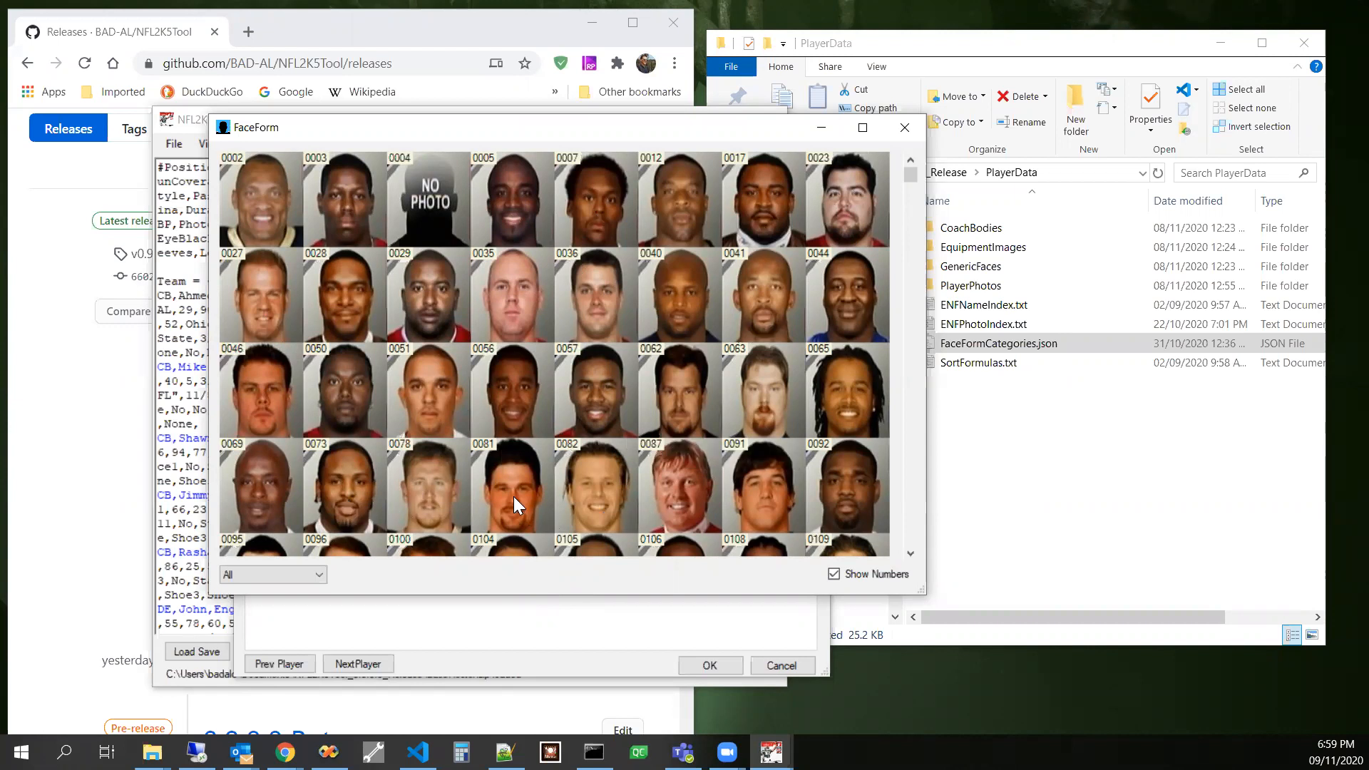
mouse_move(729, 490)
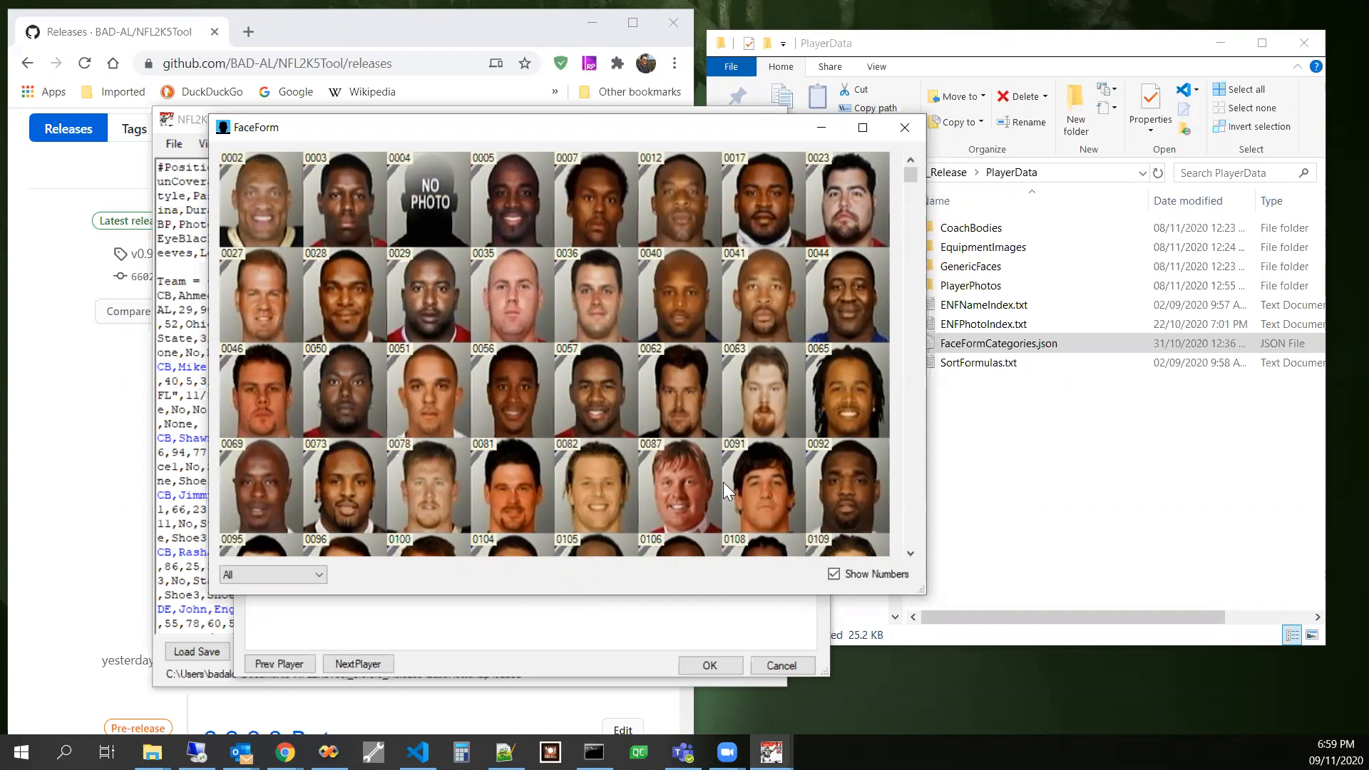
mouse_move(505, 468)
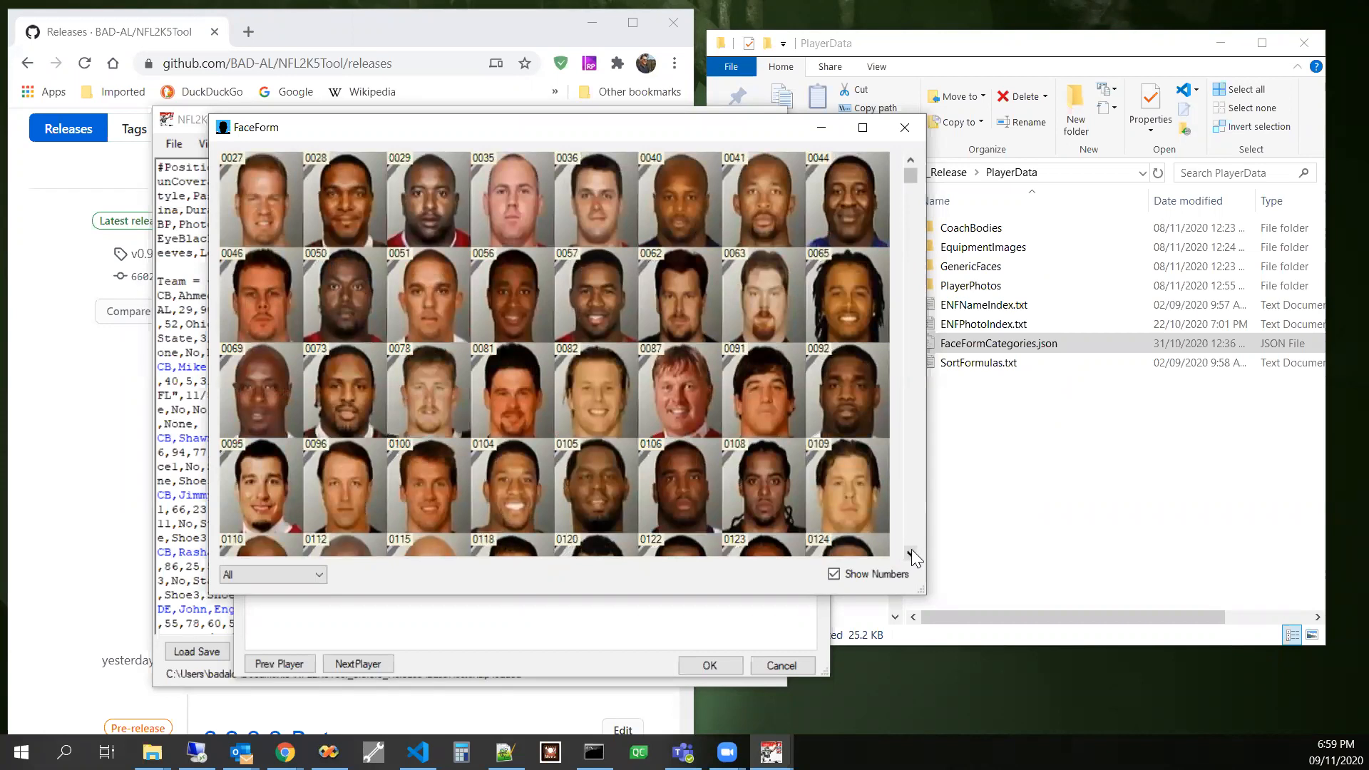
mouse_move(686, 523)
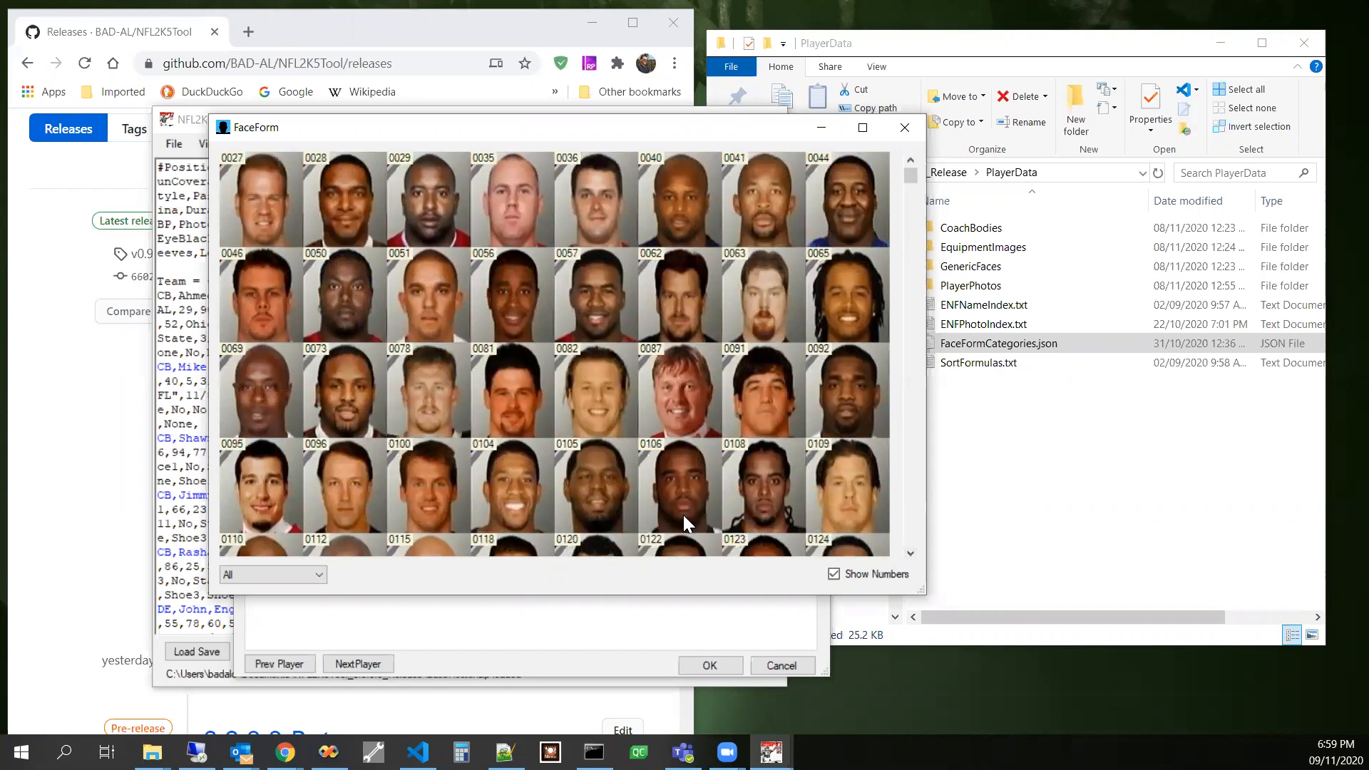
mouse_move(864, 510)
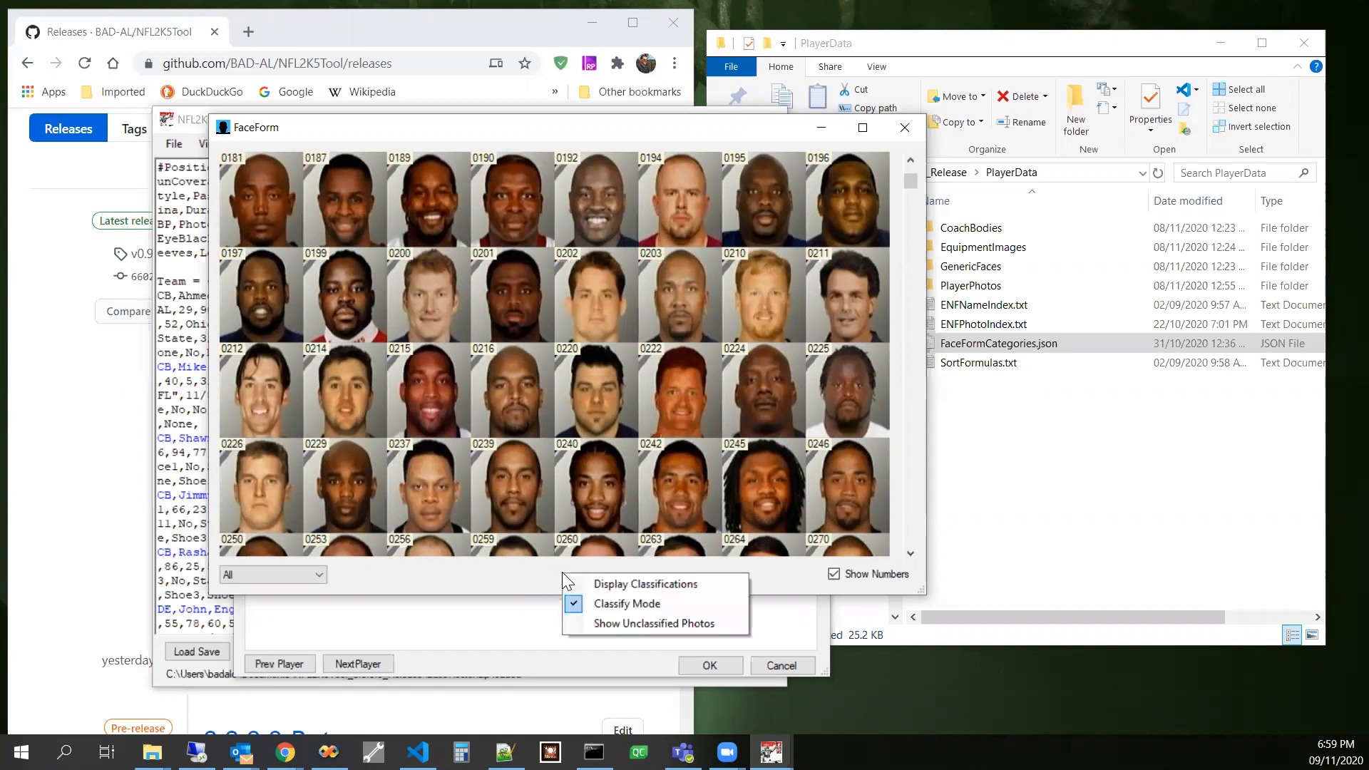
mouse_move(643, 583)
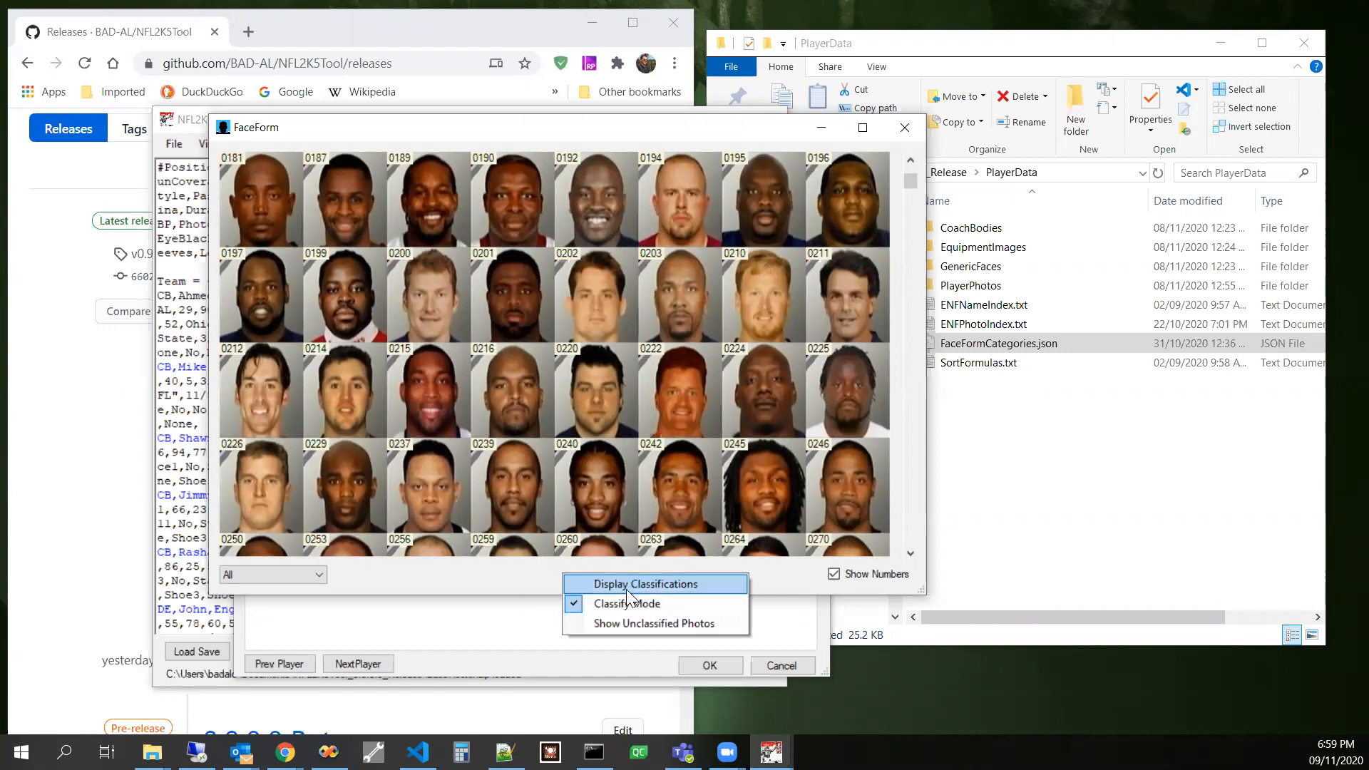
- Display the current classifications listing leftClickPlayers and rightClickPlayers face numbers
click(643, 583)
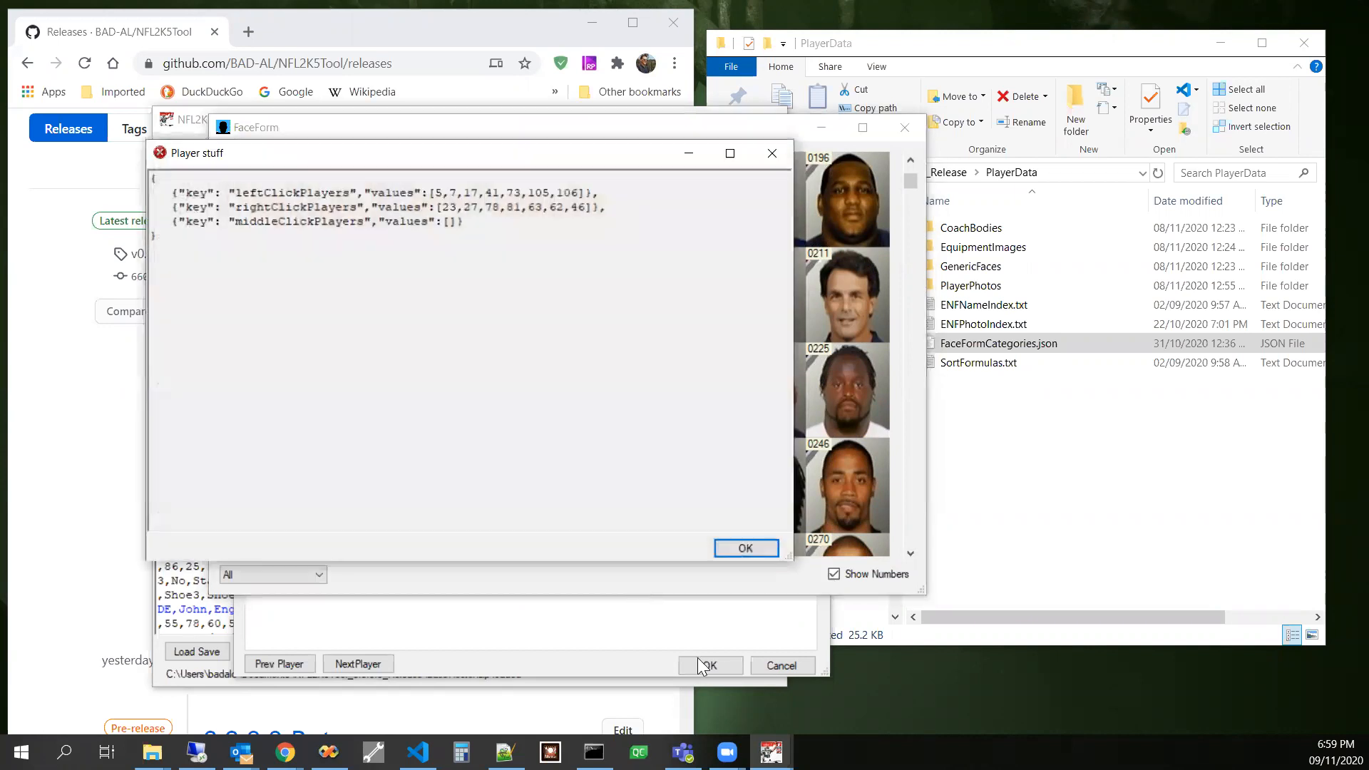
mouse_move(261, 273)
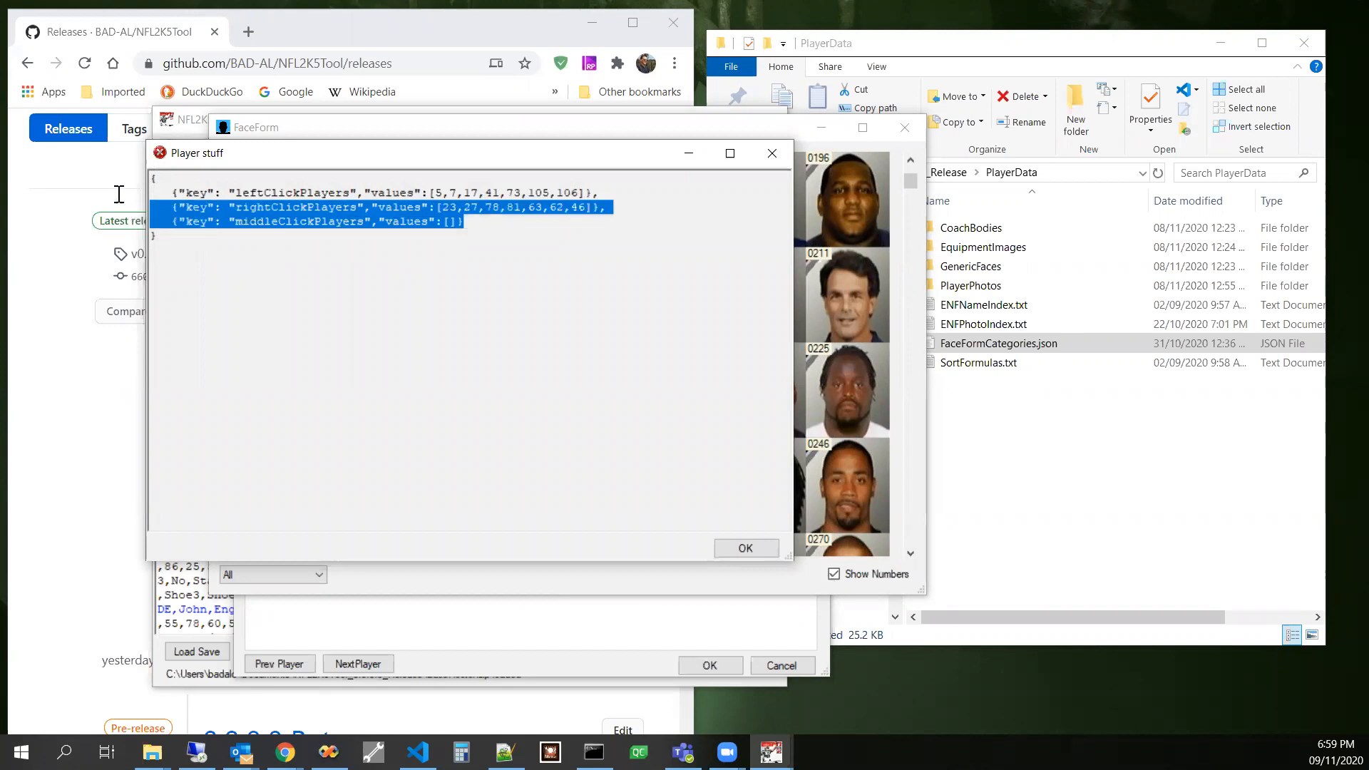
click(254, 221)
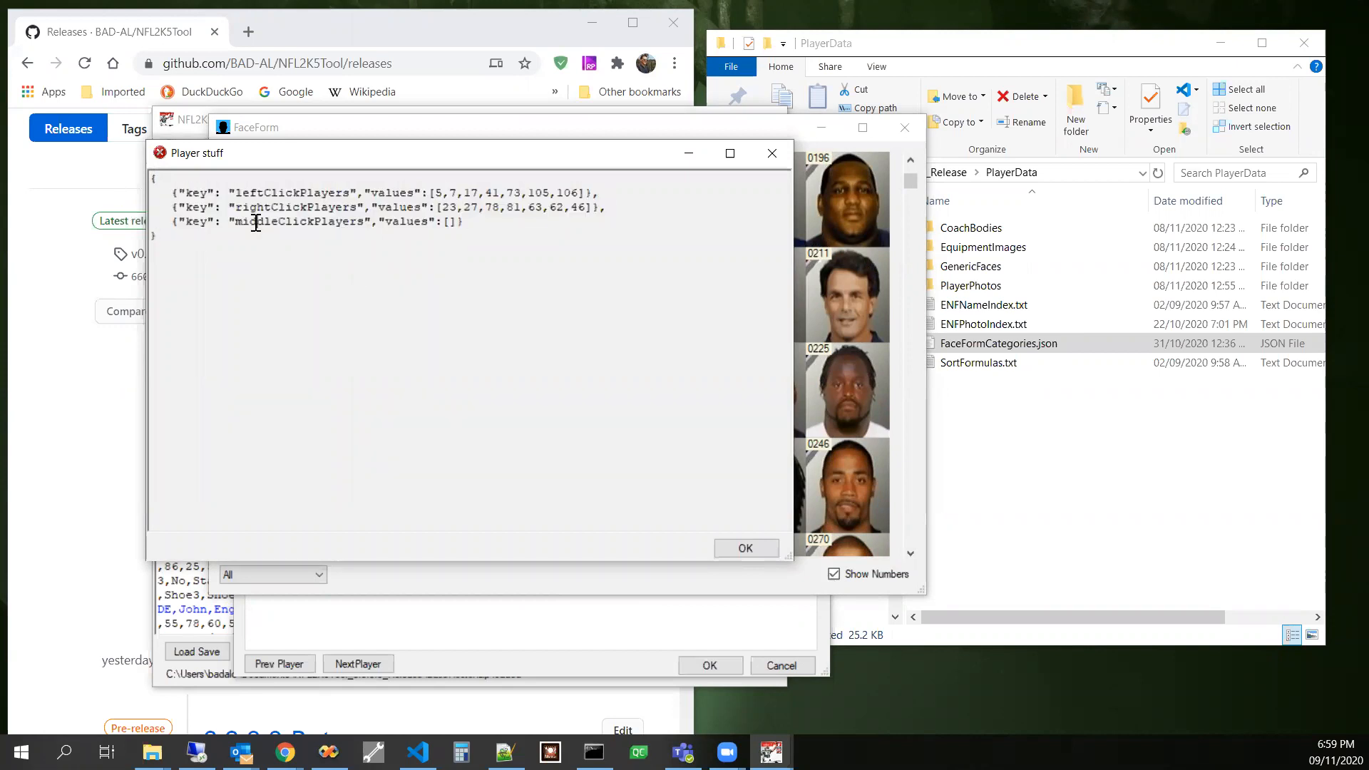
mouse_move(267, 223)
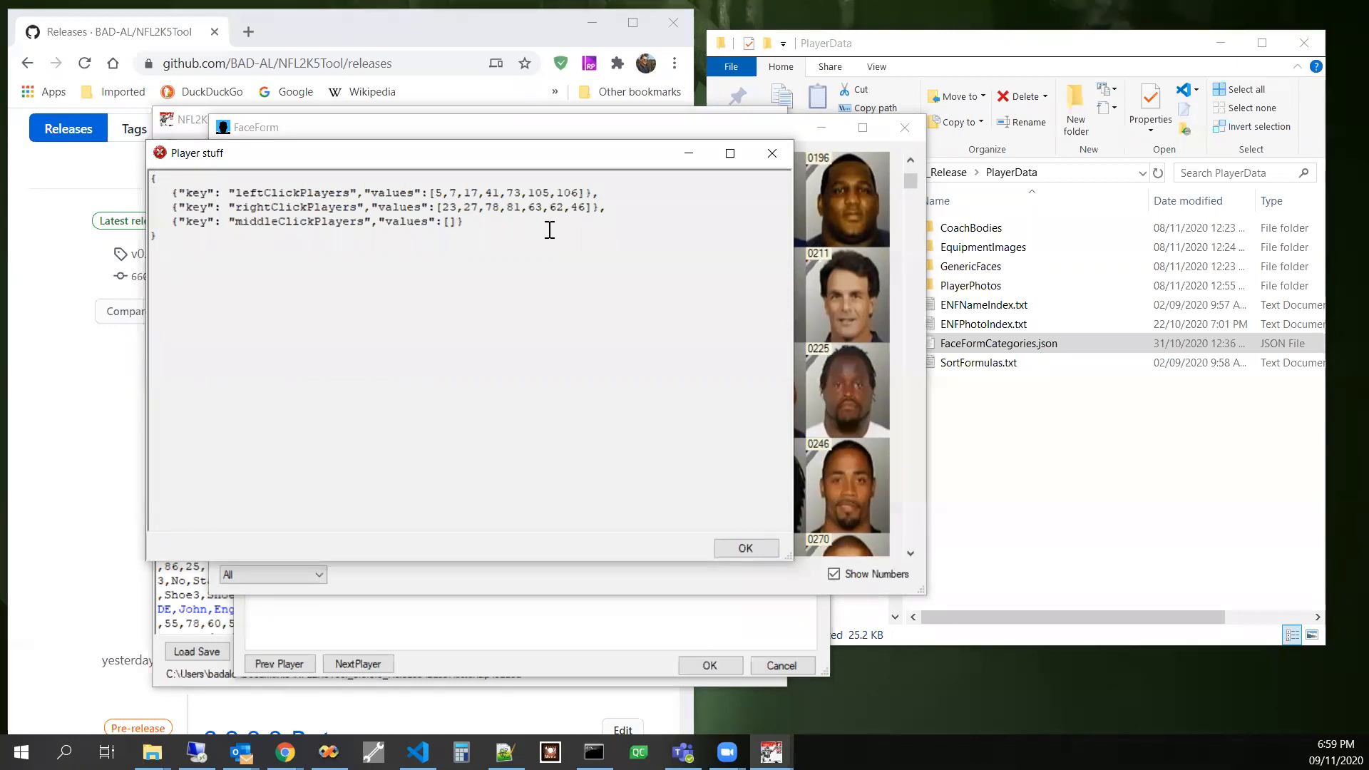
mouse_move(631, 210)
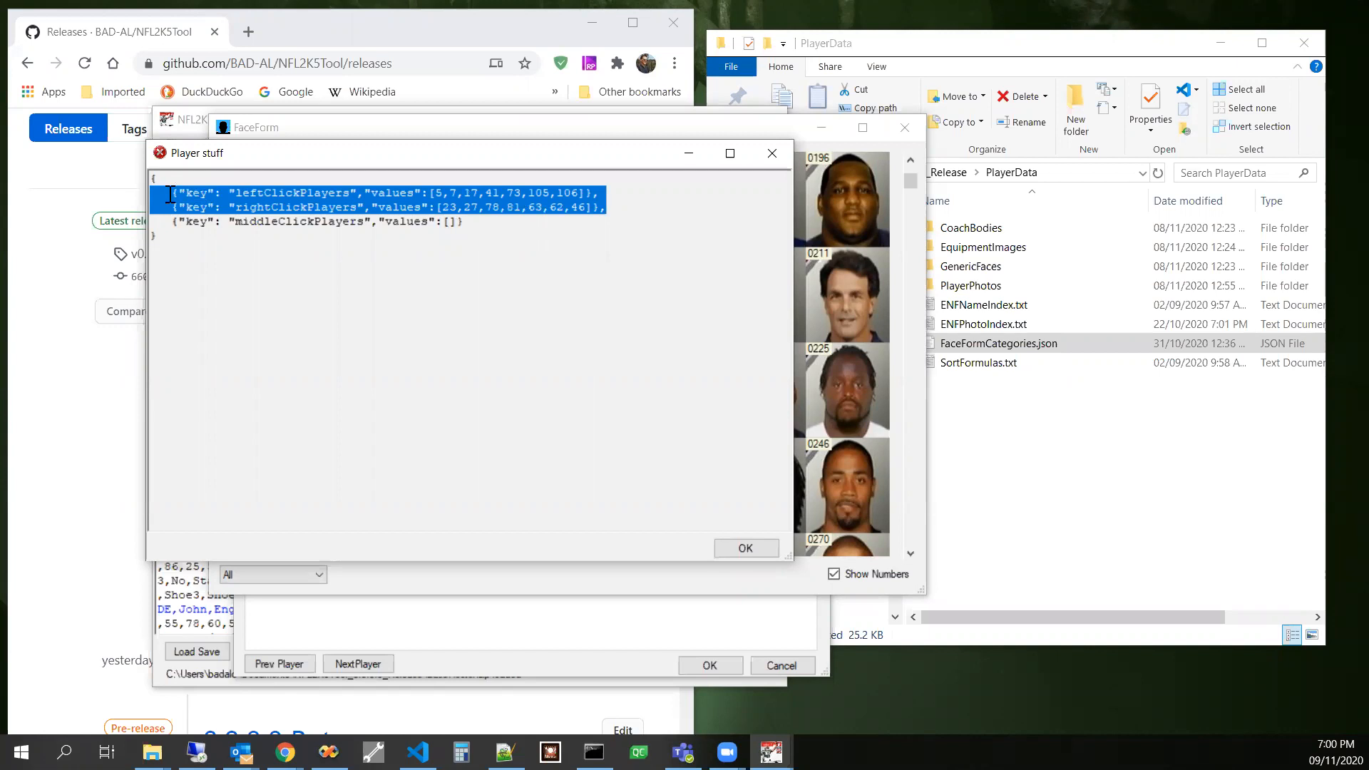
mouse_move(1048, 243)
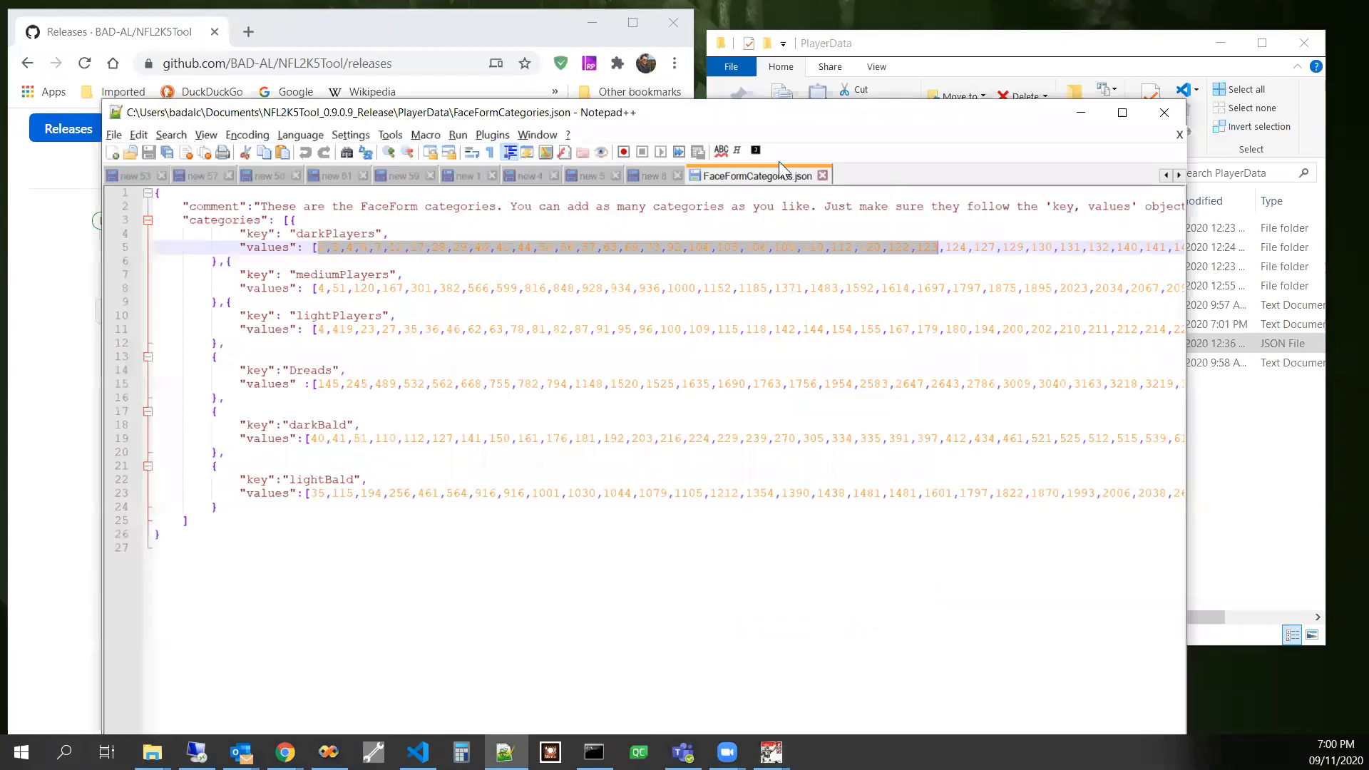
- Paste the copied classification lines after lightBald and break them onto separate lines
click(247, 507)
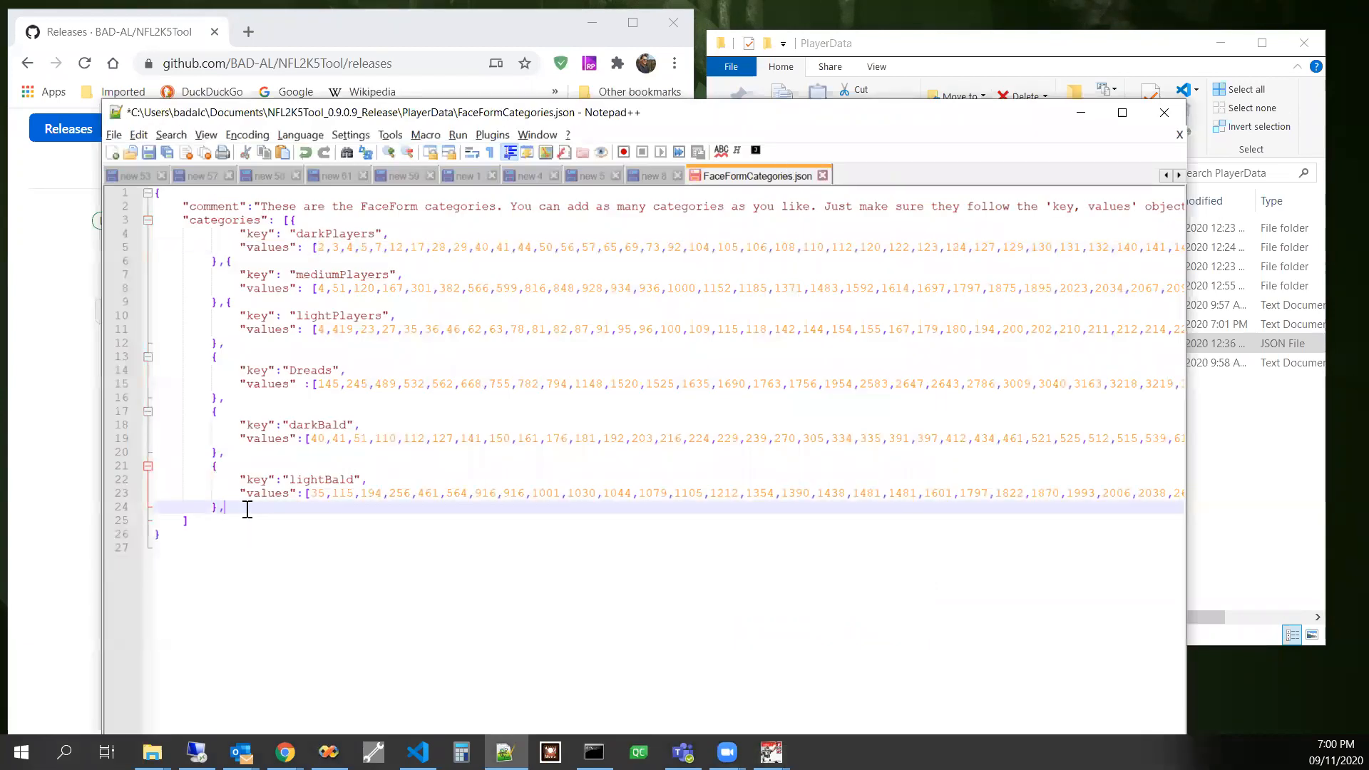
key(enter)
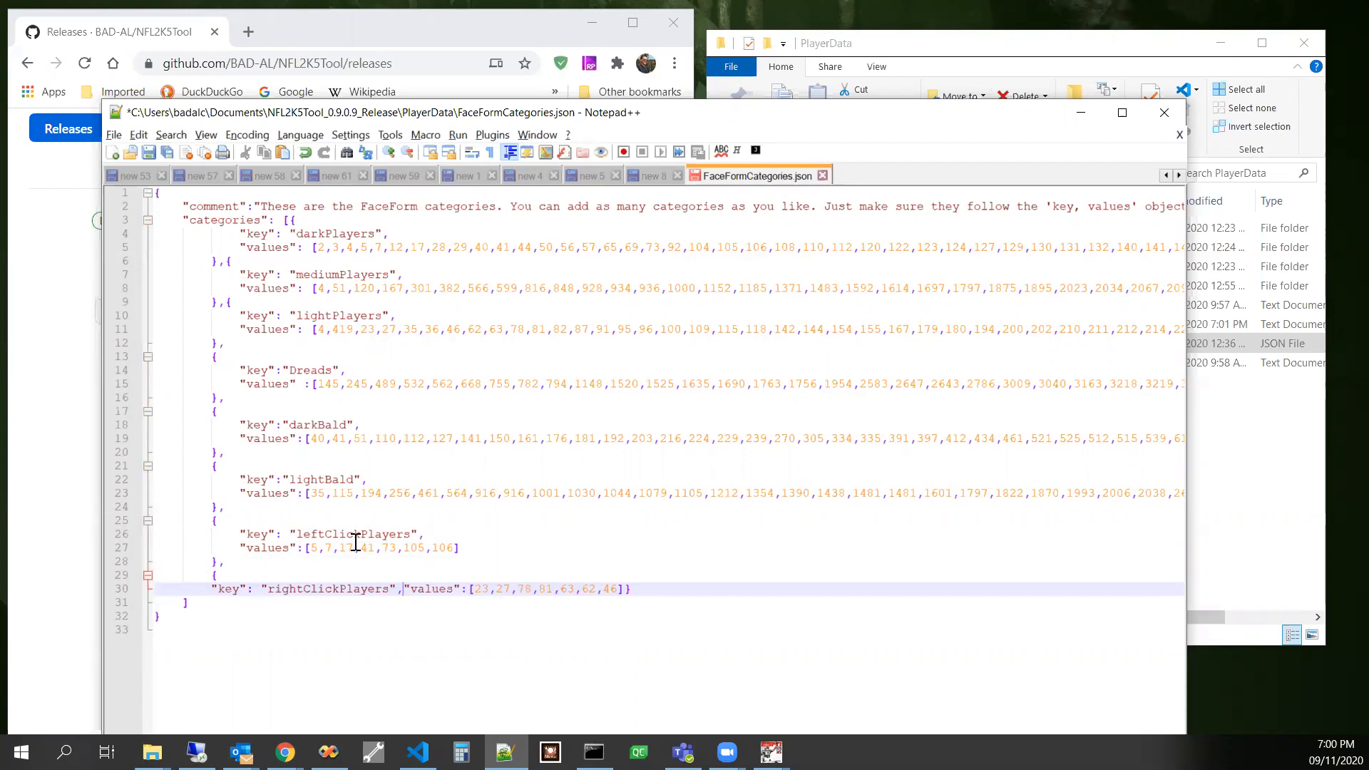
key(Enter)
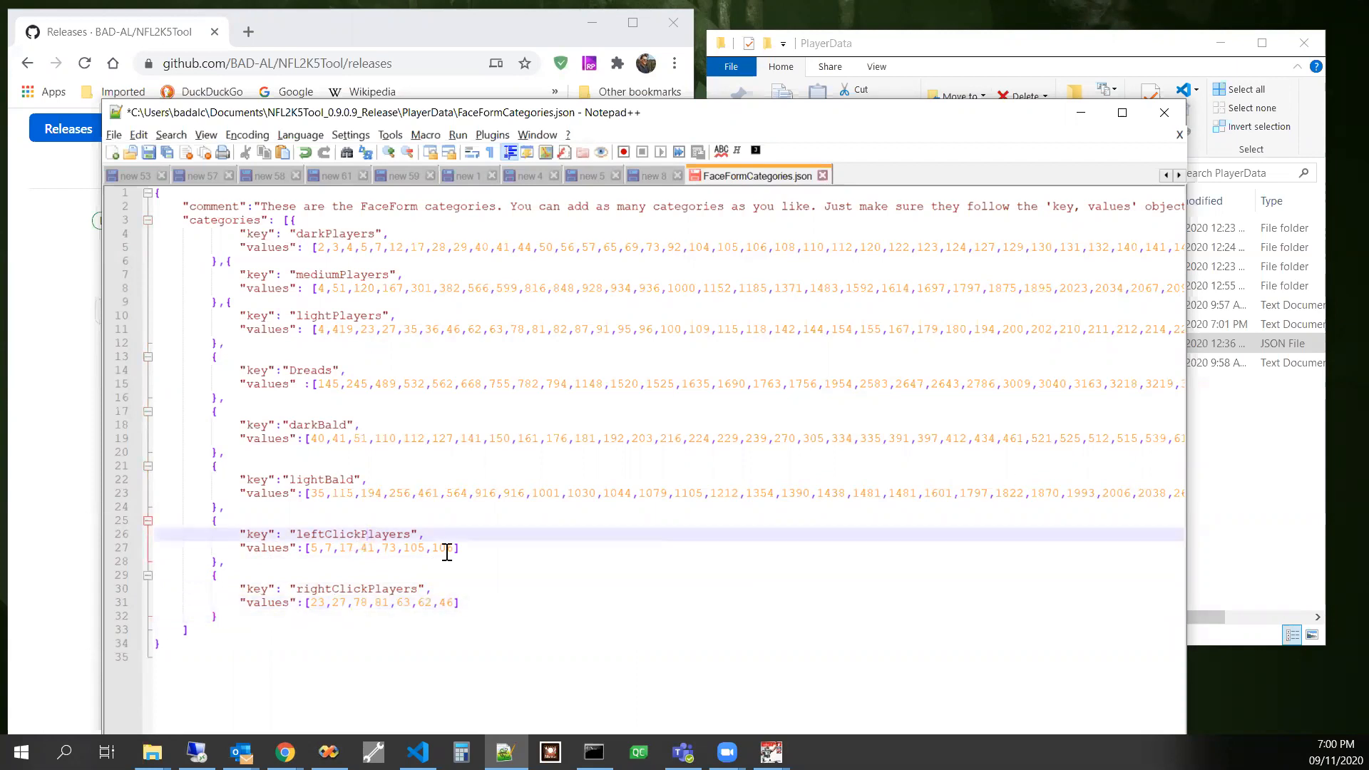
- Rename the pasted keys to darkWithFaceHair and lightWithFaceHair
double_click(352, 533)
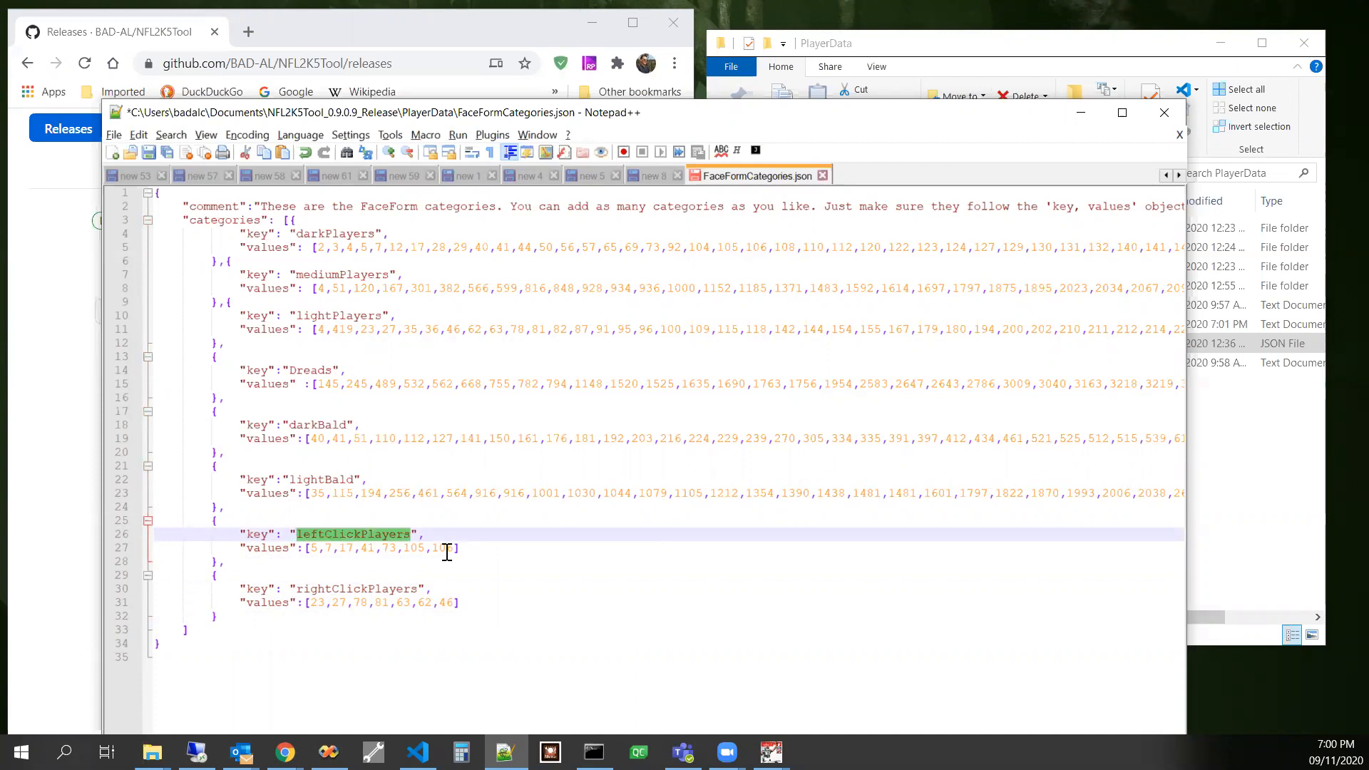
text(darkWith",)
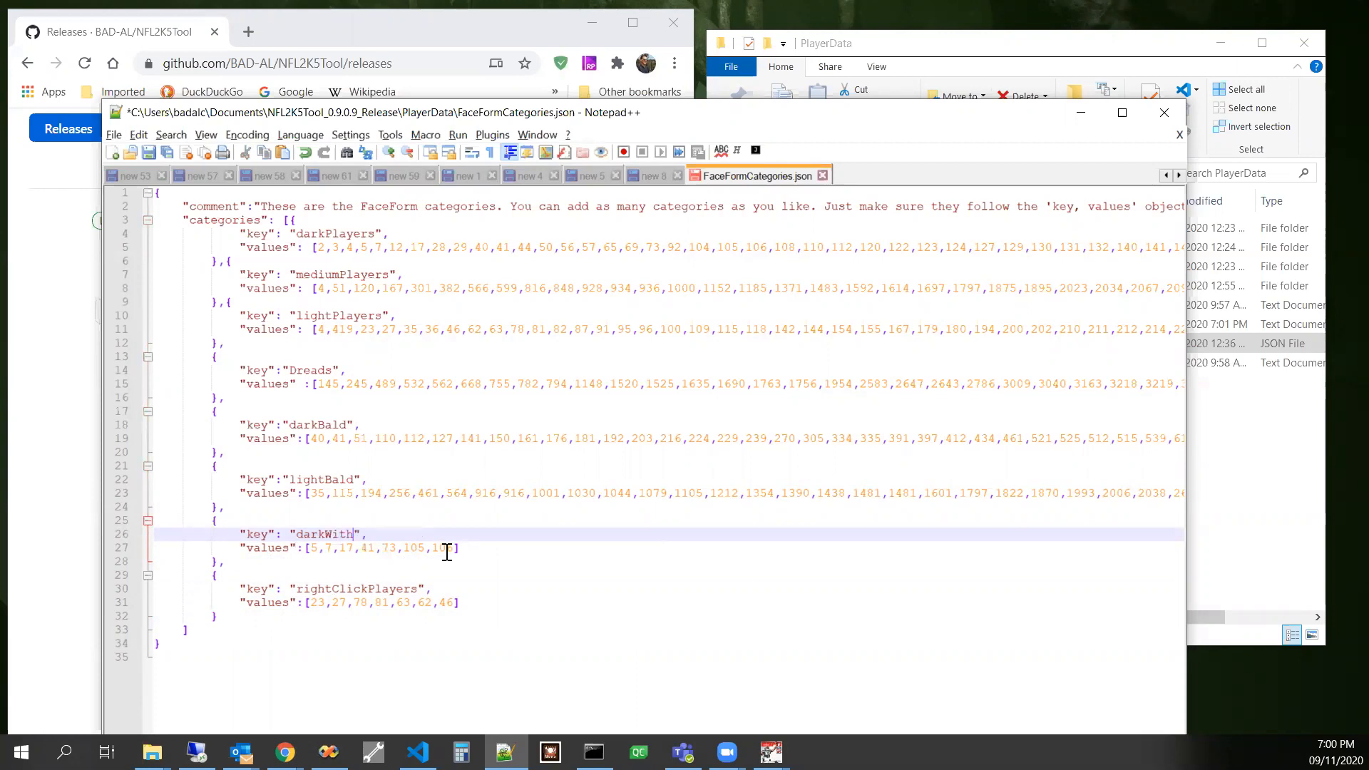
text(FaceHair)
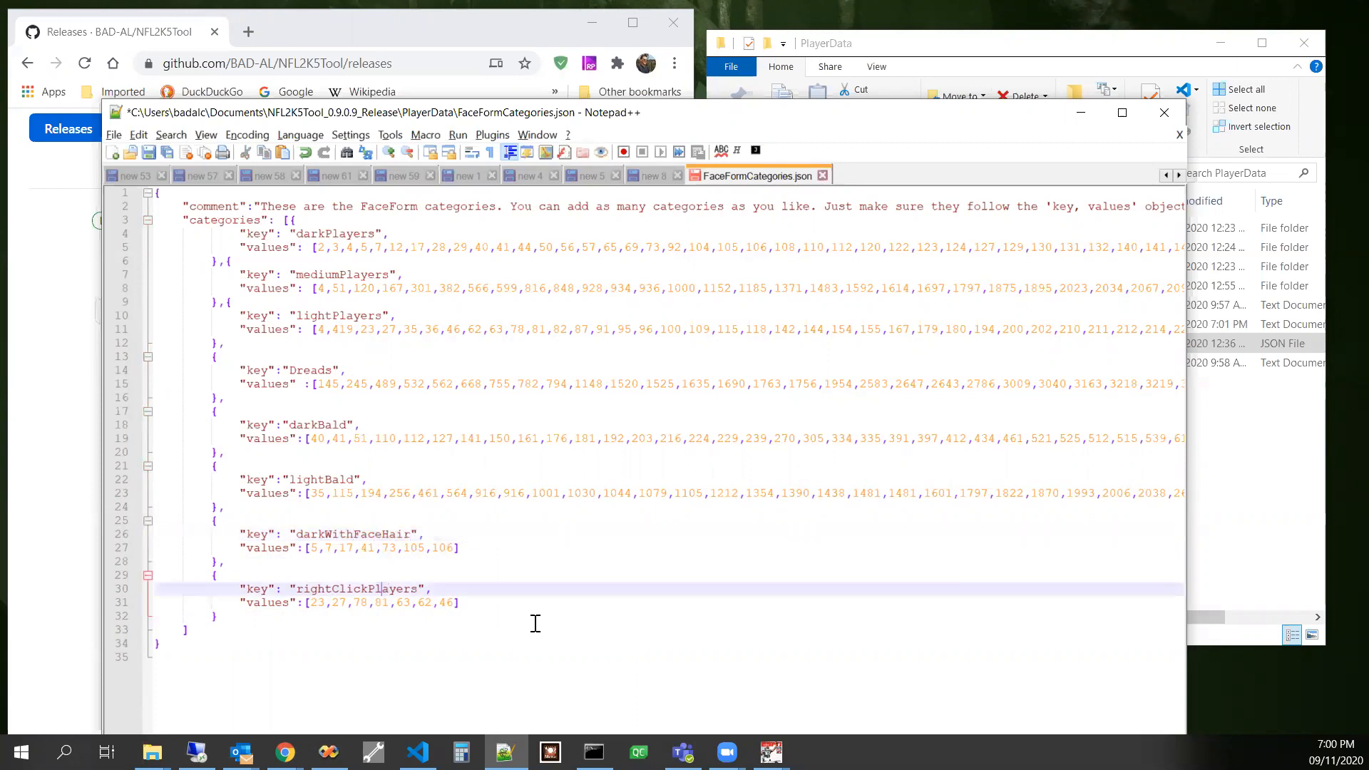
text(light)
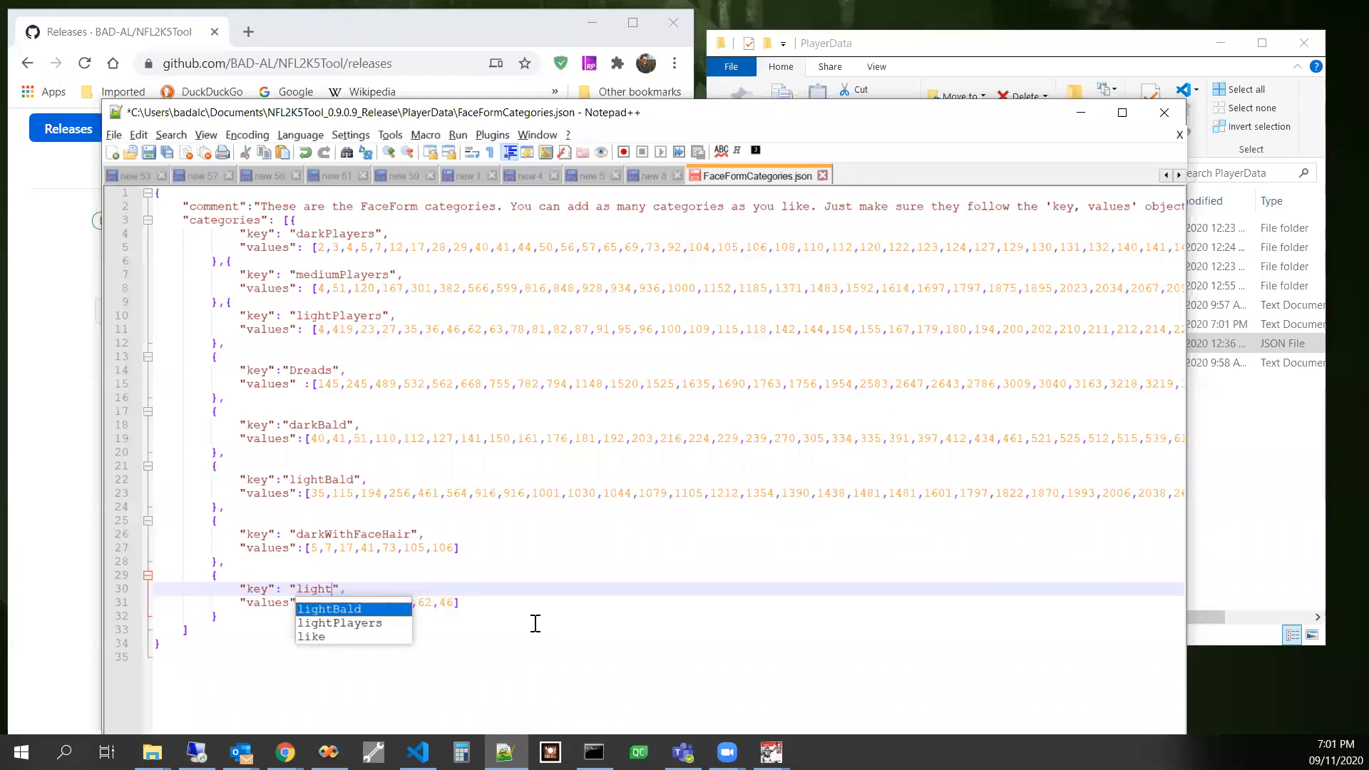
text(WithFace)
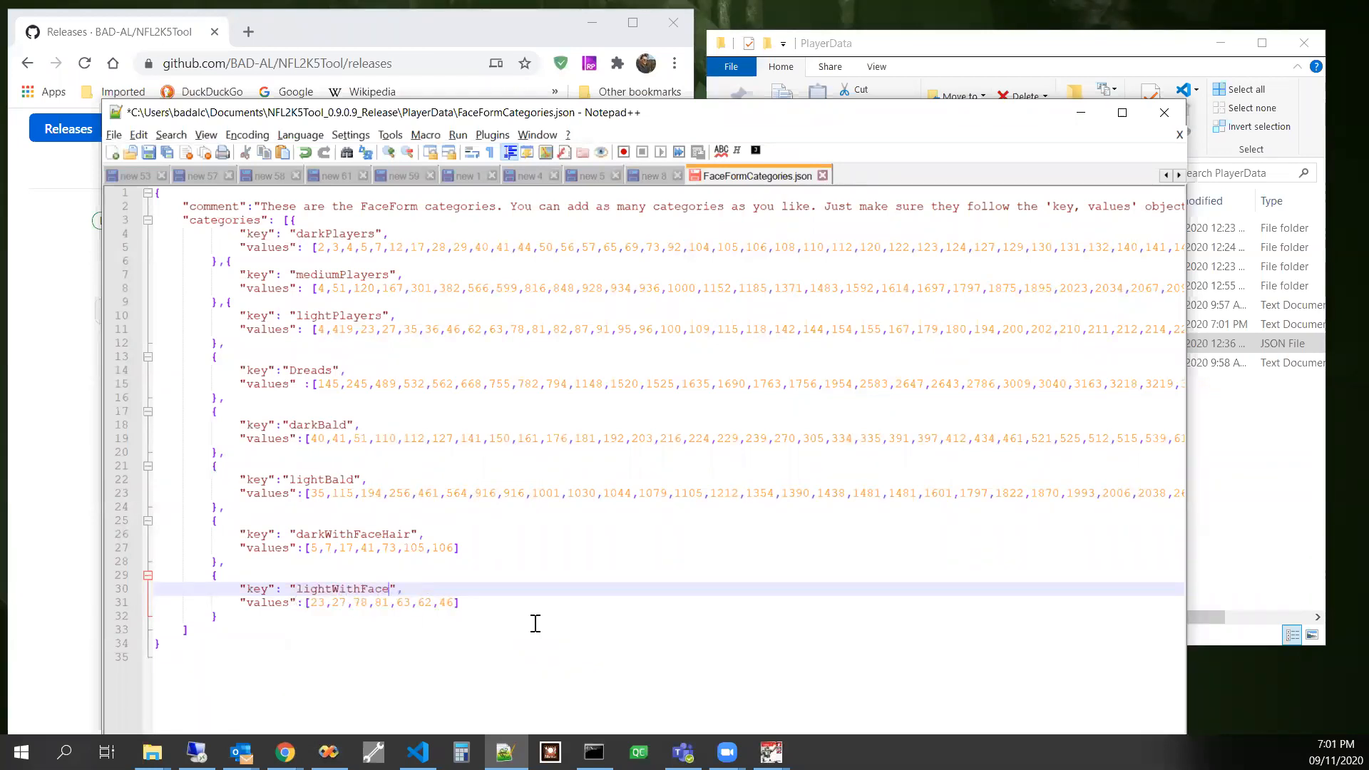
text(Hair)
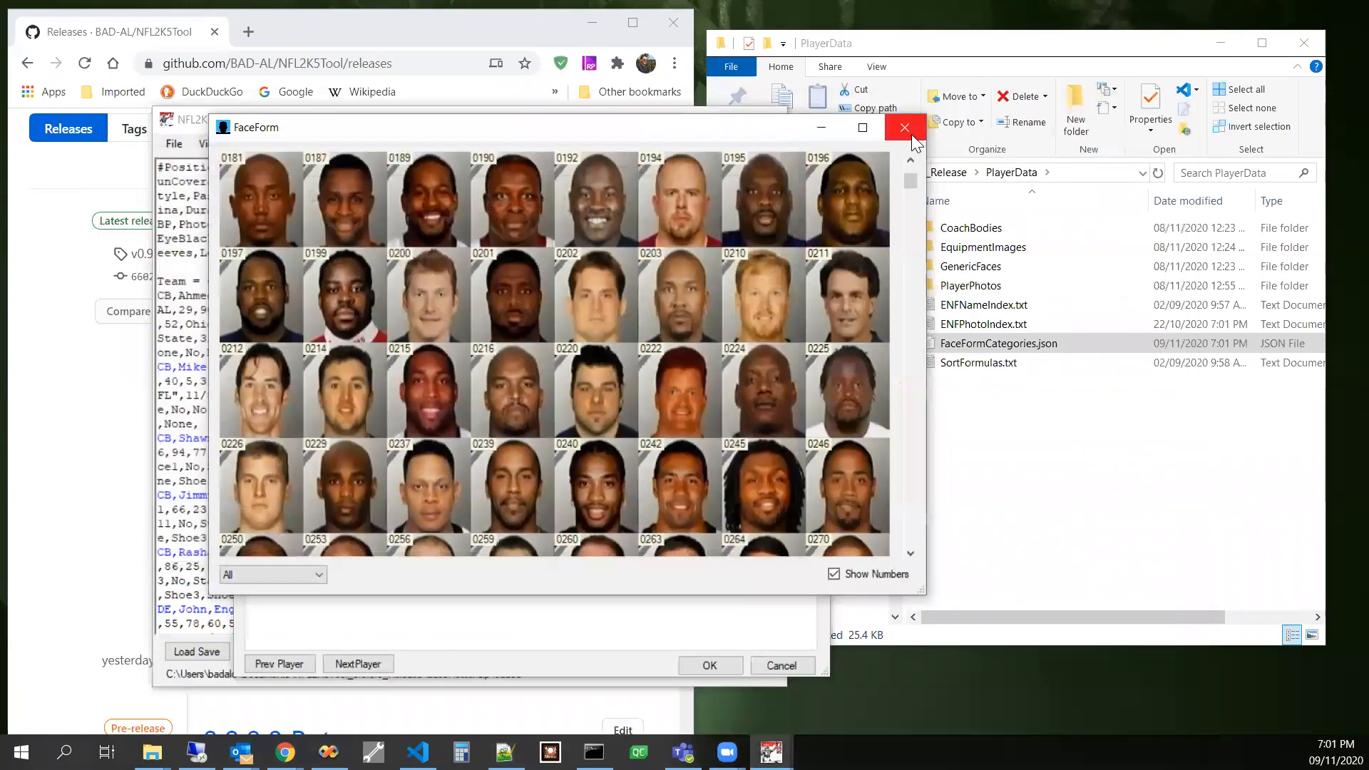
- Close the face picker and relaunch NFL2K5Tool_0.9.0.9.exe from File Explorer
click(904, 127)
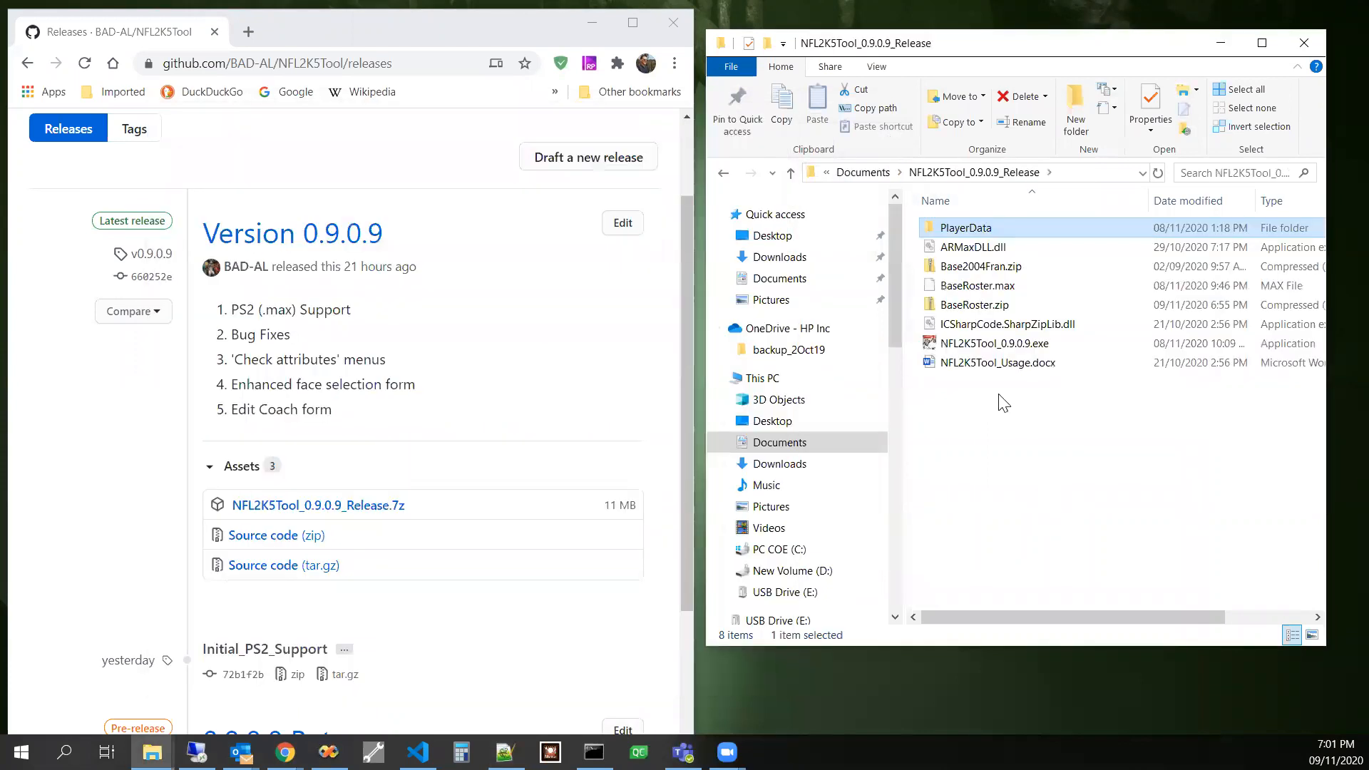
click(993, 344)
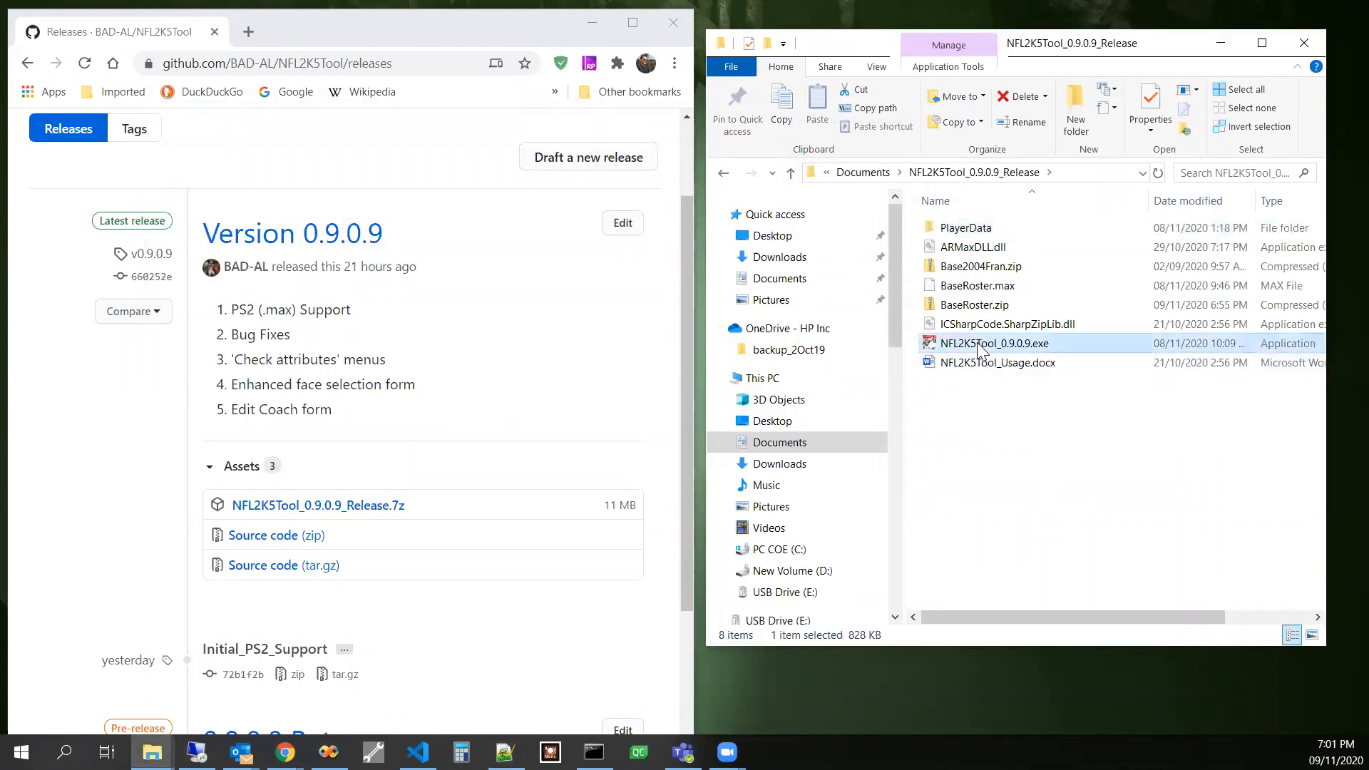
double_click(994, 342)
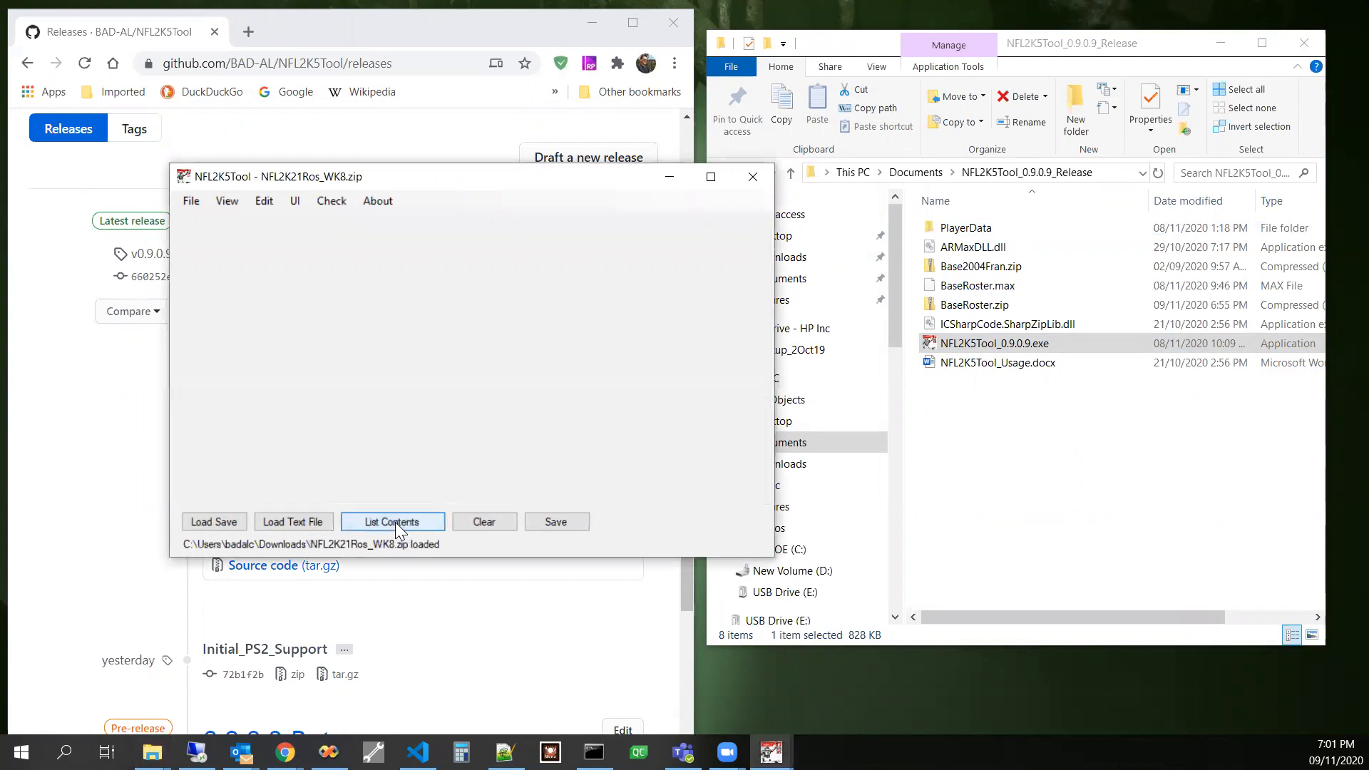
- List the roster, show Richard Sherman's face picker with numbers, filtered to darkWithFaceHair's seven faces
click(390, 522)
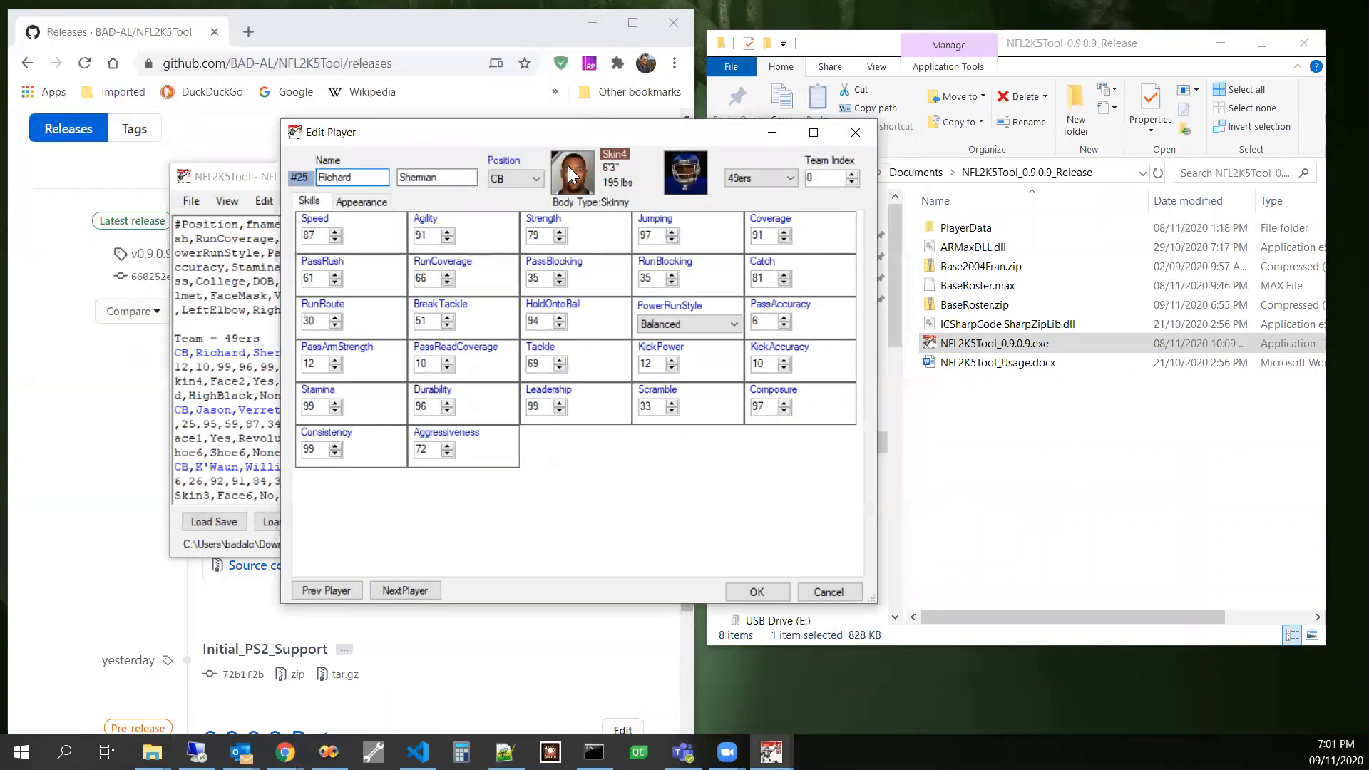
click(571, 171)
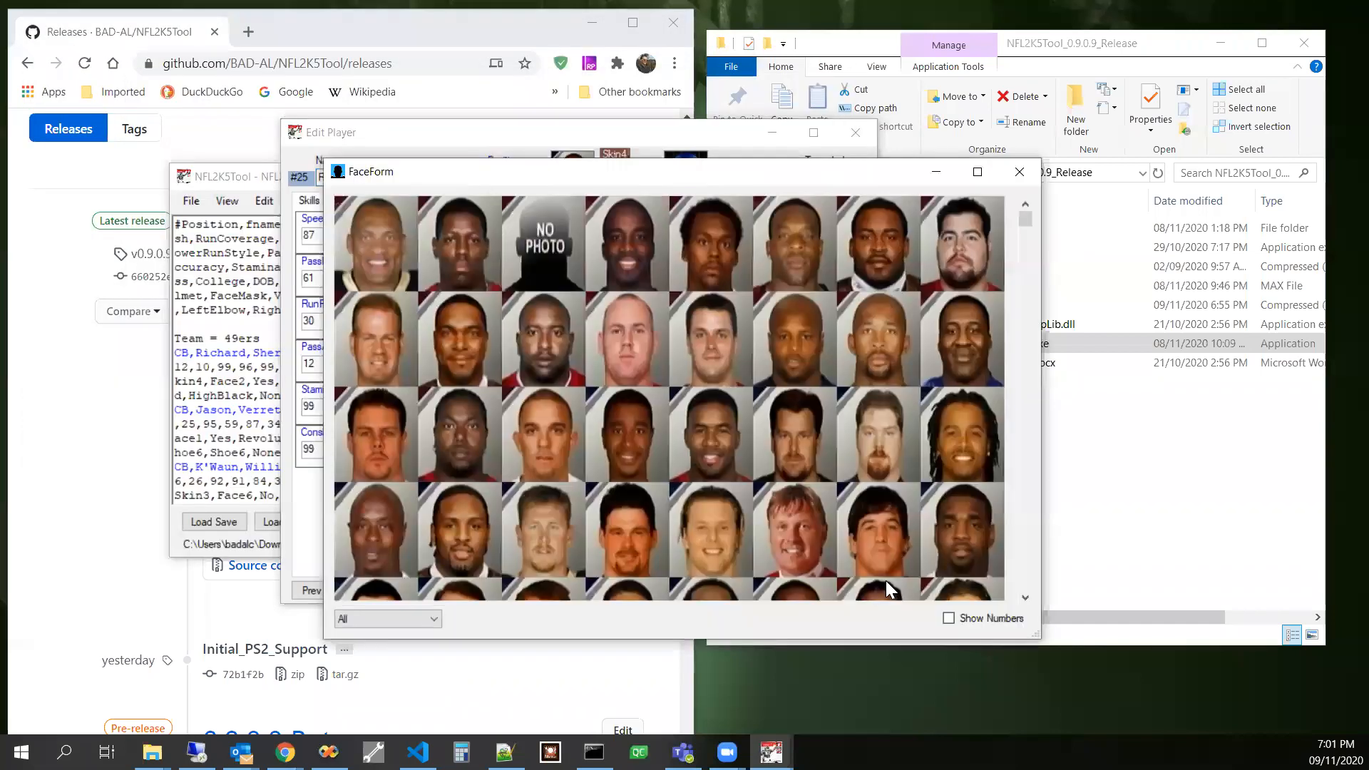
click(949, 618)
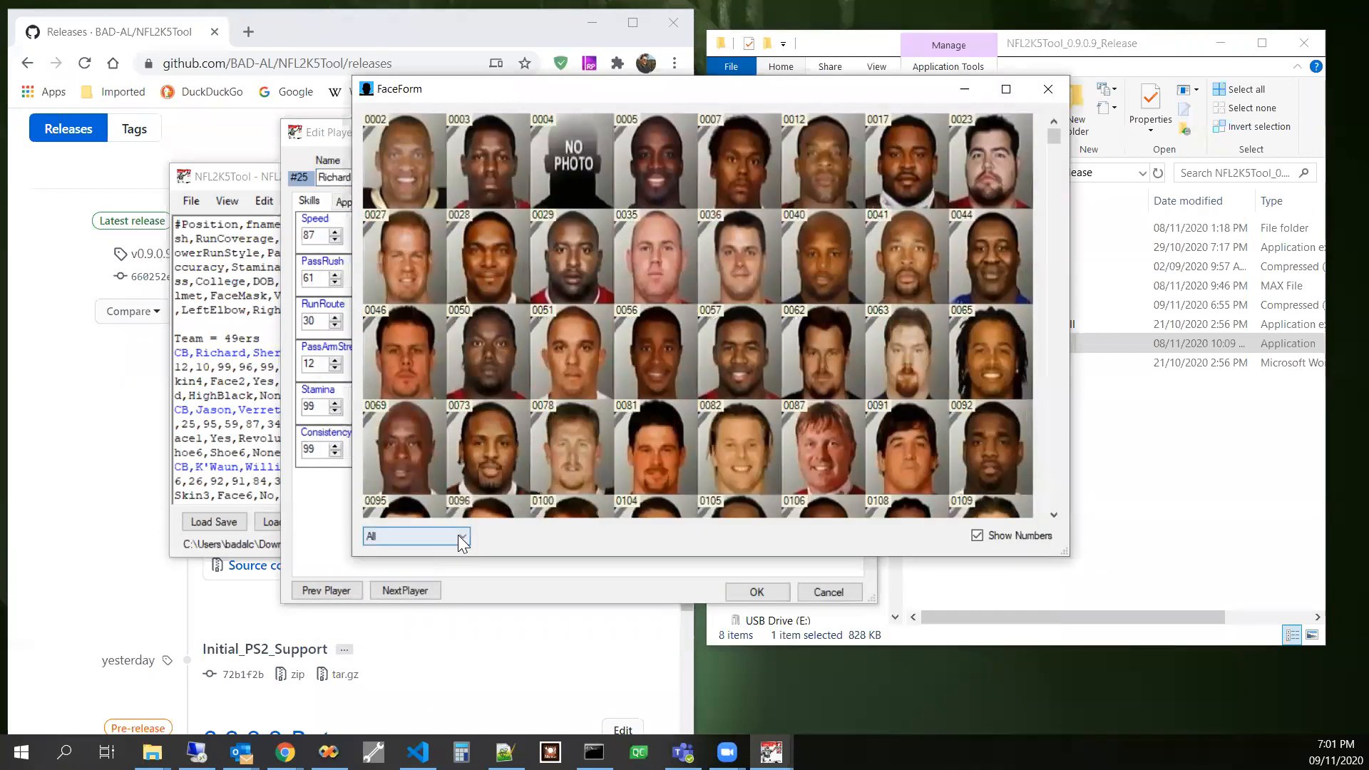
click(461, 536)
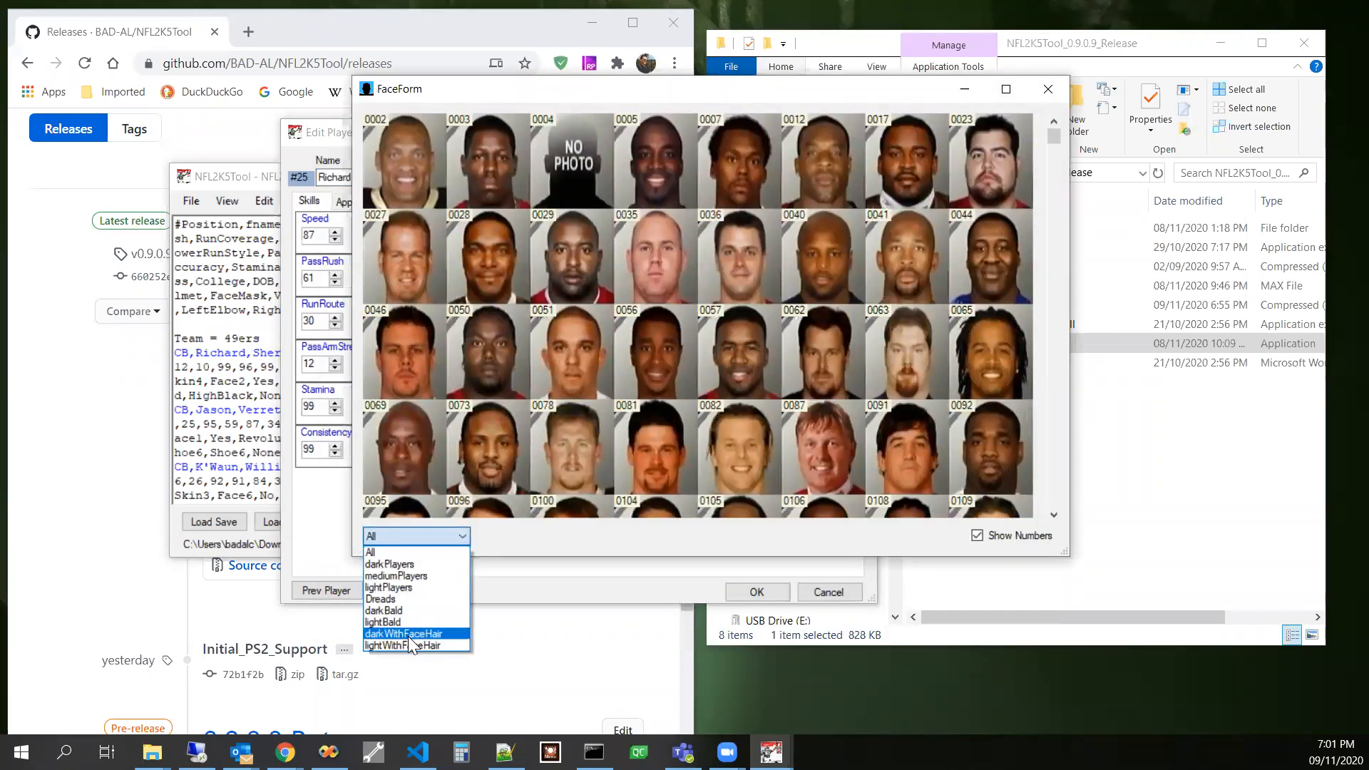
mouse_move(415, 644)
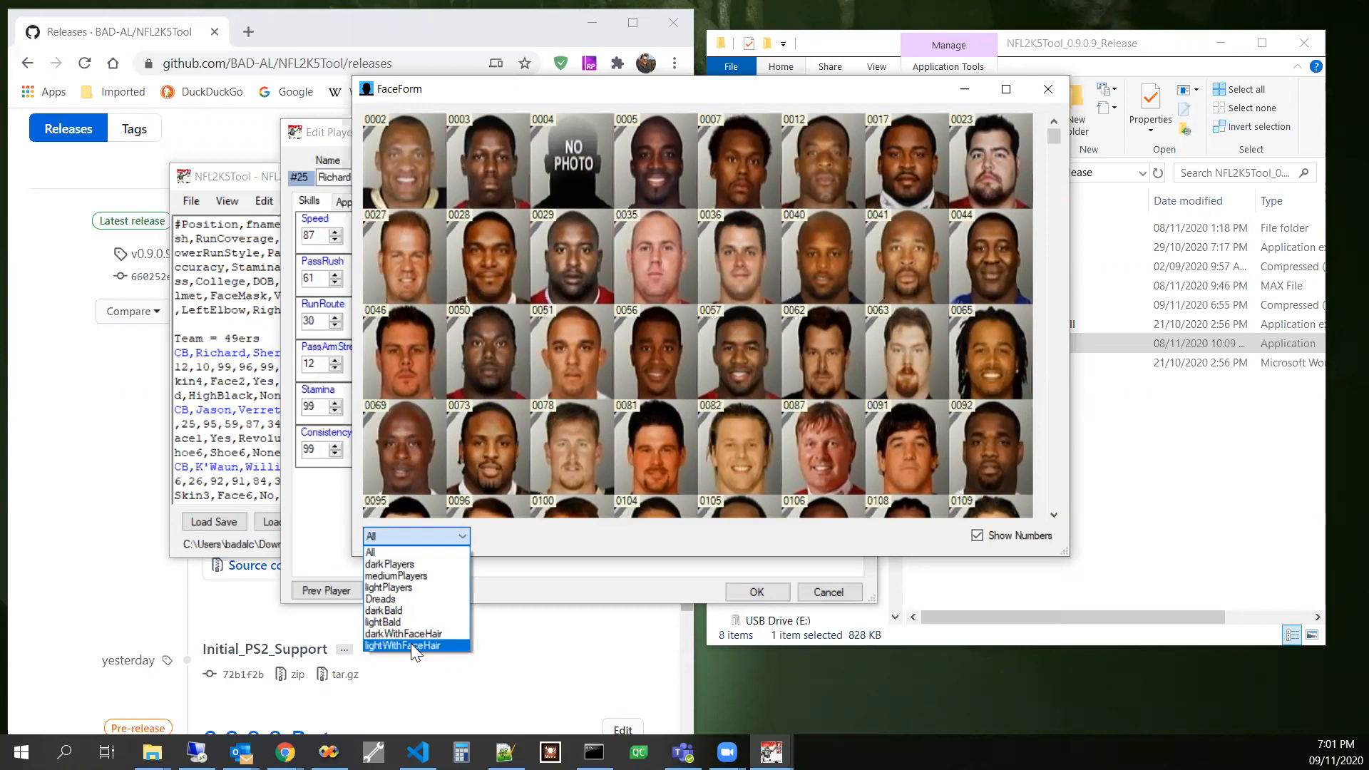
click(404, 633)
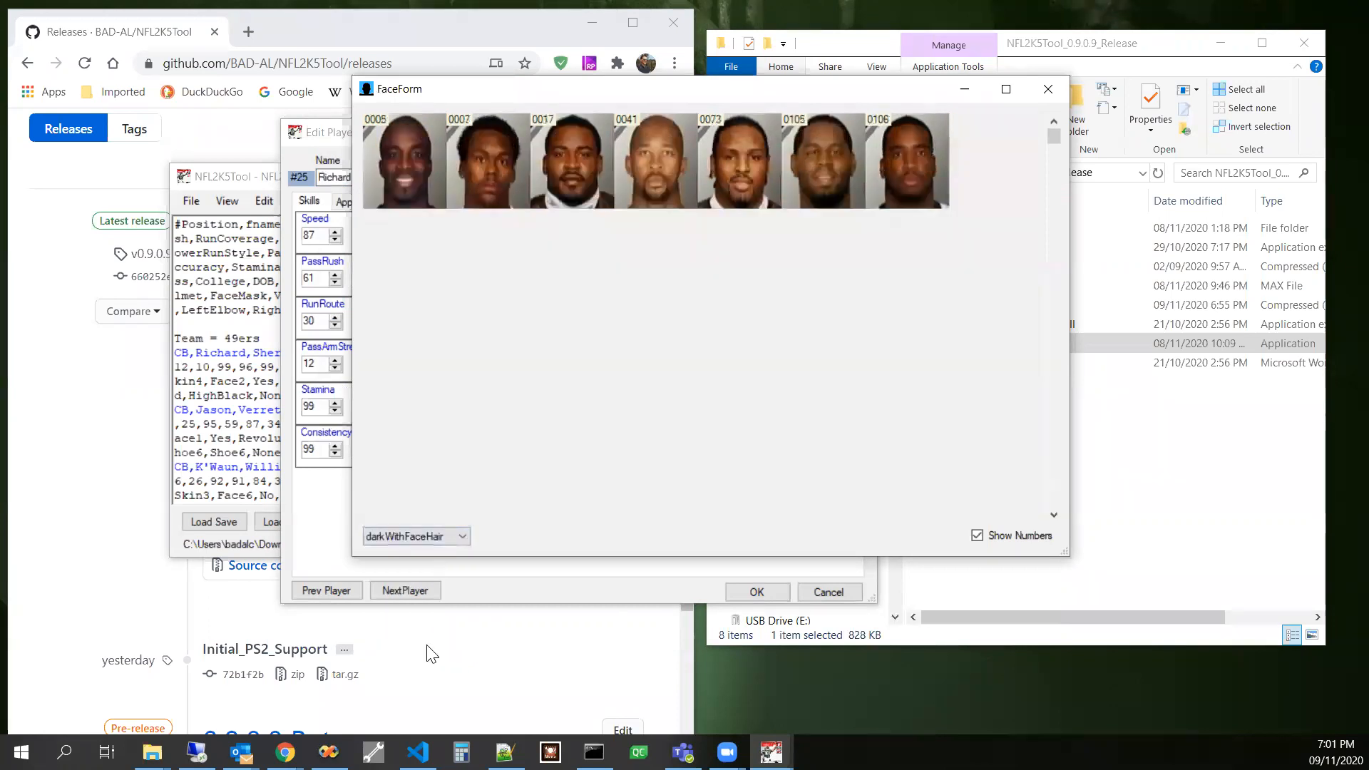
mouse_move(439, 562)
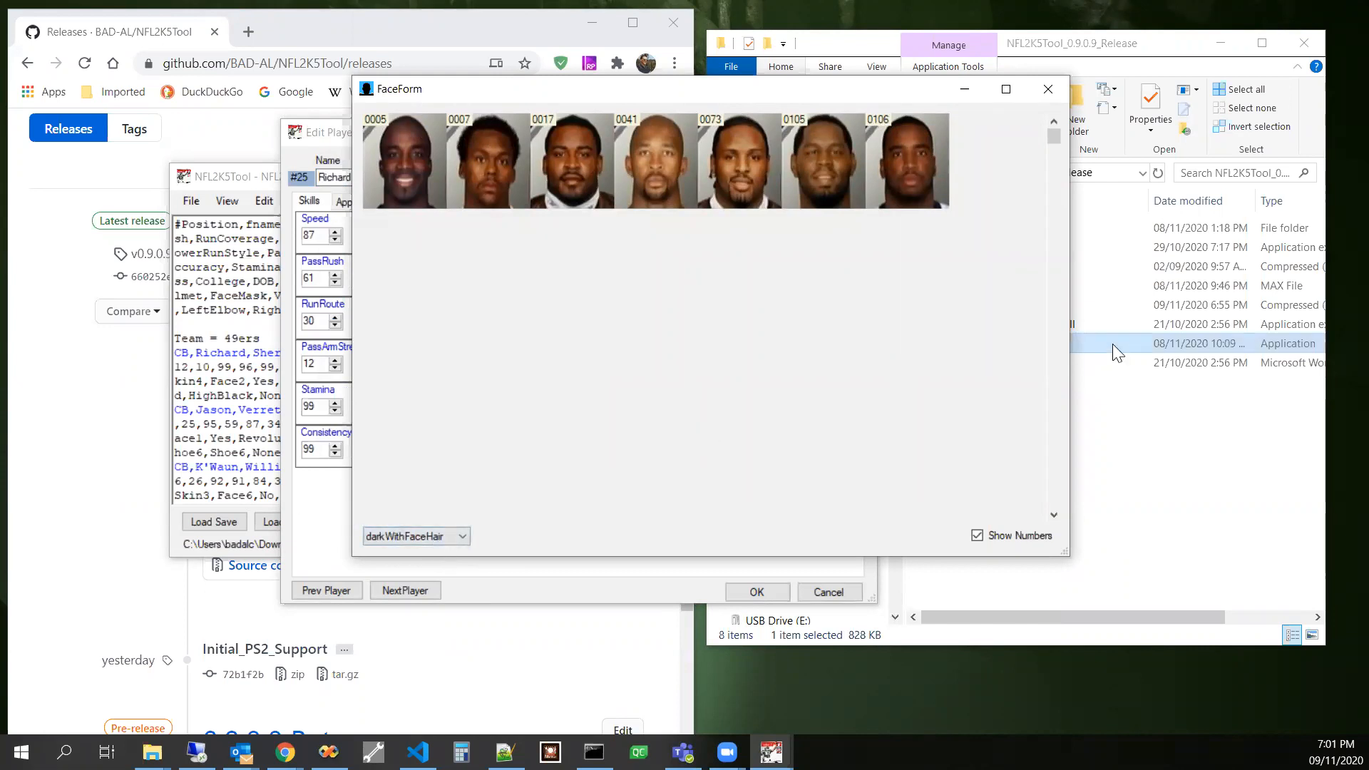
mouse_move(1057, 330)
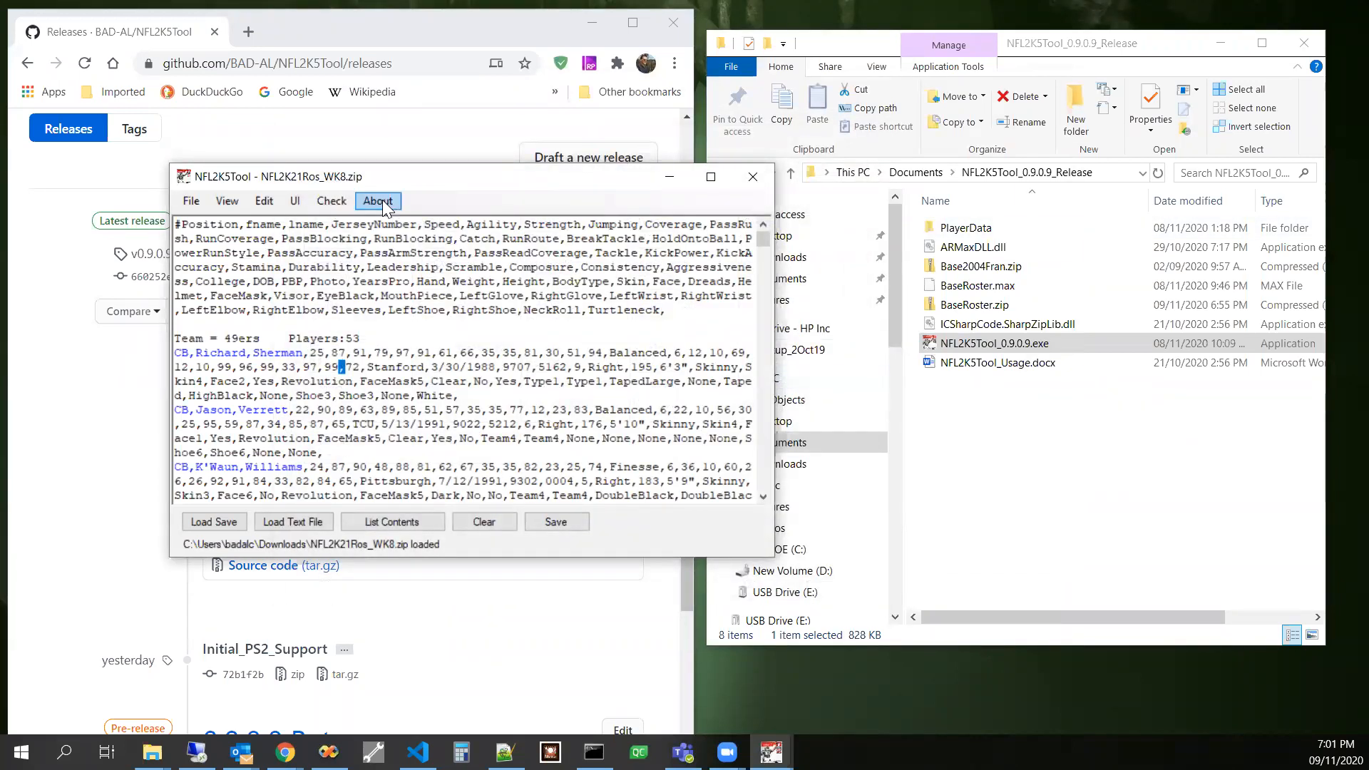
- Show the About NFL2K5Tool dialog for version 0.9.0.9 with its links
click(376, 201)
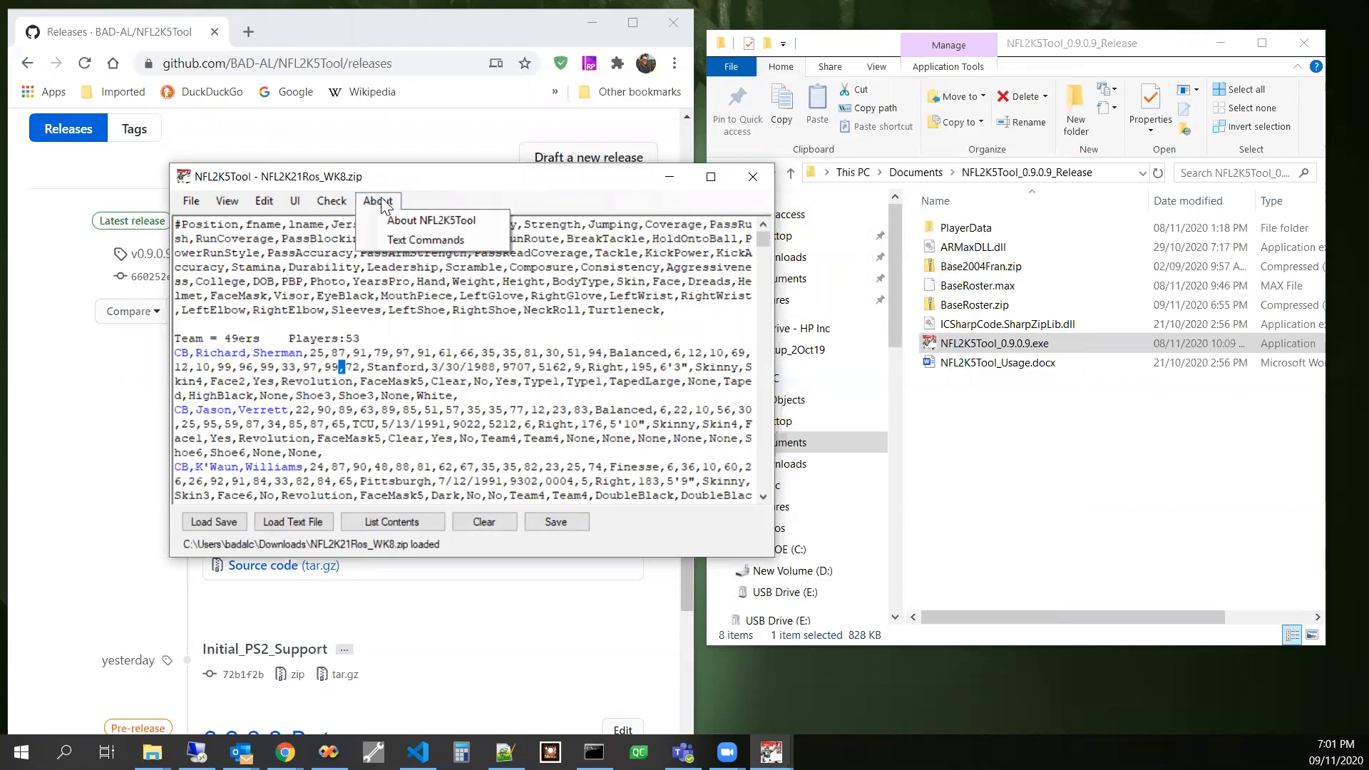
click(431, 220)
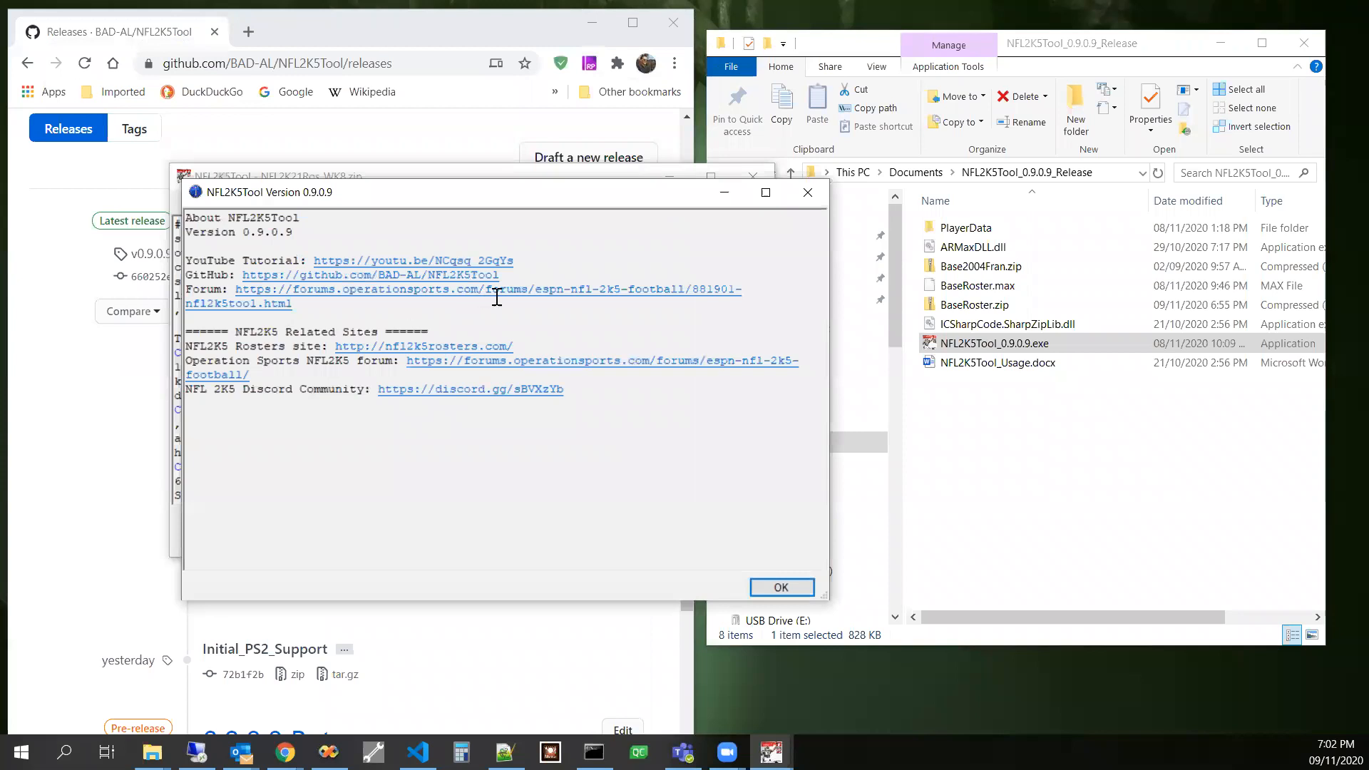
mouse_move(479, 301)
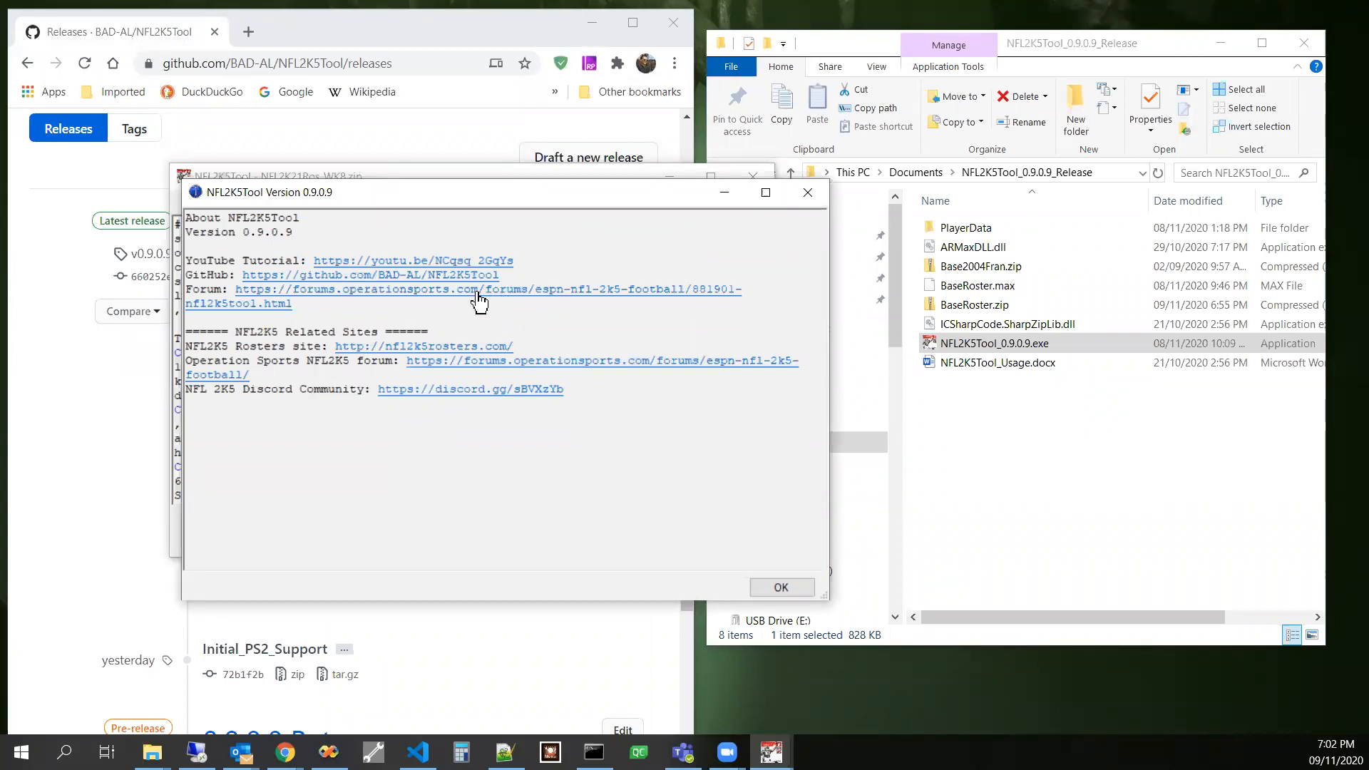
- Follow the Forum link to the Operation Sports NFL2K5Tool thread and skim the first post
click(489, 289)
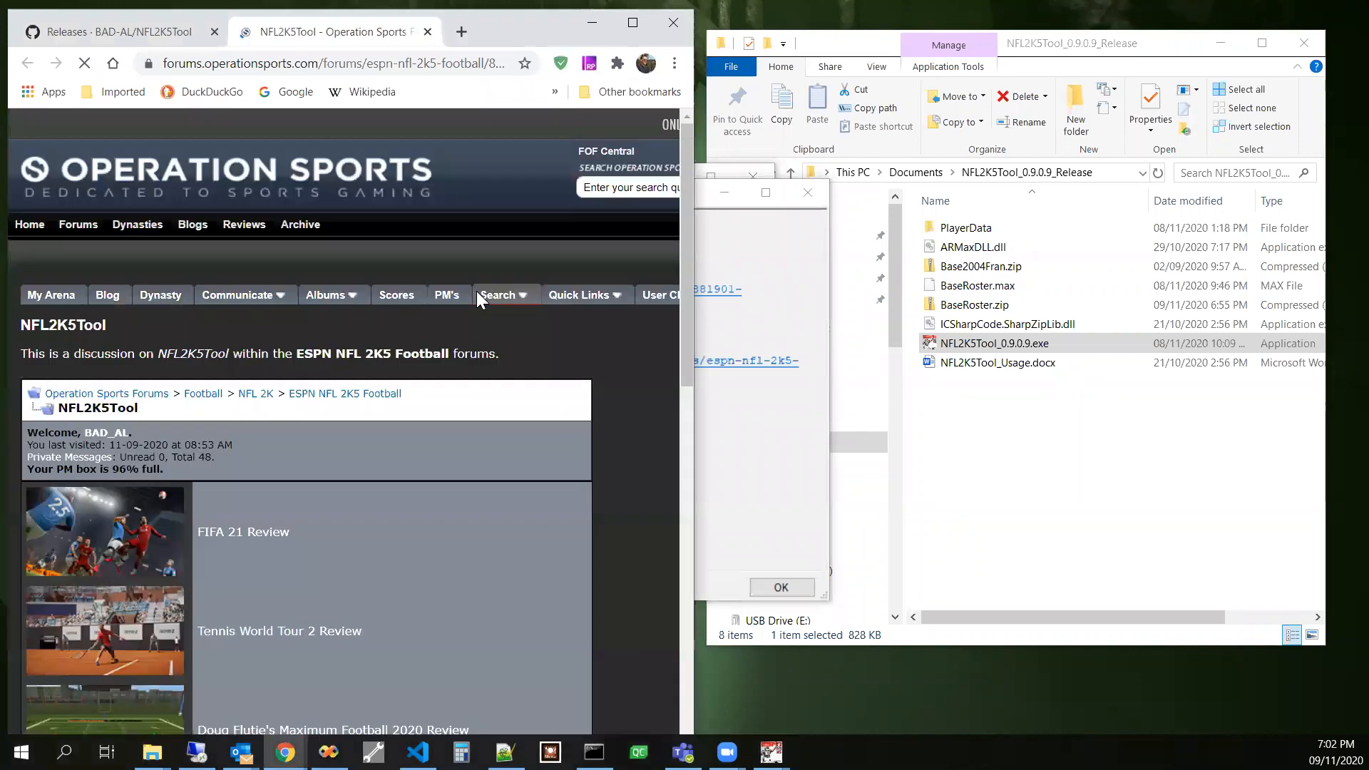
scroll(down, 3)
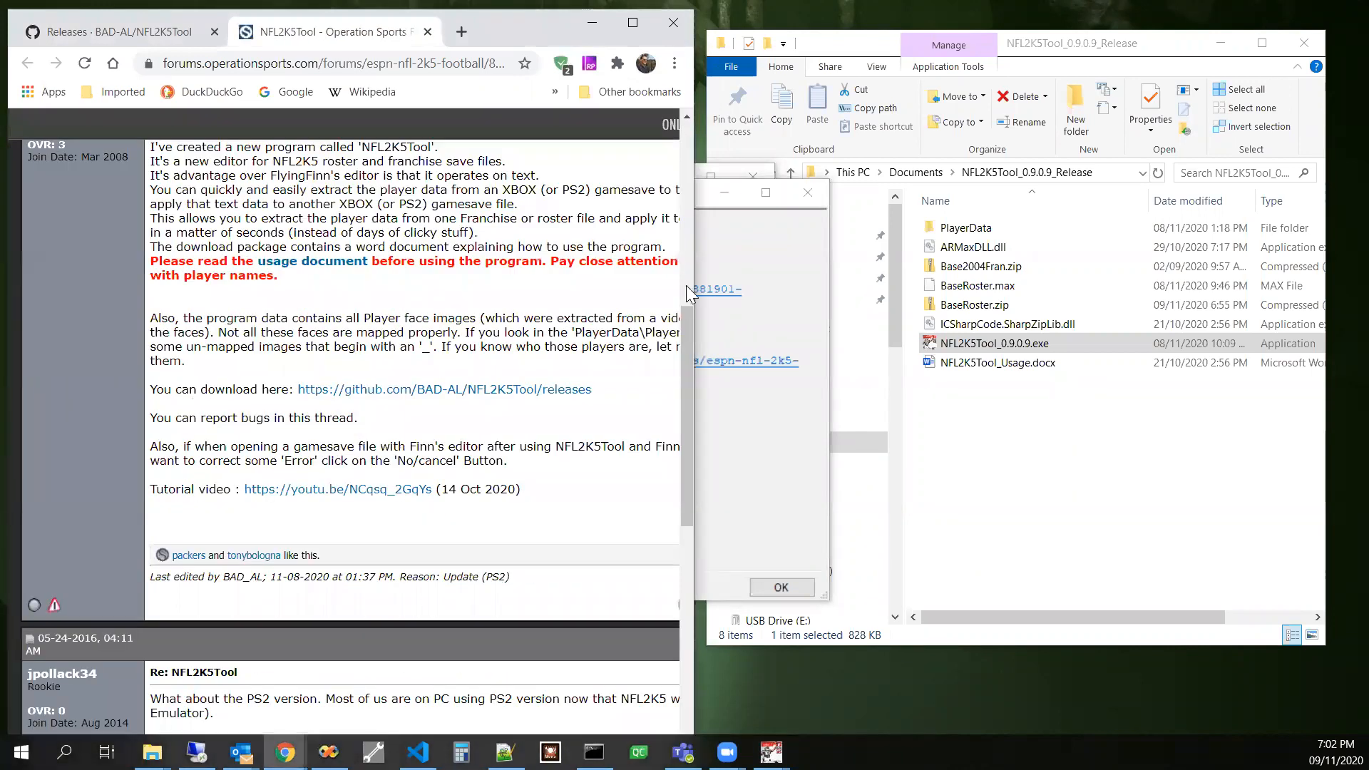
scroll(up, 3)
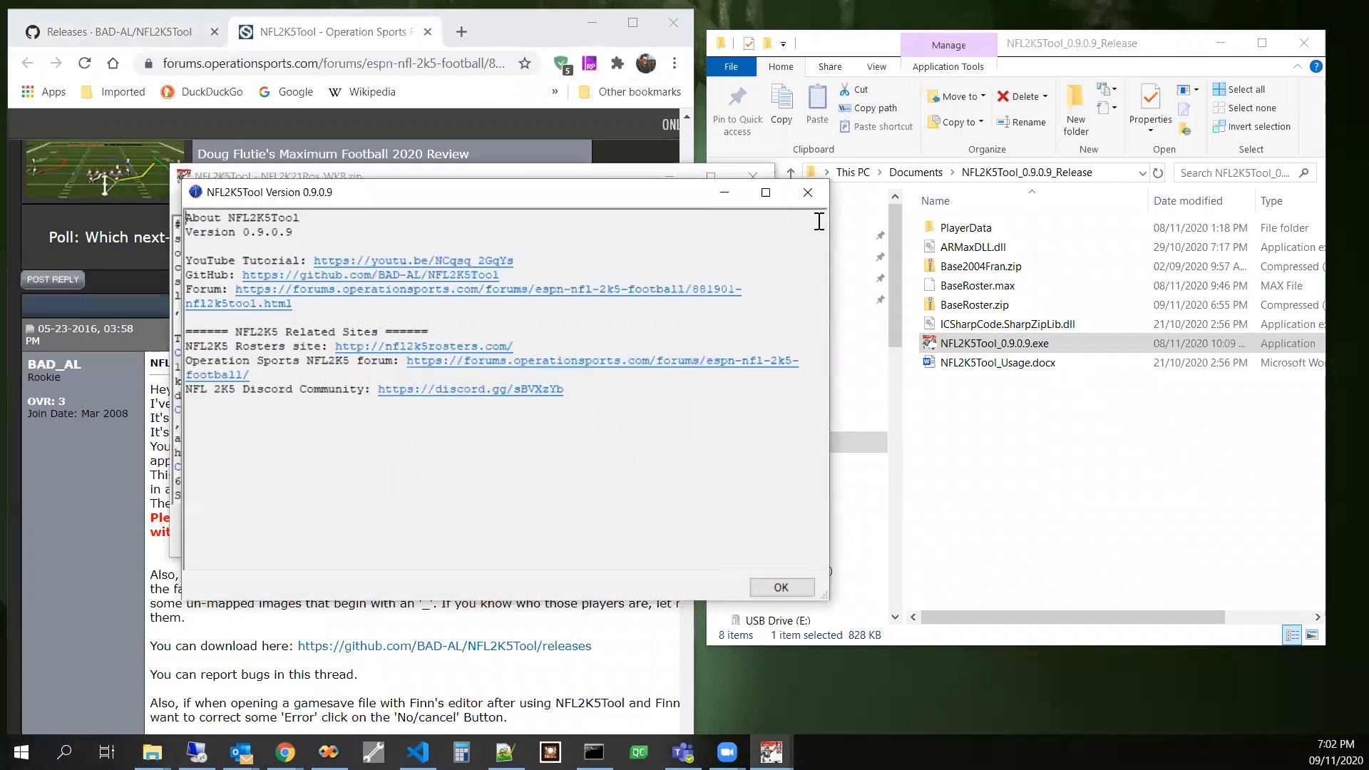
- Dismiss the About dialog with OK
click(780, 586)
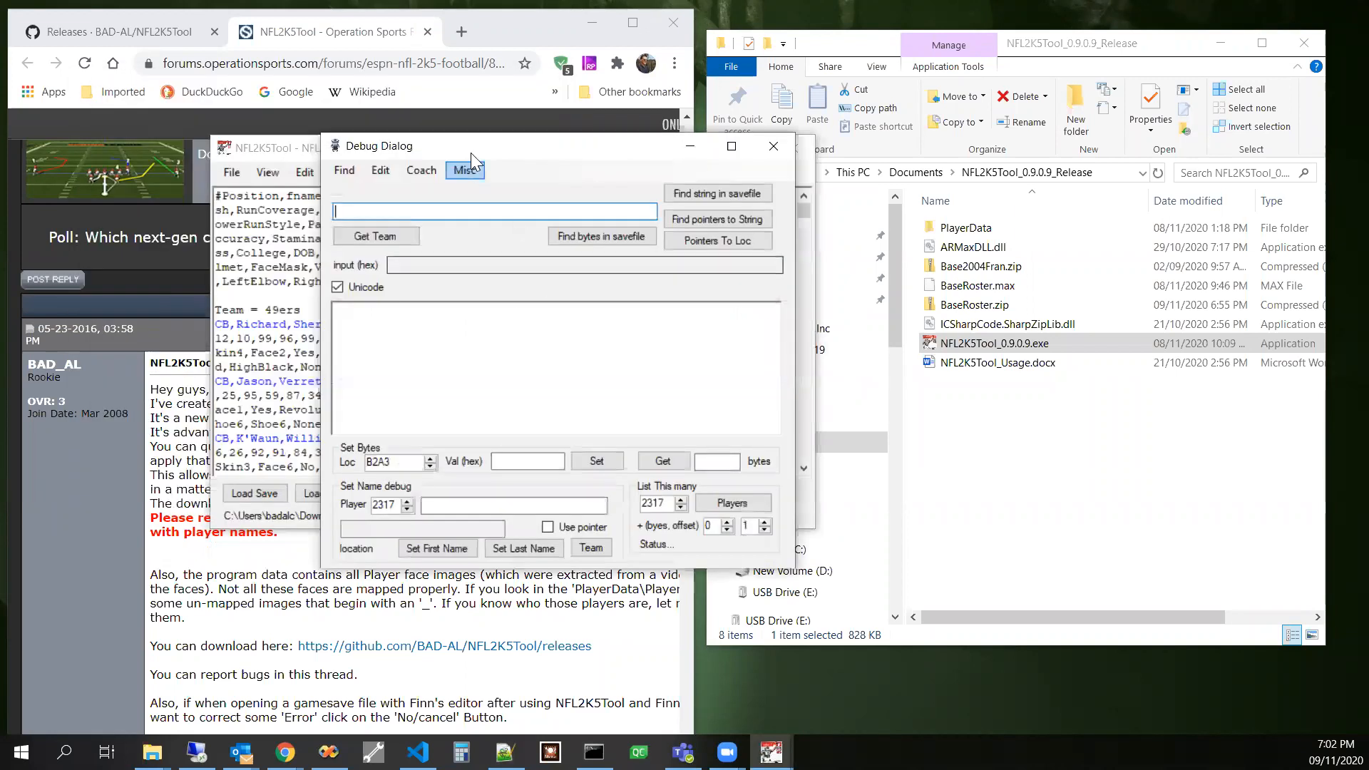
- Run Misc > List Depth Charts and review the per-team results starting with 49ers and Bears
click(465, 170)
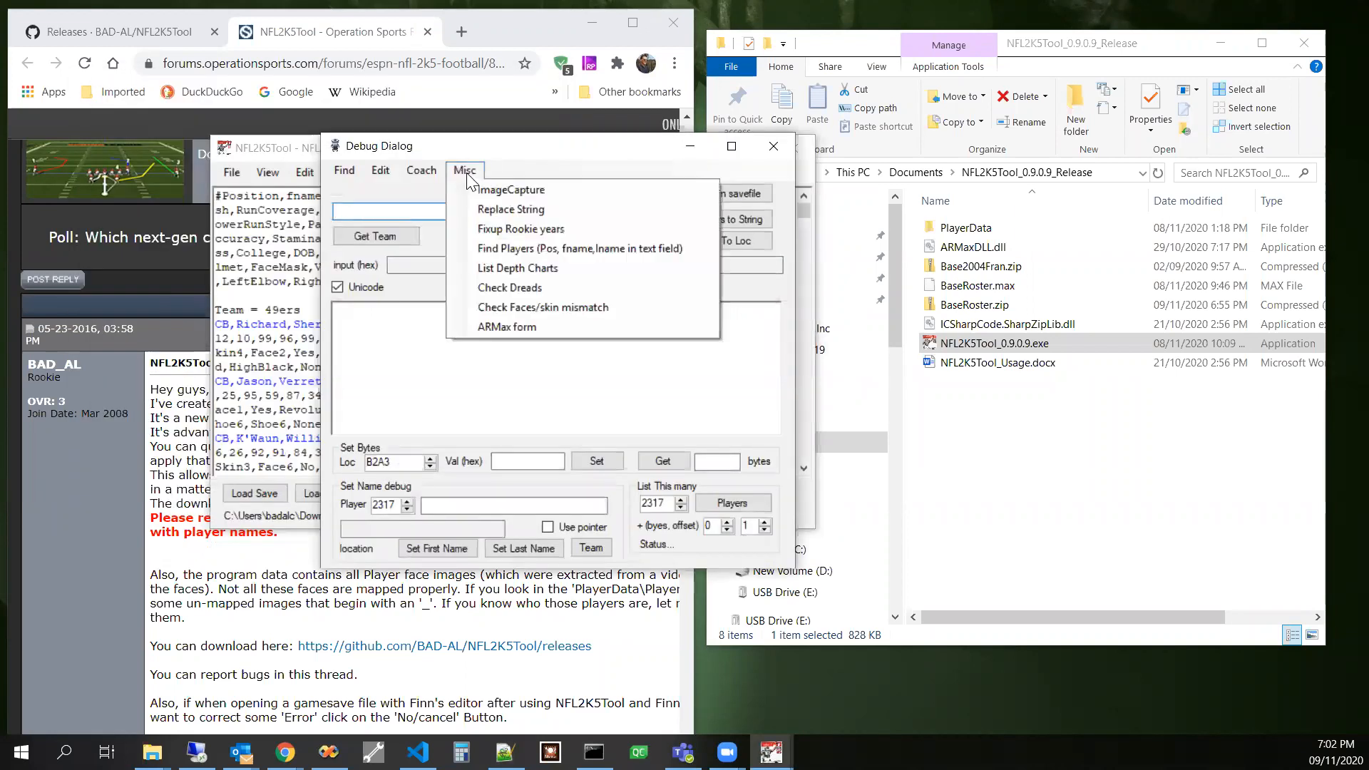
mouse_move(516, 268)
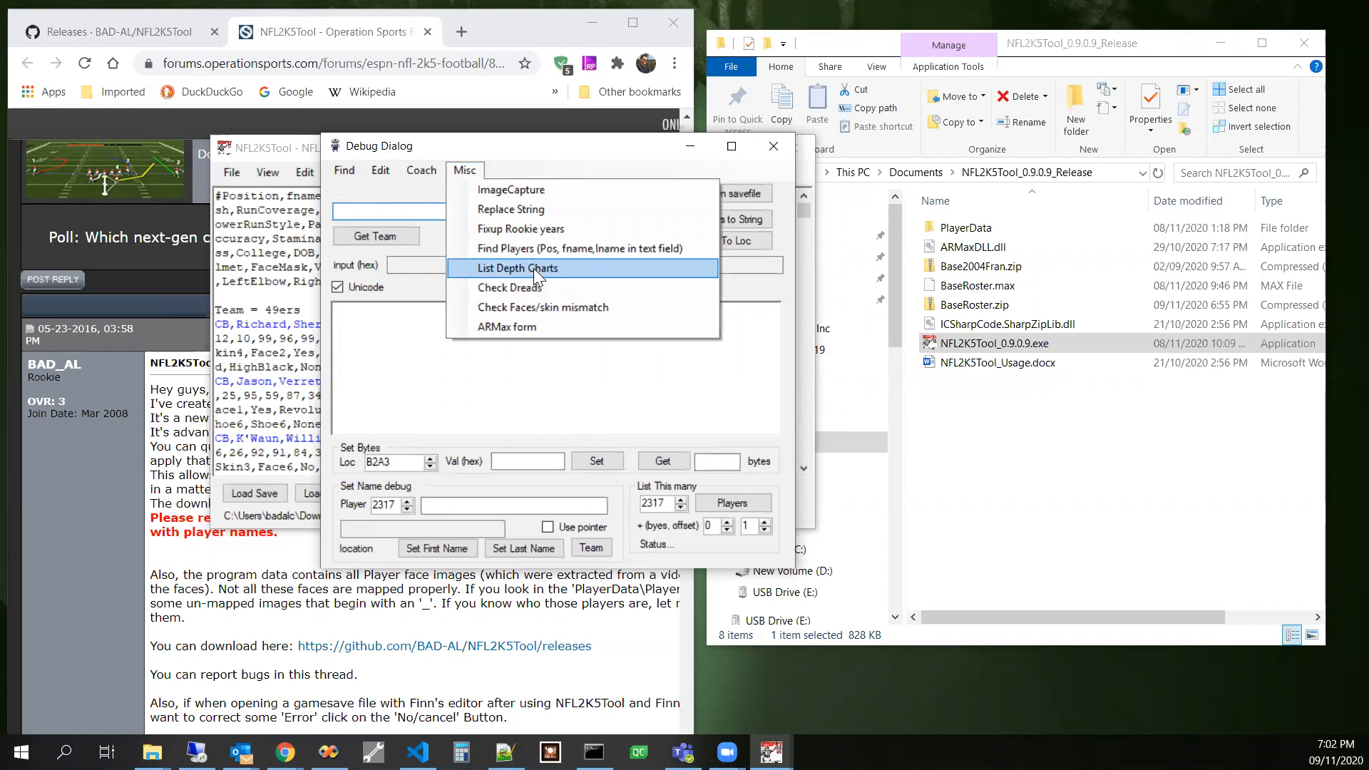
click(517, 268)
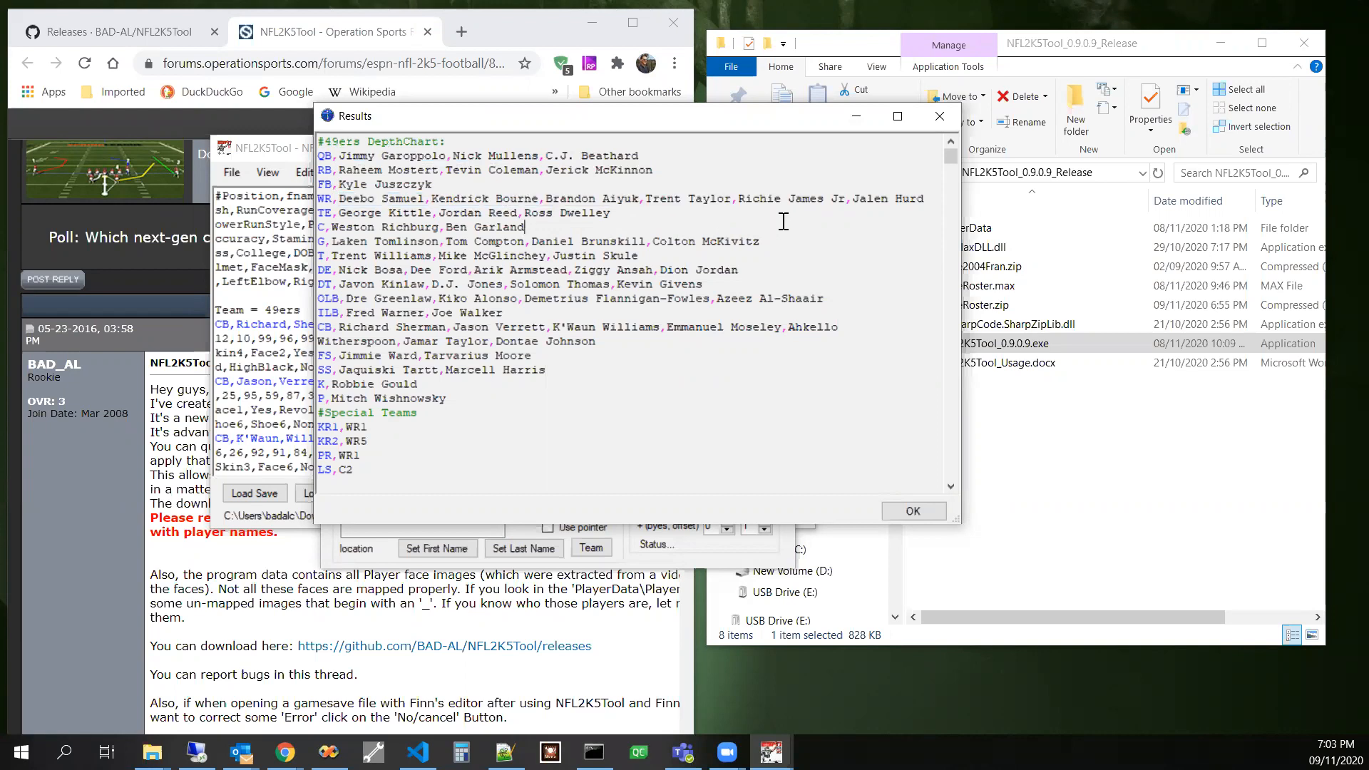
mouse_move(556, 242)
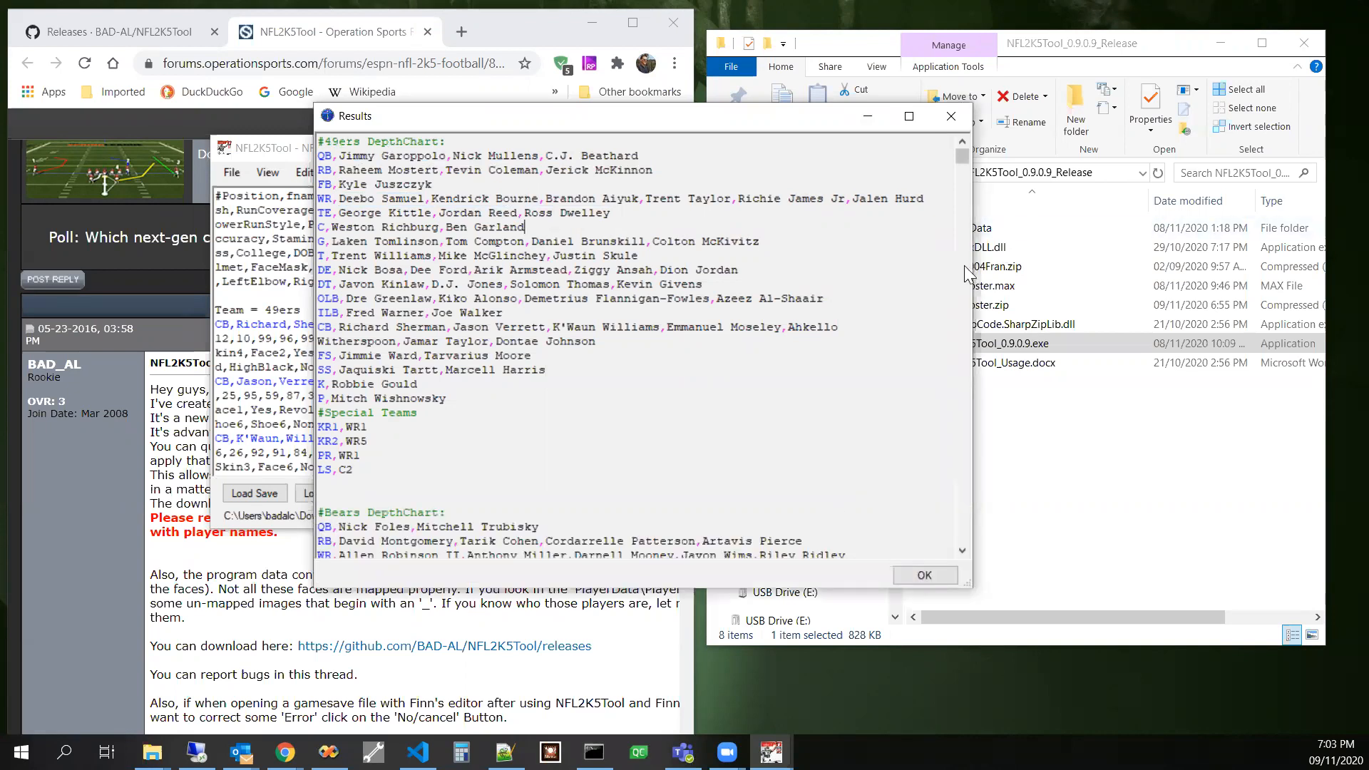
scroll(down, 3)
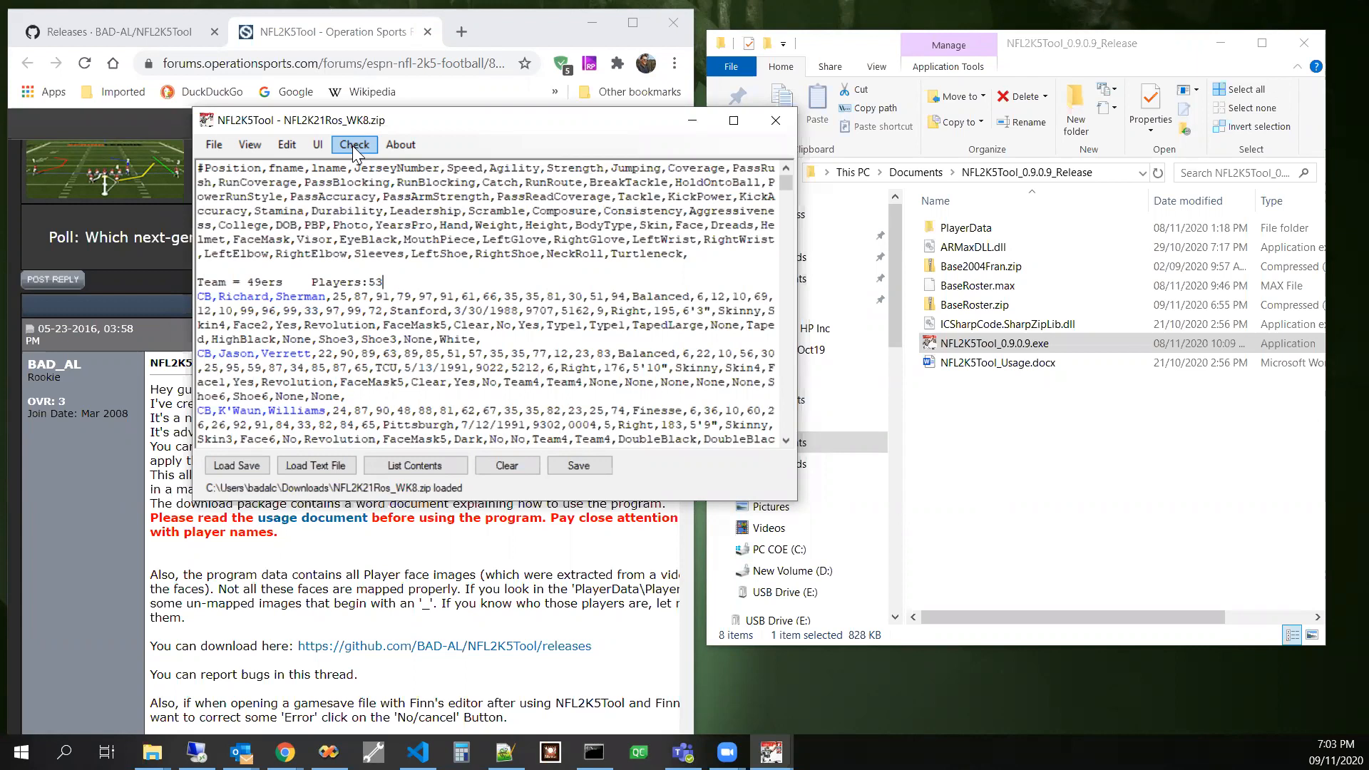
- Clear the player listing from the text area and bring up the Check menu operations
click(354, 144)
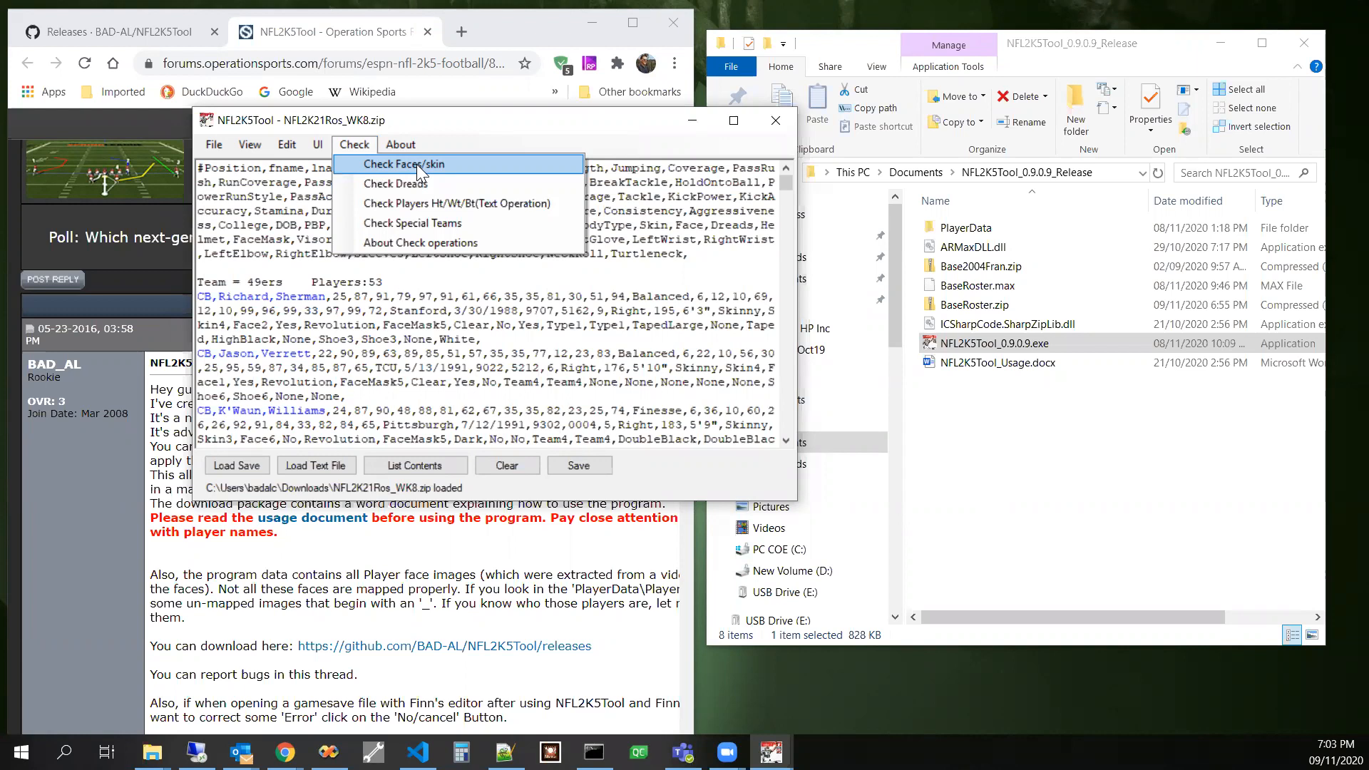
mouse_move(451, 178)
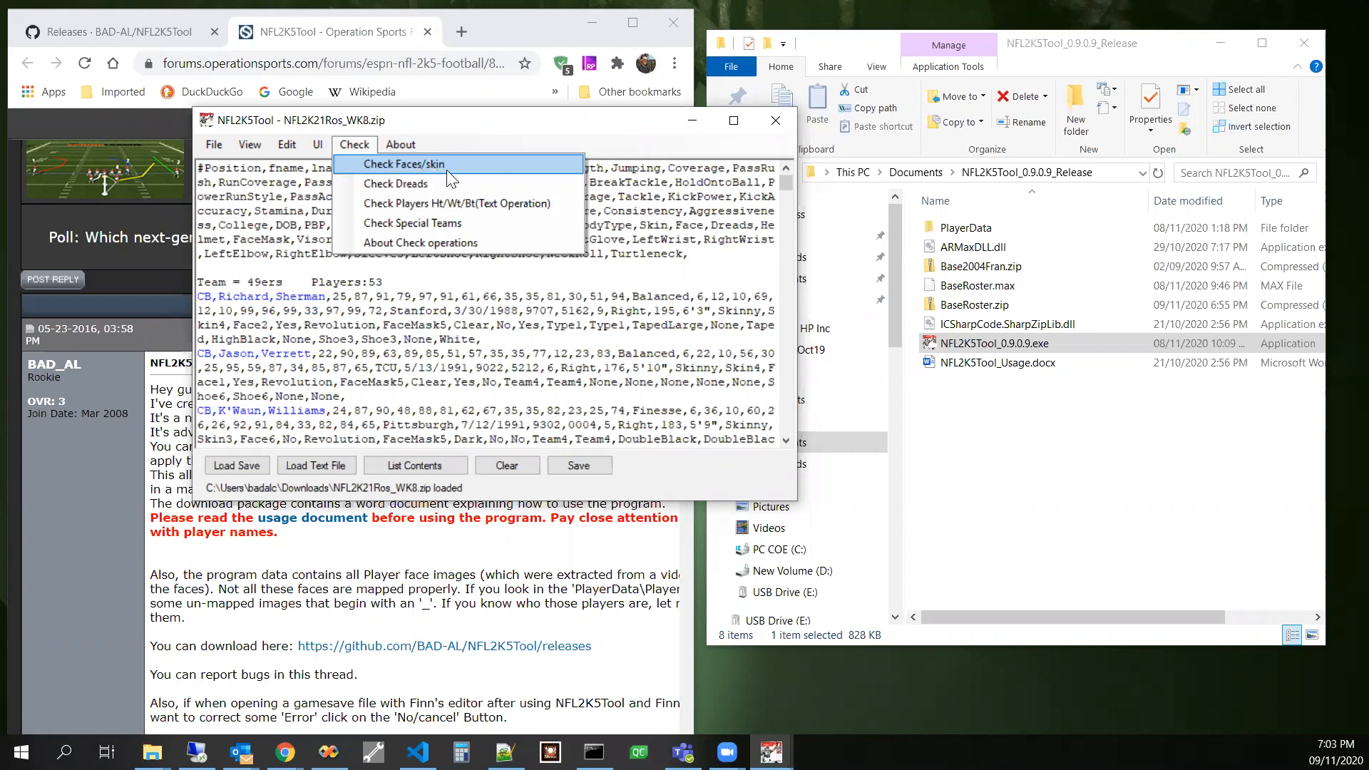
mouse_move(449, 180)
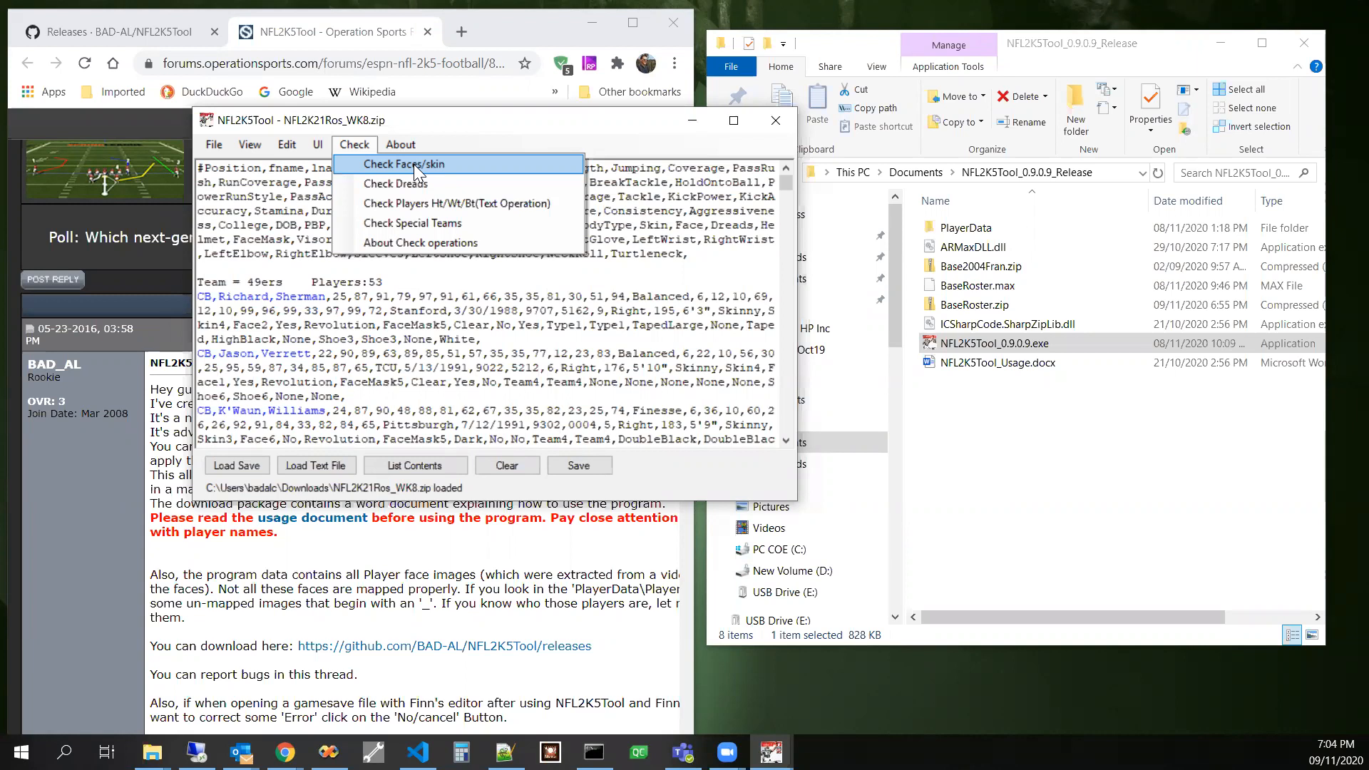
mouse_move(515, 153)
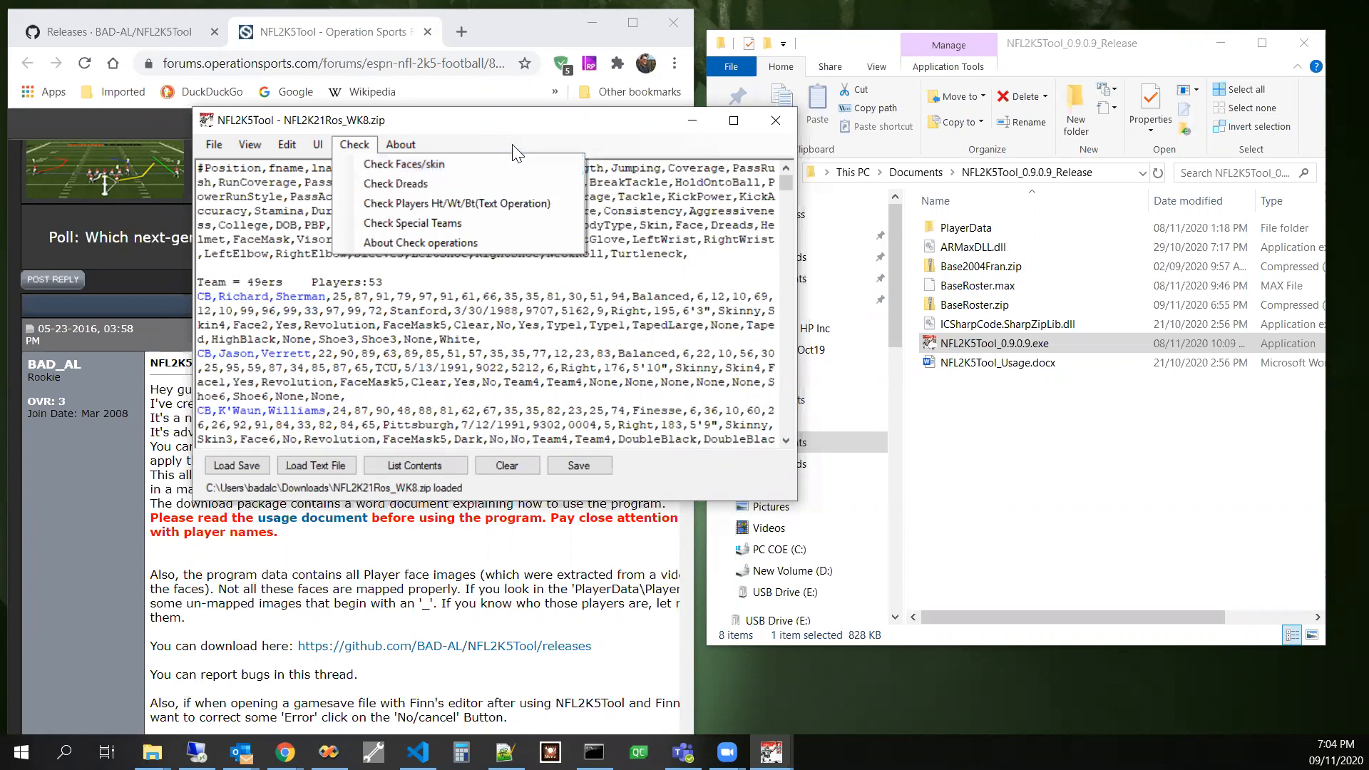
click(506, 464)
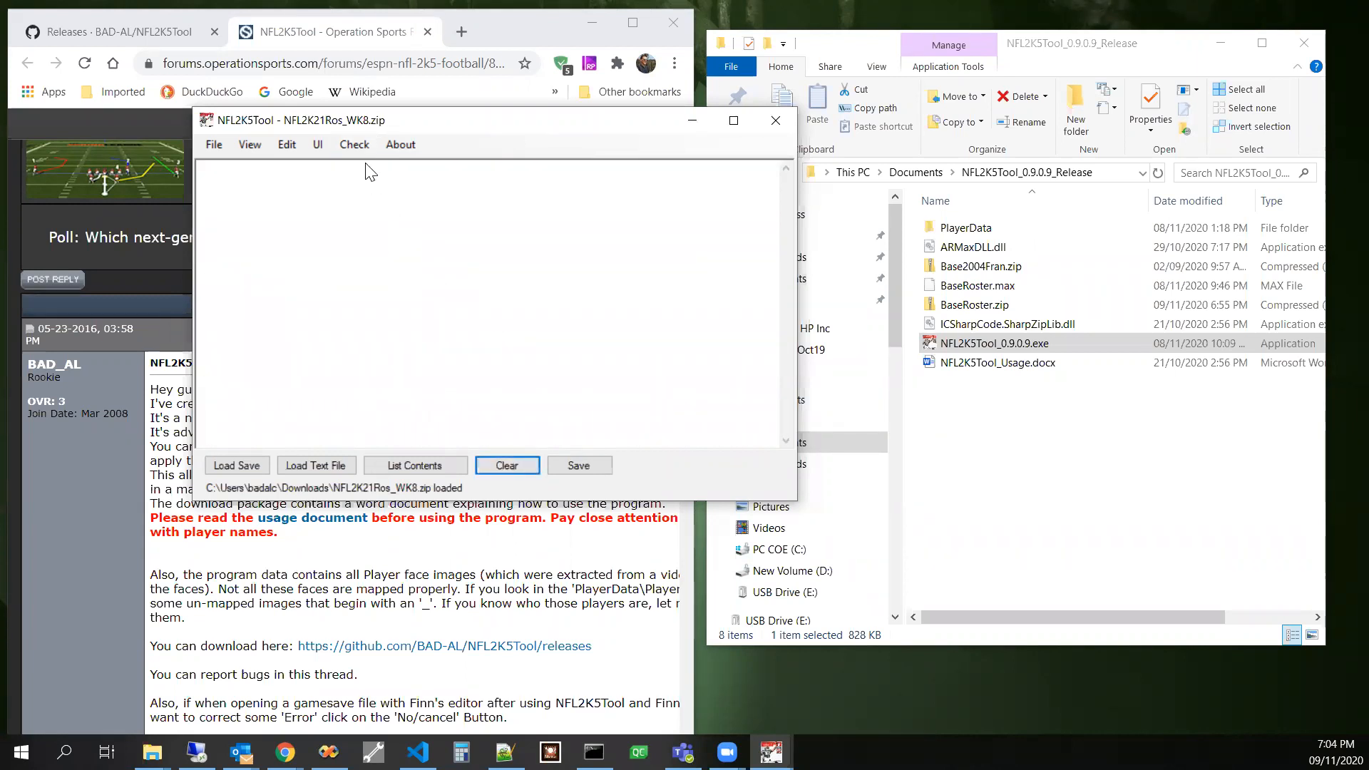
mouse_move(353, 144)
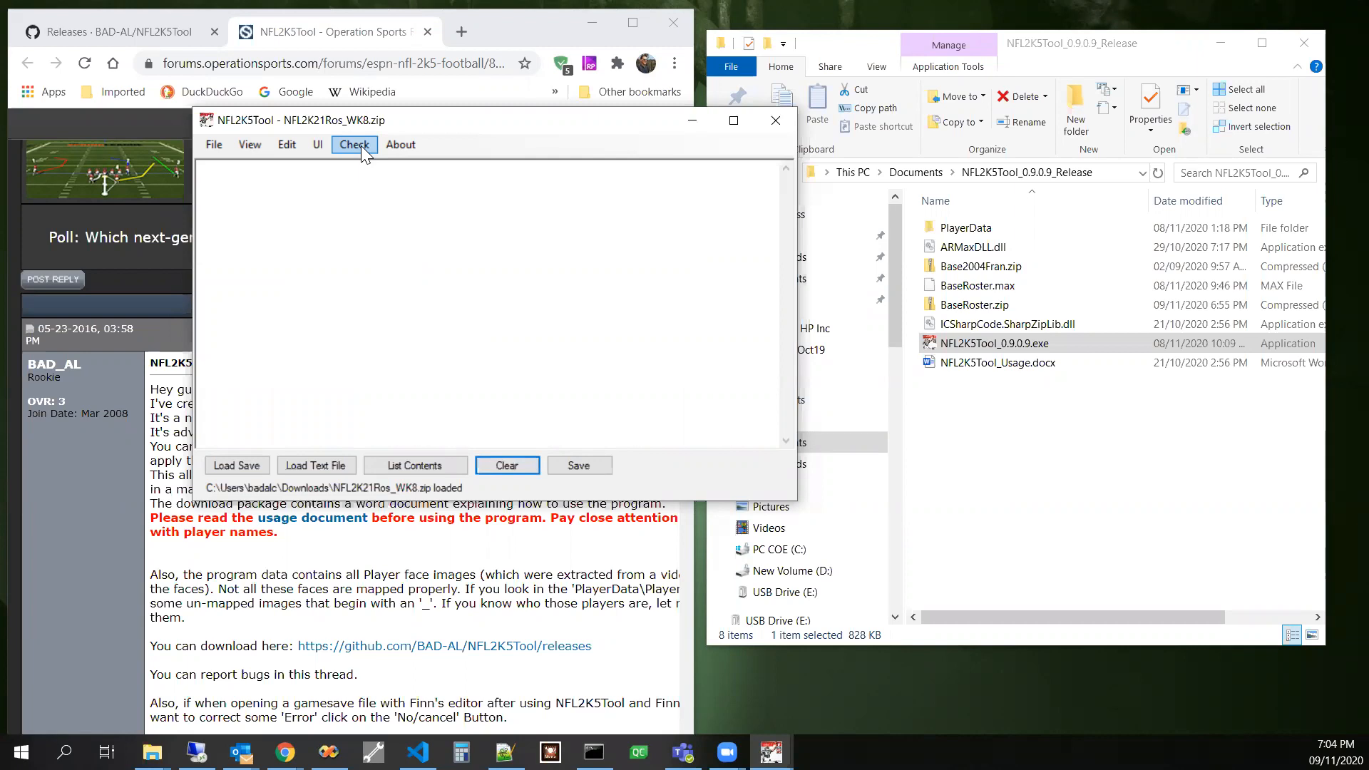
click(352, 144)
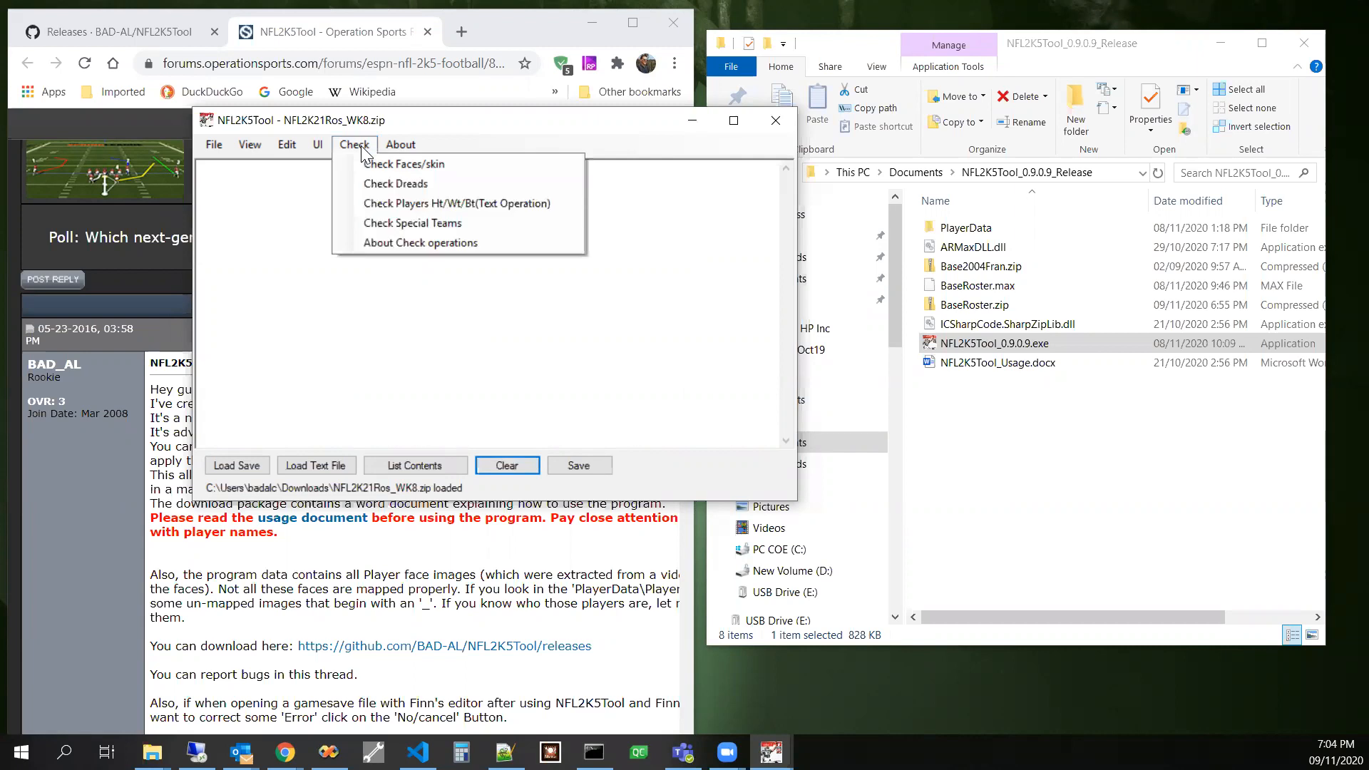
mouse_move(419, 242)
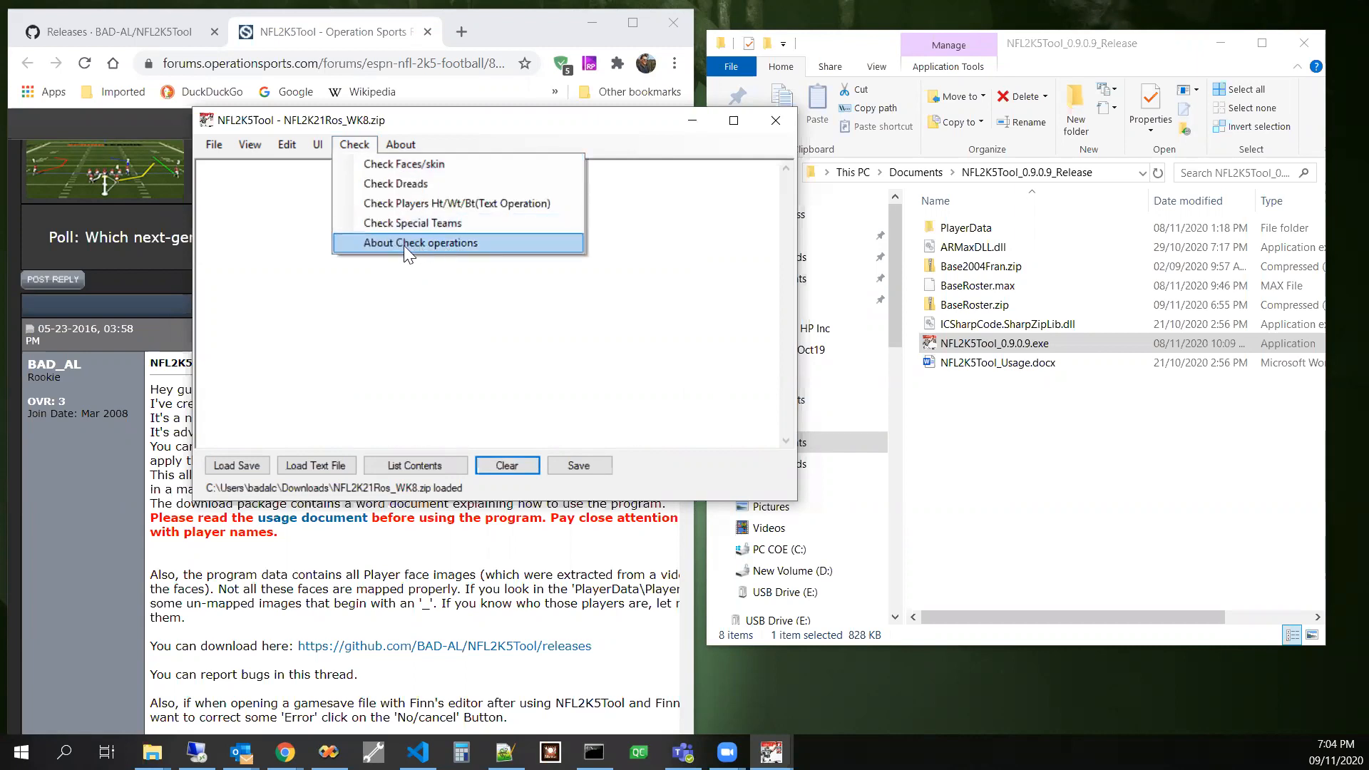
- Show About Check operations and highlight workflow steps 3 and 4 (paste into main area, double-click first player)
click(419, 243)
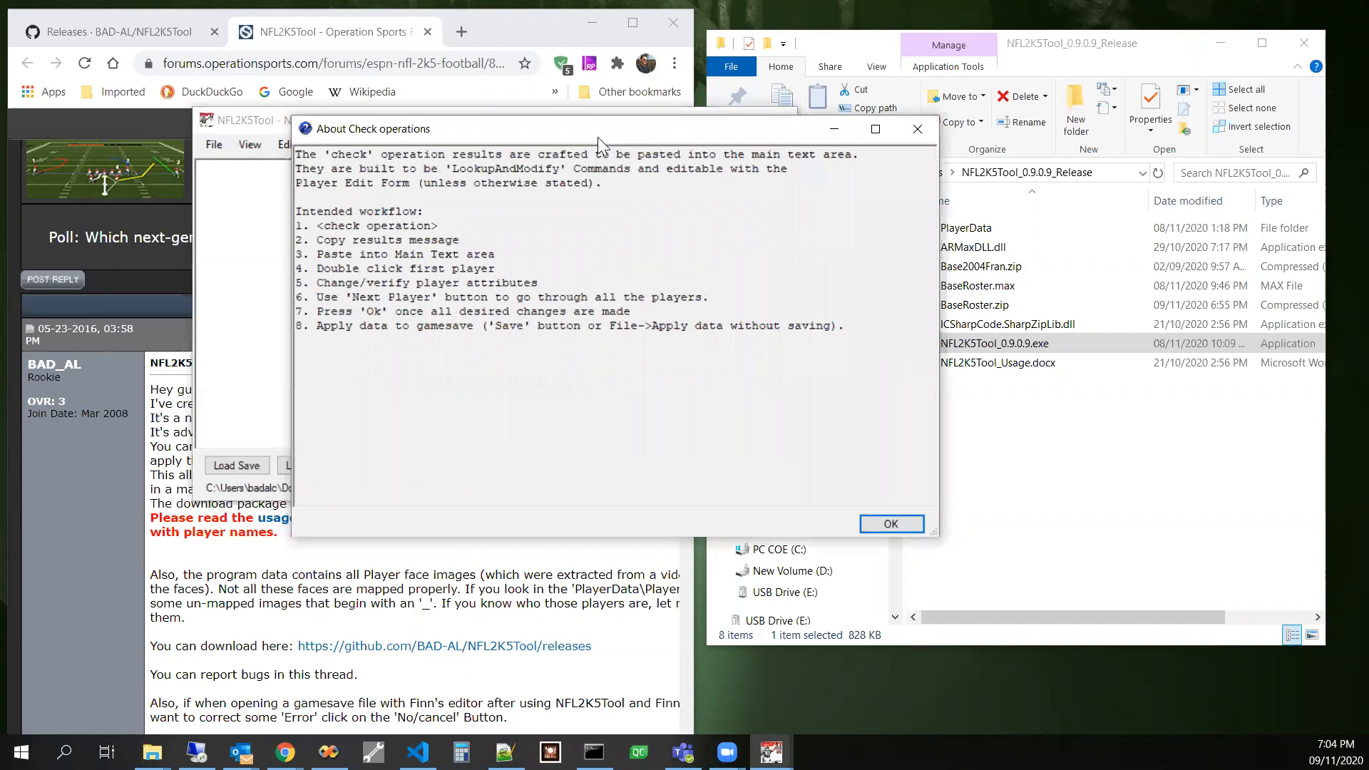
mouse_move(685, 149)
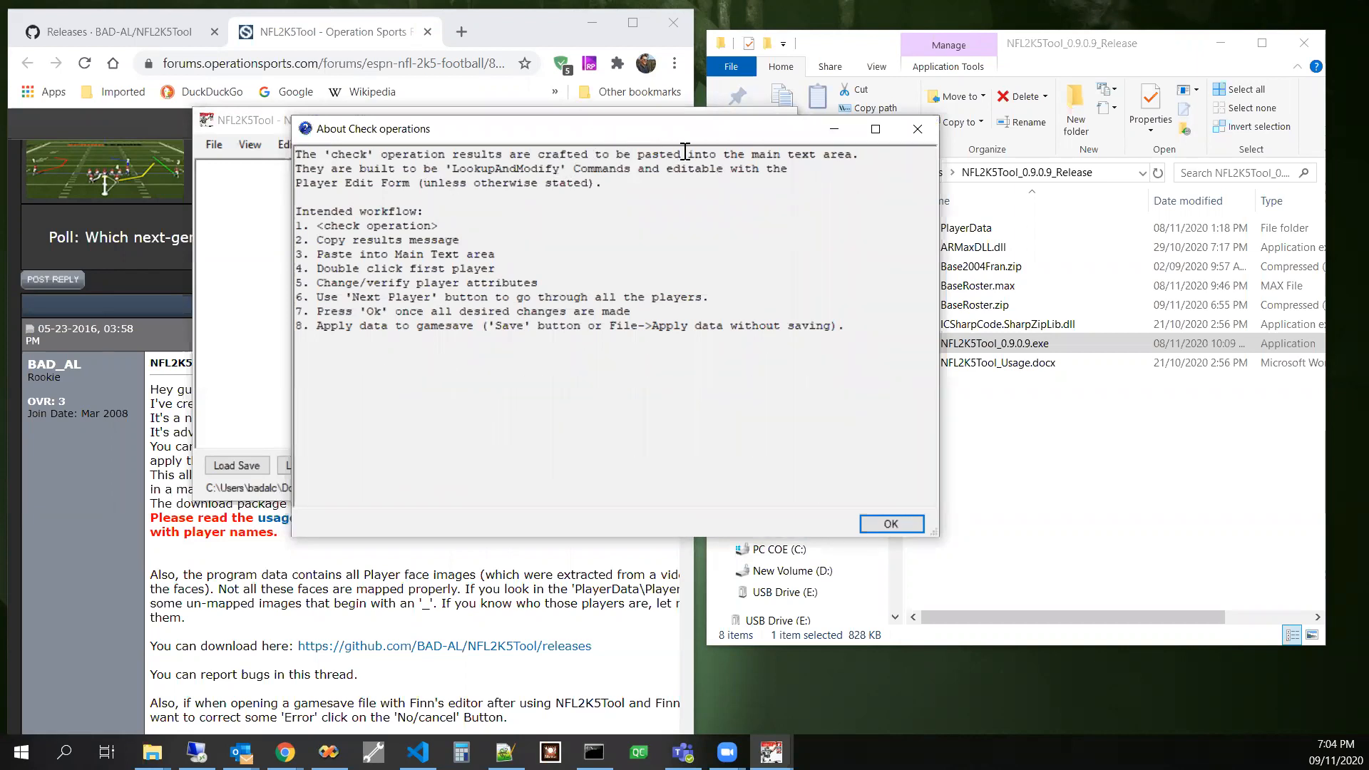
mouse_move(408, 211)
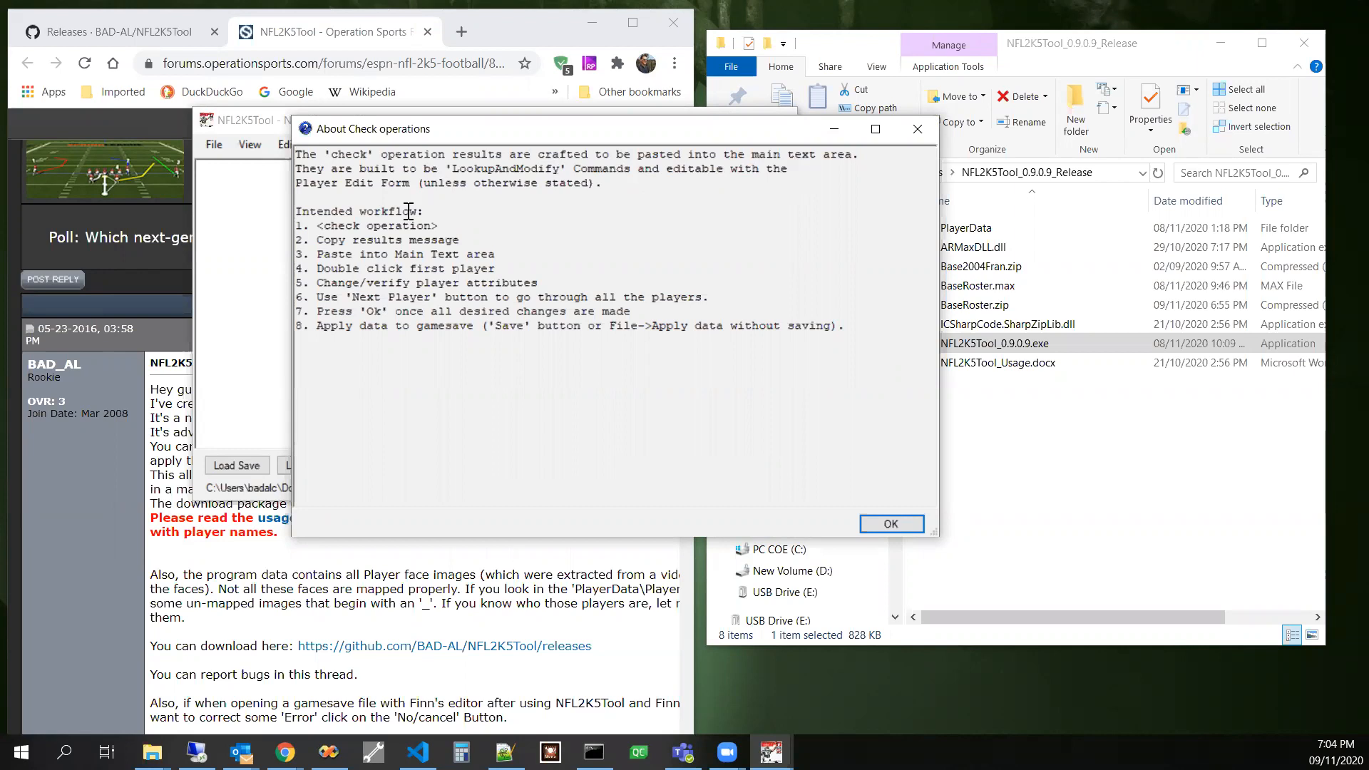
mouse_move(391, 204)
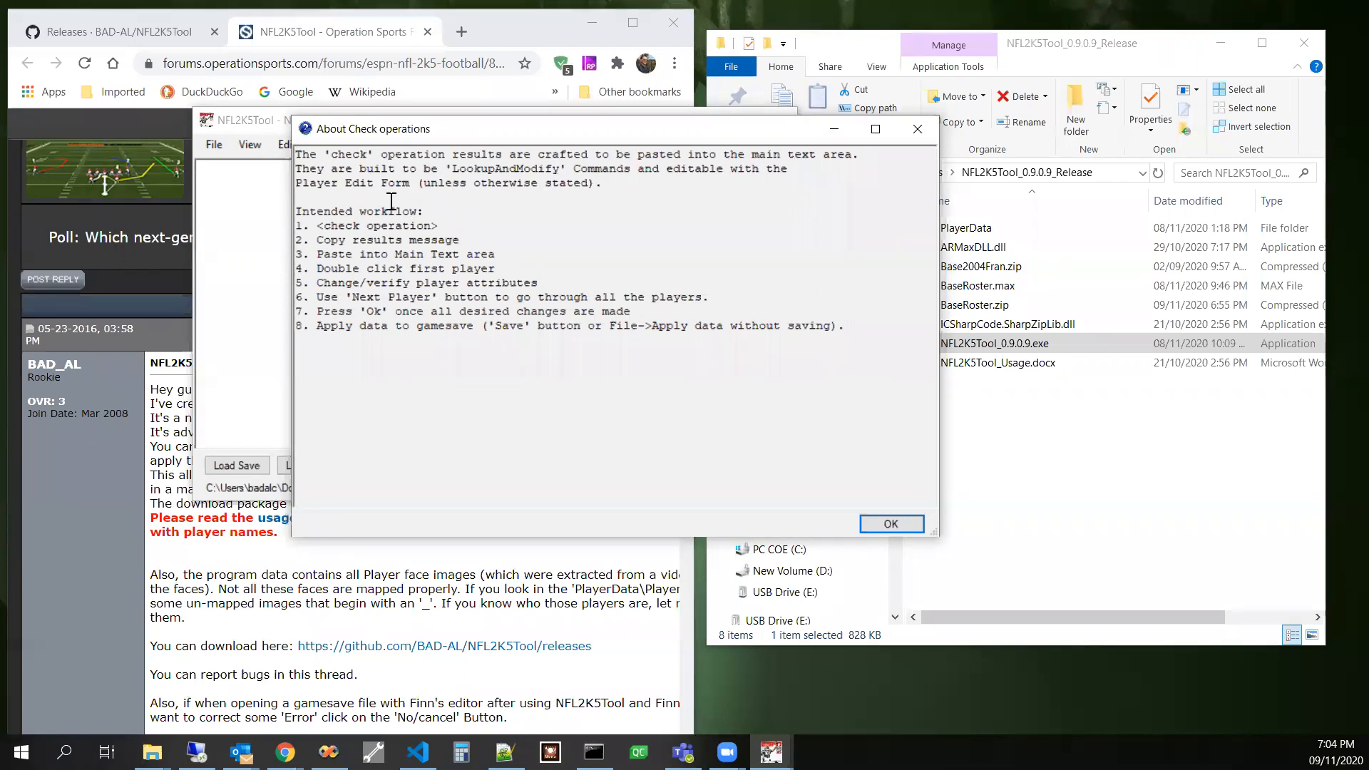
mouse_move(700, 194)
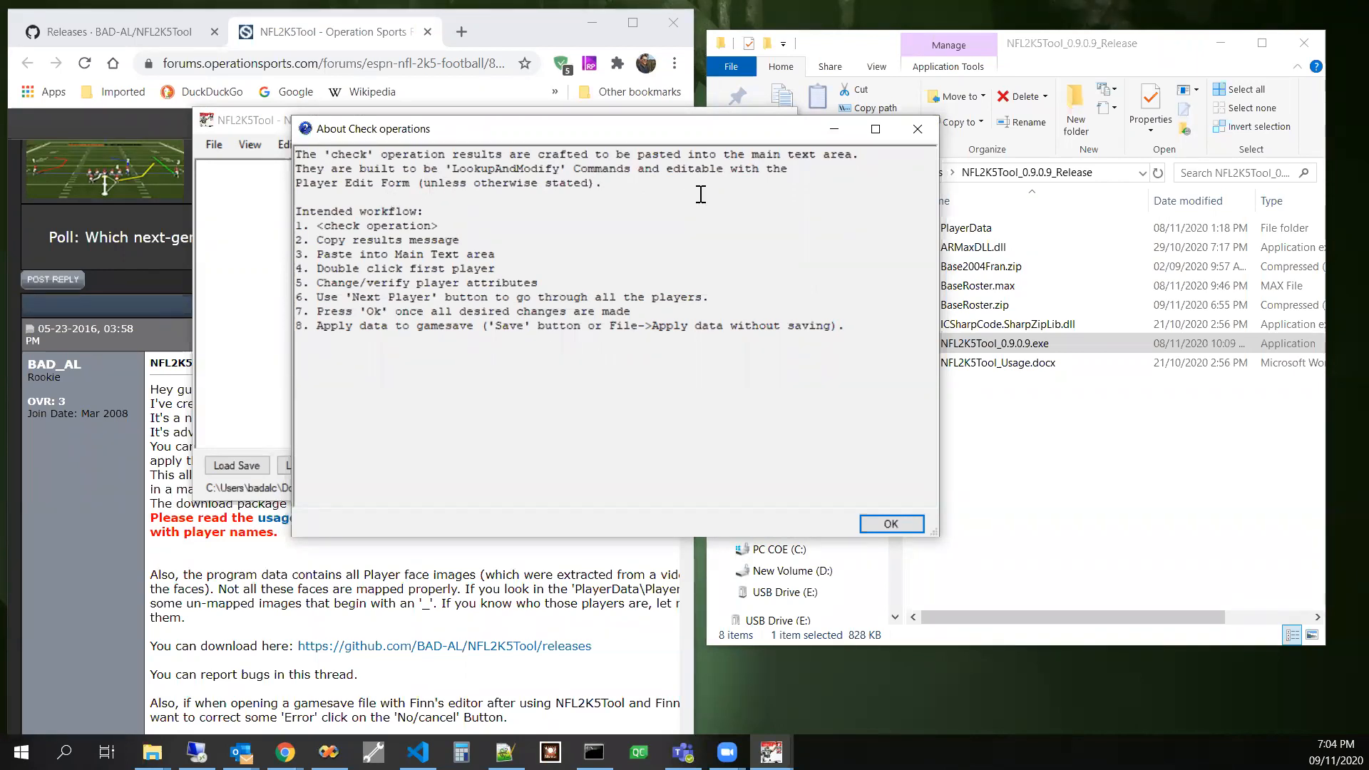
mouse_move(435, 184)
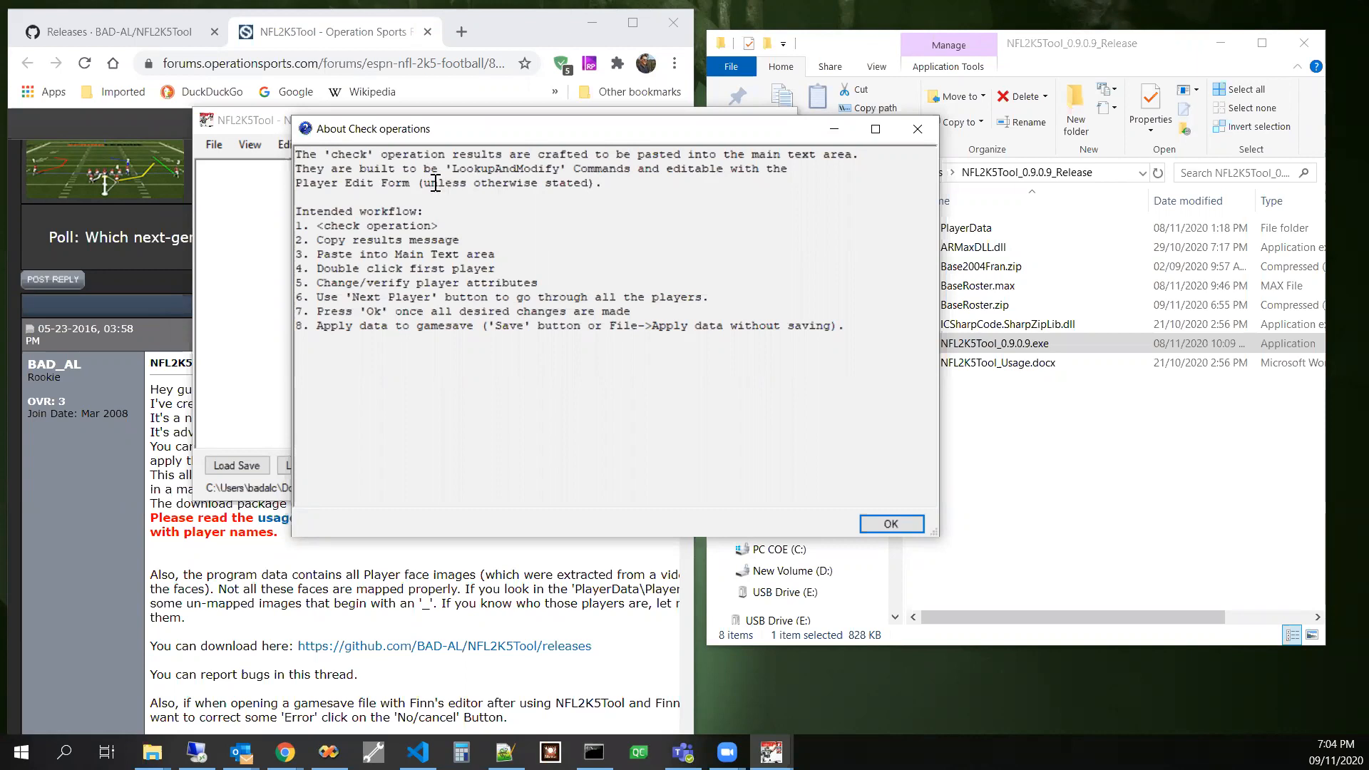
mouse_move(580, 222)
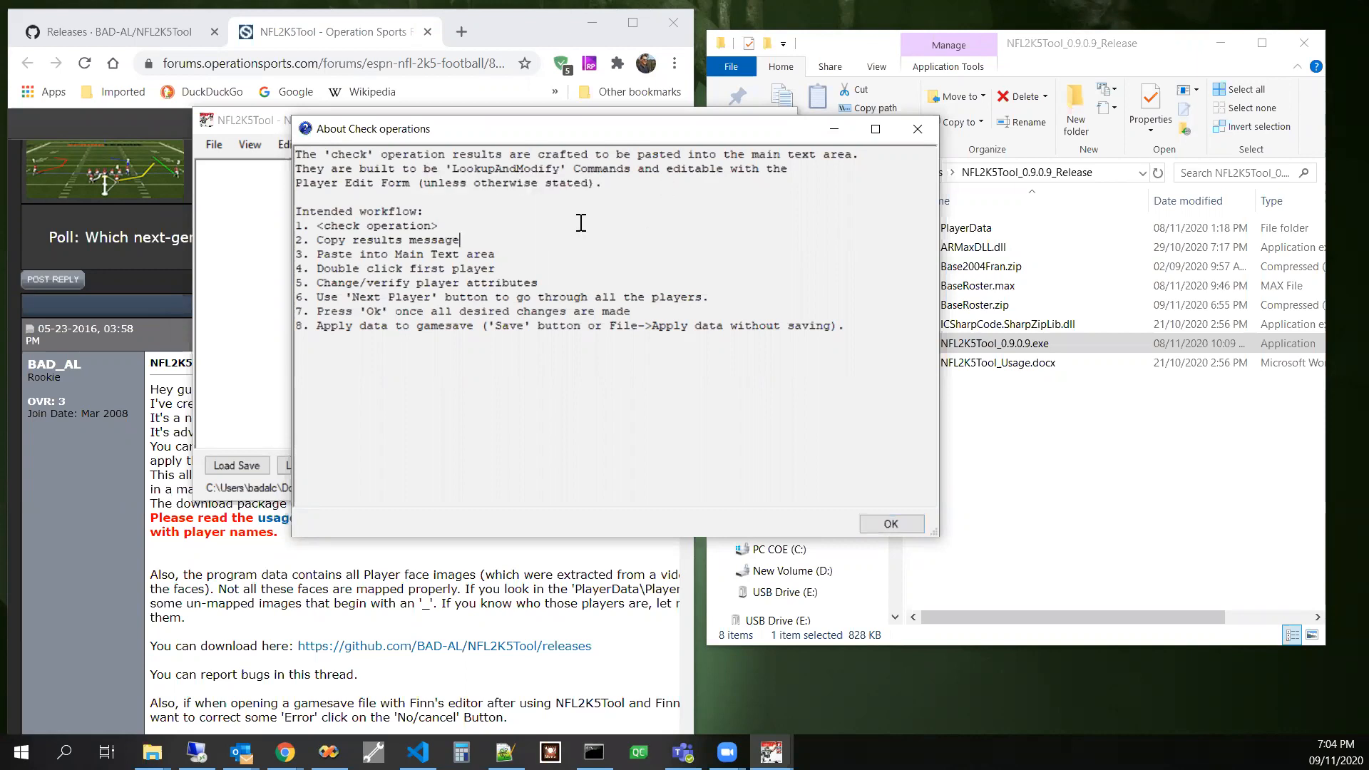
double_click(377, 226)
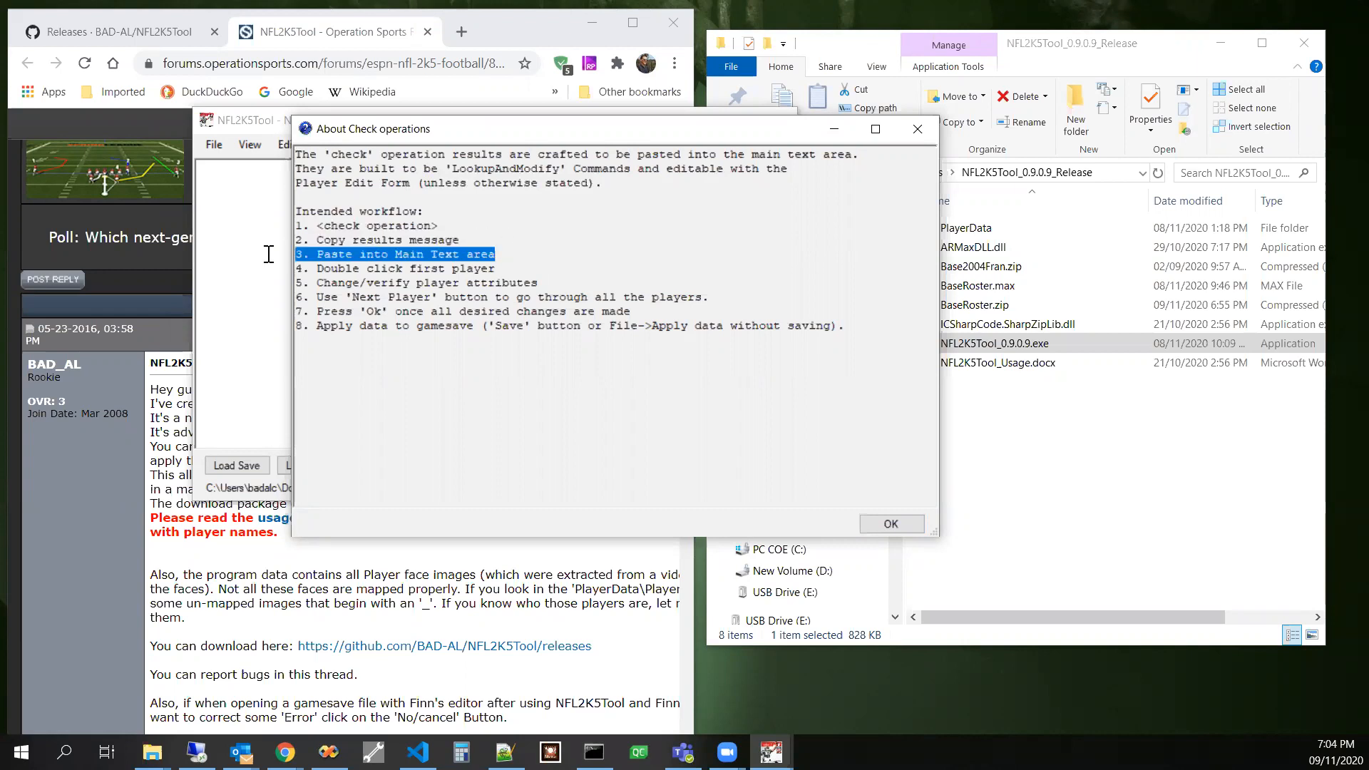
mouse_move(603, 264)
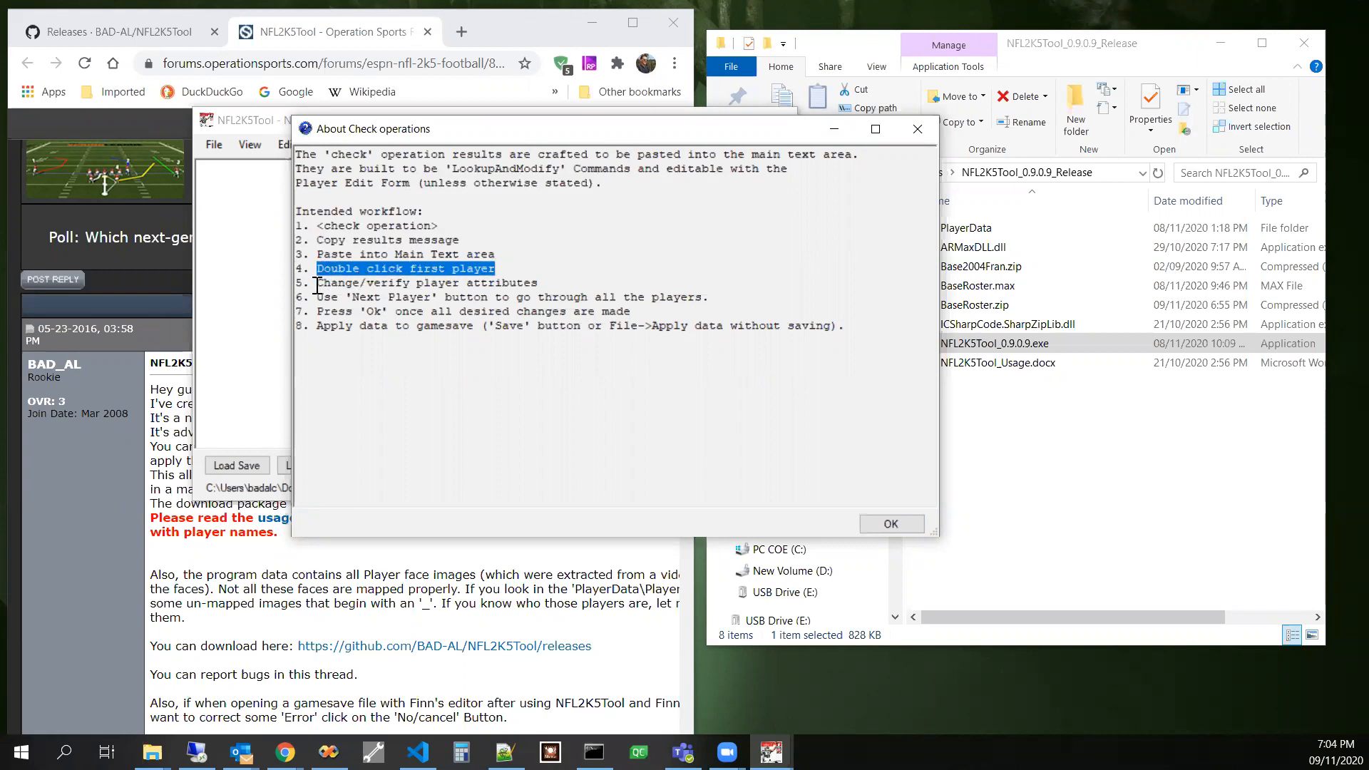
double_click(428, 283)
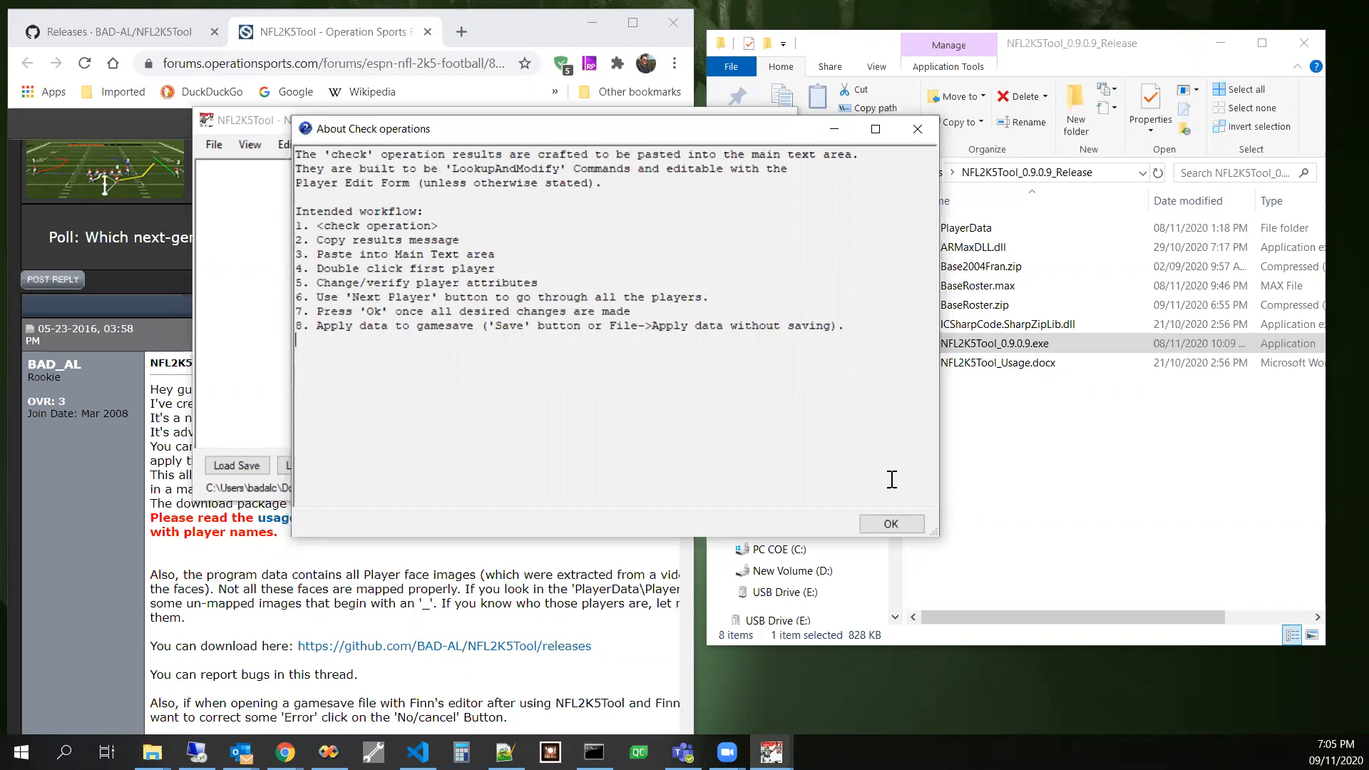
mouse_move(892, 524)
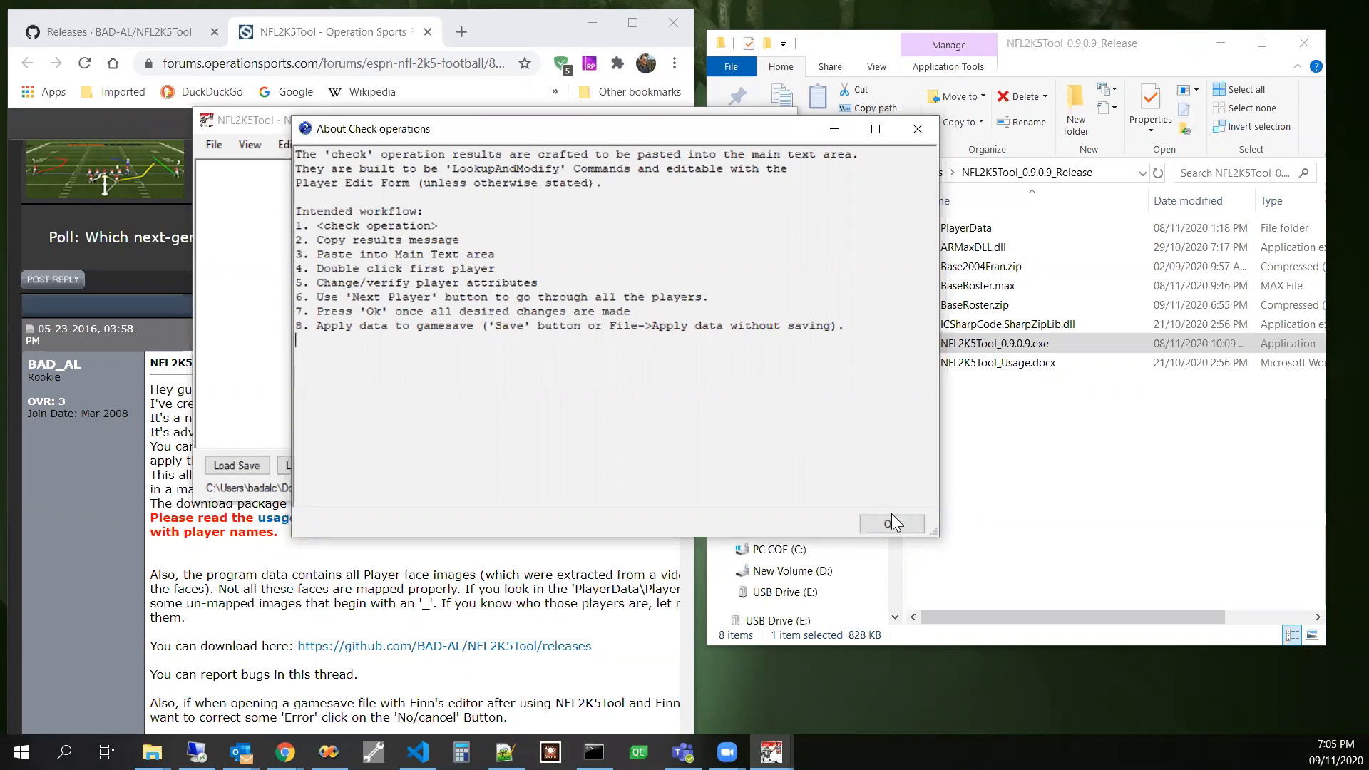
- Run Check Faces/skin and Check Dreads, the latter flagging Michael Bennett, and dismiss the results
click(890, 523)
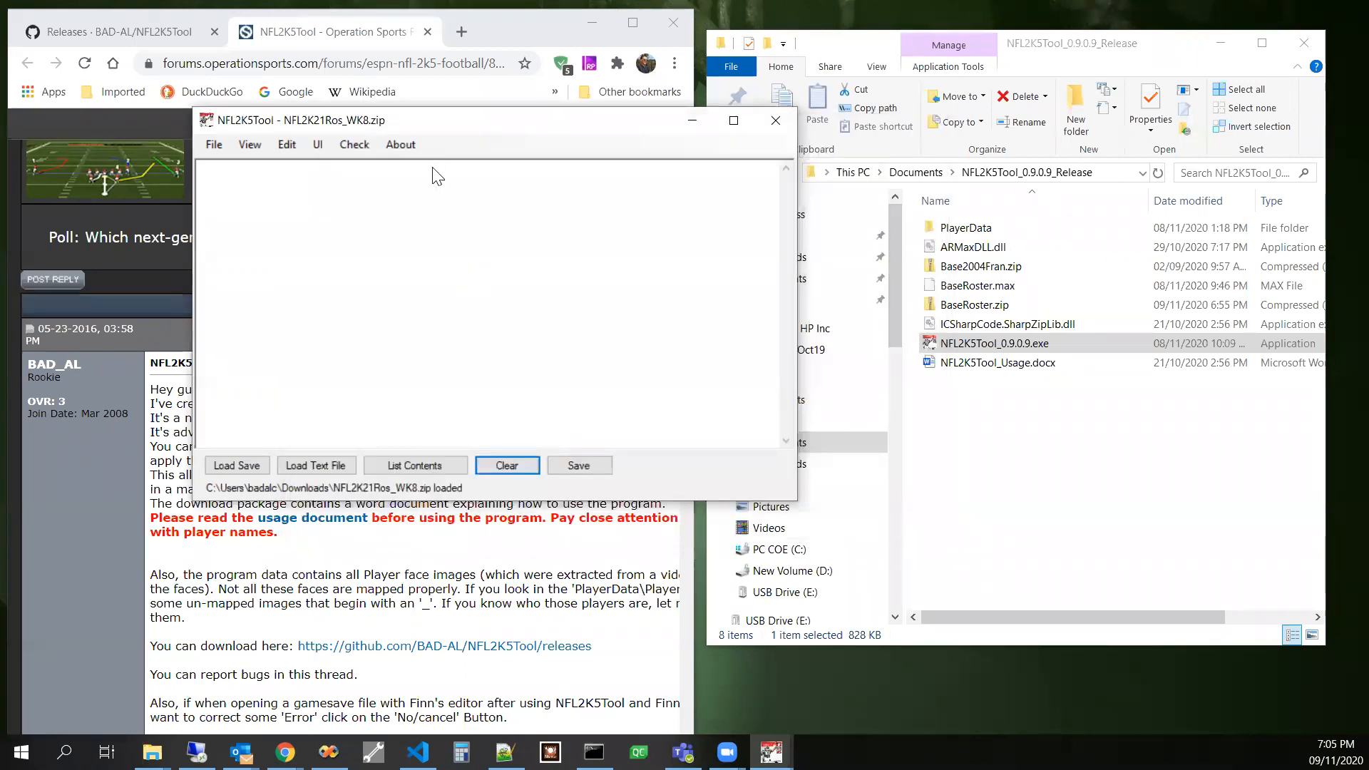
click(353, 144)
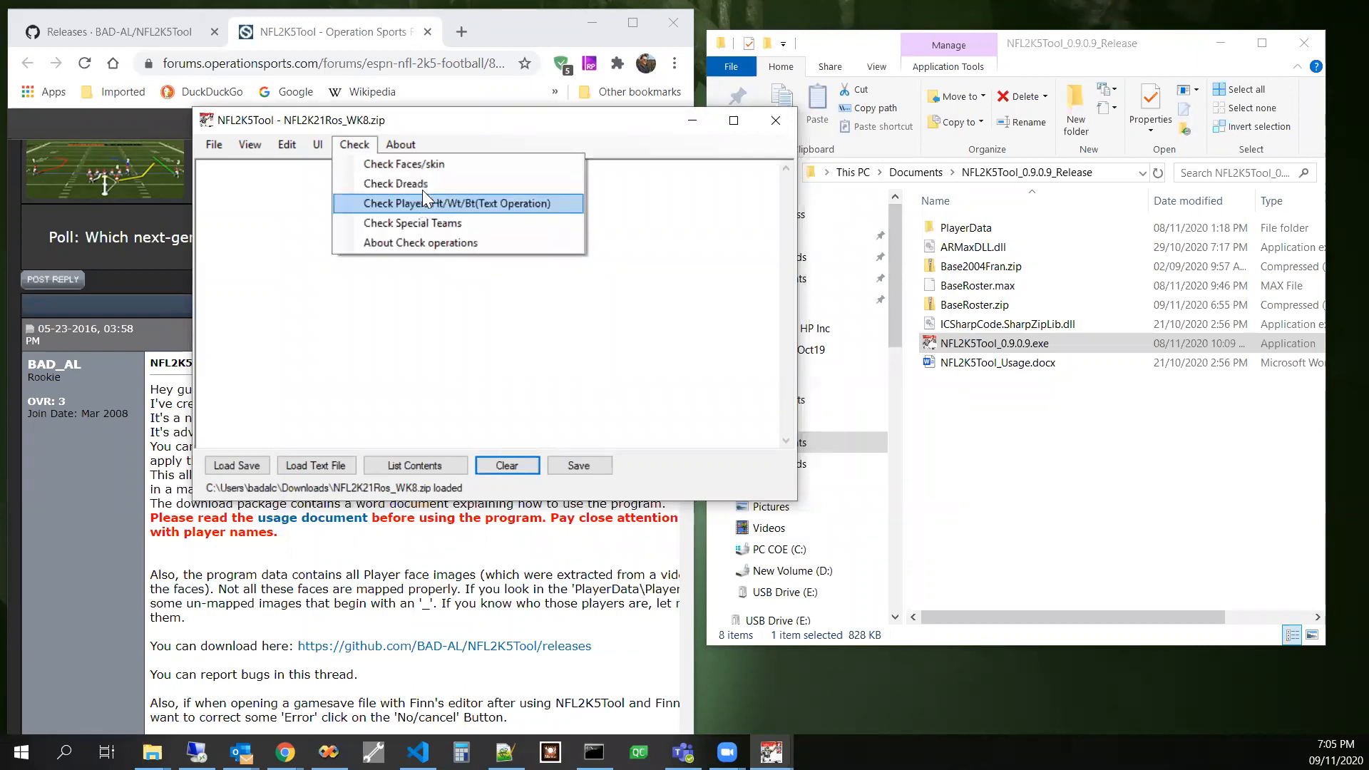
mouse_move(403, 164)
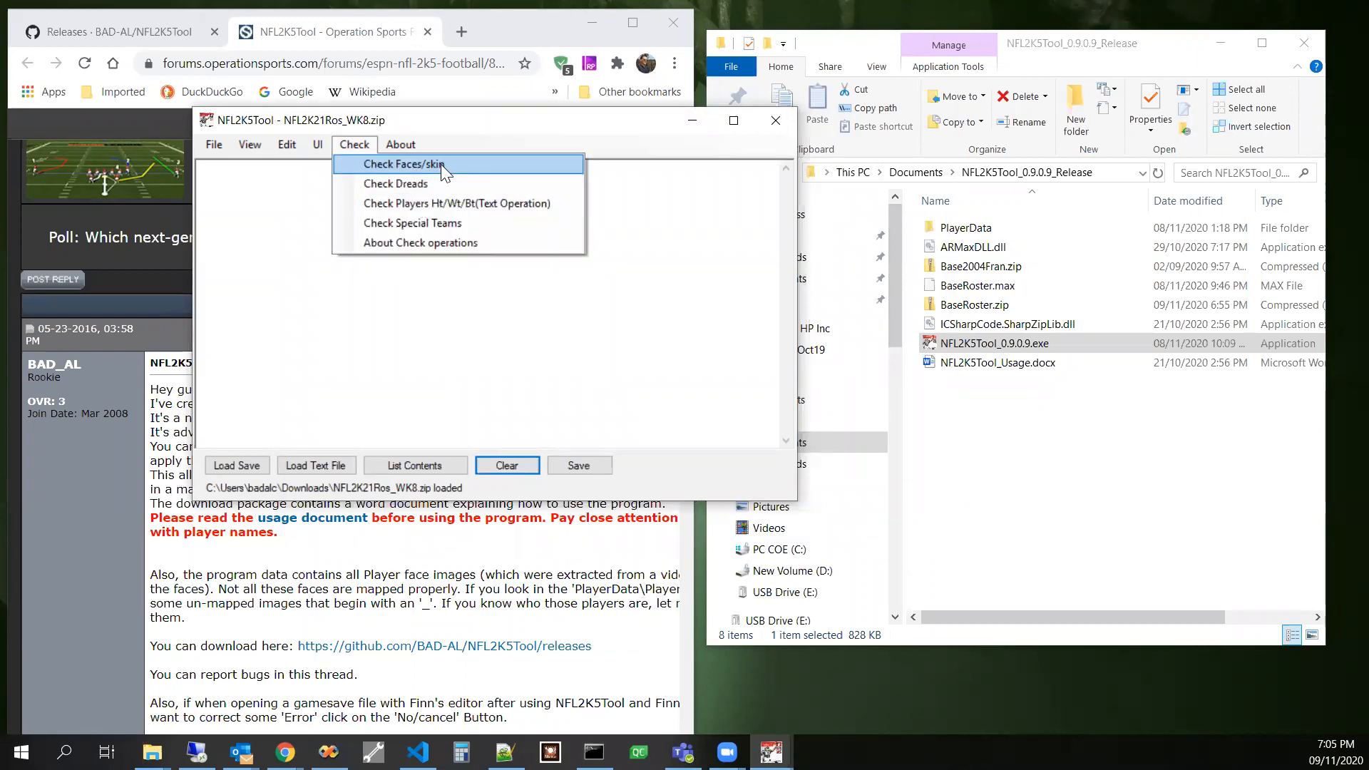
click(404, 164)
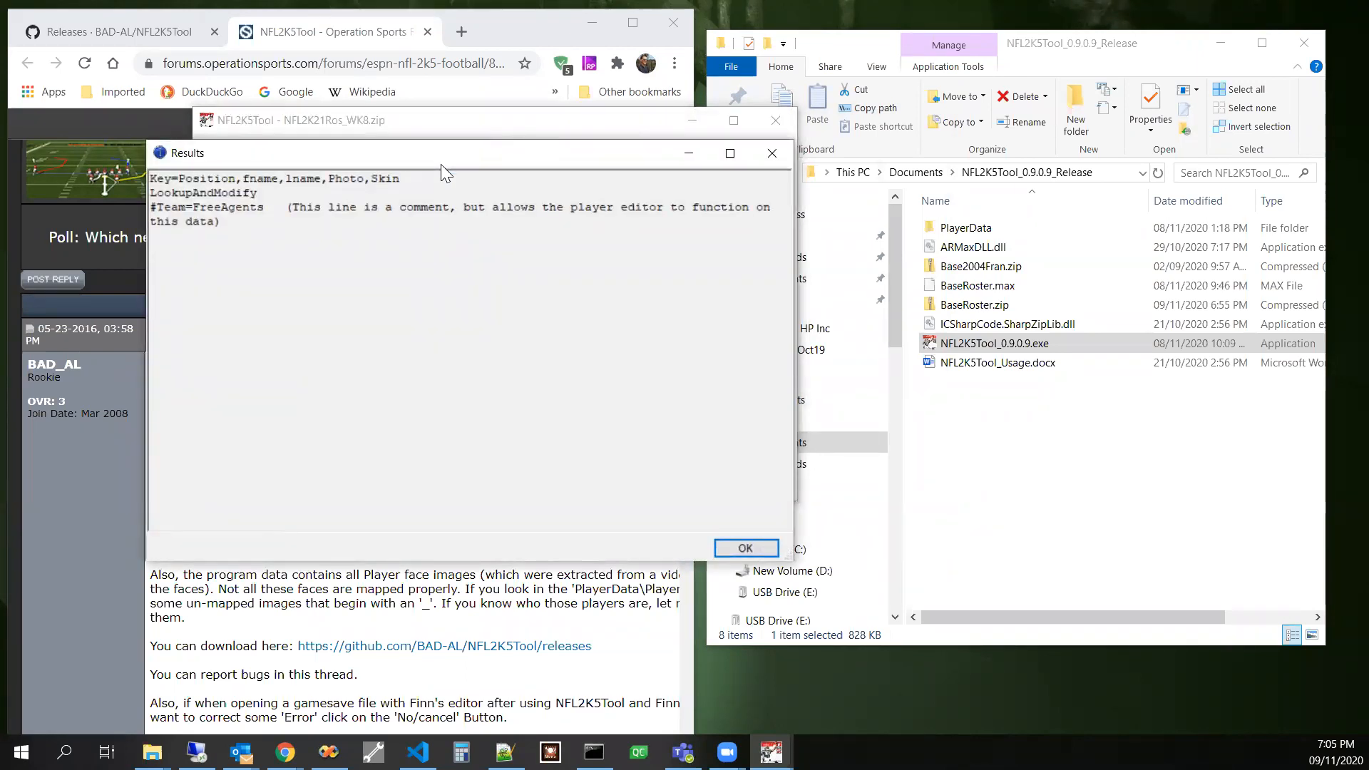
mouse_move(771, 153)
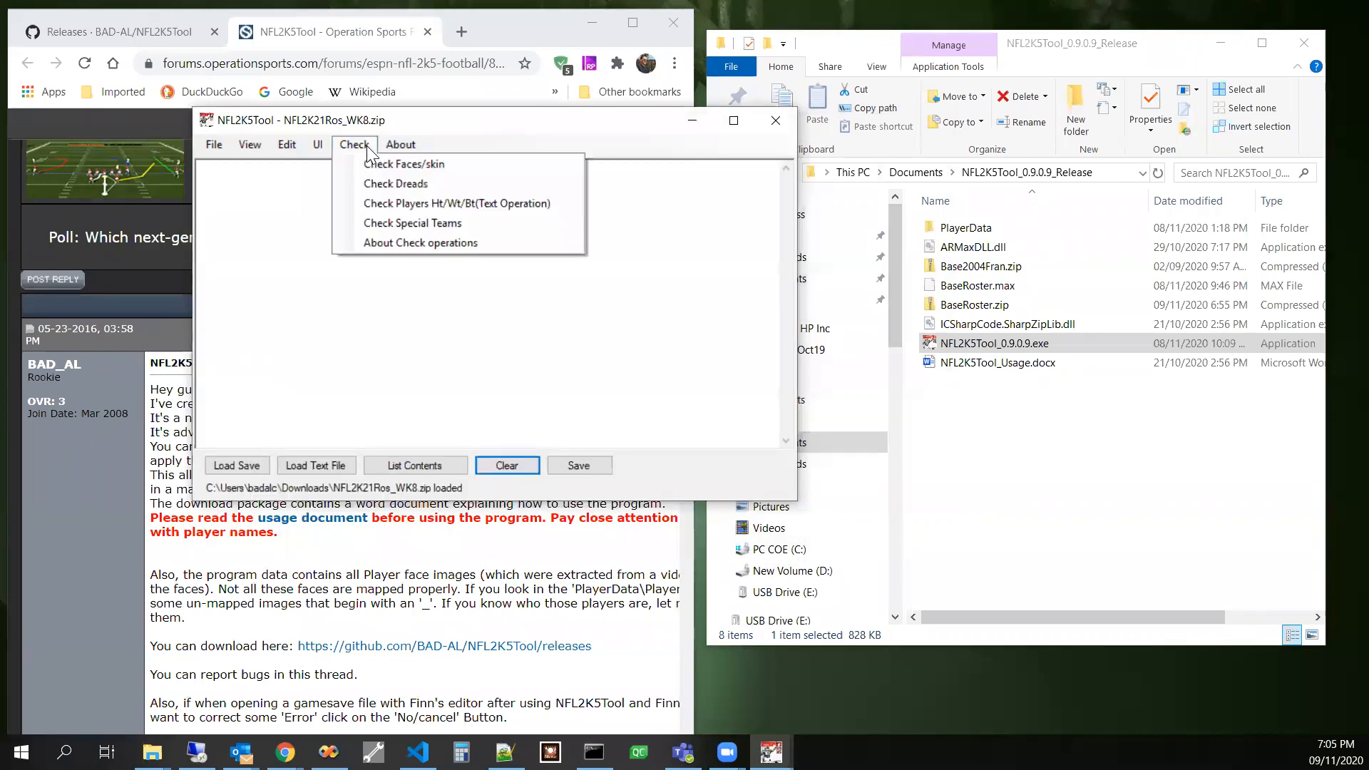
mouse_move(395, 184)
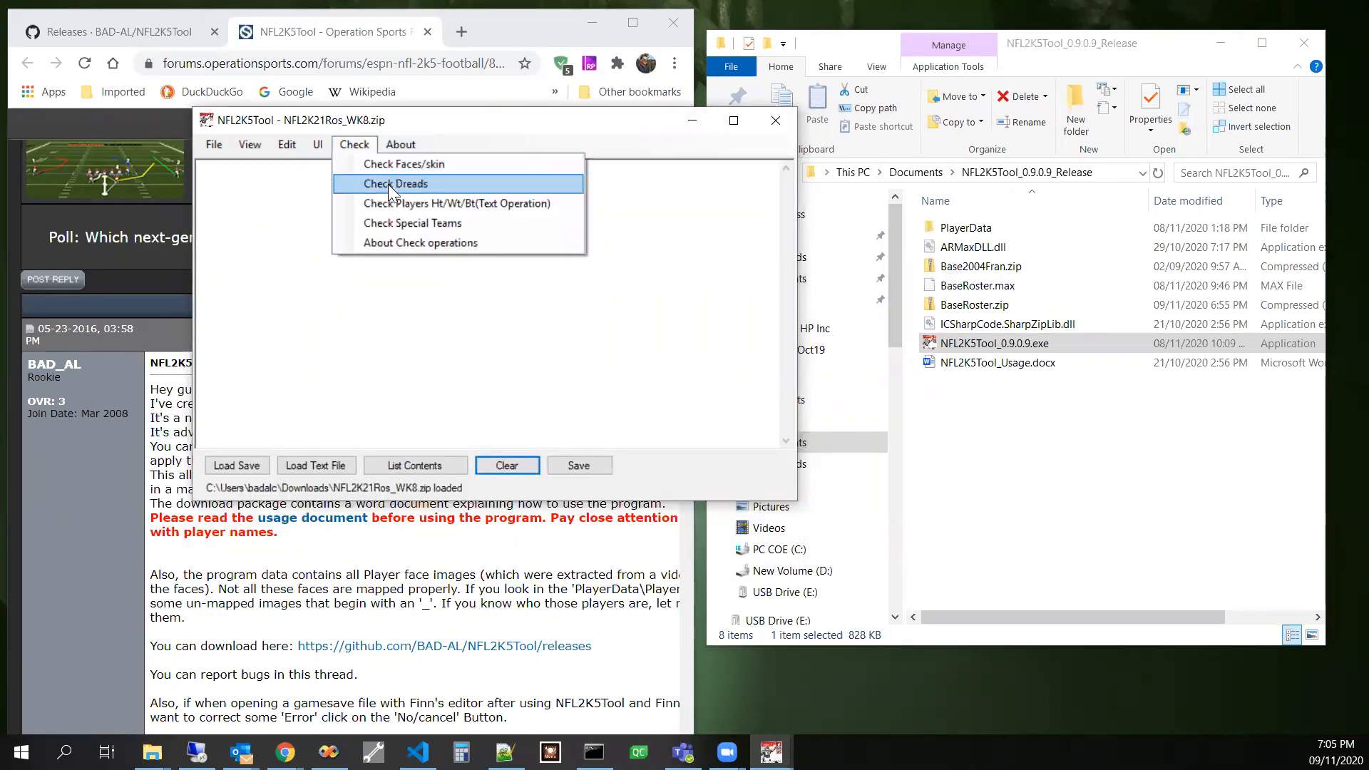
click(397, 184)
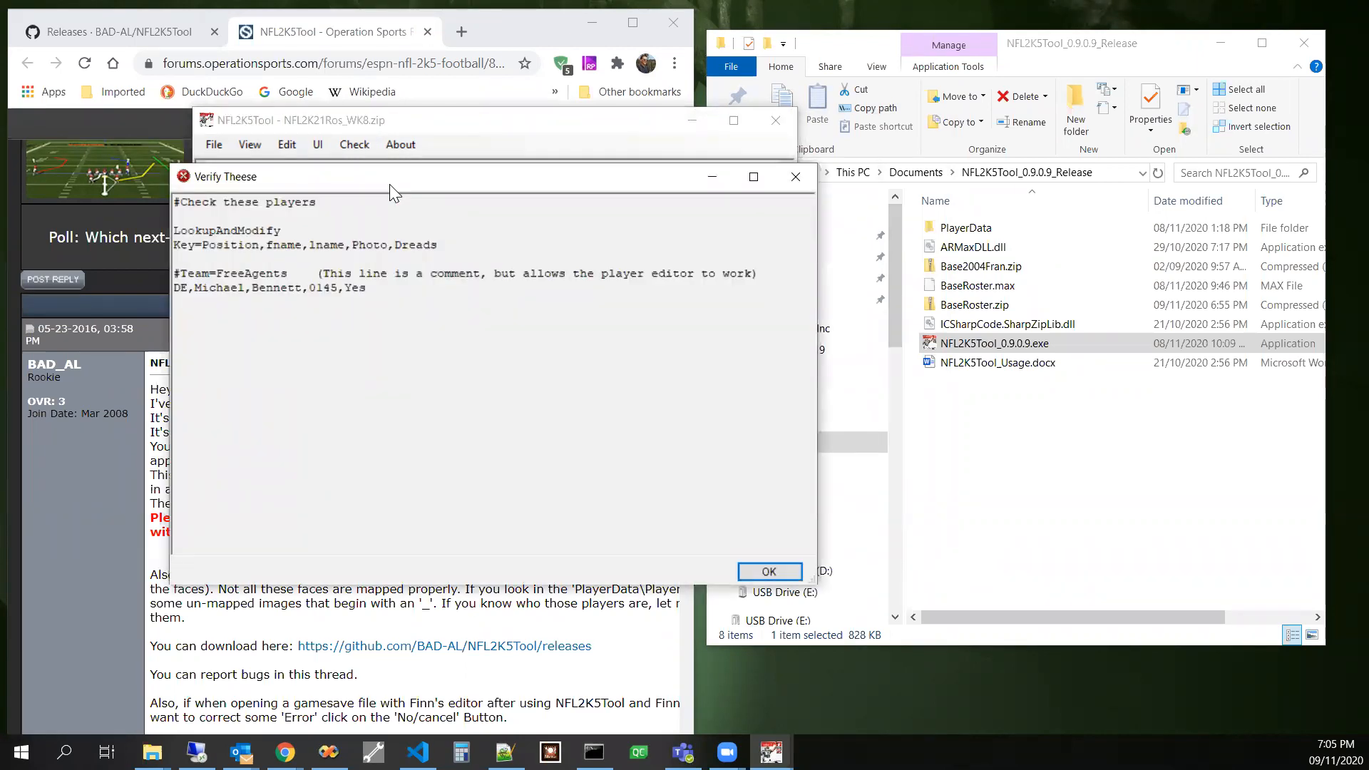
click(767, 570)
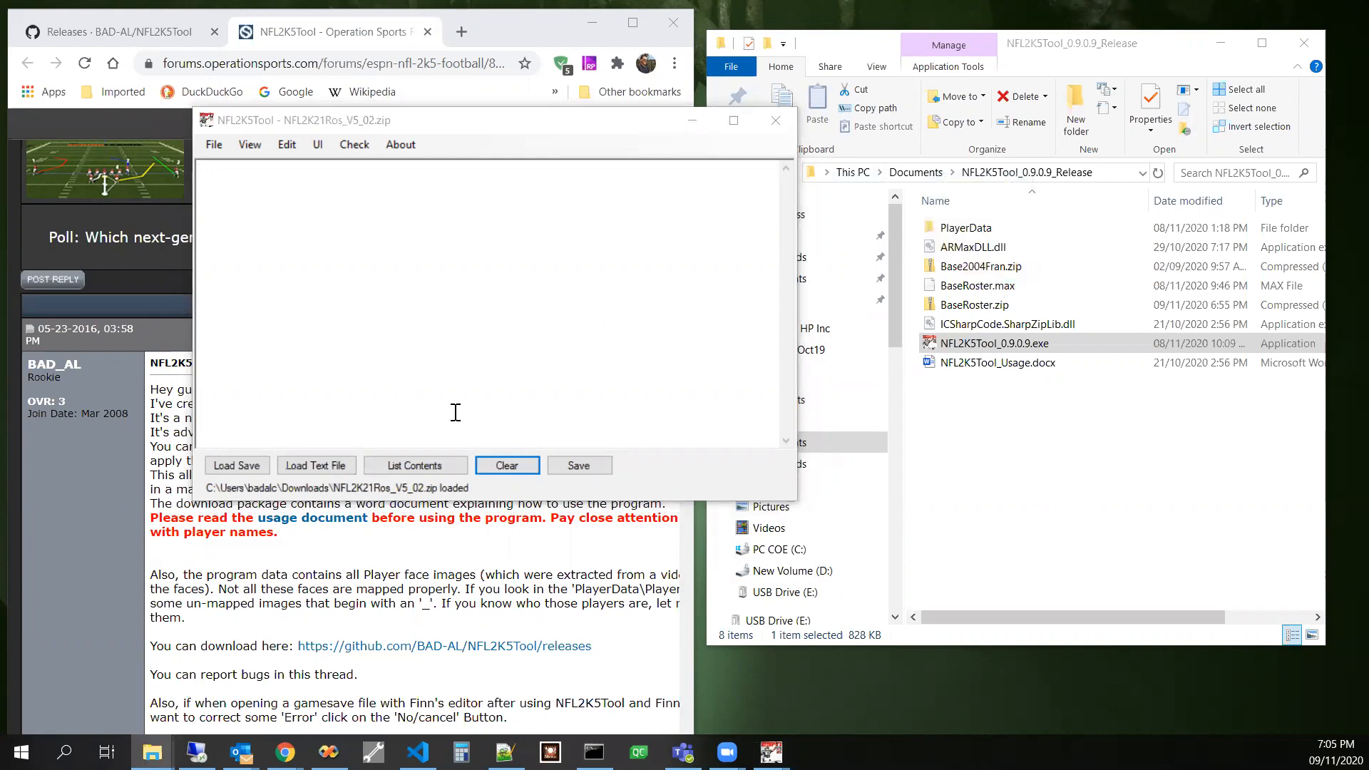
- Run Check Faces/skin on NFL2K21Ros_V5_02 and highlight the LookupAndModify line in the results
click(352, 144)
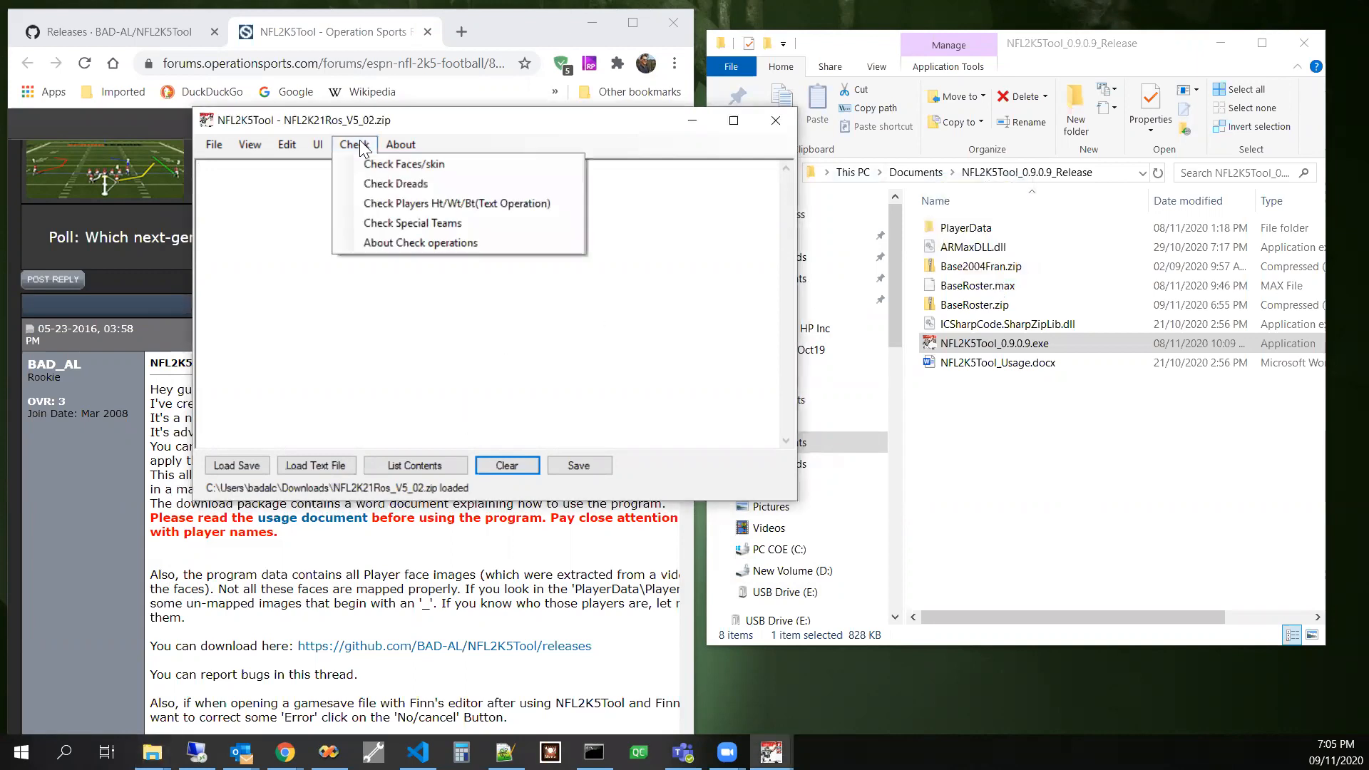
click(403, 163)
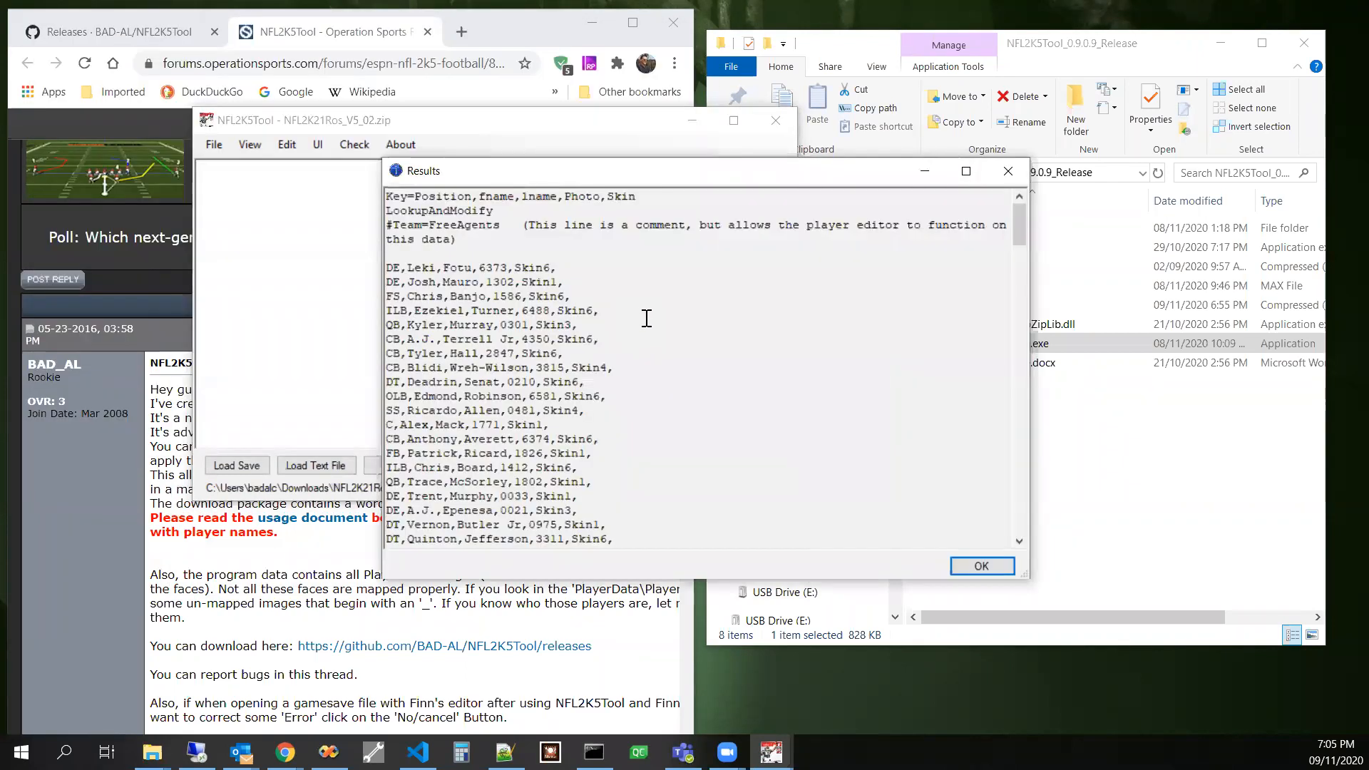
mouse_move(574, 272)
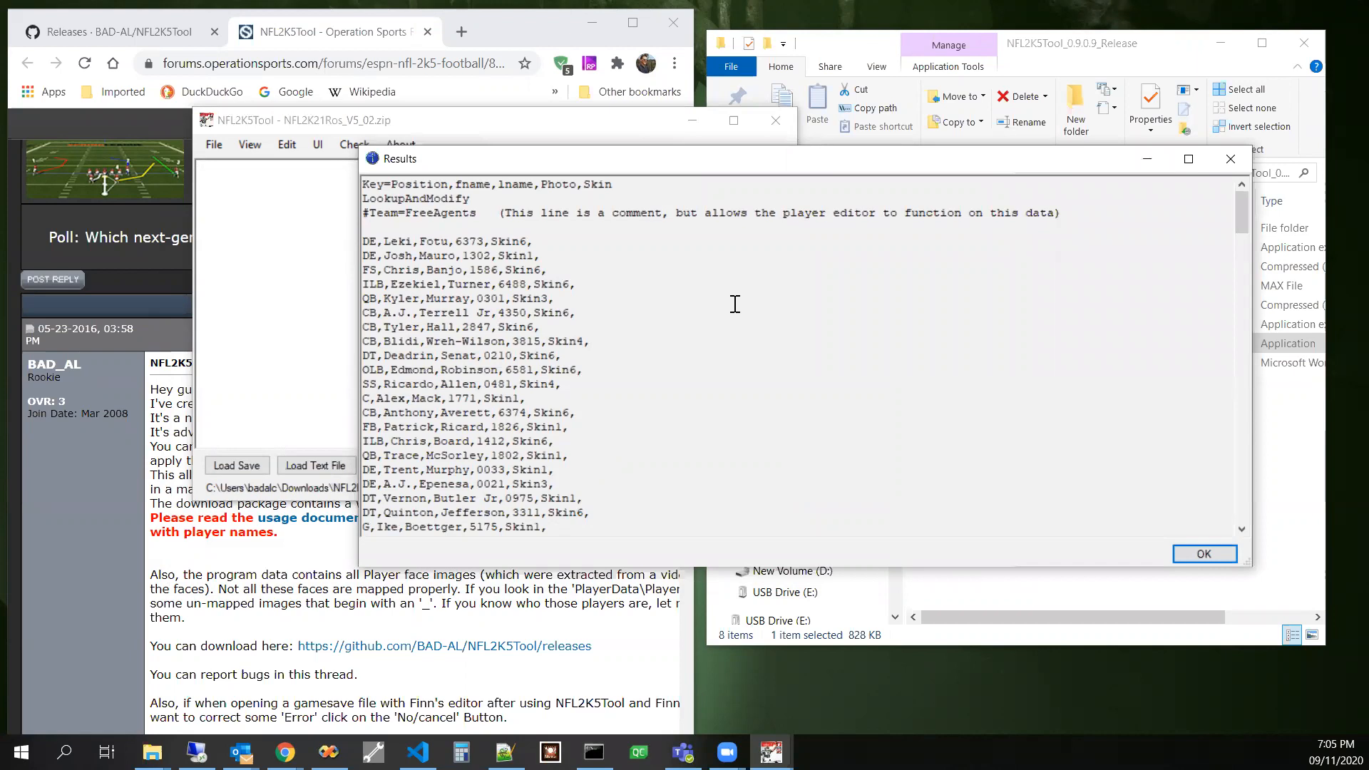
mouse_move(413, 221)
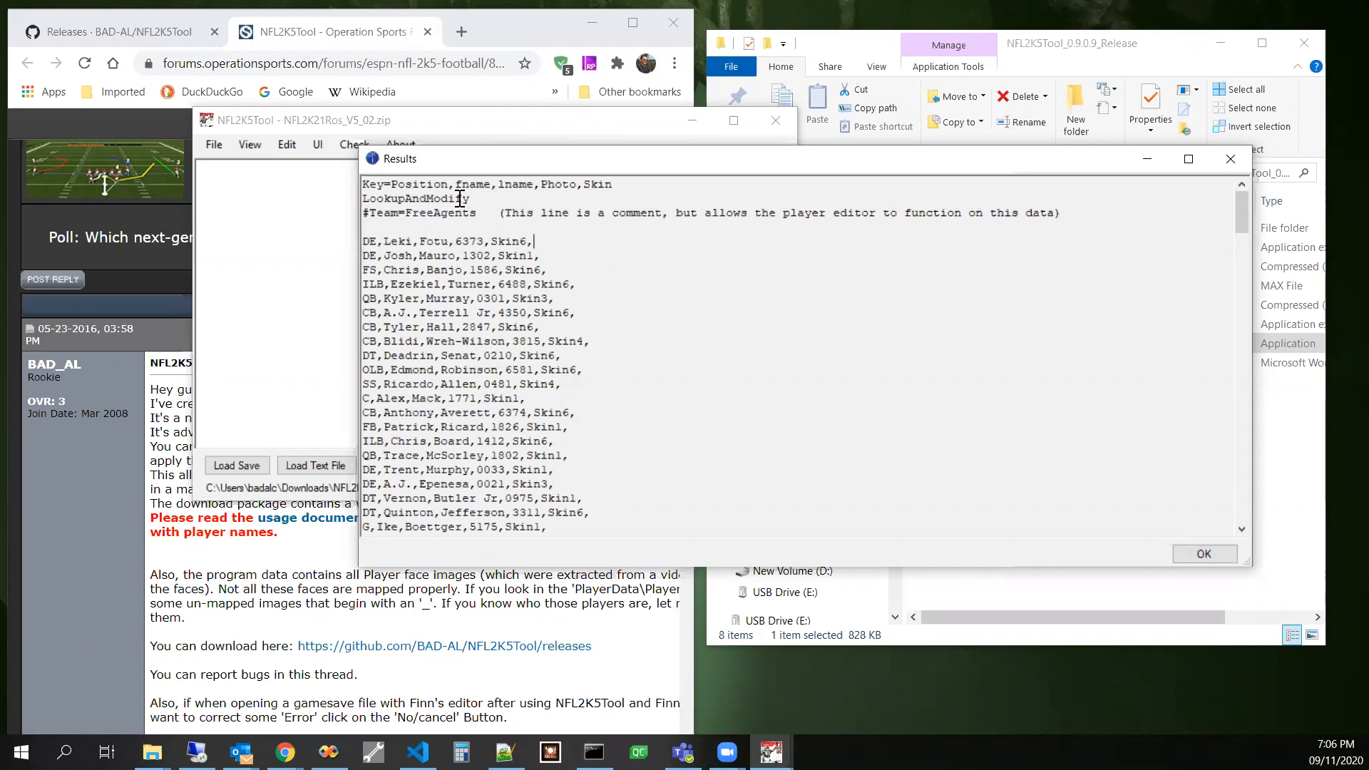
double_click(417, 198)
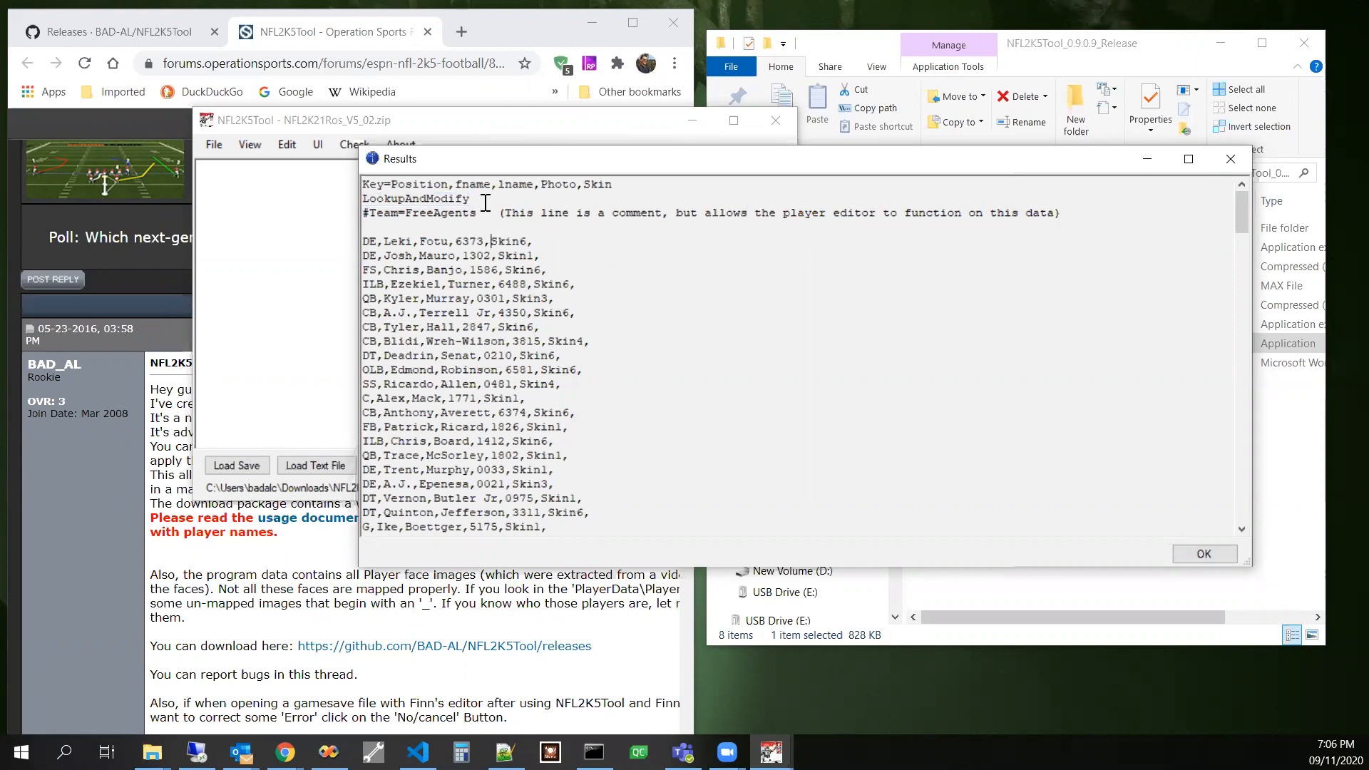
double_click(414, 199)
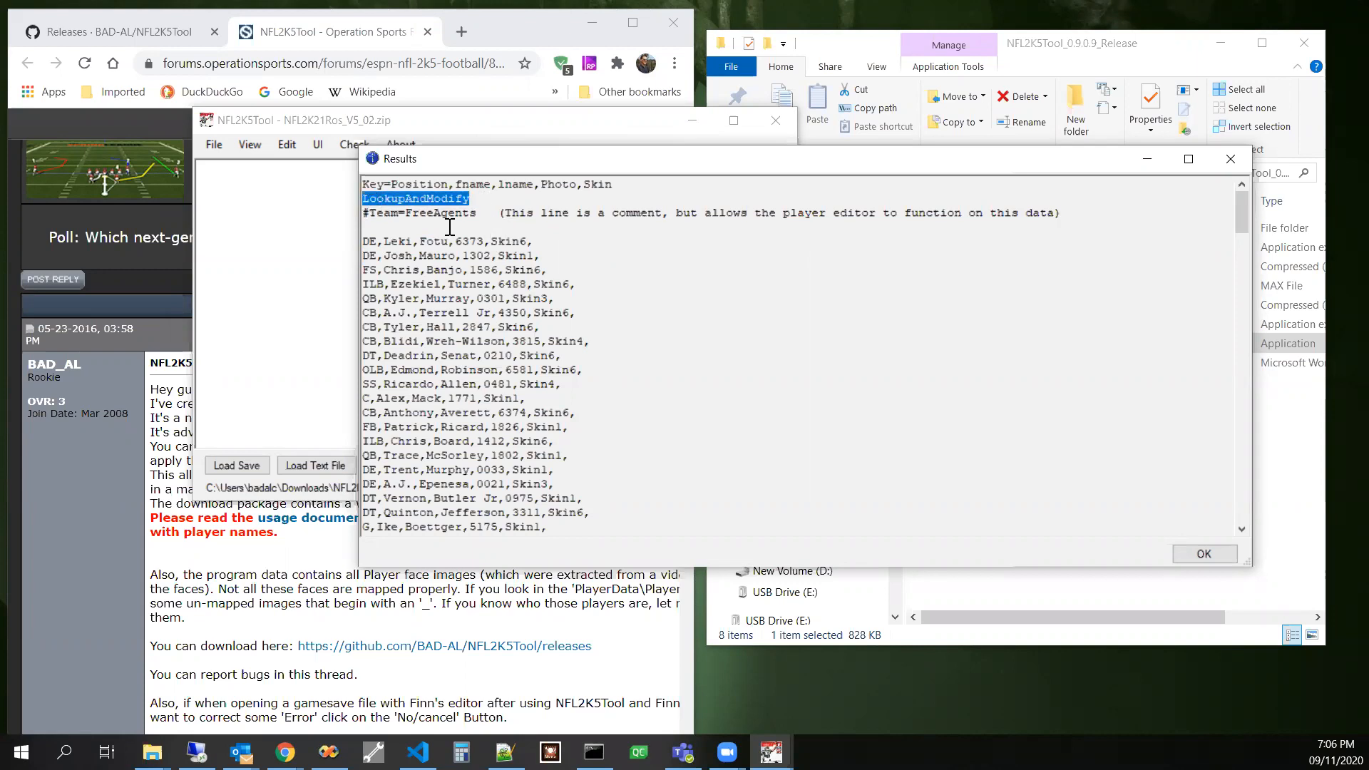
click(452, 227)
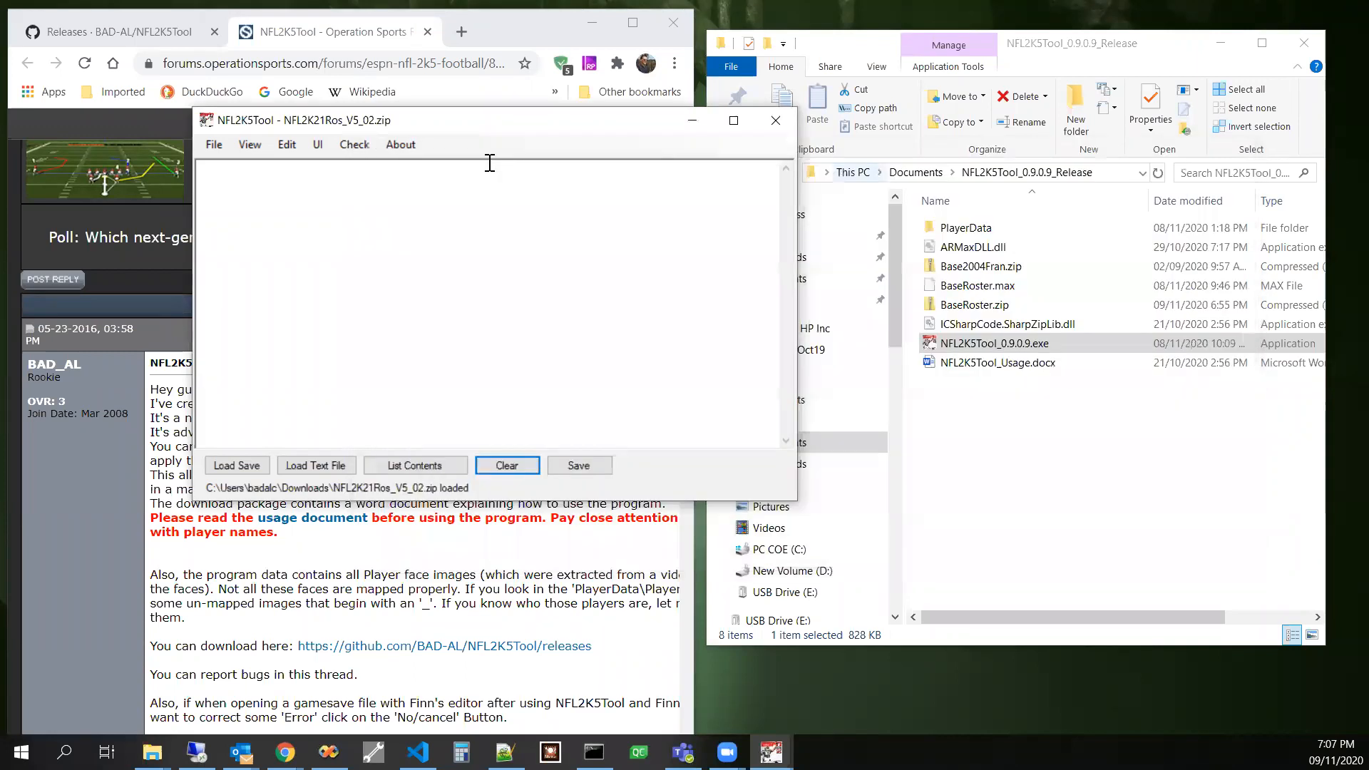
- Show the About NFL2K5Tool 0.9.0.9 window with version and links, moved aside
click(400, 144)
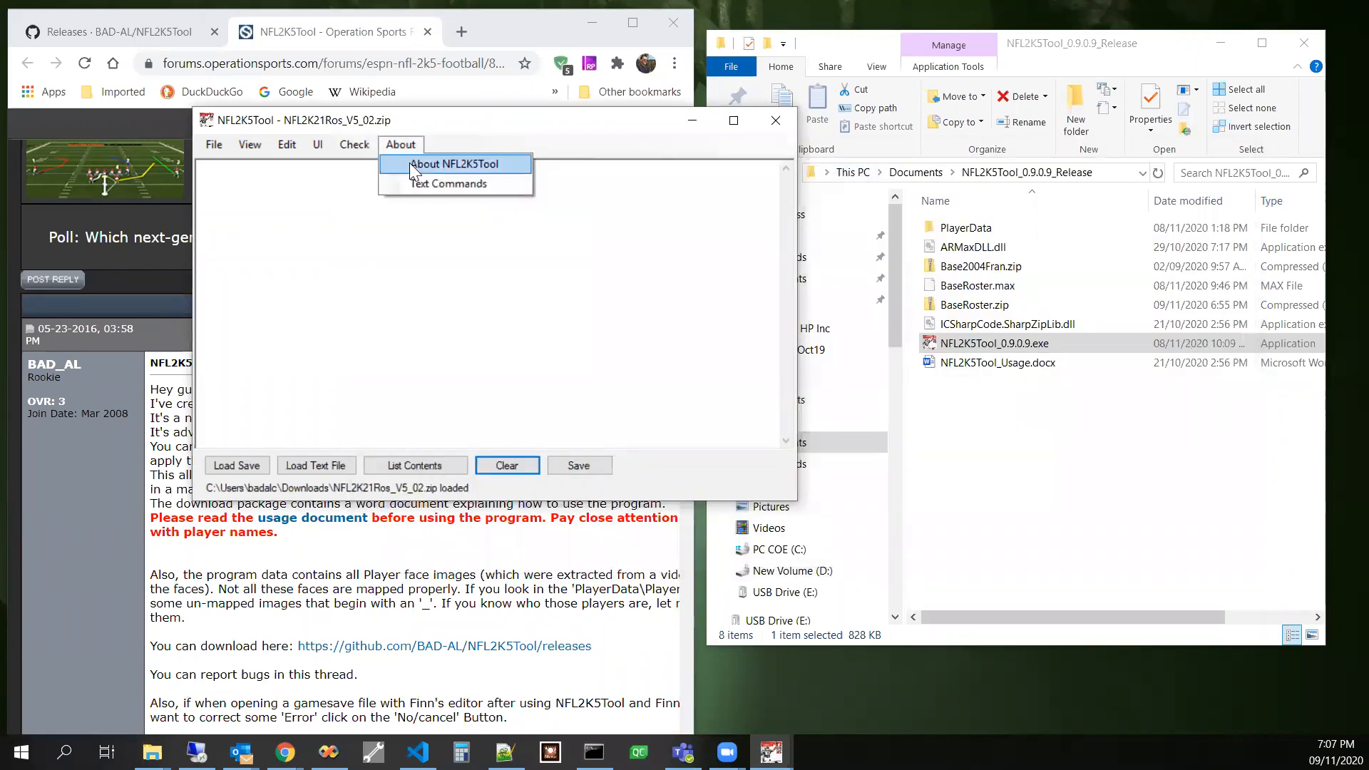
click(453, 164)
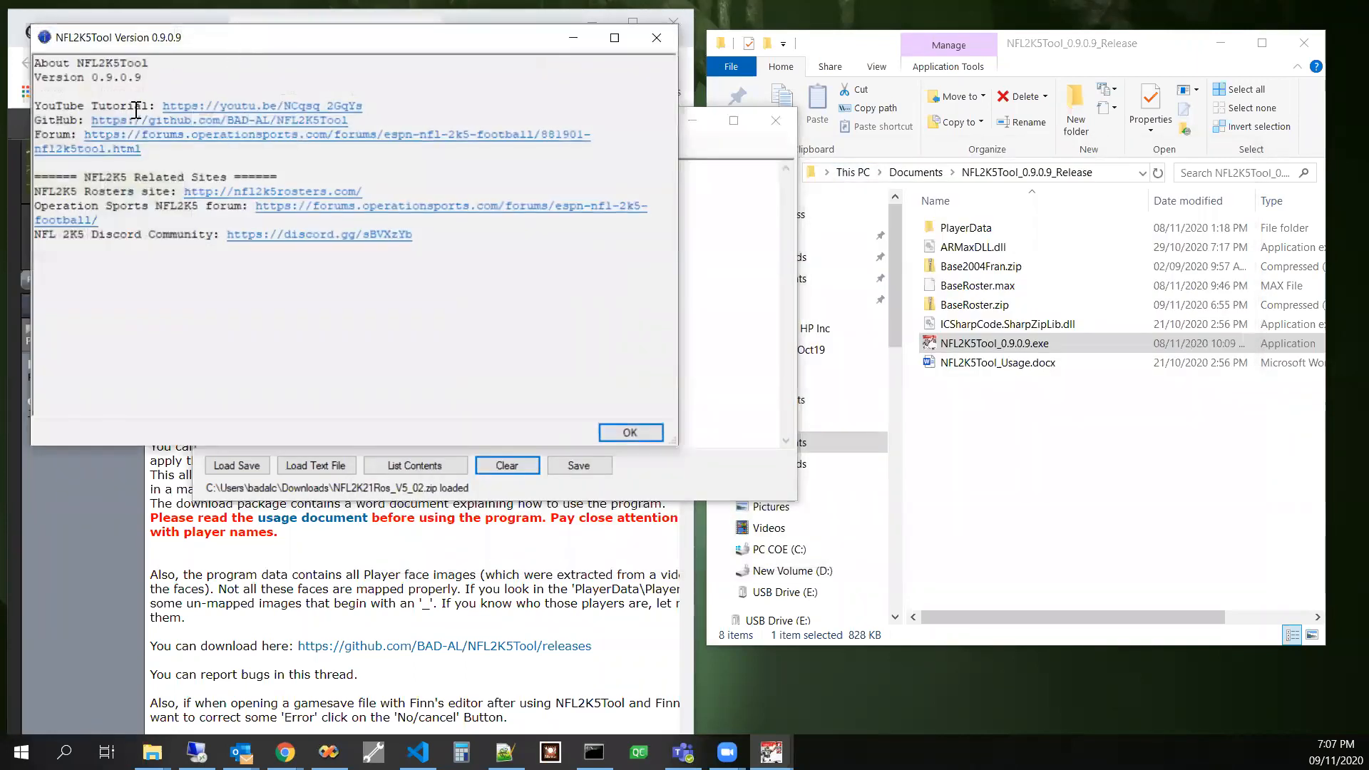
drag(144, 106, 345, 120)
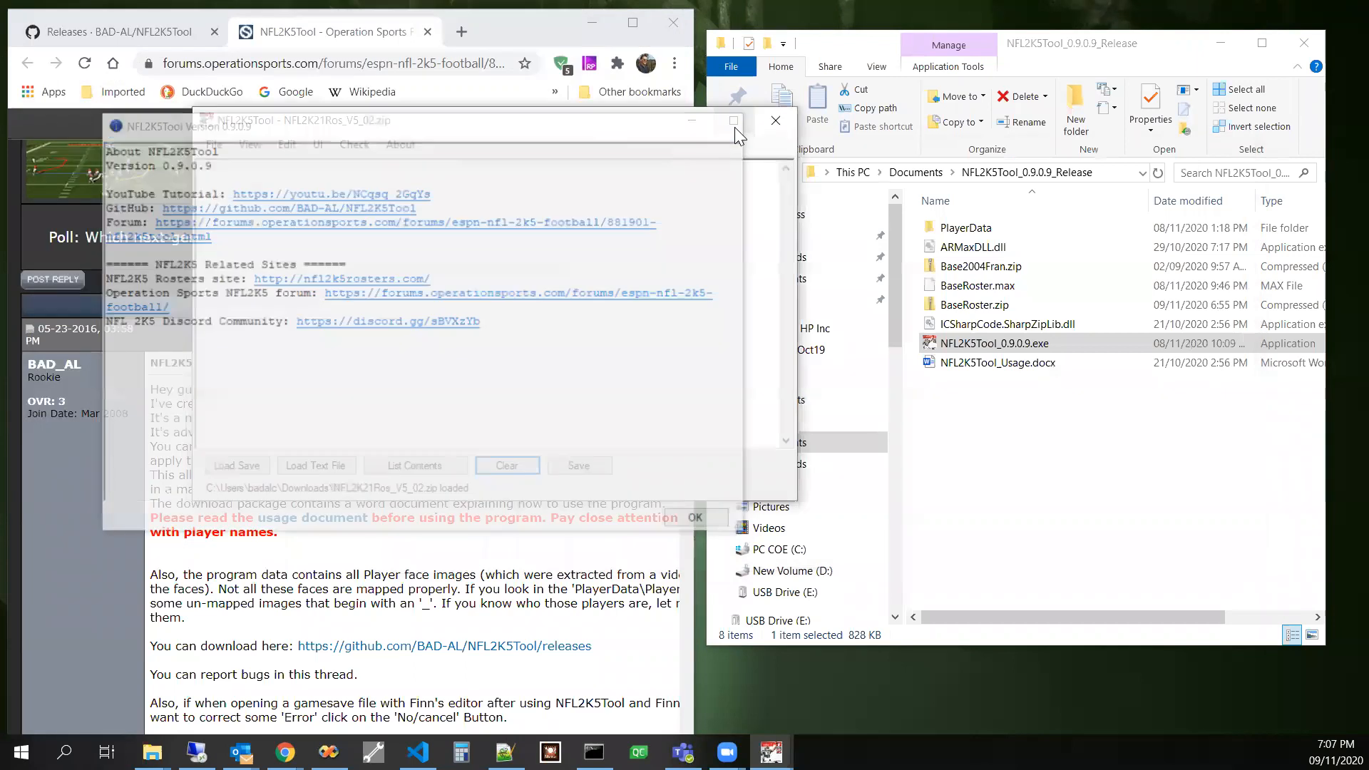
- Paste the copied face/skin check text into the main text area
right_click(489, 305)
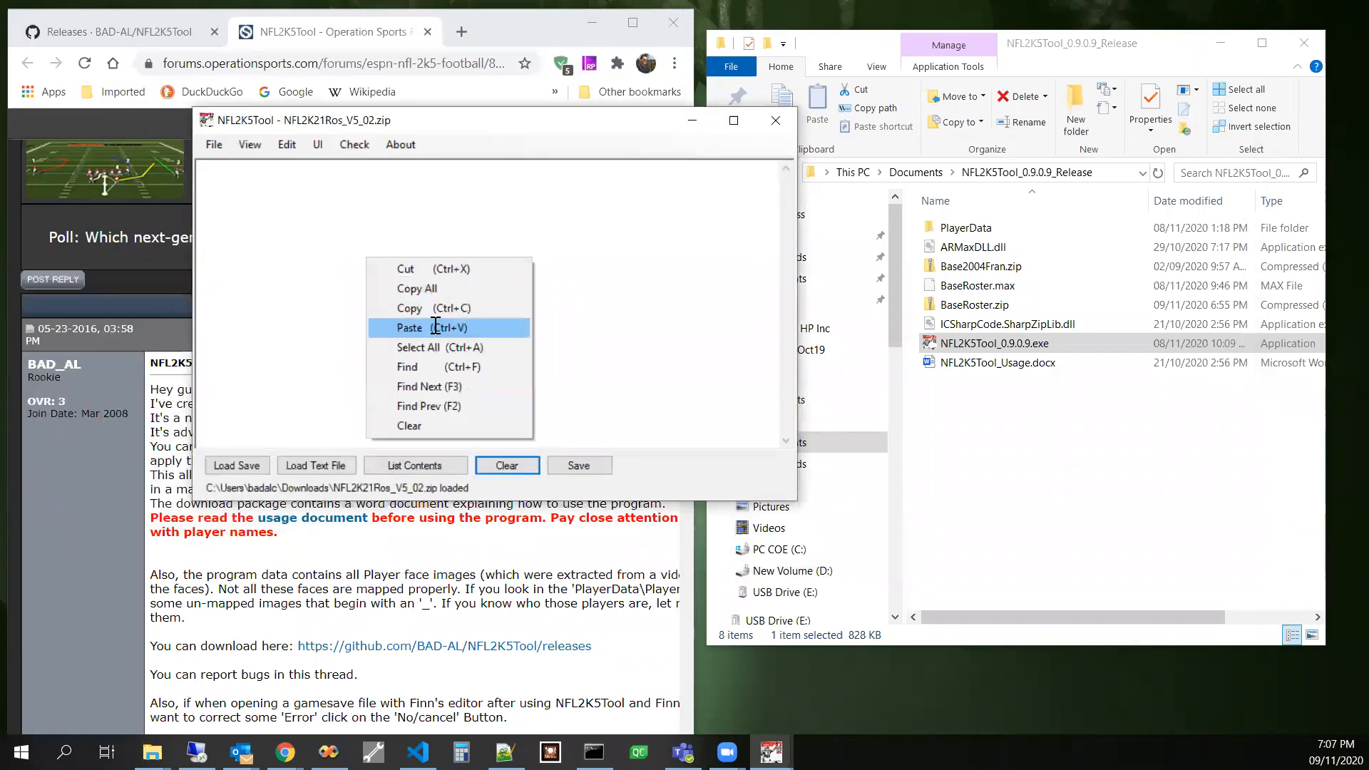
click(410, 327)
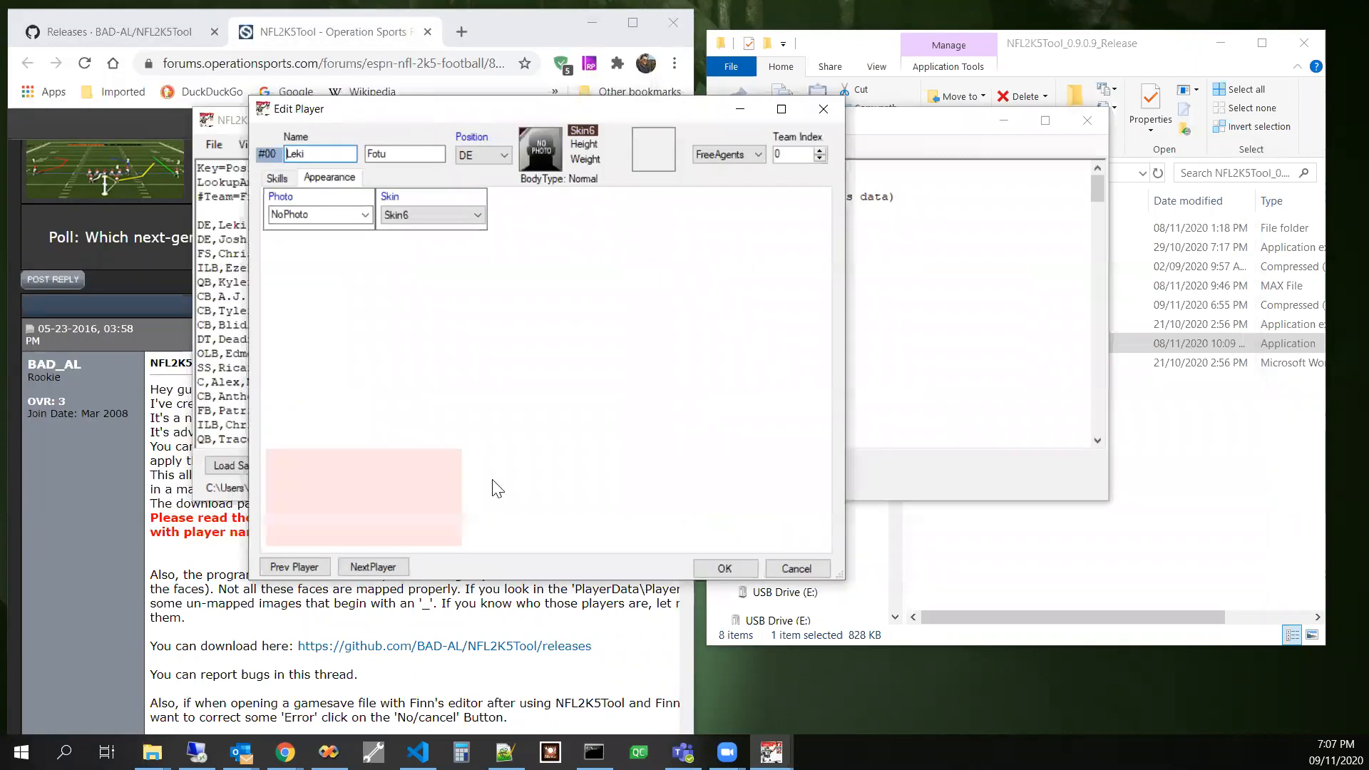
- Step the Edit Player form through Josh Mauro to FS Chris Banjo
click(372, 567)
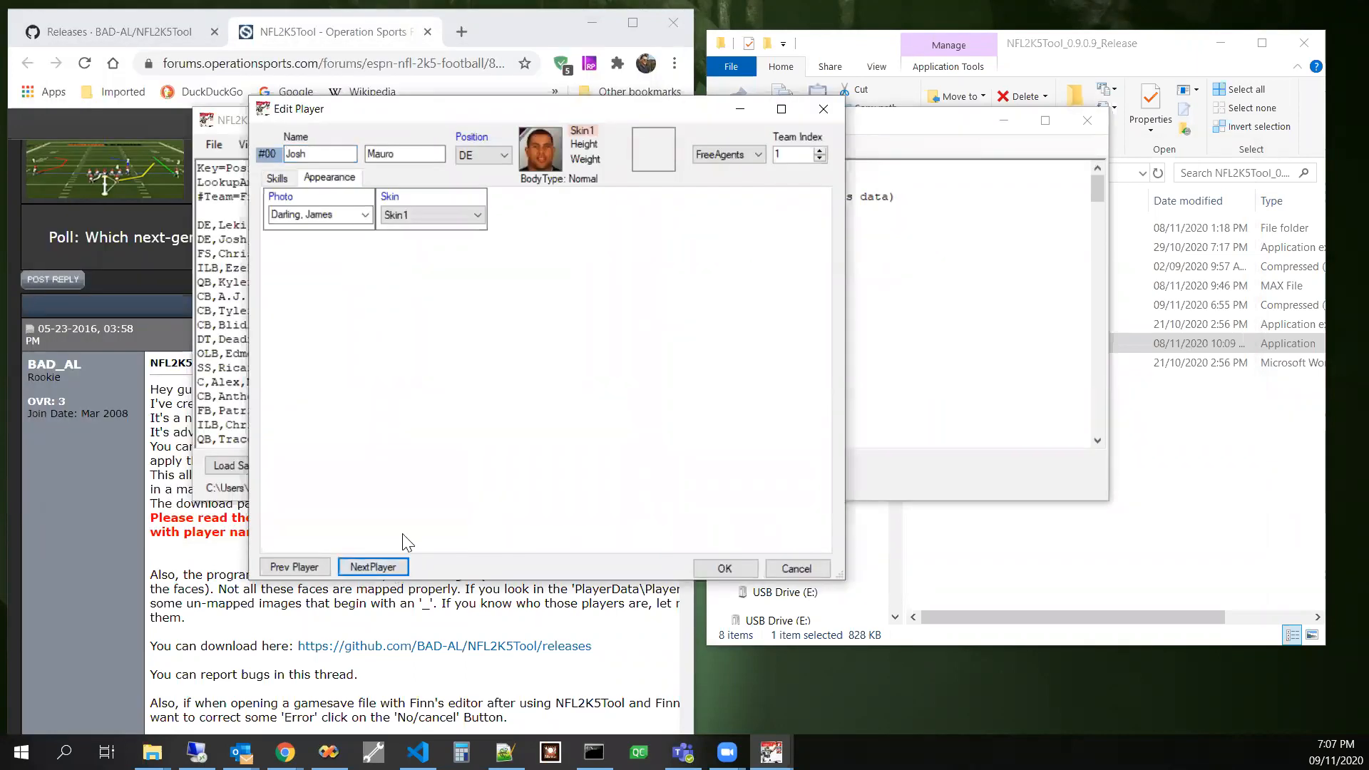
mouse_move(585, 194)
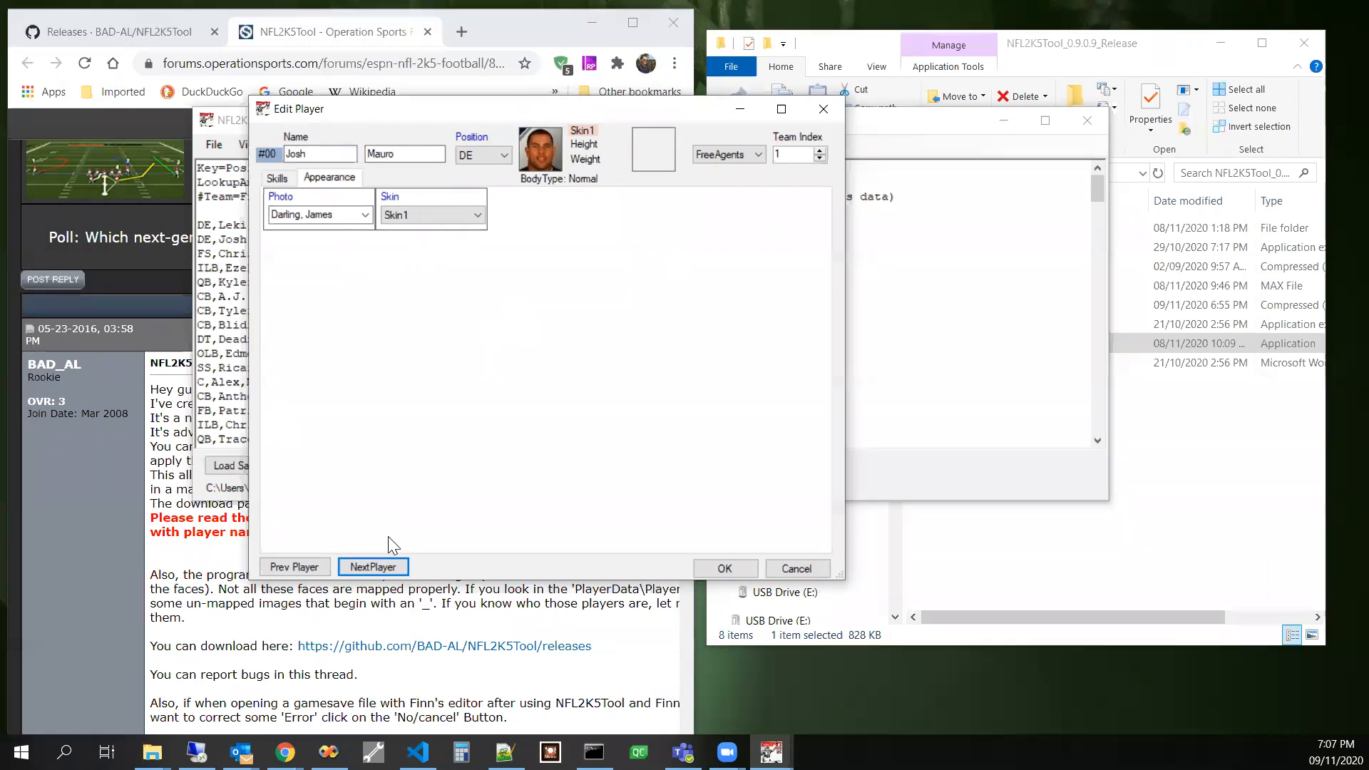
click(372, 566)
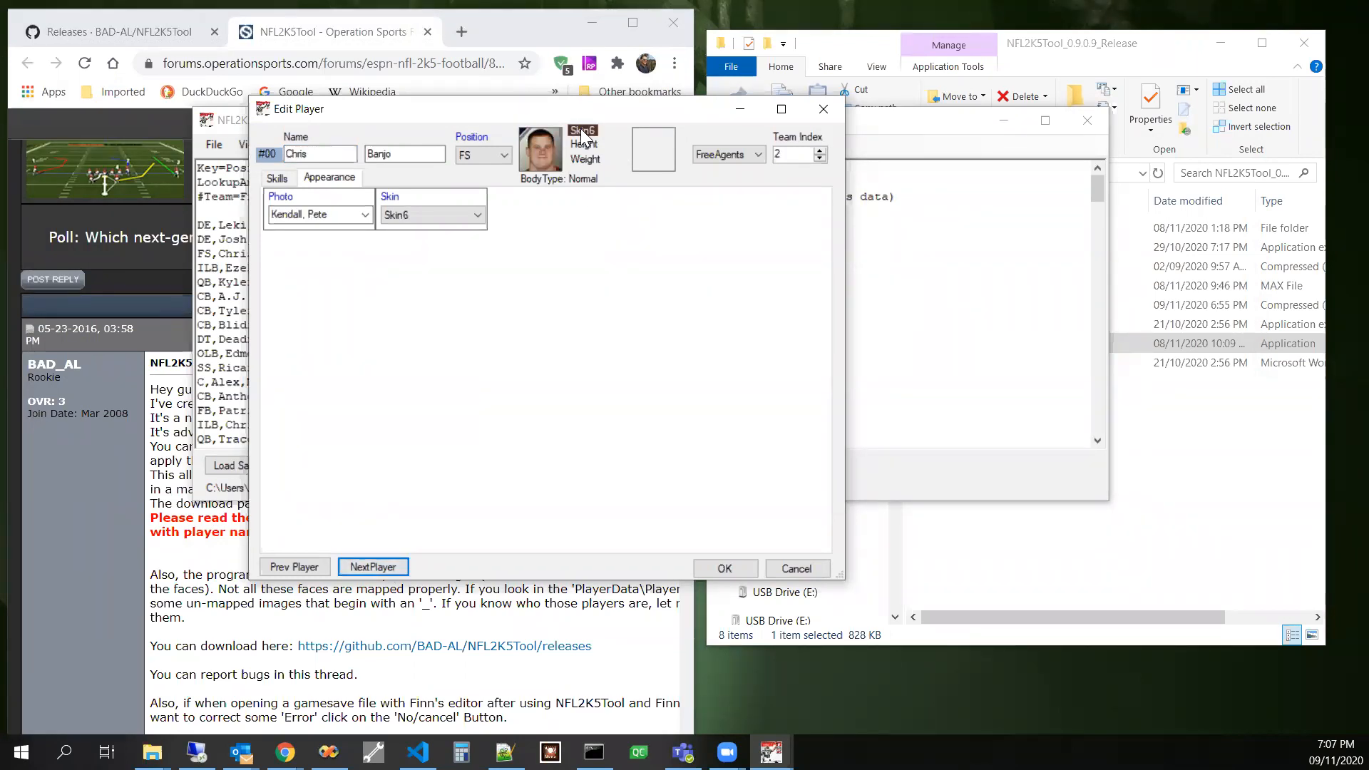
mouse_move(575, 120)
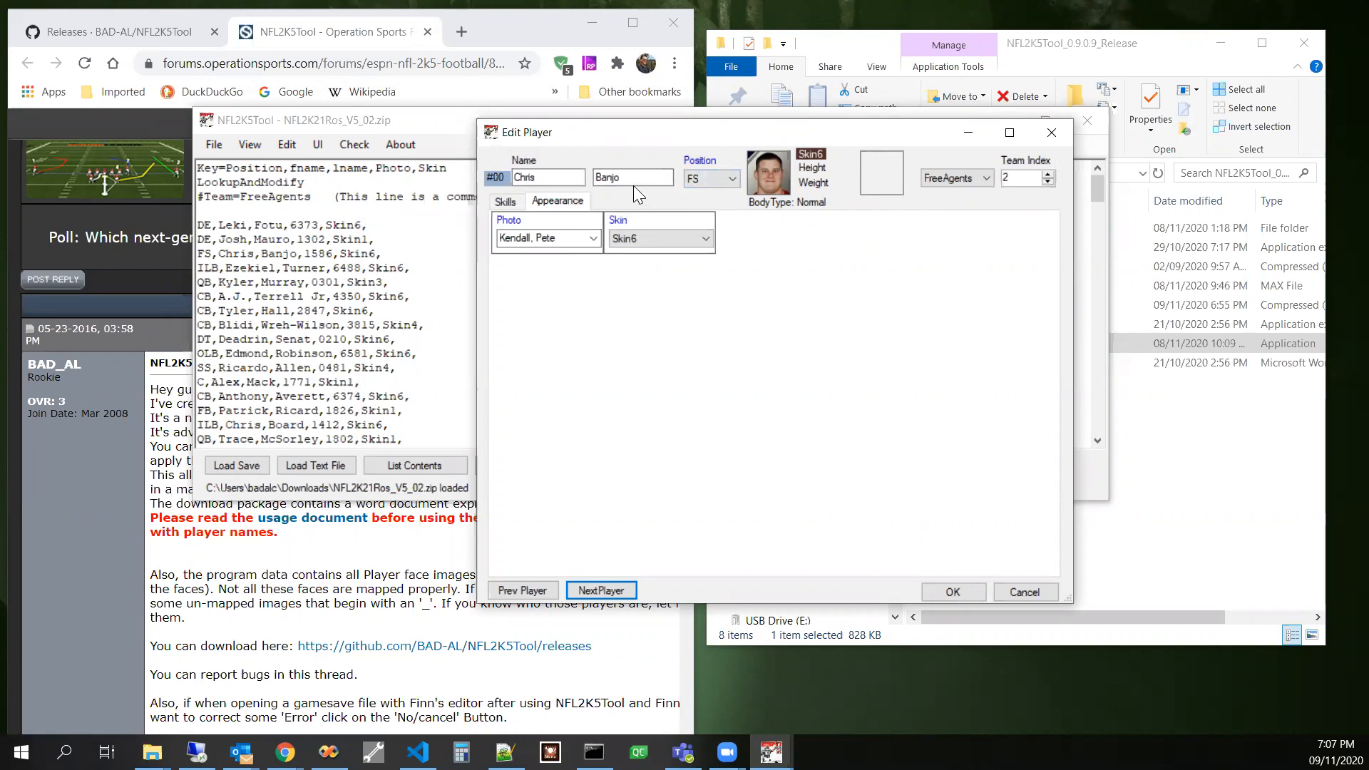
click(546, 177)
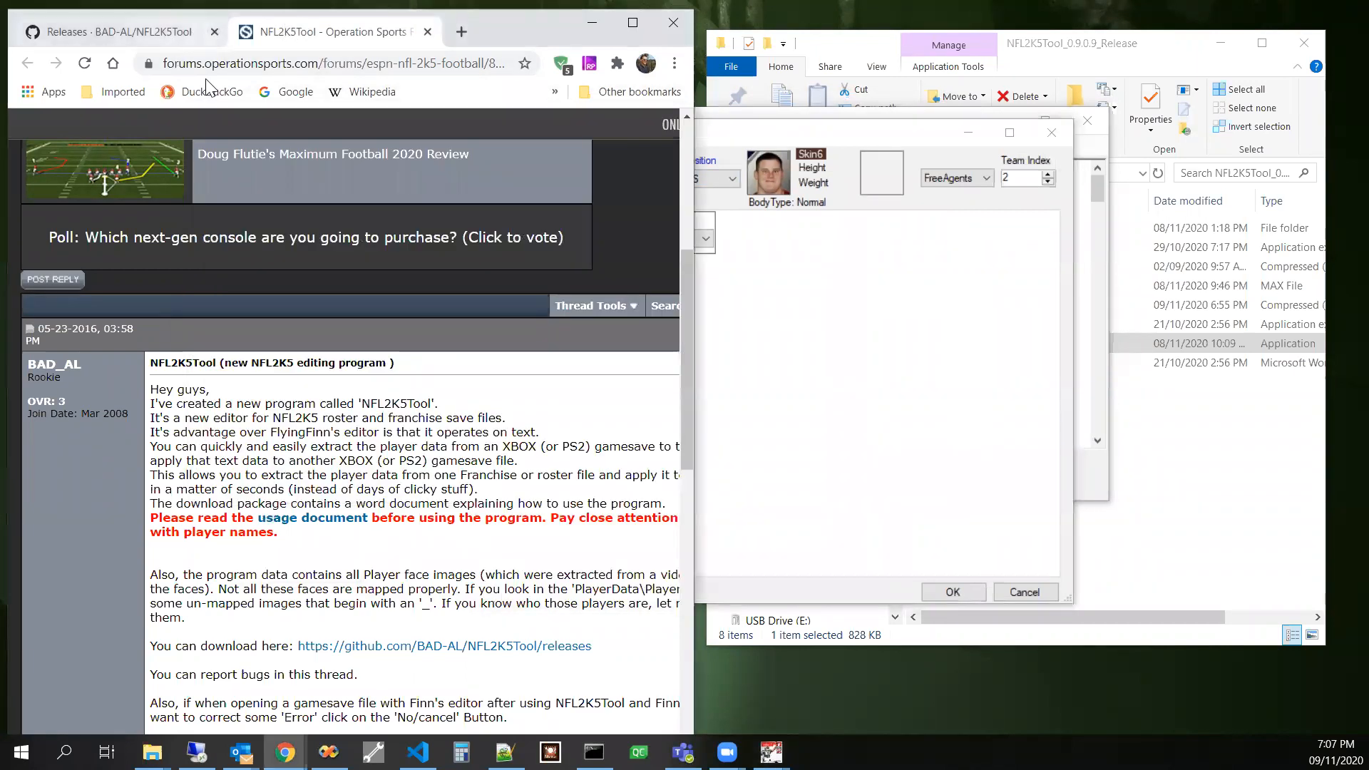
- Search DuckDuckGo for the pasted name Chris Banjo and show image results
click(211, 91)
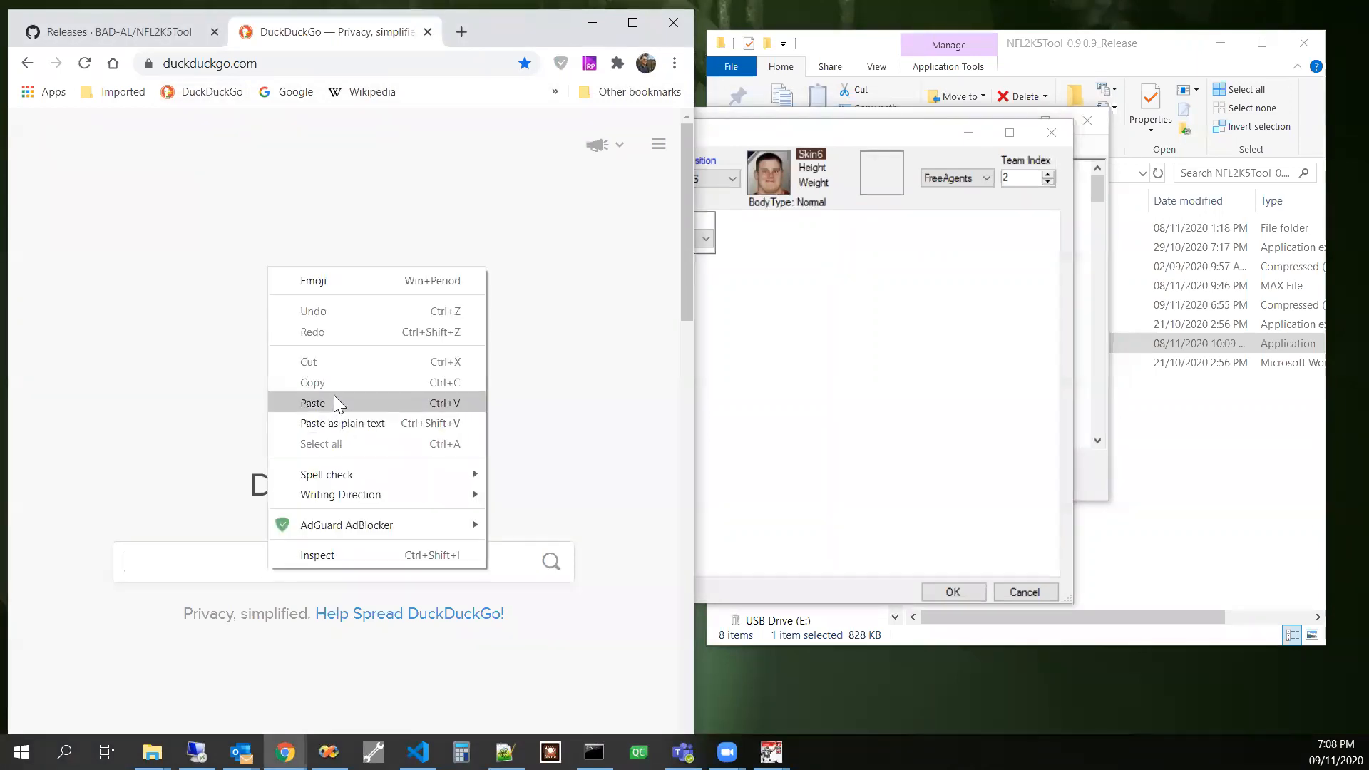
click(312, 402)
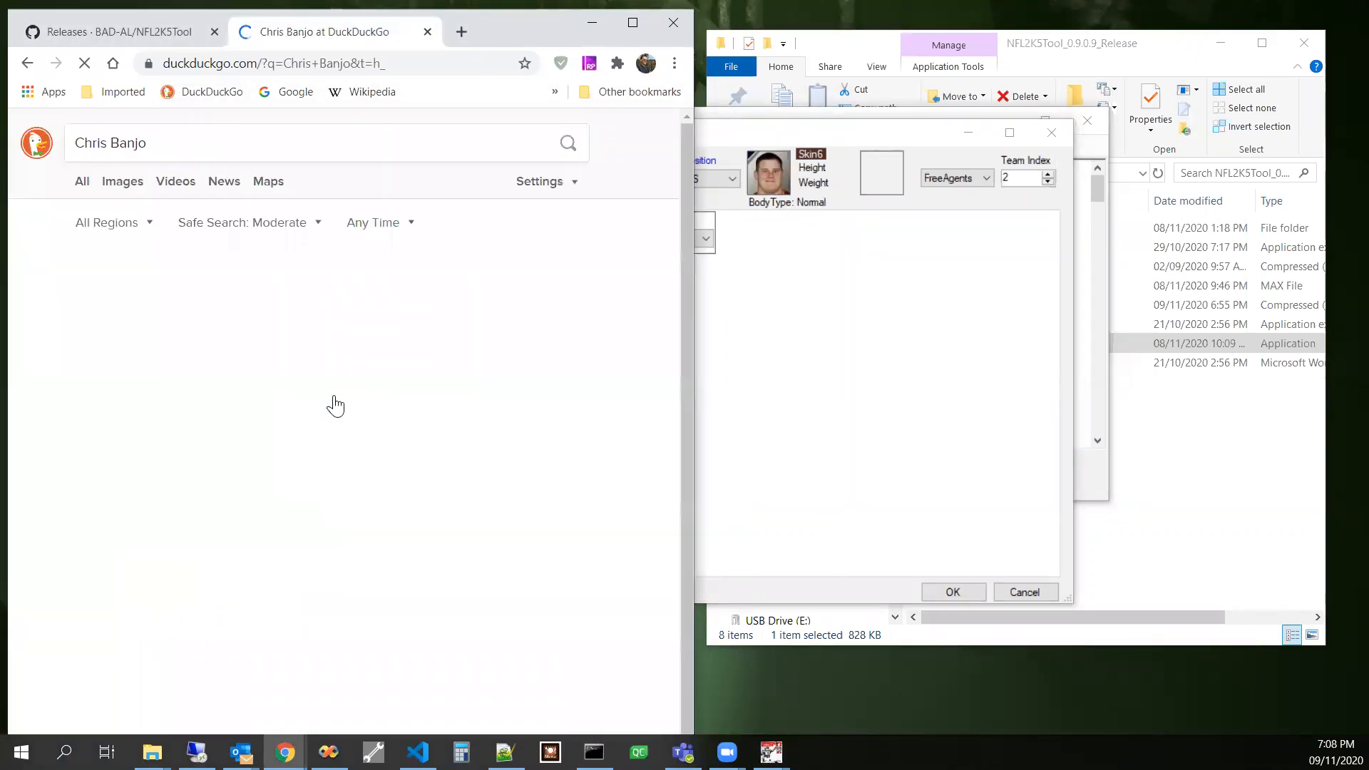
click(122, 181)
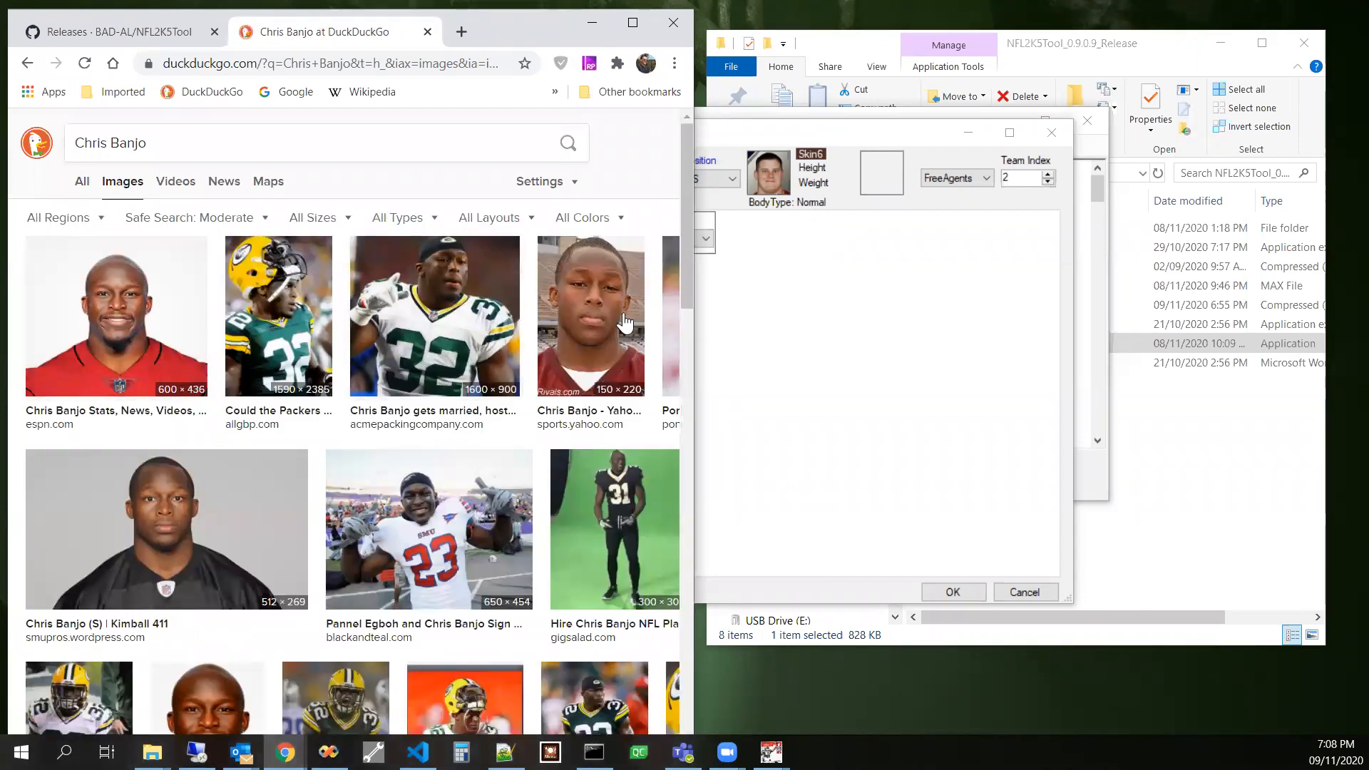
mouse_move(377, 379)
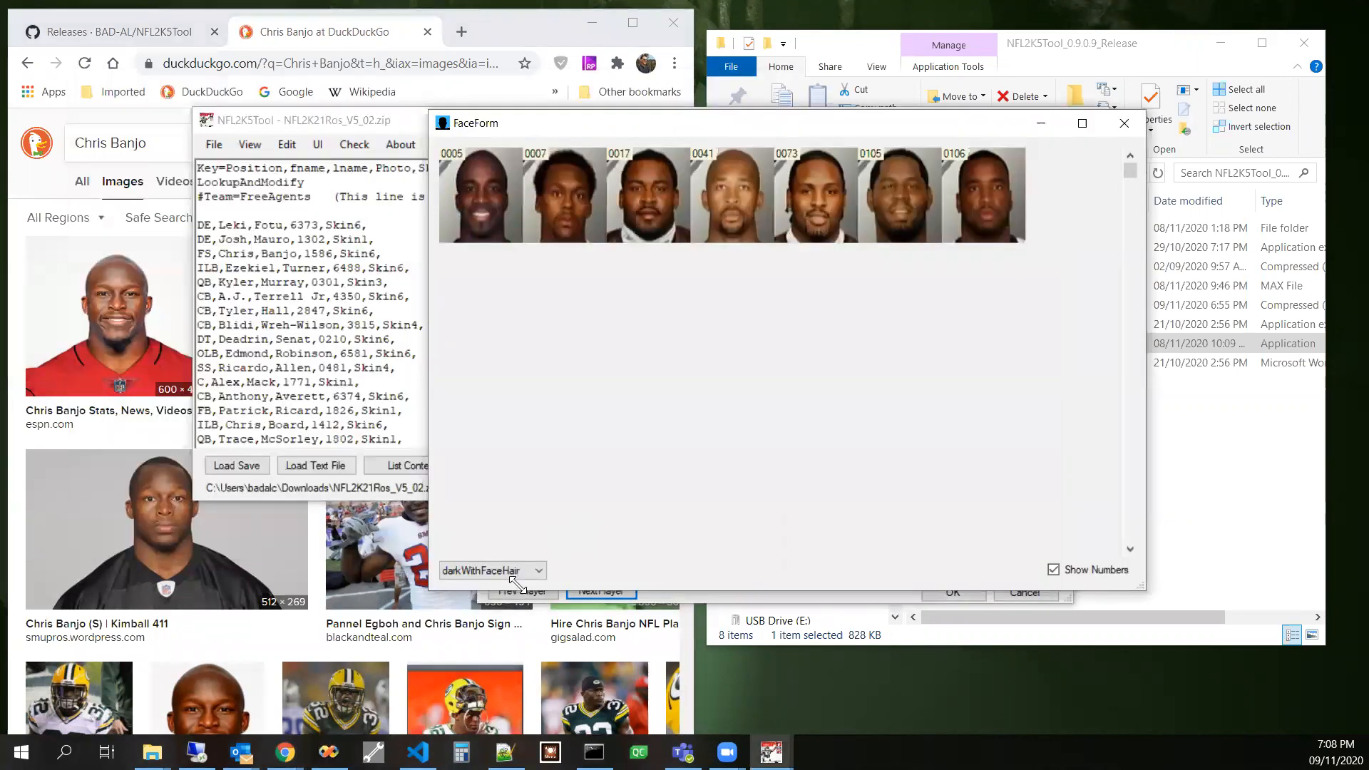
- Filter the face picker to the darkBald category and scroll through its numbered faces
click(492, 569)
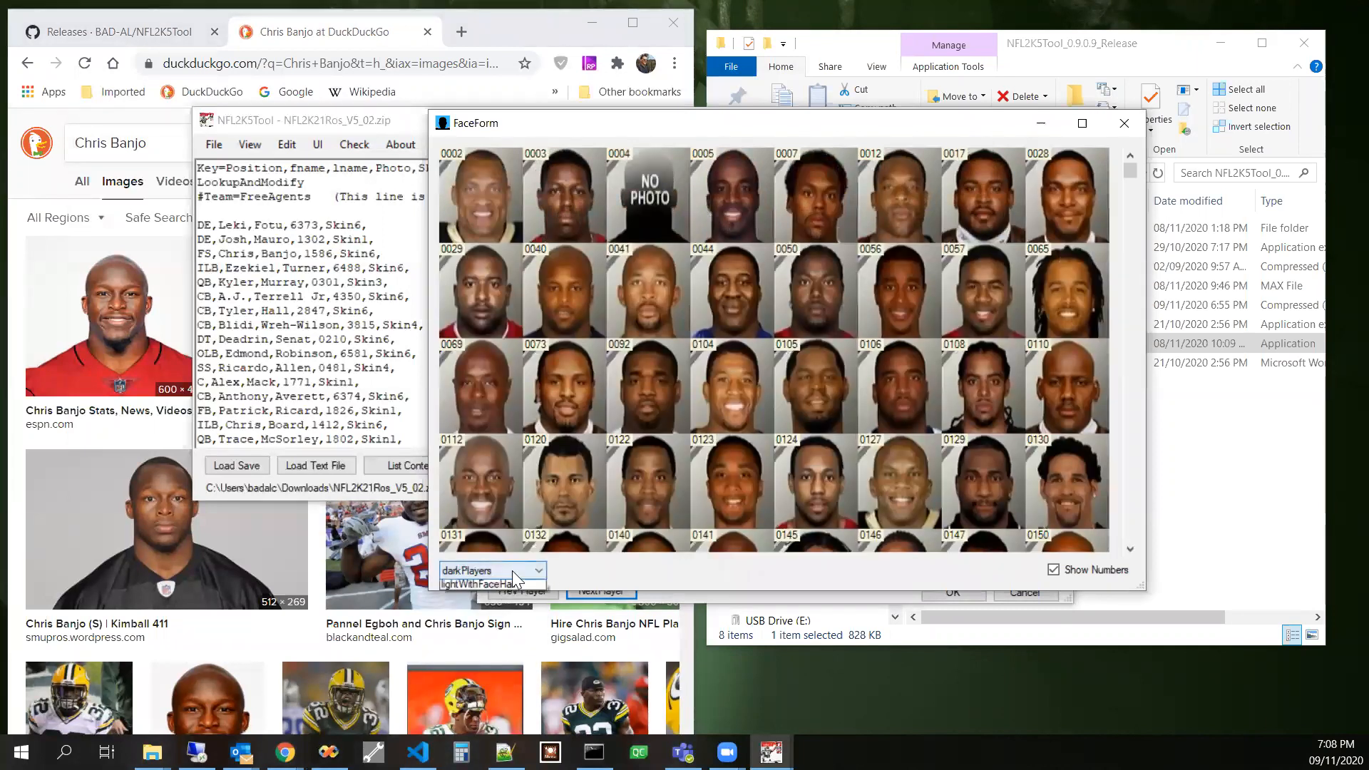
click(543, 571)
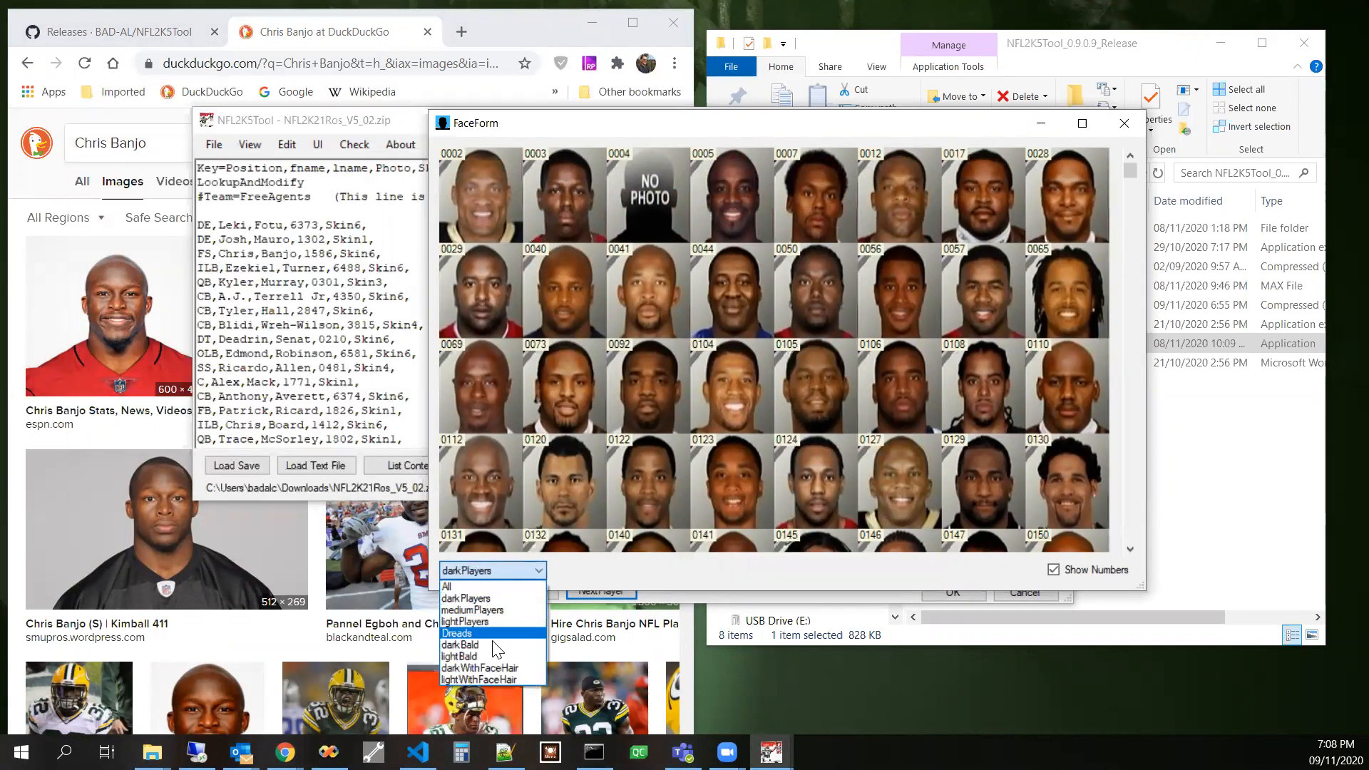
click(460, 644)
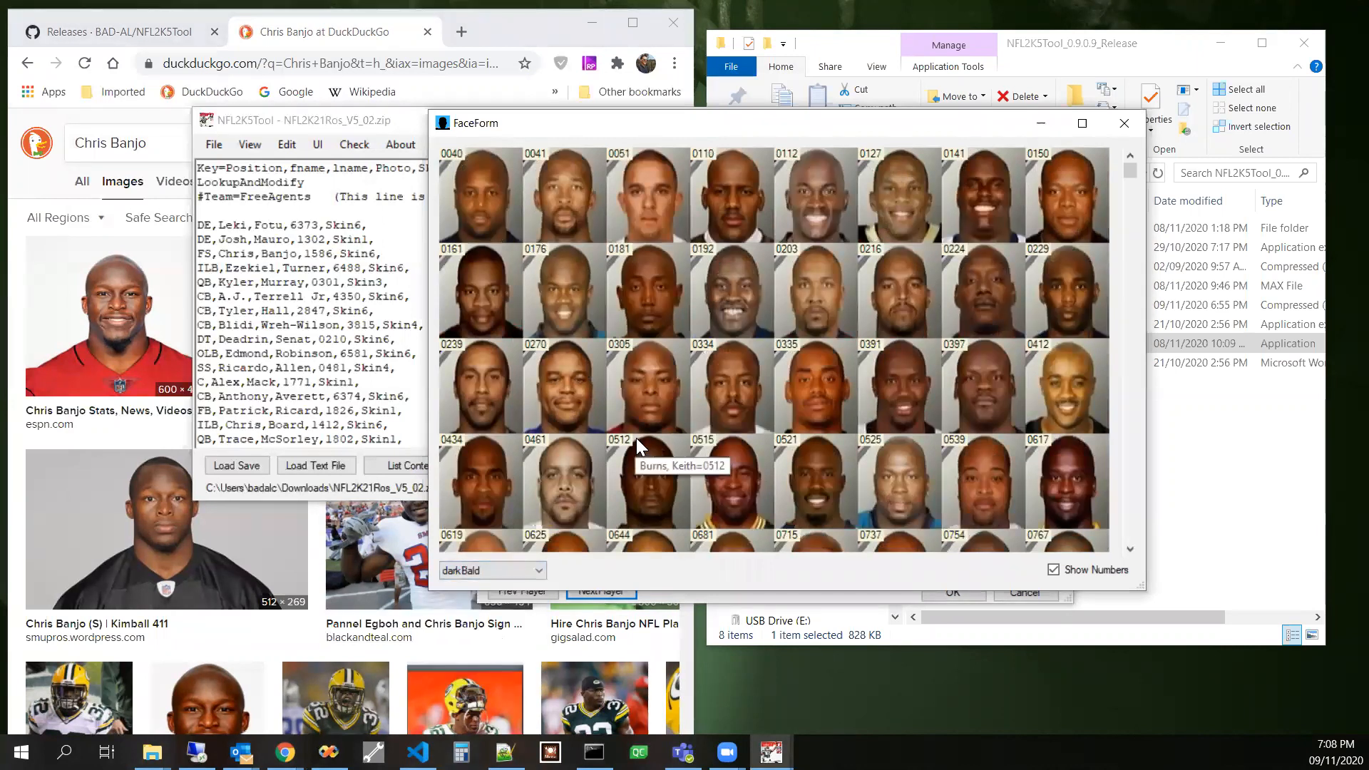
mouse_move(1008, 457)
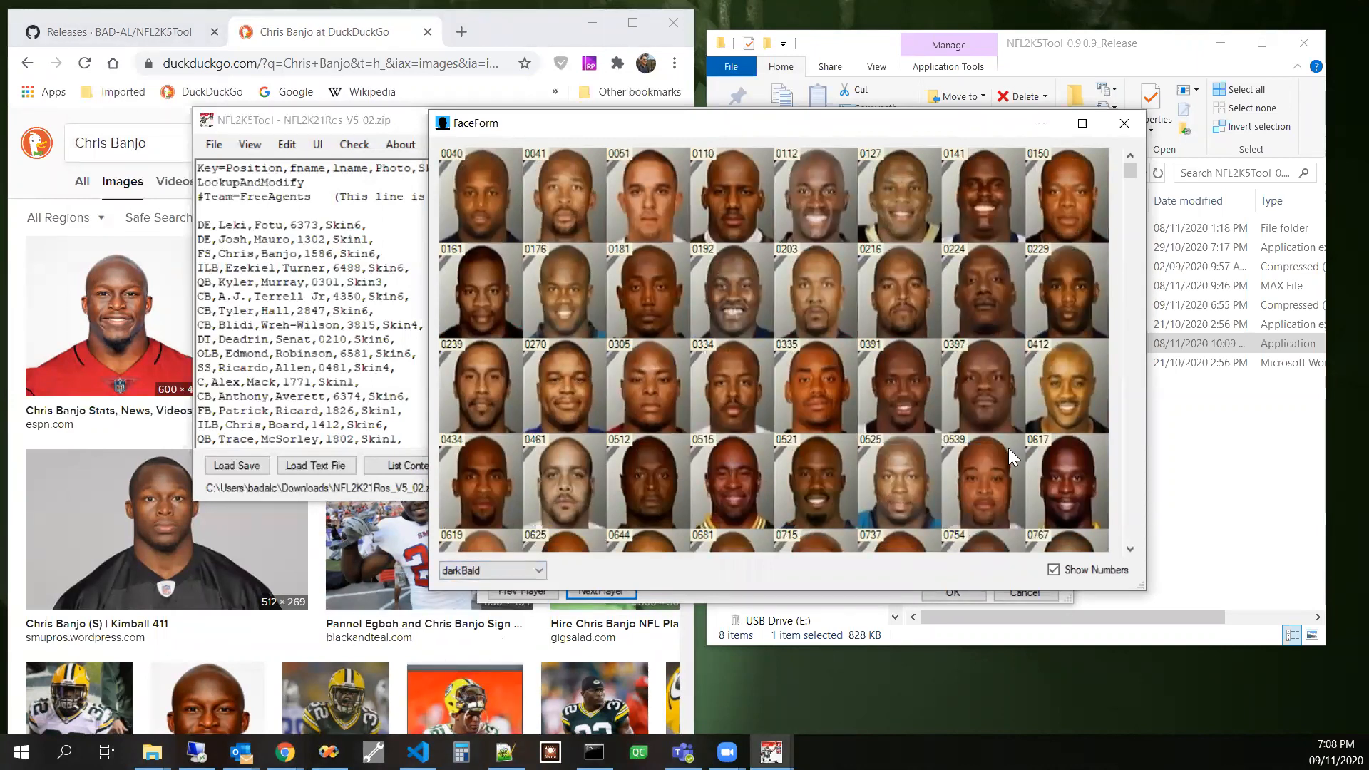
mouse_move(1143, 514)
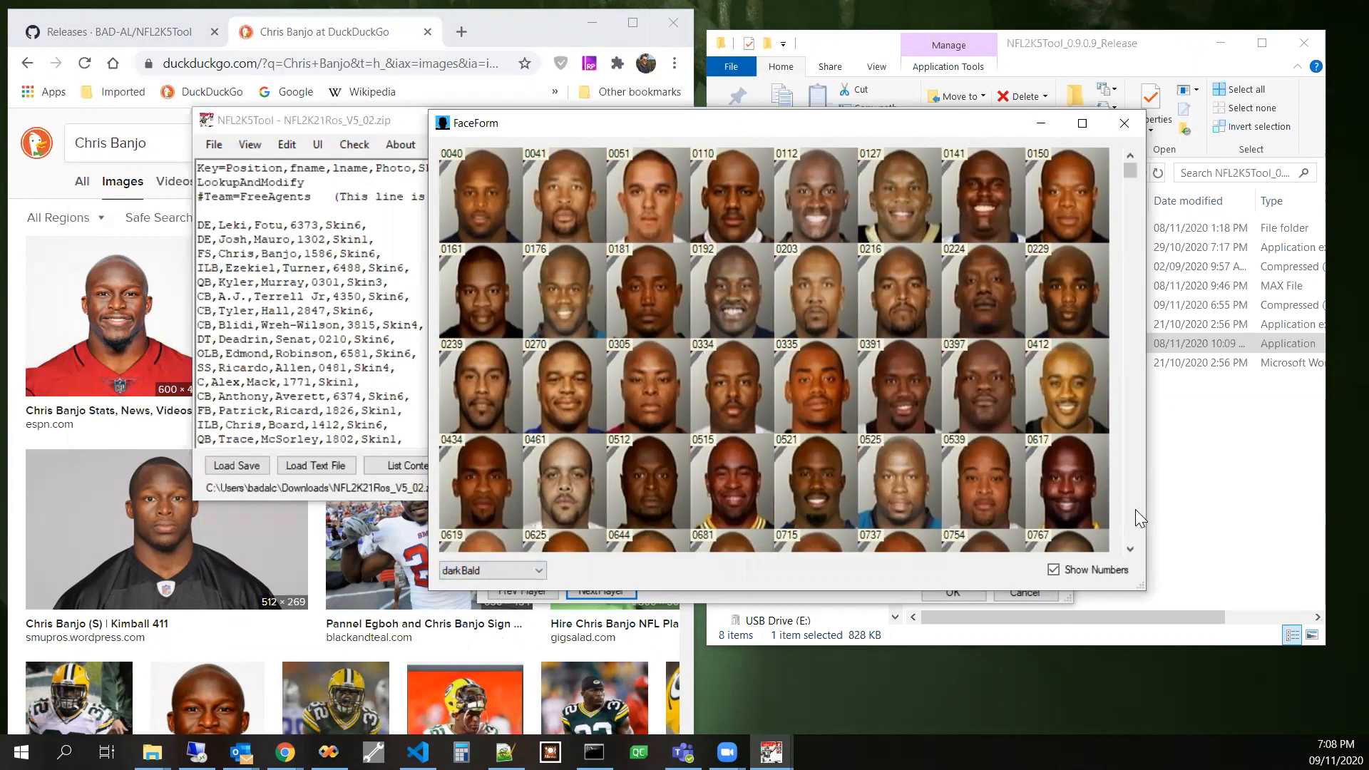
scroll(down, 3)
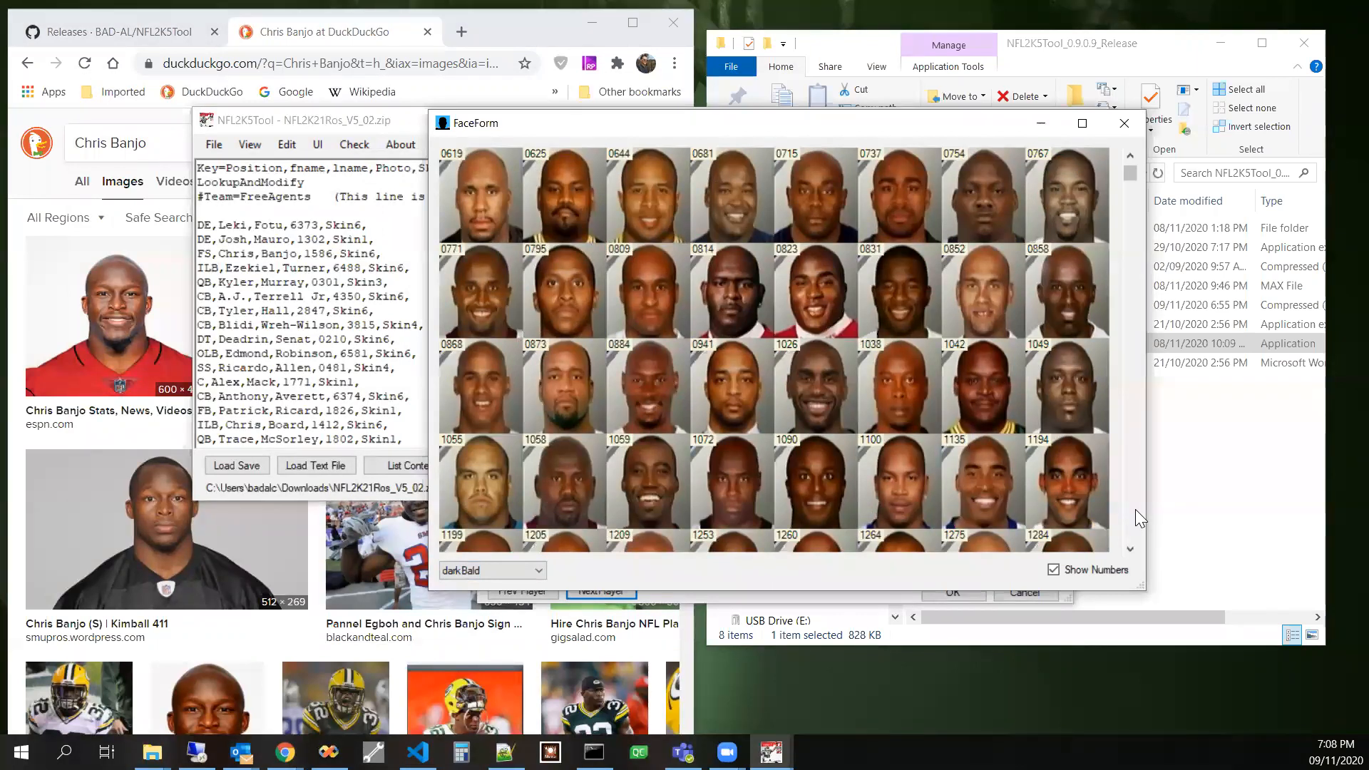
mouse_move(749, 308)
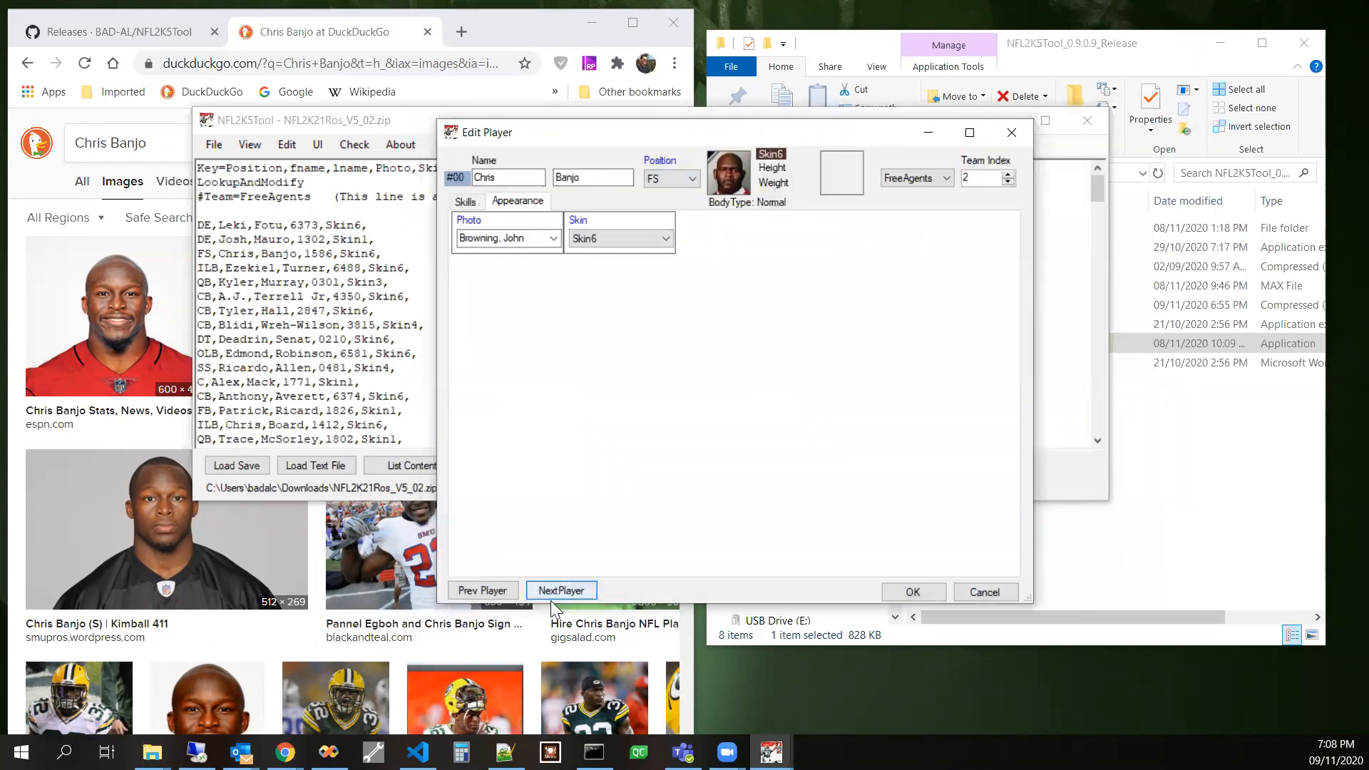
- Step from Chris Banjo through Ezekiel Turner to QB Kyler Murray
click(560, 589)
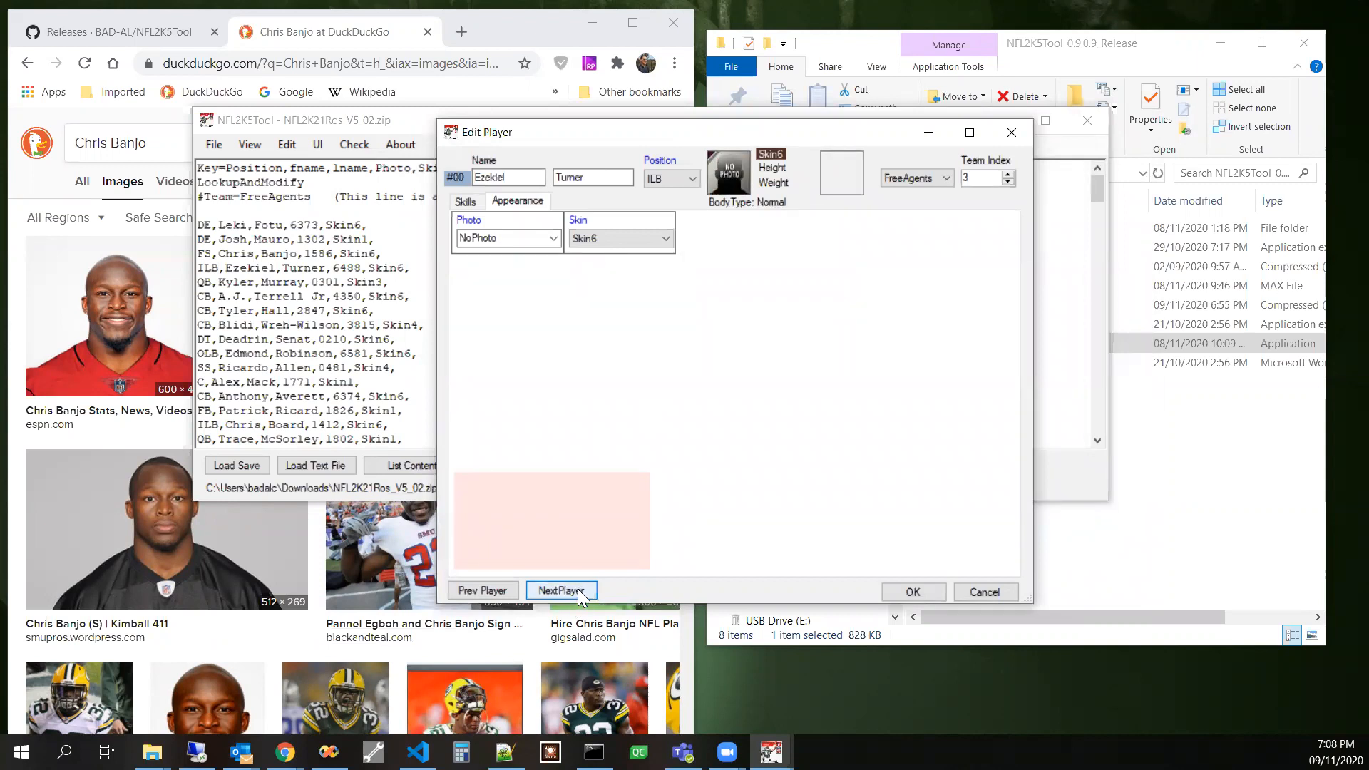
click(560, 589)
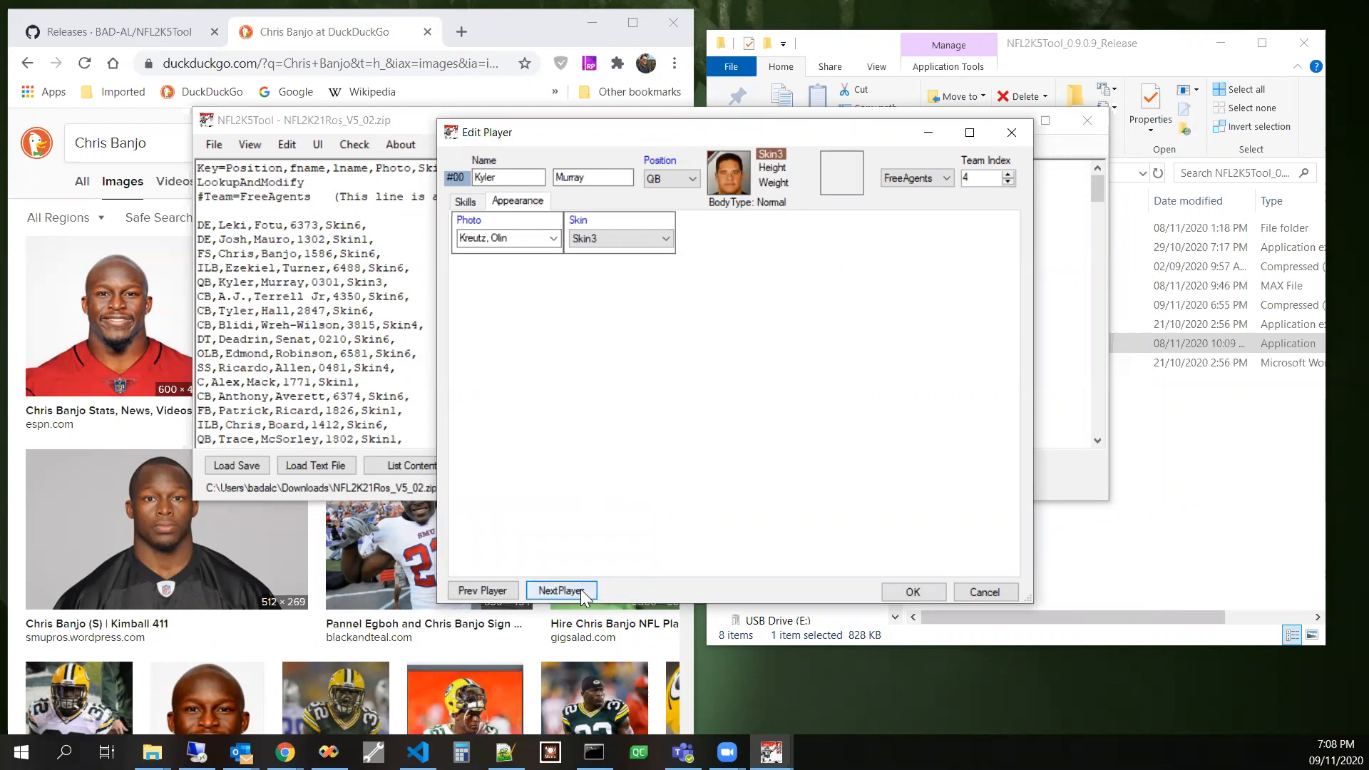
mouse_move(650, 271)
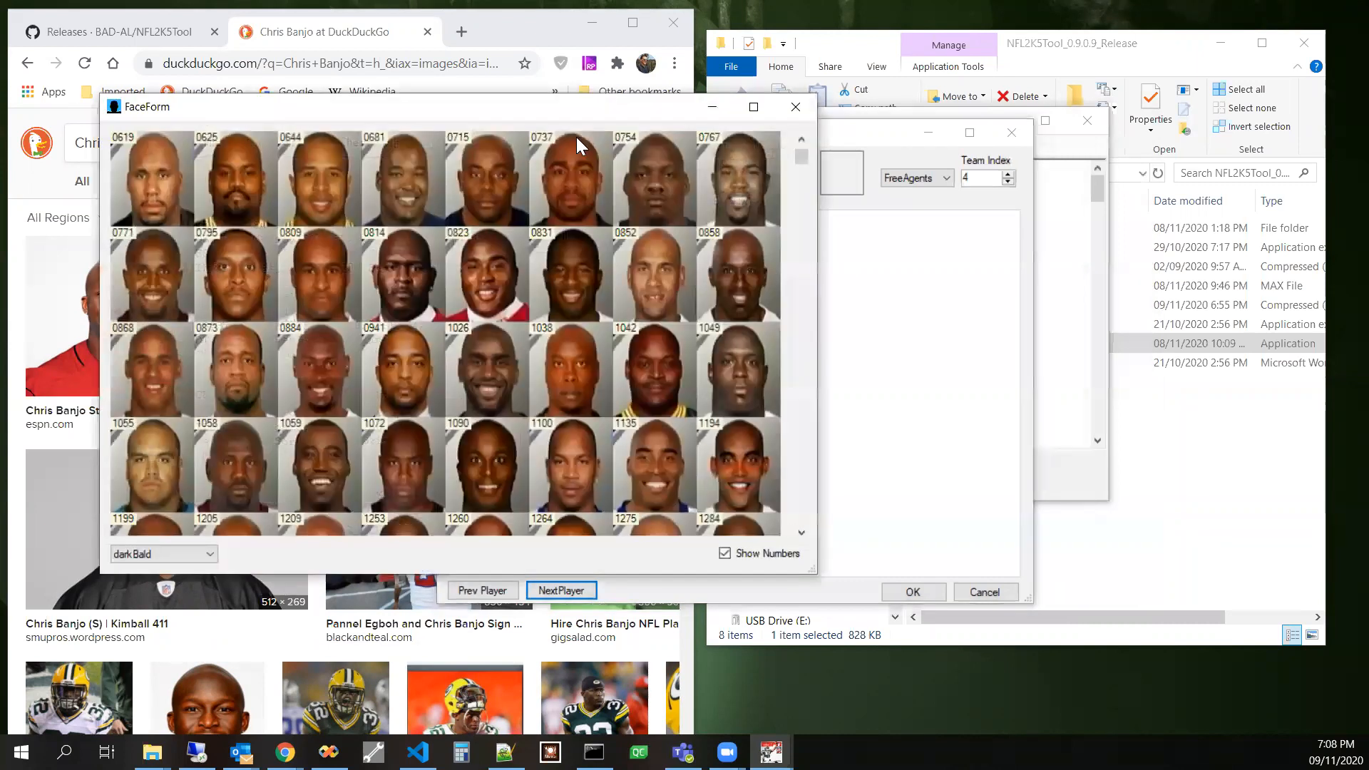
- Switch the face picker's category dropdown to darkPlayers
click(461, 554)
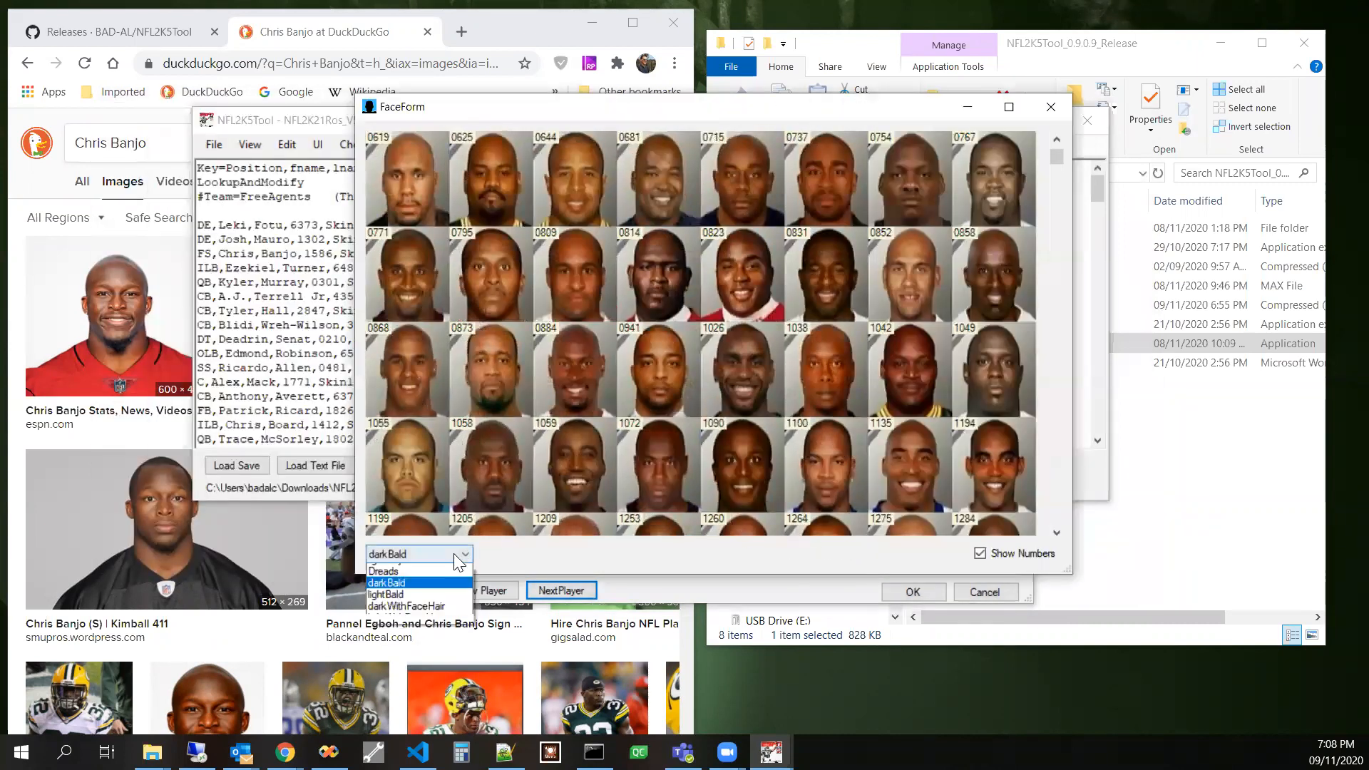
click(462, 553)
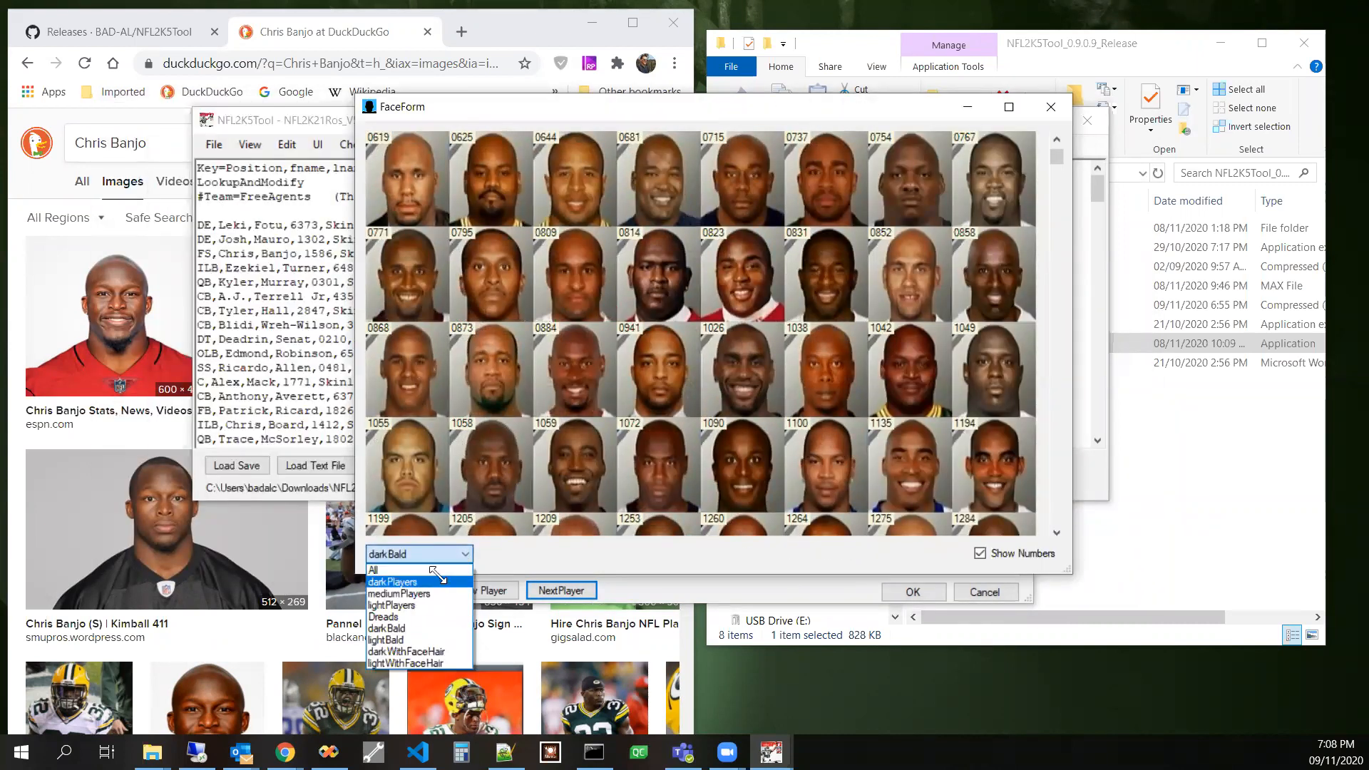
click(395, 582)
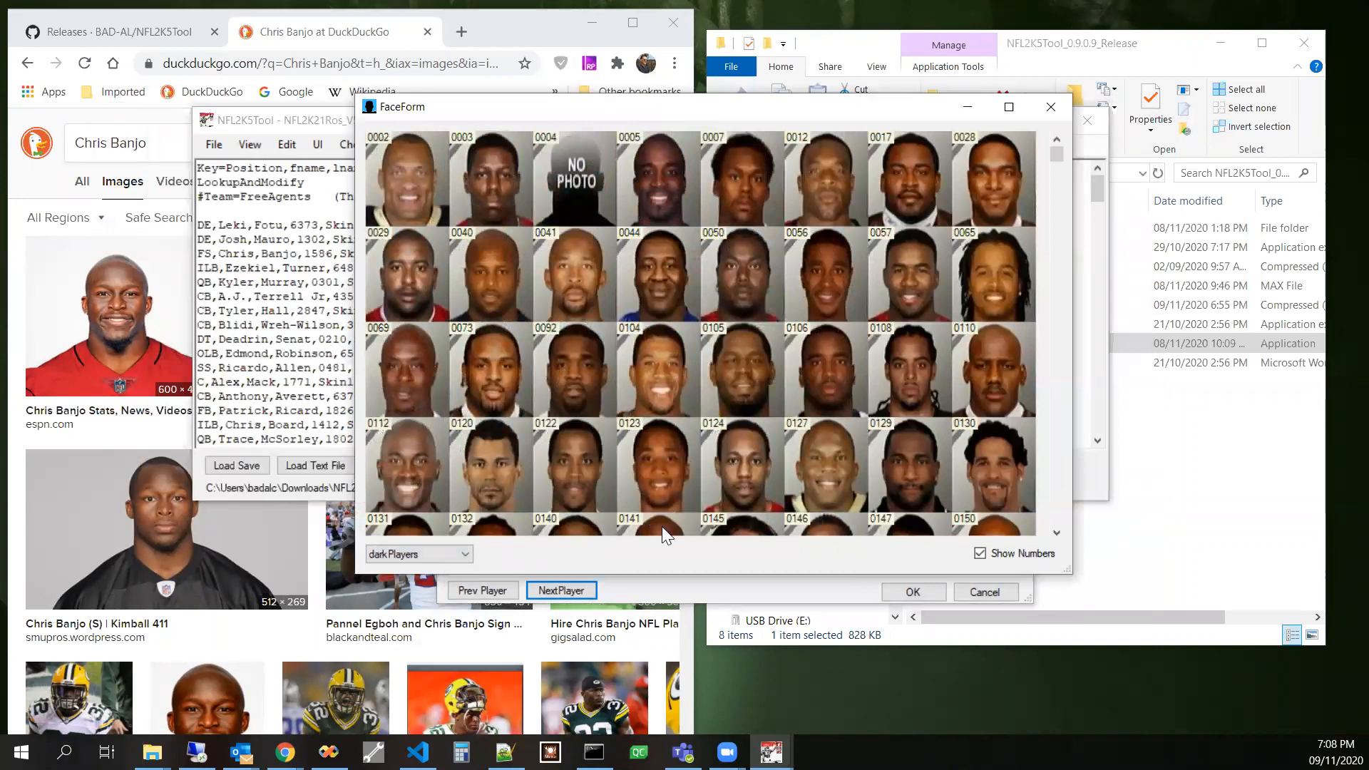
mouse_move(1047, 468)
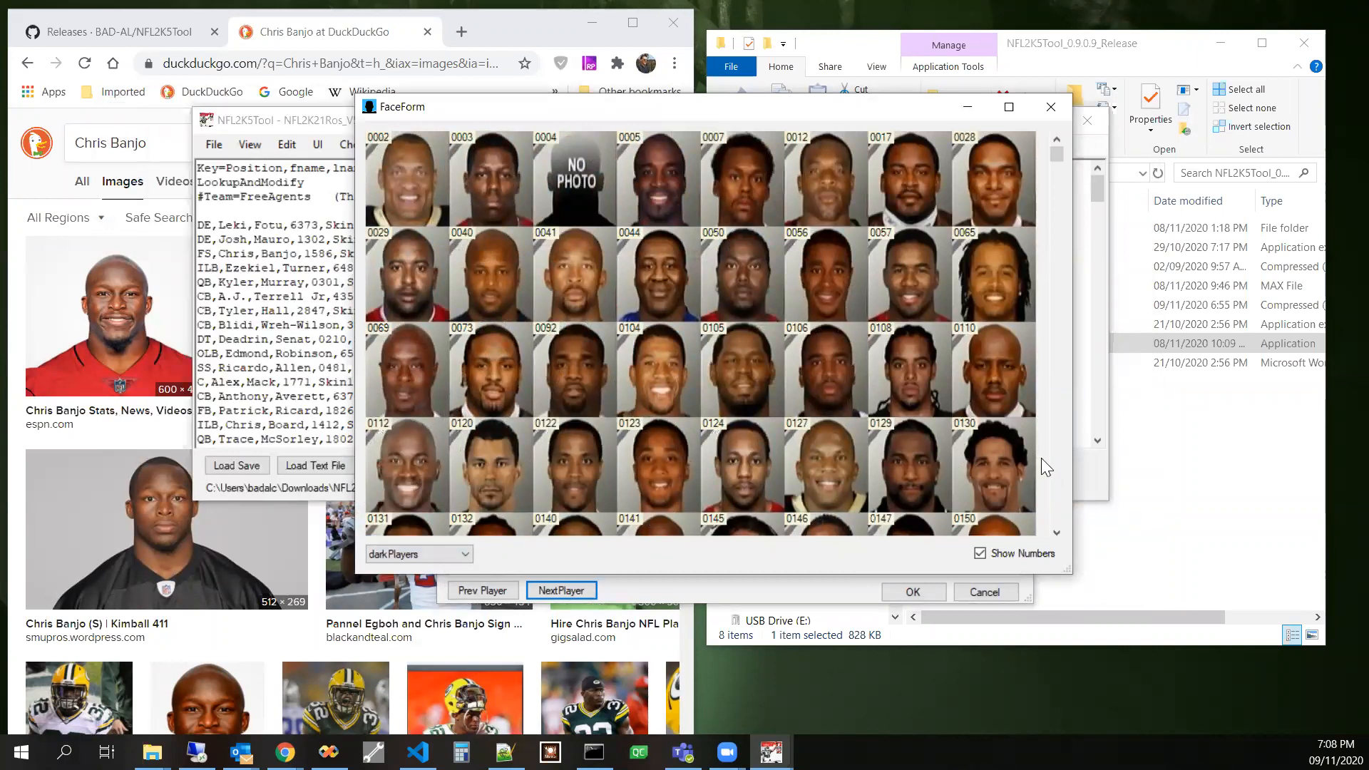
- Scroll the dark players' faces down into the 1500s and 1600s to find a new photo
scroll(down, 3)
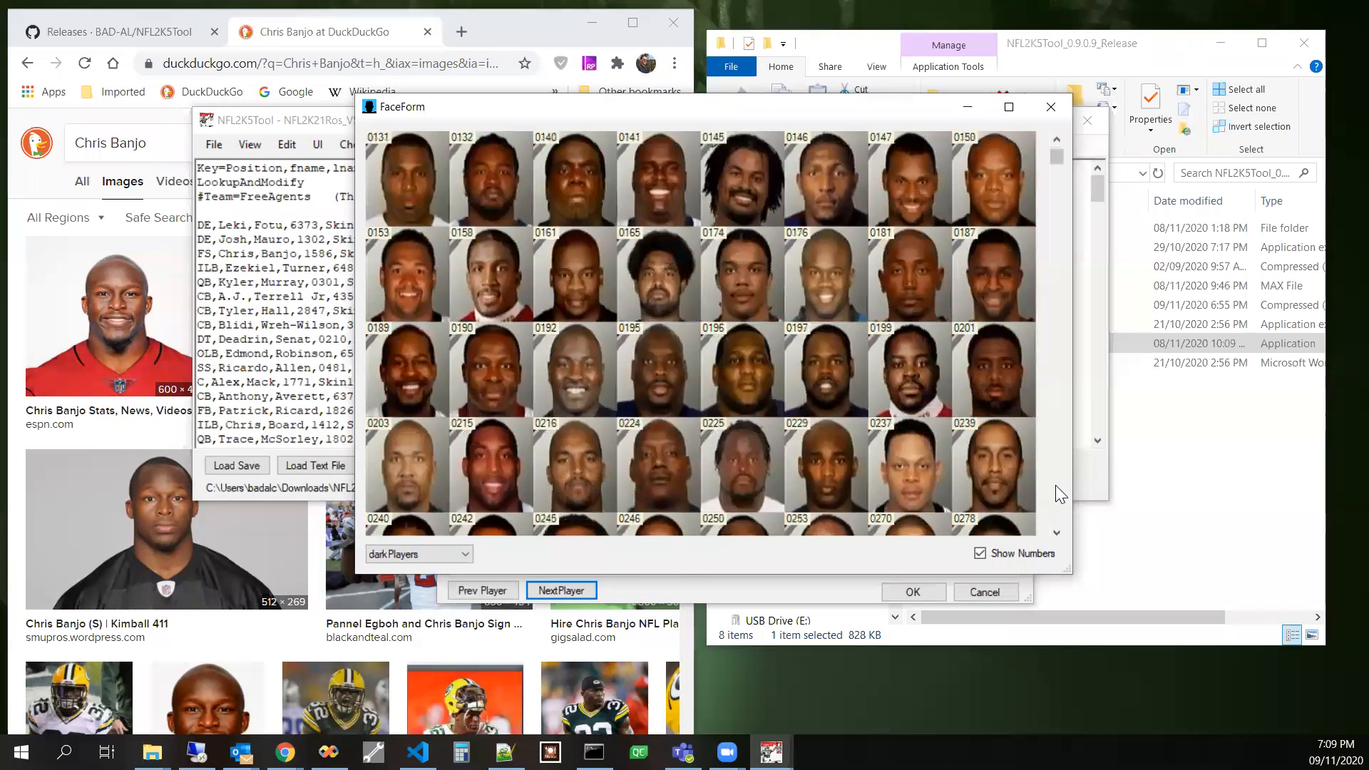
scroll(down, 3)
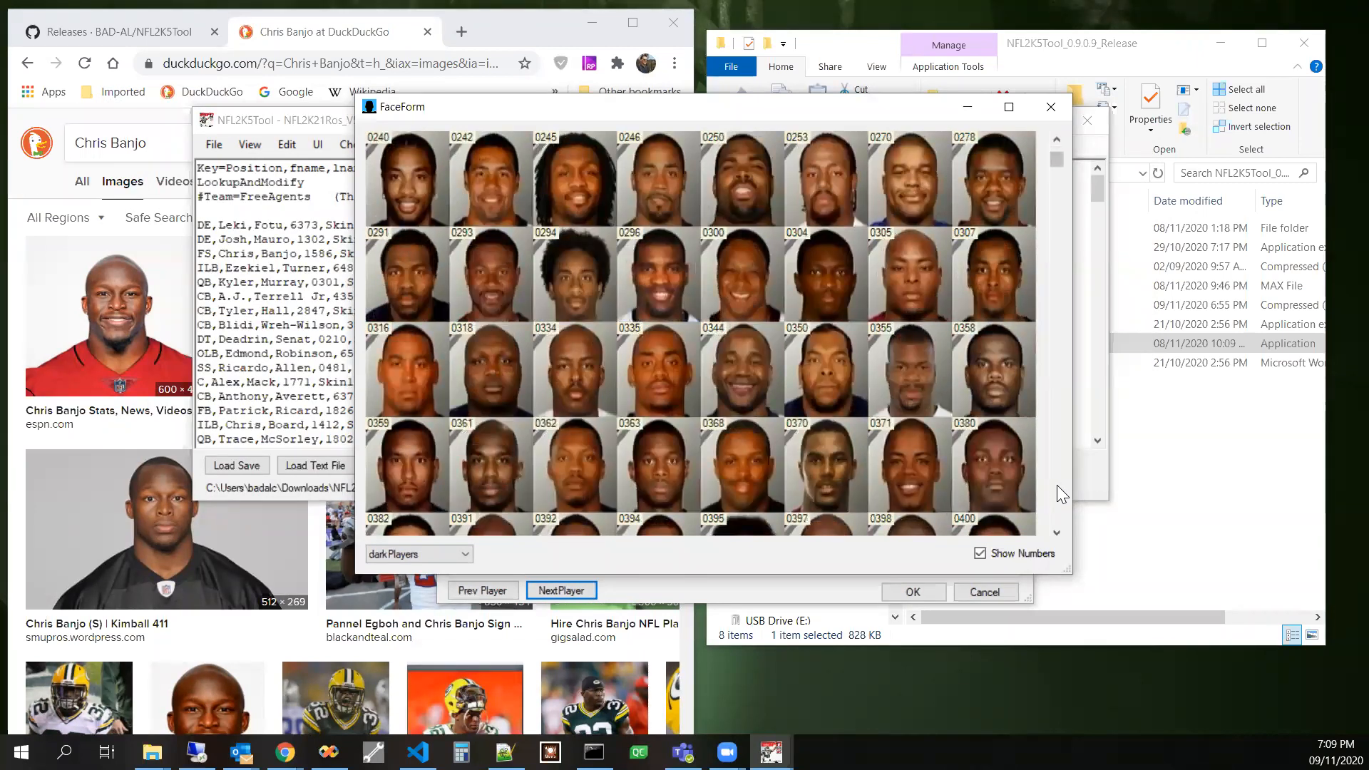
mouse_move(1056, 489)
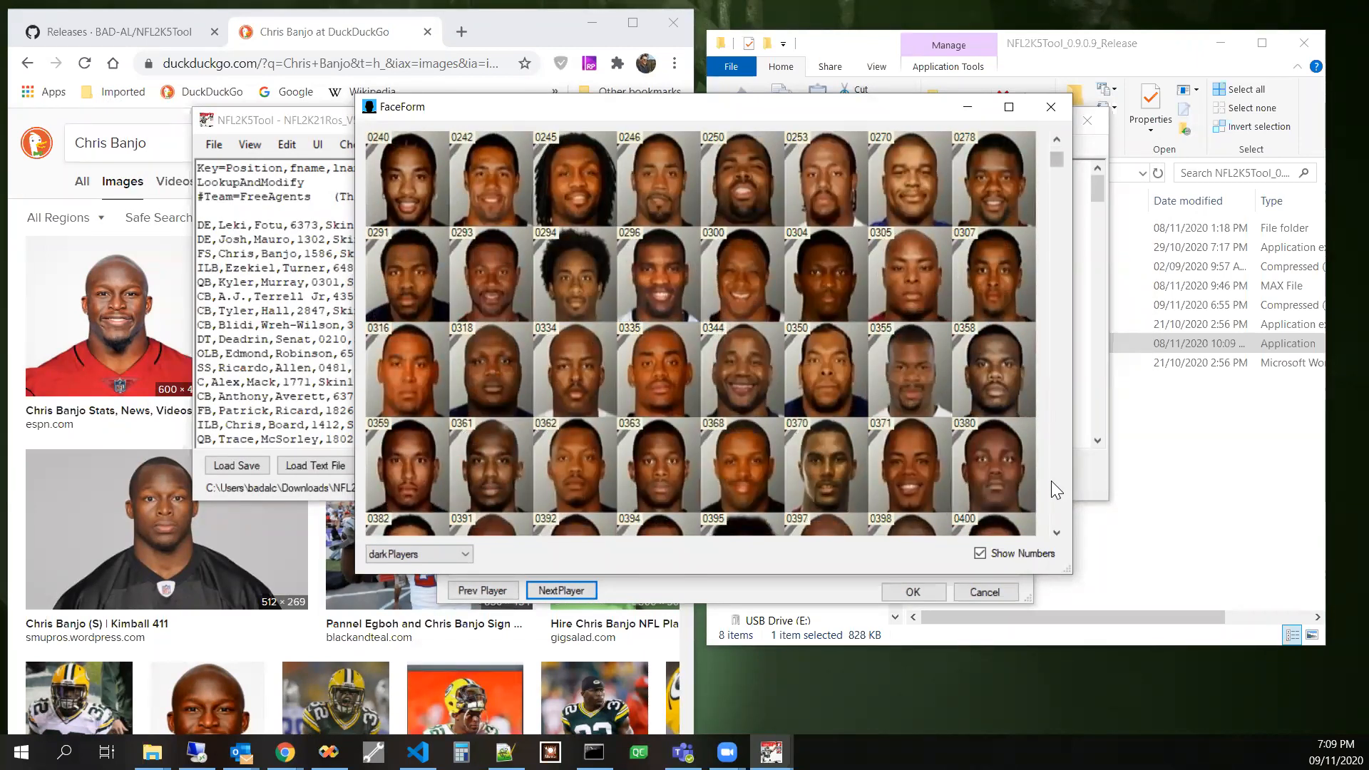
mouse_move(588, 288)
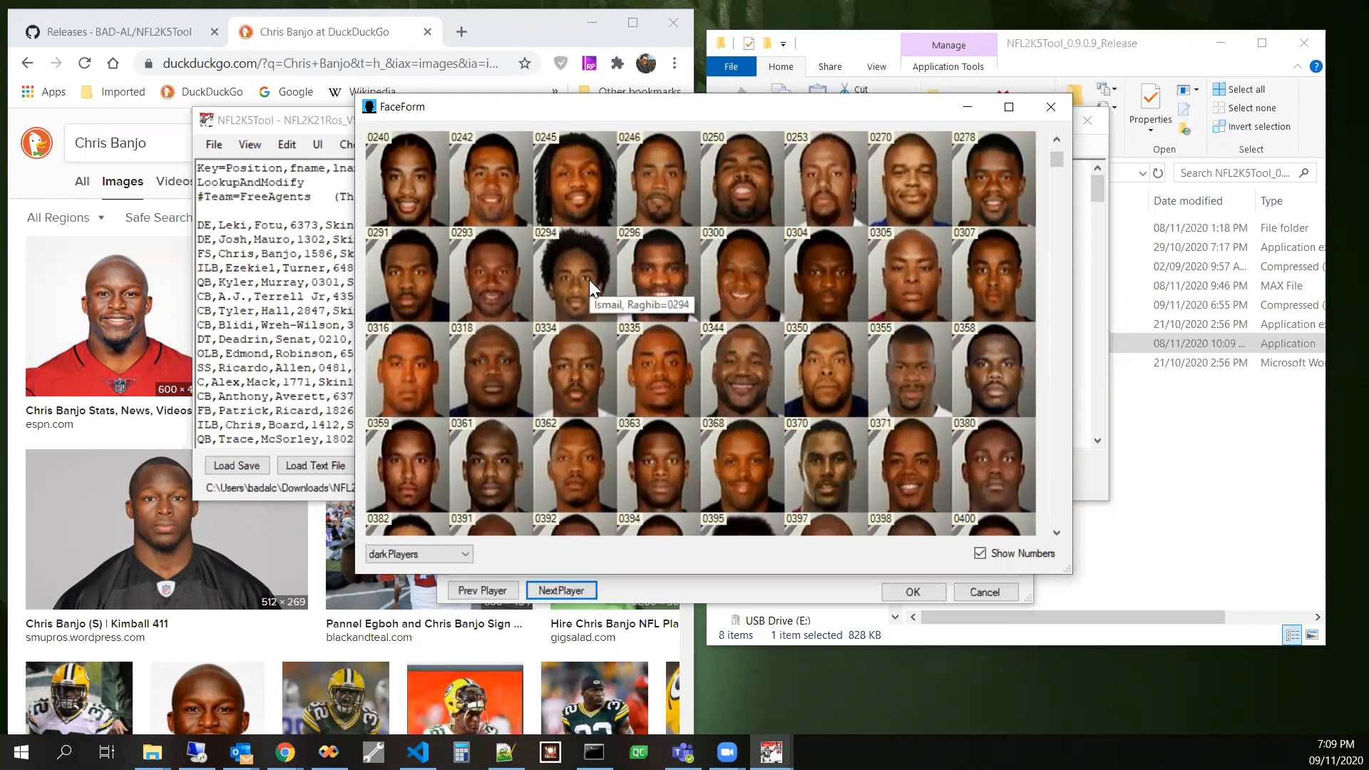
mouse_move(1008, 467)
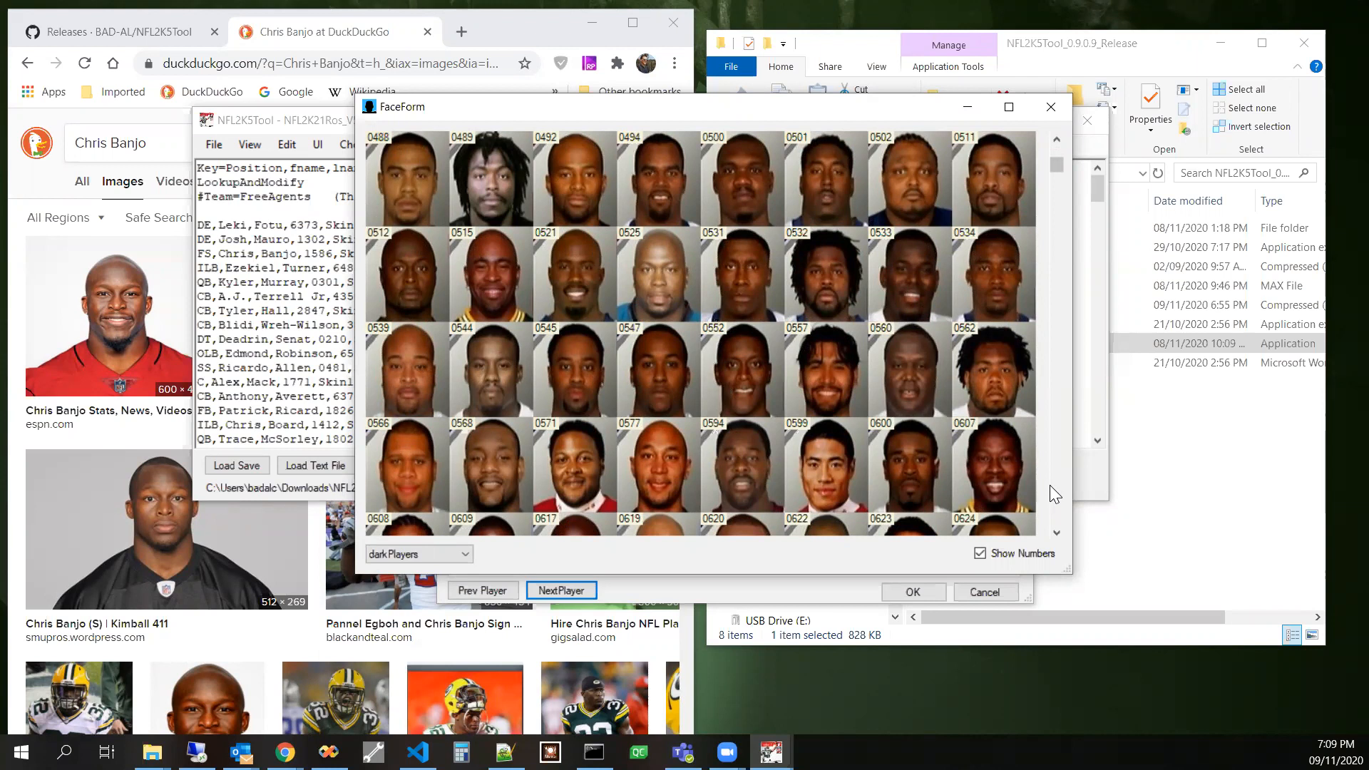
scroll(down, 3)
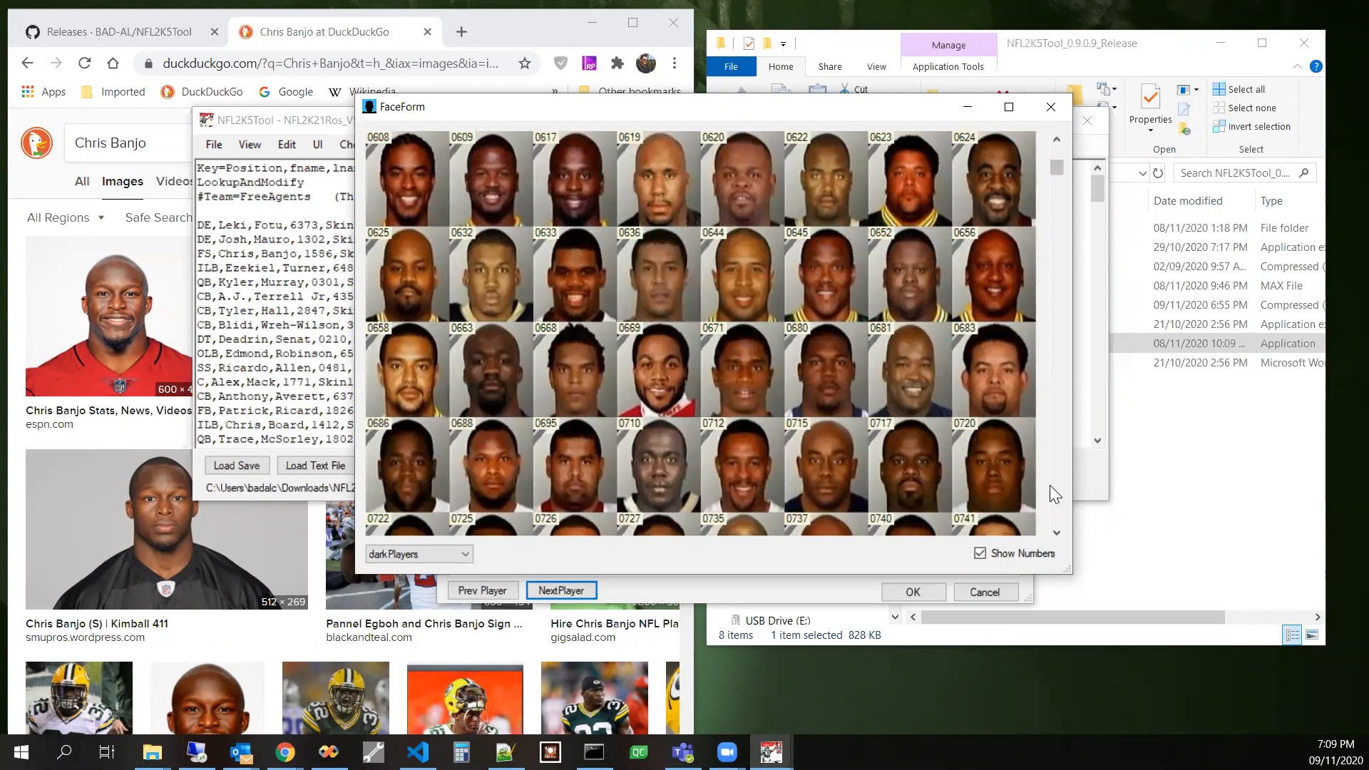
scroll(down, 3)
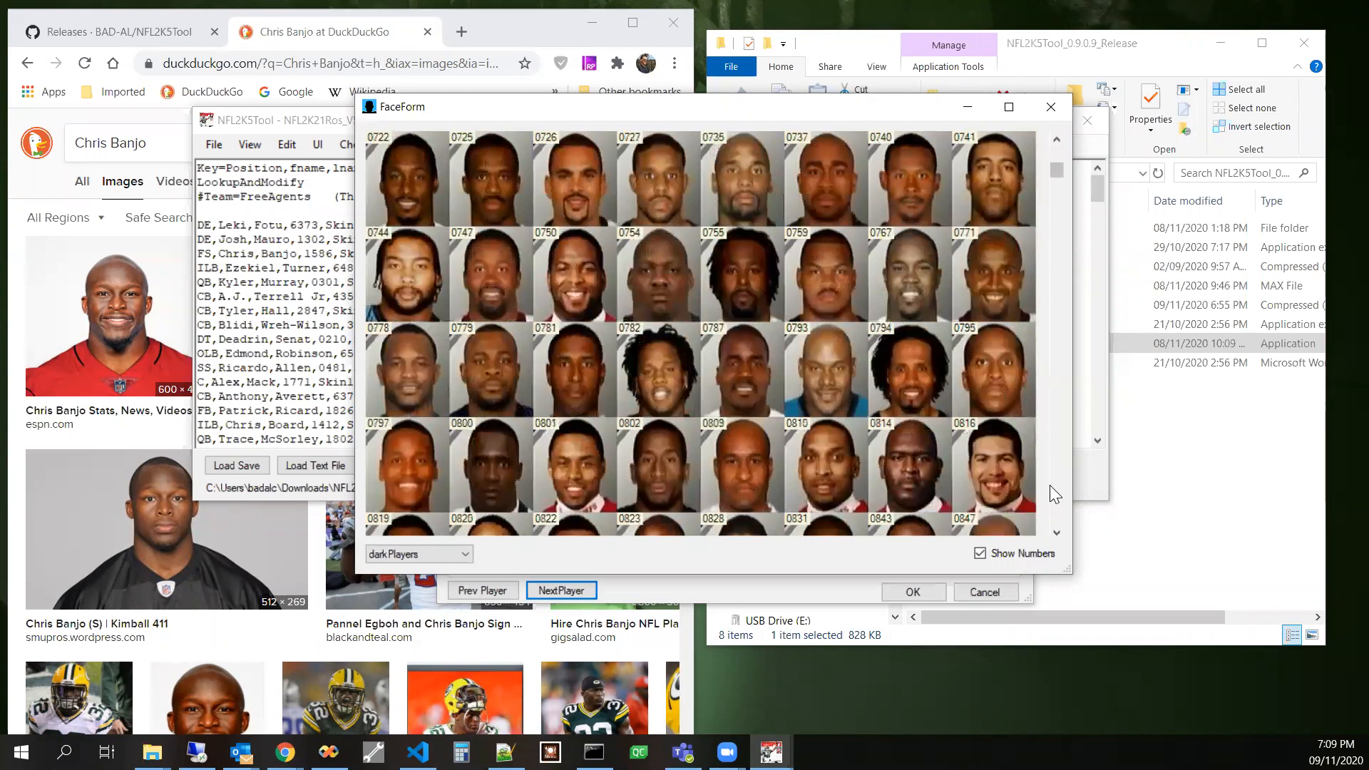
scroll(down, 3)
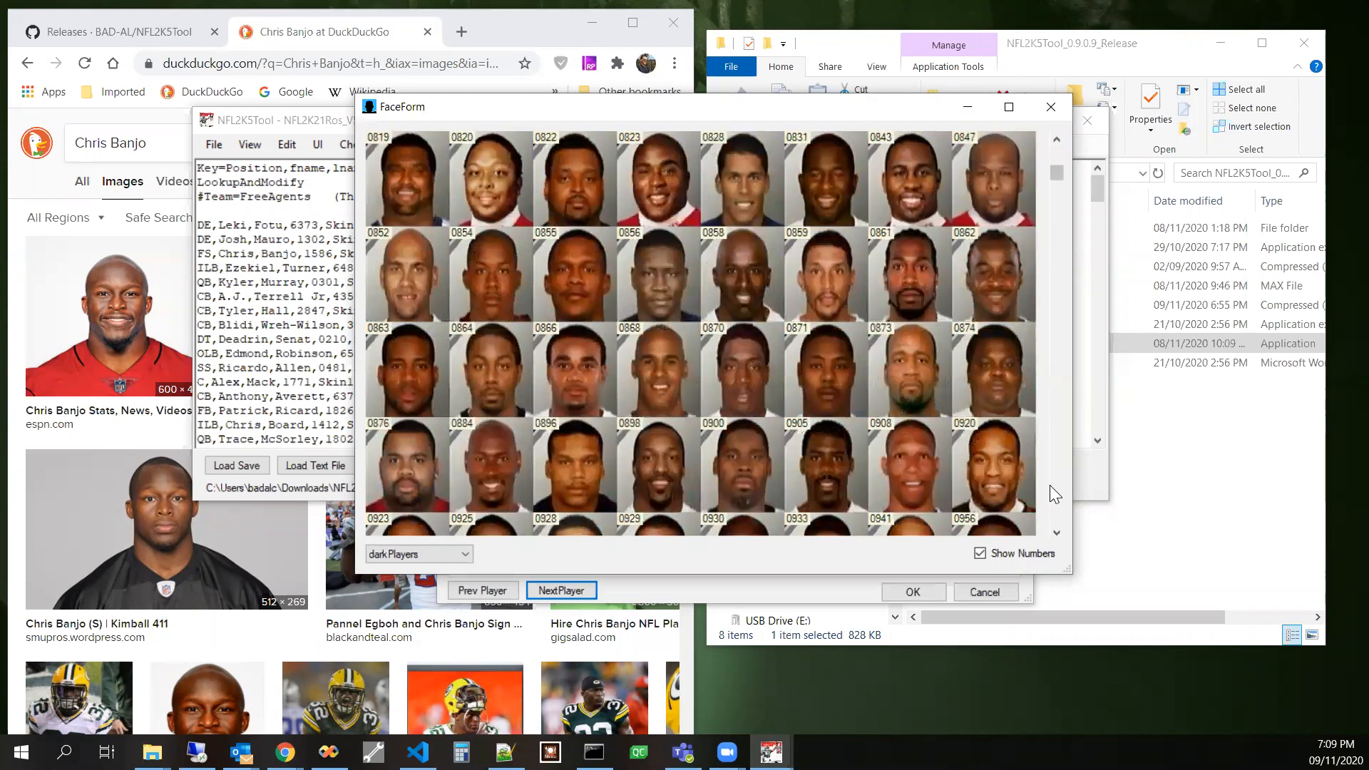
scroll(down, 3)
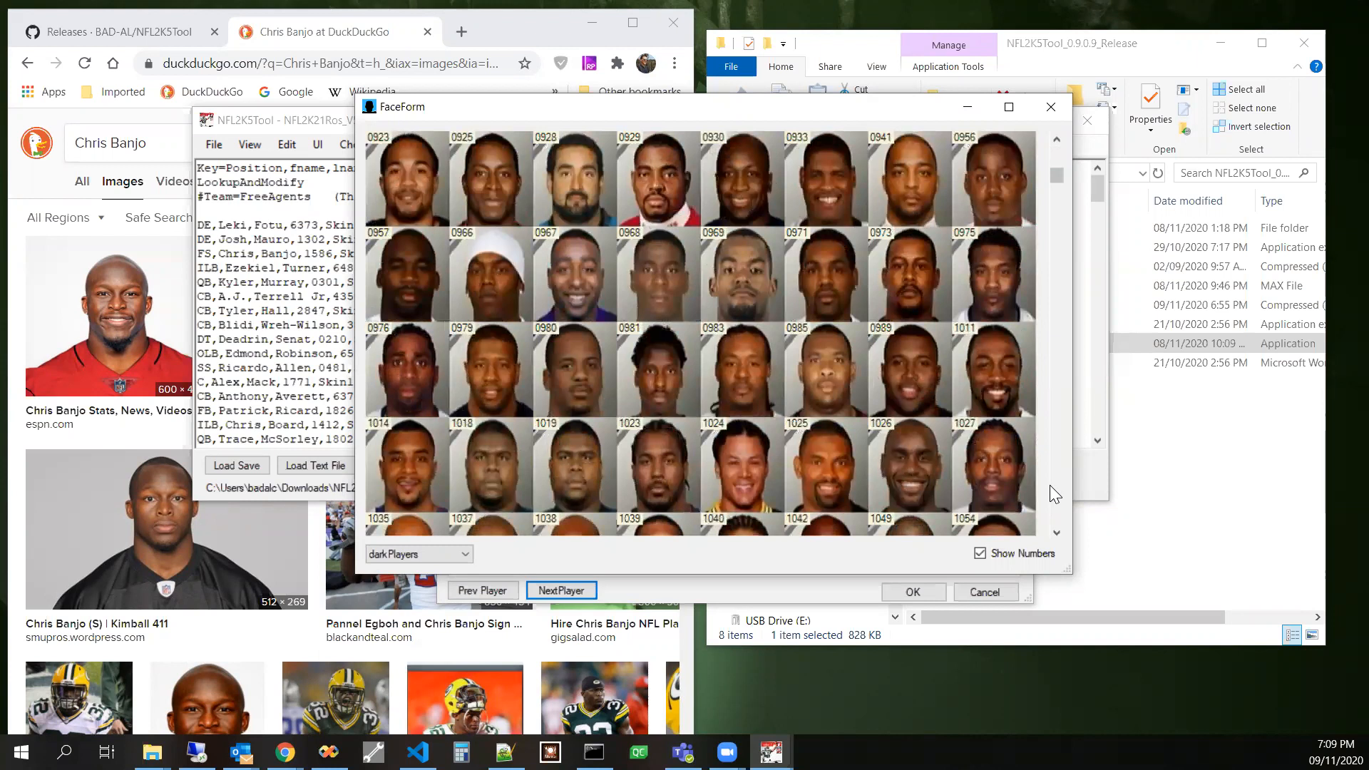
mouse_move(1039, 465)
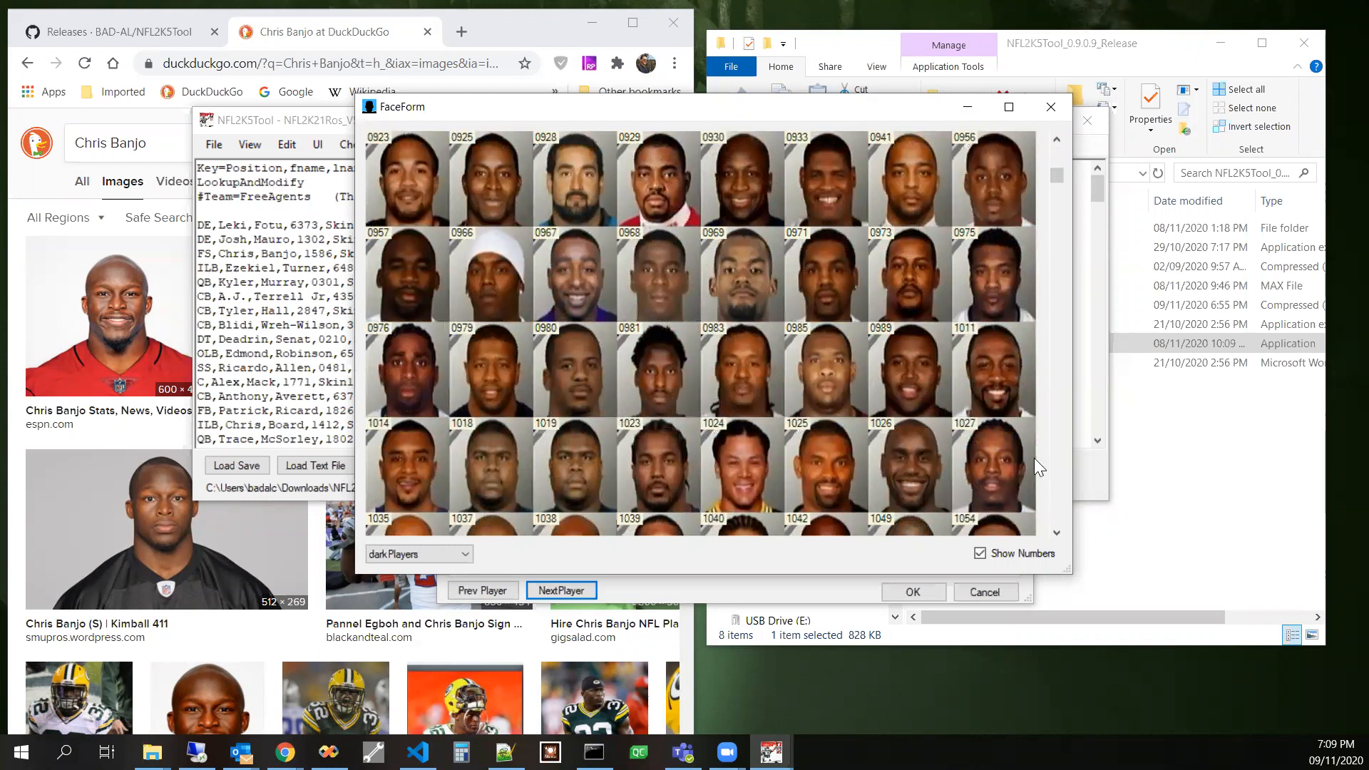
scroll(down, 3)
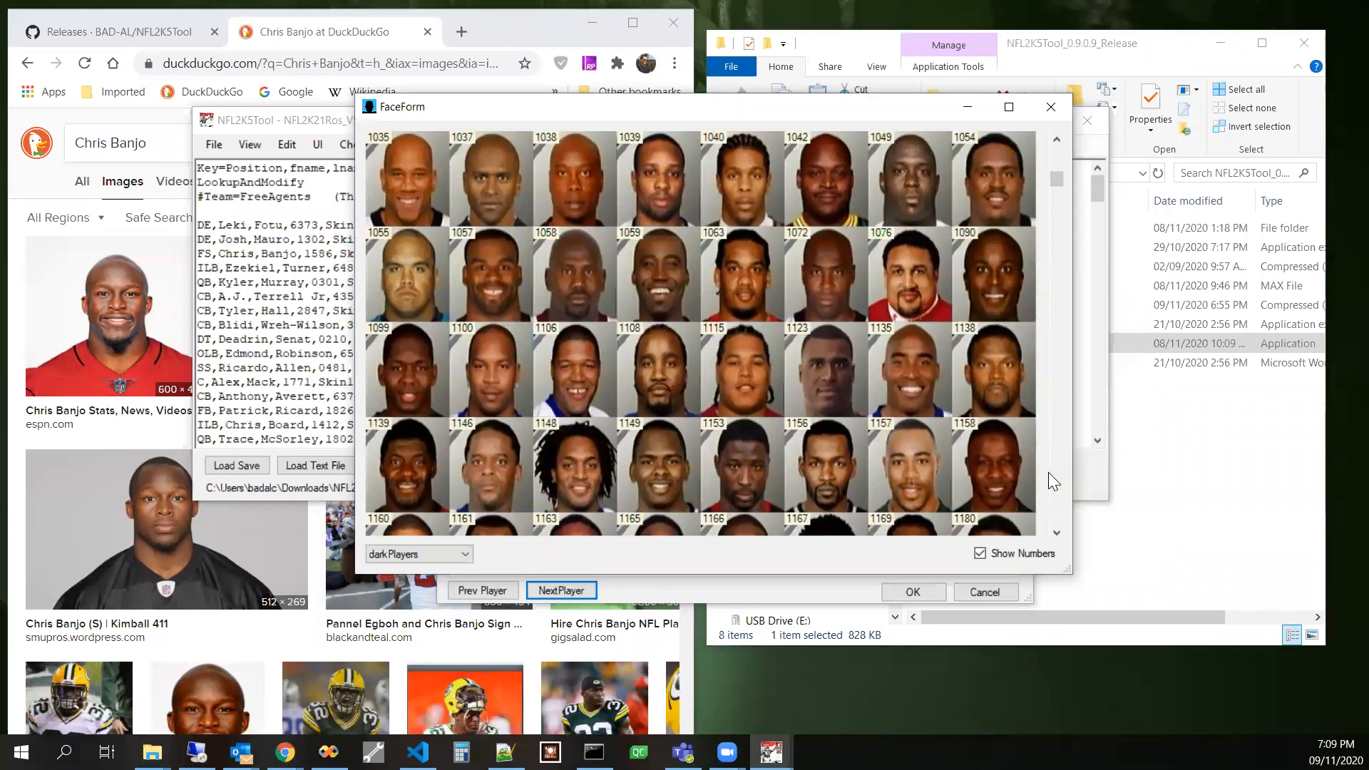
scroll(down, 3)
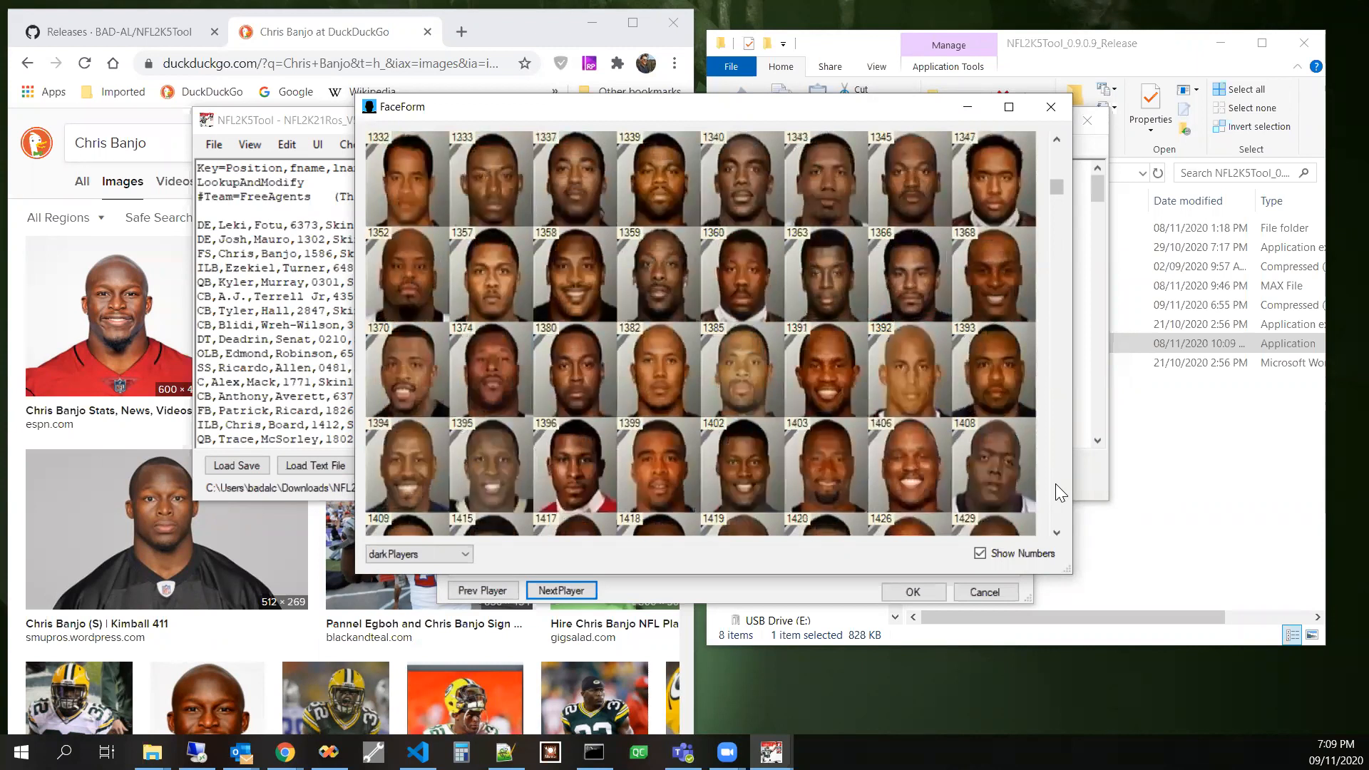
scroll(down, 3)
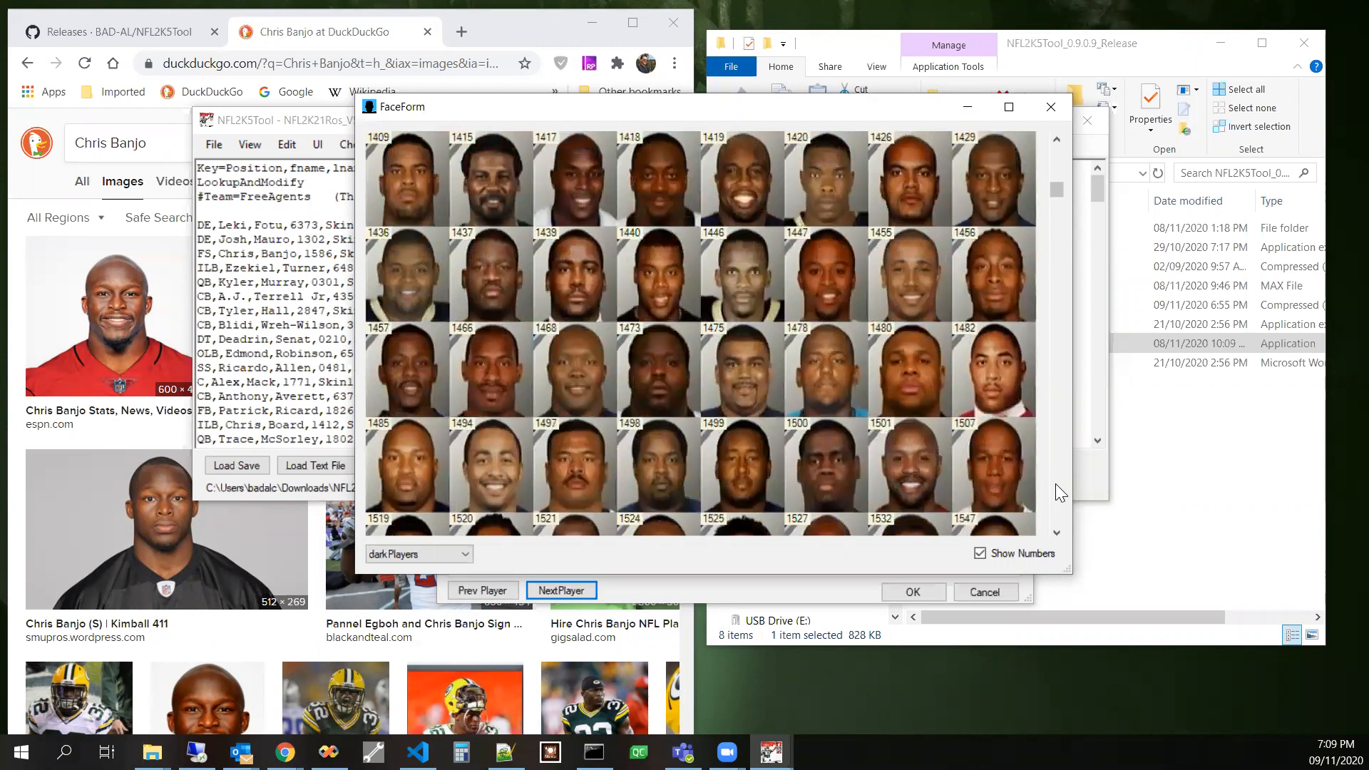
scroll(down, 3)
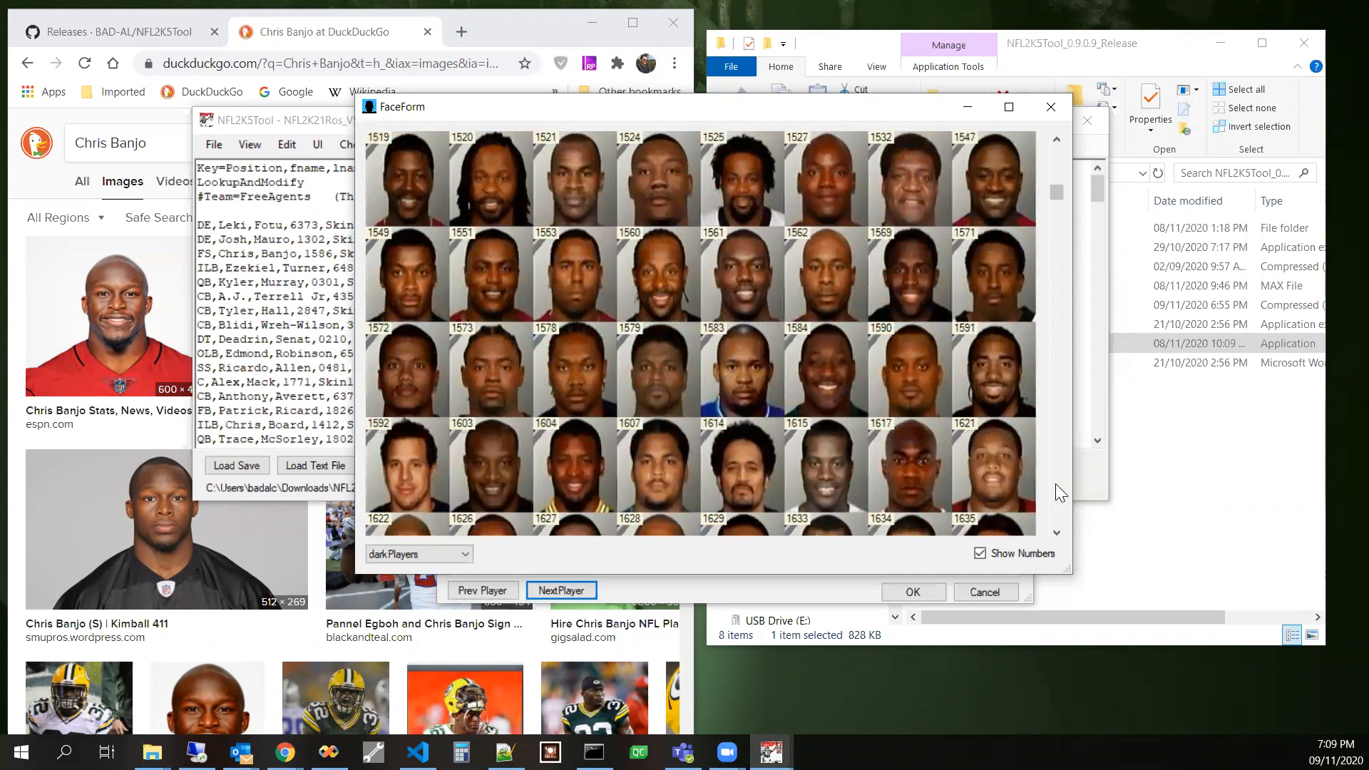
mouse_move(753, 202)
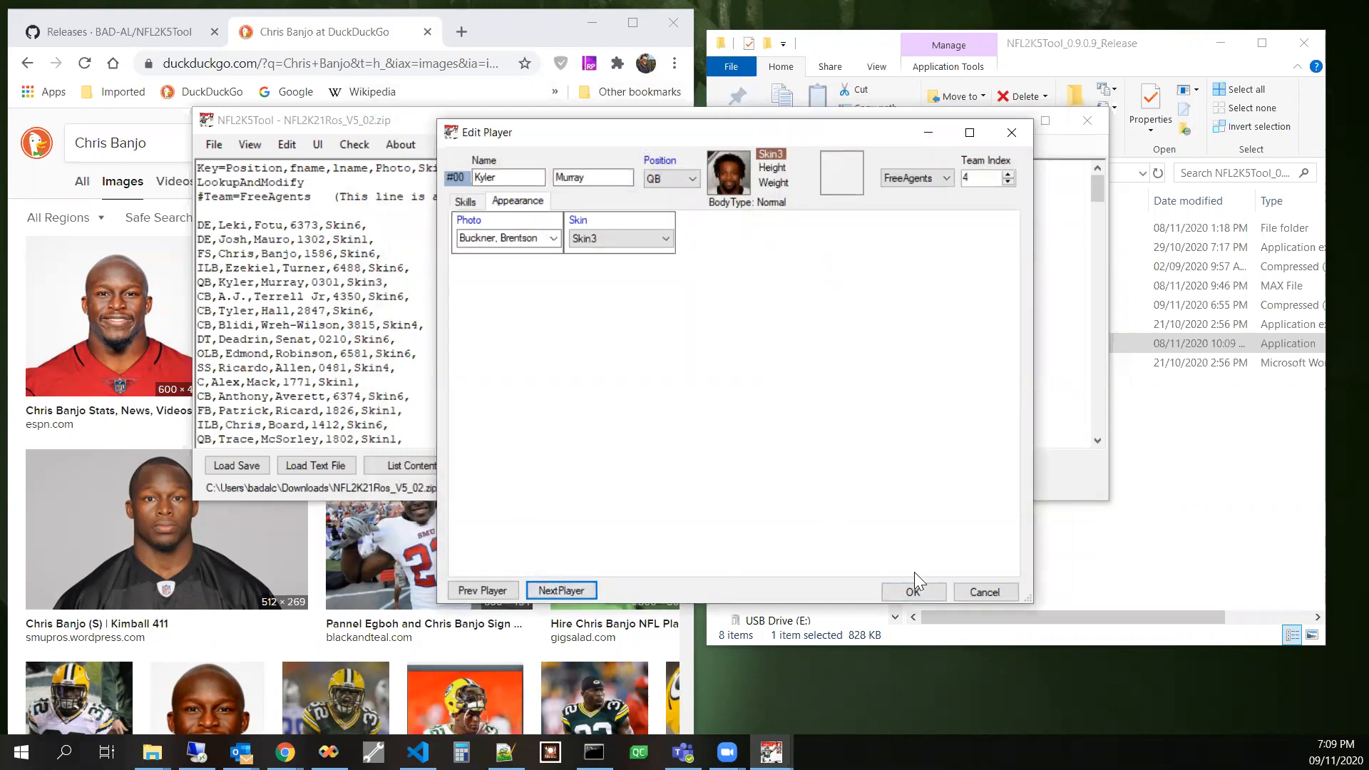
- Confirm the quarterback's new face so the text shows Chris Banjo photo 0814 and Kyler Murray 1525
click(912, 592)
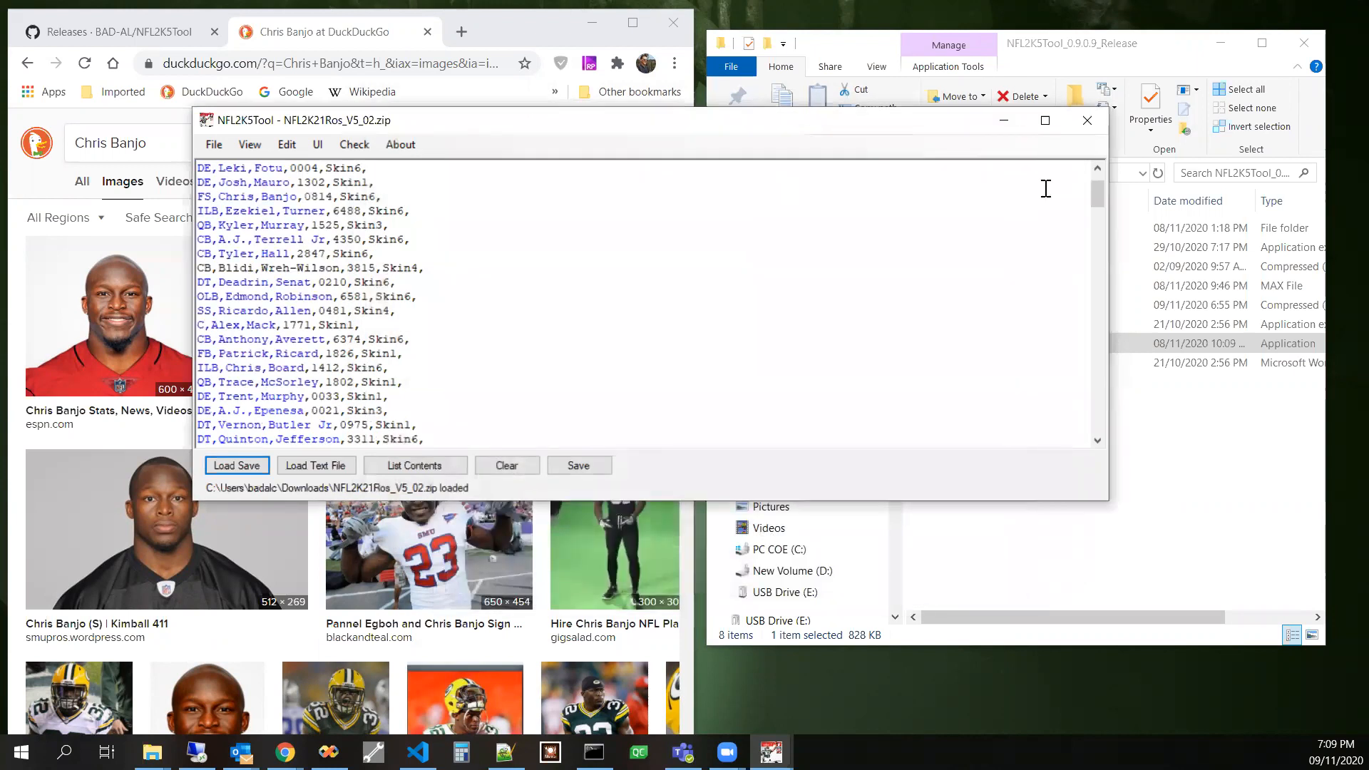
scroll(up, 3)
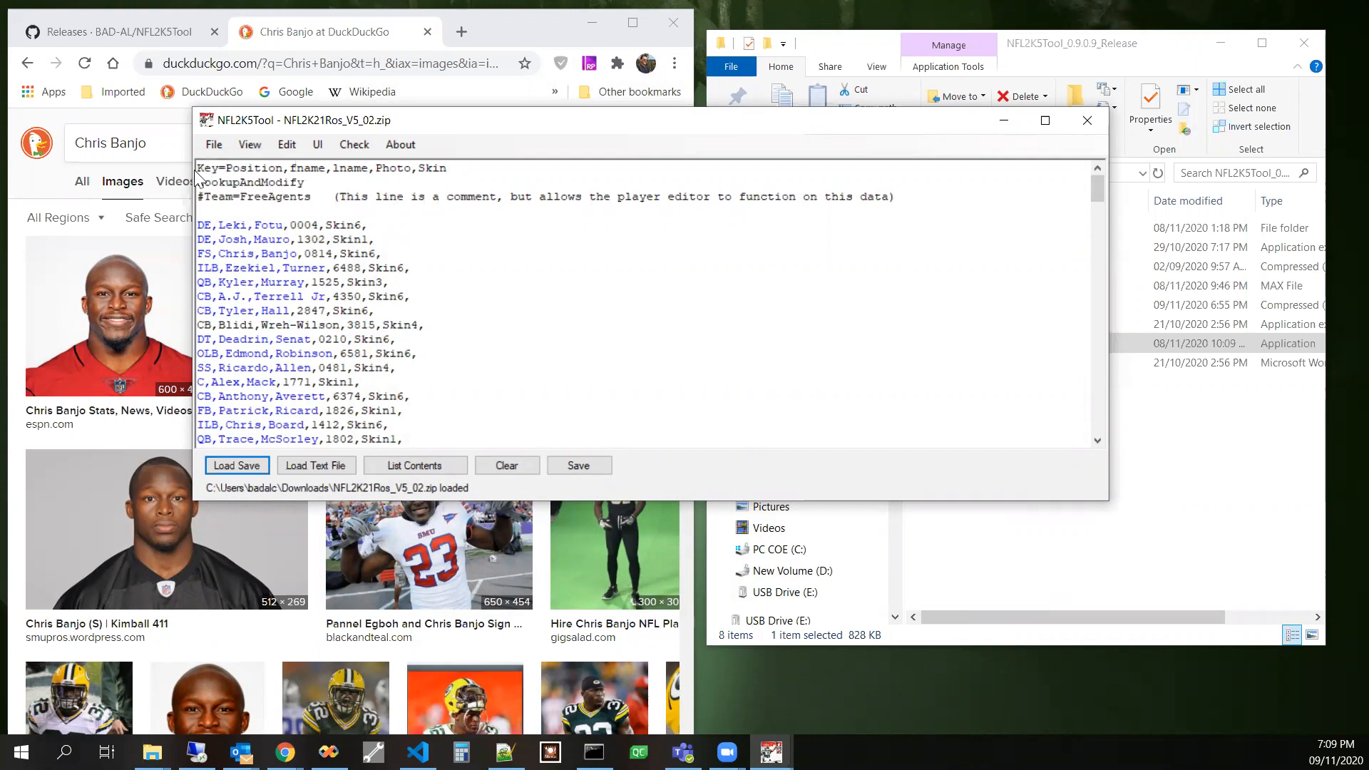
- Apply the edited roster text to the data without saving, twice via the File menu
click(212, 144)
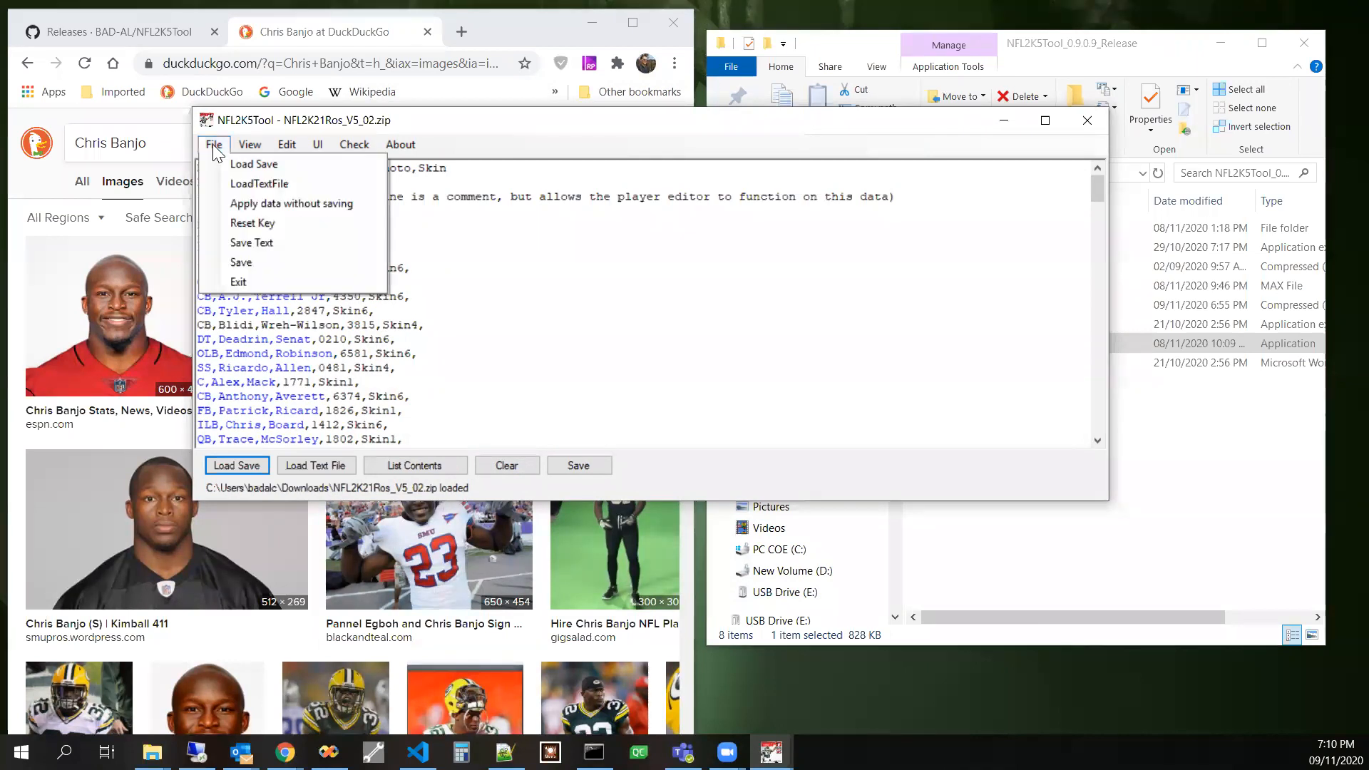
mouse_move(291, 203)
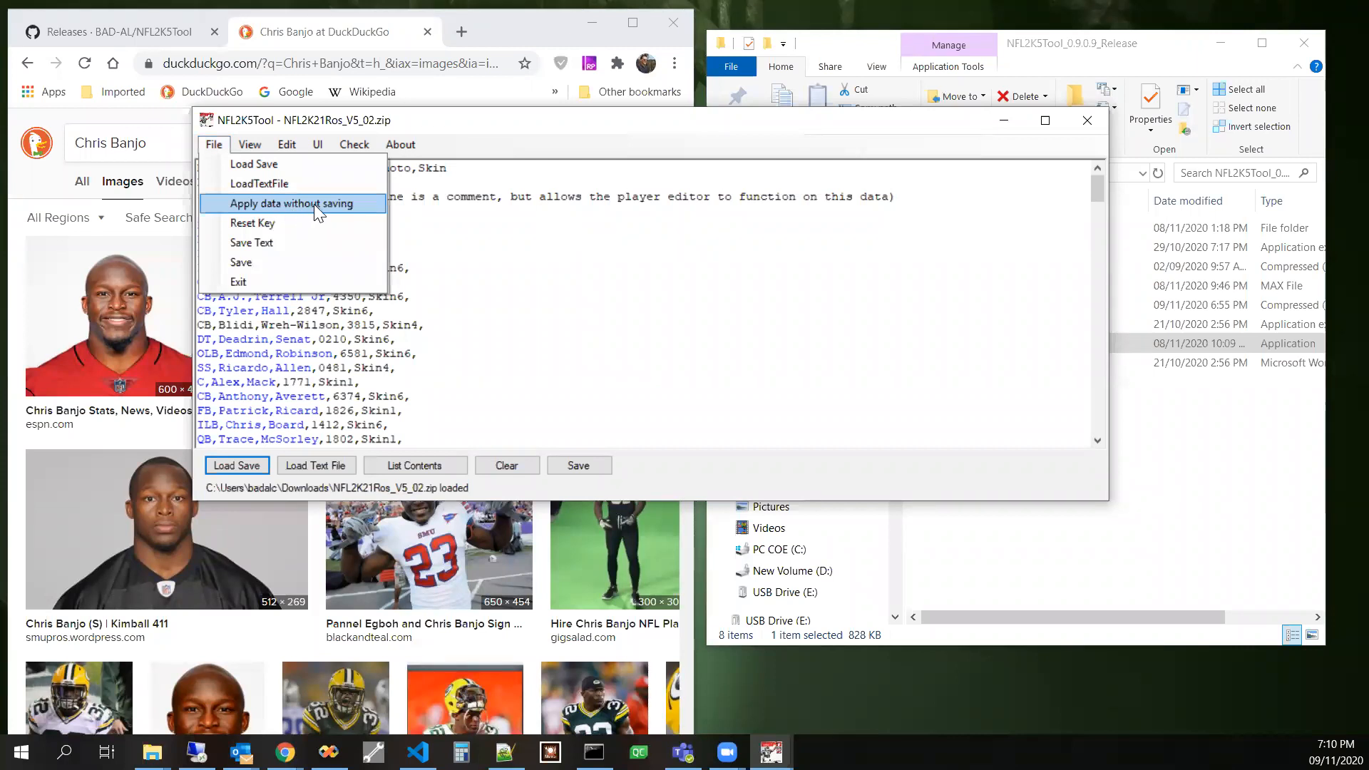
click(294, 202)
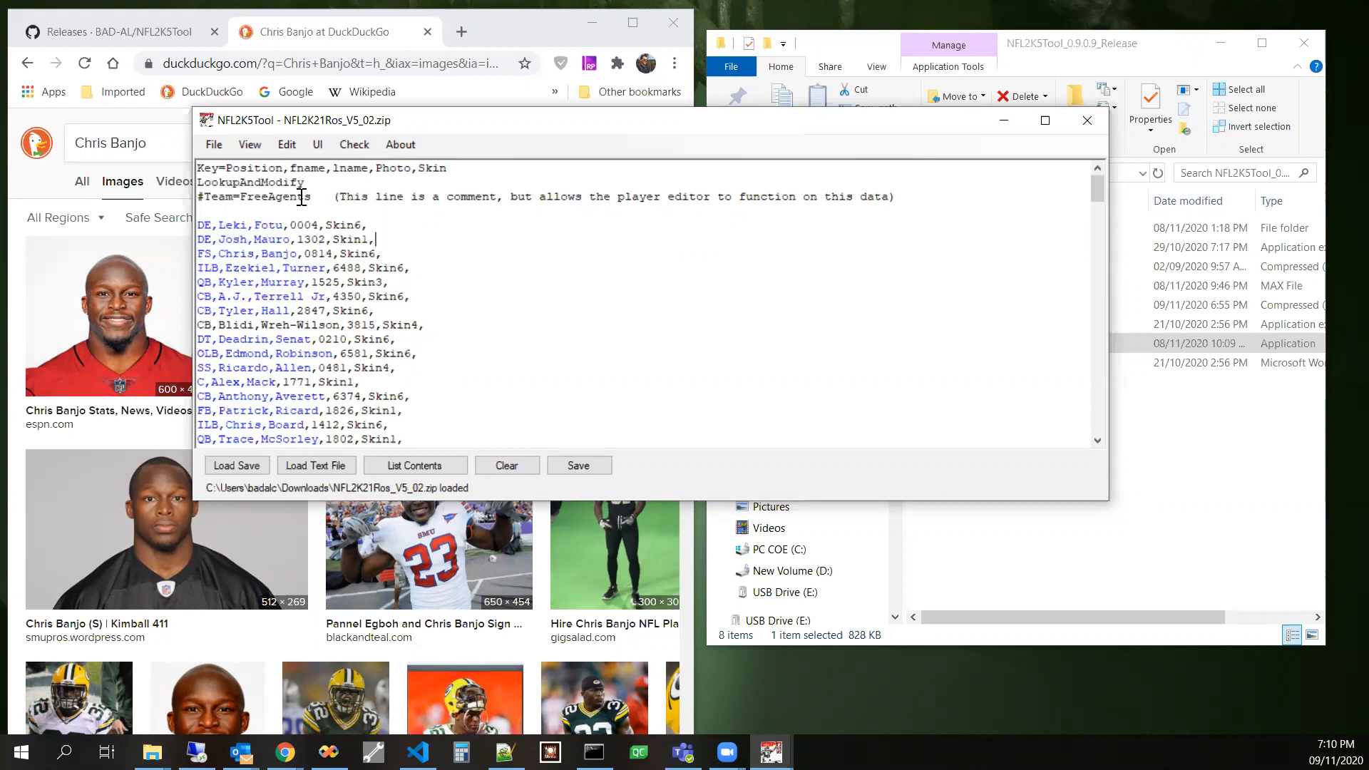
click(212, 144)
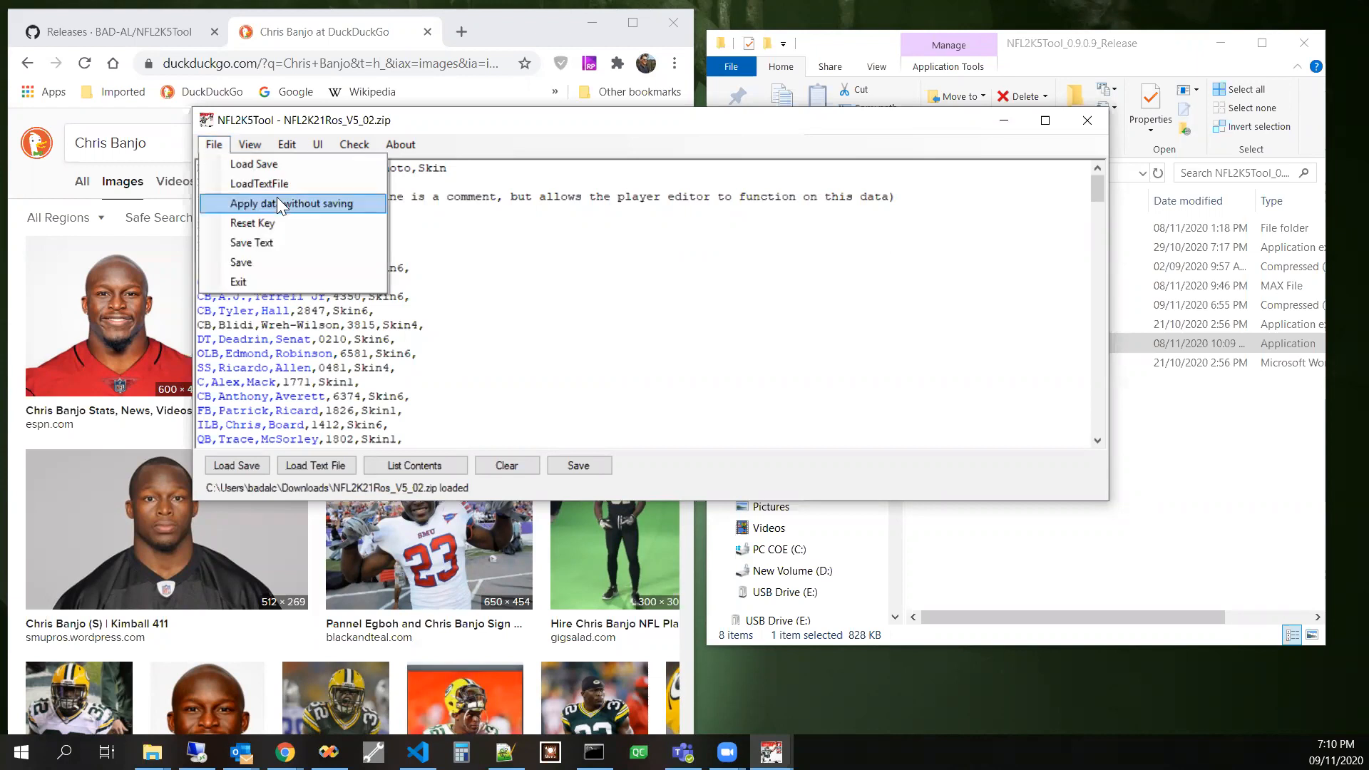
click(294, 204)
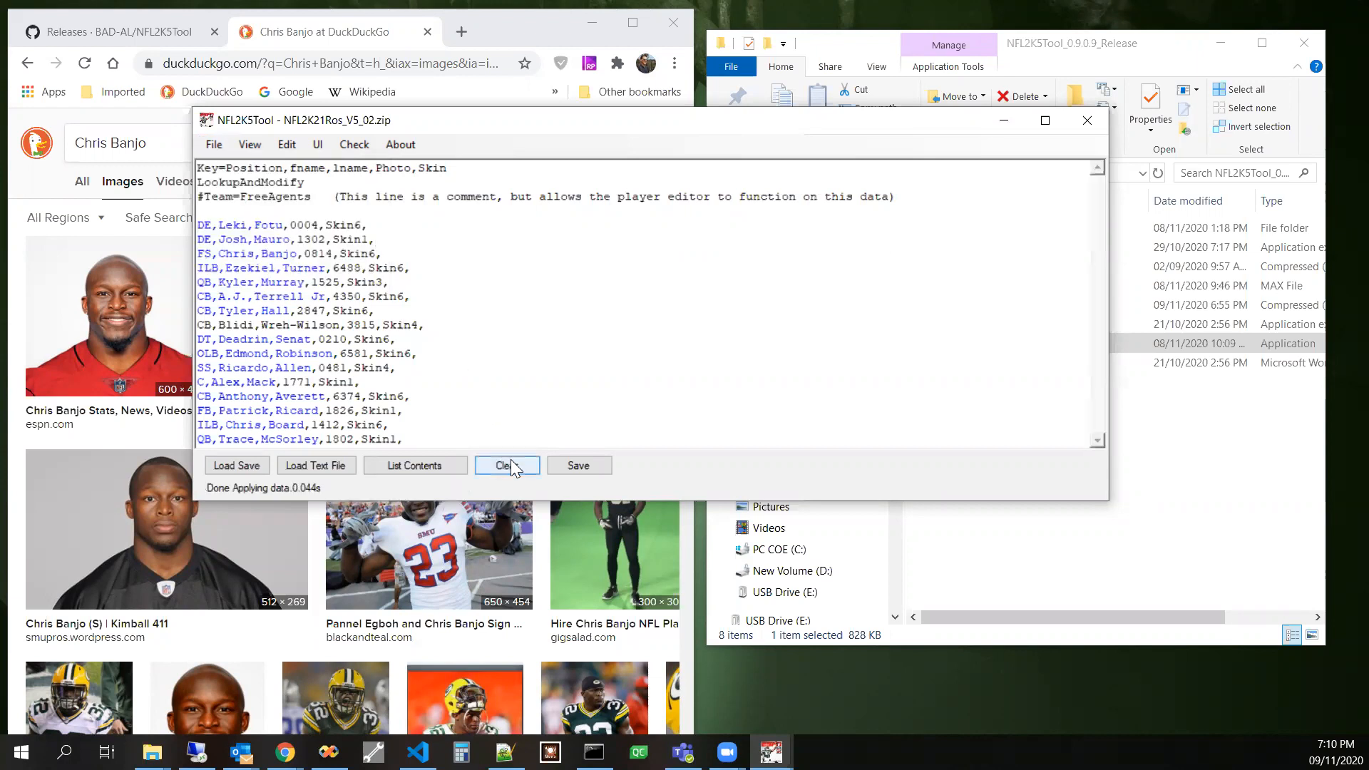
- Run Check Faces/skin, review the flagged players, and close the results
click(353, 144)
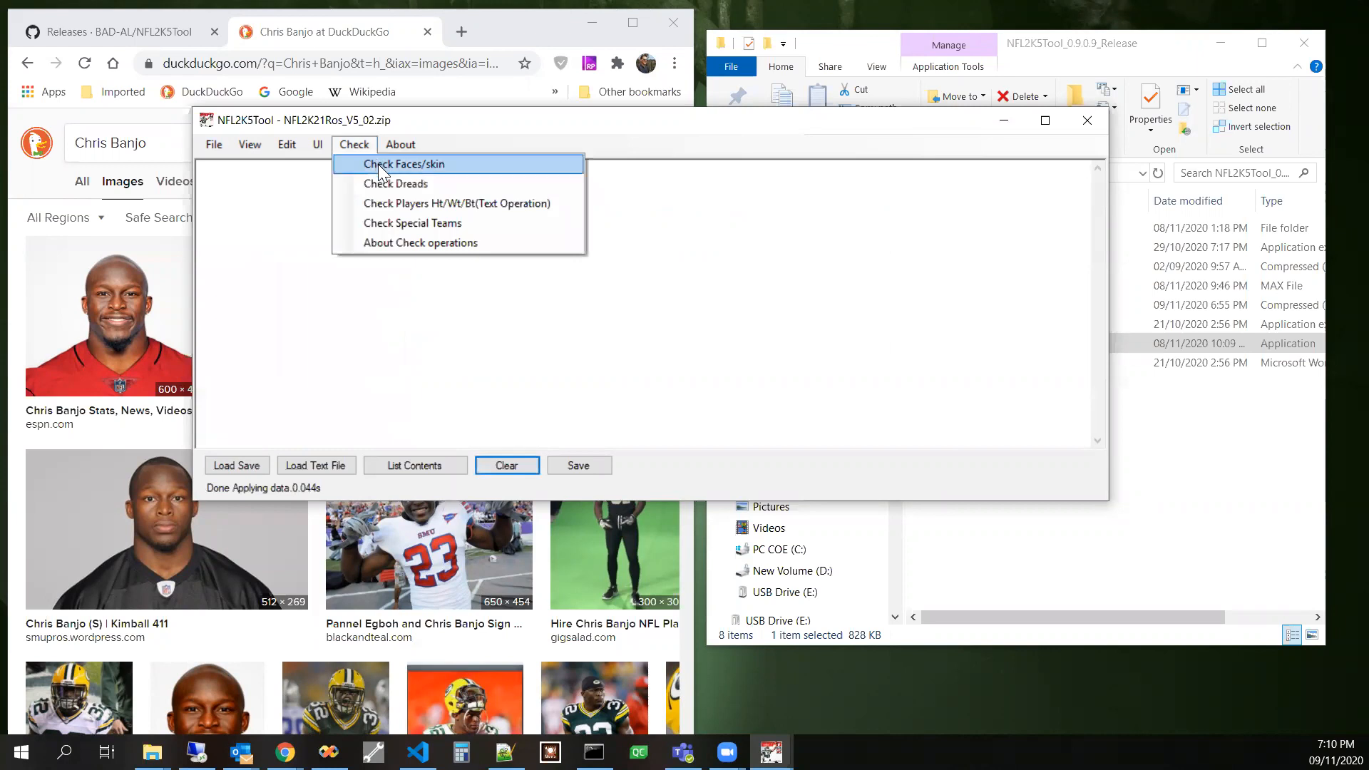
click(402, 164)
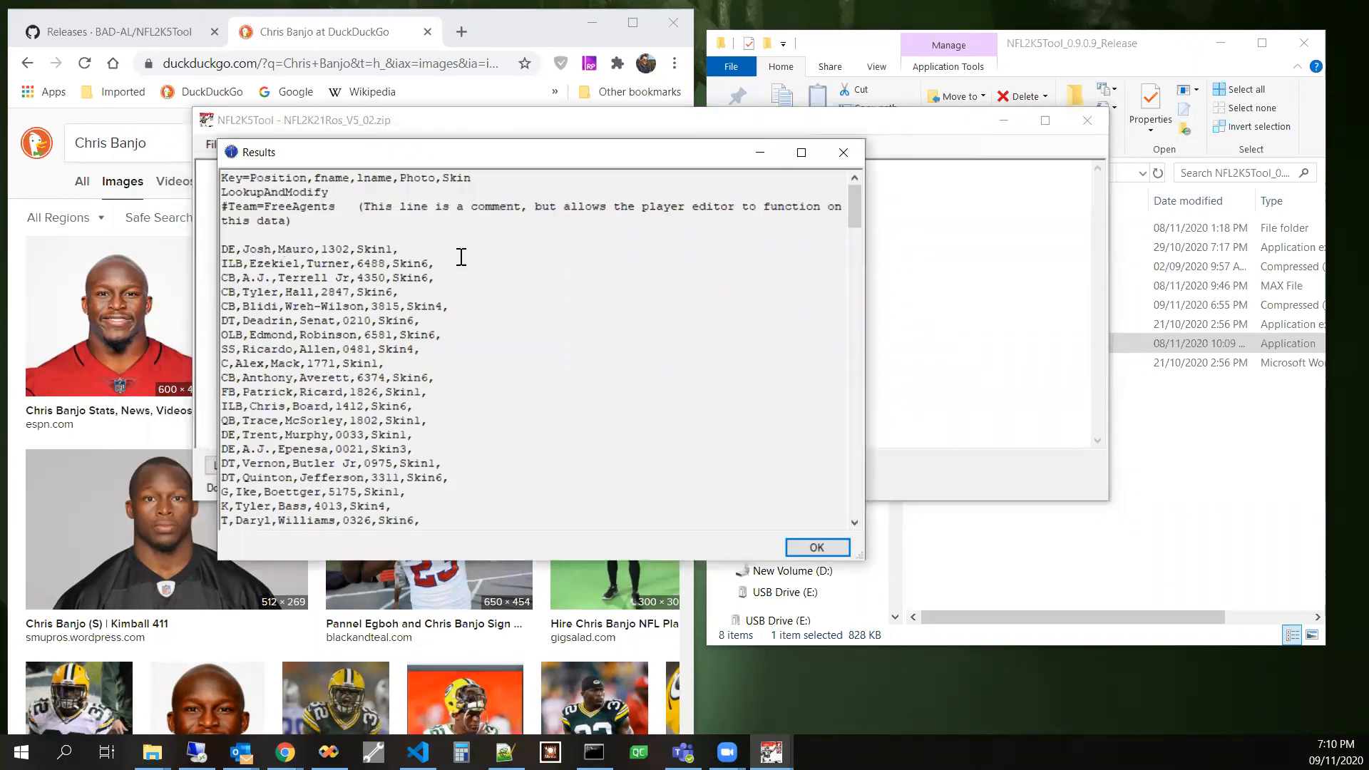
mouse_move(623, 265)
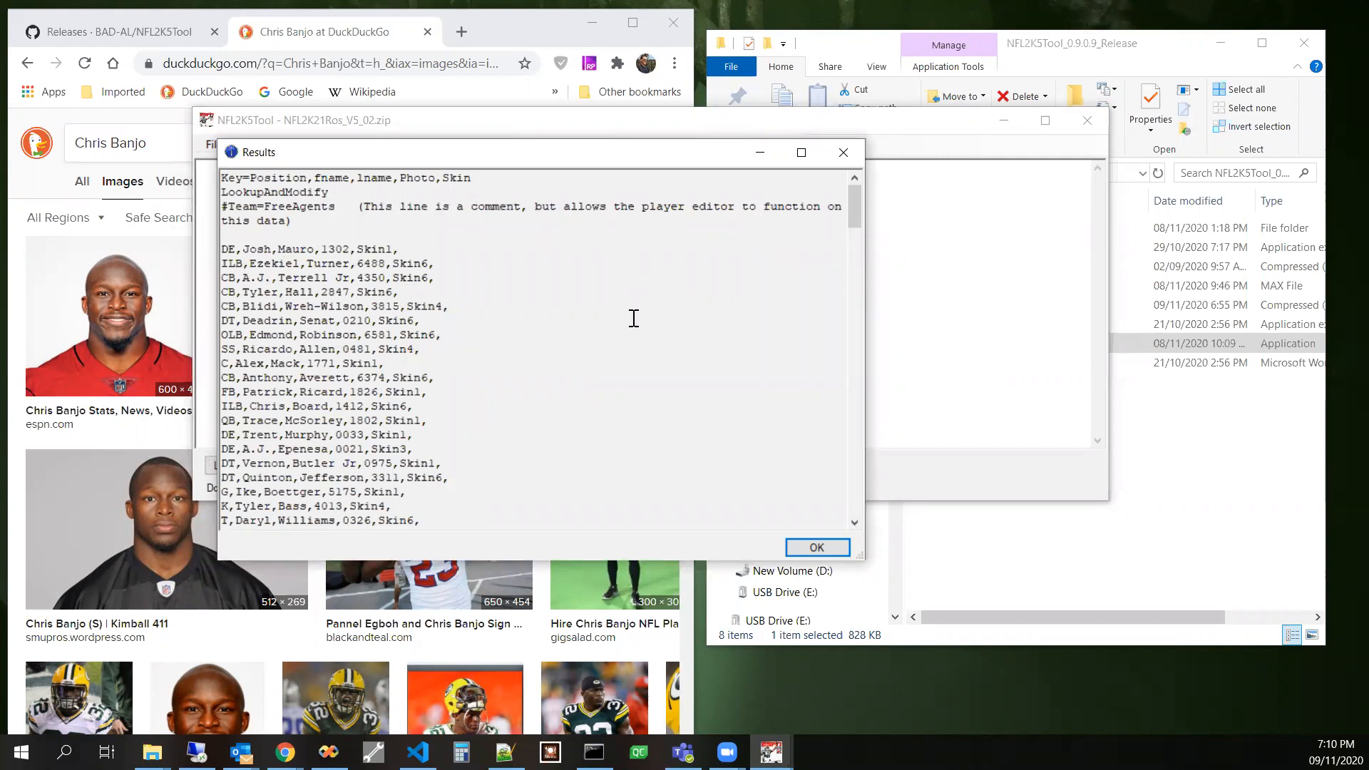
mouse_move(843, 153)
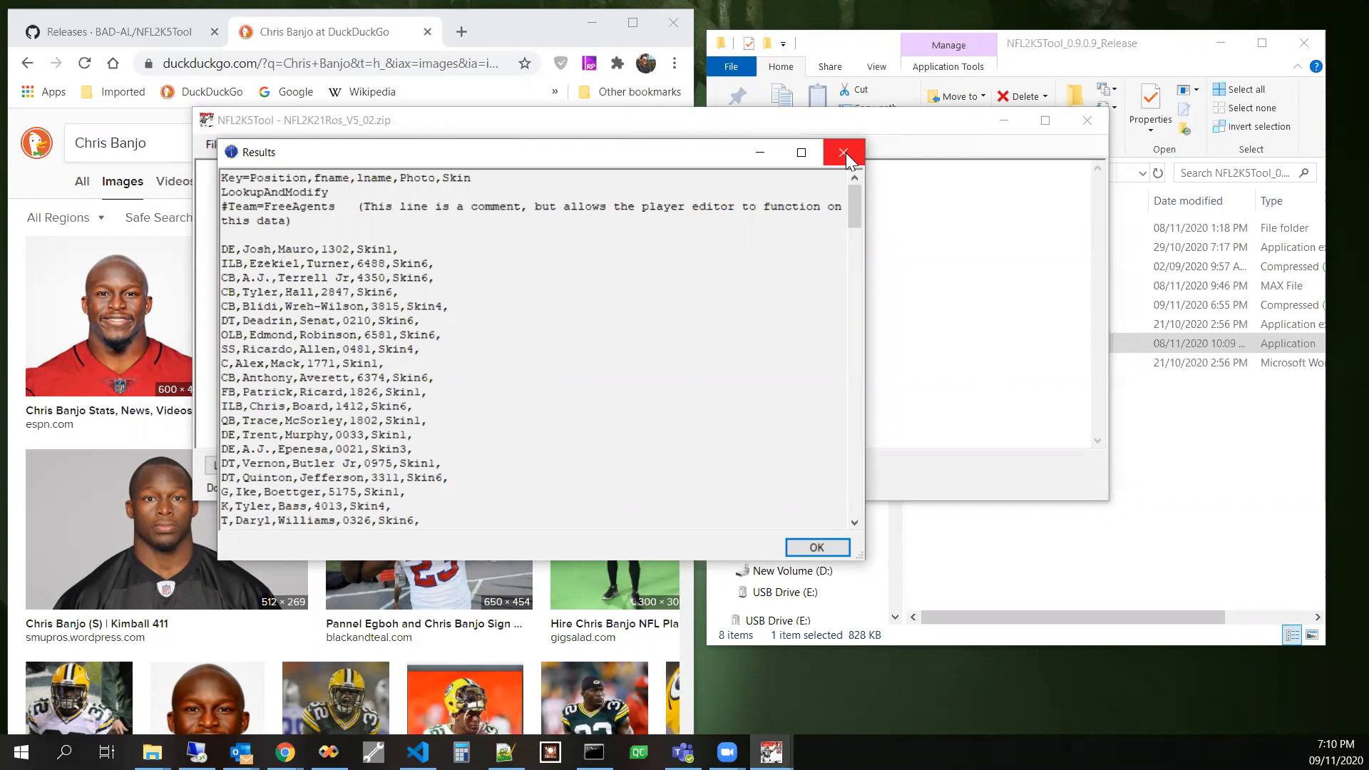
click(353, 144)
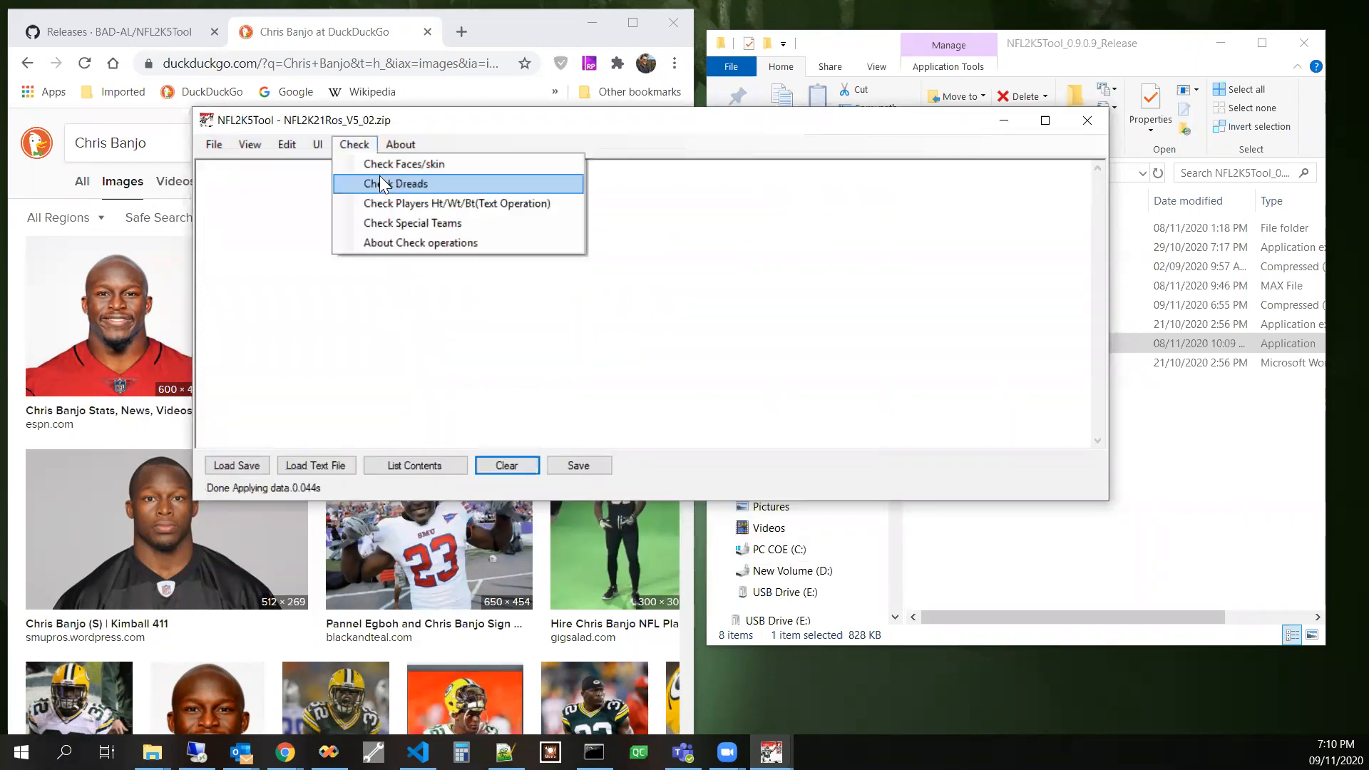
- Run Check Dreads, dismiss Verify Theese, and open flagged Kyler Murray in Edit Player
click(395, 184)
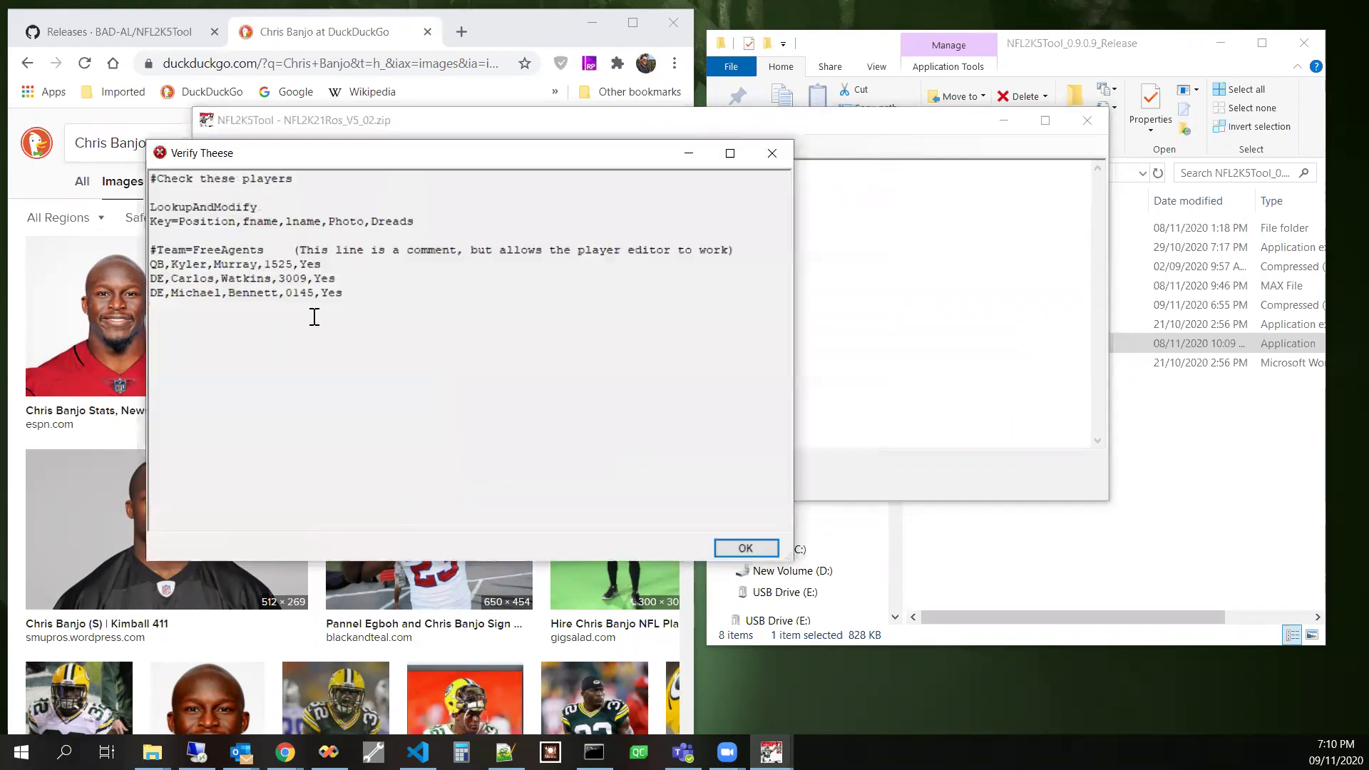
right_click(254, 293)
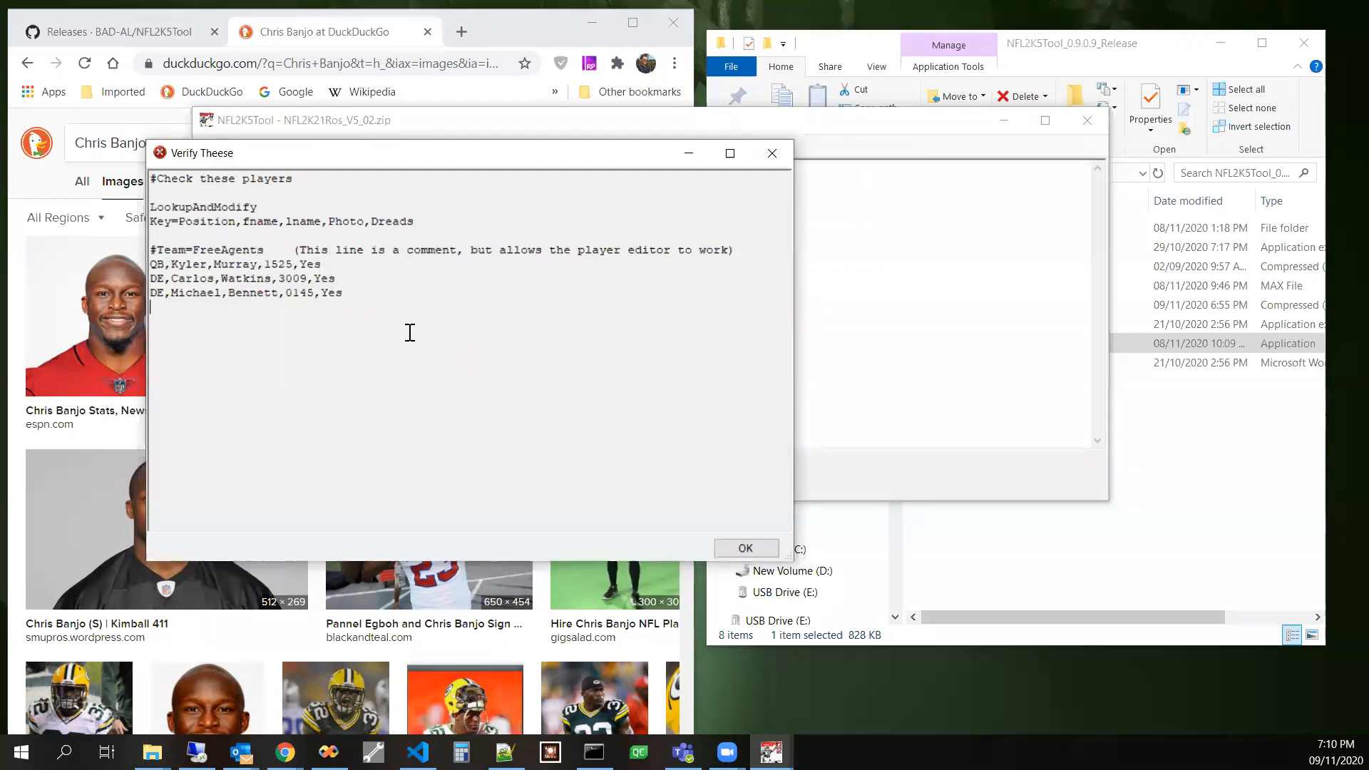
click(744, 547)
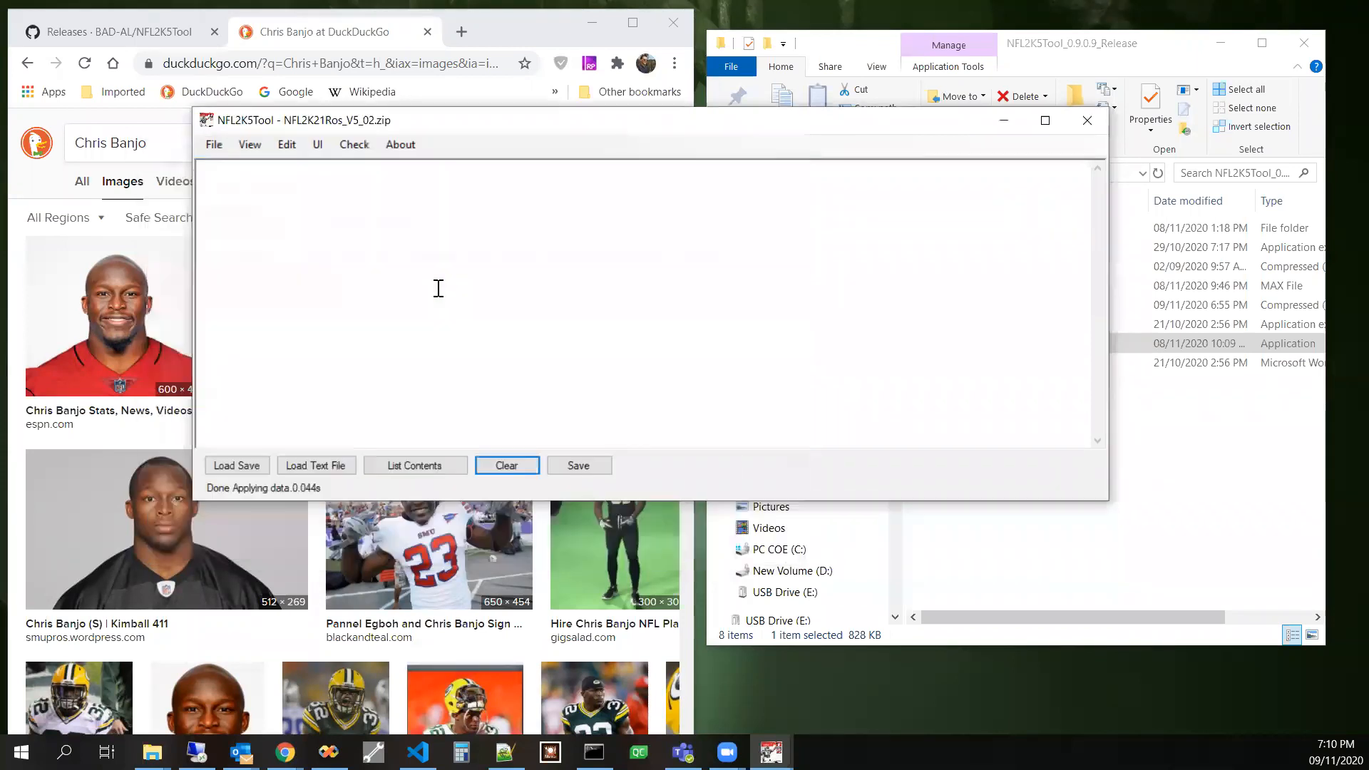
click(315, 464)
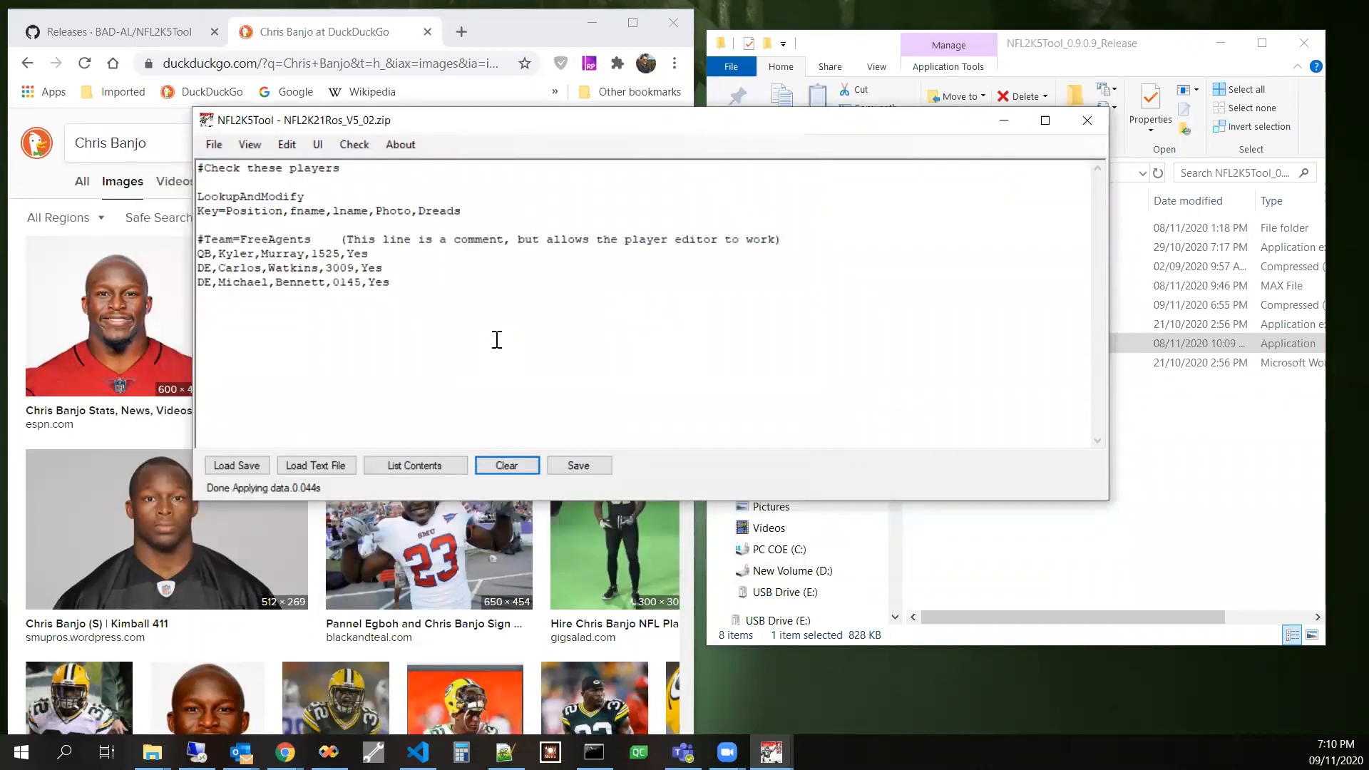
mouse_move(437, 305)
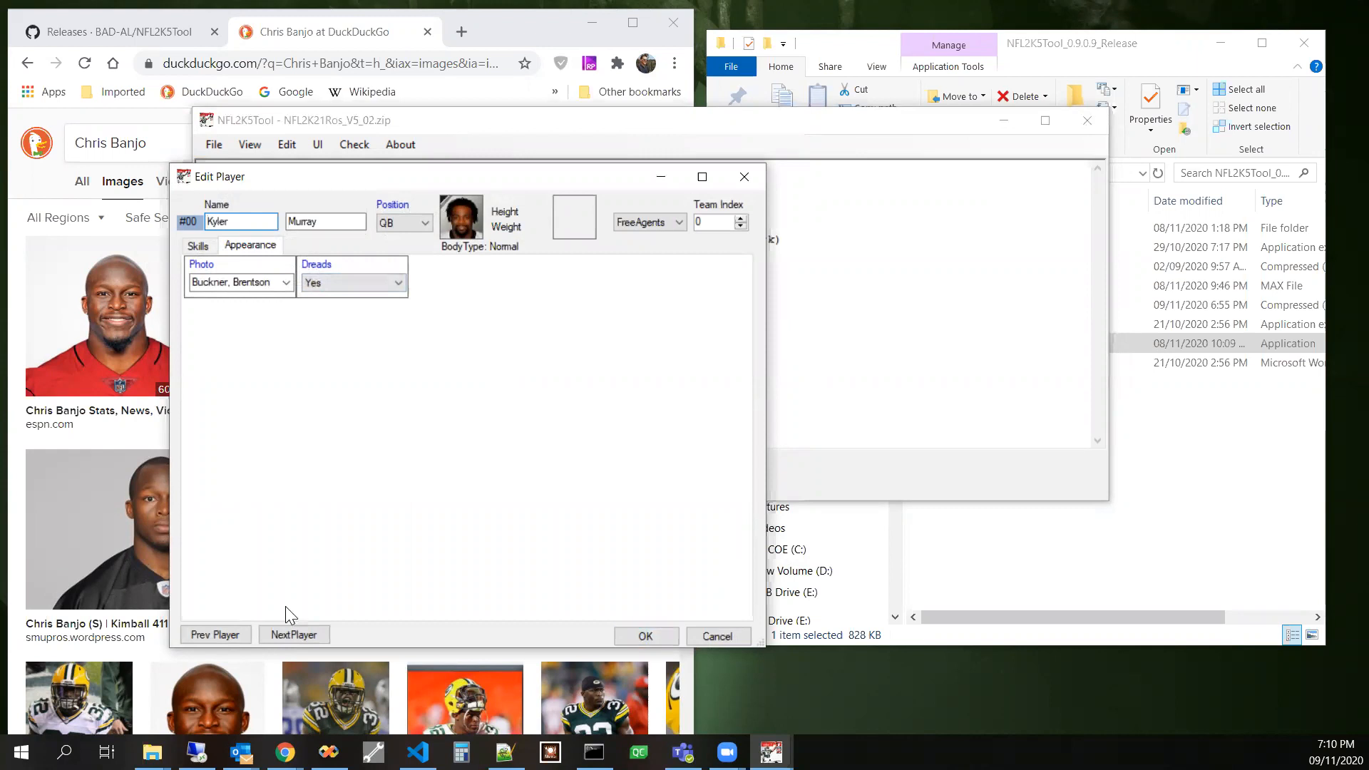
click(294, 635)
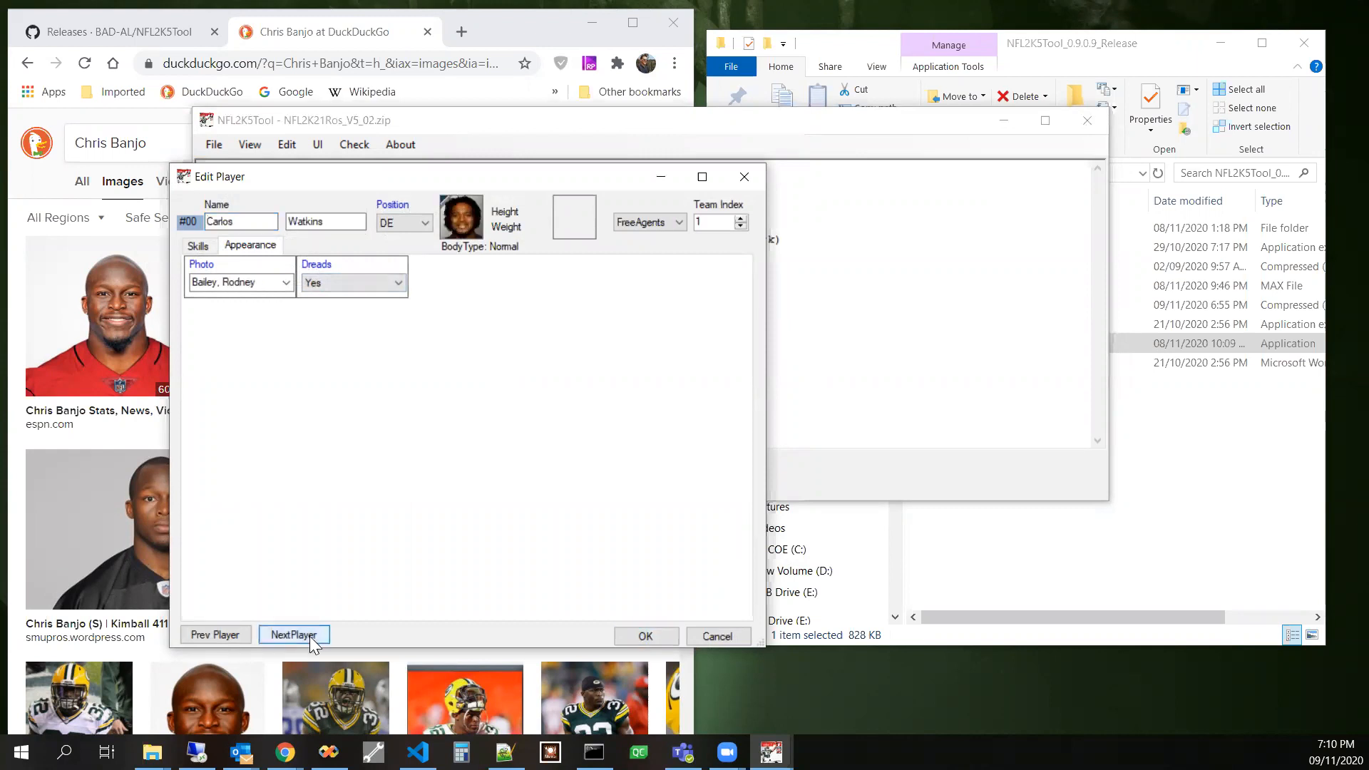
click(294, 633)
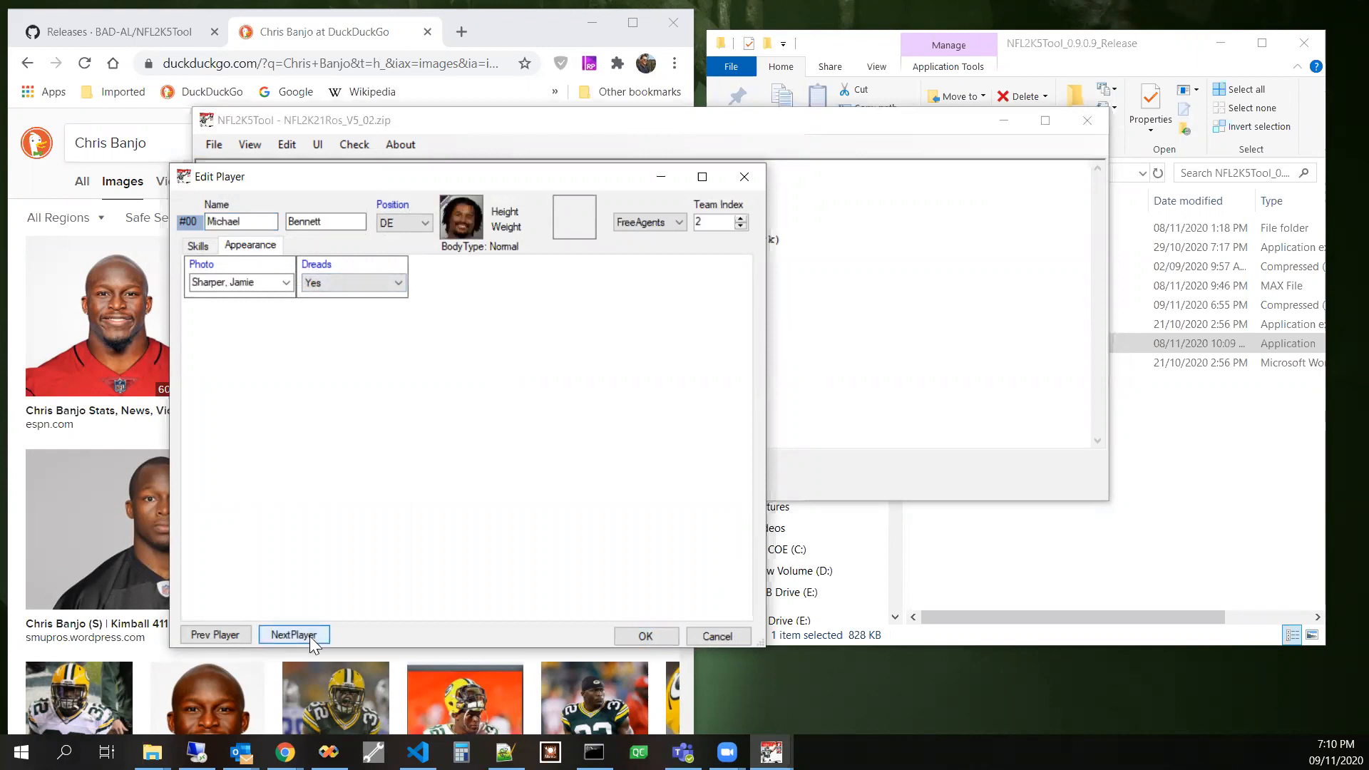
click(294, 634)
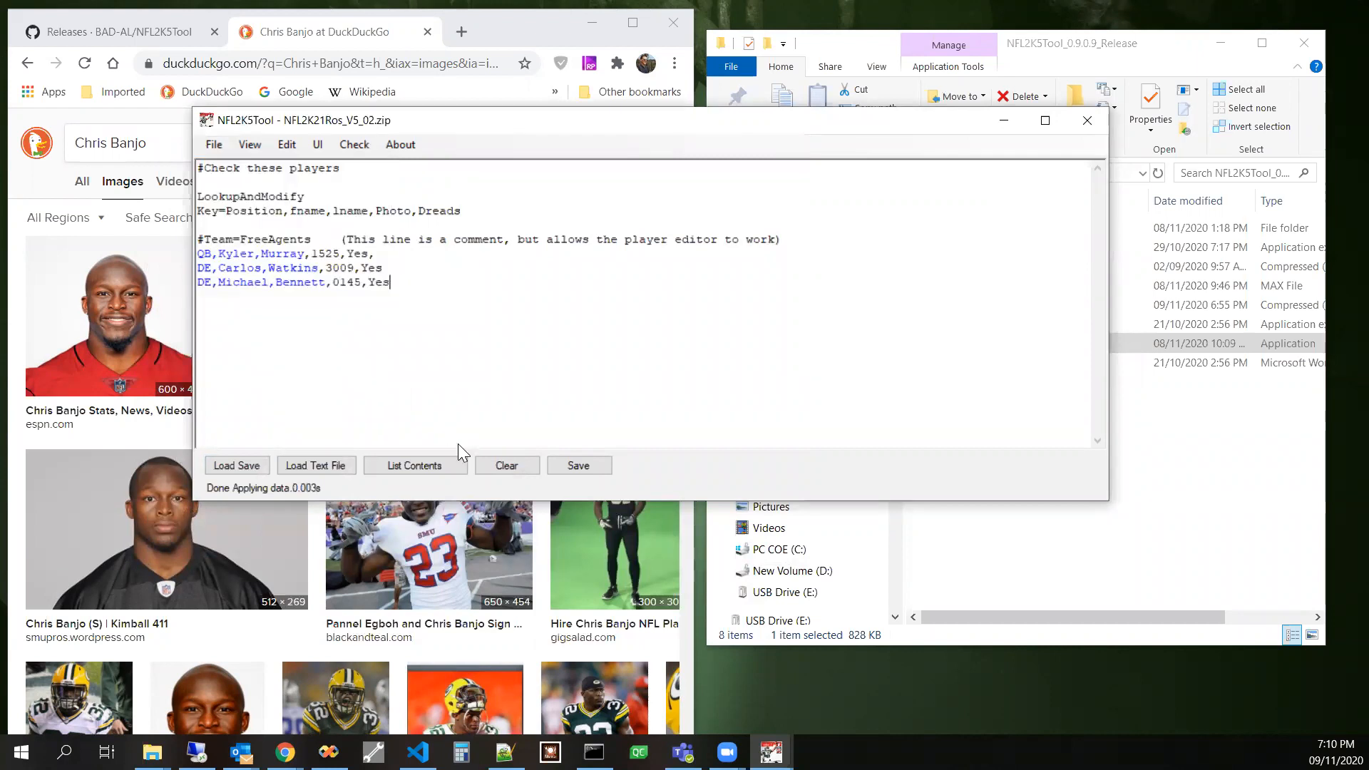
- Clear the text and rerun Check Dreads, now flagging only Michael Bennett
click(505, 465)
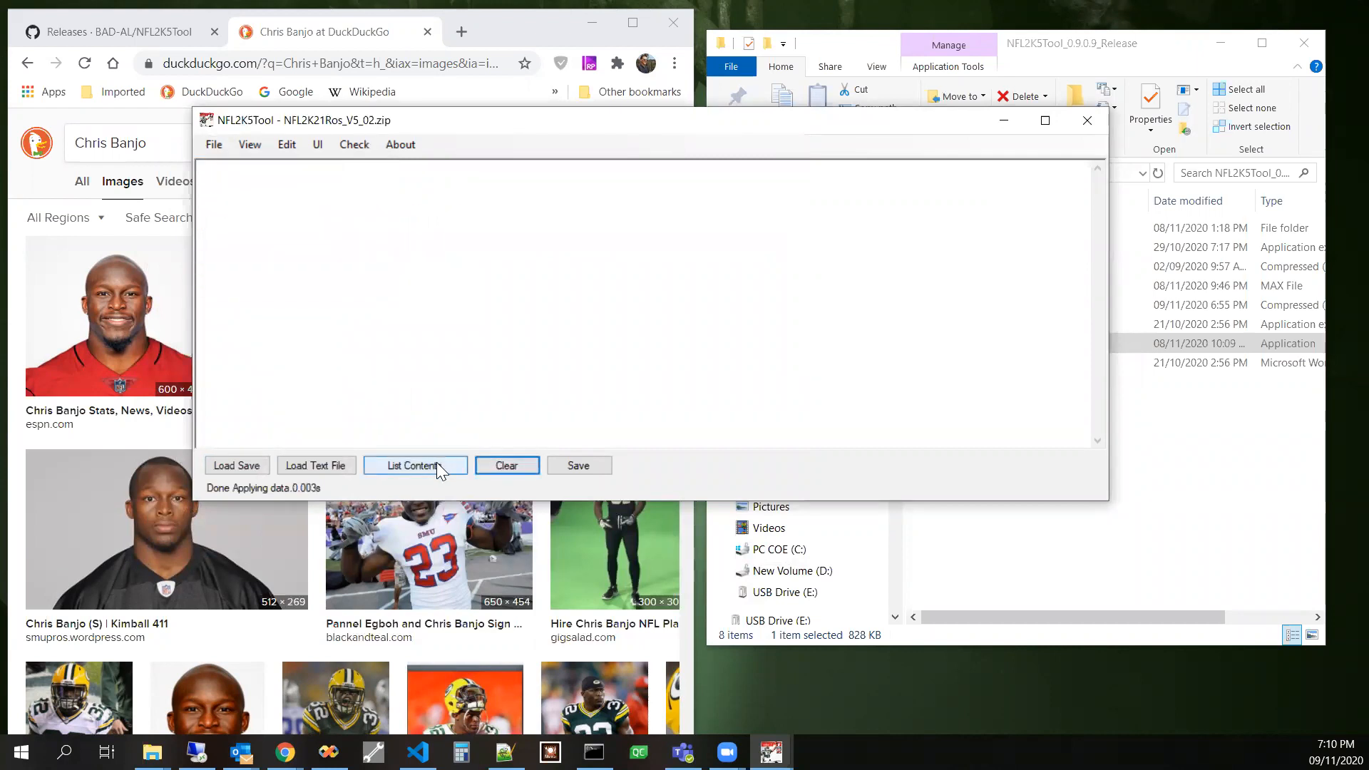
click(353, 144)
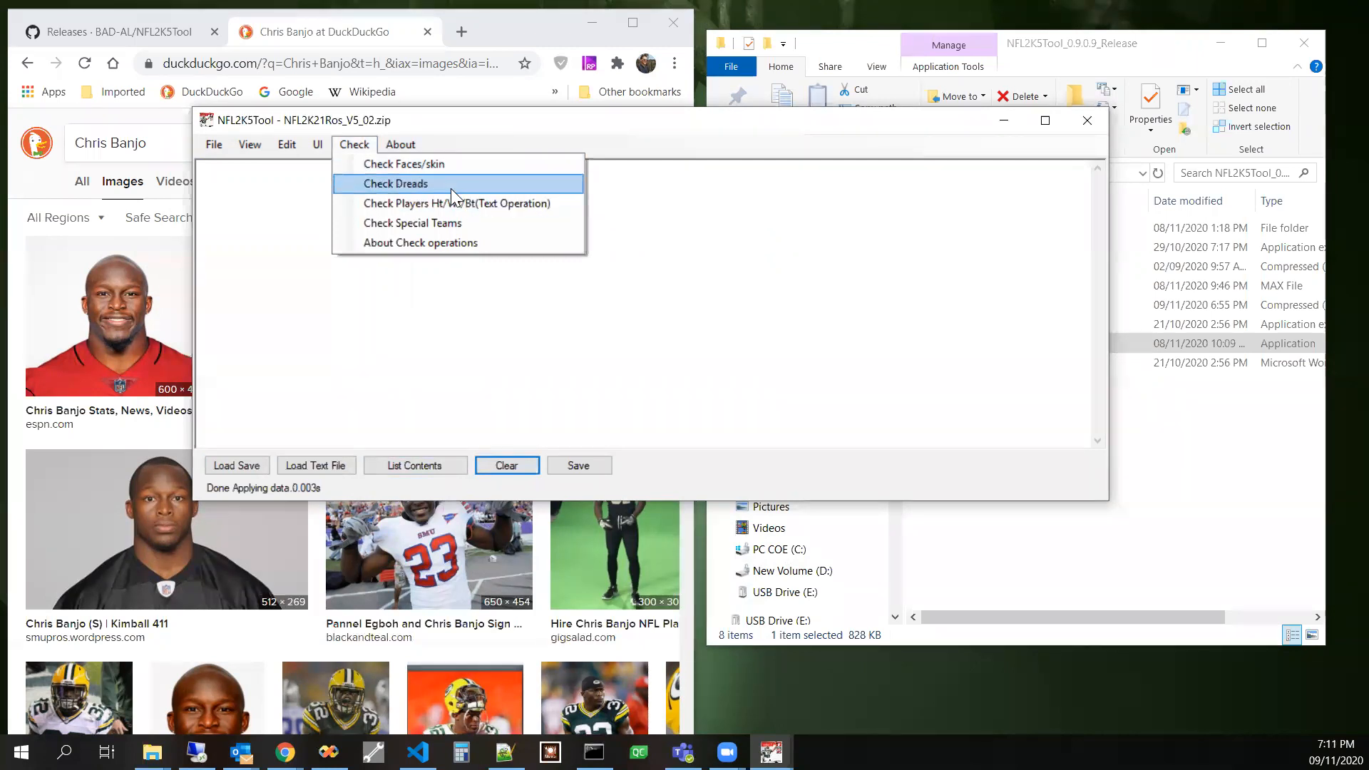
click(397, 184)
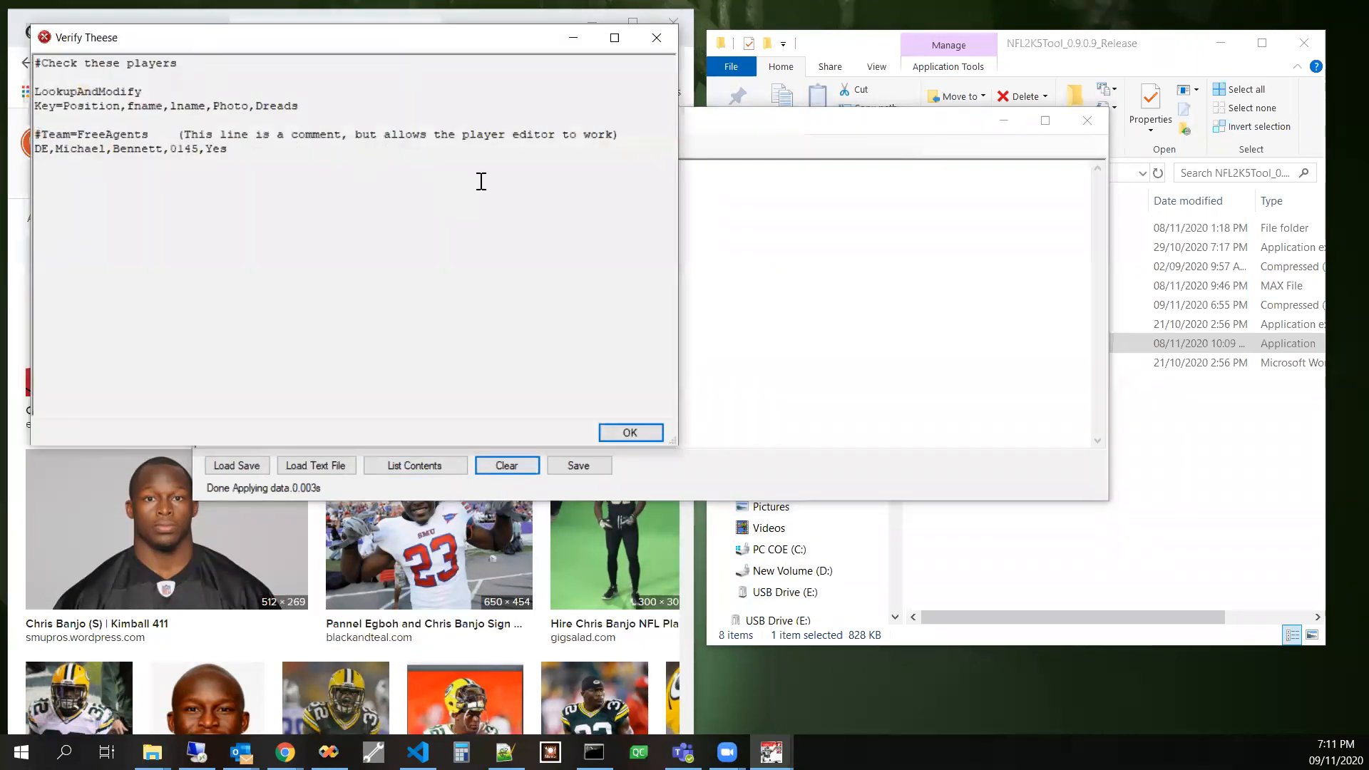
click(629, 432)
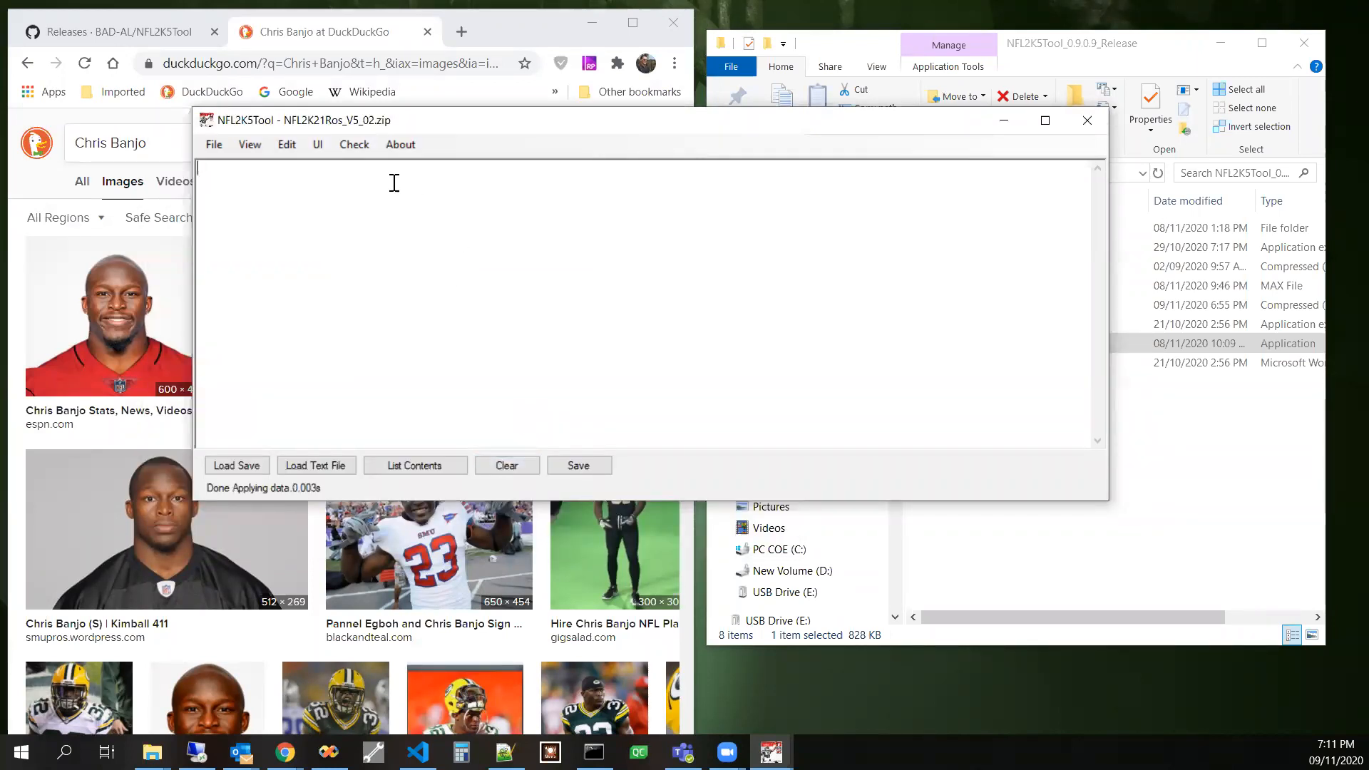
click(353, 144)
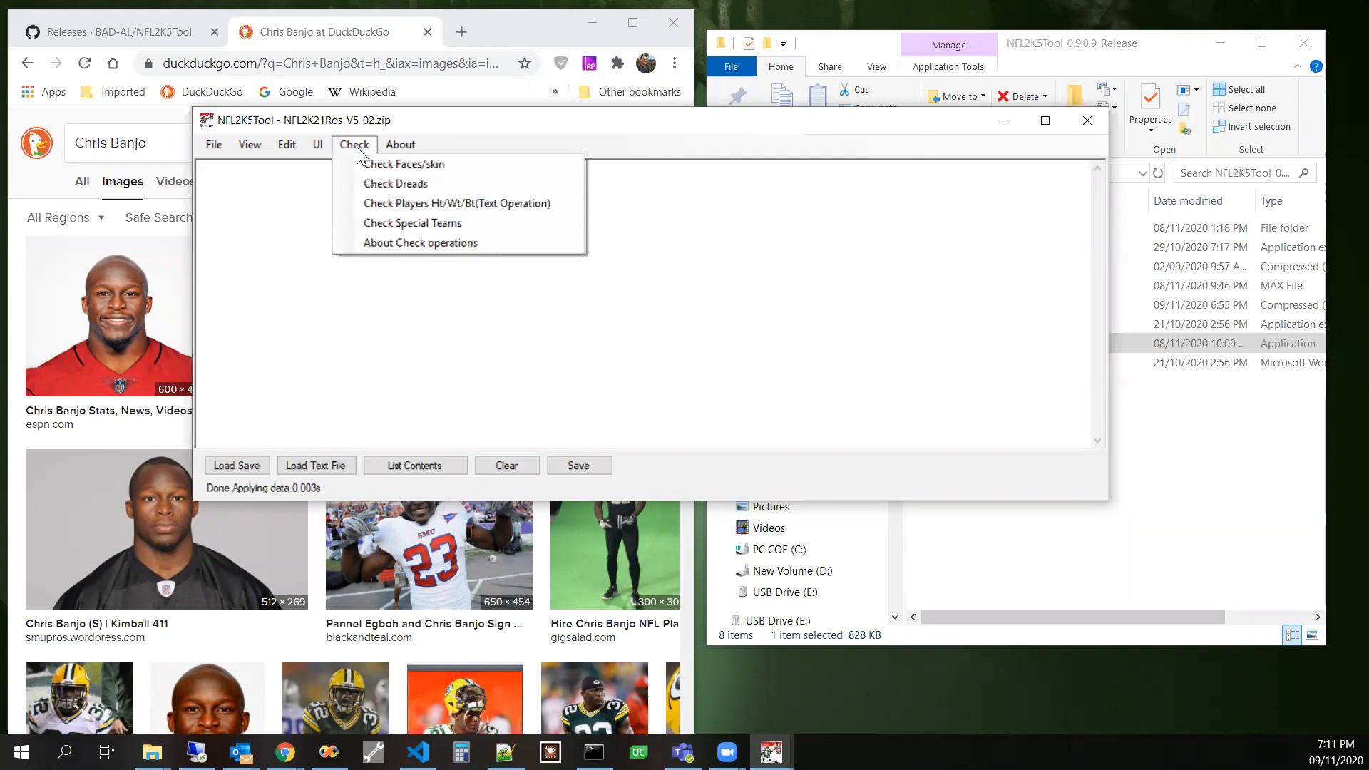
mouse_move(412, 223)
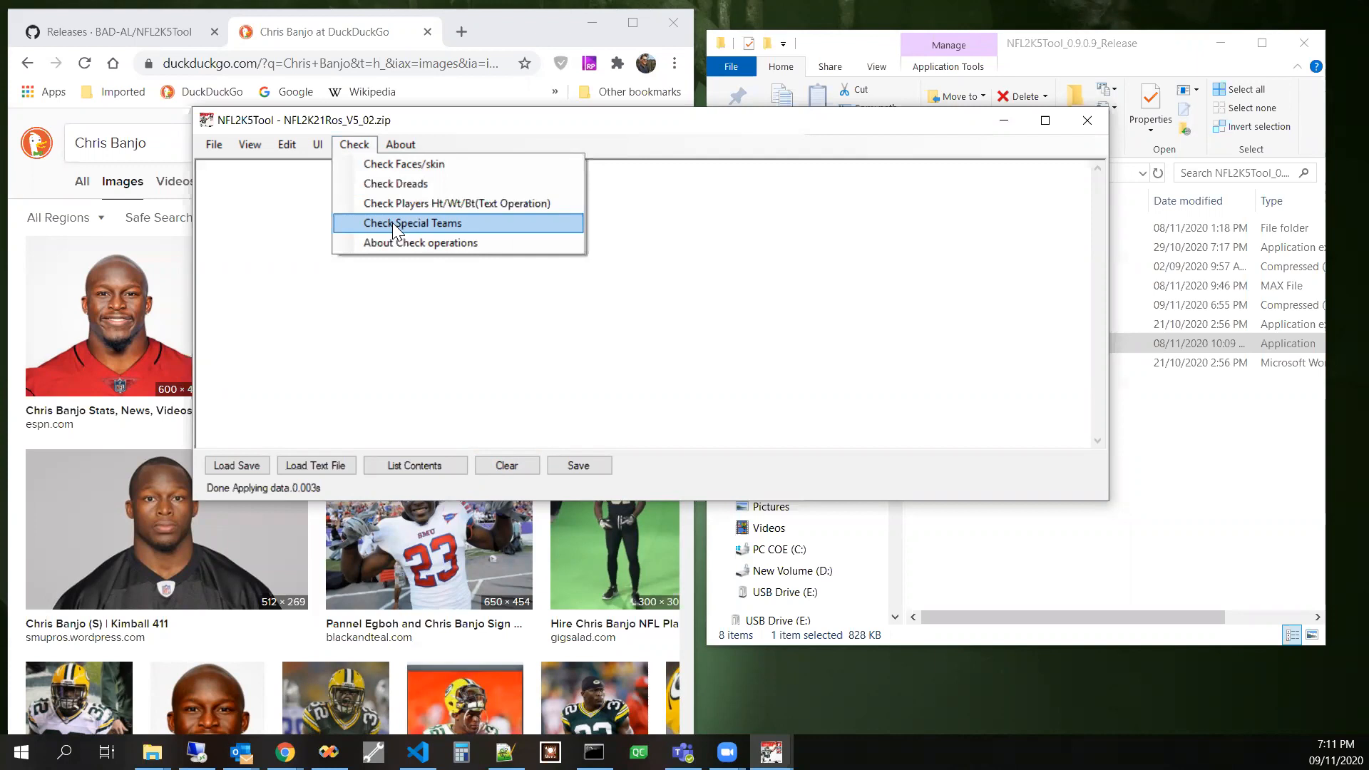
- Run Check Special Teams with no issues found, list the roster contents, then clear the text
click(414, 223)
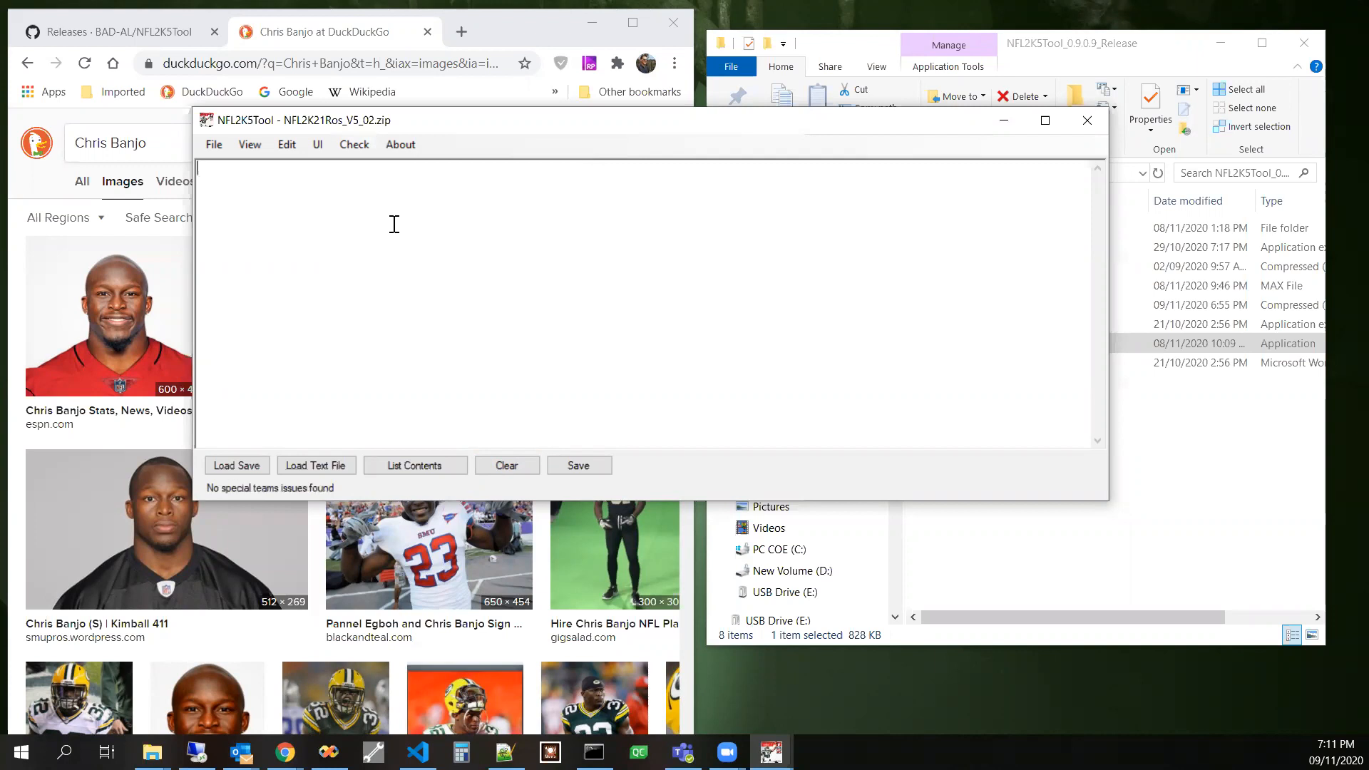
mouse_move(460, 445)
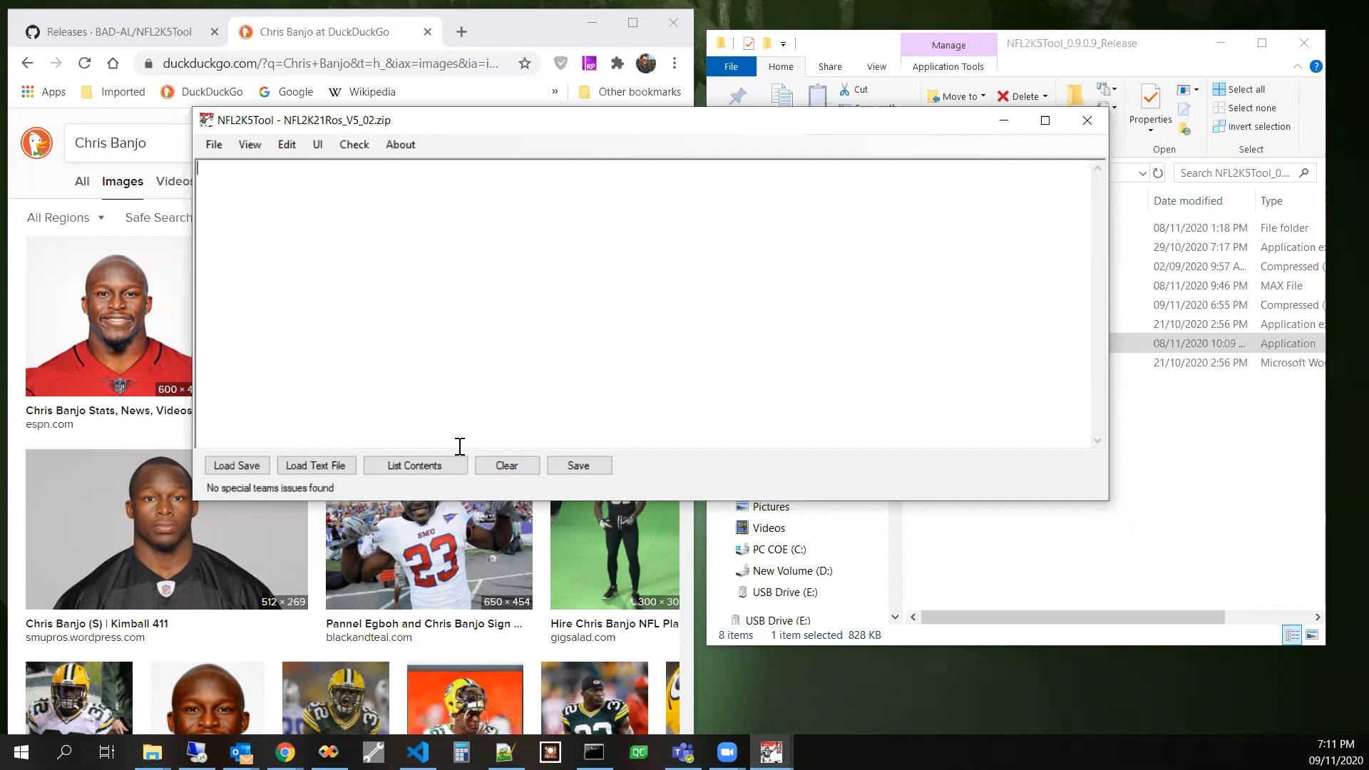
click(413, 465)
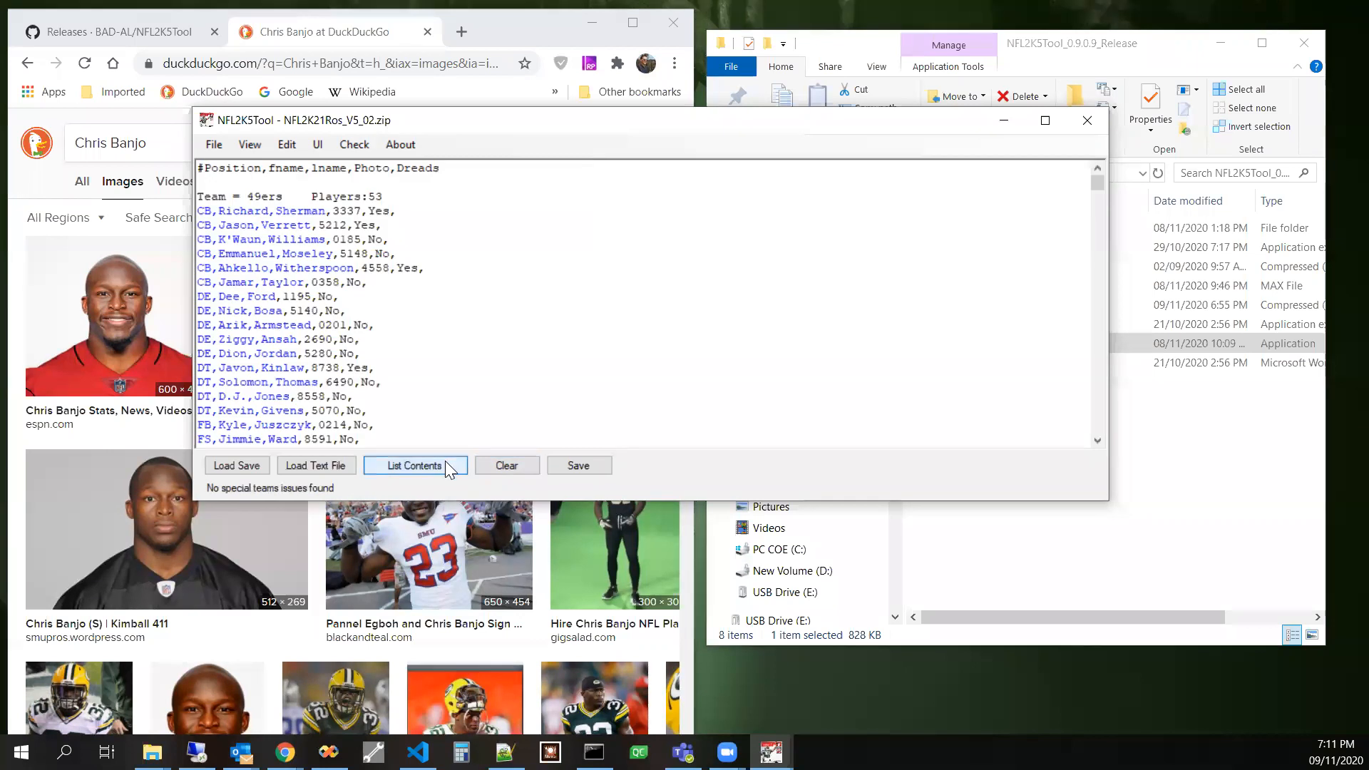
mouse_move(524, 472)
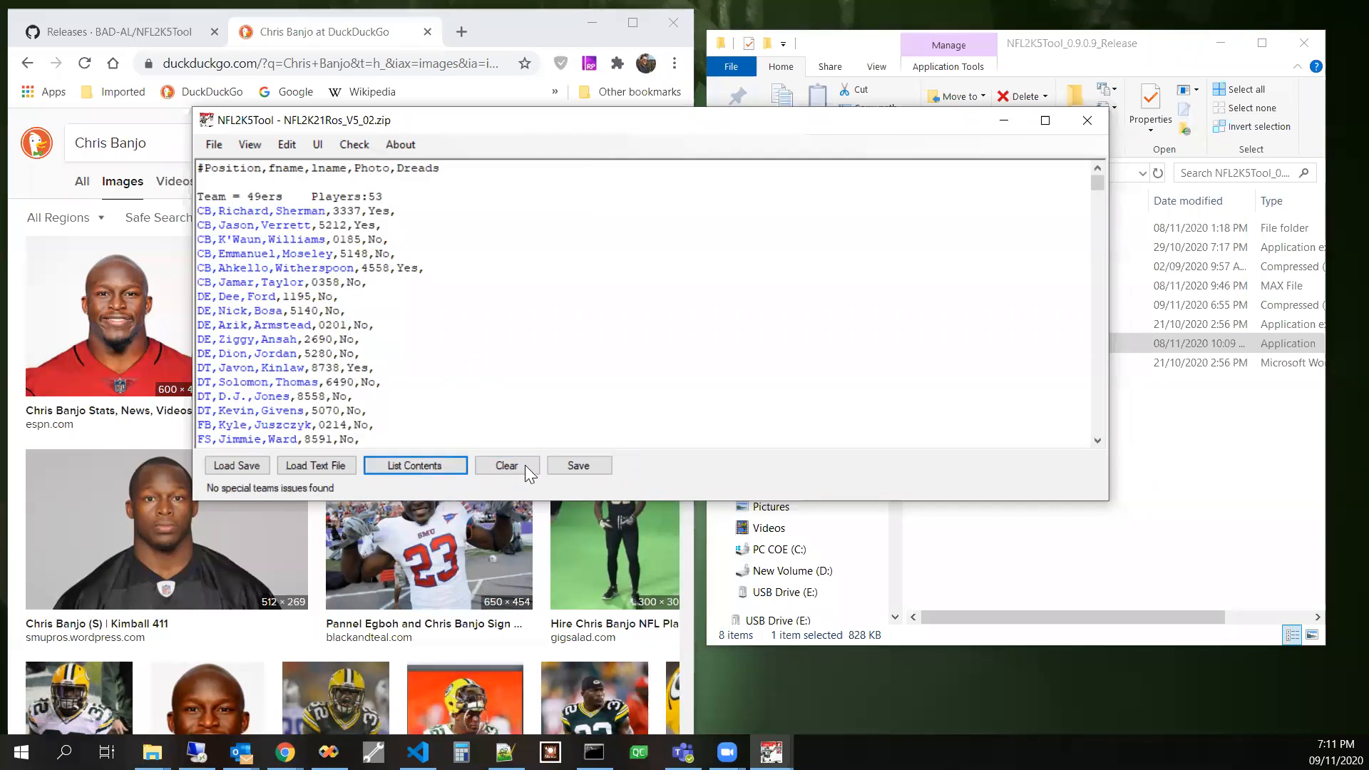
click(506, 465)
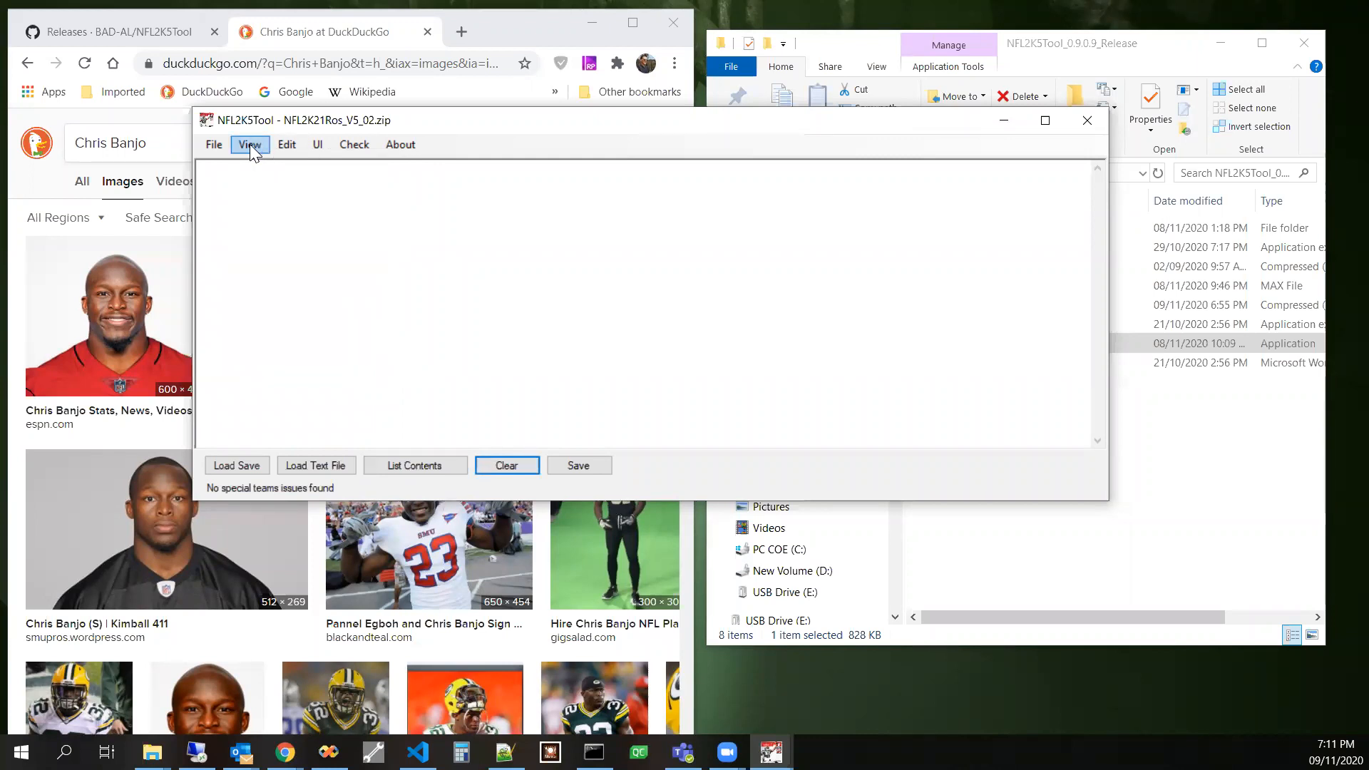
- Use File > Reset Key to leave a bare 'Key=' line, then clear the text area
click(212, 144)
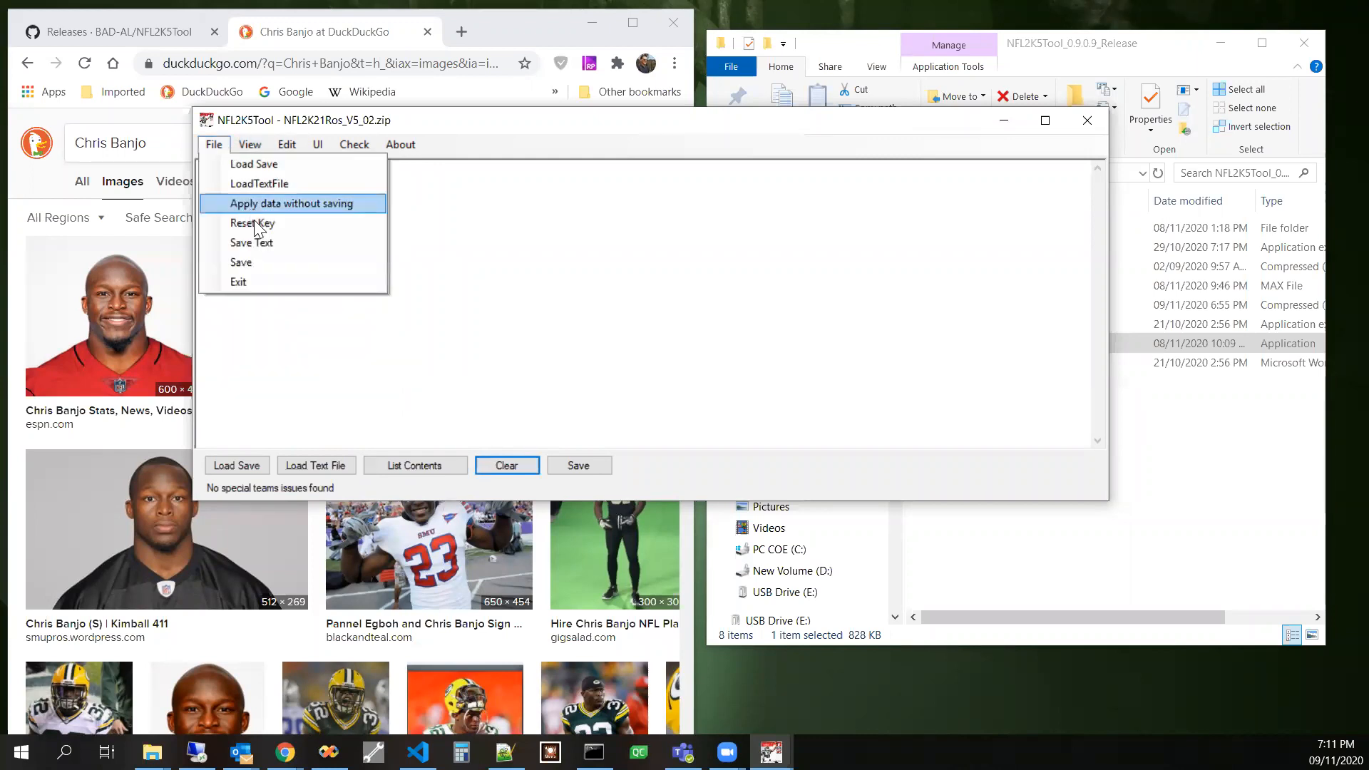
mouse_move(252, 224)
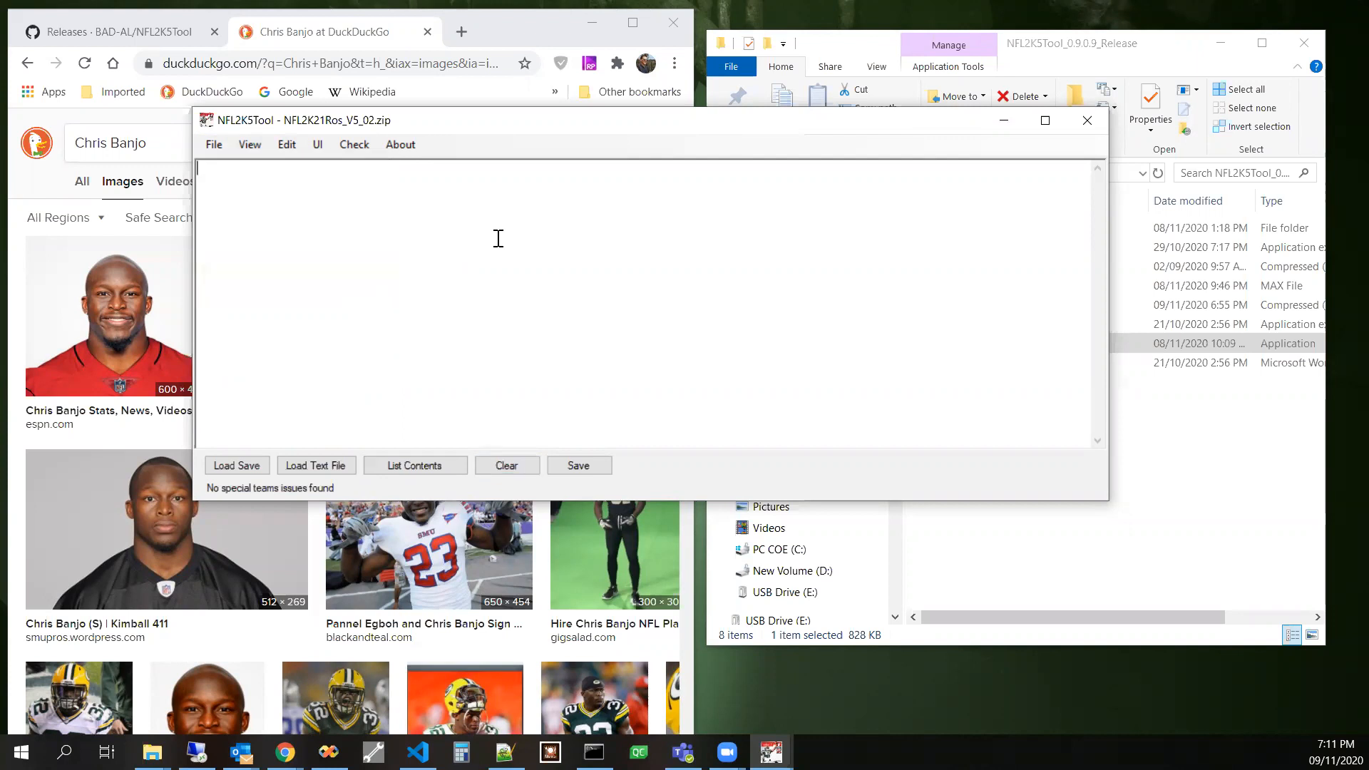
mouse_move(497, 238)
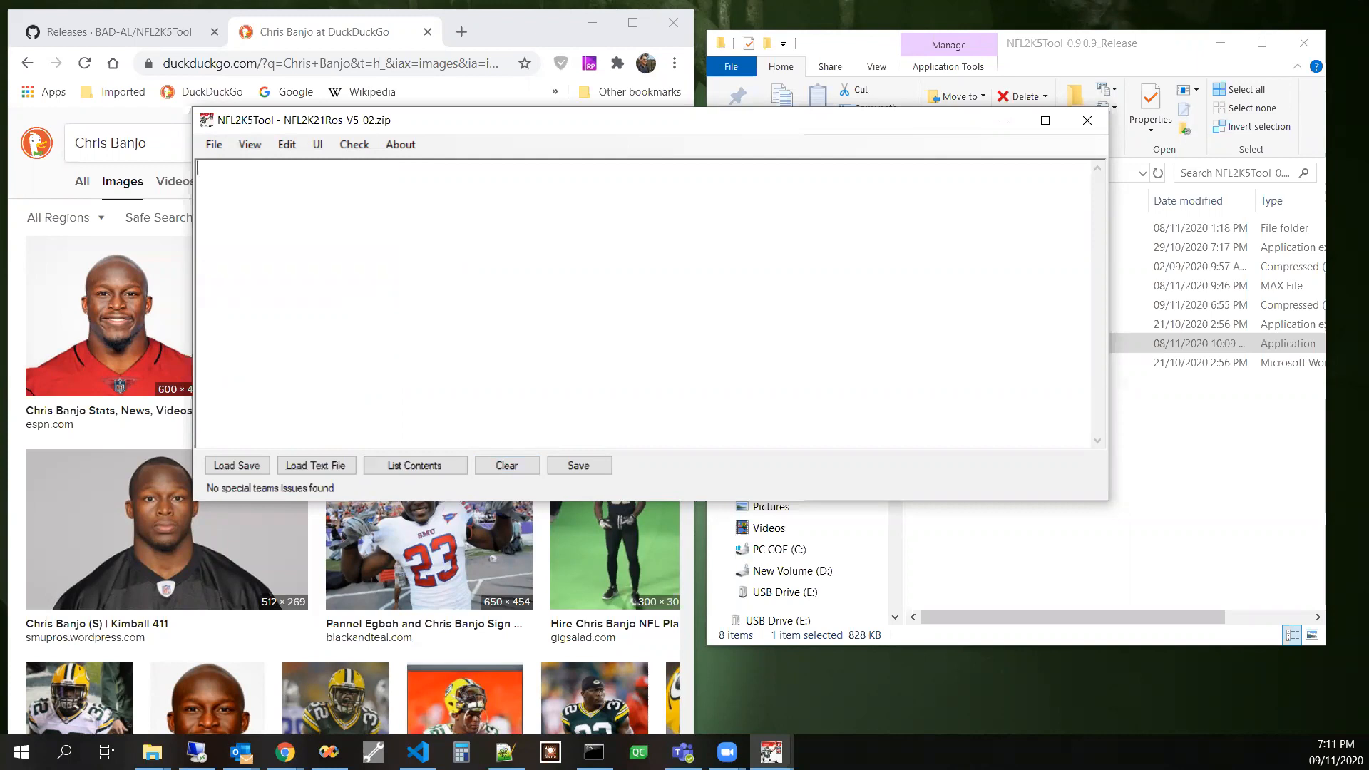
text(Key=)
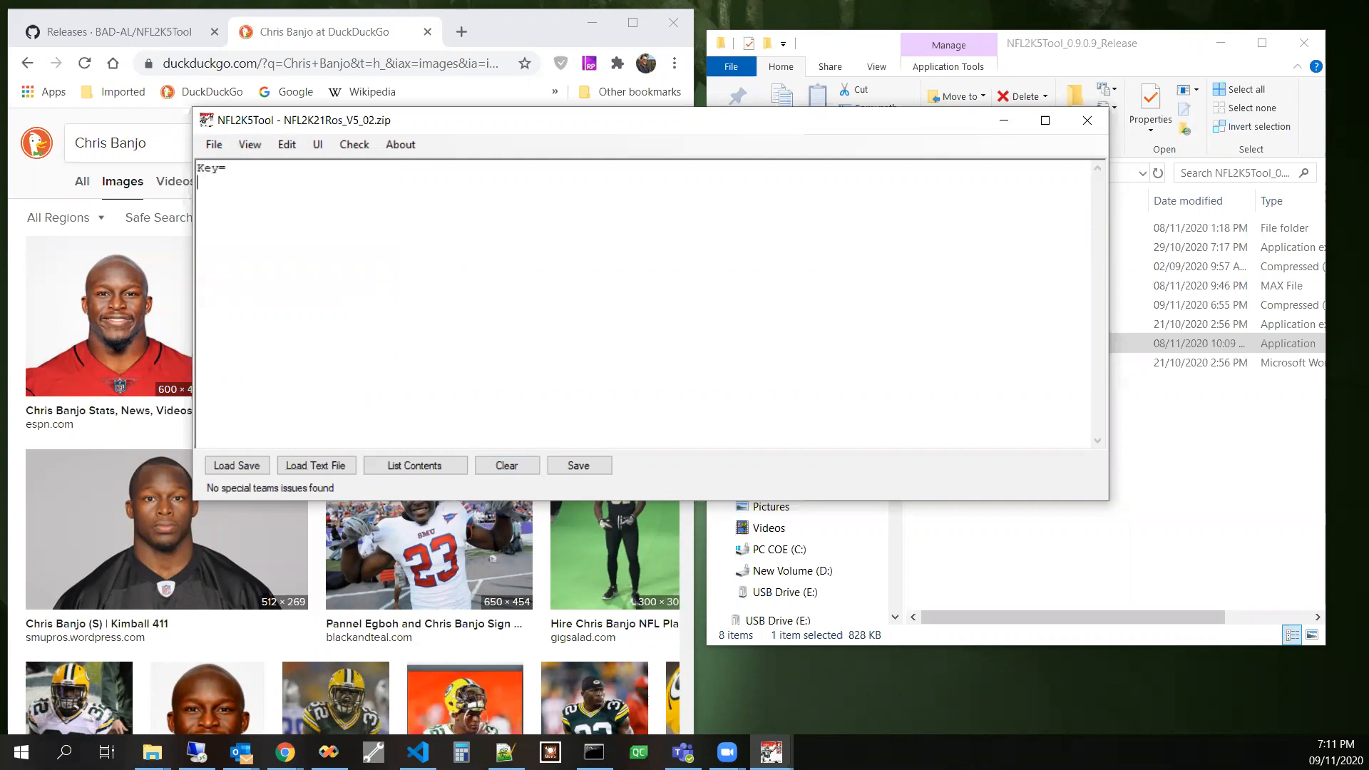
click(212, 144)
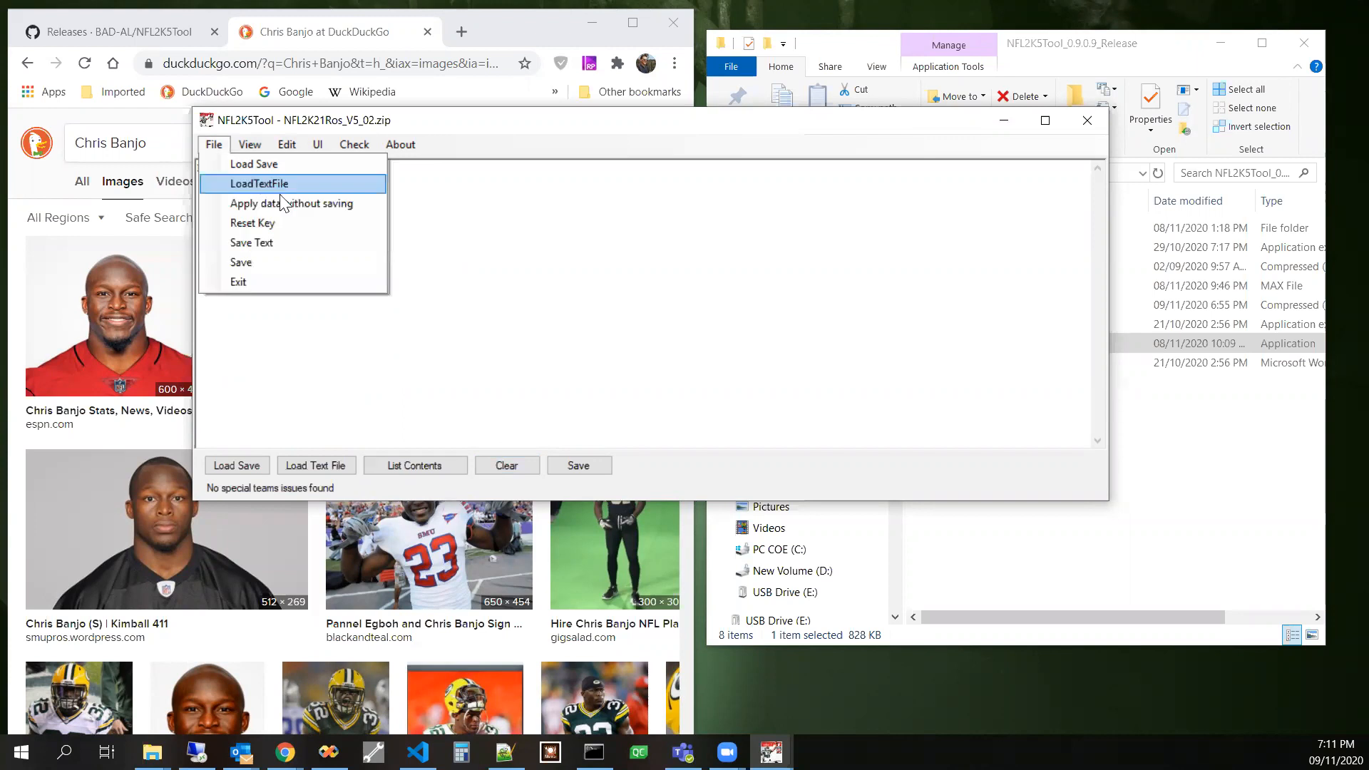
mouse_move(292, 202)
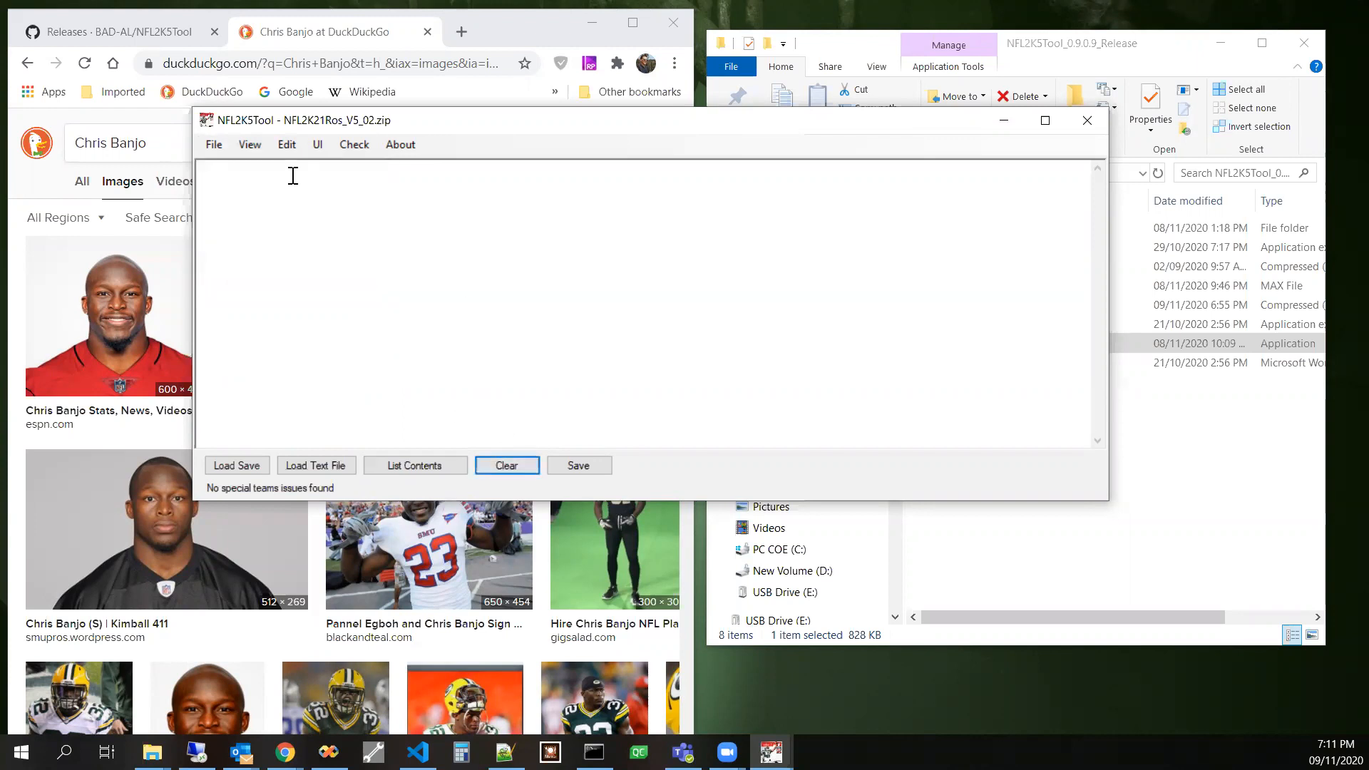
click(213, 144)
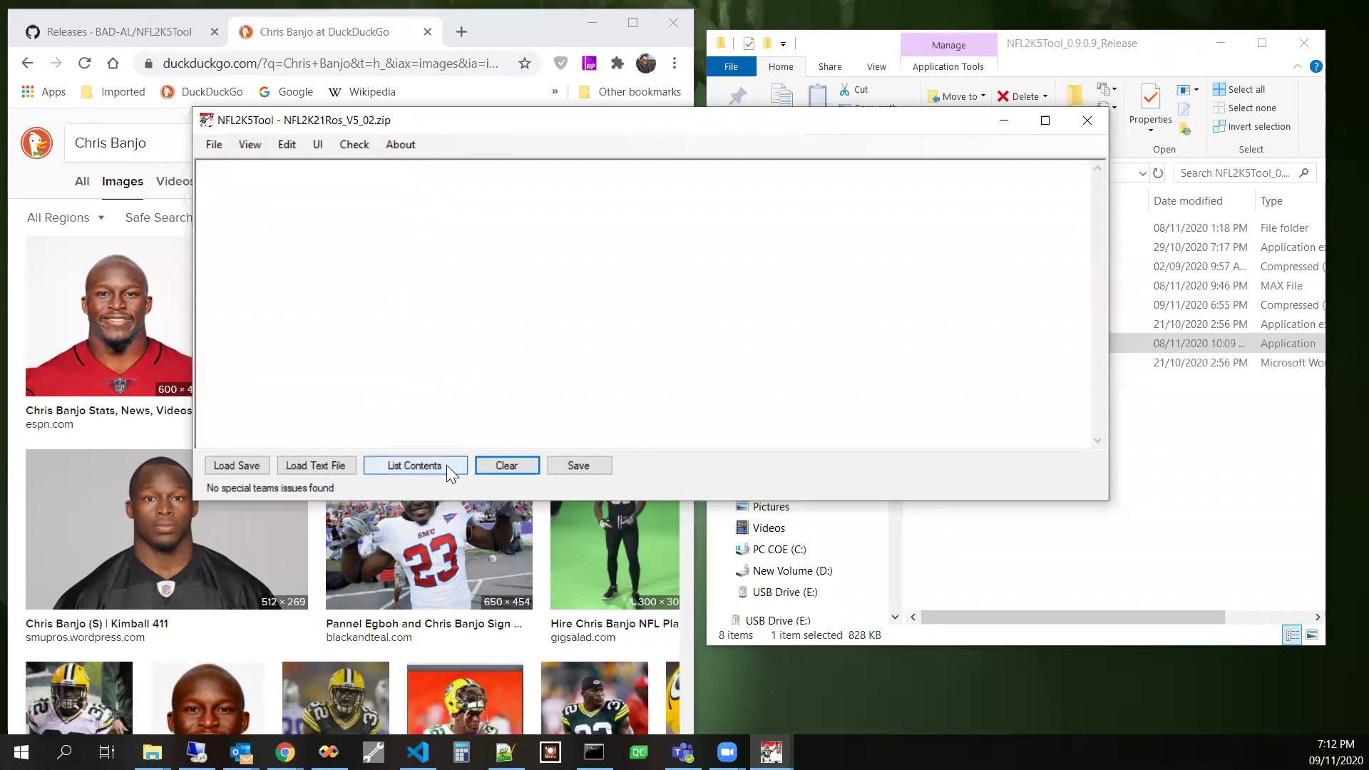
- List all players with attributes and browse the Check and View menus without choosing anything
click(413, 465)
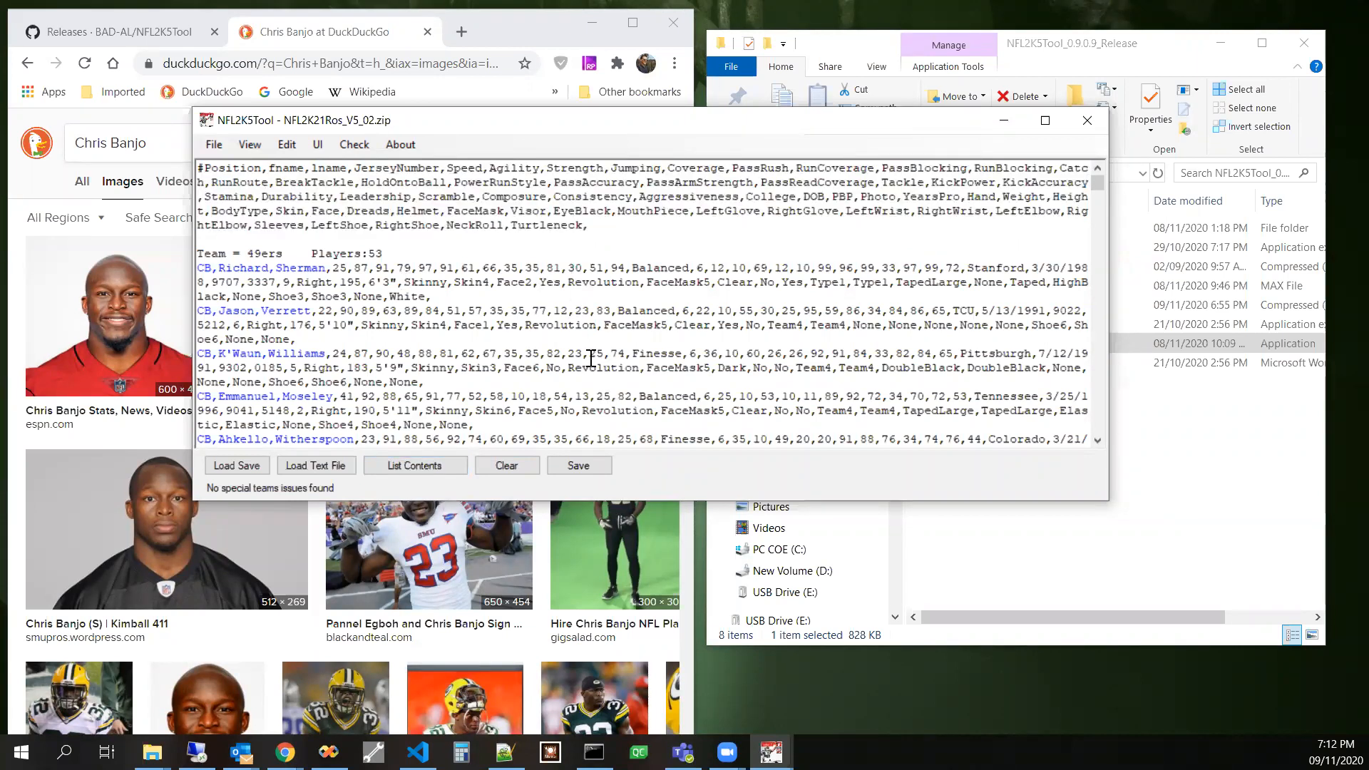
click(353, 144)
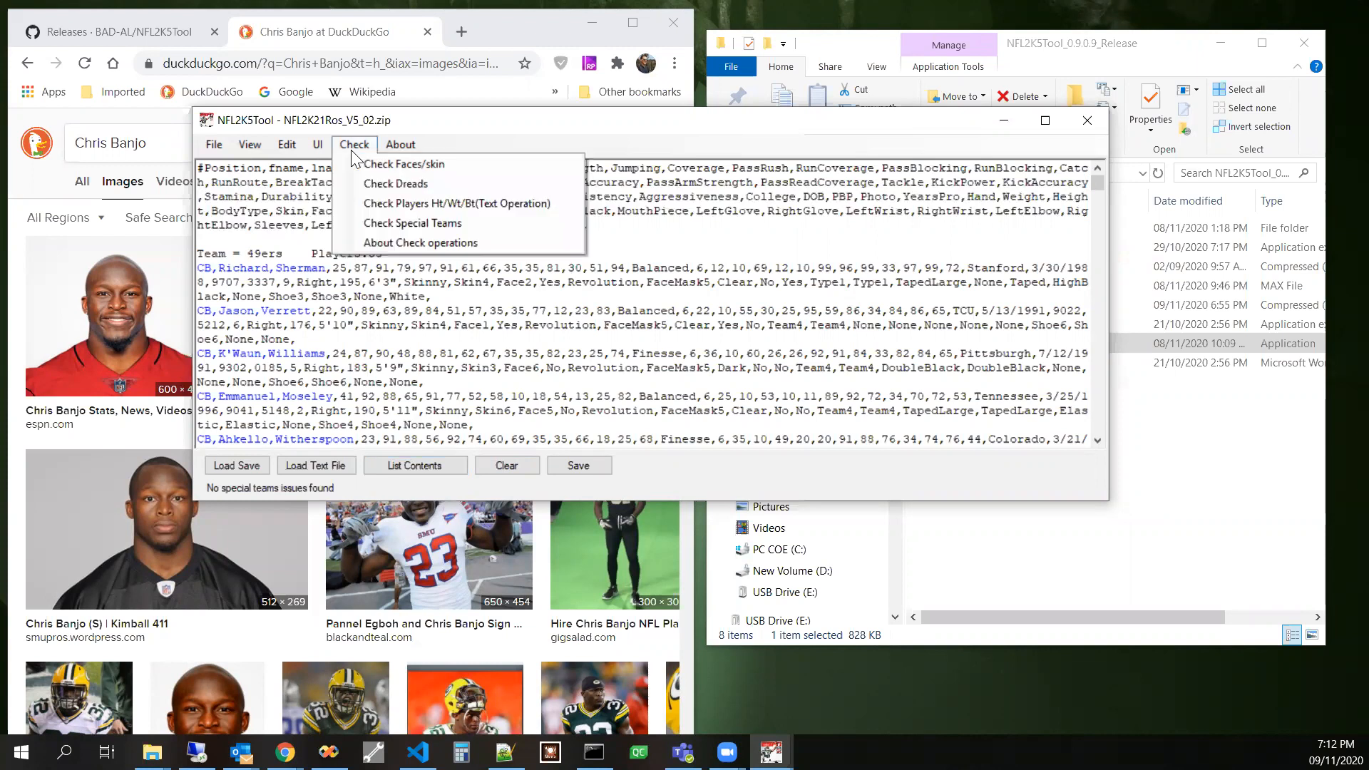
mouse_move(612, 268)
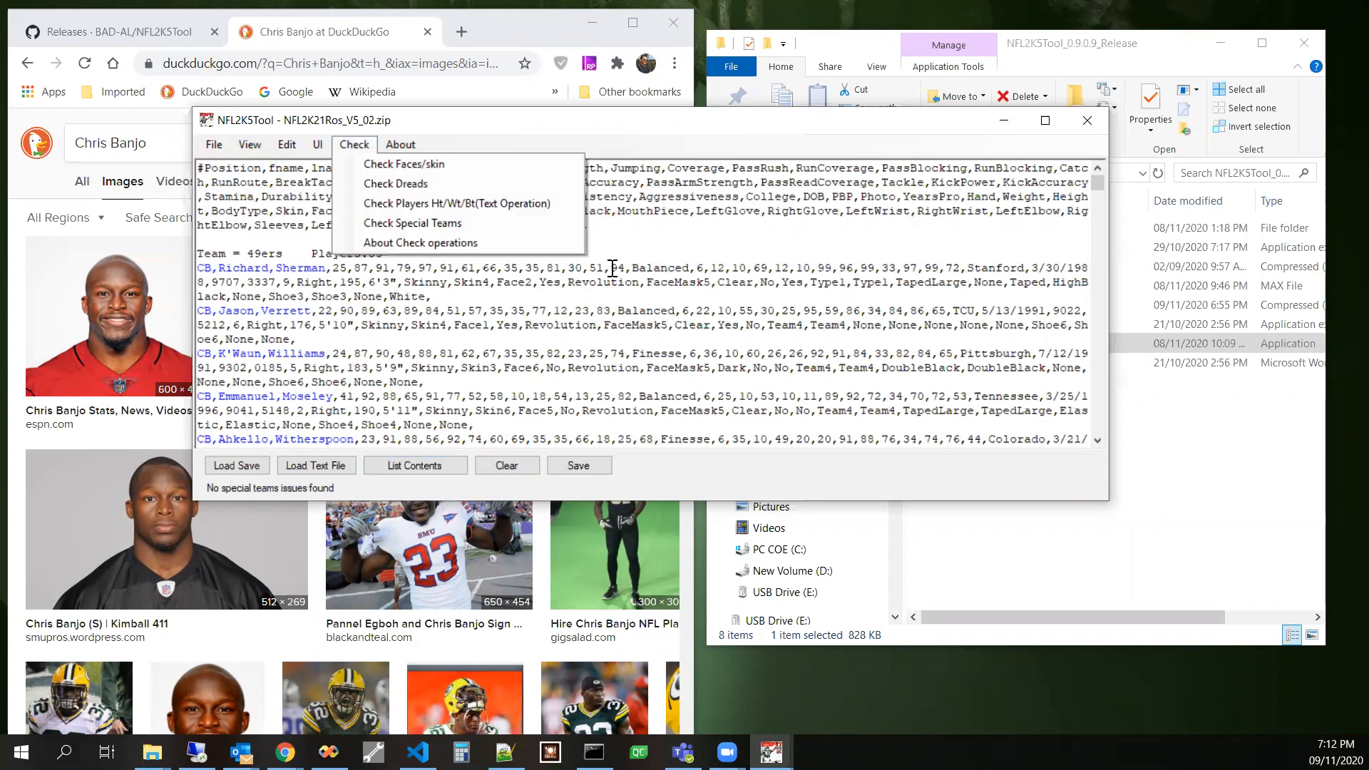
click(249, 144)
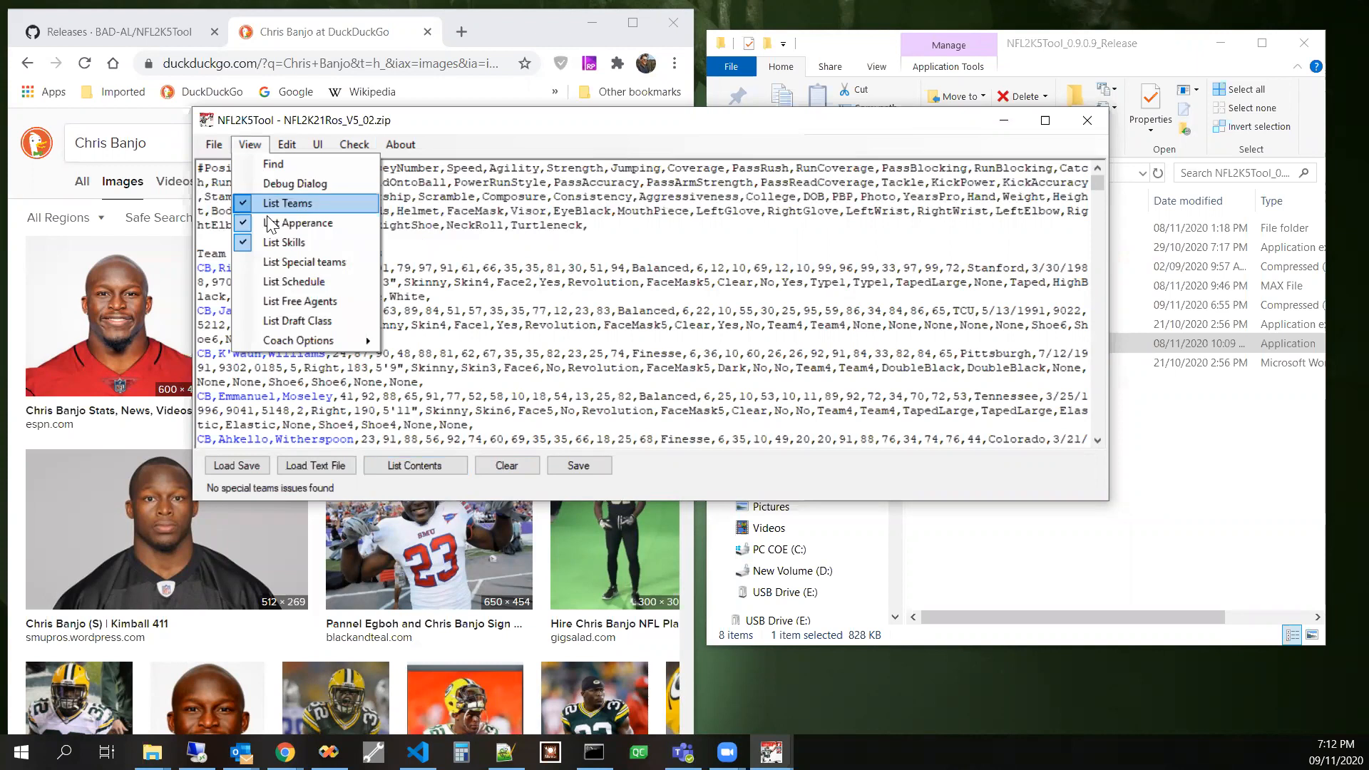
click(288, 203)
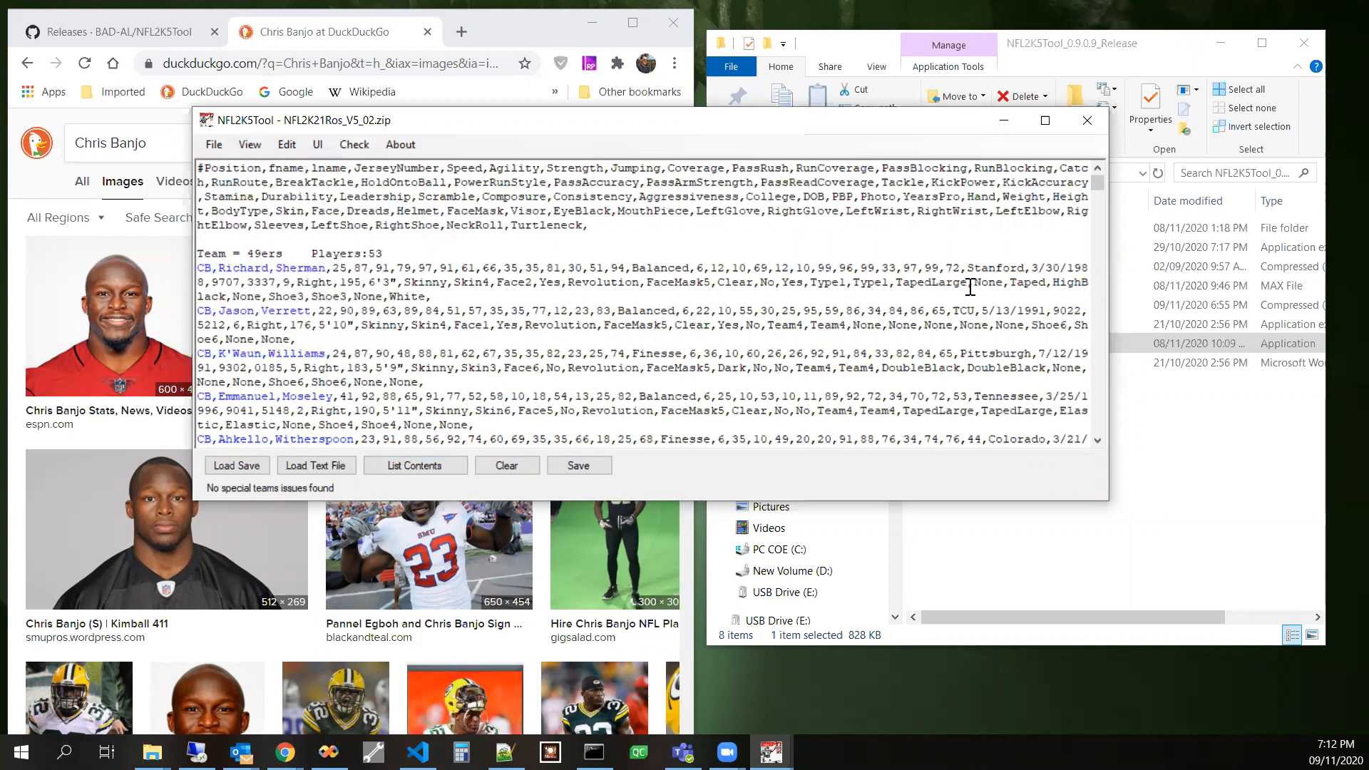
- List the full roster contents and scroll down to the 49ers' KR/PR/LS assignments
click(415, 465)
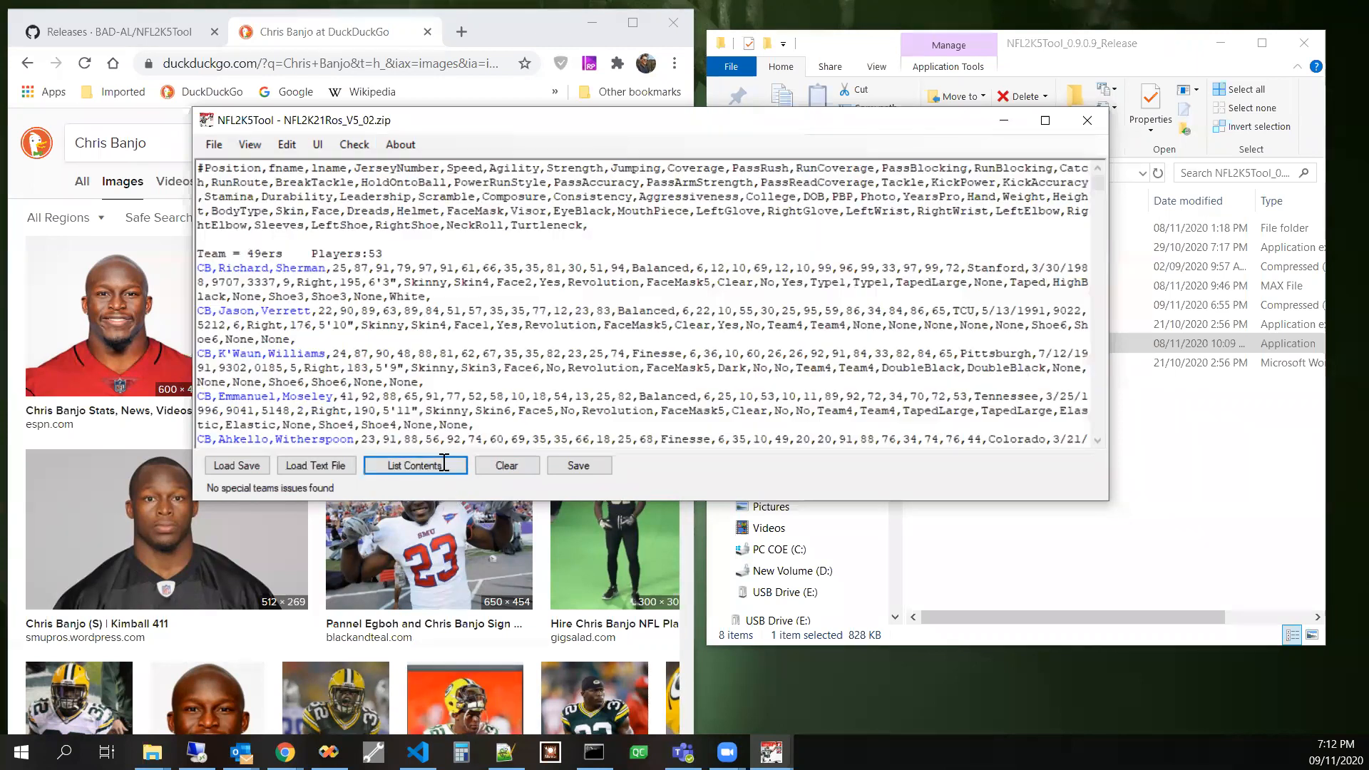
click(415, 465)
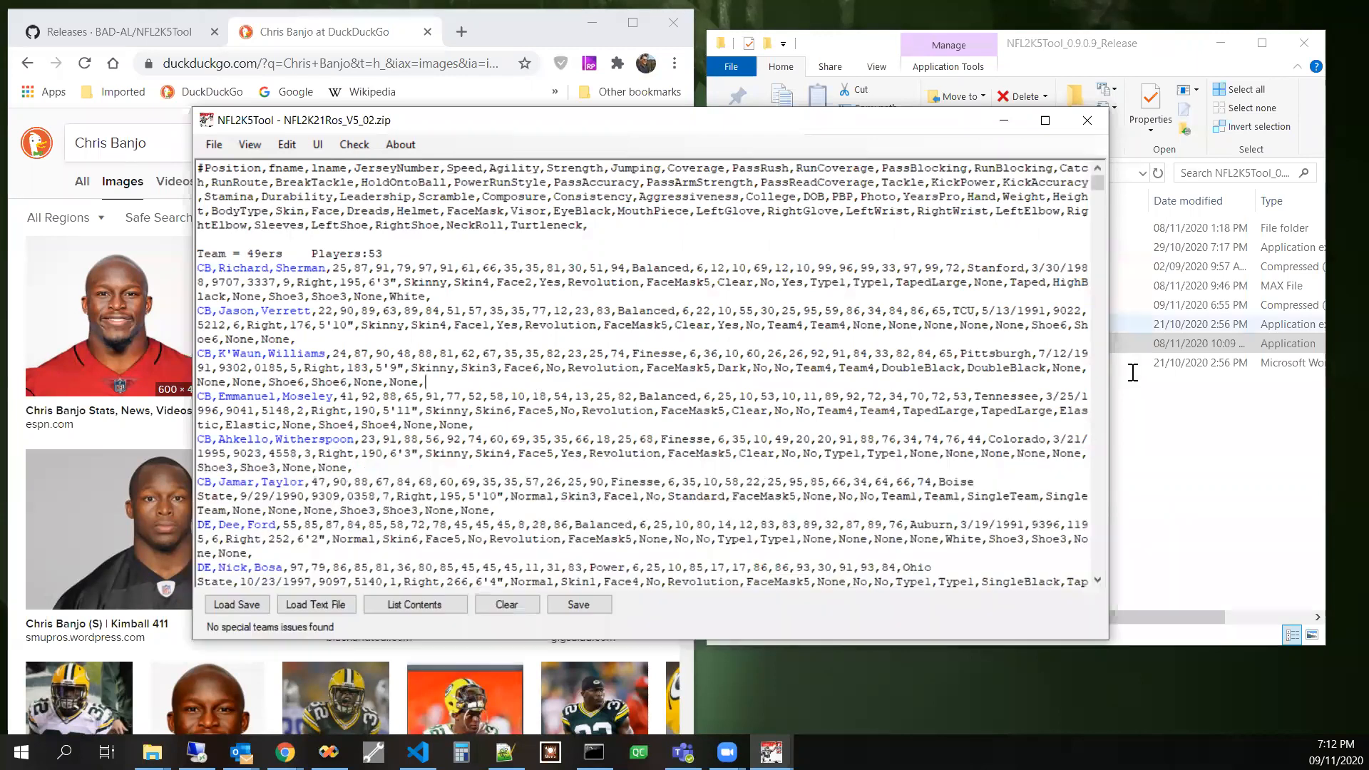
scroll(down, 3)
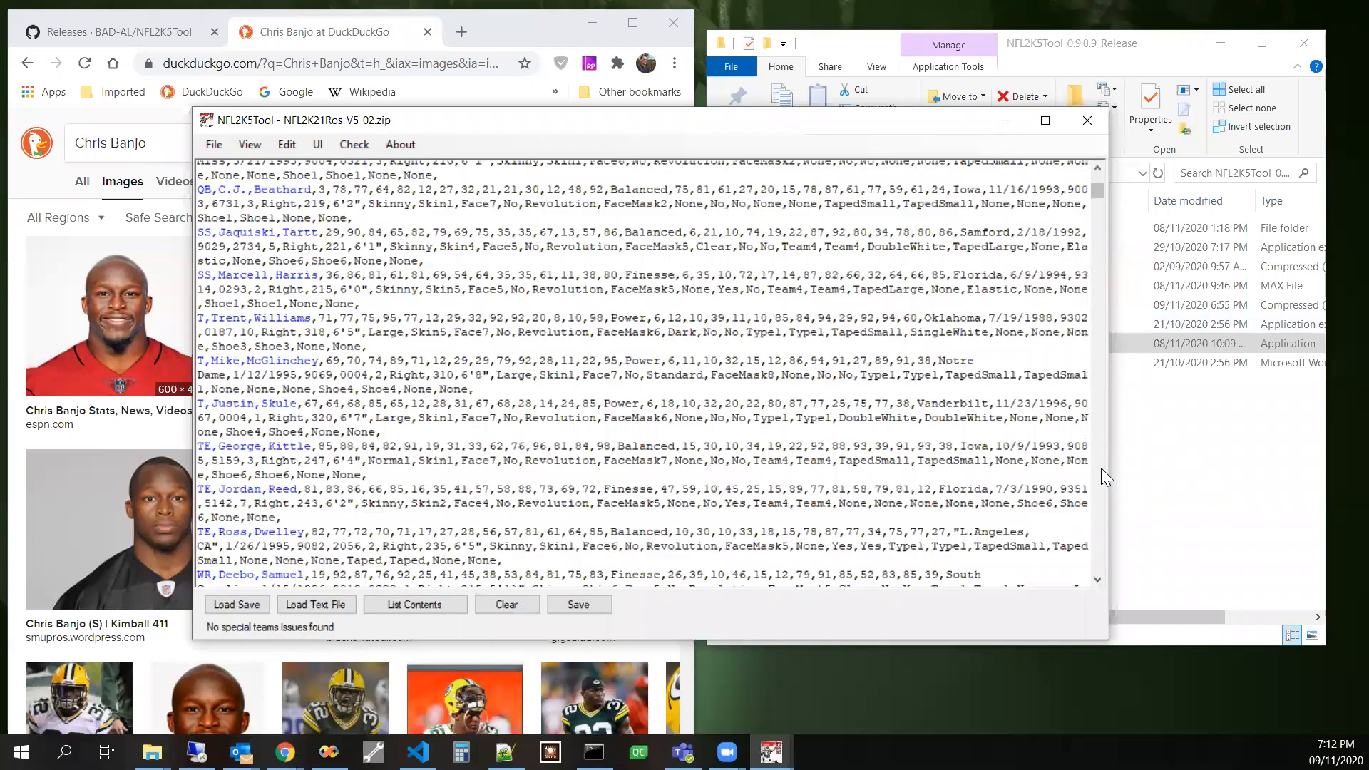
scroll(up, 3)
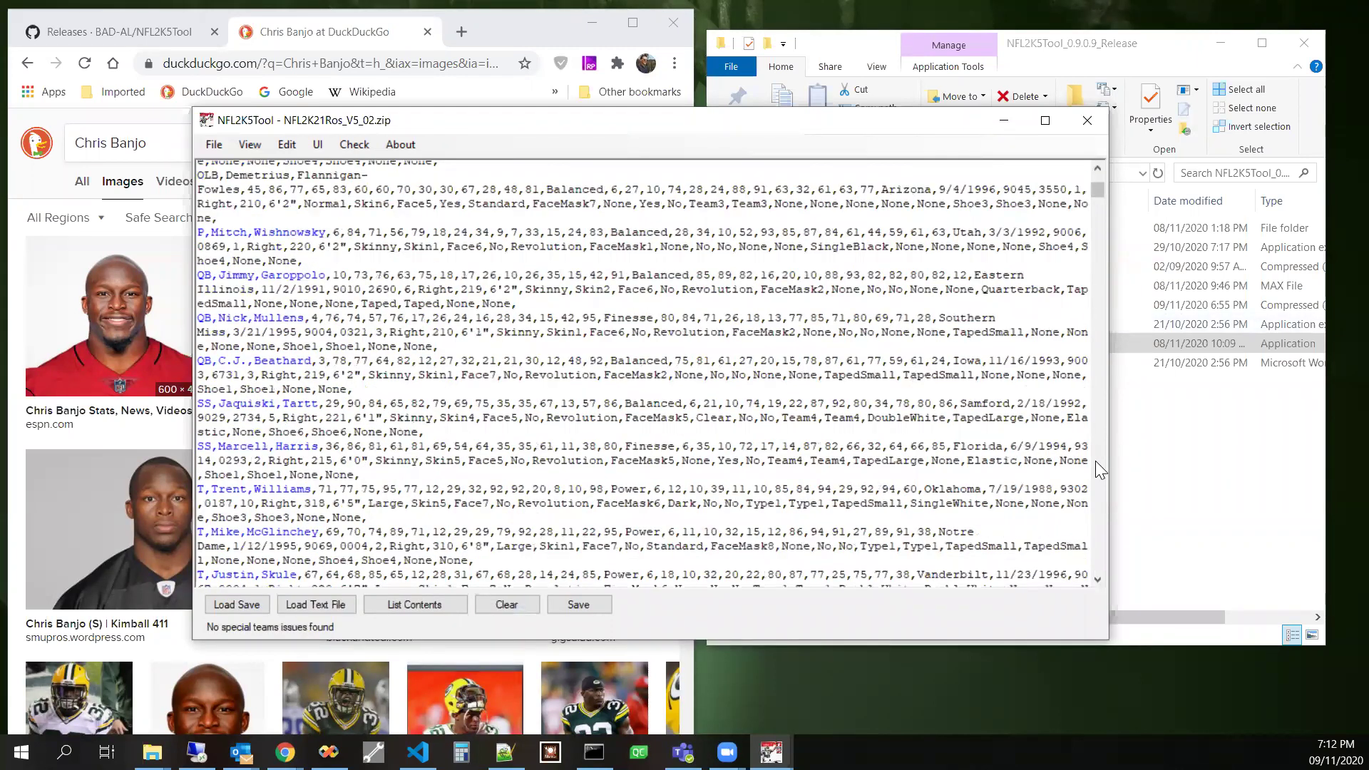
scroll(down, 3)
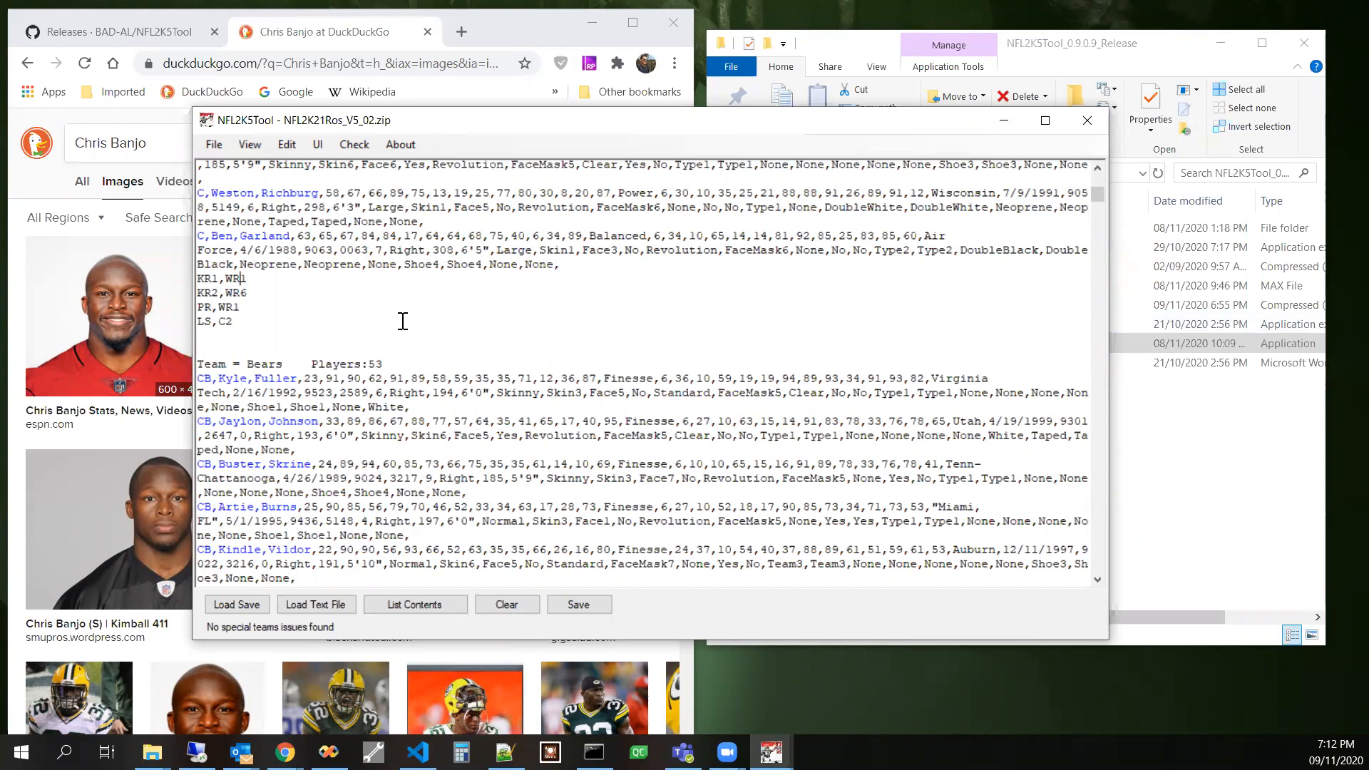
- Change the 49ers' KR1 from WR1 to QB1 and apply the data without saving
double_click(233, 278)
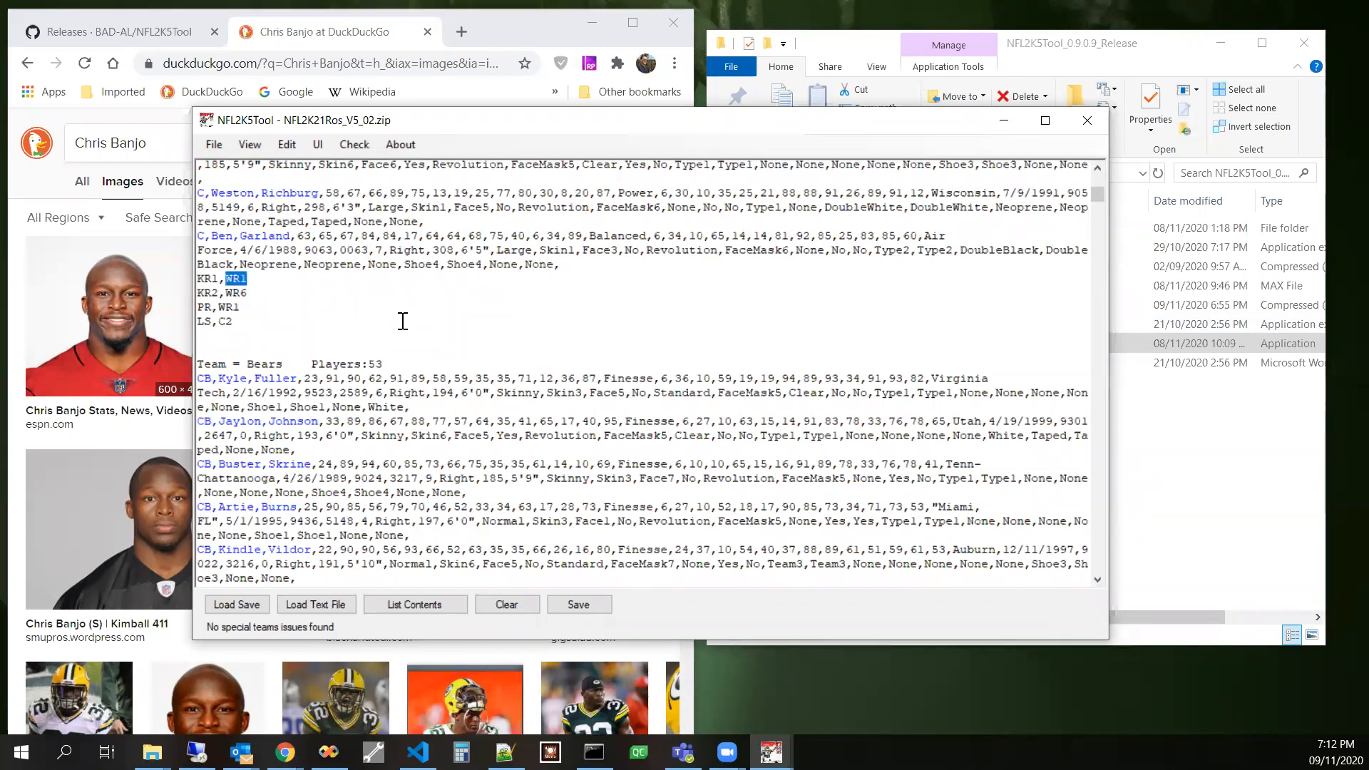
text(QB1)
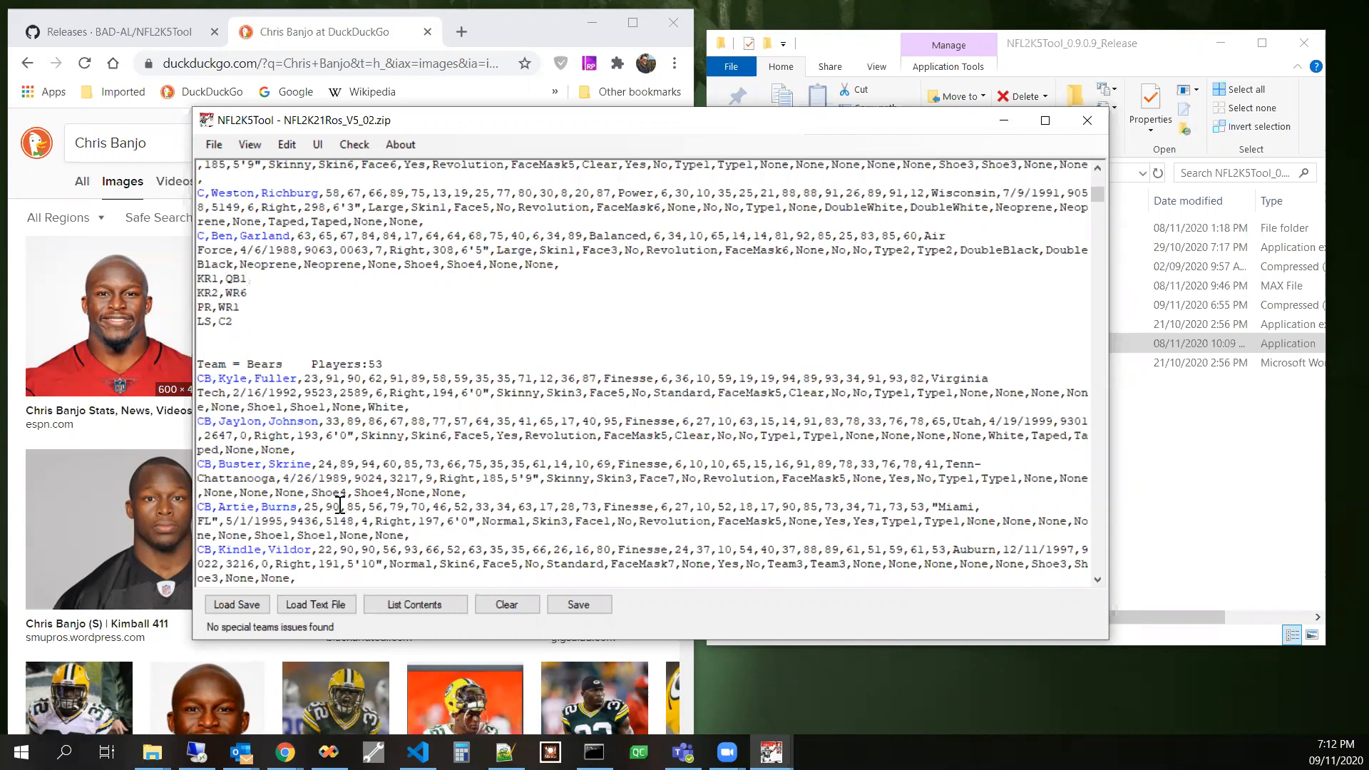
click(212, 144)
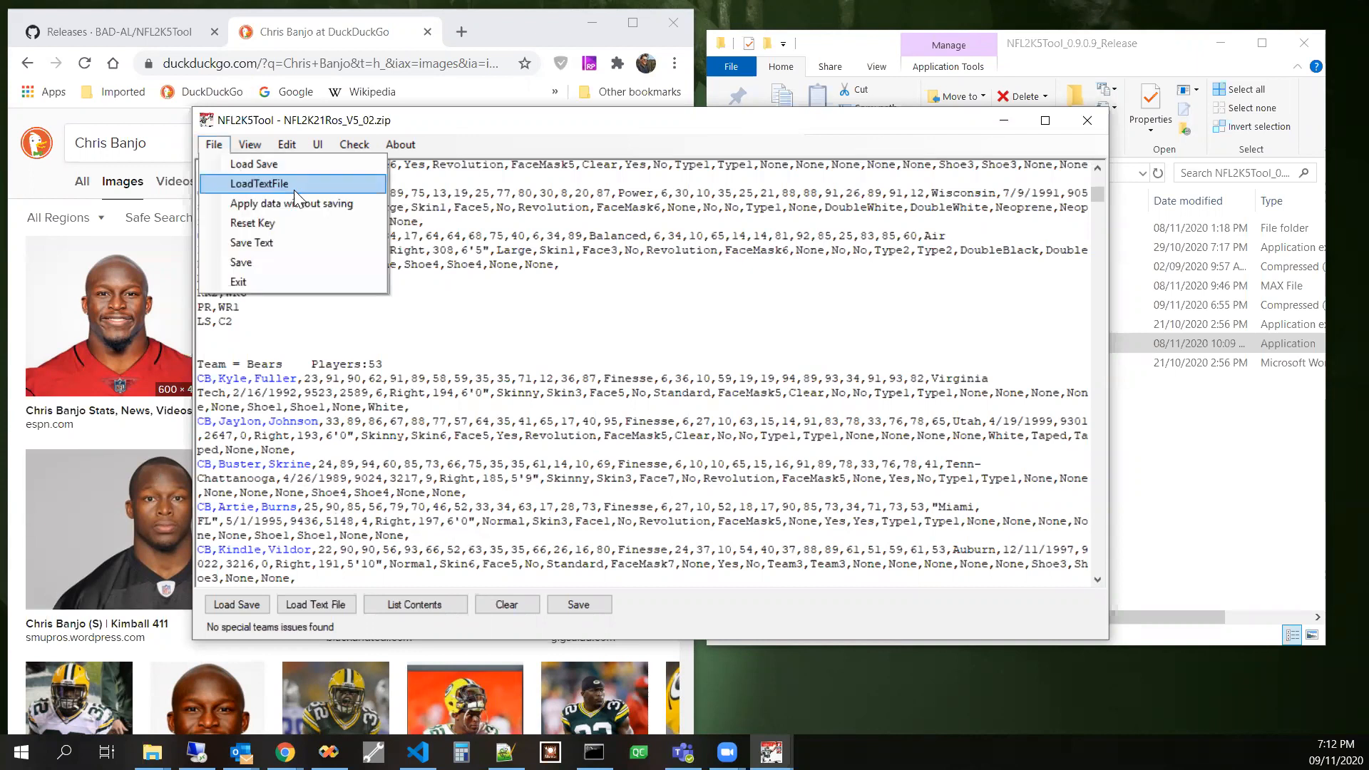
click(291, 202)
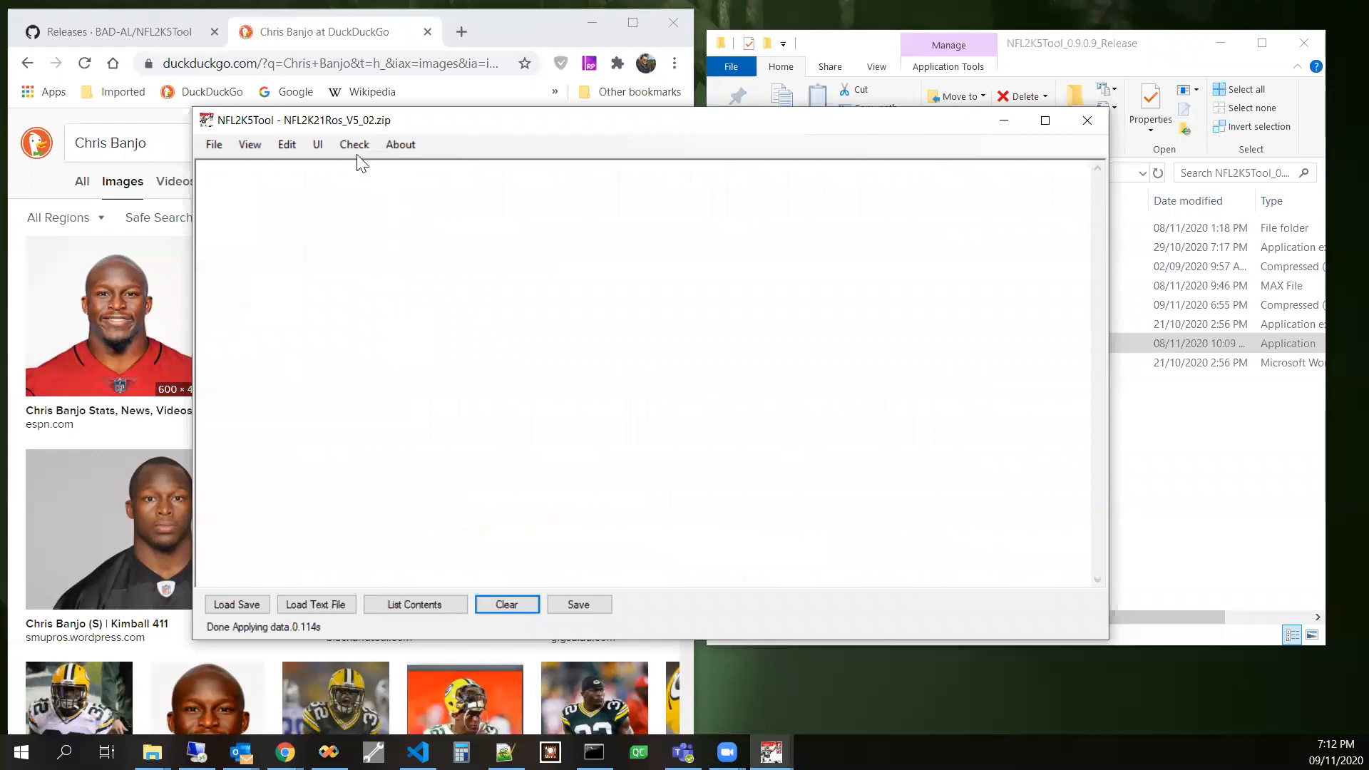
- Run Check Special Teams, which flags the 49ers' KR1 as QB1
click(354, 144)
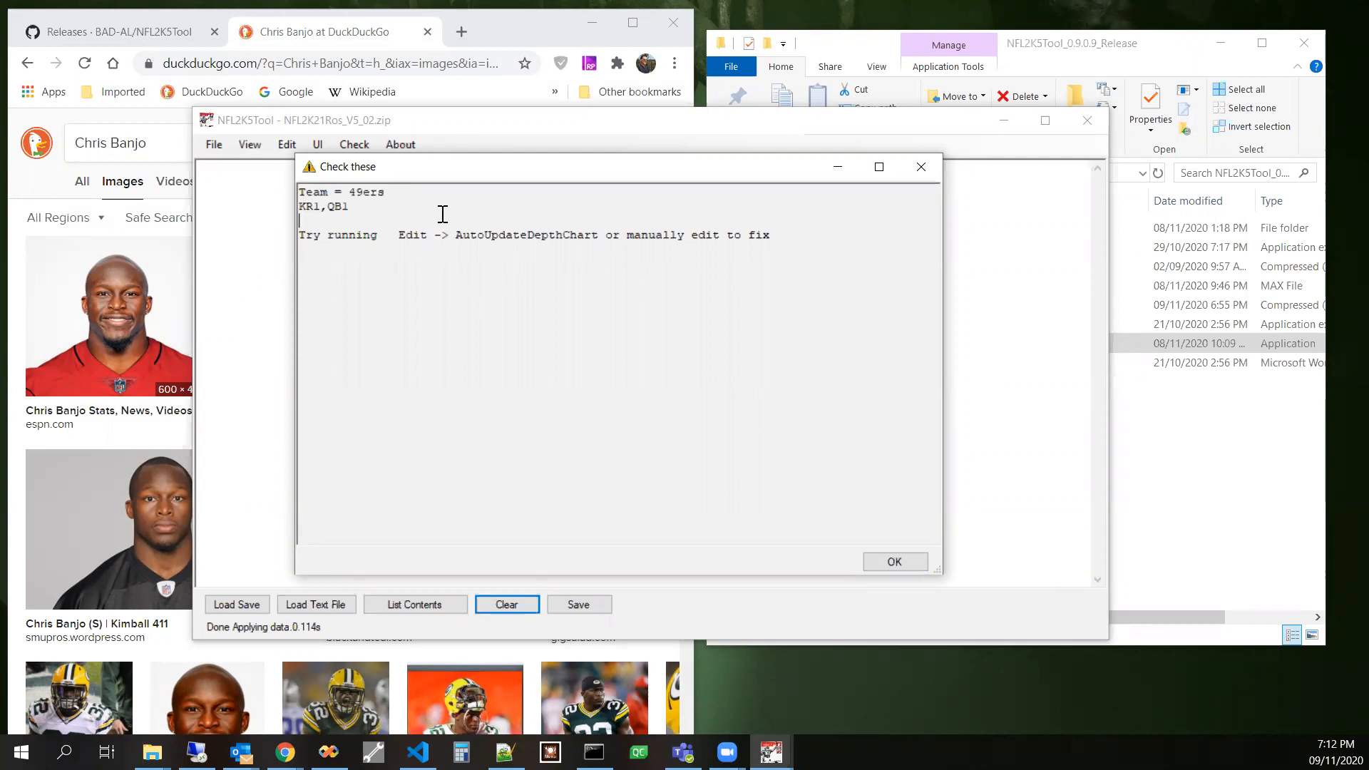
mouse_move(466, 275)
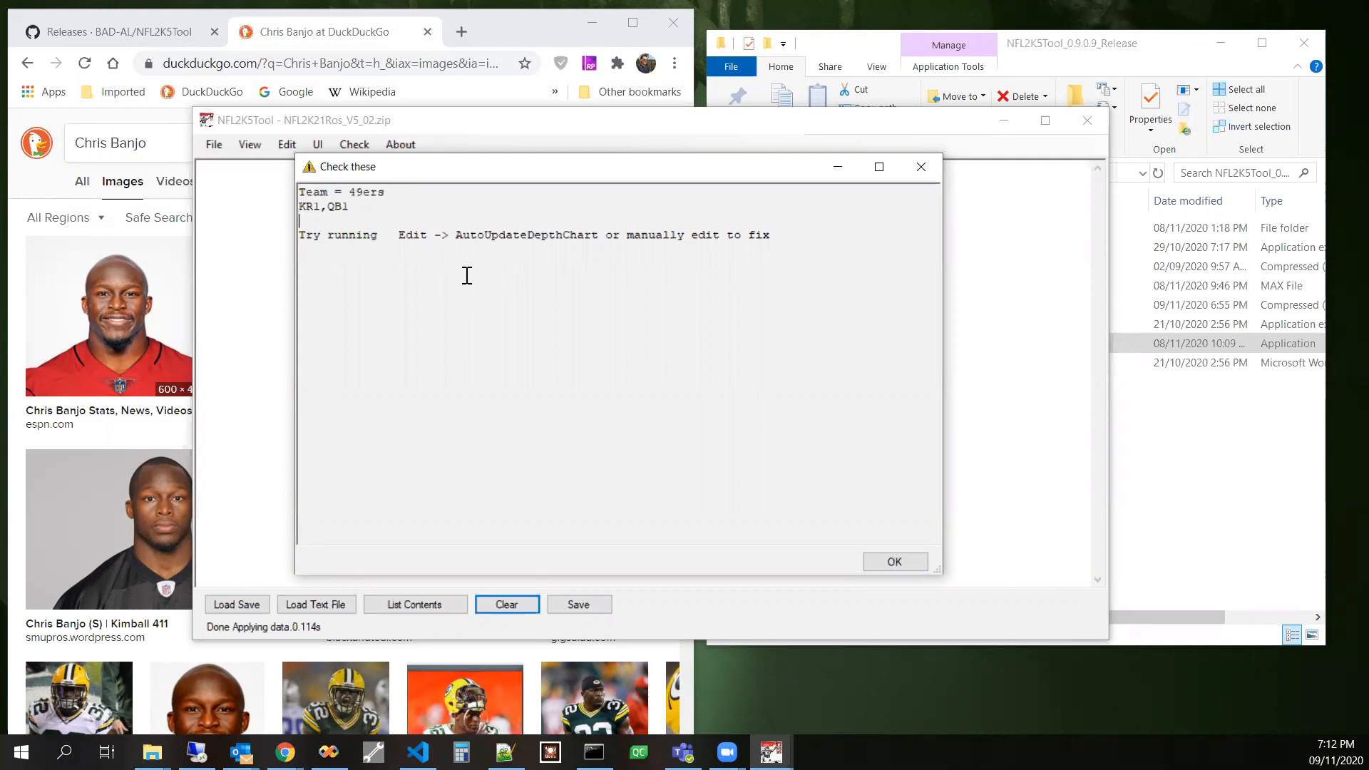
drag(301, 191, 349, 207)
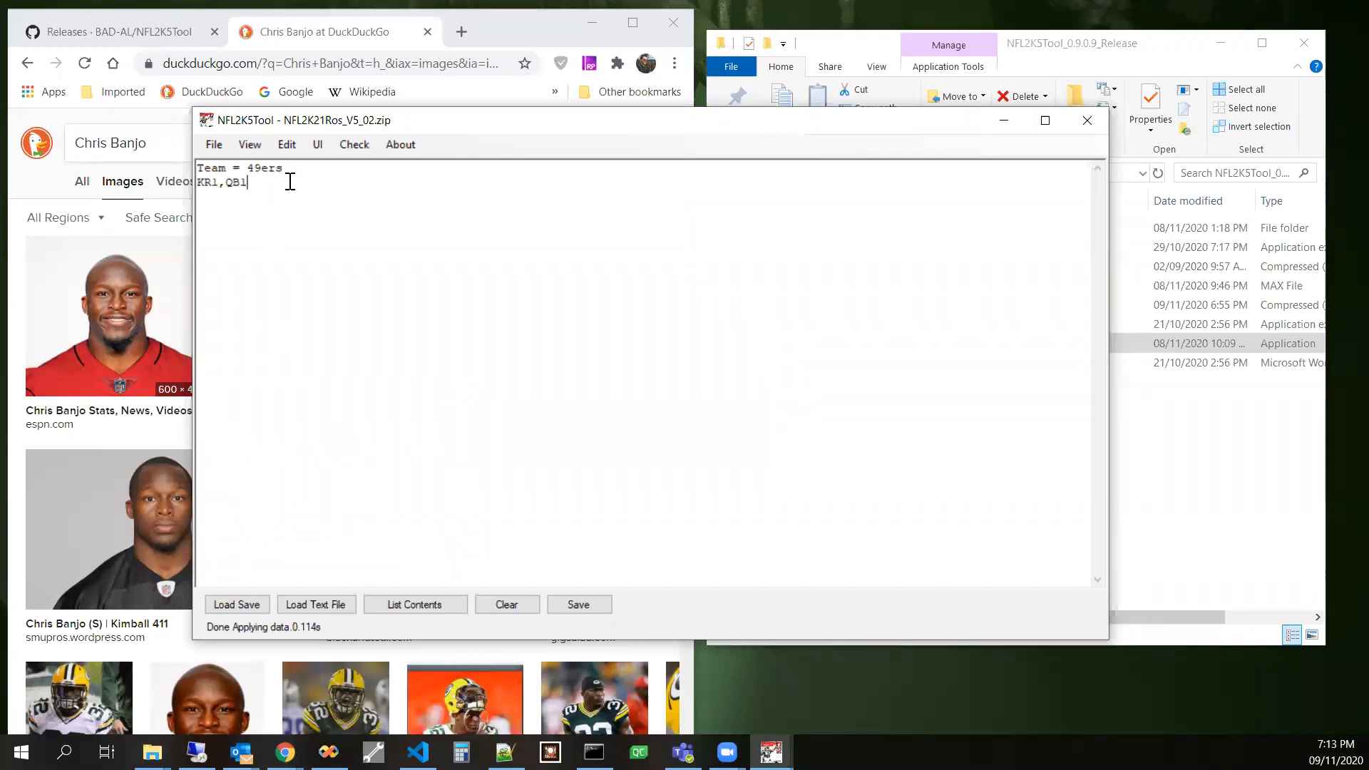
- Reassign the 49ers' KR1 from QB1 to WR4 and apply the data to the roster
double_click(234, 181)
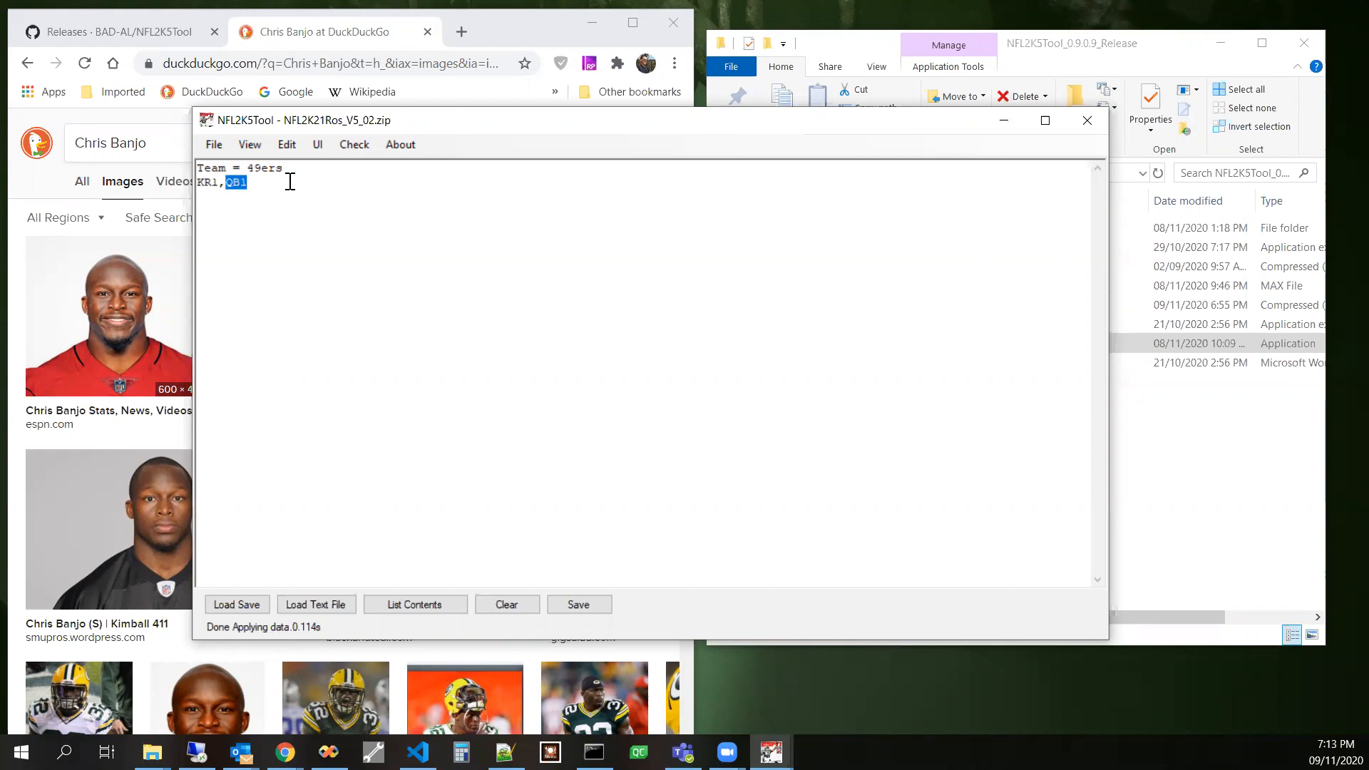
text(WR4)
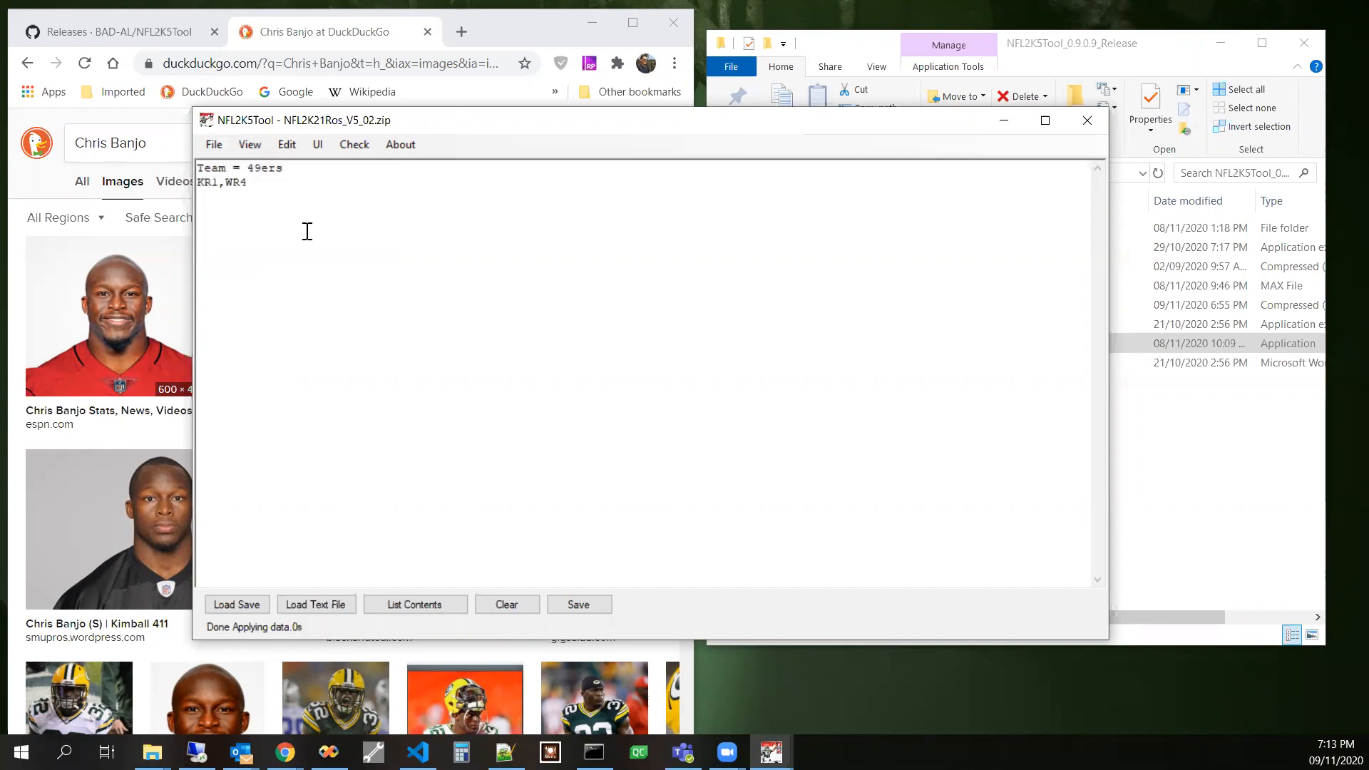
click(506, 605)
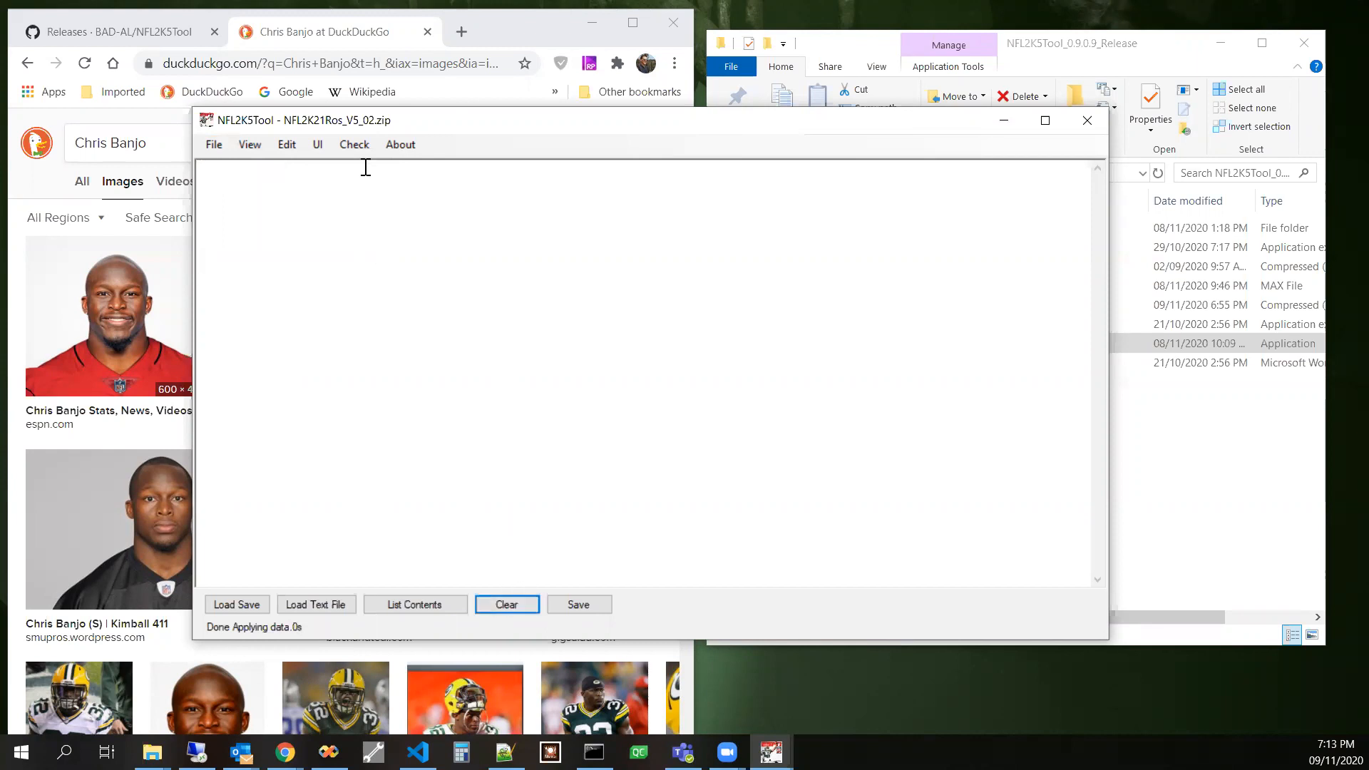
- Re-run Check Special Teams and confirm it reports no special teams issues
click(354, 144)
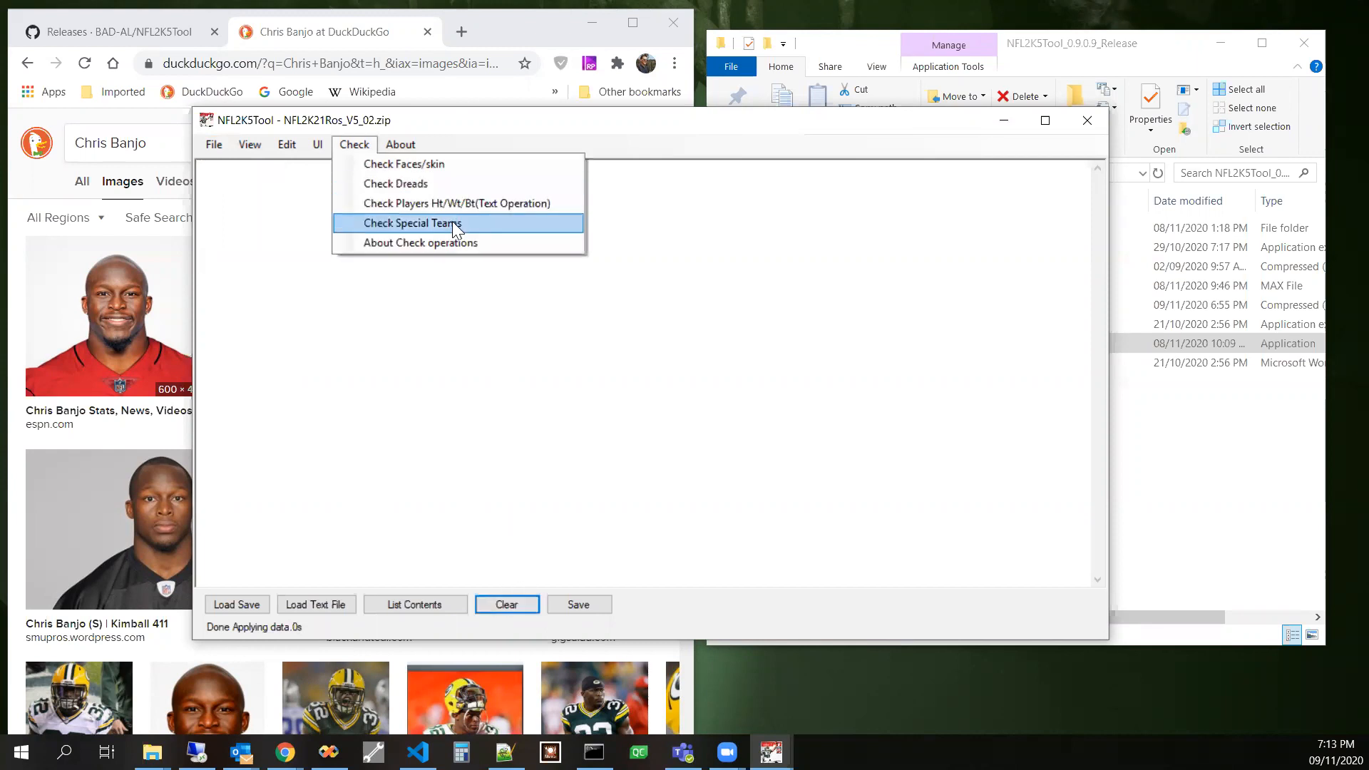
click(412, 223)
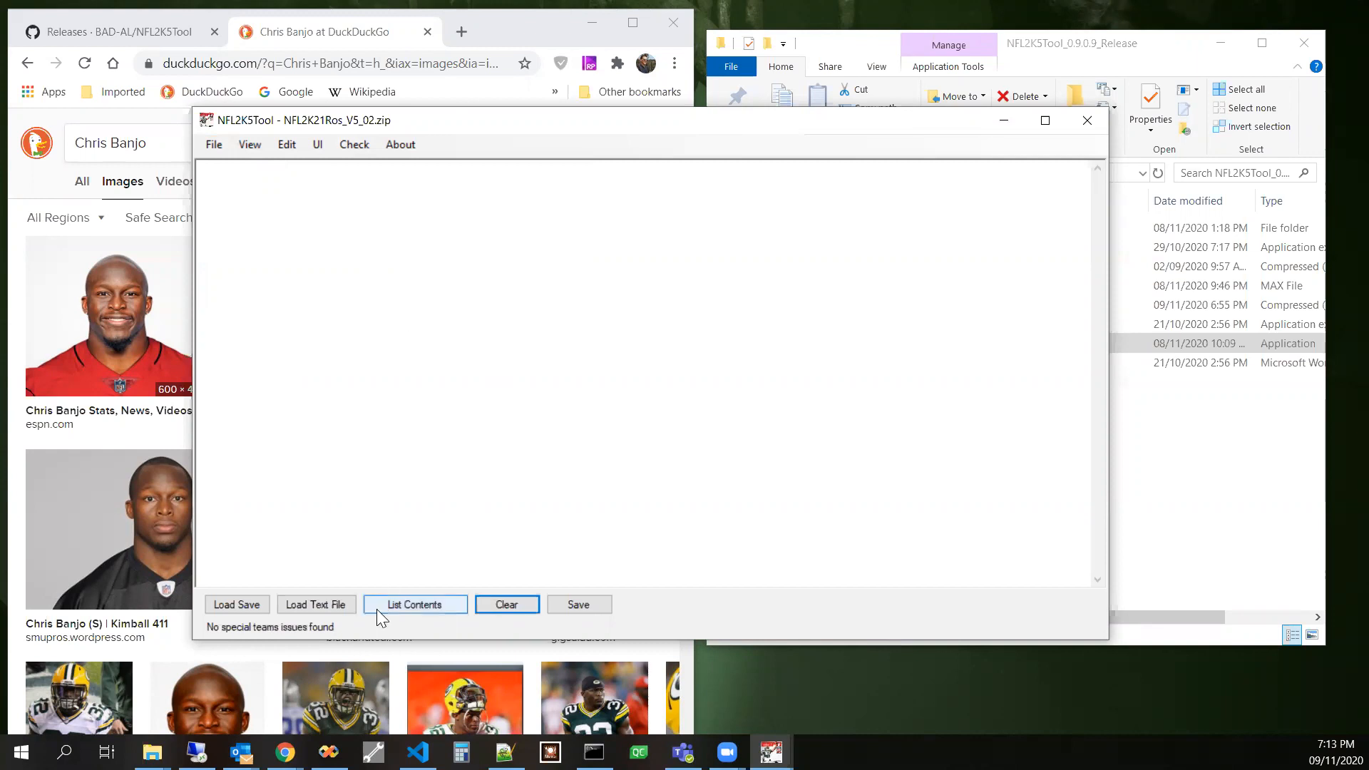
mouse_move(254, 633)
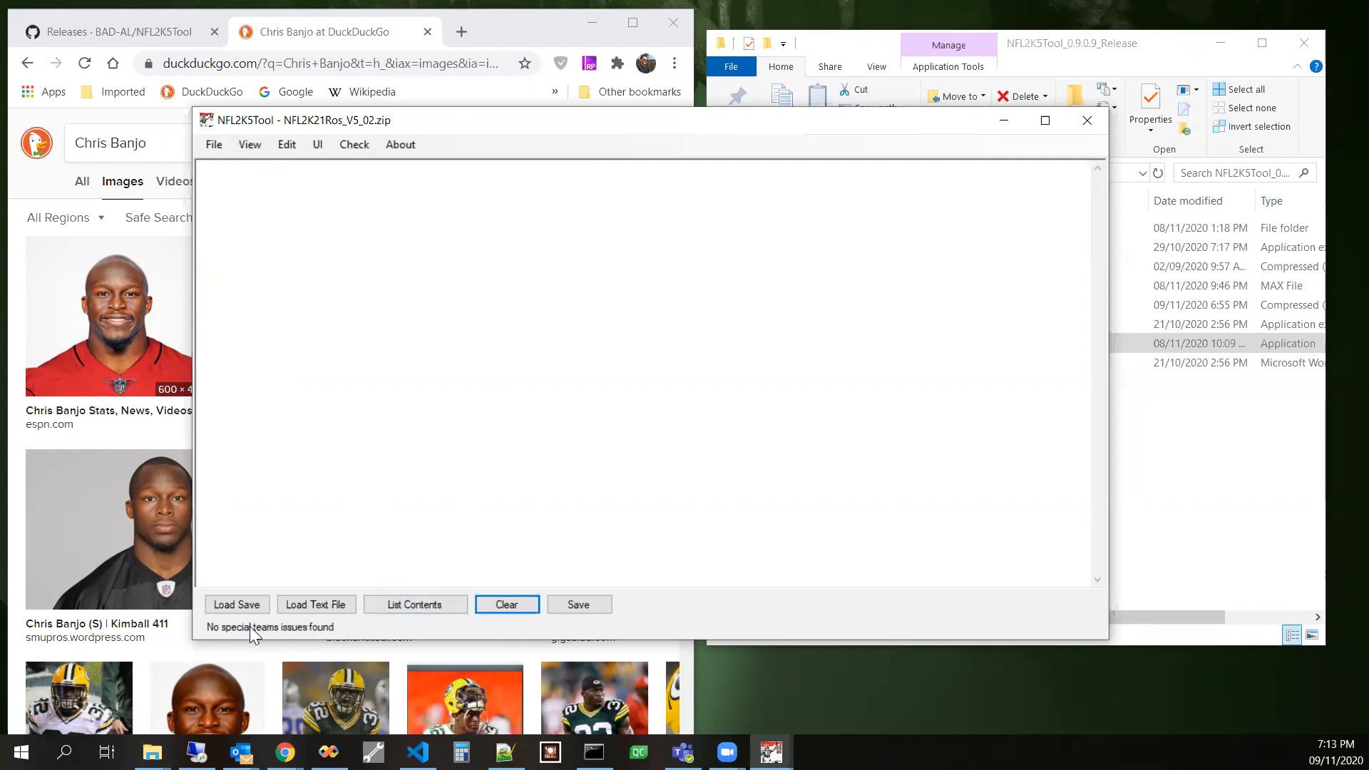
mouse_move(348, 636)
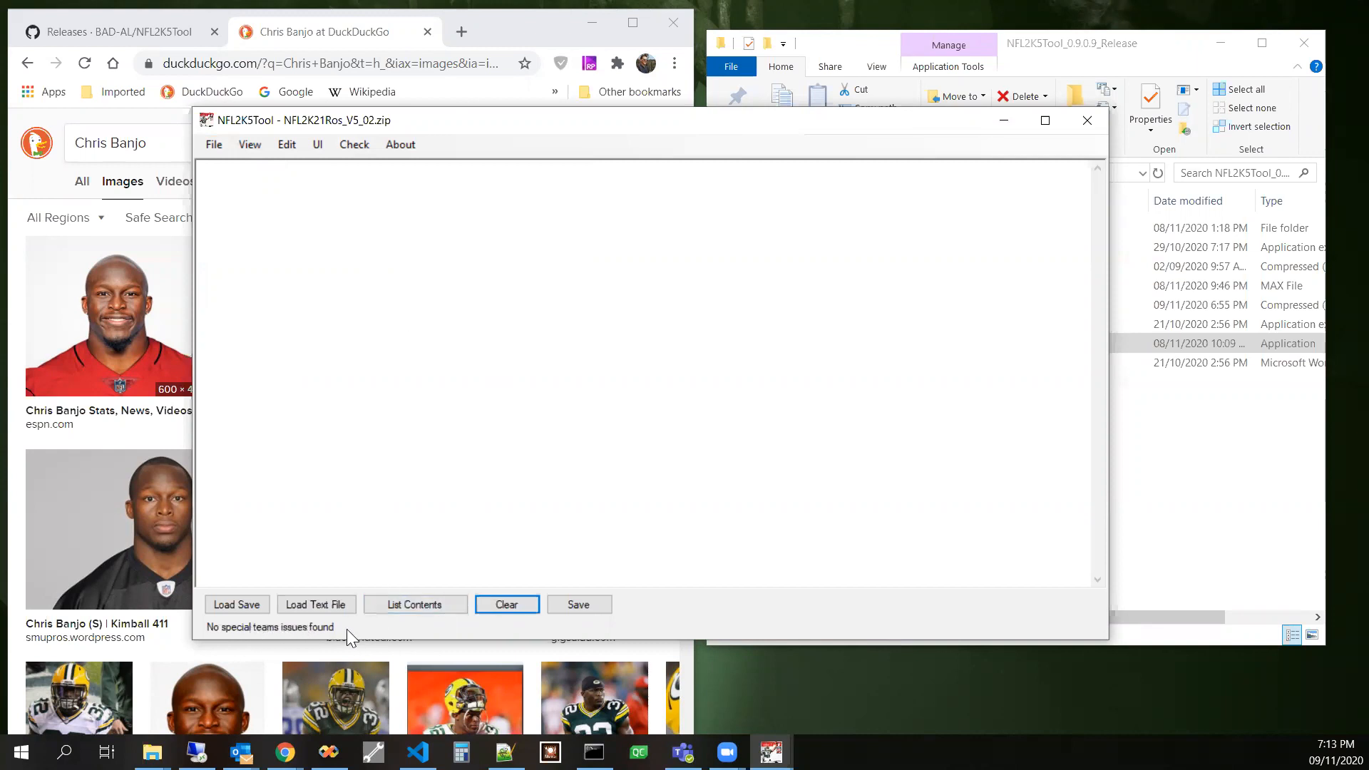
mouse_move(255, 633)
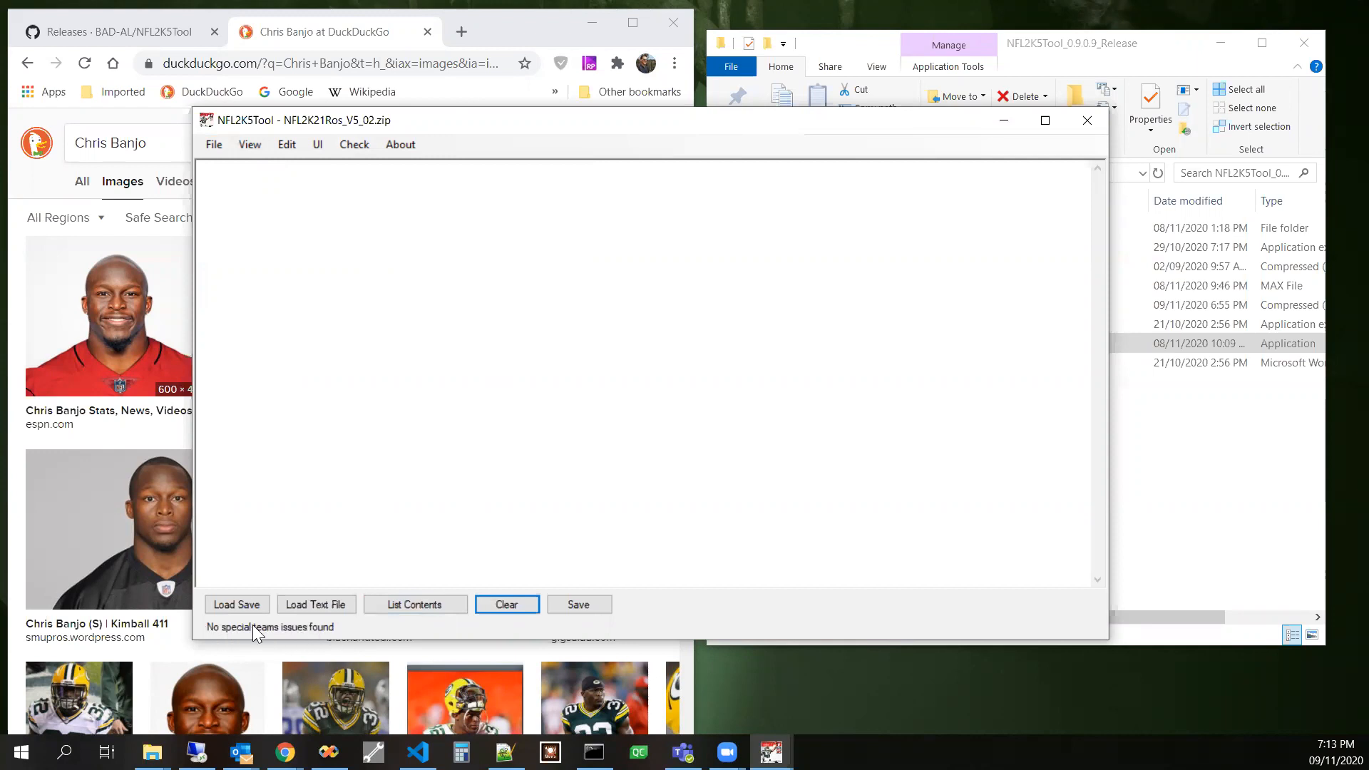
mouse_move(184, 627)
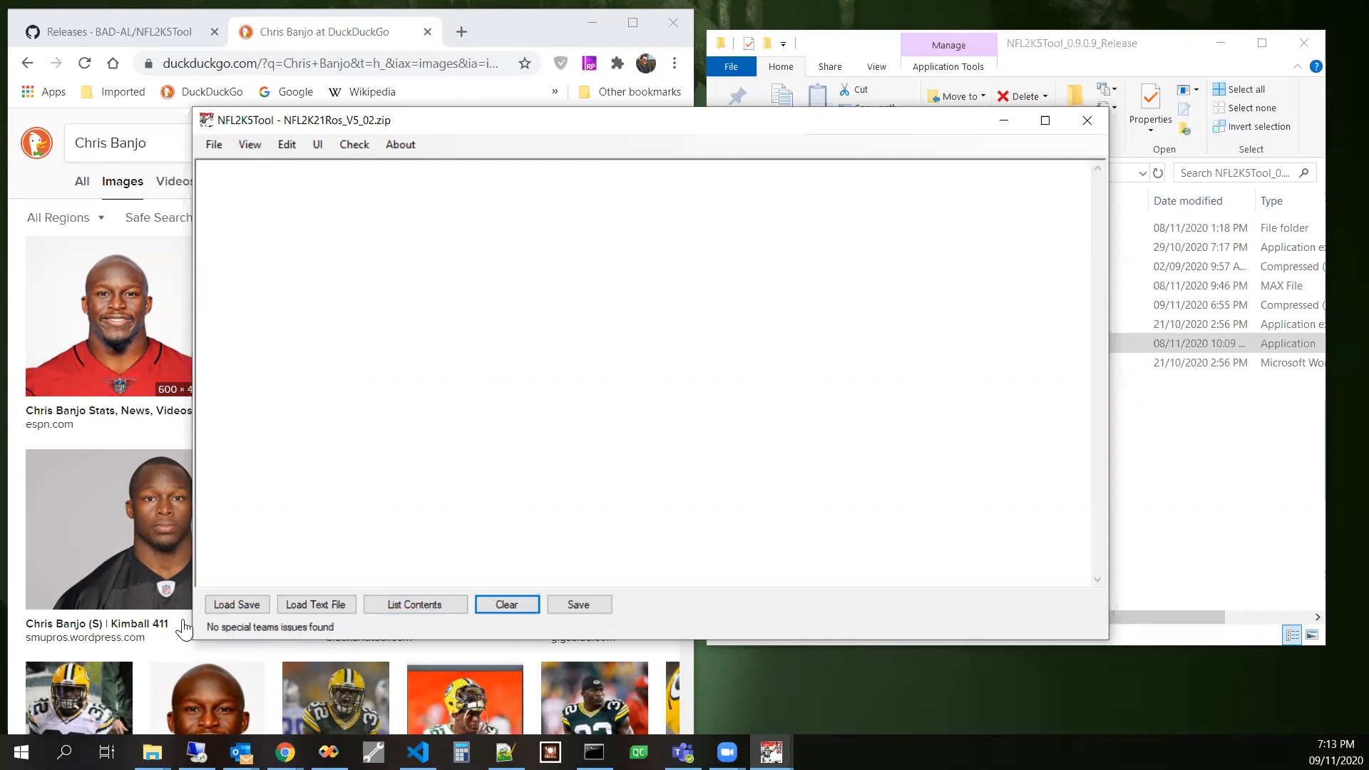
mouse_move(297, 635)
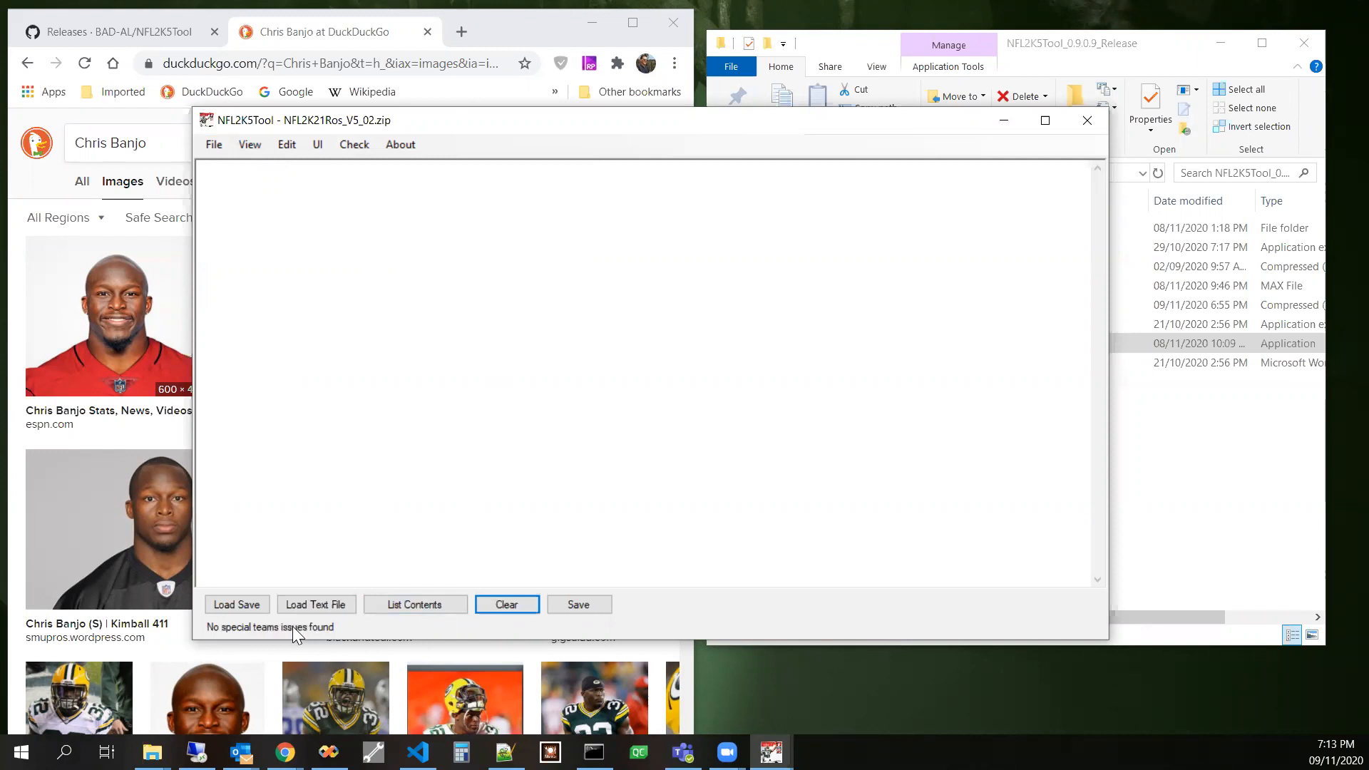
mouse_move(234, 641)
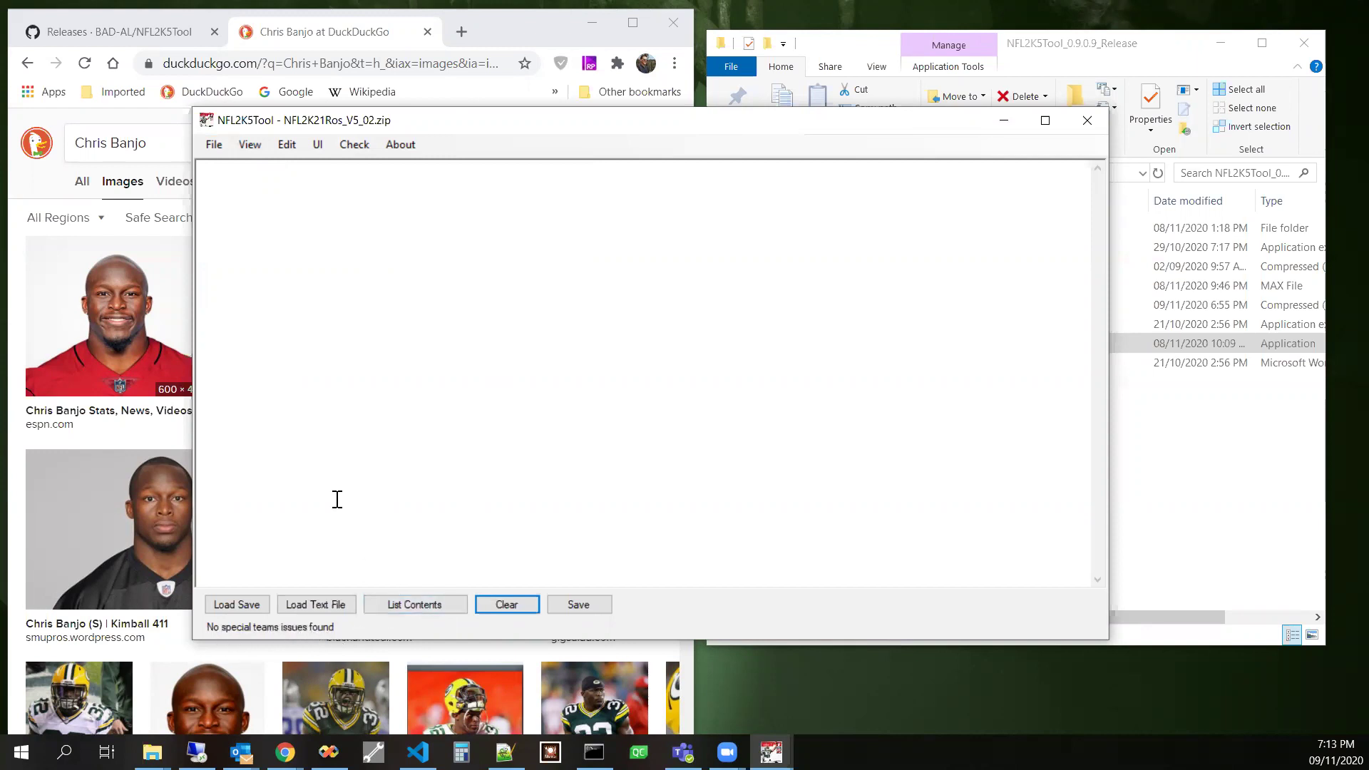
mouse_move(295, 324)
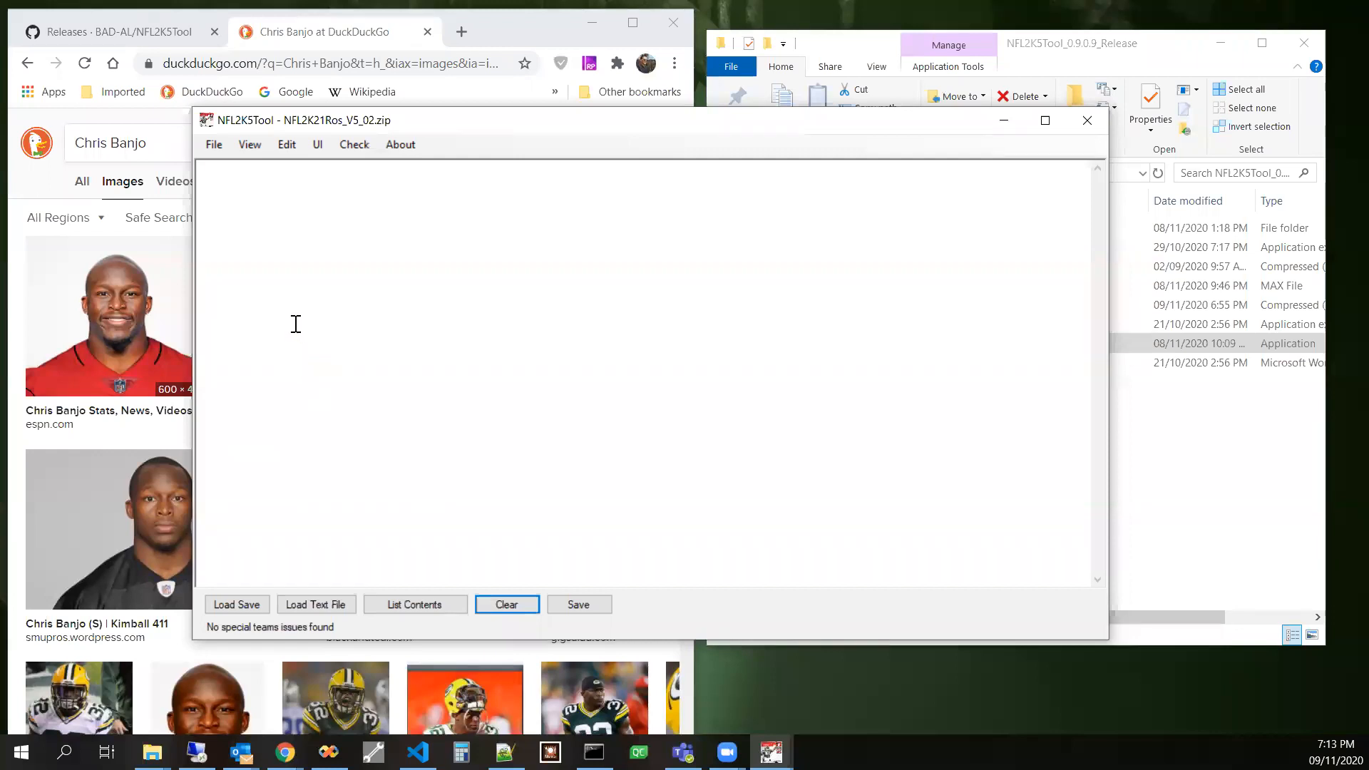
click(354, 144)
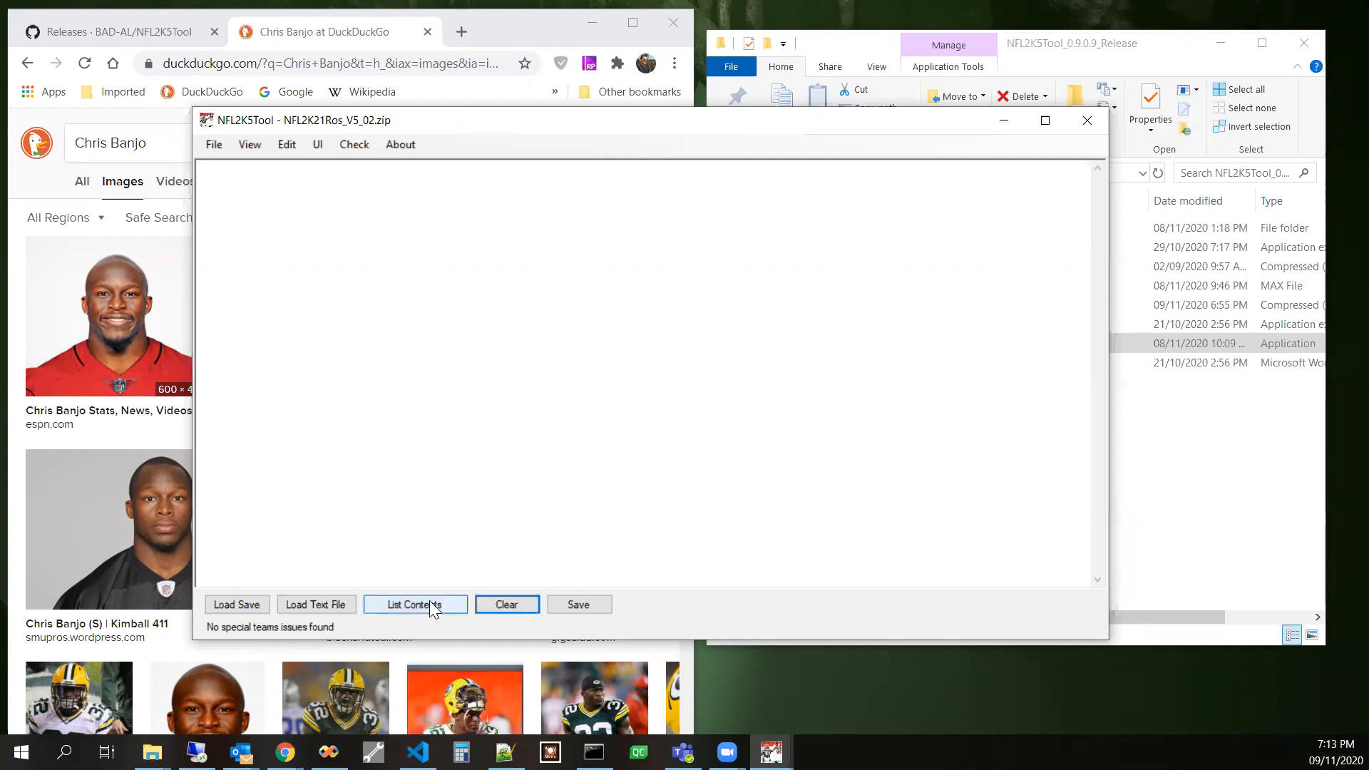
click(415, 605)
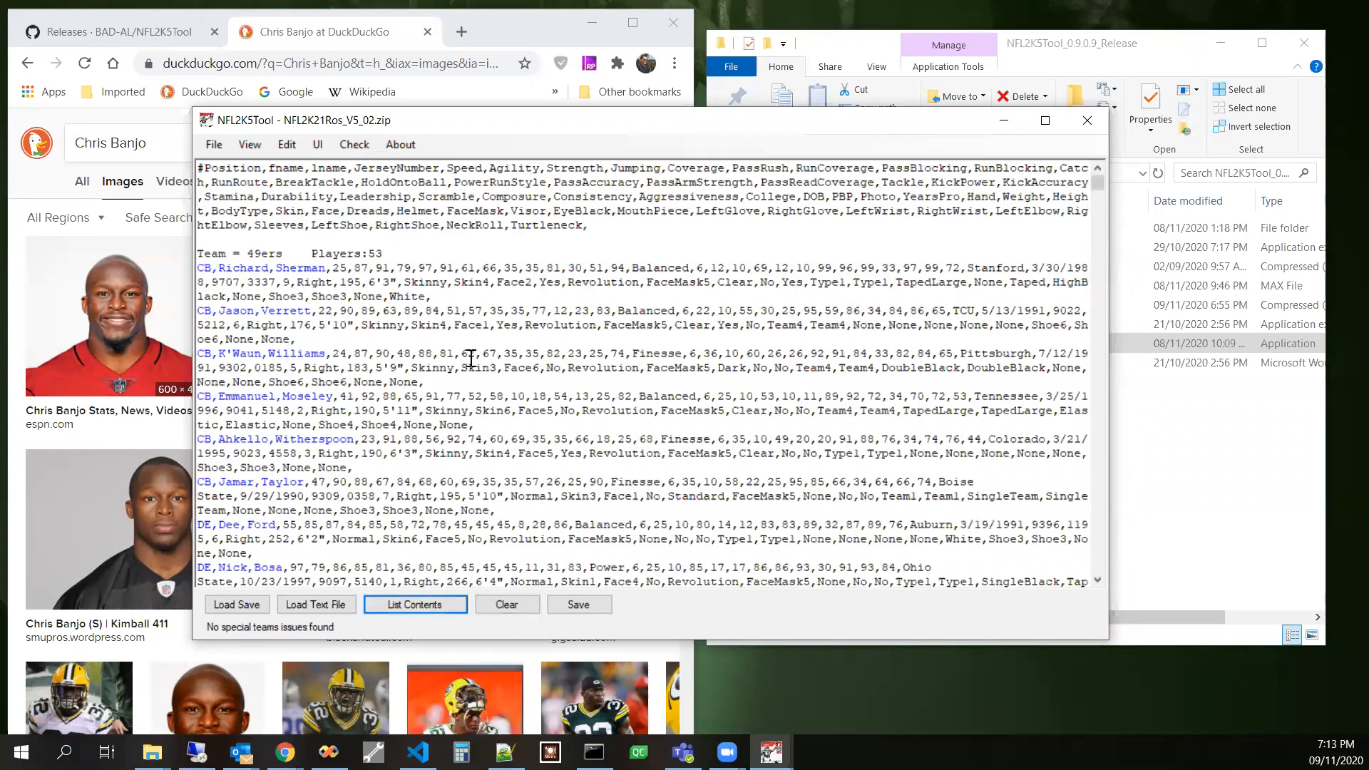
click(354, 144)
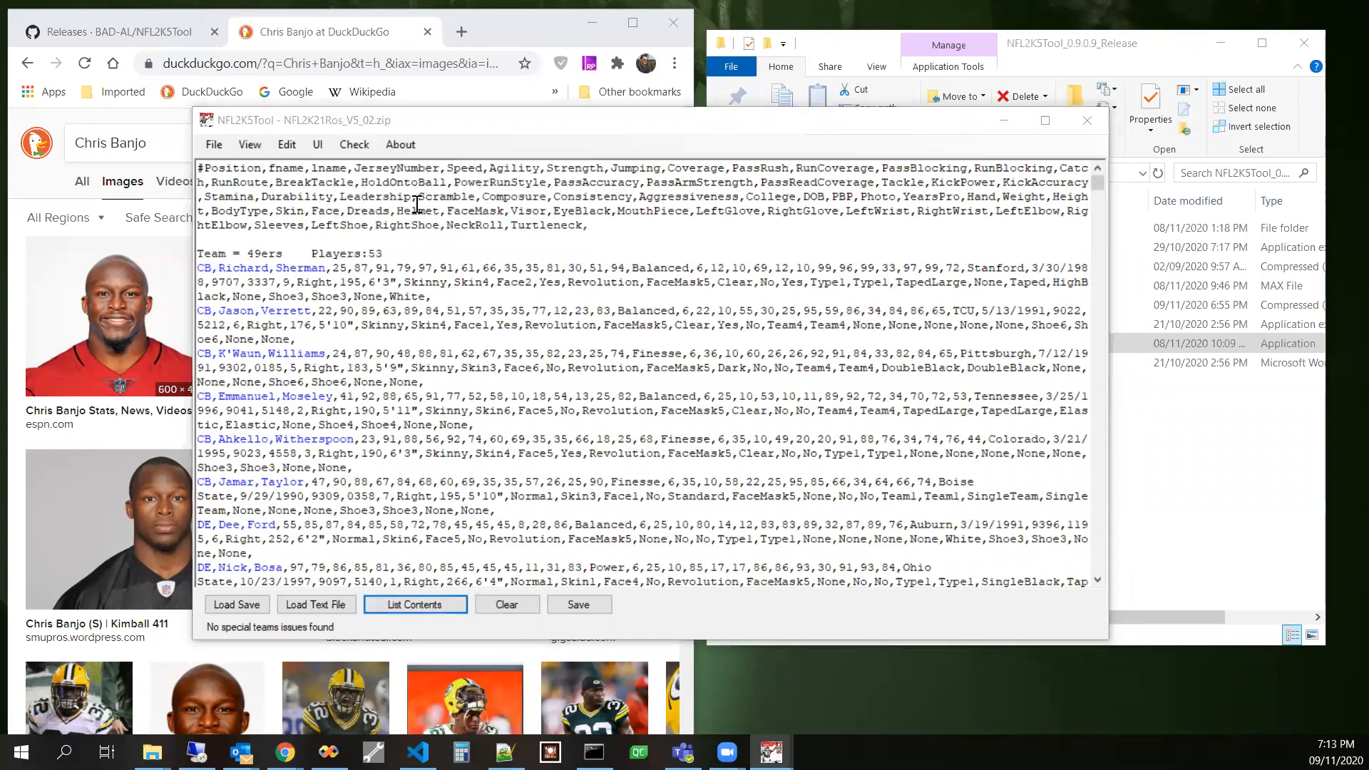
click(415, 605)
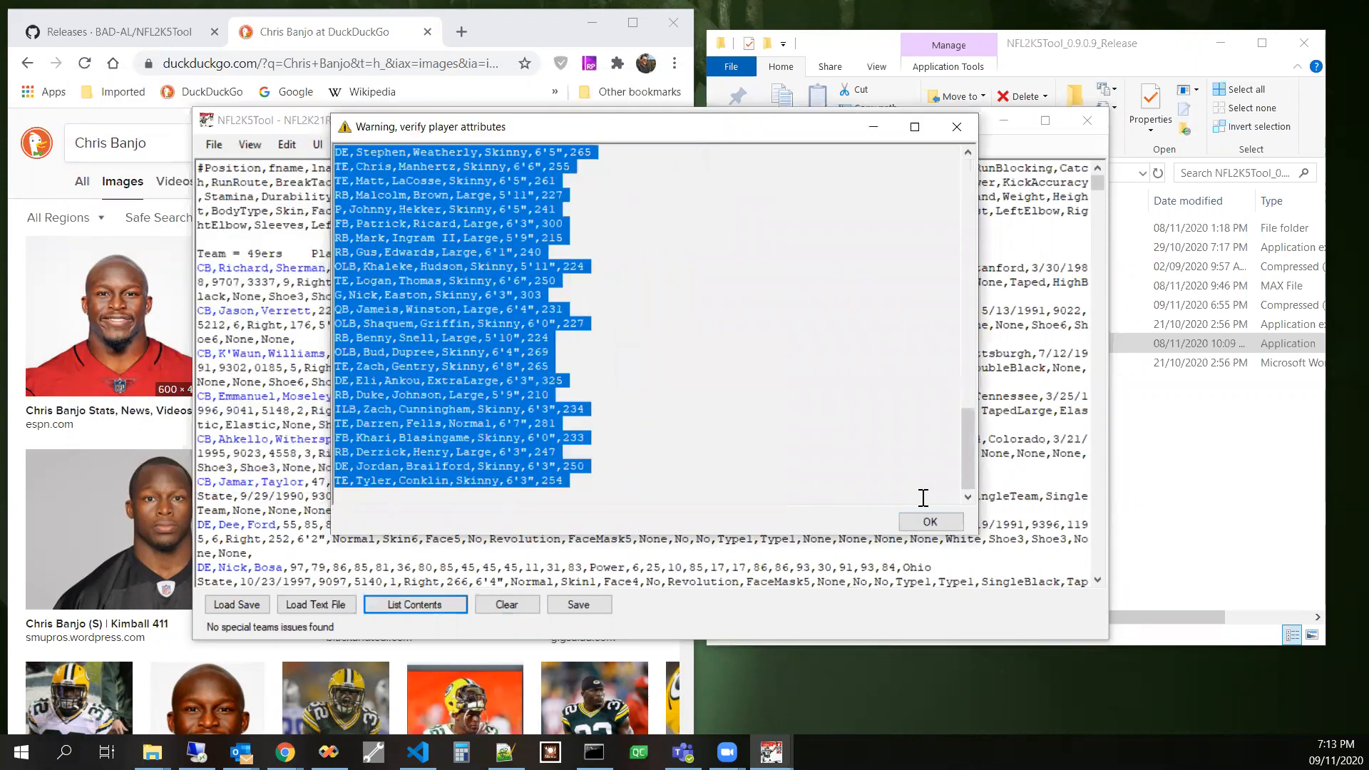
click(930, 522)
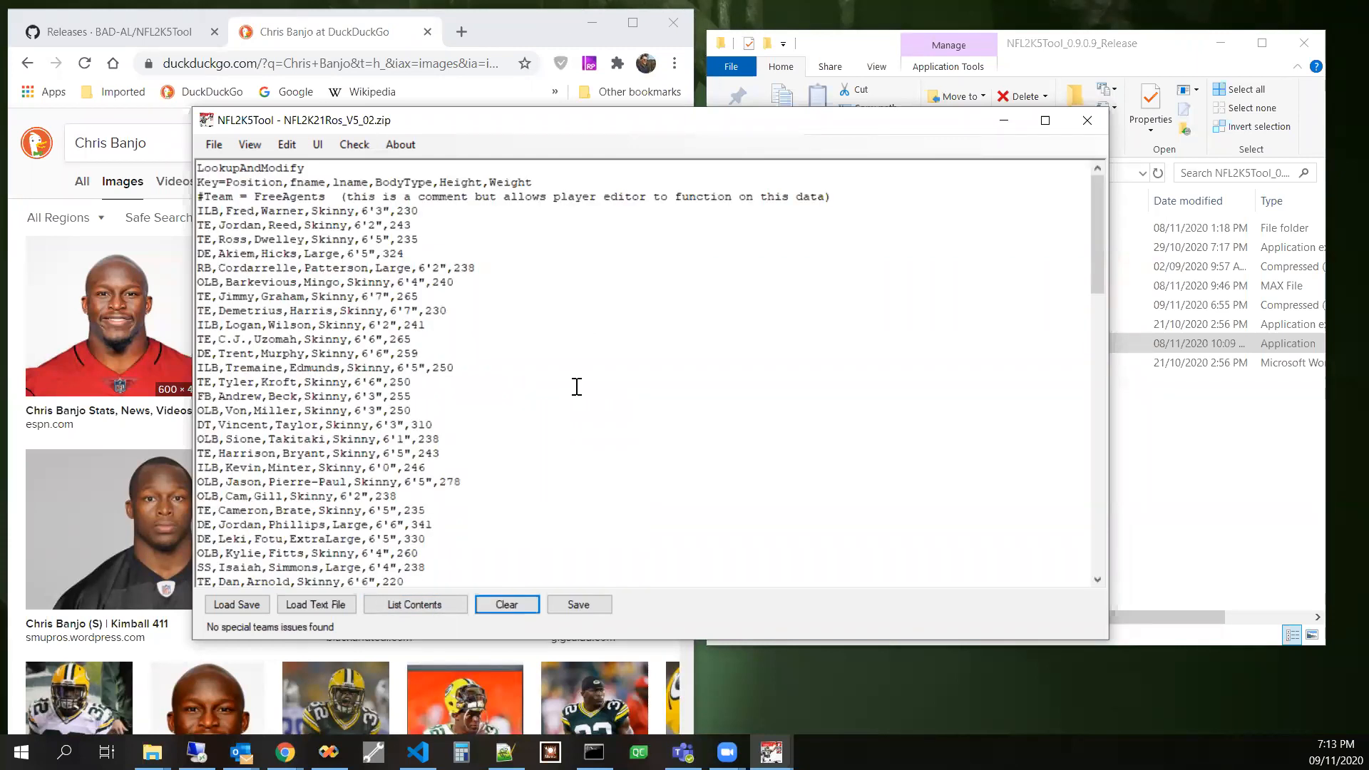
mouse_move(537, 309)
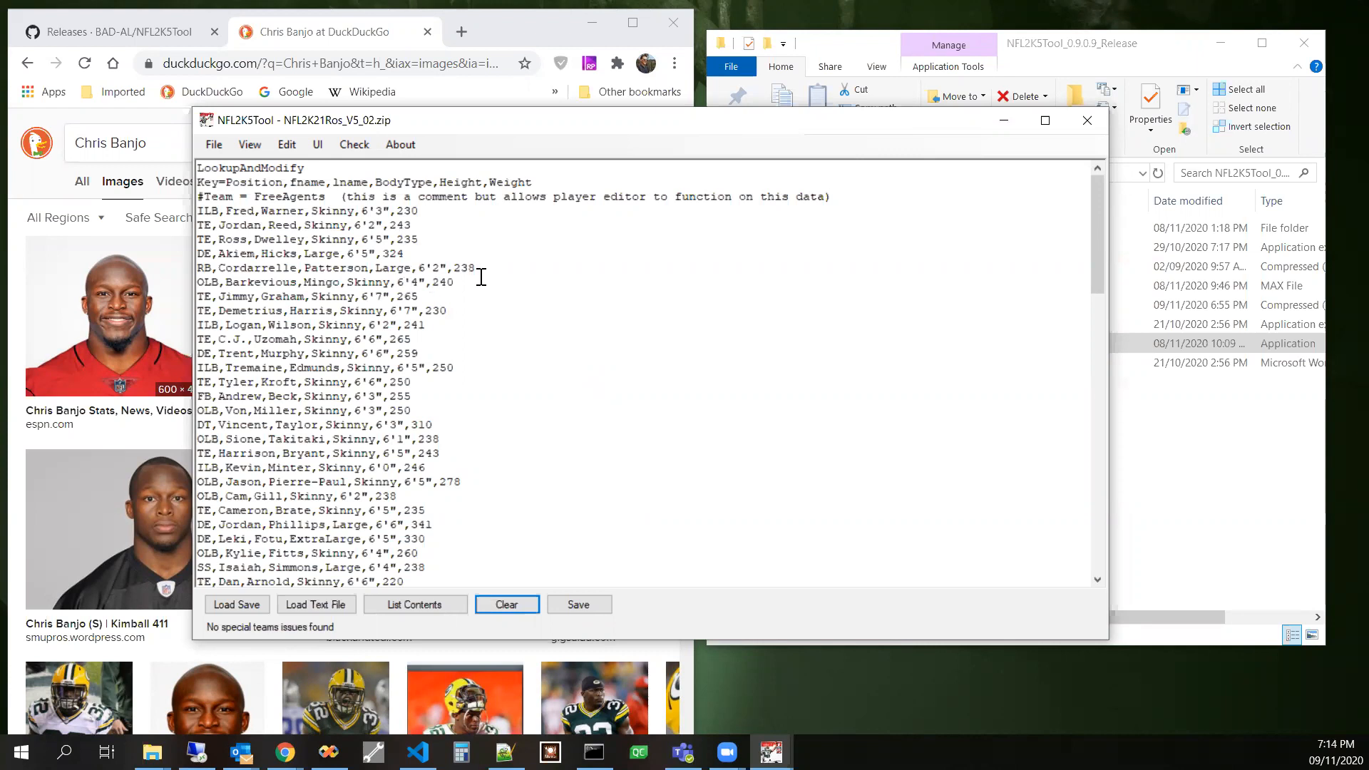
mouse_move(278, 225)
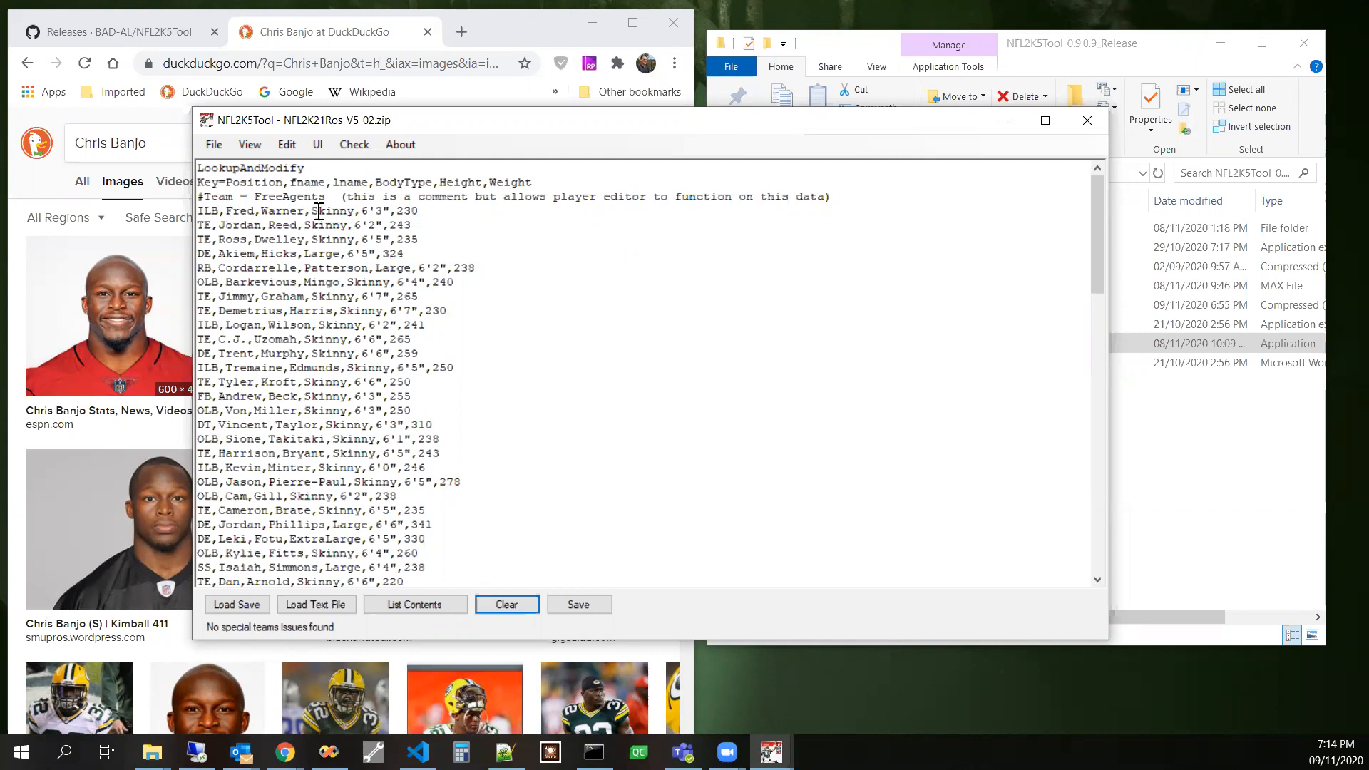
mouse_move(476, 212)
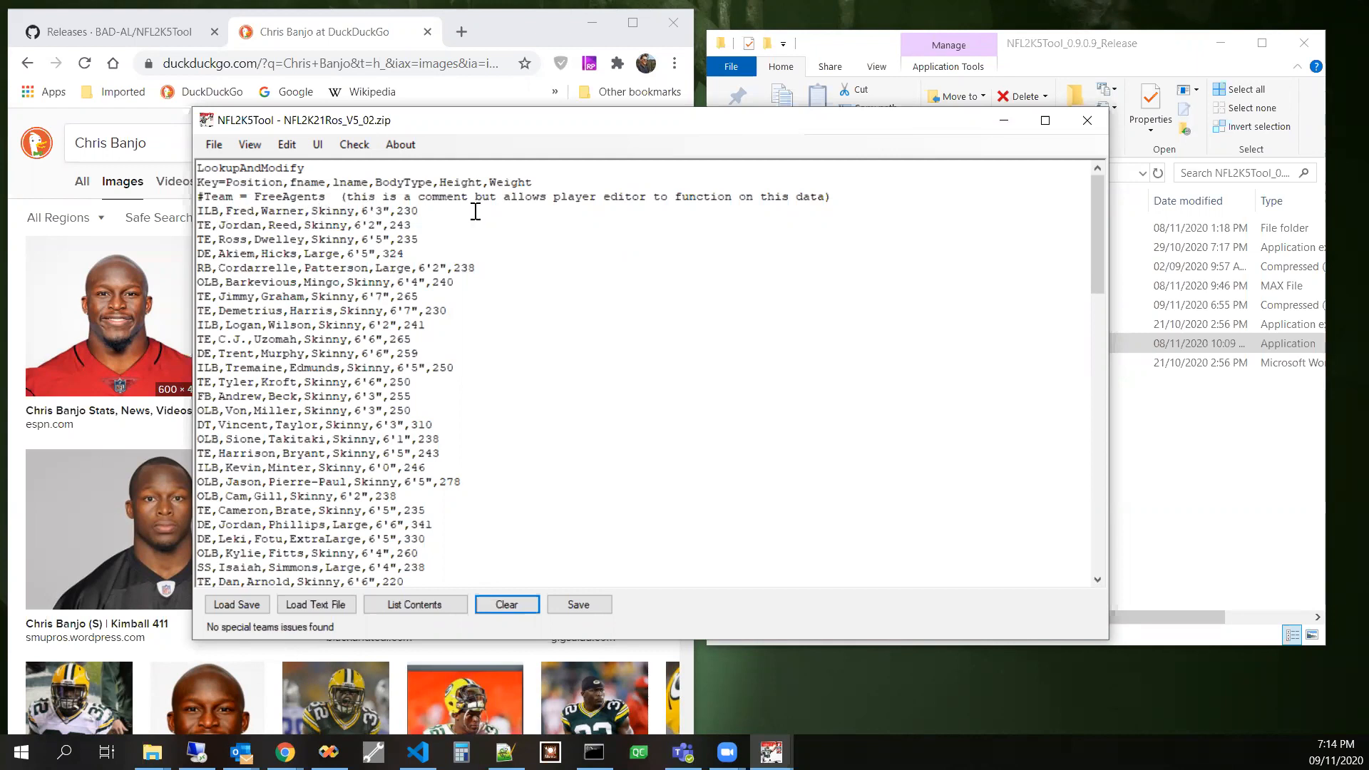
- Set Fred Warner's and Jordan Reed's BodyType from Skinny to Normal in the player editor and apply
double_click(305, 211)
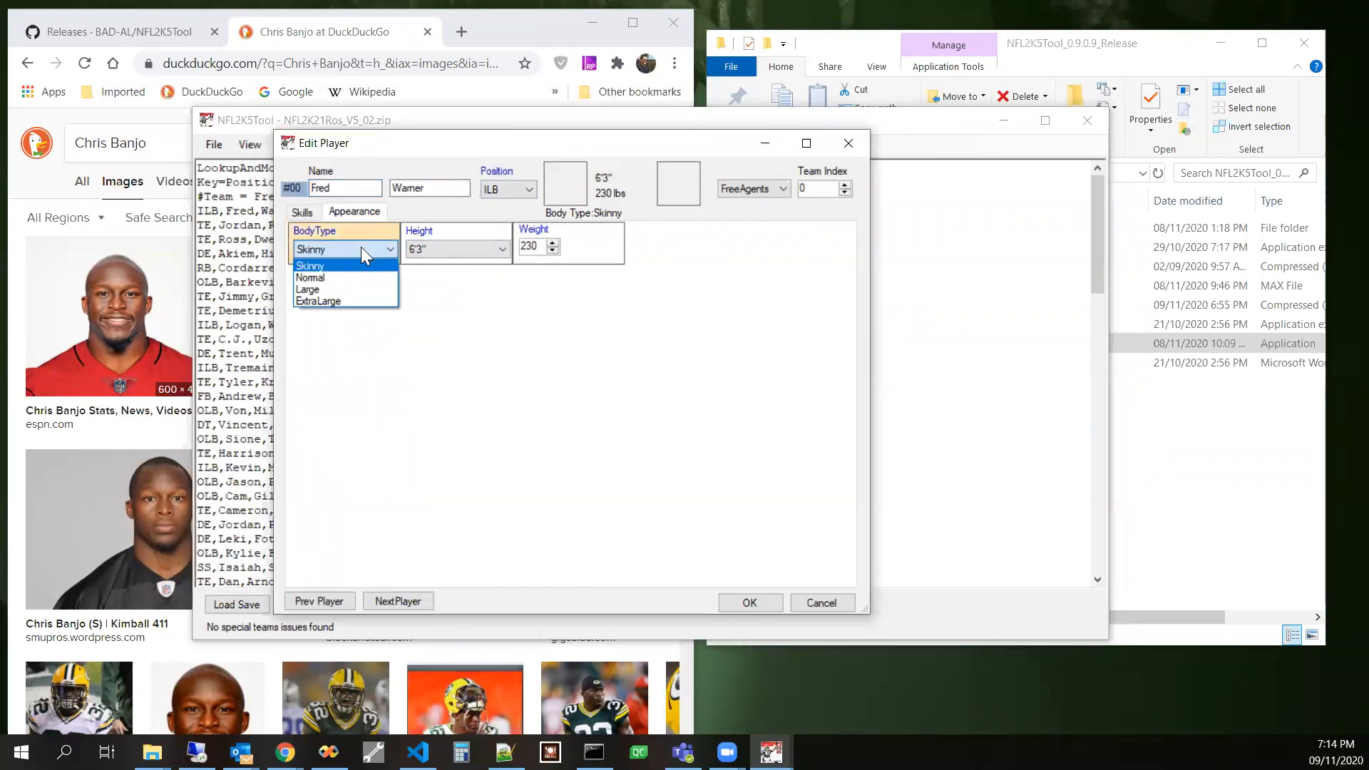
click(310, 278)
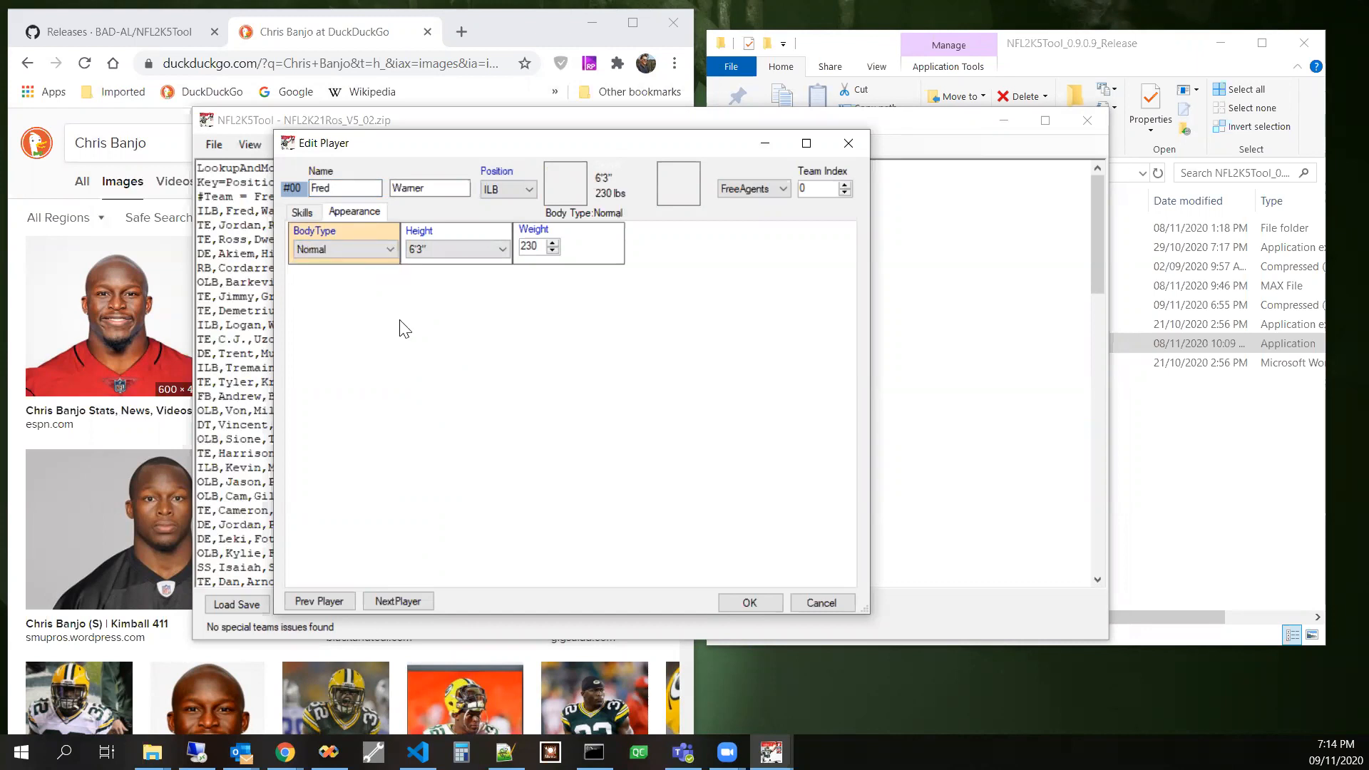
click(398, 600)
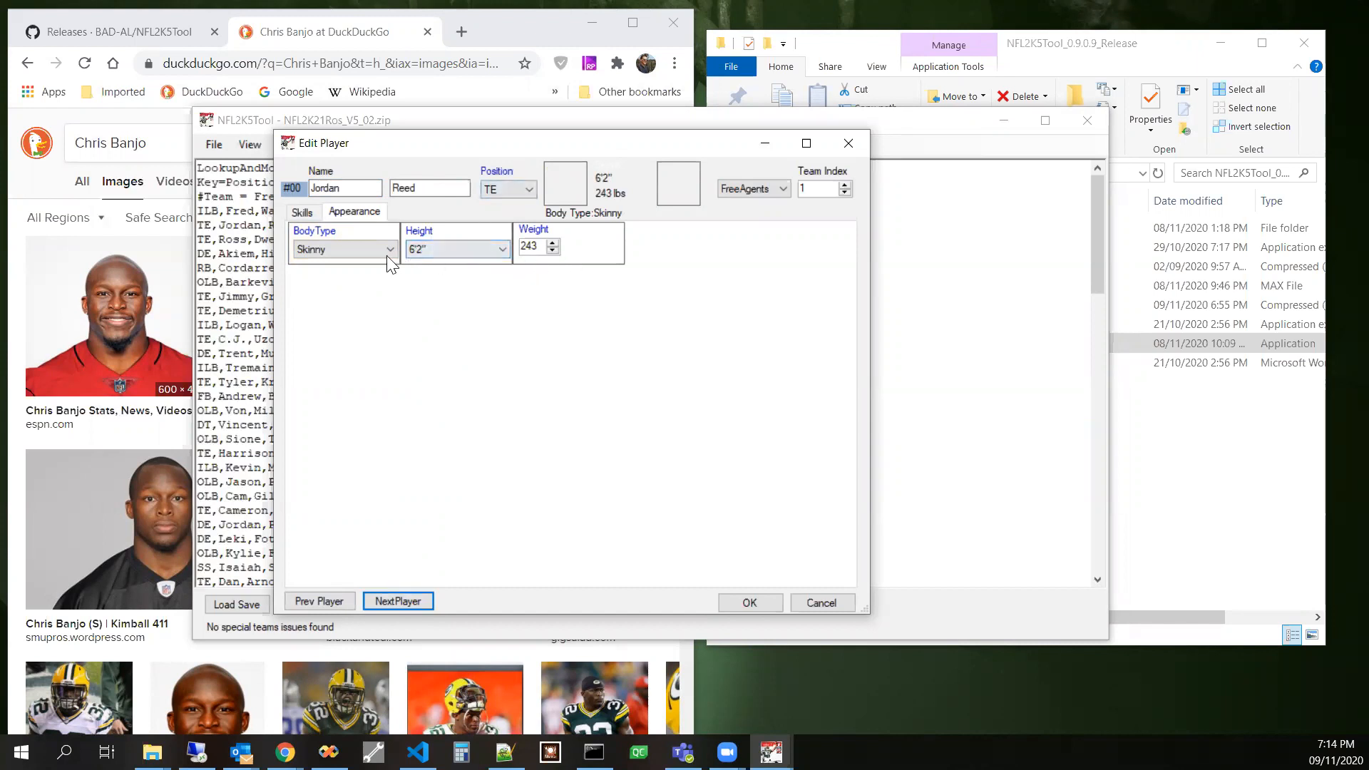
click(344, 248)
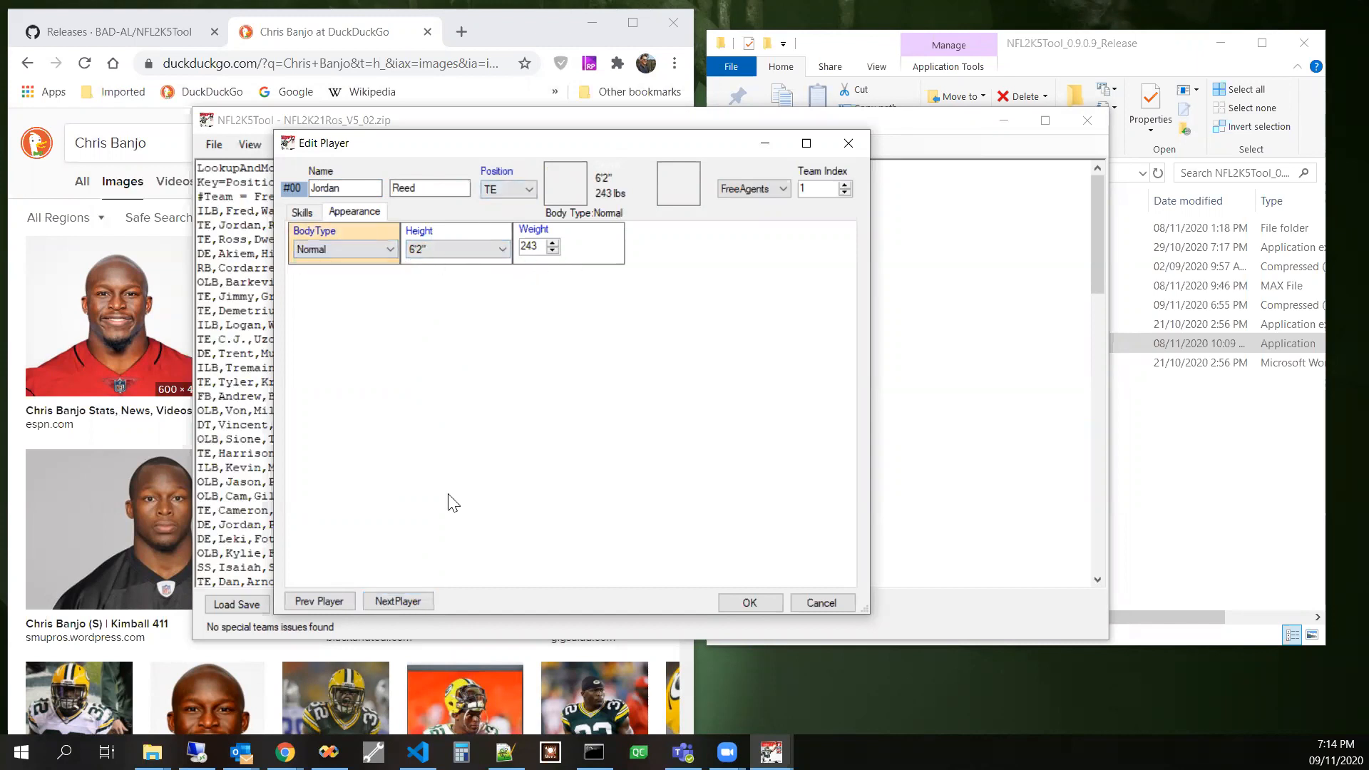
mouse_move(748, 602)
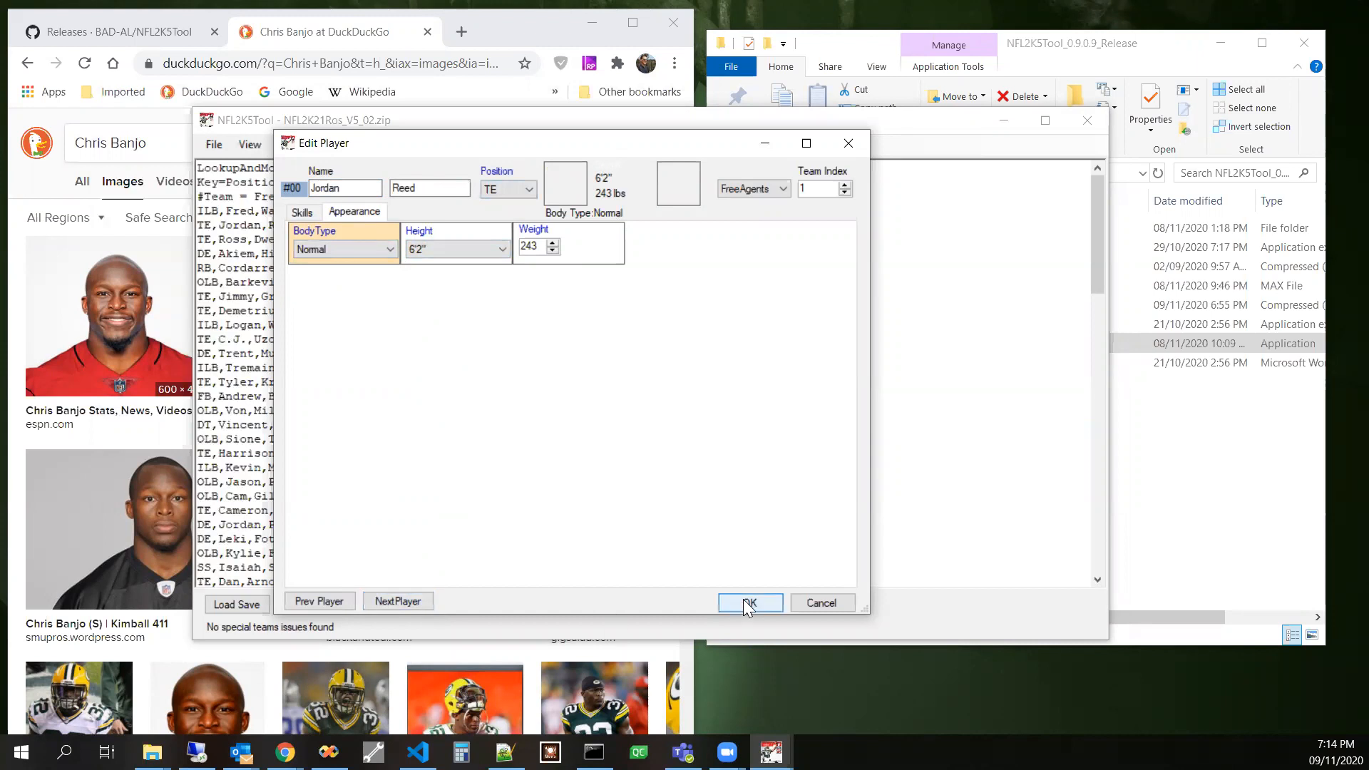
click(749, 602)
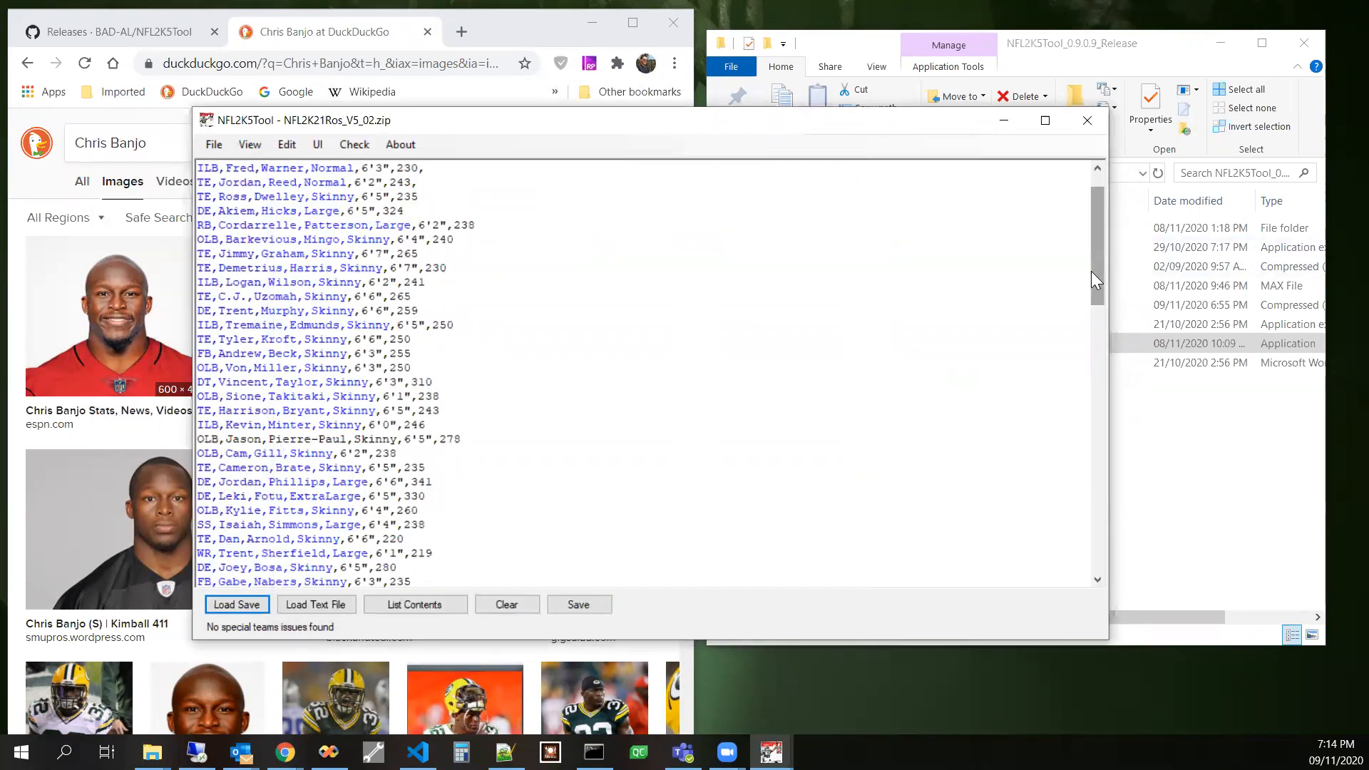
scroll(up, 3)
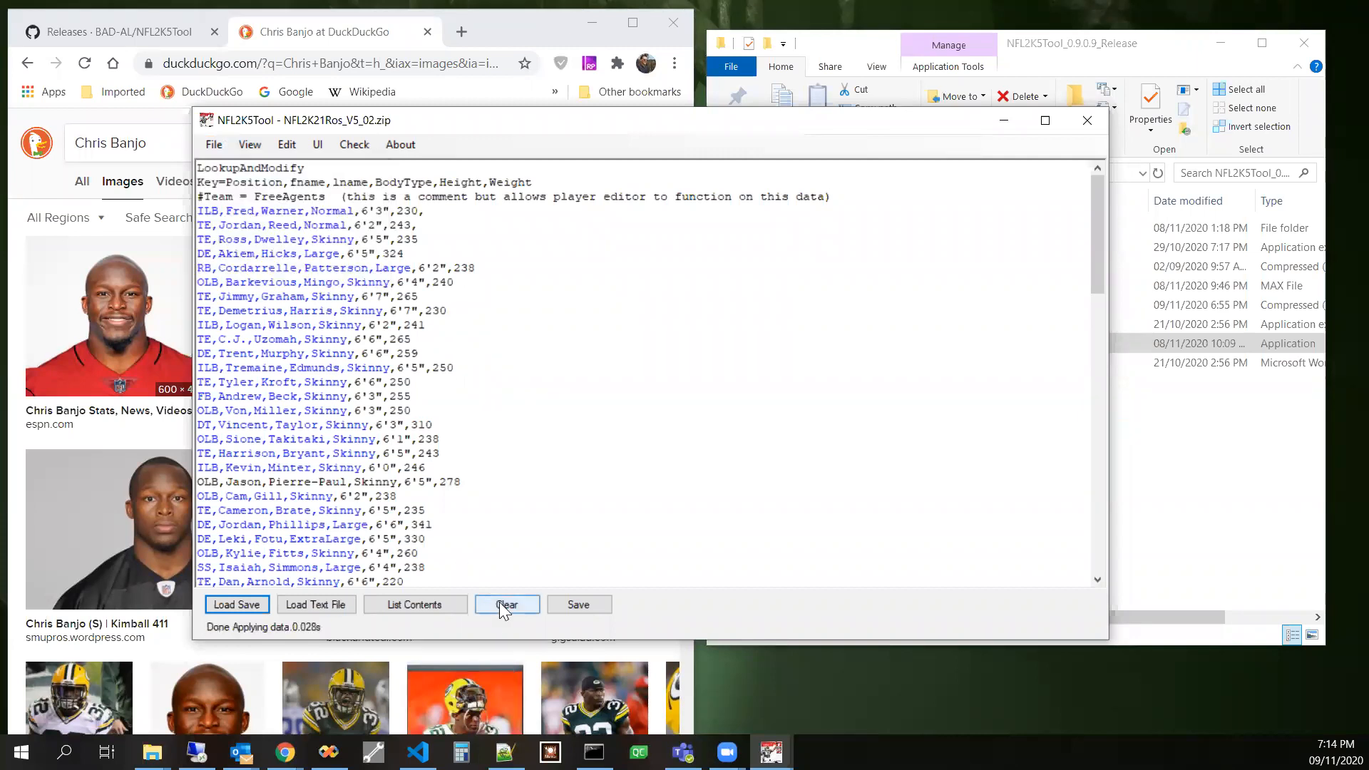
- Clear the text area, then list the 49ers roster again with full player ratings included
click(353, 144)
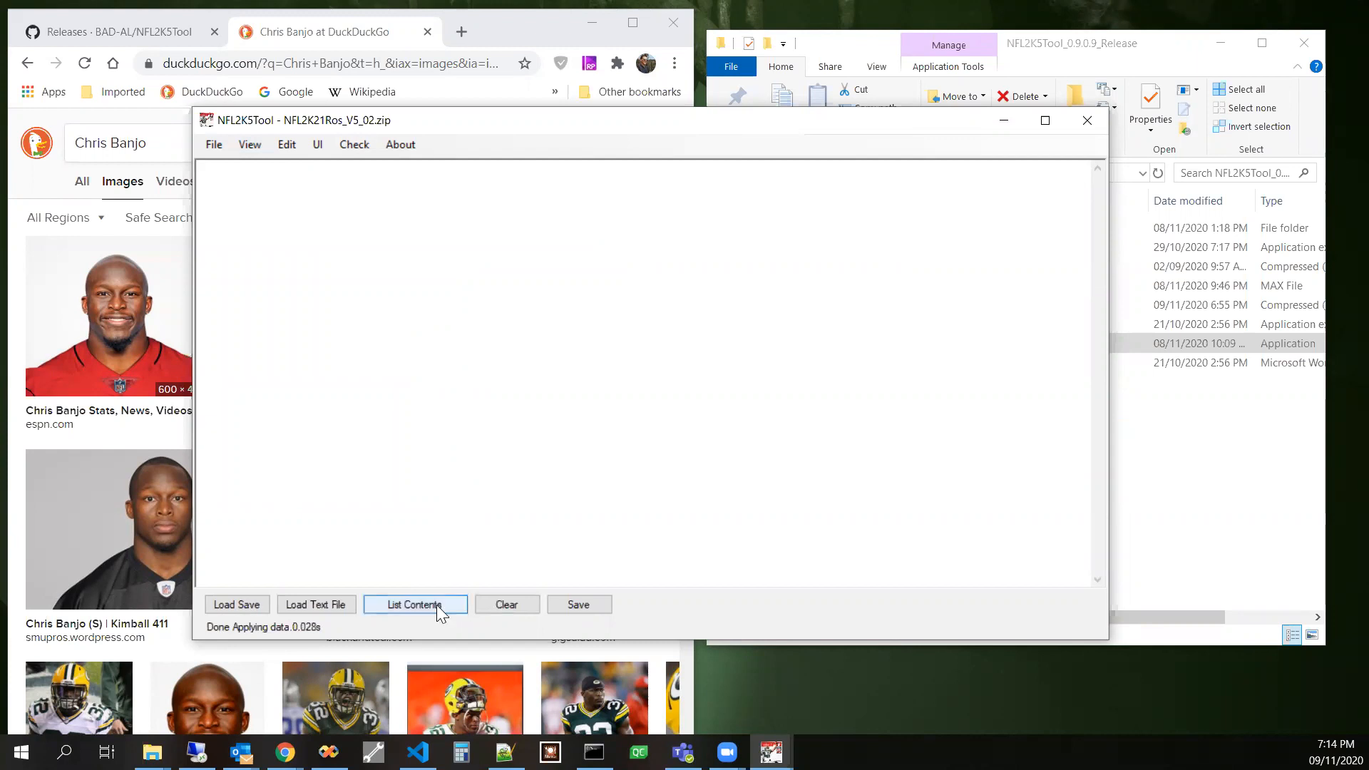
click(415, 605)
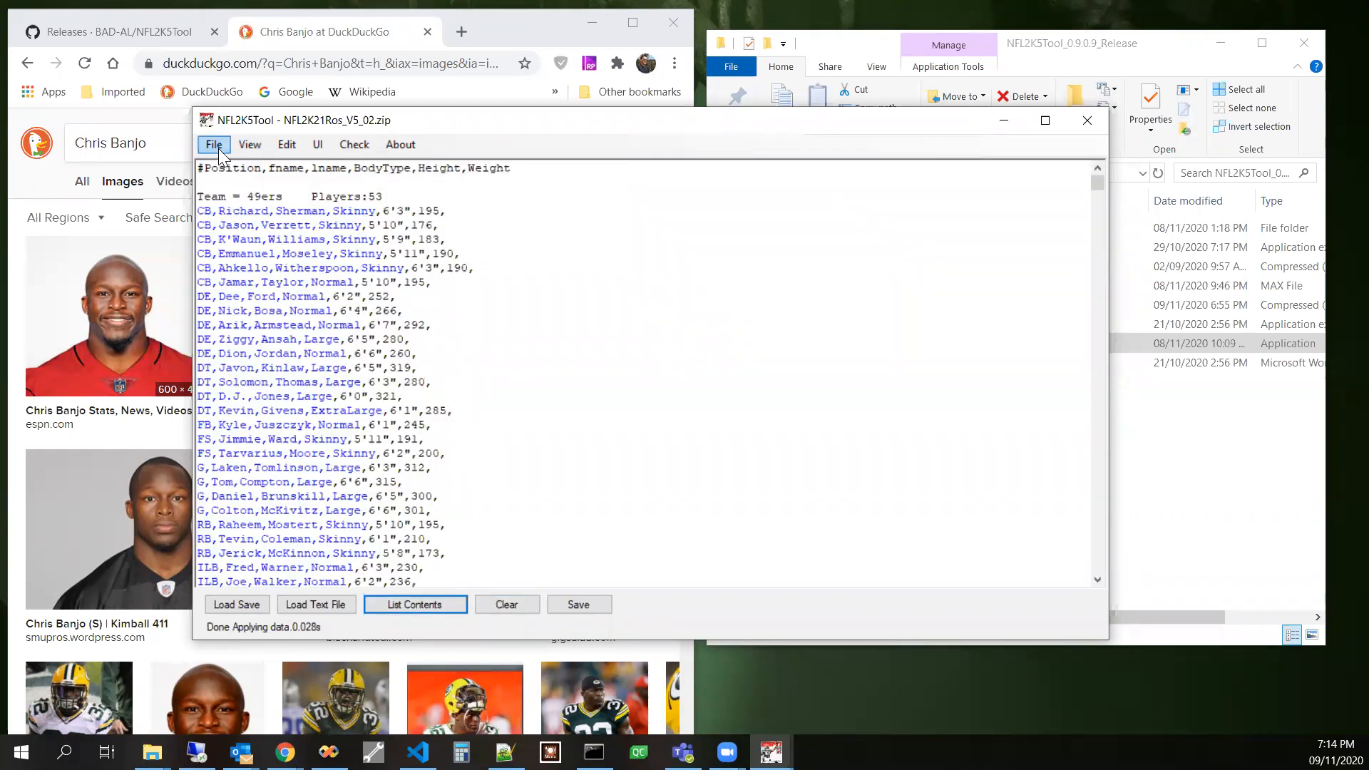
mouse_move(506, 605)
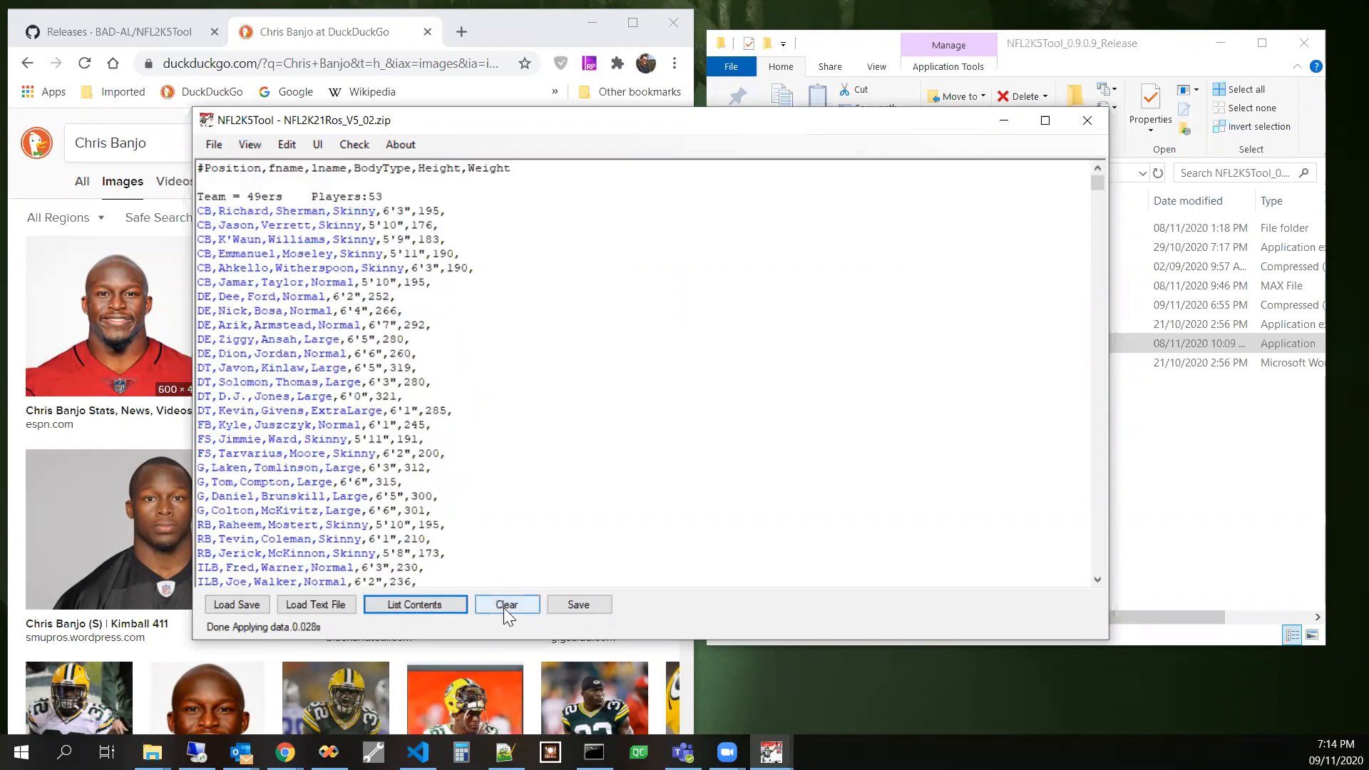
click(506, 604)
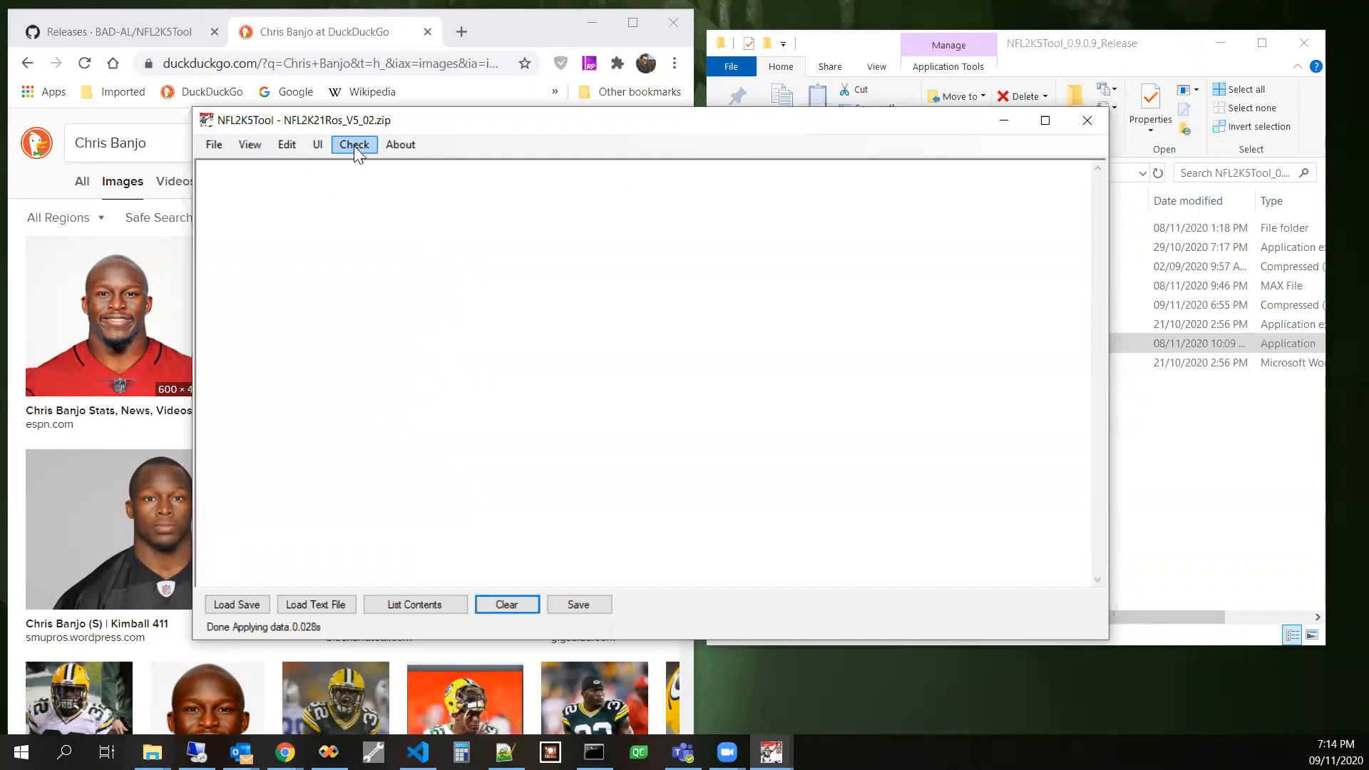
click(354, 144)
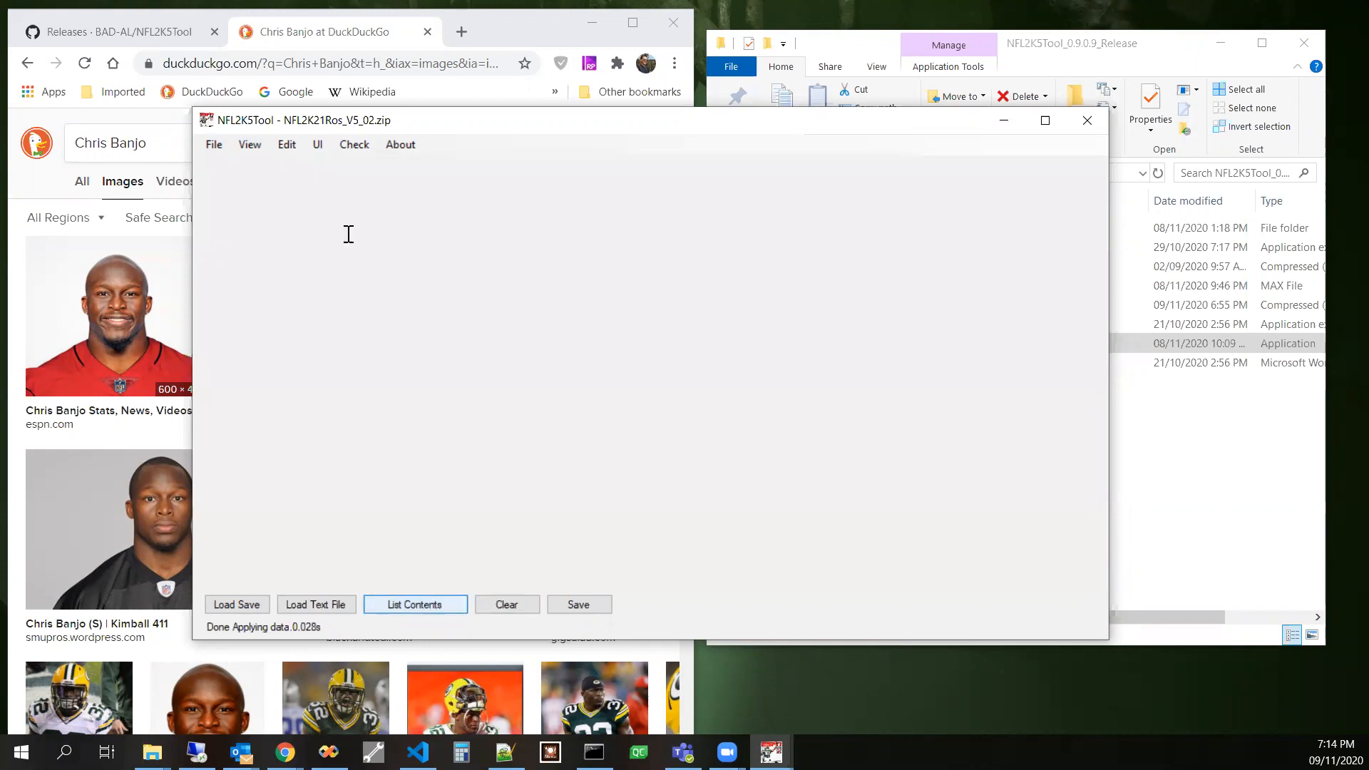
click(415, 605)
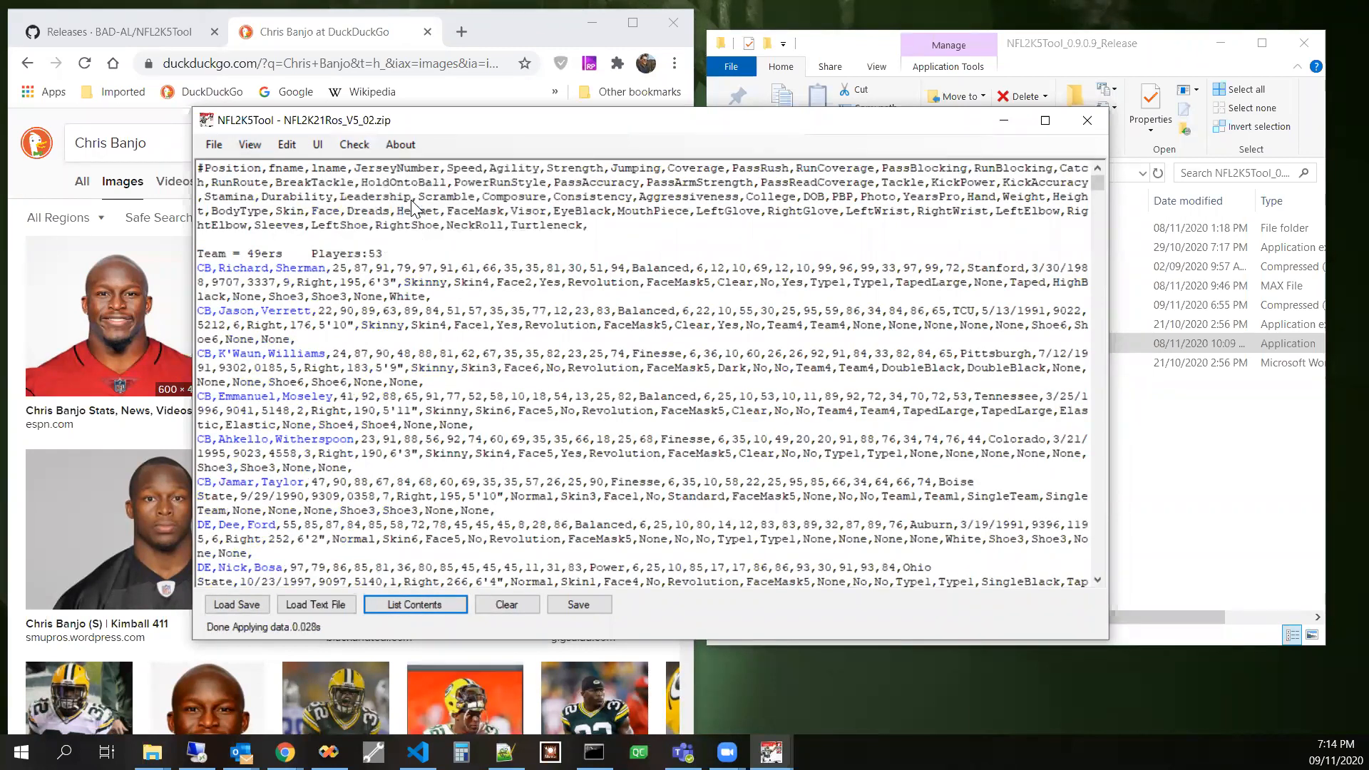
- Run the body type, height and weight attribute check, then clear the listing
click(415, 604)
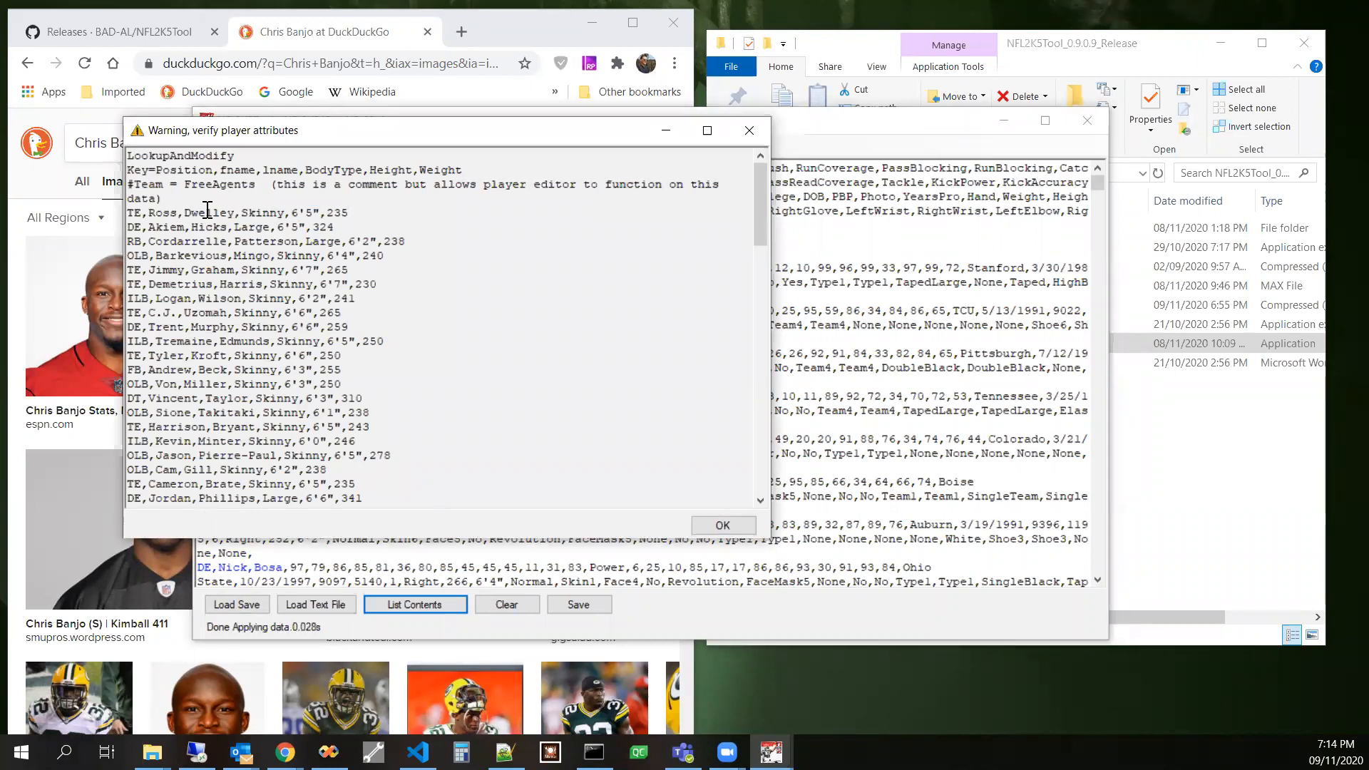
mouse_move(360, 229)
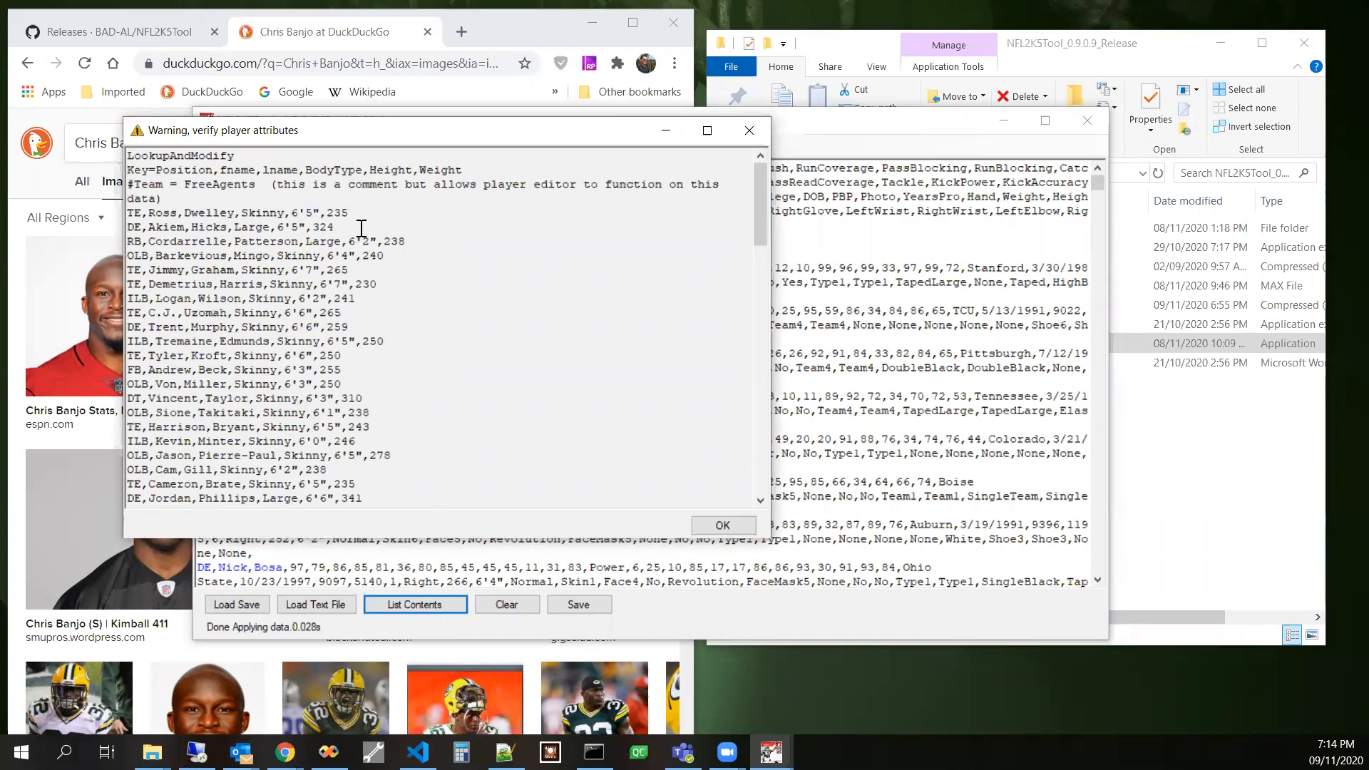
mouse_move(749, 130)
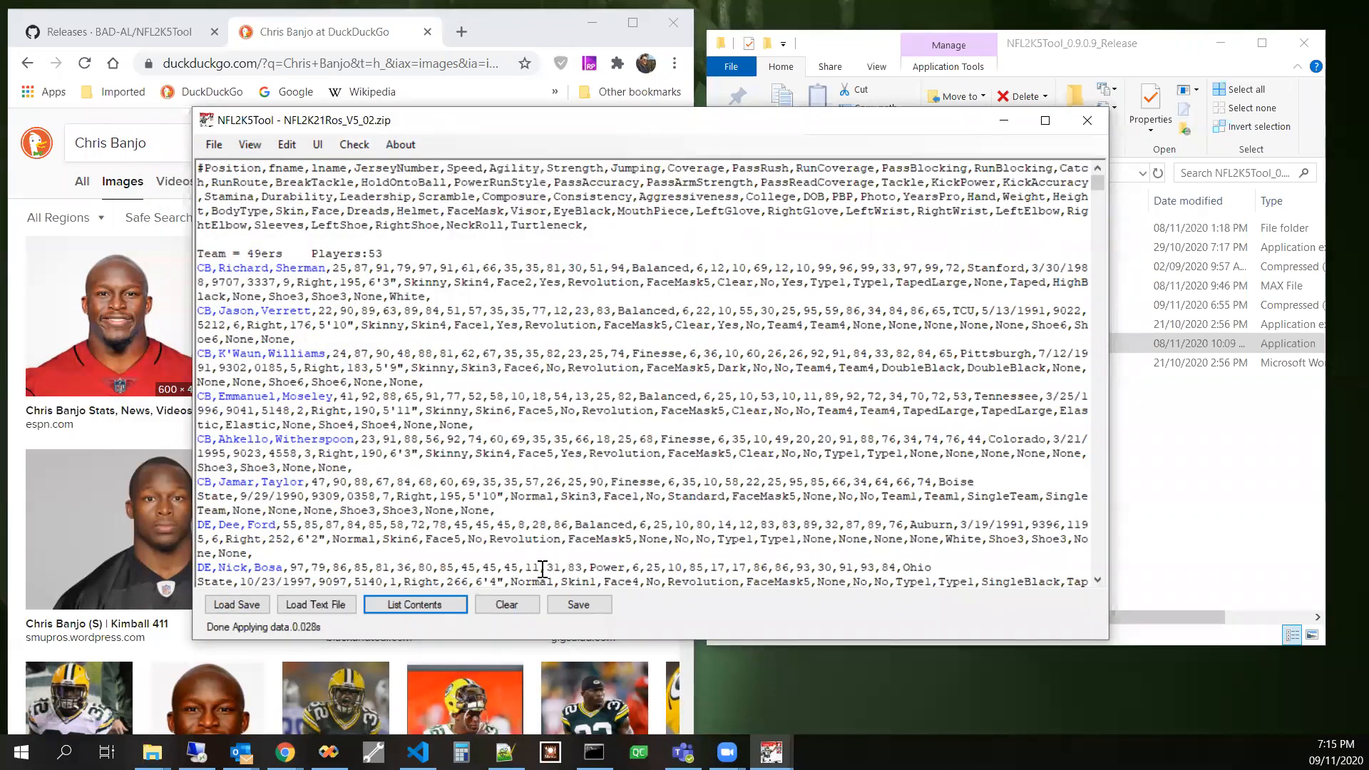
click(506, 604)
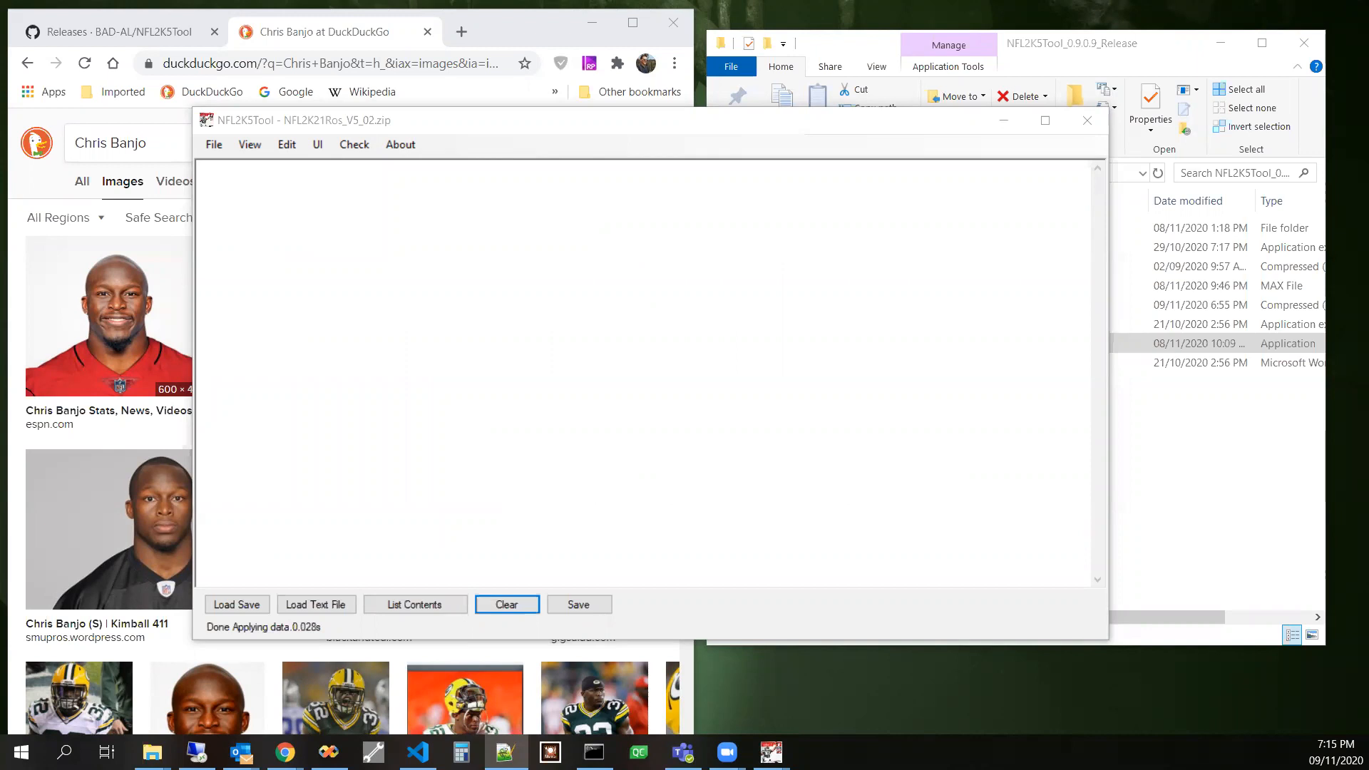
mouse_move(830, 272)
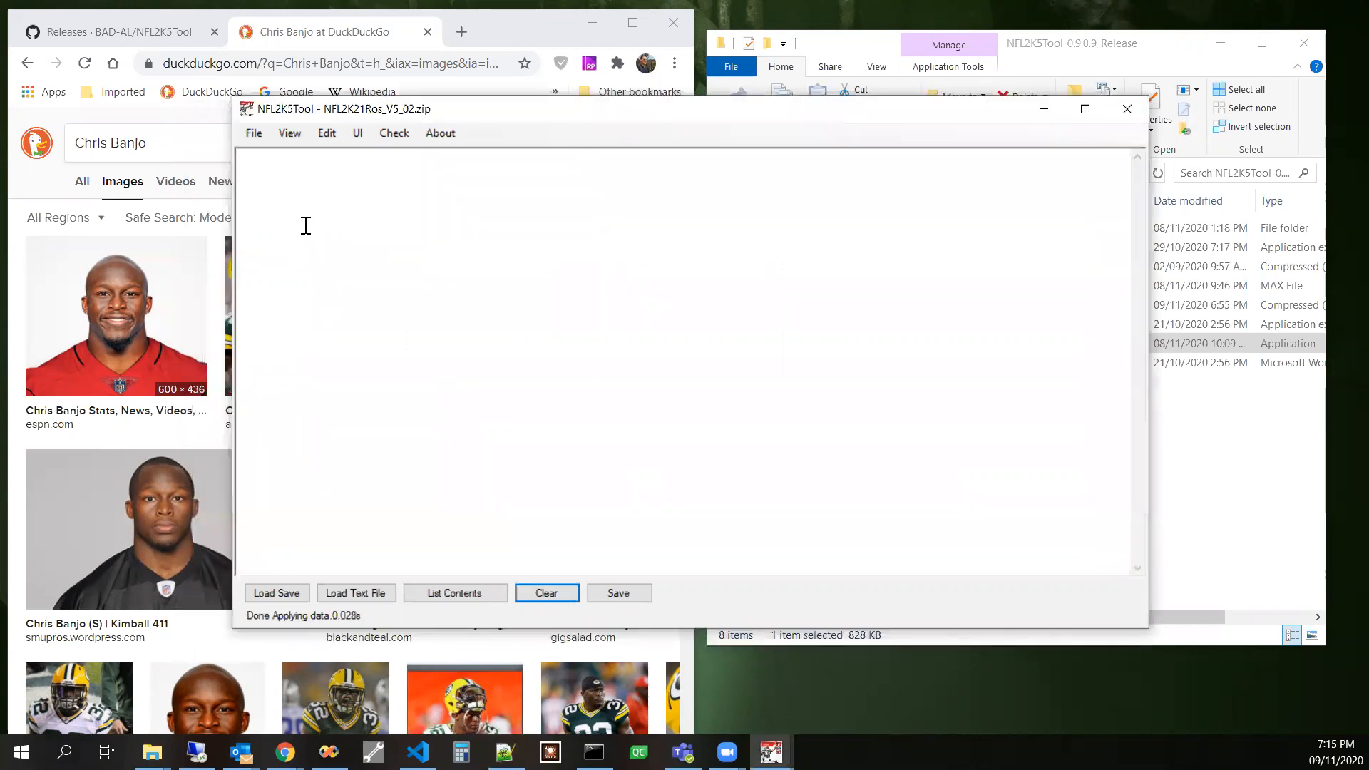
mouse_move(290, 146)
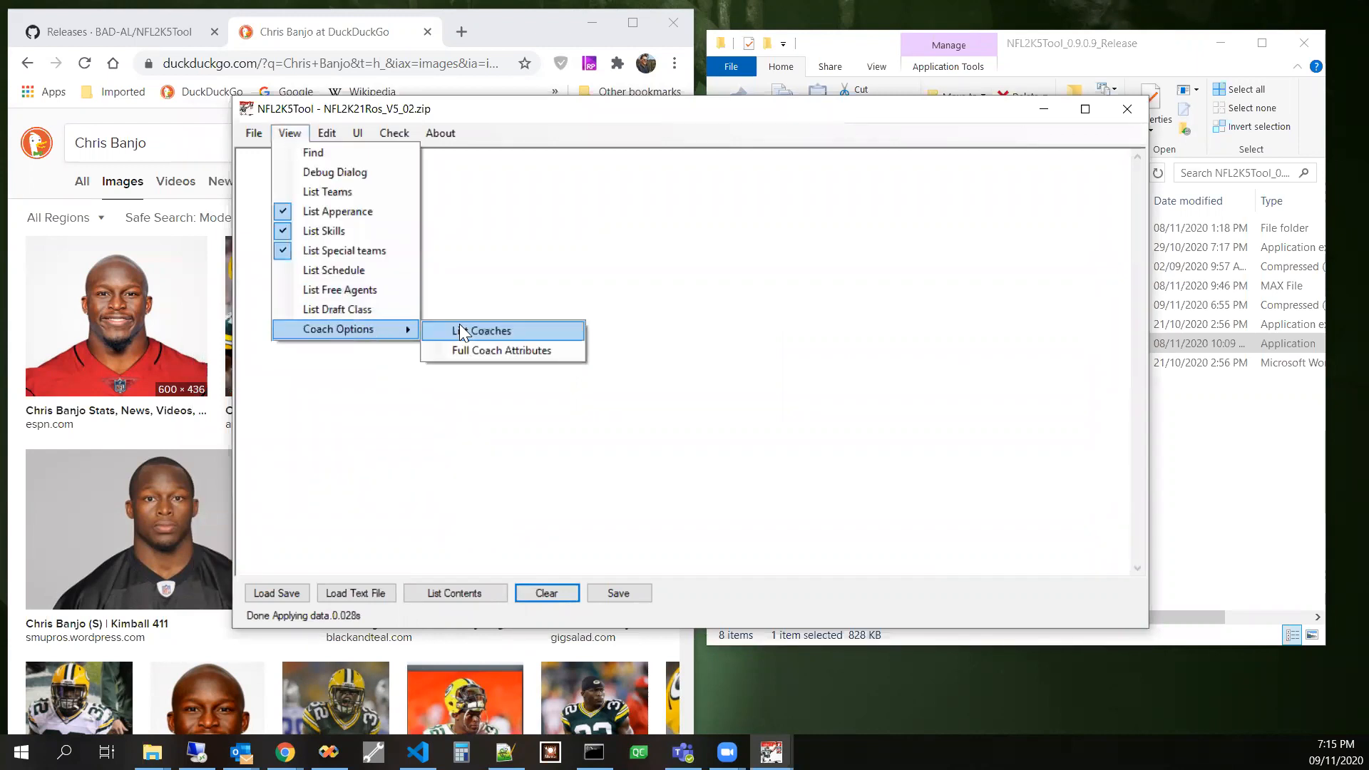
mouse_move(292, 144)
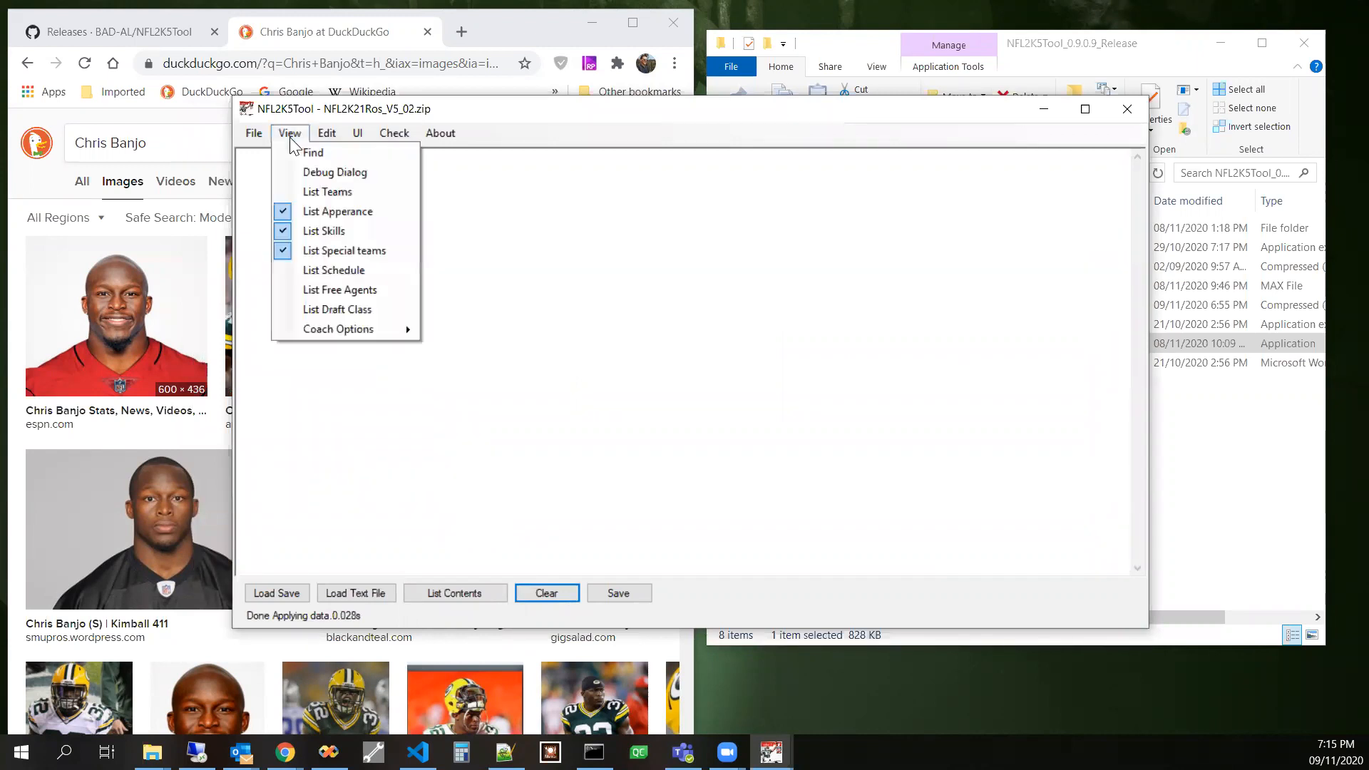
mouse_move(338, 330)
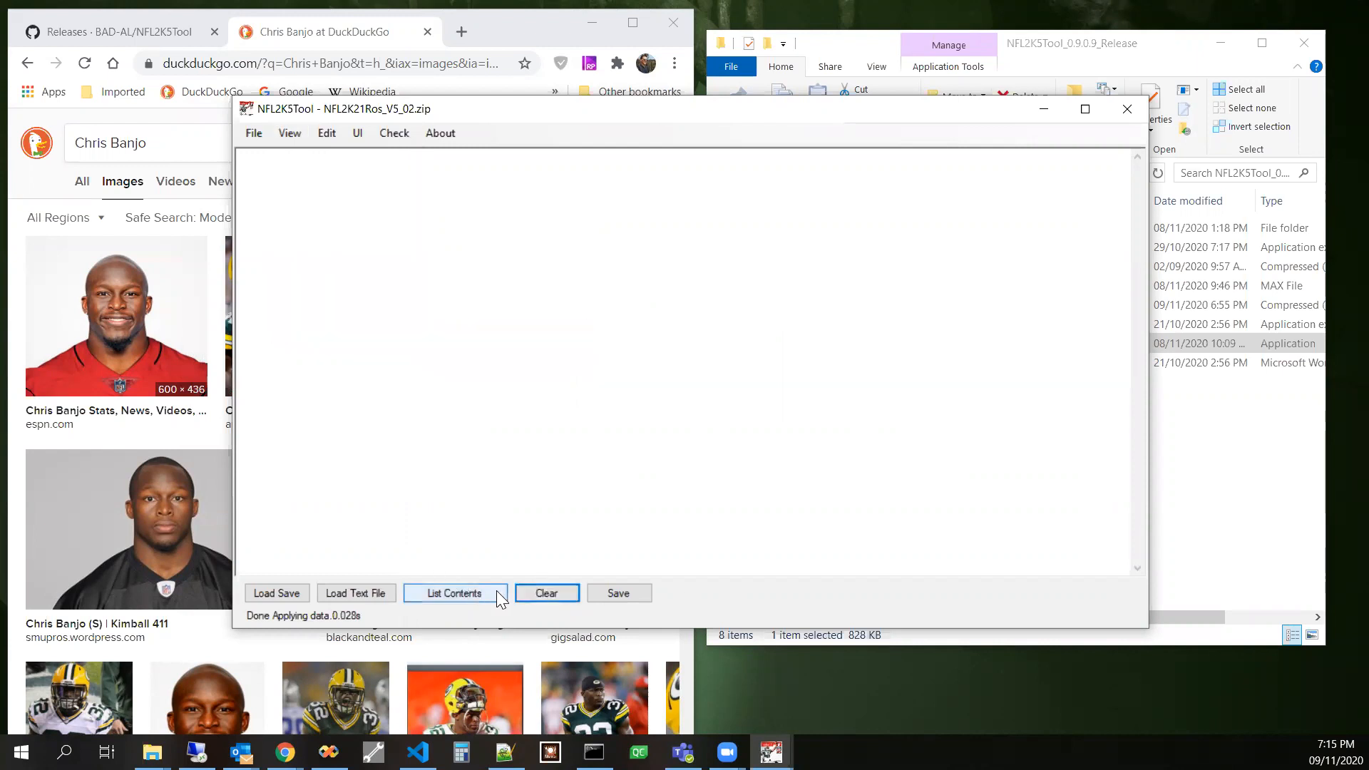
- List Contents to show every team's coach with first name, last name, body and photo
click(453, 593)
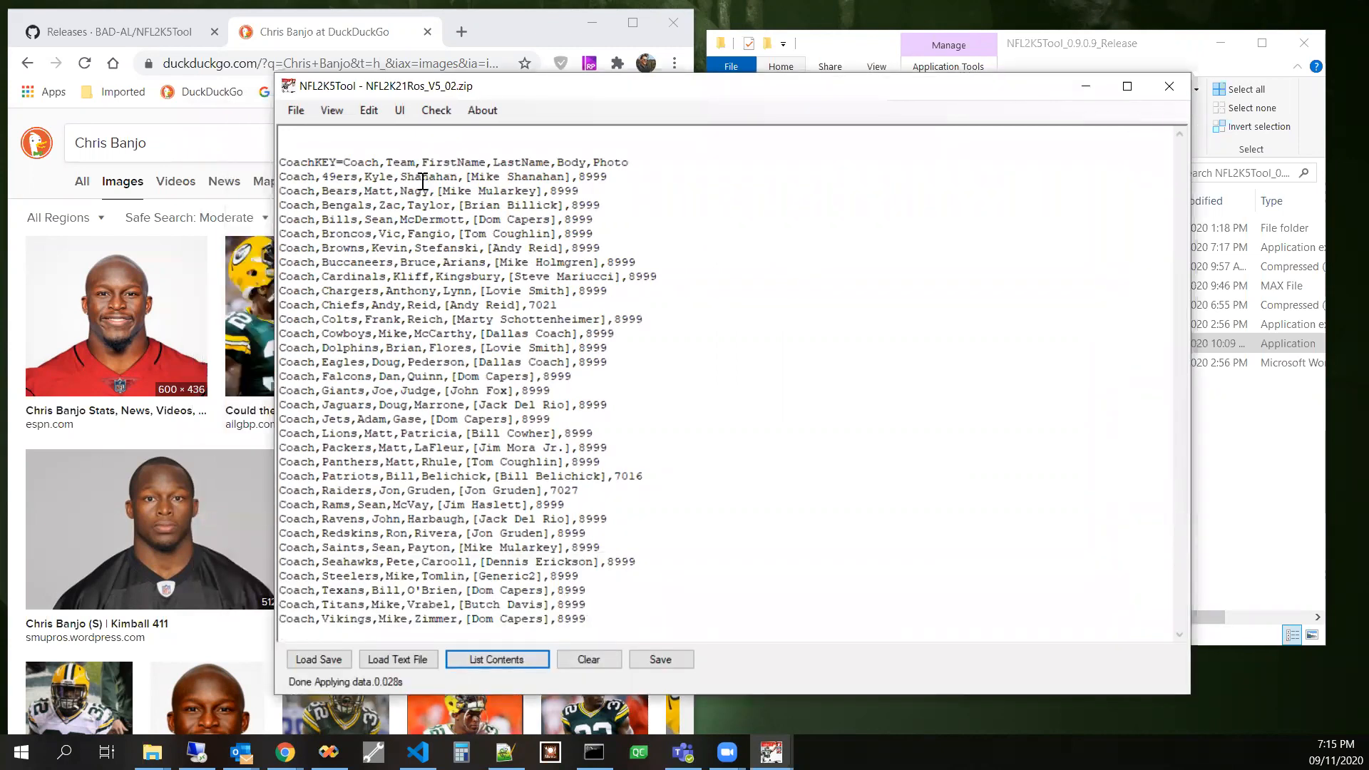
mouse_move(406, 176)
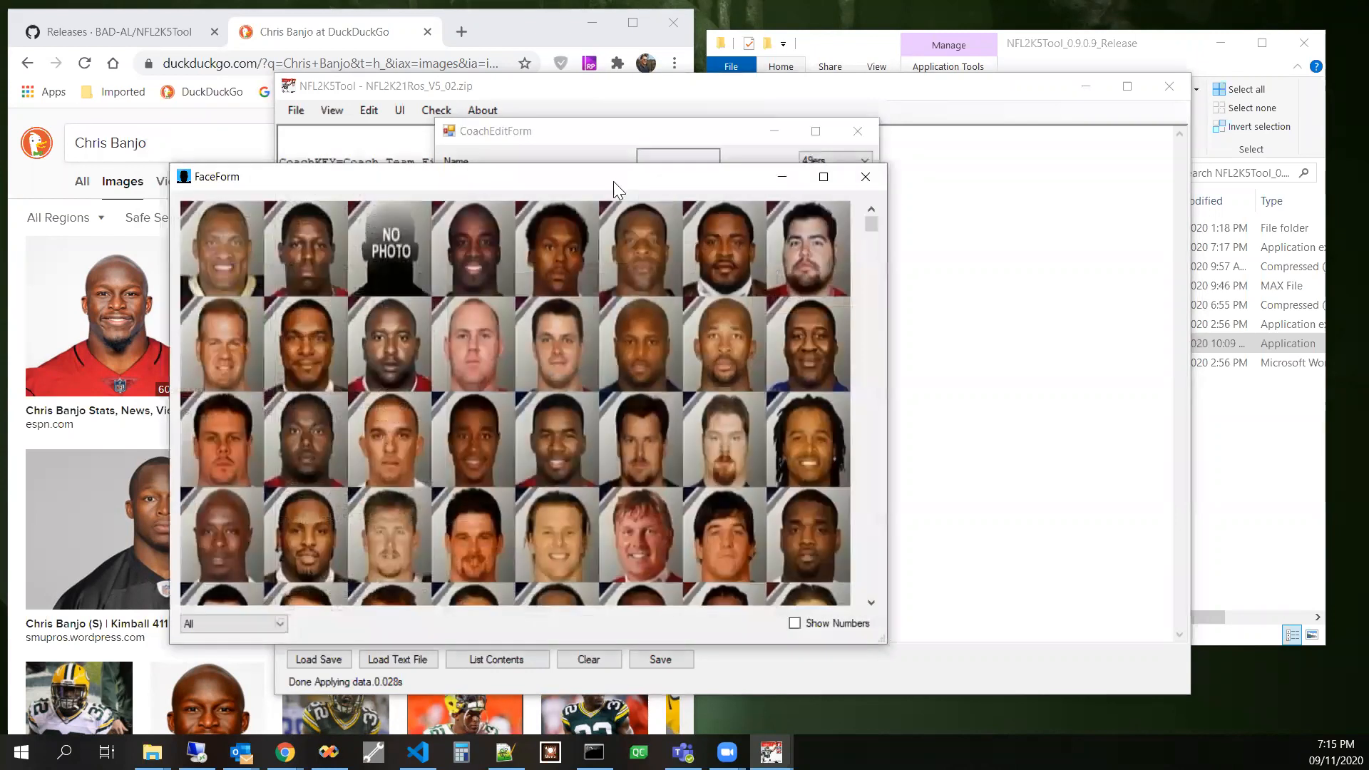
- Filter the coach face picker to lightPlayers, move on to Matt Nagy (Bears), then apply and close the coach editor
click(231, 623)
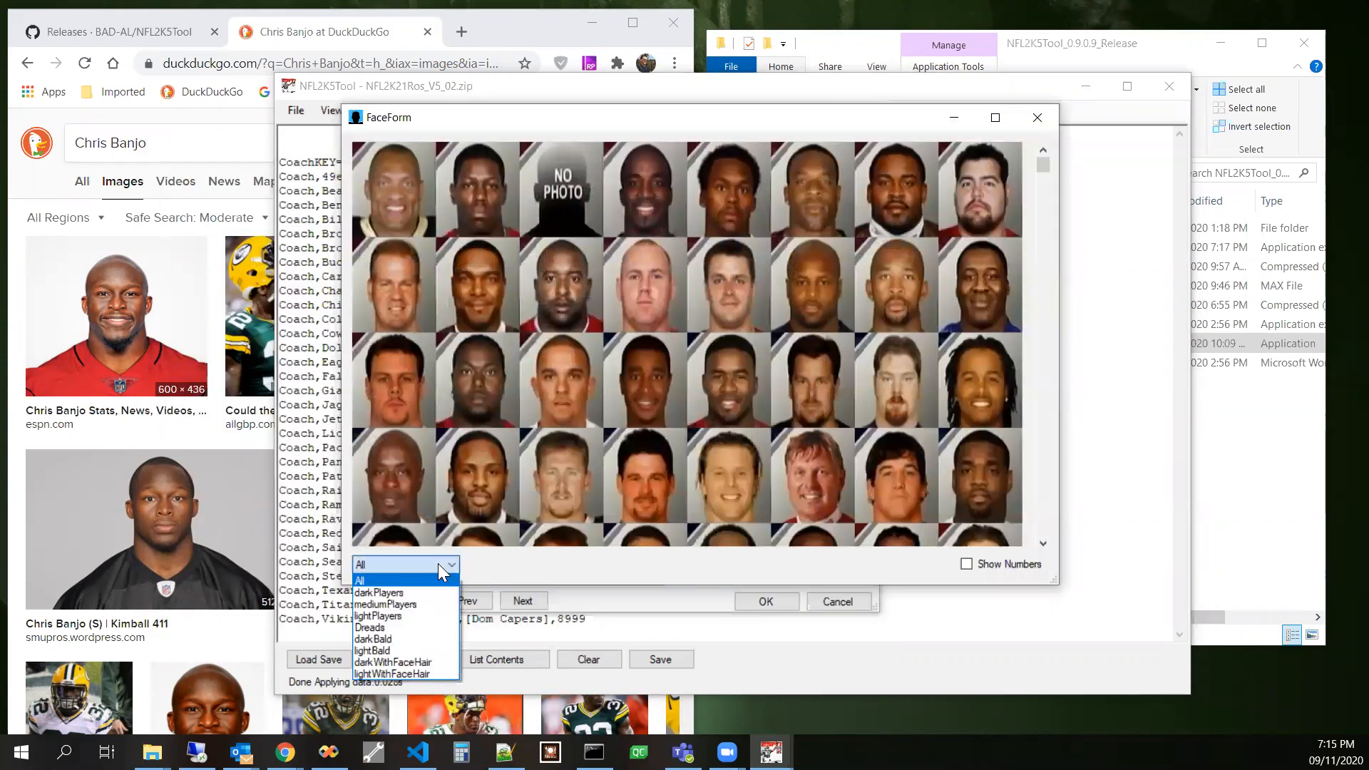
mouse_move(428, 639)
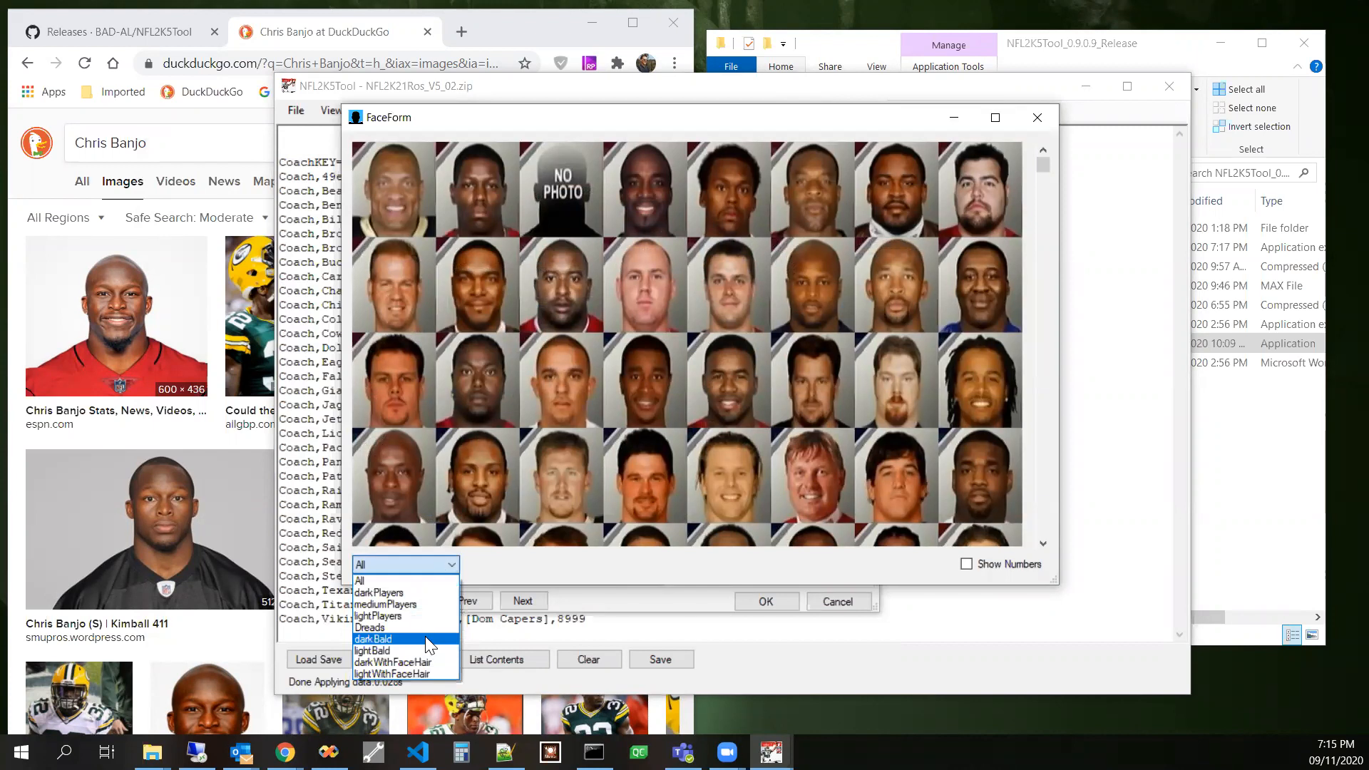
mouse_move(428, 627)
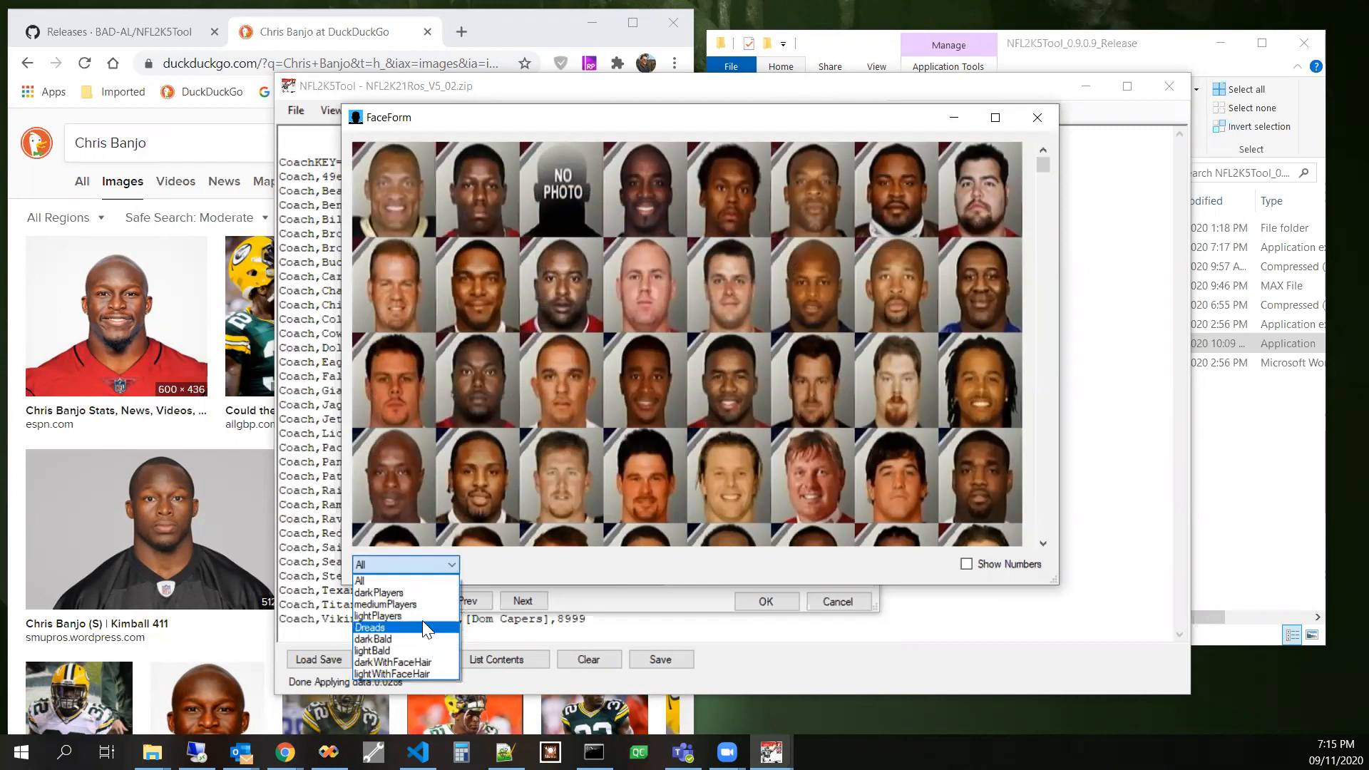
click(382, 616)
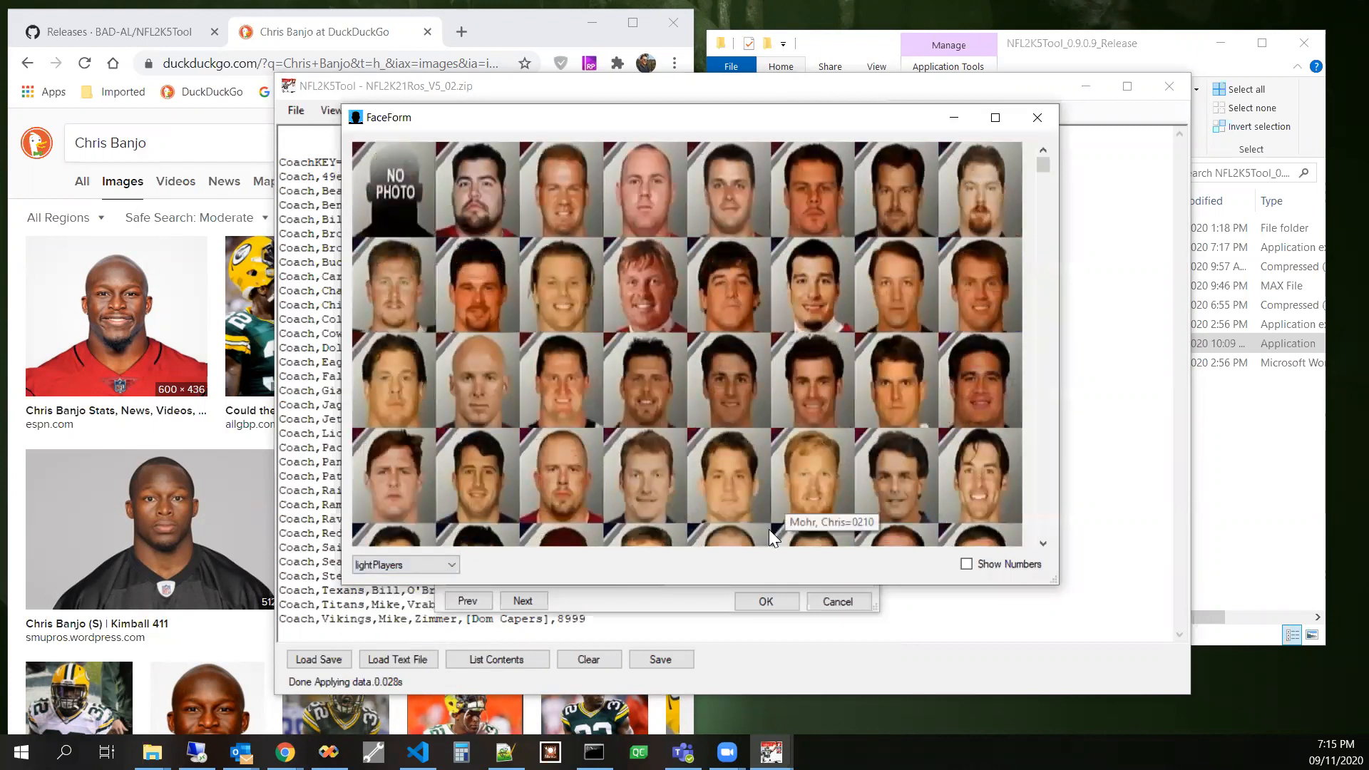
mouse_move(737, 506)
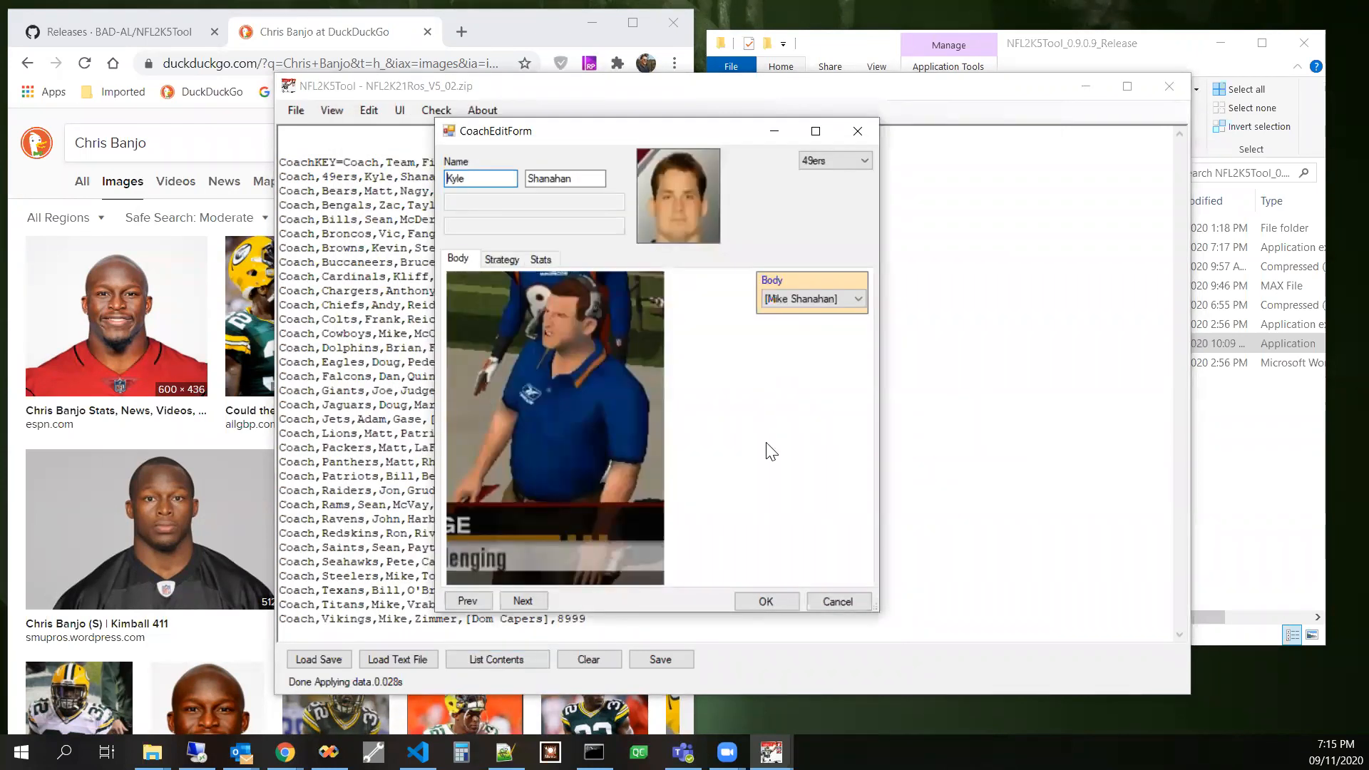
mouse_move(547, 597)
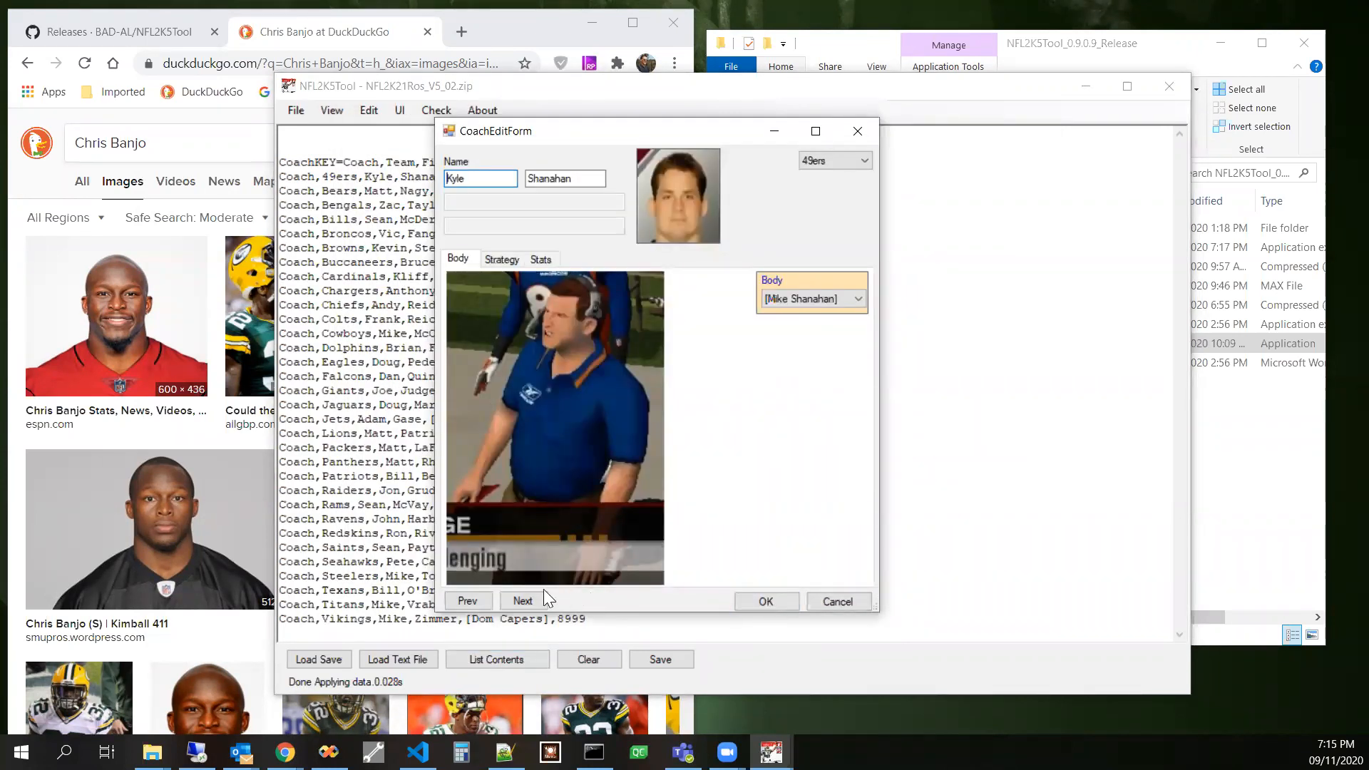
click(522, 601)
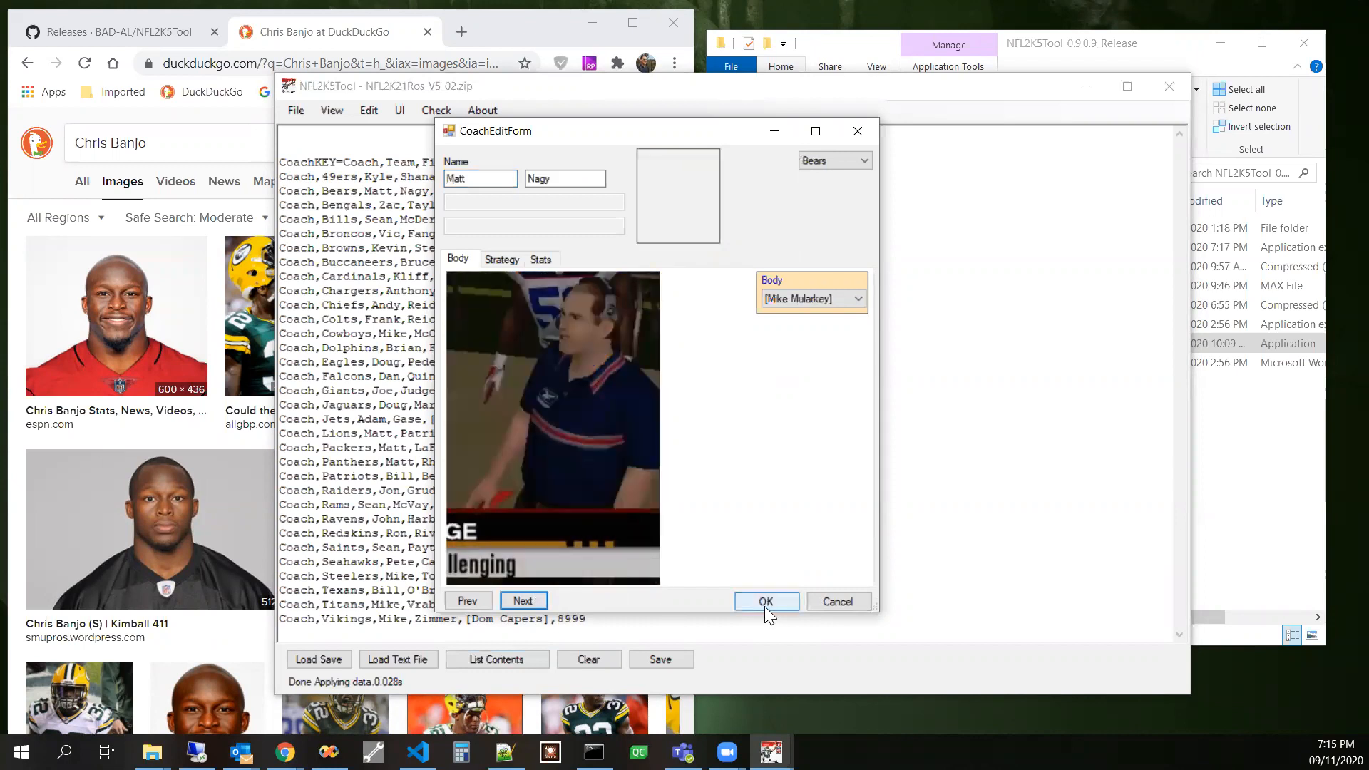
click(766, 602)
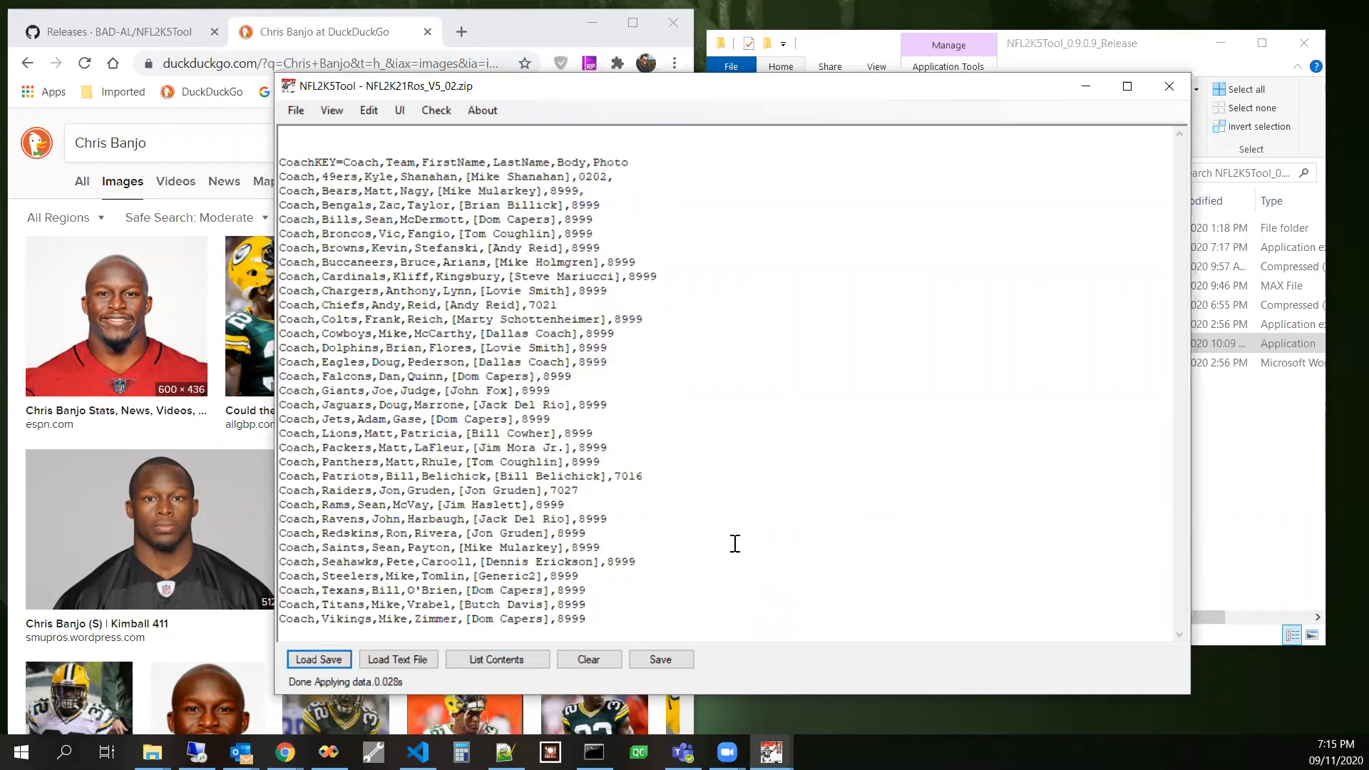
mouse_move(331, 109)
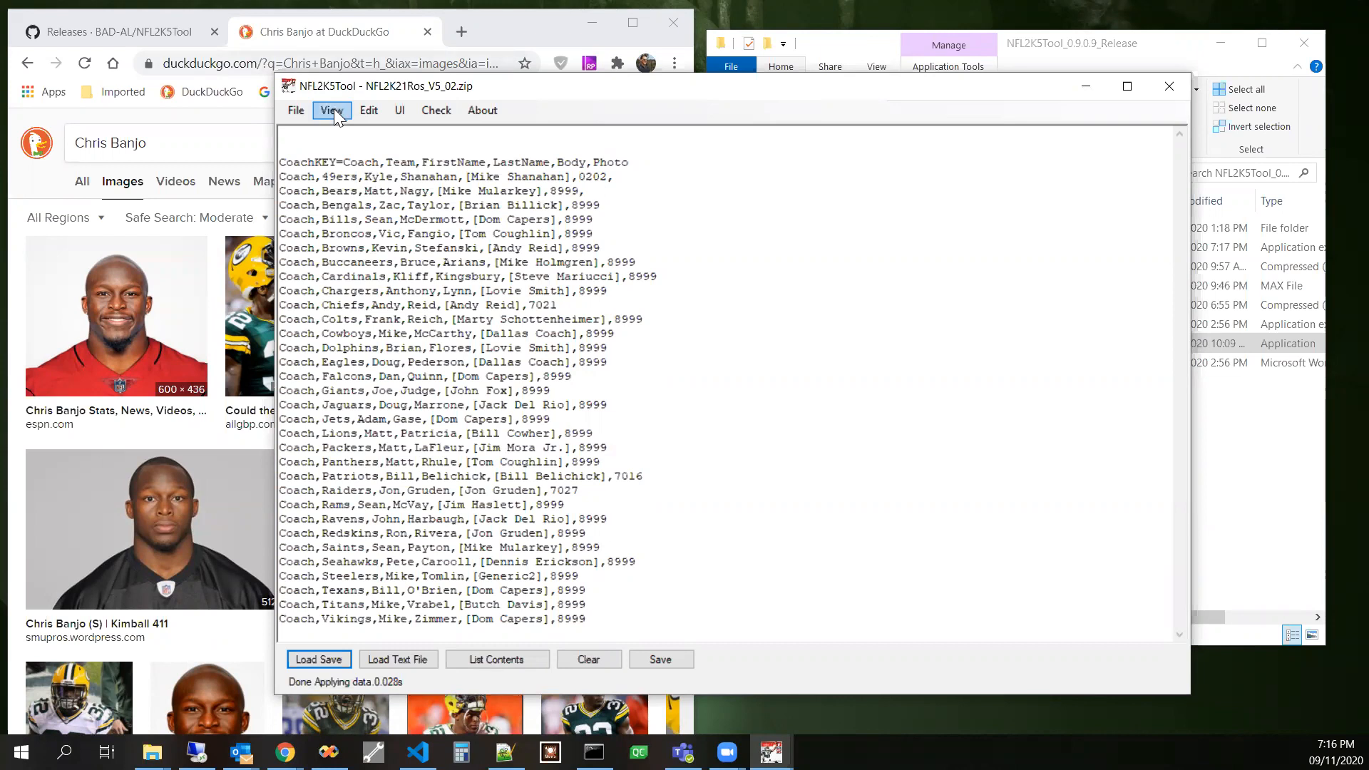
- Switch Coach Options to Full Coach Attributes and list every coach's full attributes
click(329, 109)
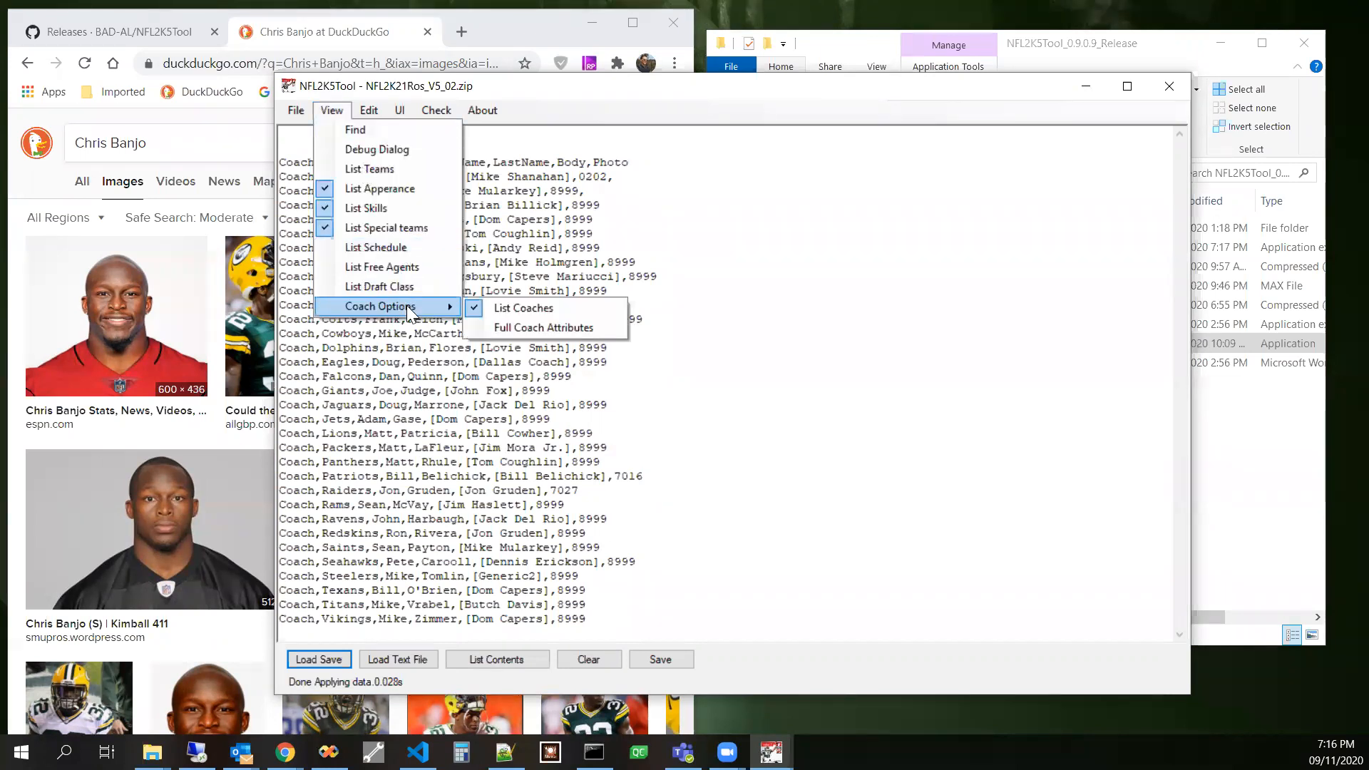
click(542, 328)
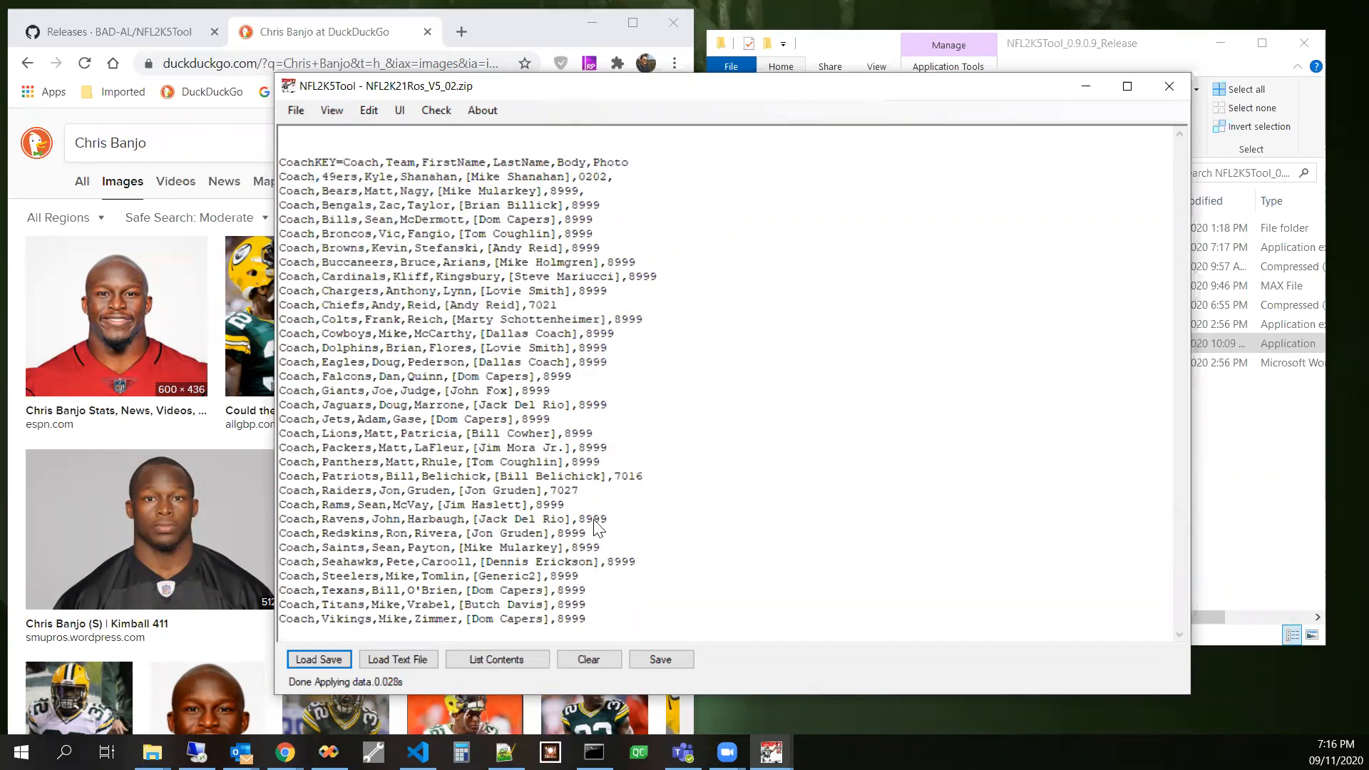
click(496, 659)
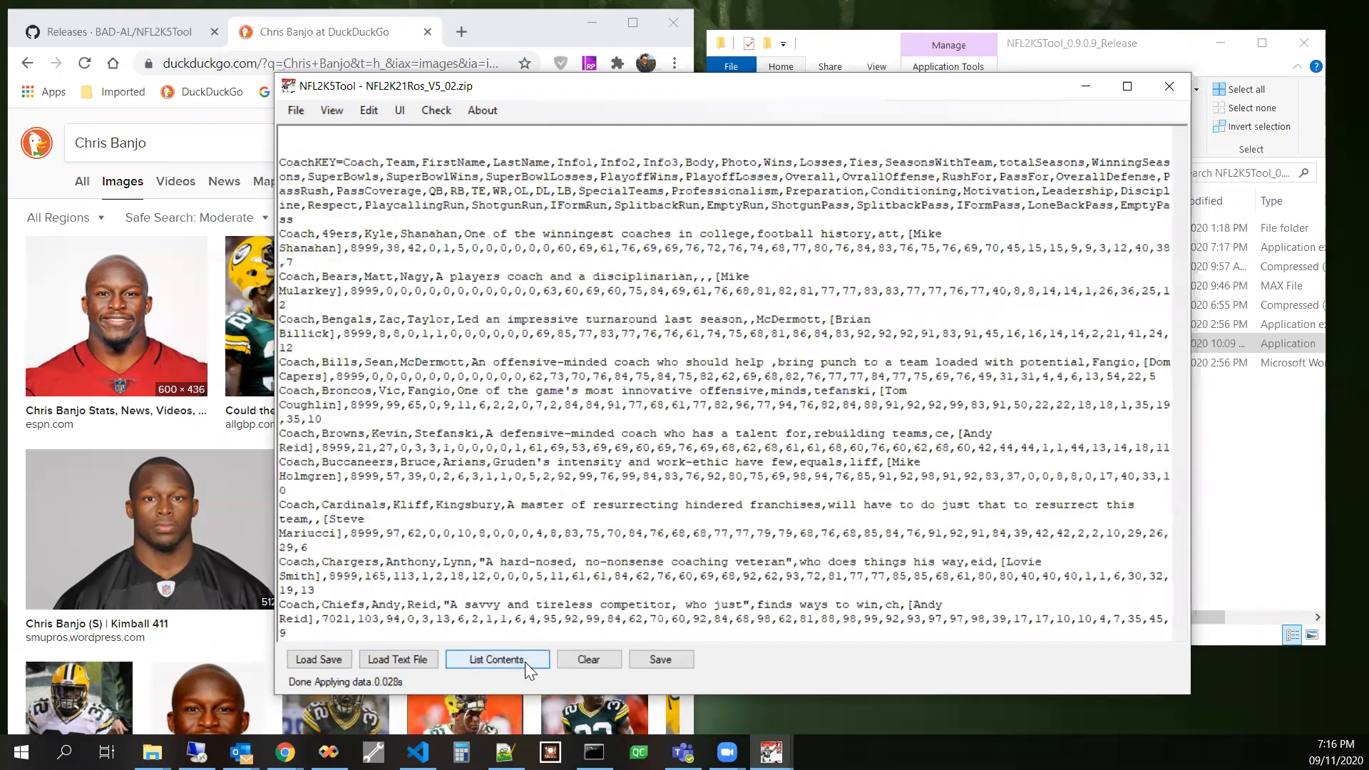
- Review Kyle Shanahan's Stats (38 wins, 42 losses) in the coach editor, then switch back to List Coaches
click(496, 658)
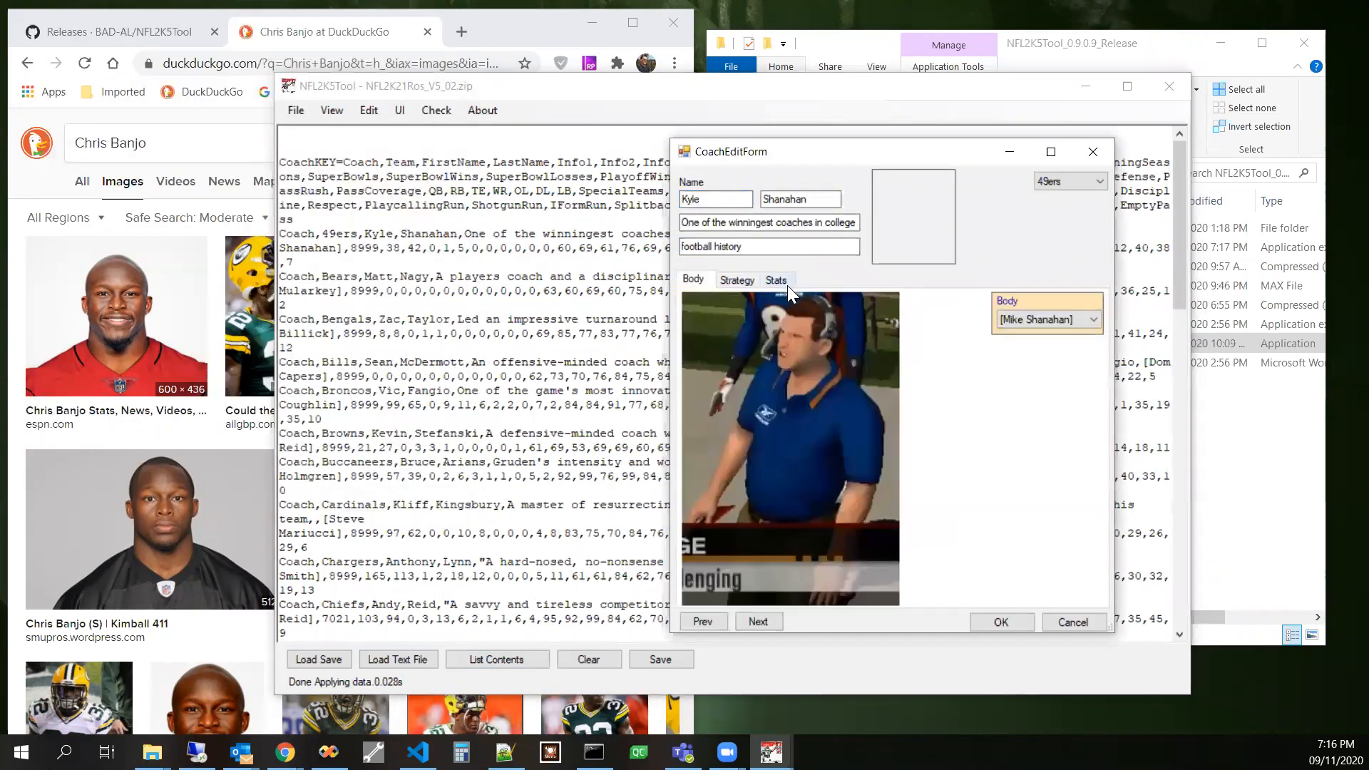
click(776, 279)
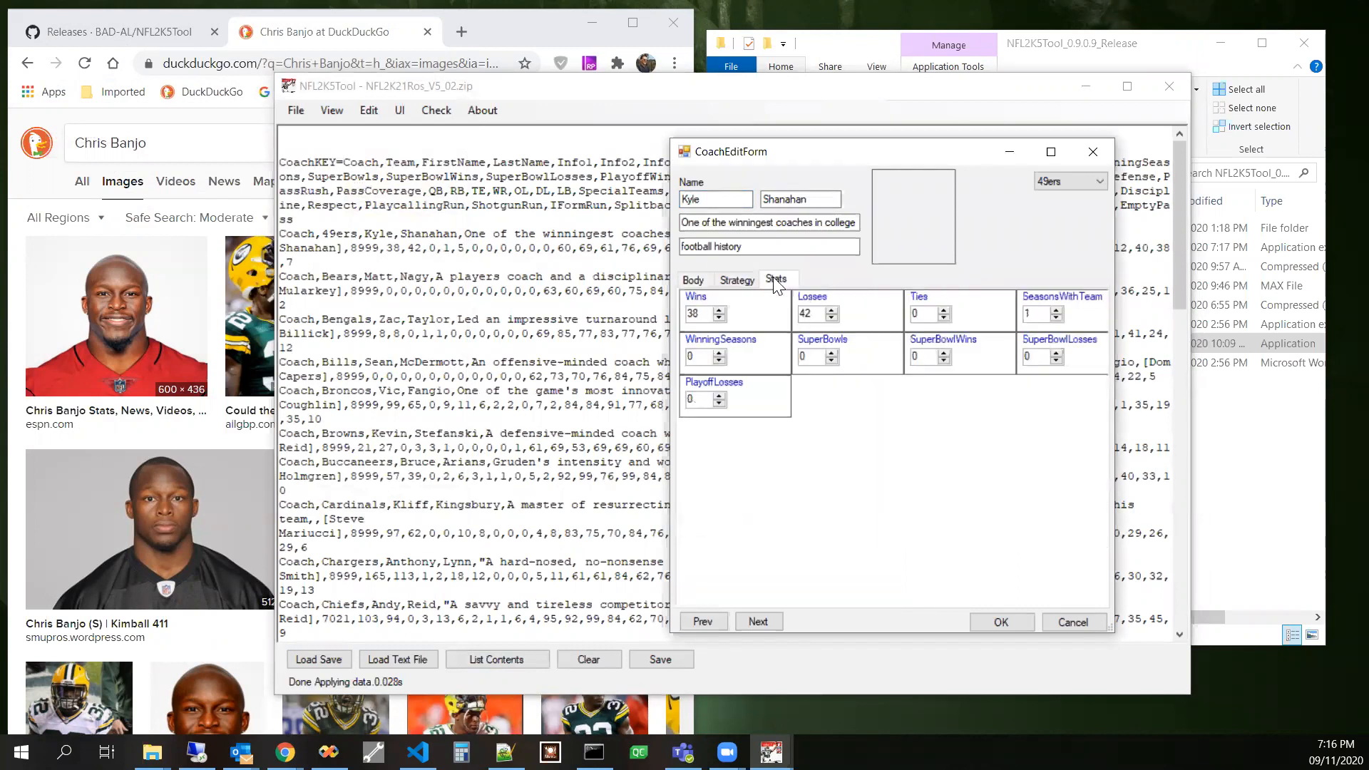
mouse_move(801, 291)
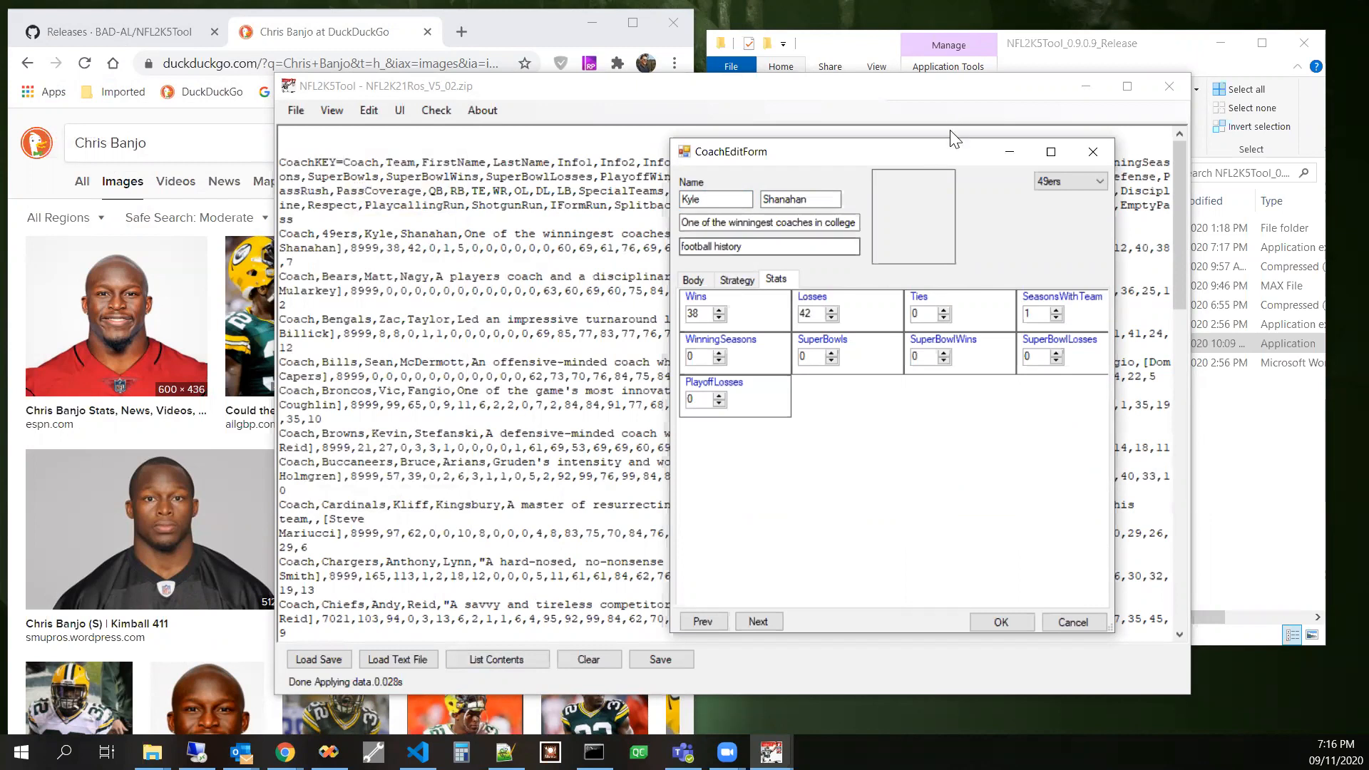
click(1001, 620)
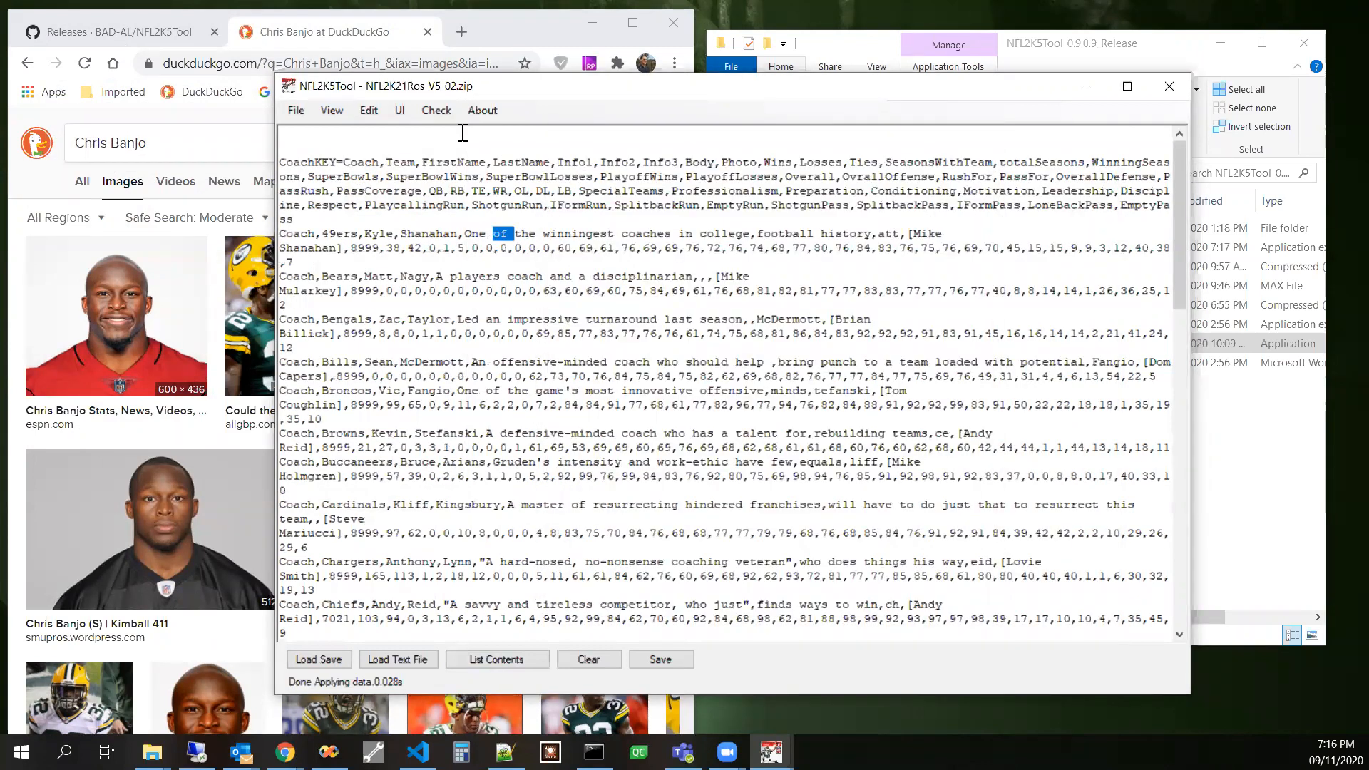
click(331, 109)
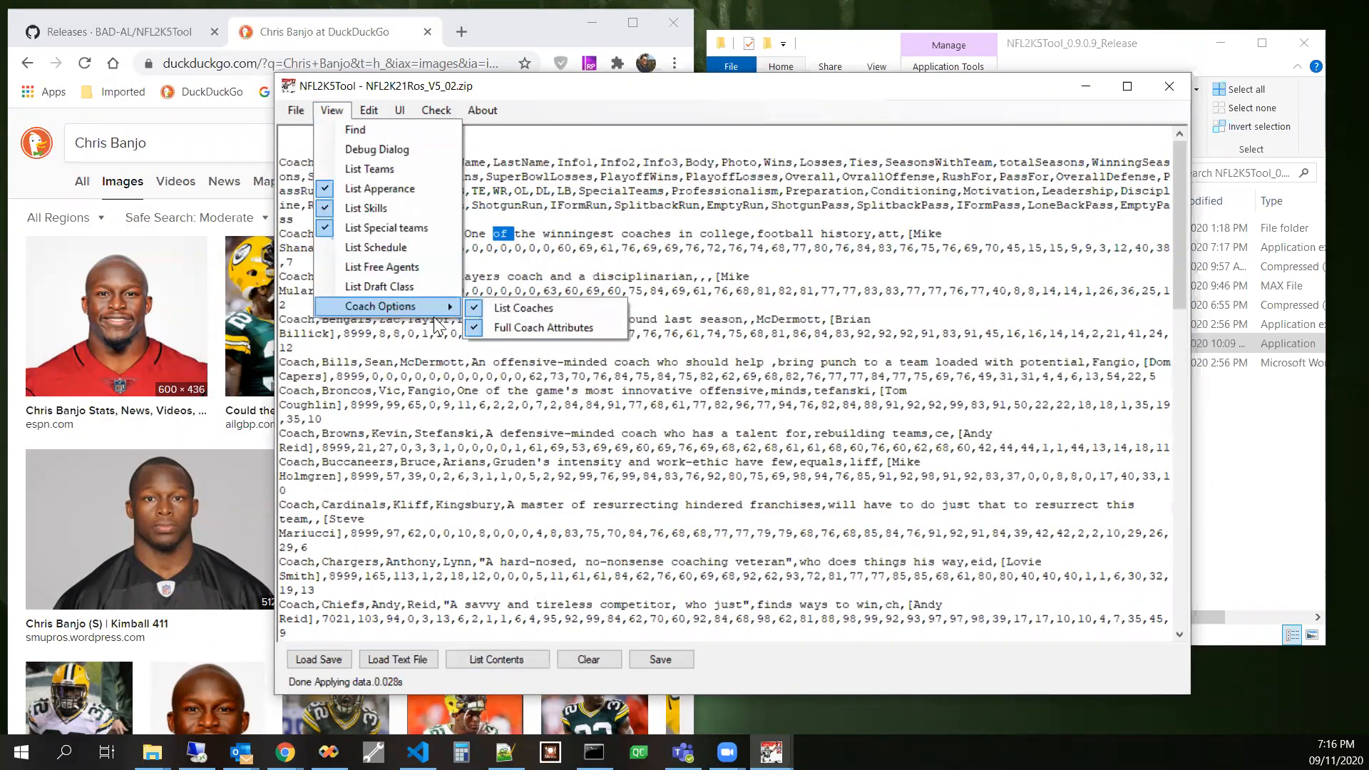
click(588, 659)
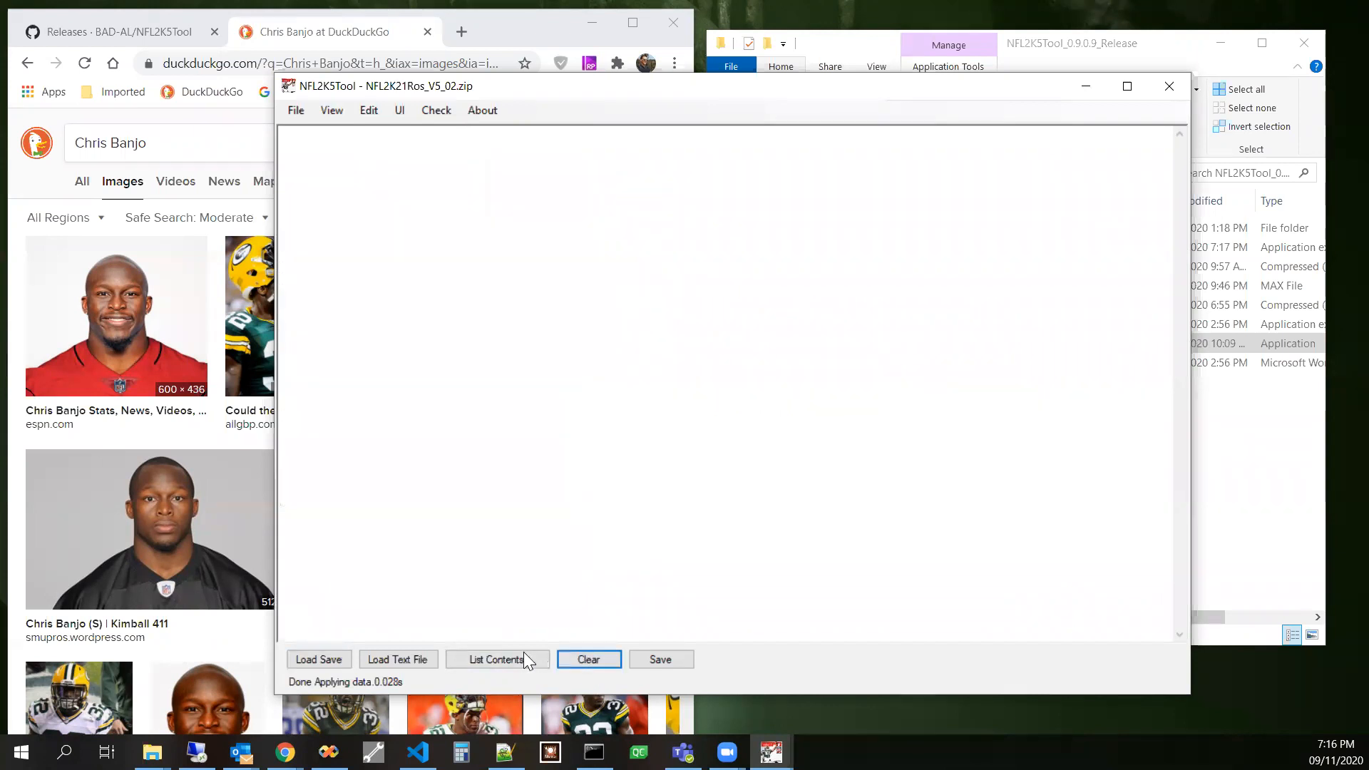
- List the basic coach entries, glance at a coach's strategy settings, then bring up the About menu
click(496, 659)
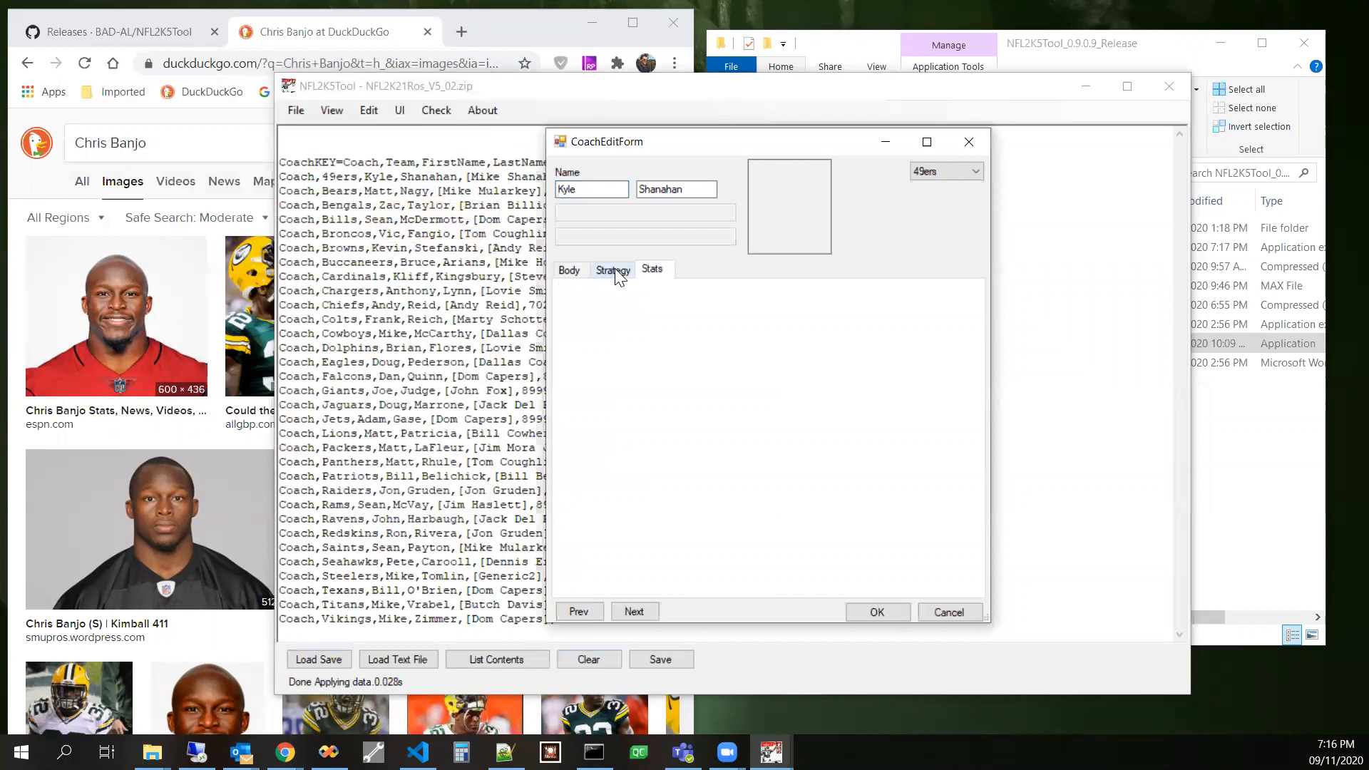
click(569, 270)
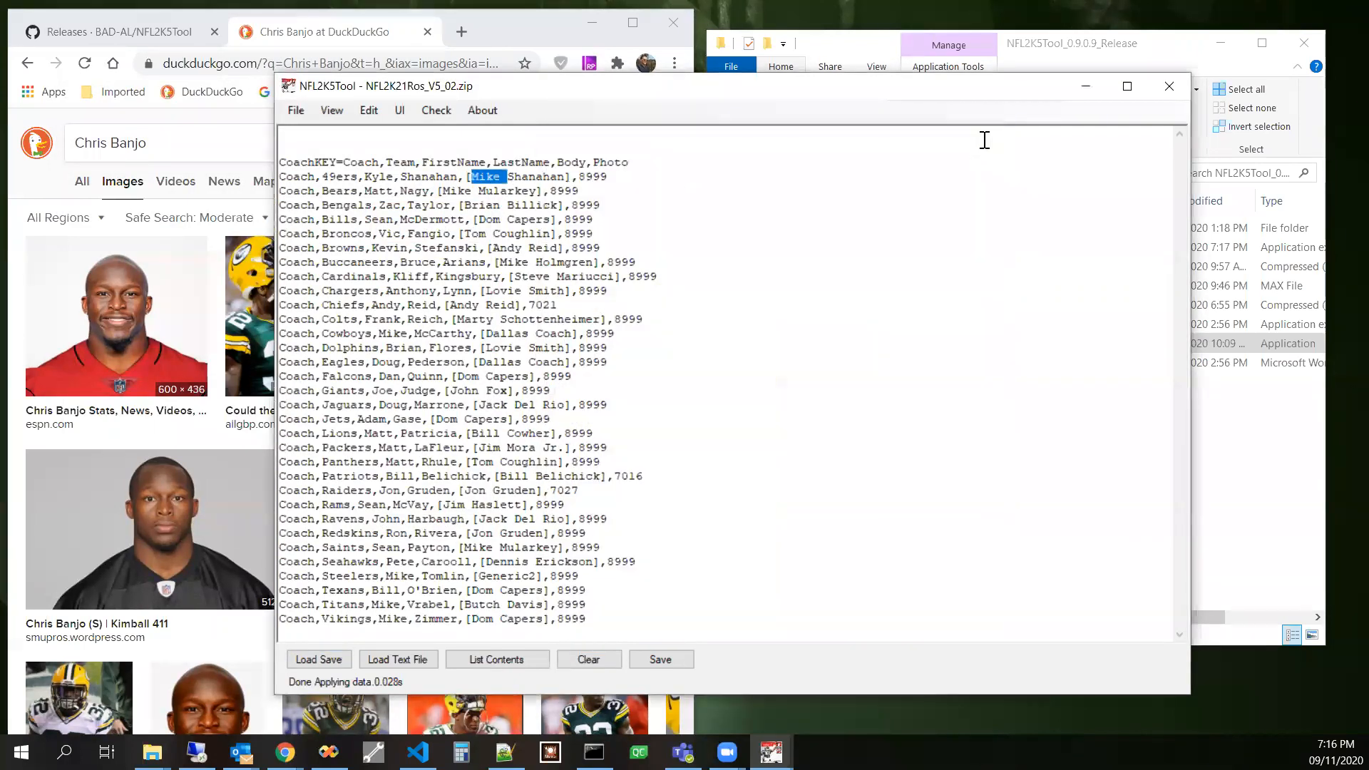
mouse_move(897, 91)
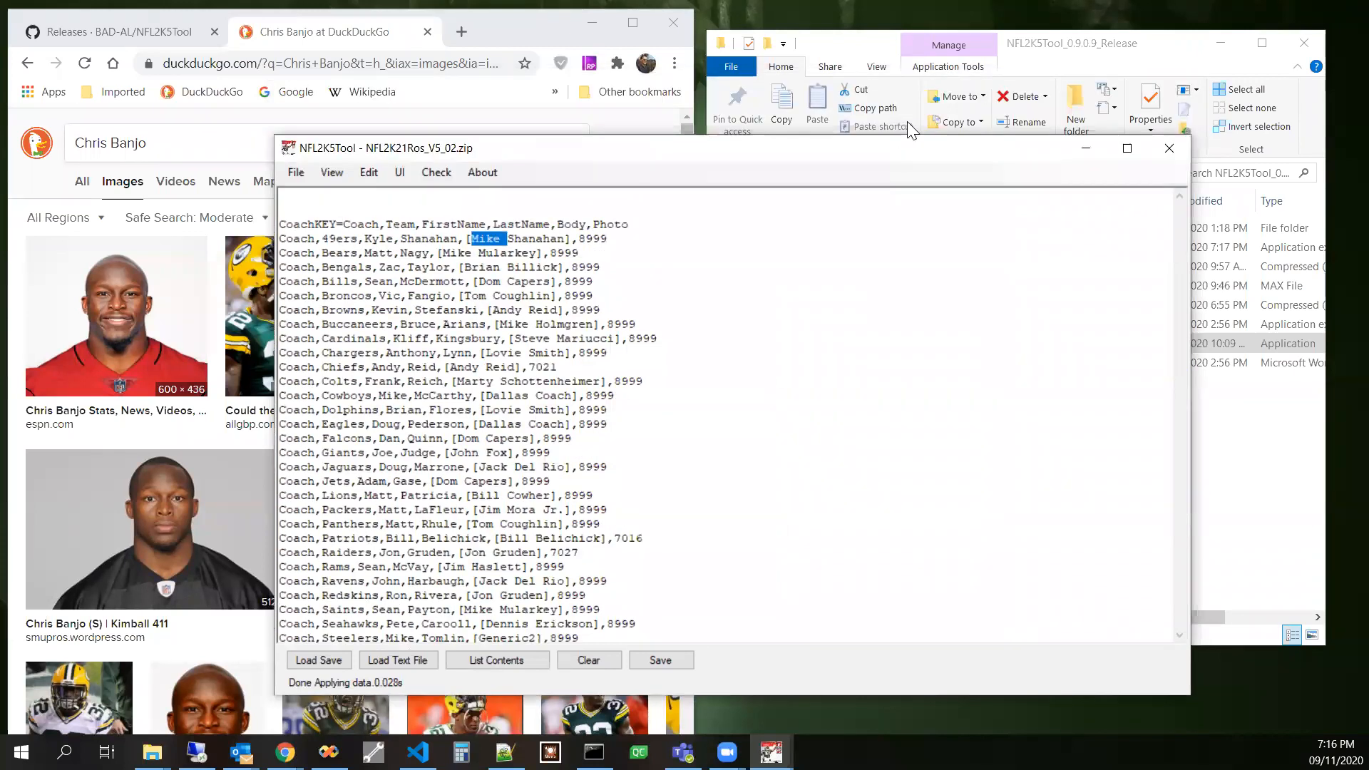
click(495, 143)
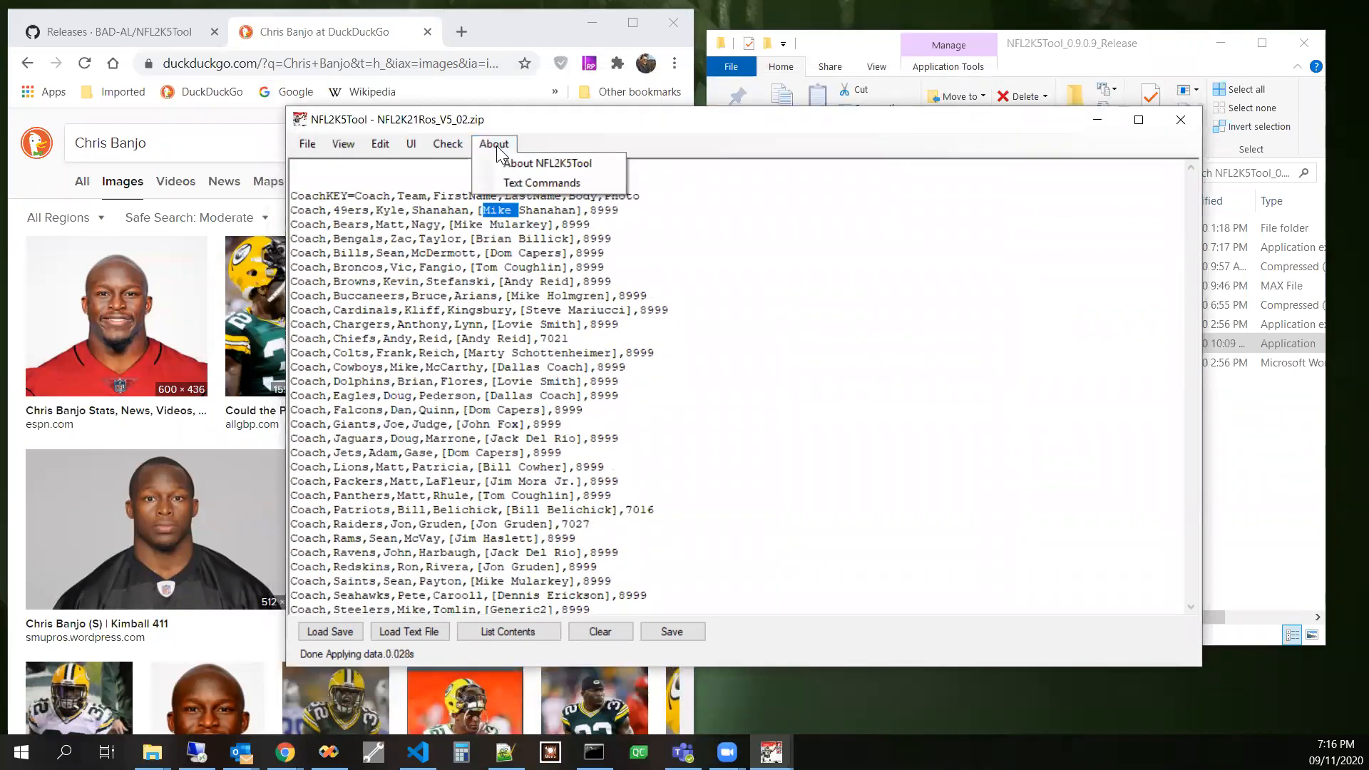
mouse_move(564, 140)
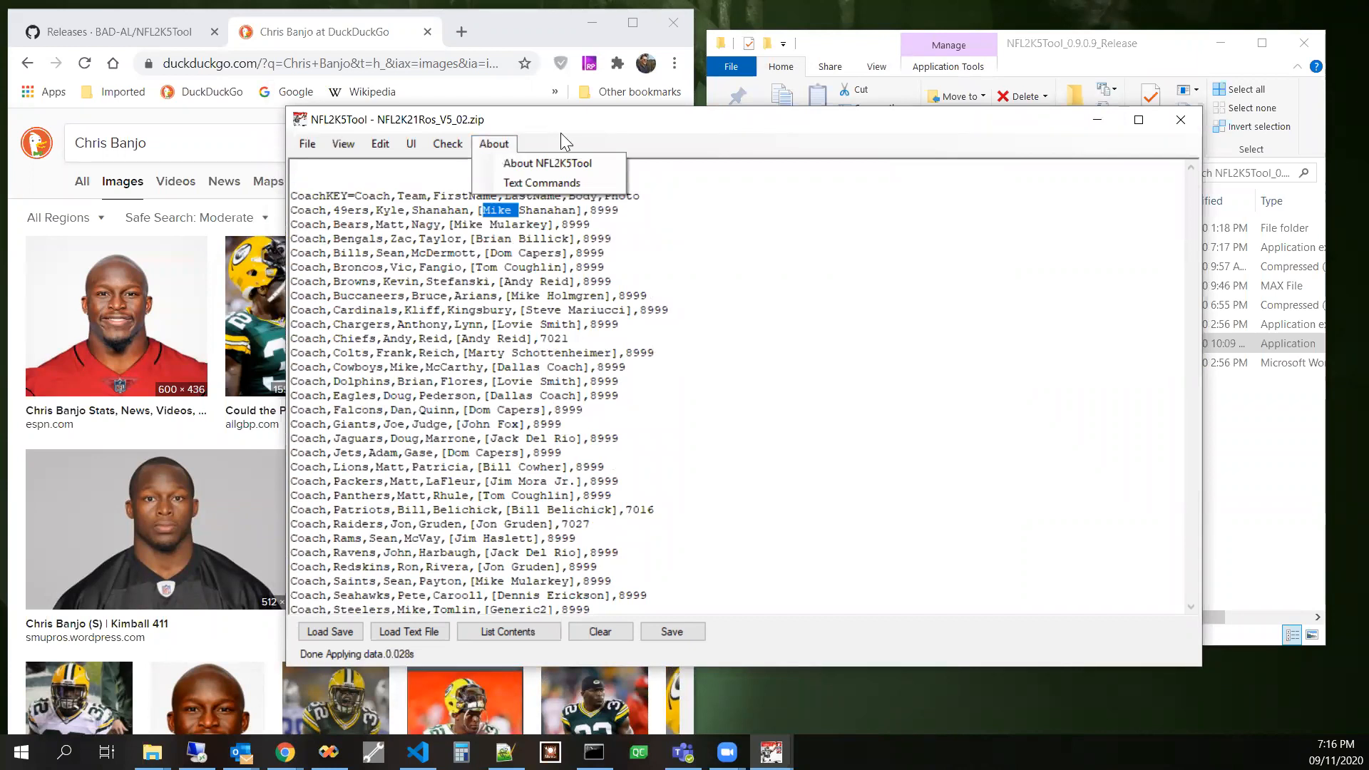
- Show About NFL2K5Tool and highlight the Discord and Operation Sports forum link lines
click(548, 162)
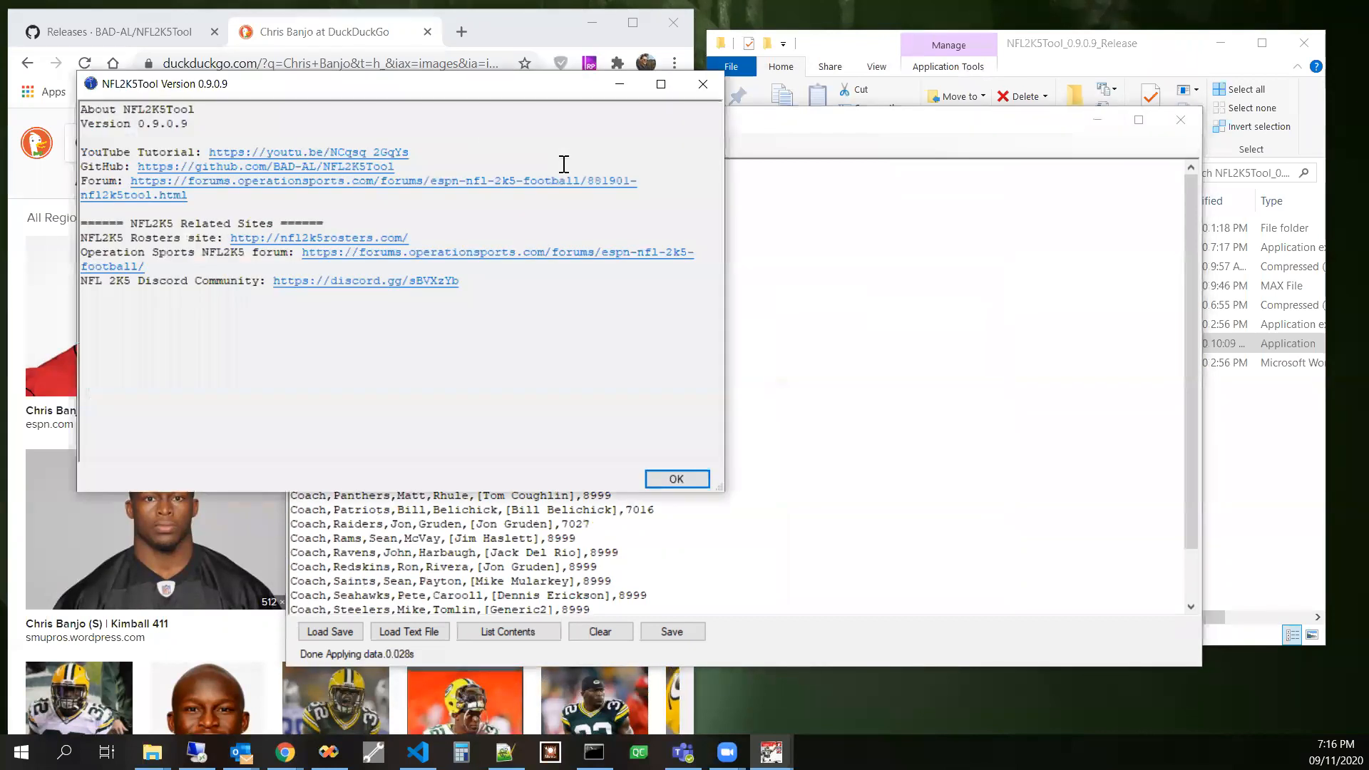
mouse_move(445, 162)
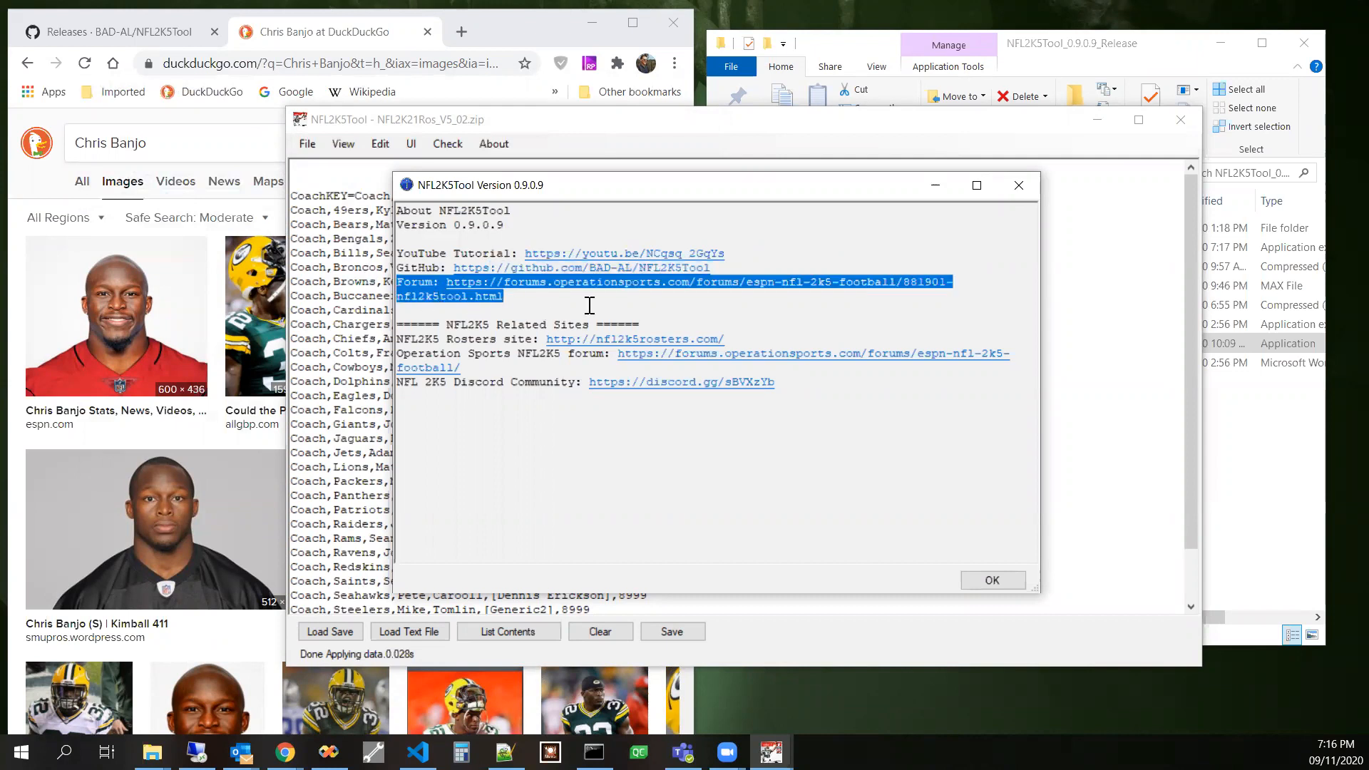
click(532, 399)
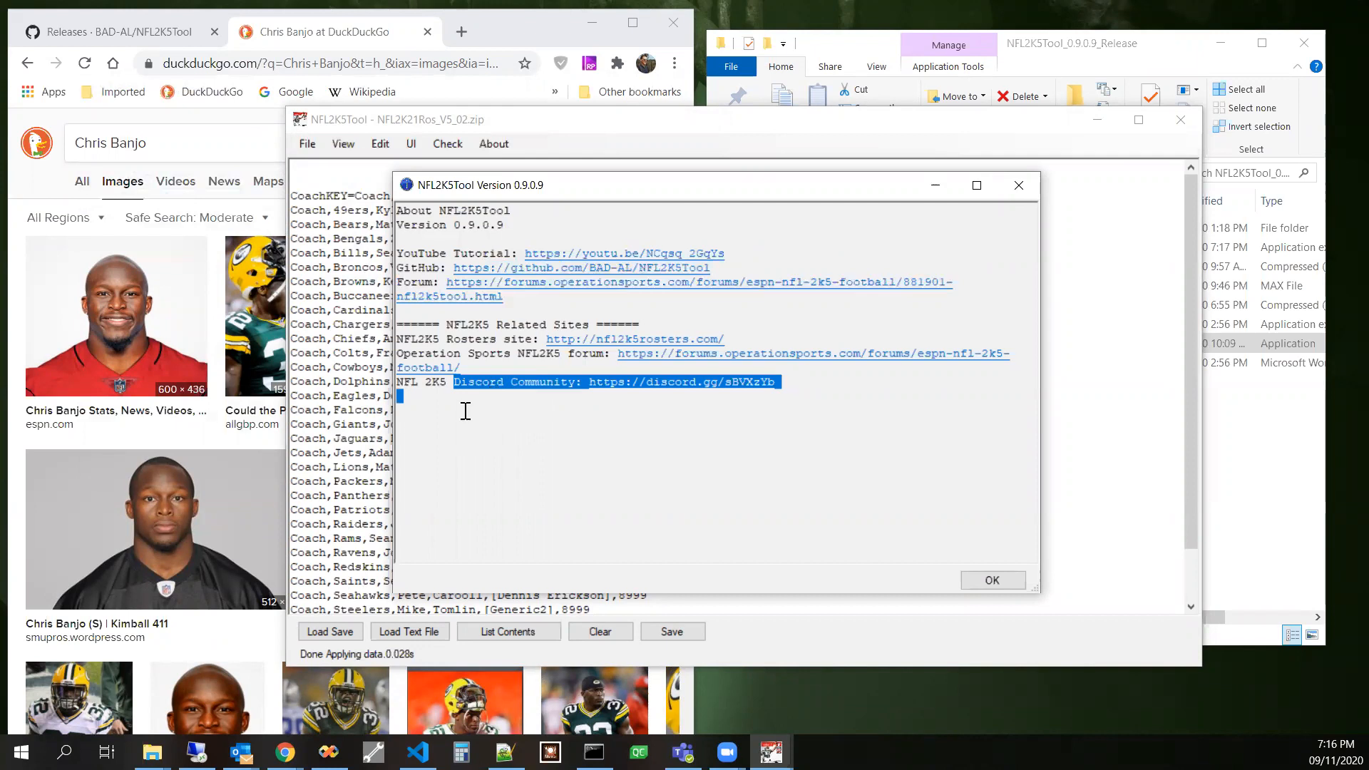
click(496, 367)
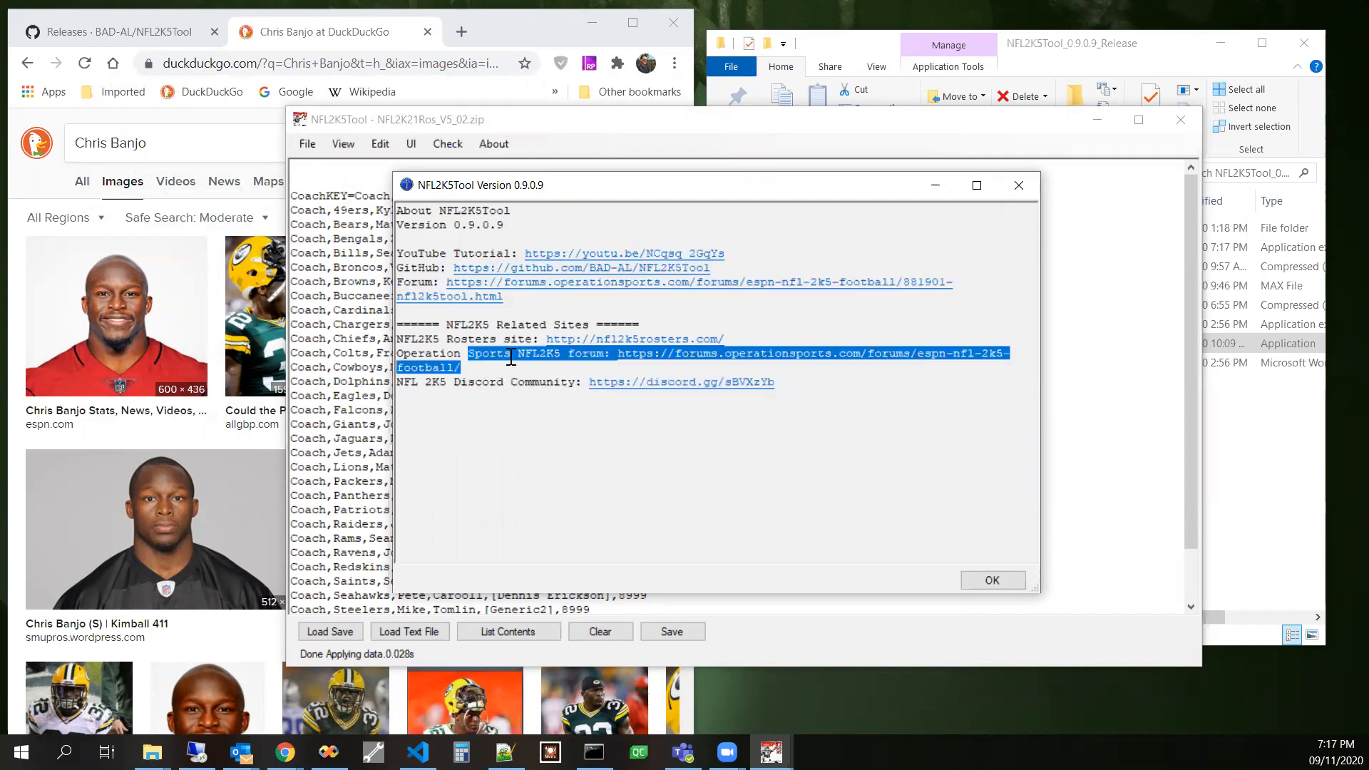
click(445, 344)
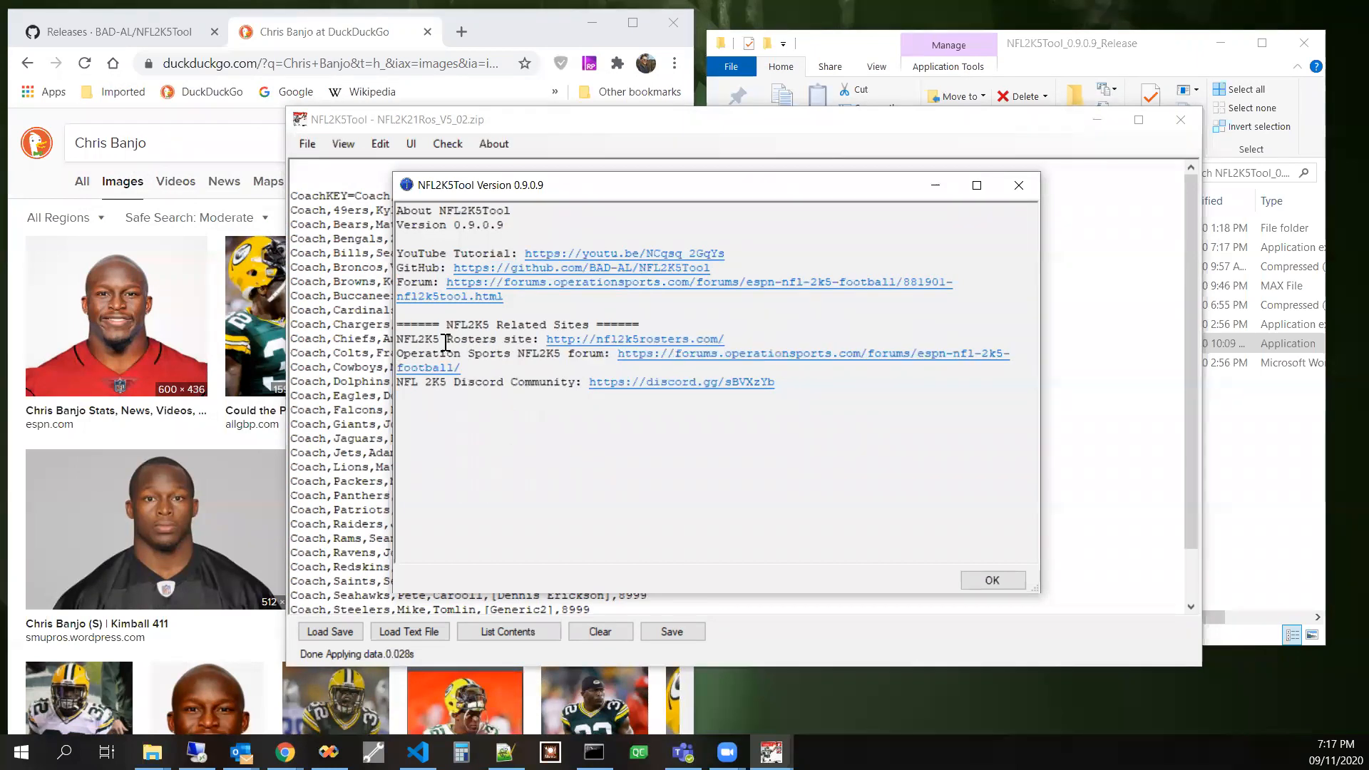
mouse_move(617, 349)
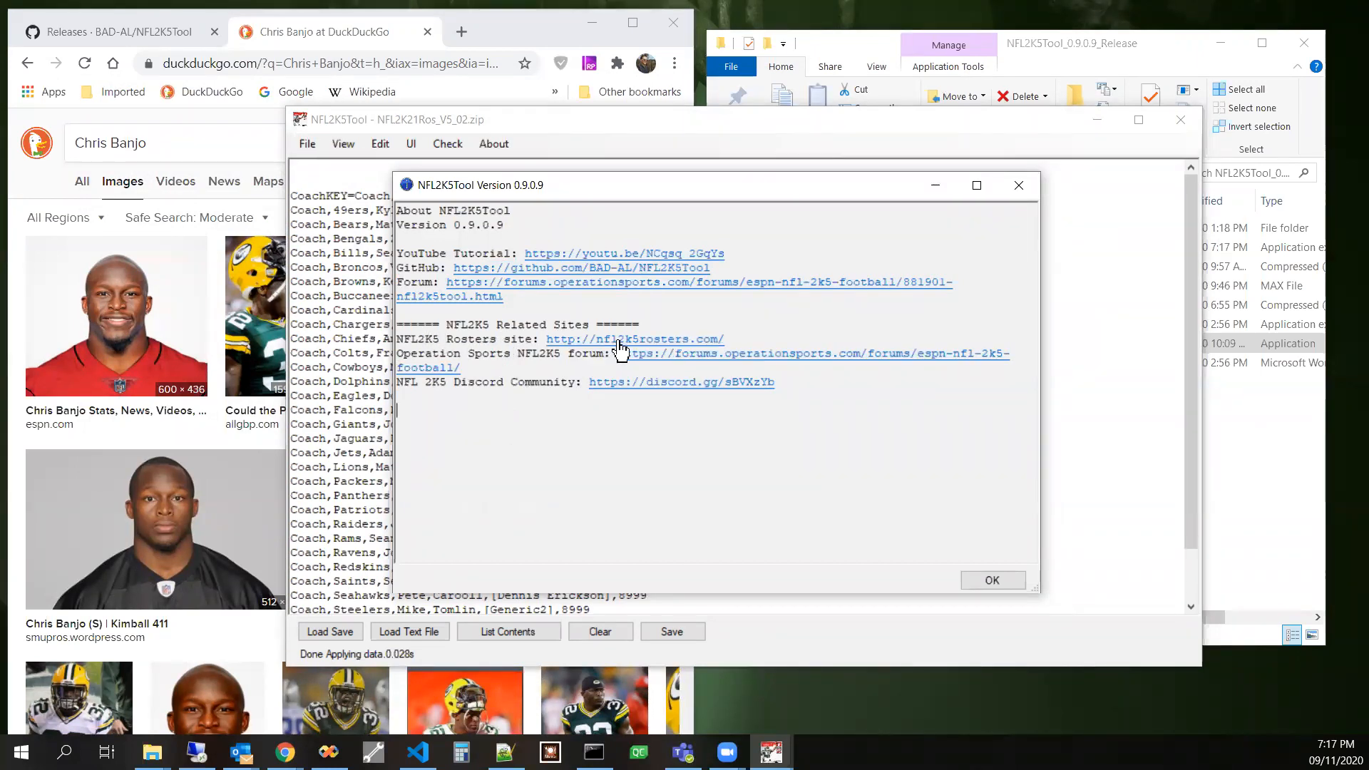
- Follow the NFL2K5 Rosters site link to nfl2k5rosters.com in Chrome
click(636, 340)
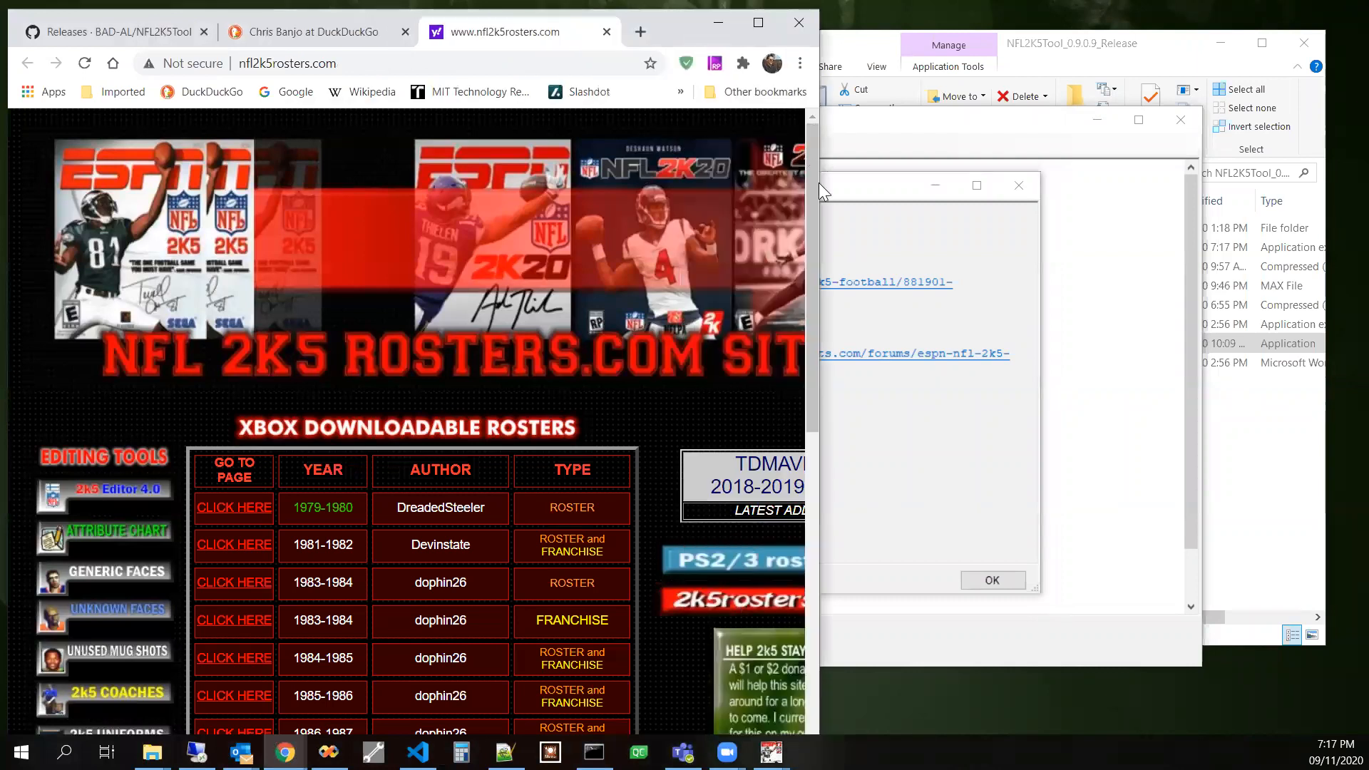
- Go from the nfl2k5rosters.com home page to the PS2 and PS3 rosters file page
scroll(down, 3)
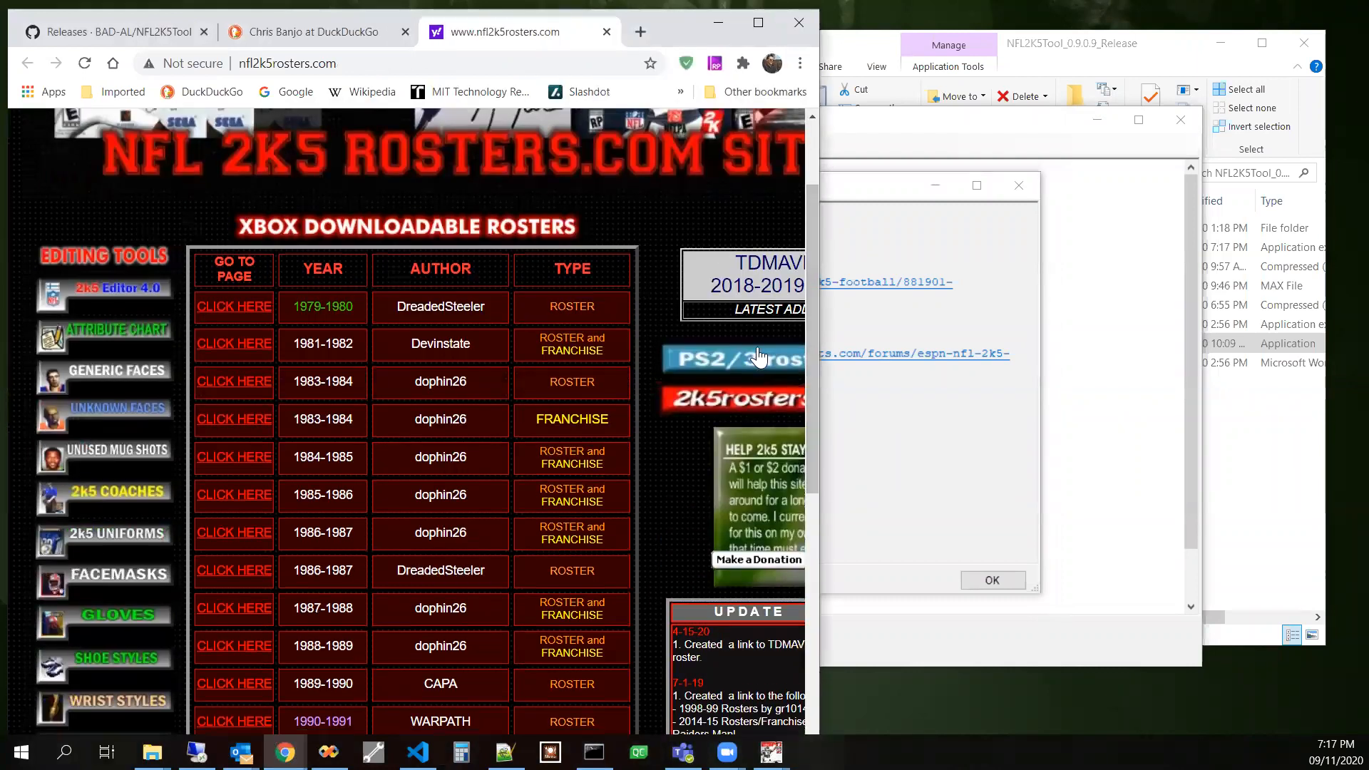
mouse_move(753, 370)
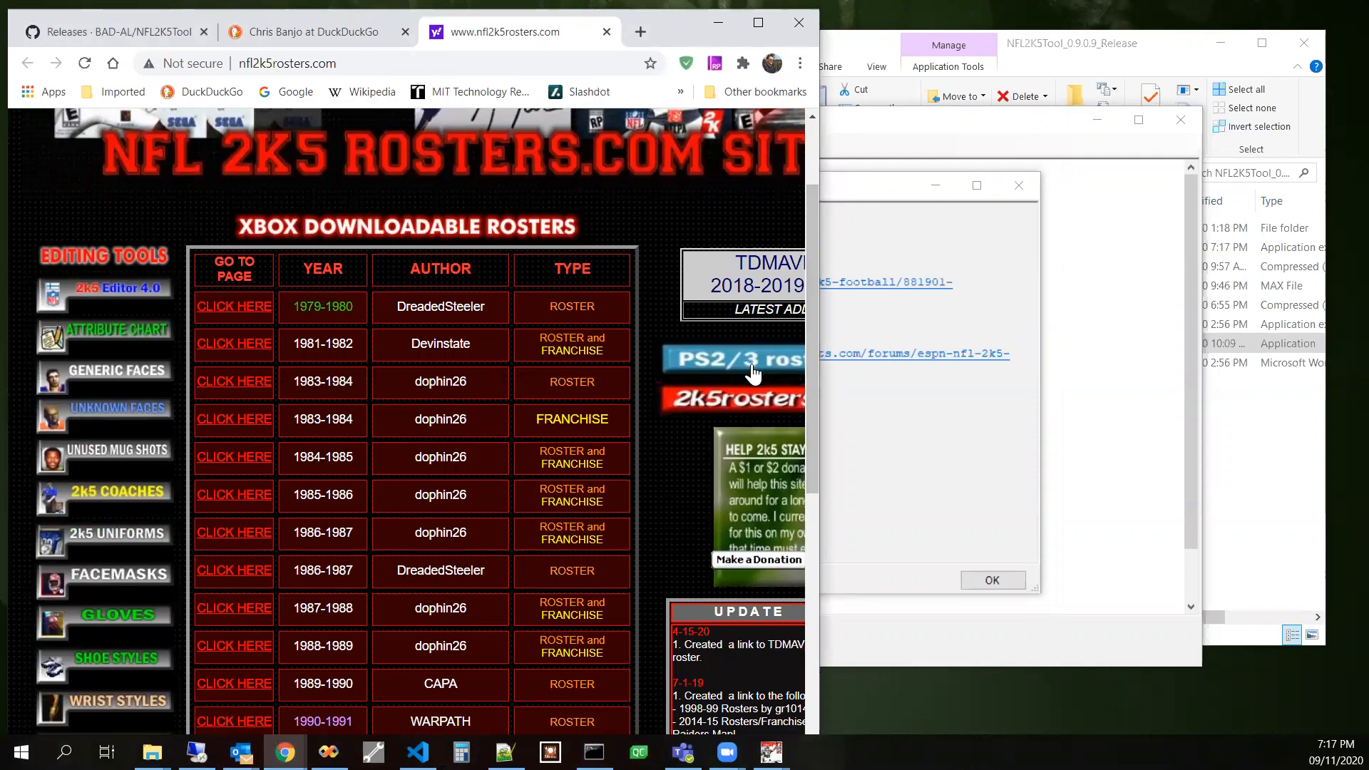
click(731, 359)
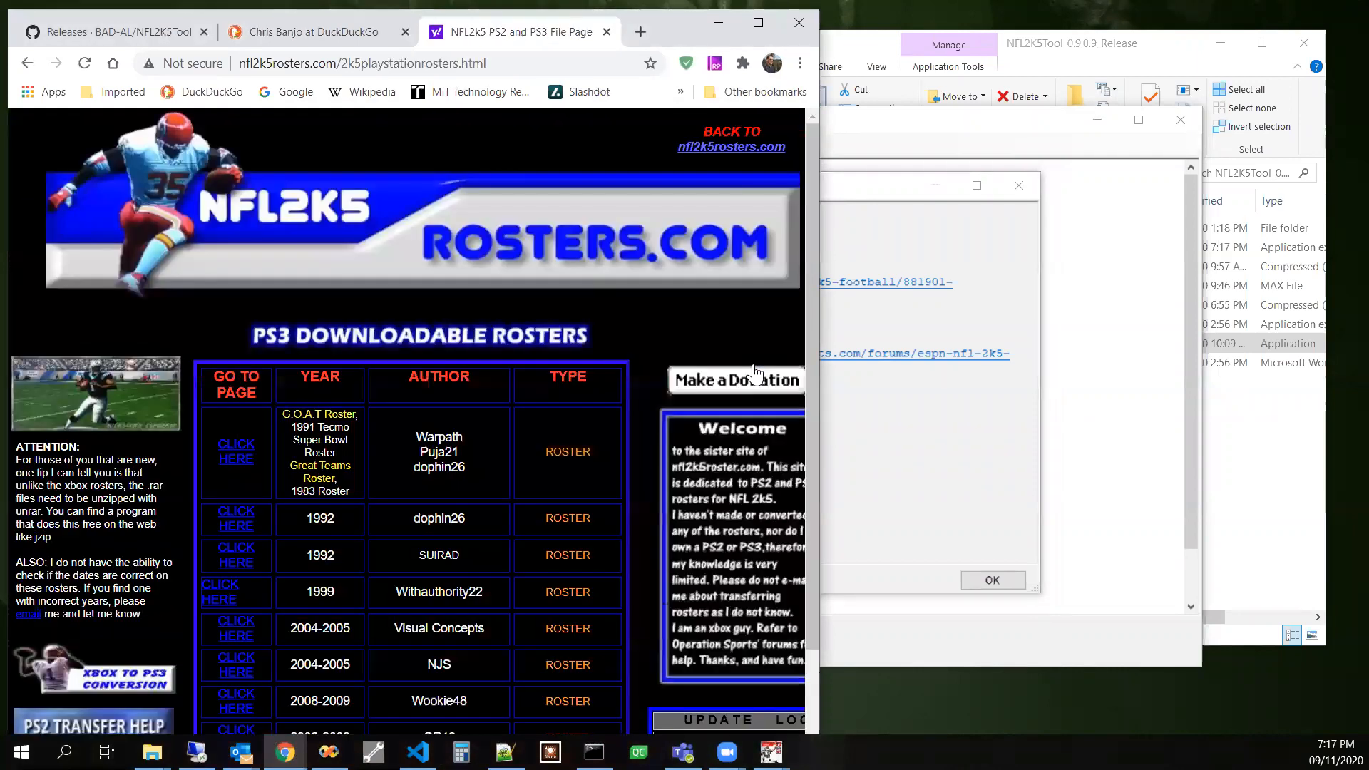
mouse_move(655, 222)
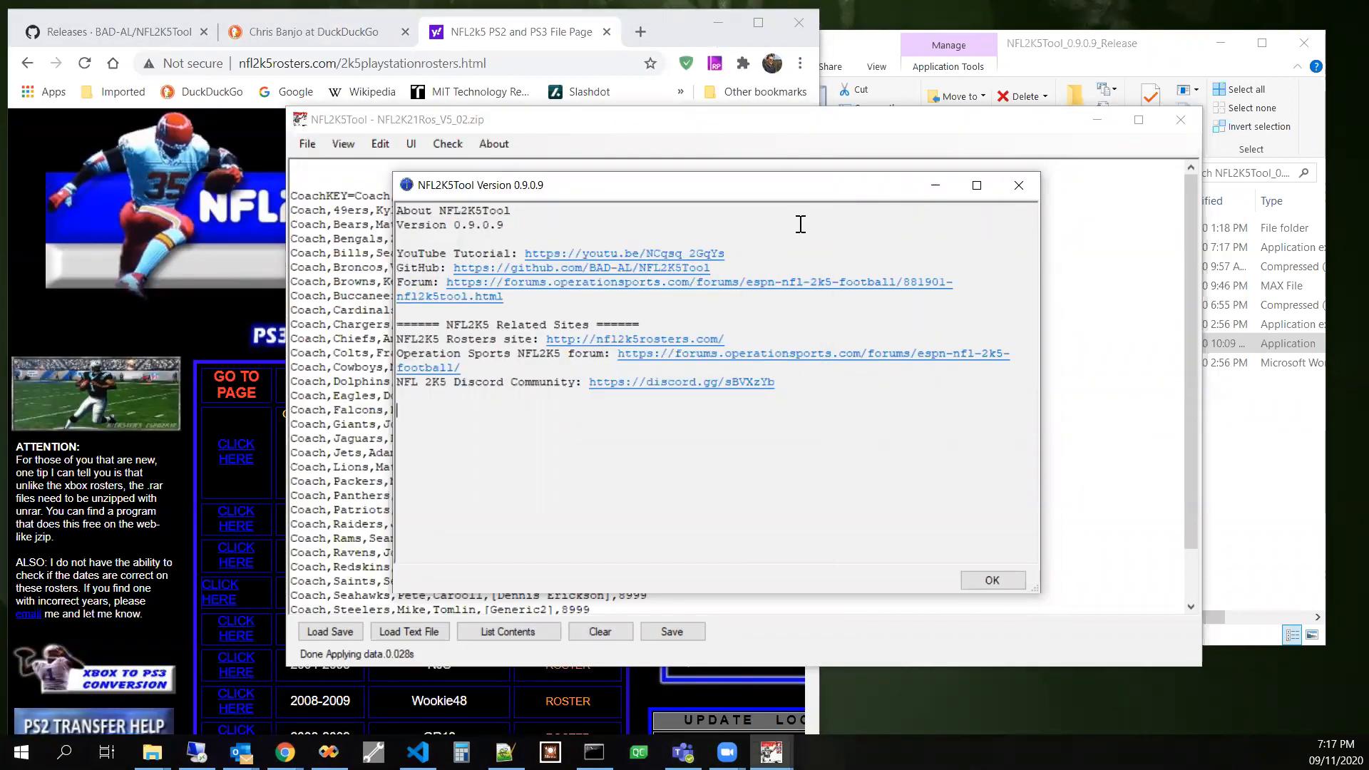
mouse_move(788, 213)
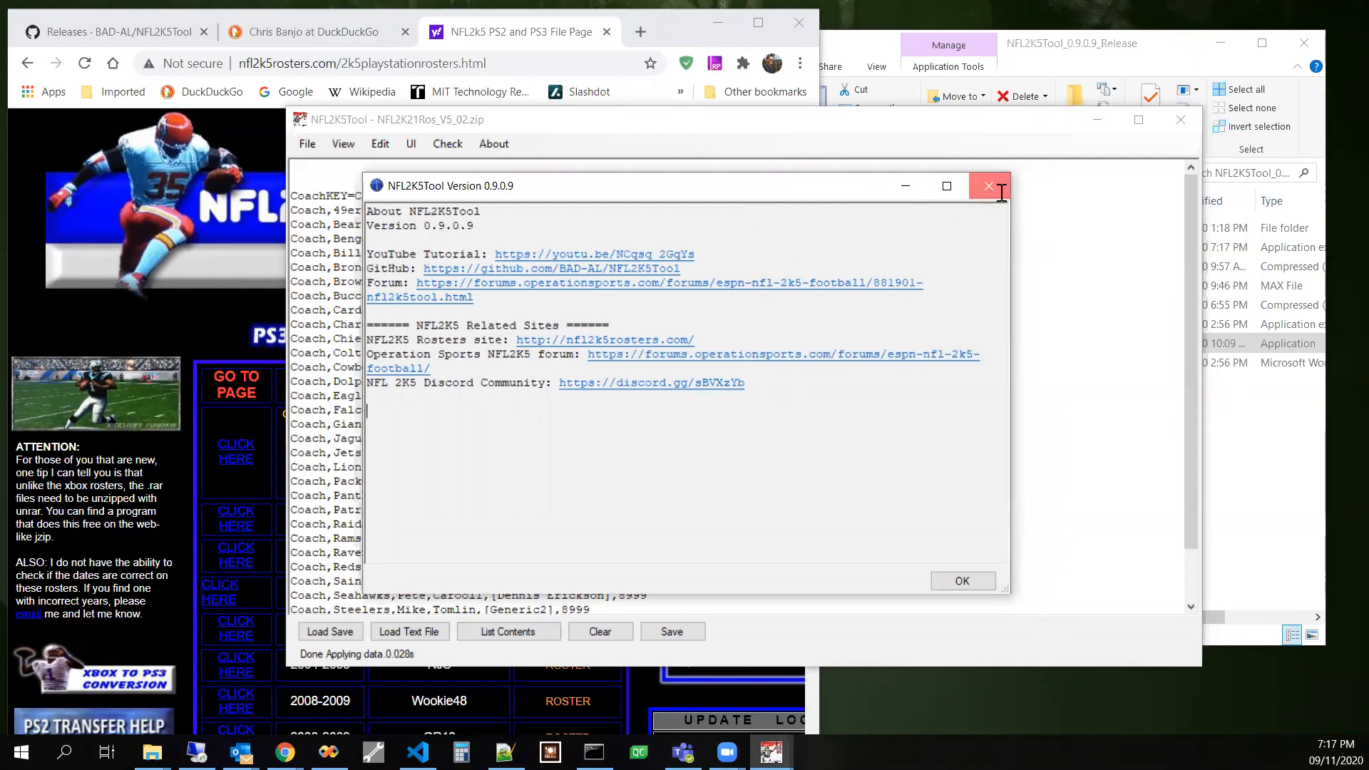
- Close the About dialog to return to the basic coach listing
click(987, 186)
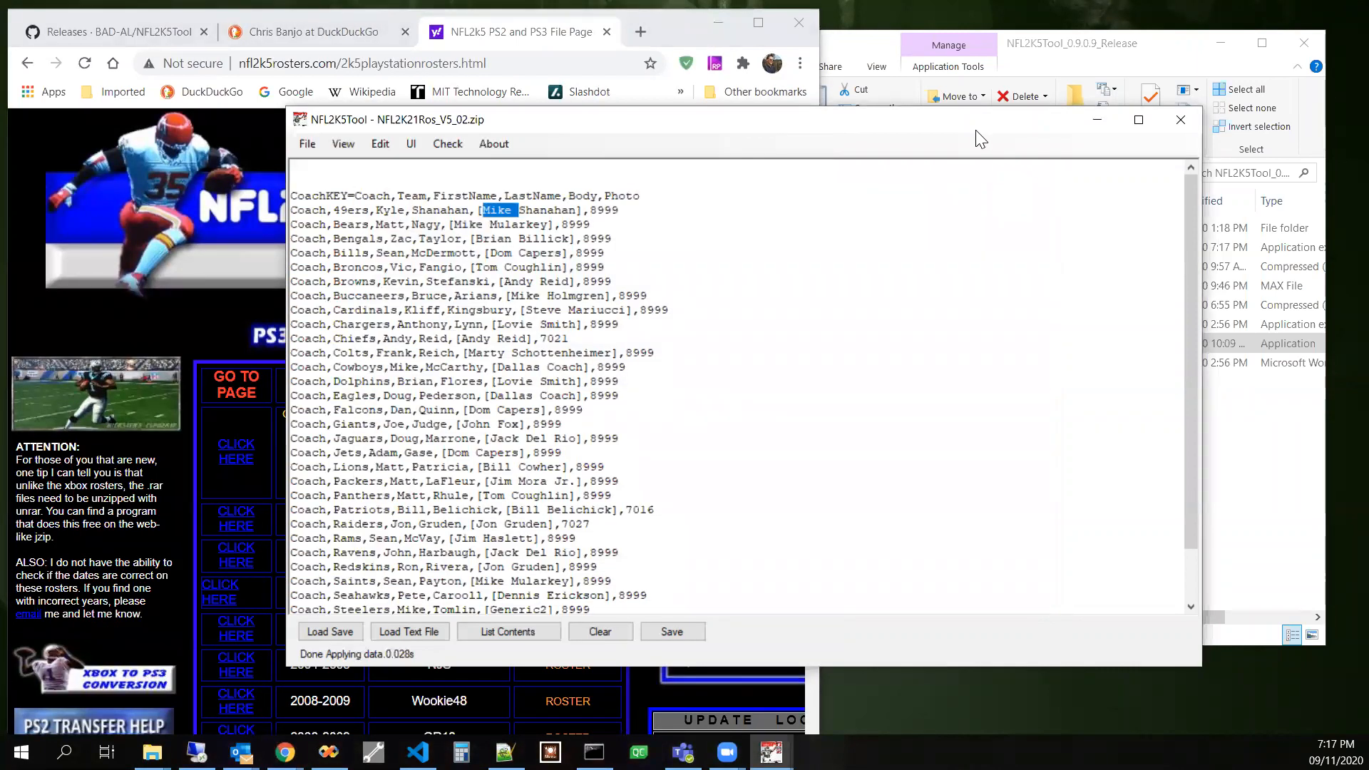
mouse_move(1015, 110)
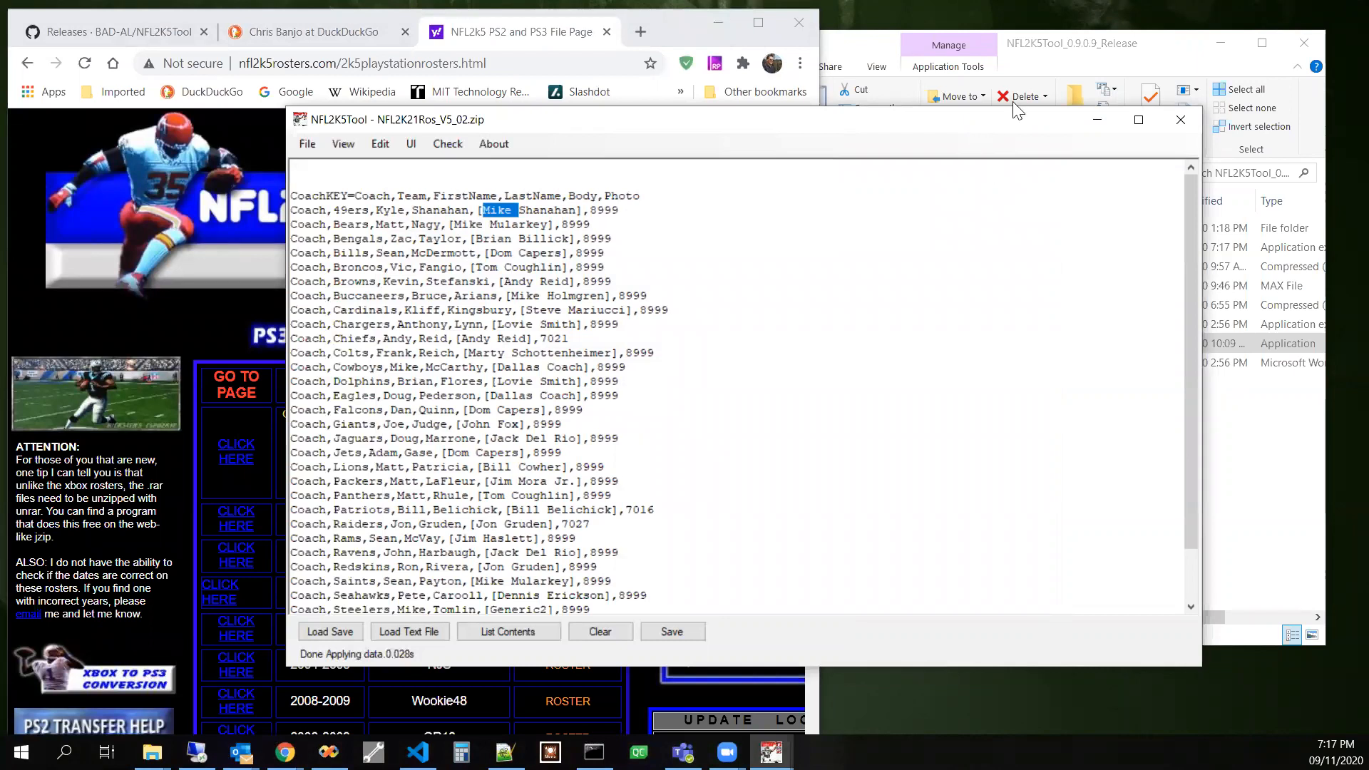